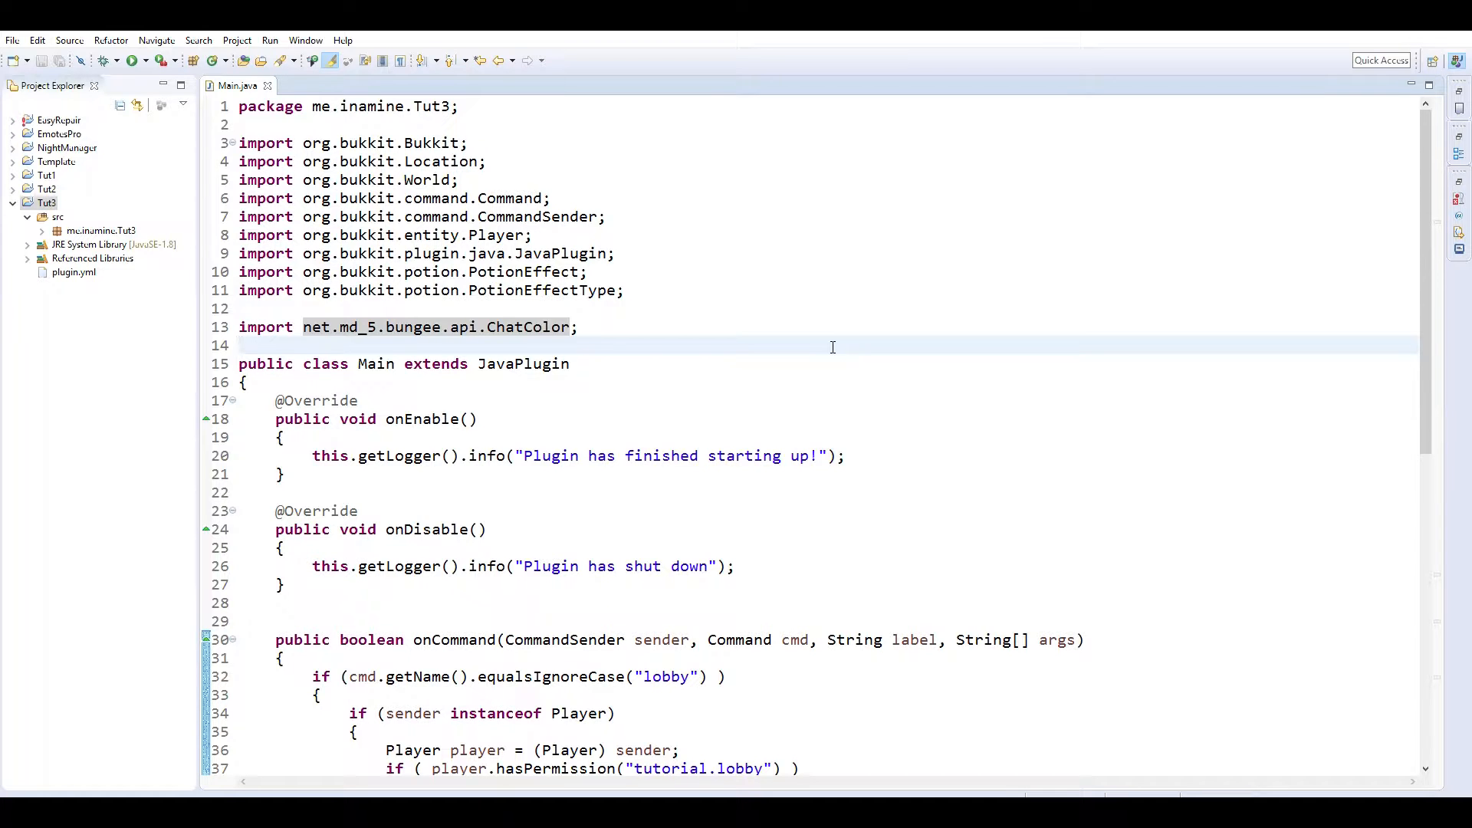
# Review the hard-coded lobby coordinate lines in Tut3's main class.
pyautogui.click(241, 345)
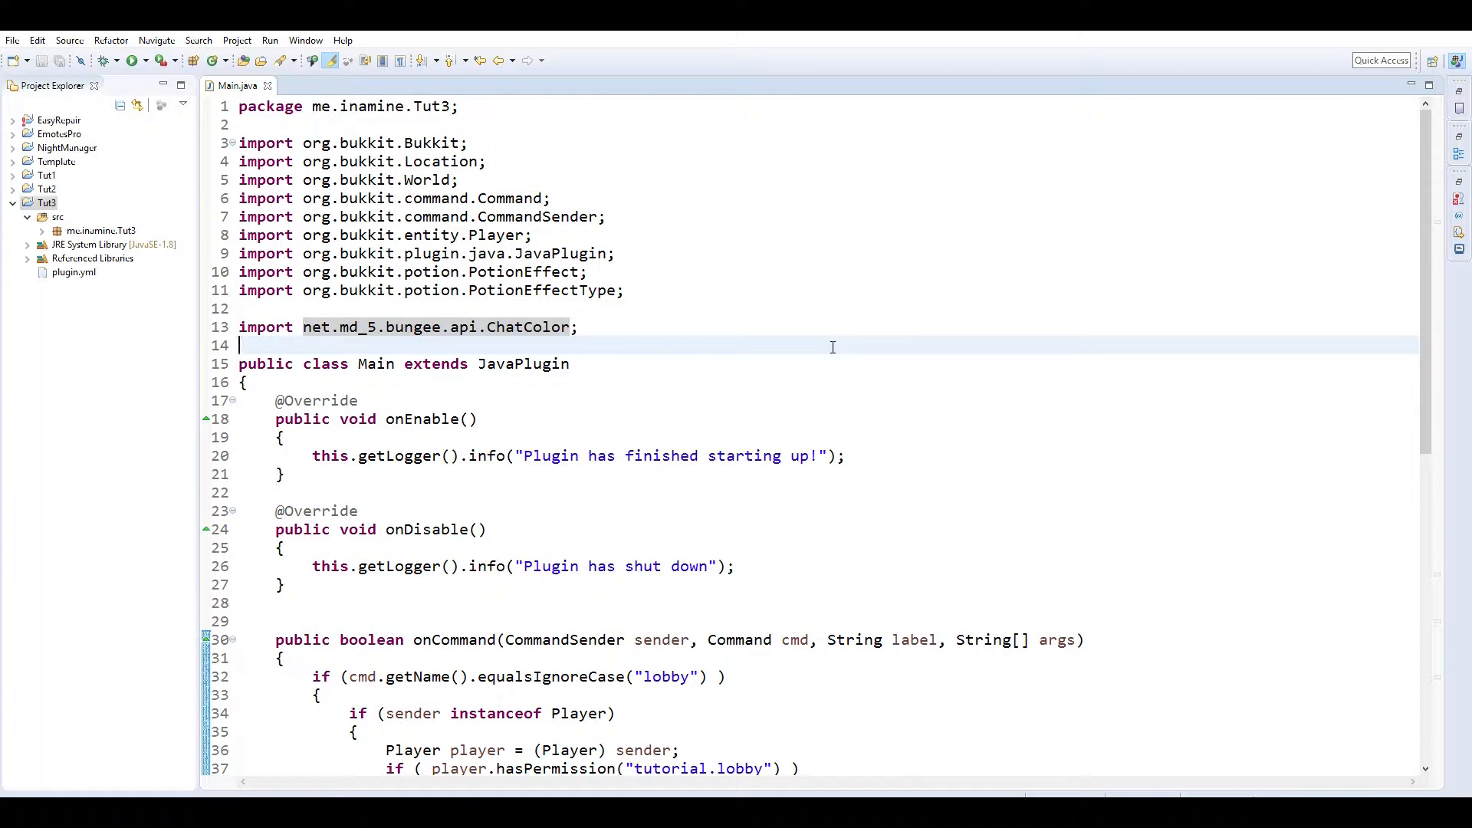
pyautogui.scroll(-3)
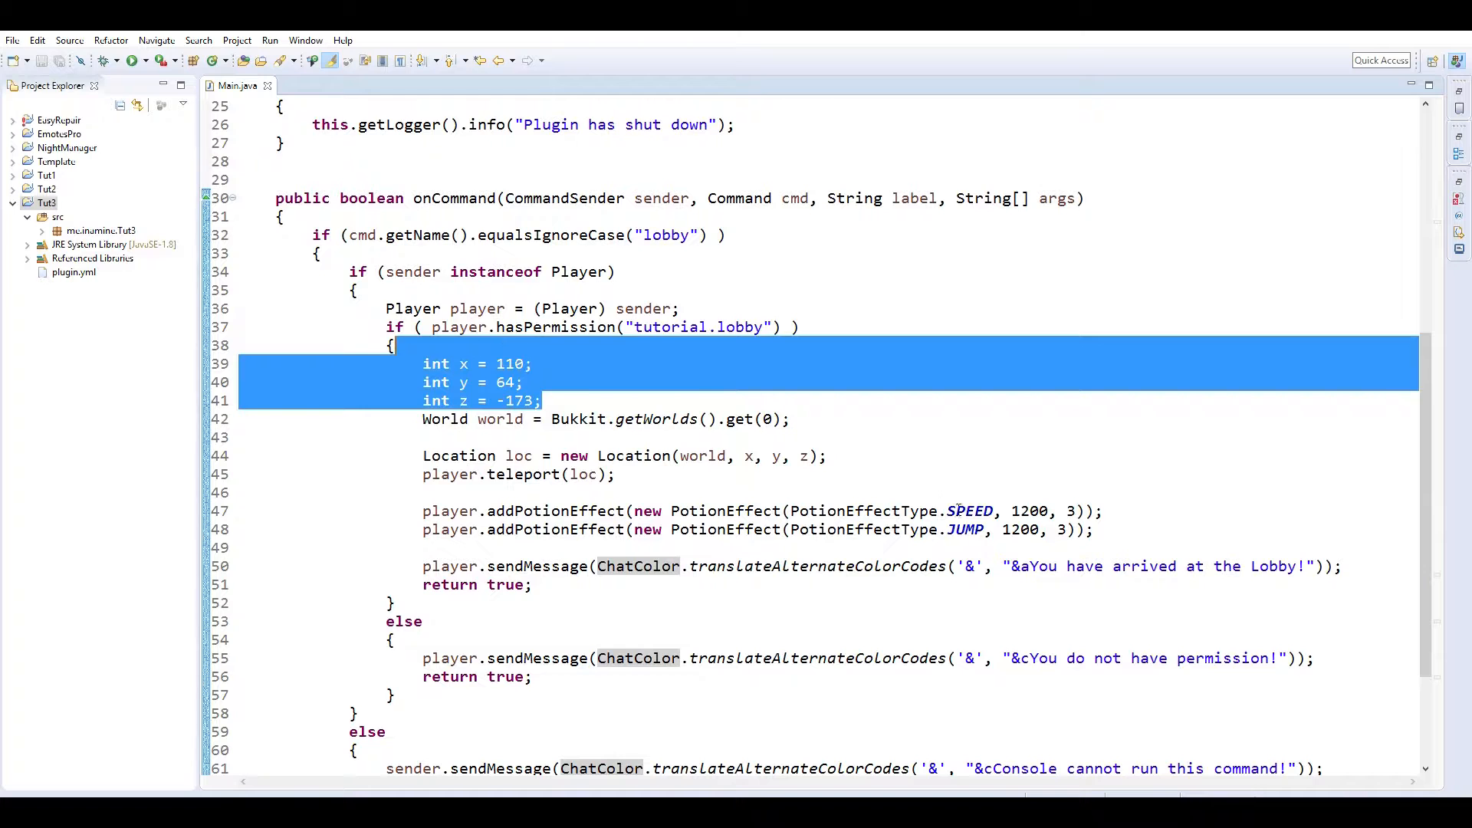
pyautogui.click(1094, 529)
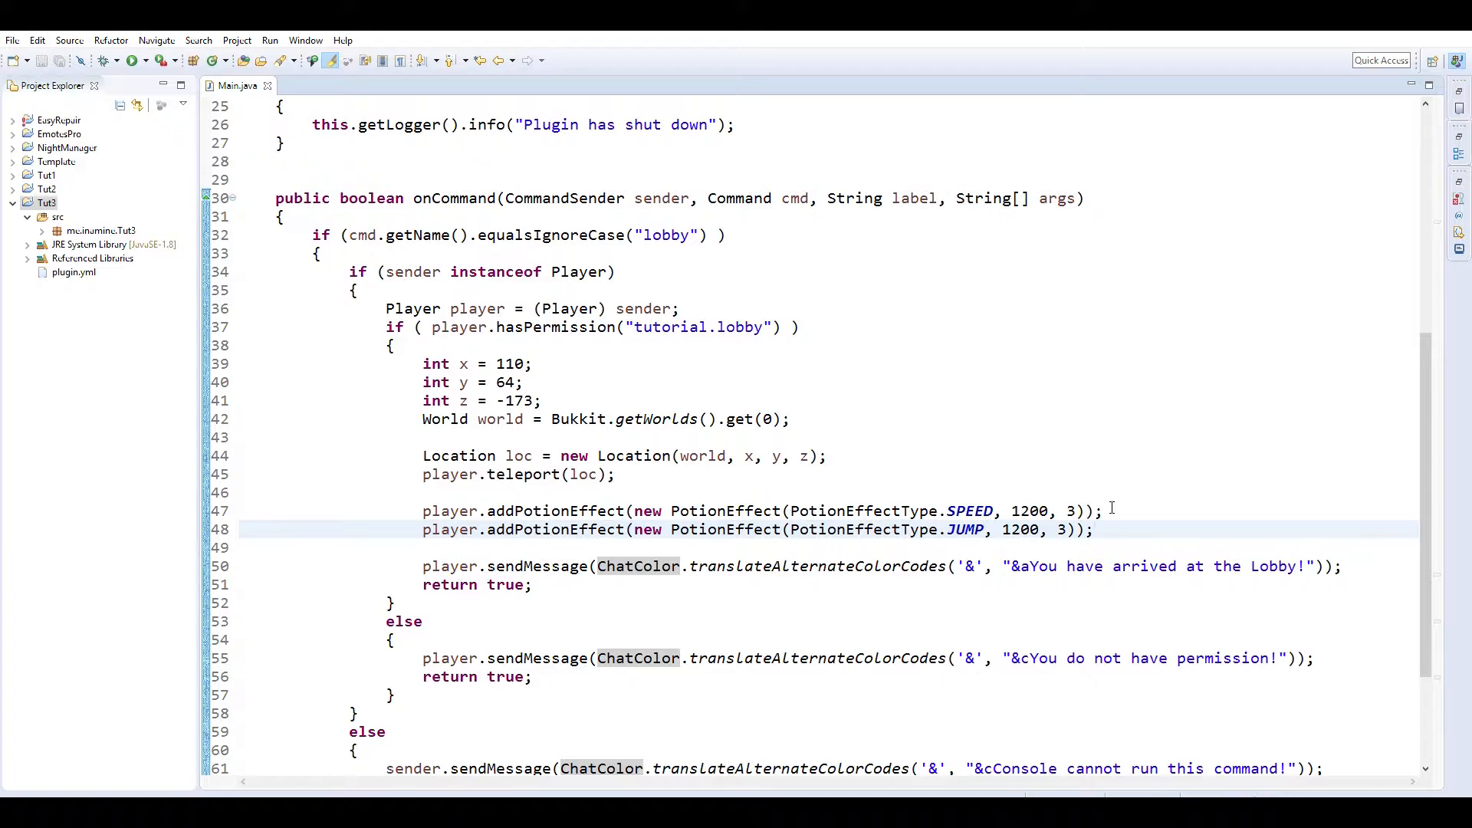
pyautogui.moveTo(902, 424)
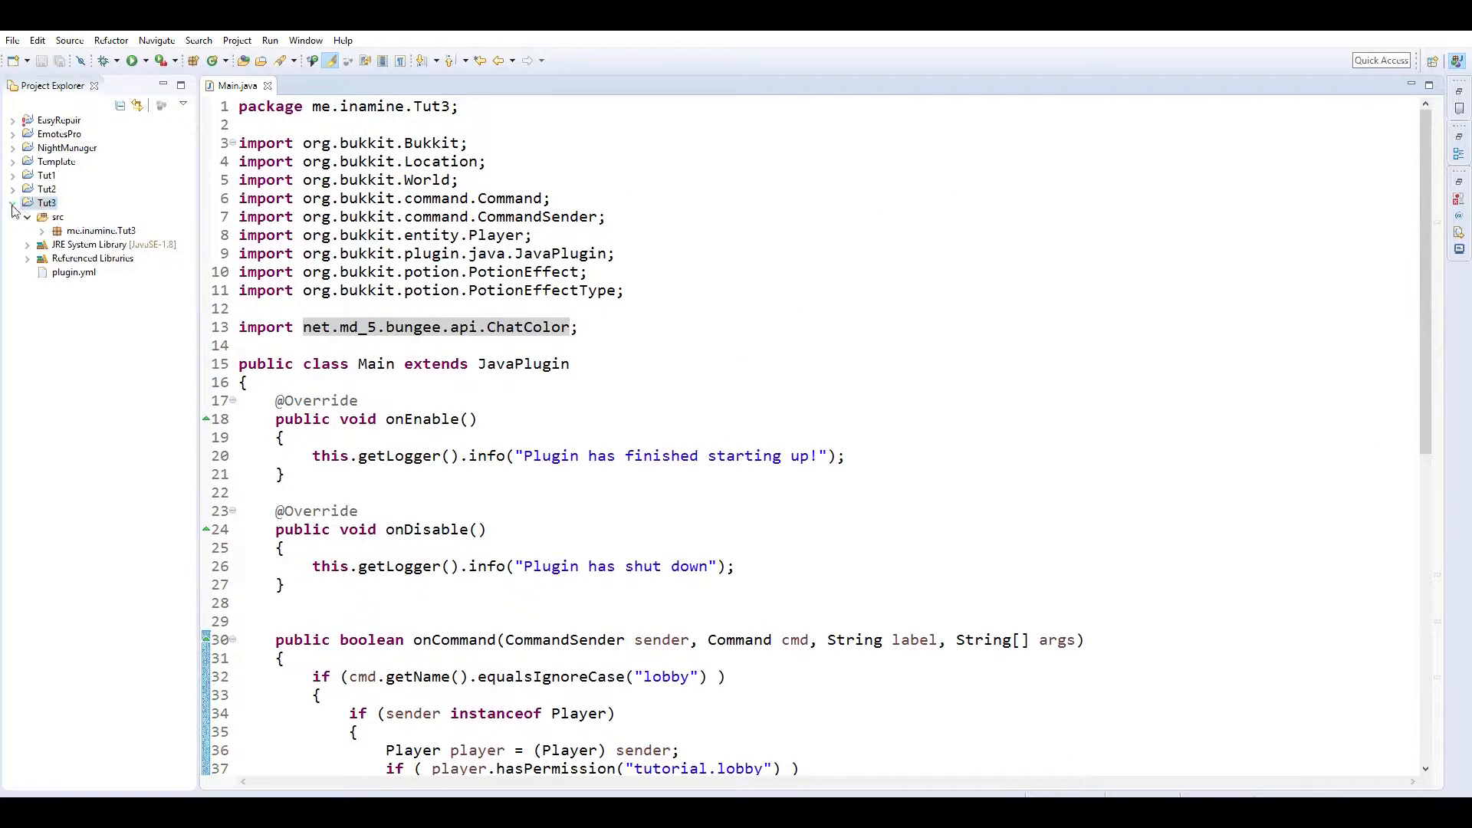
# Copy Tut3 as a new Tut4 project and delete its leftover me.inamine.Tut3 package.
pyautogui.rightClick(44, 202)
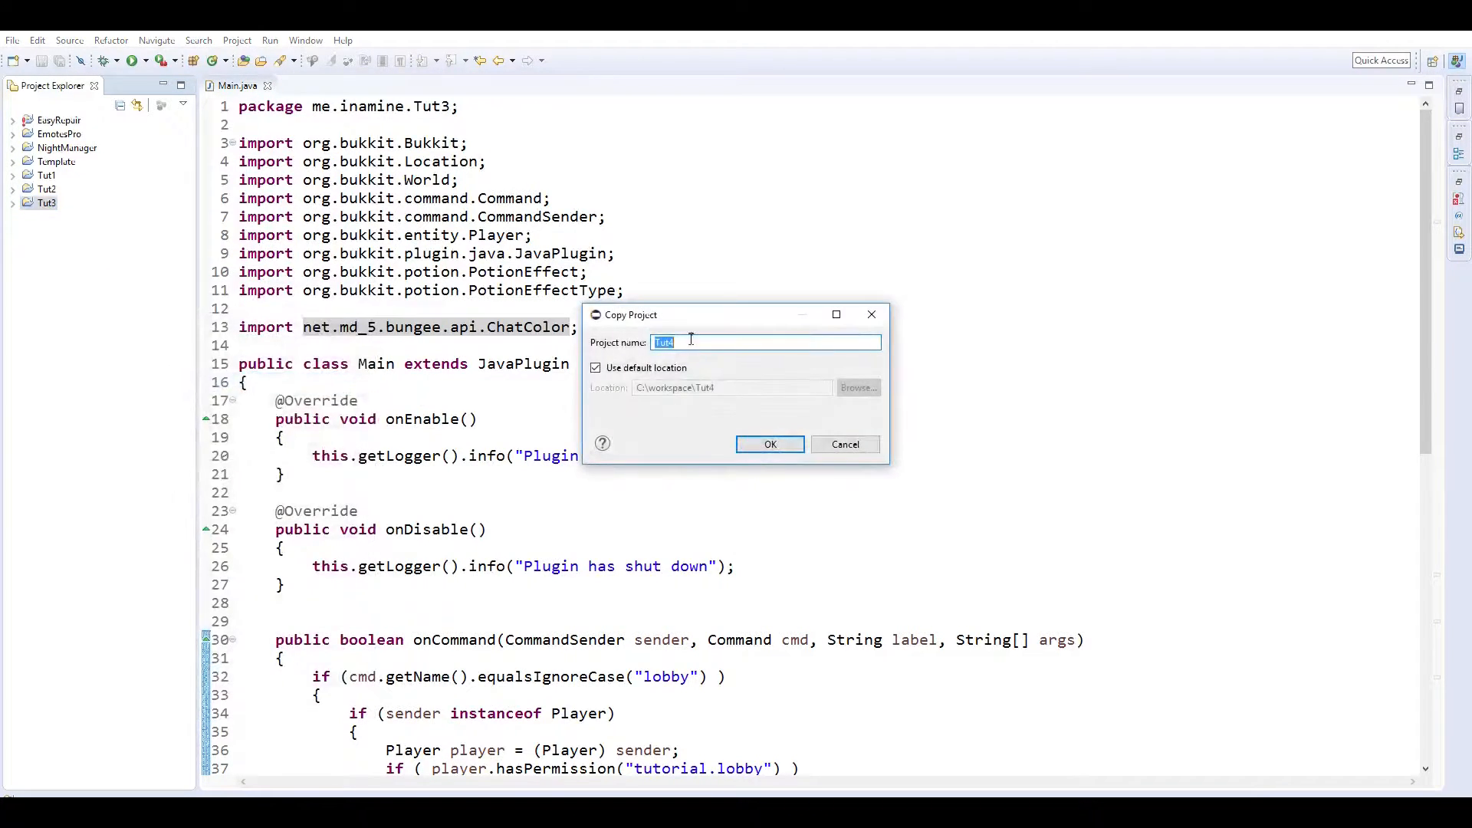
pyautogui.click(768, 445)
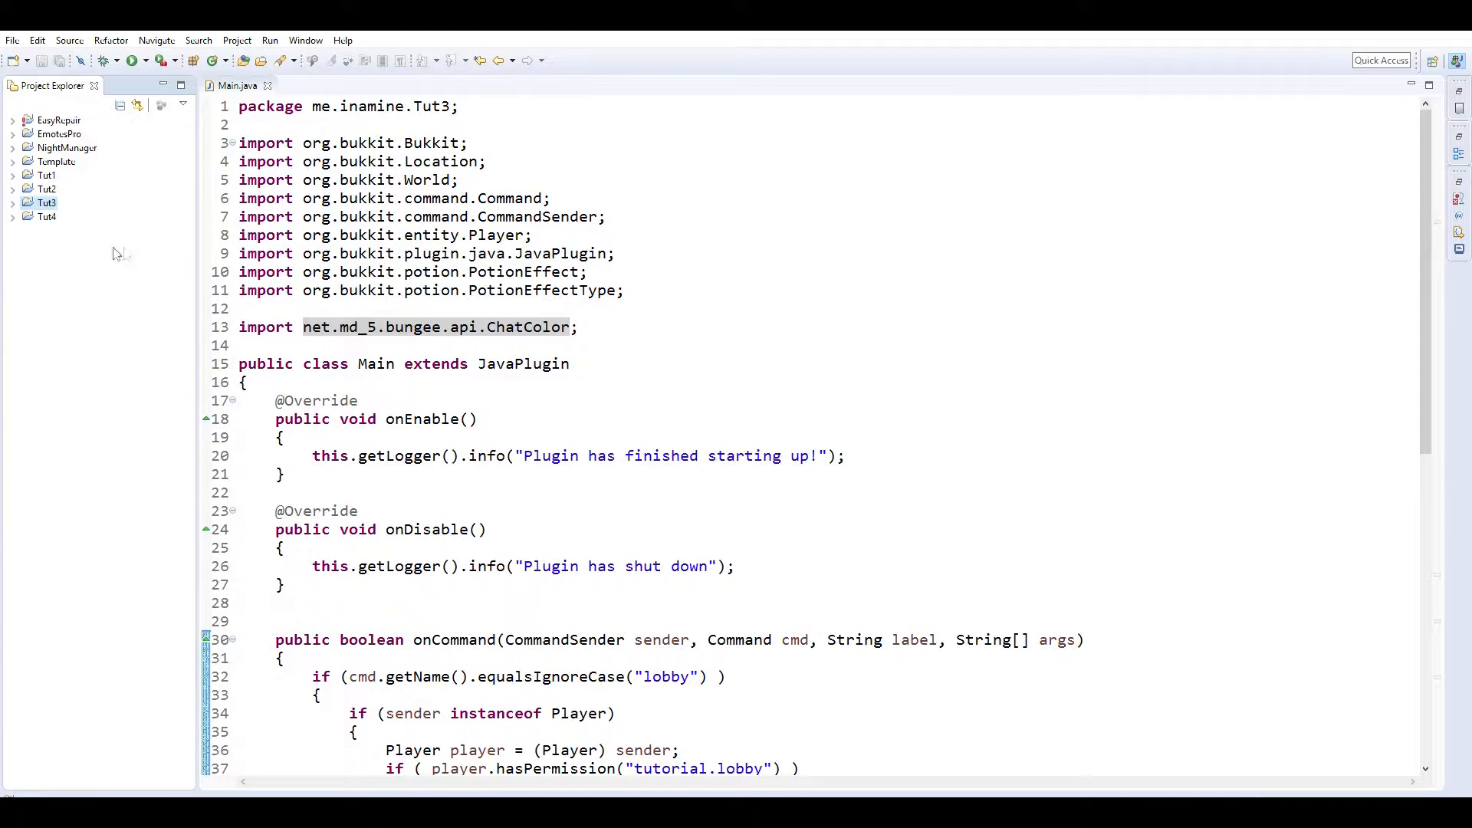
pyautogui.click(13, 216)
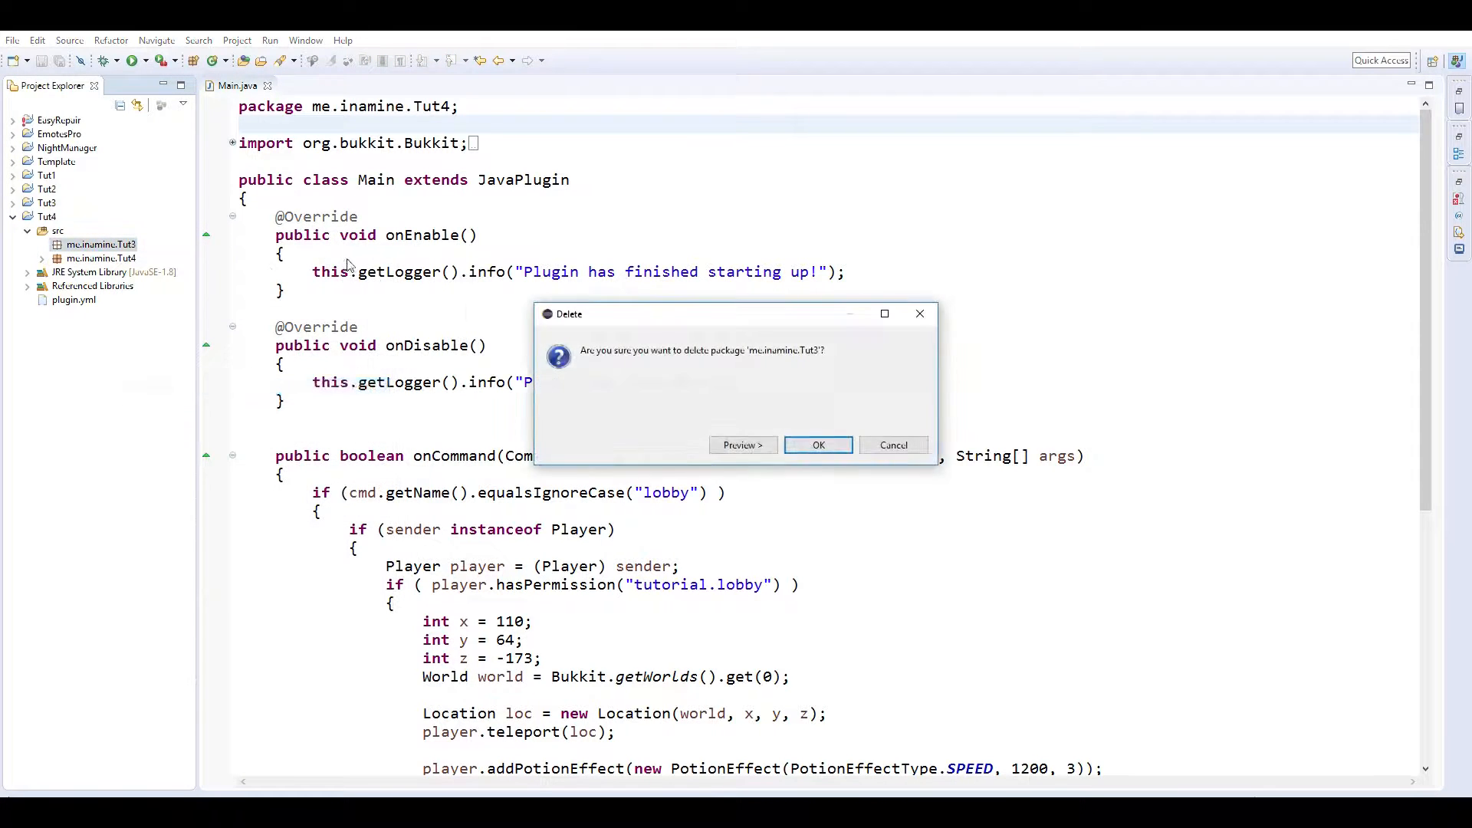
pyautogui.click(817, 444)
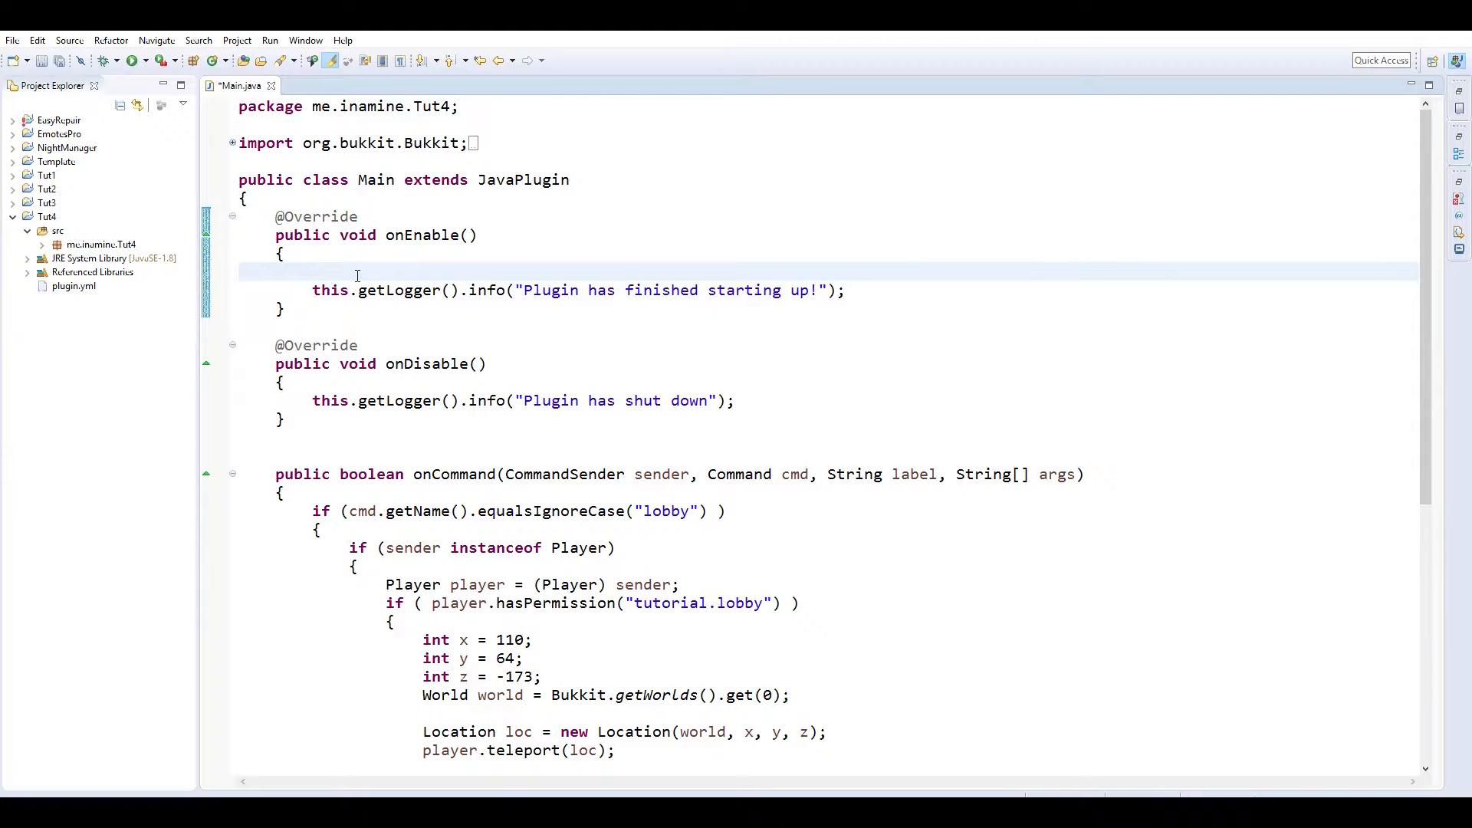
pyautogui.moveTo(350, 273)
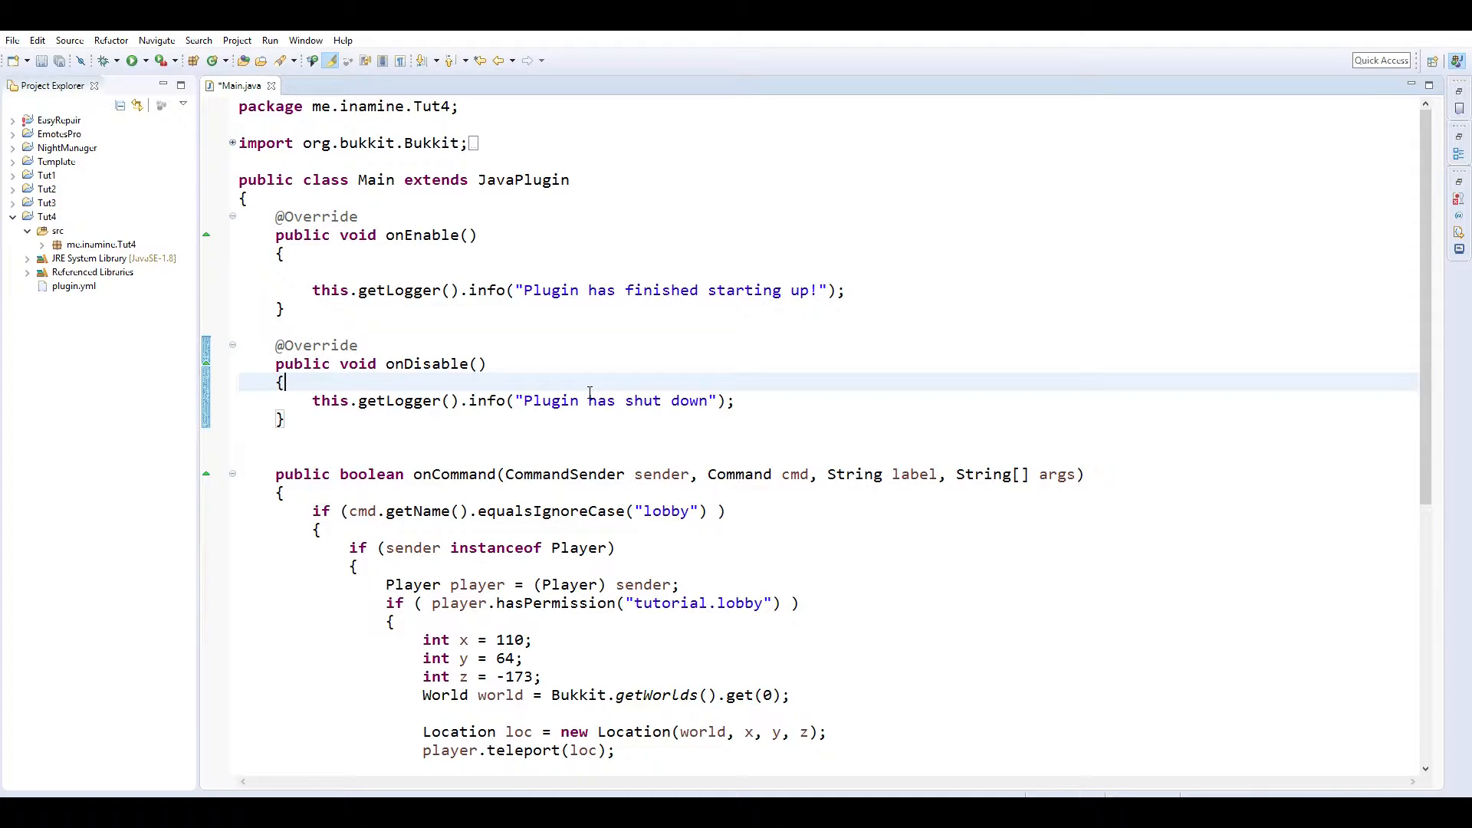
pyautogui.moveTo(671, 400)
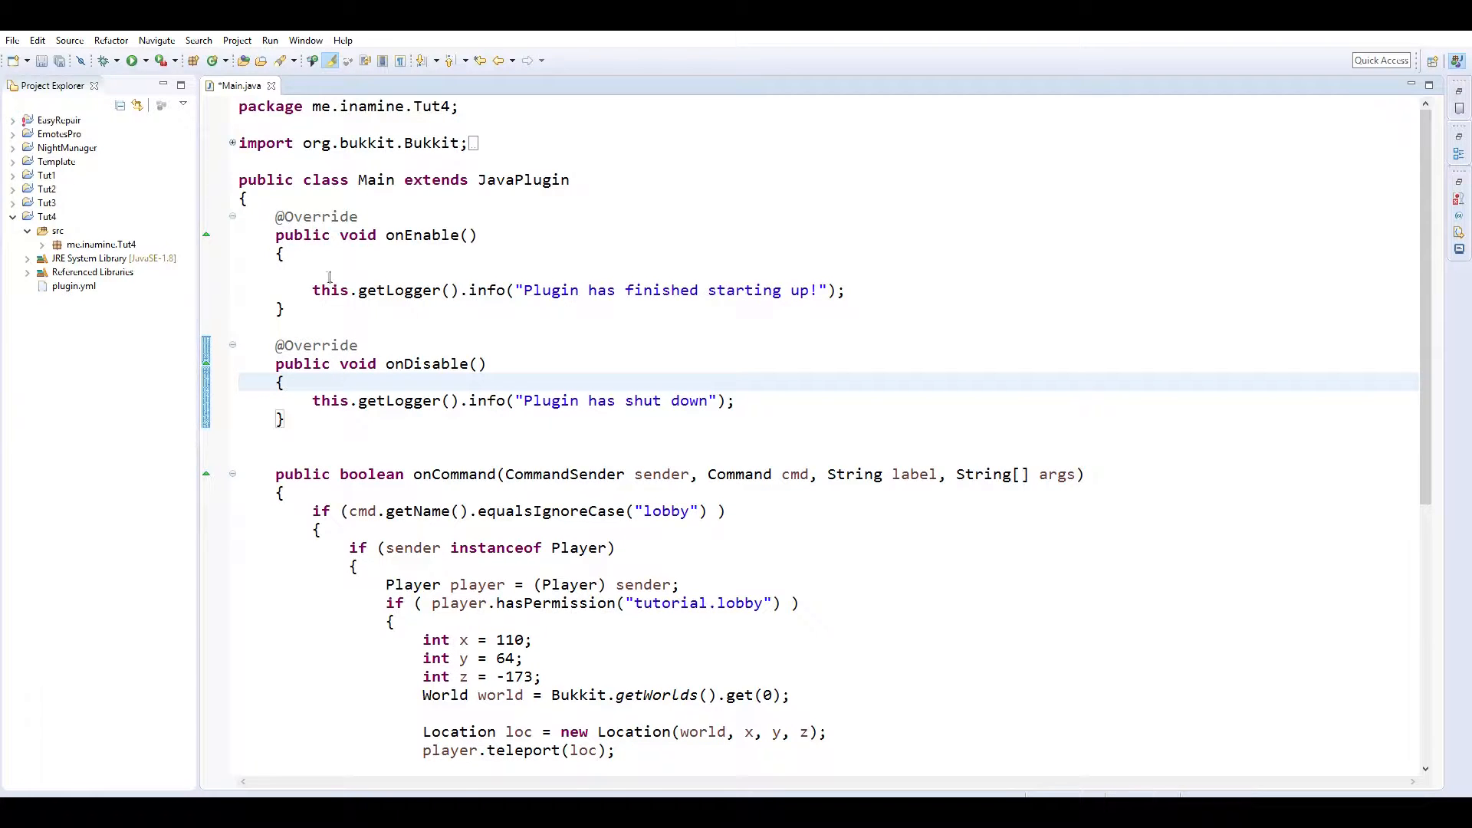
# Insert a blank line after the onEnable opening brace in Tut4's Main.java.
pyautogui.click(14, 135)
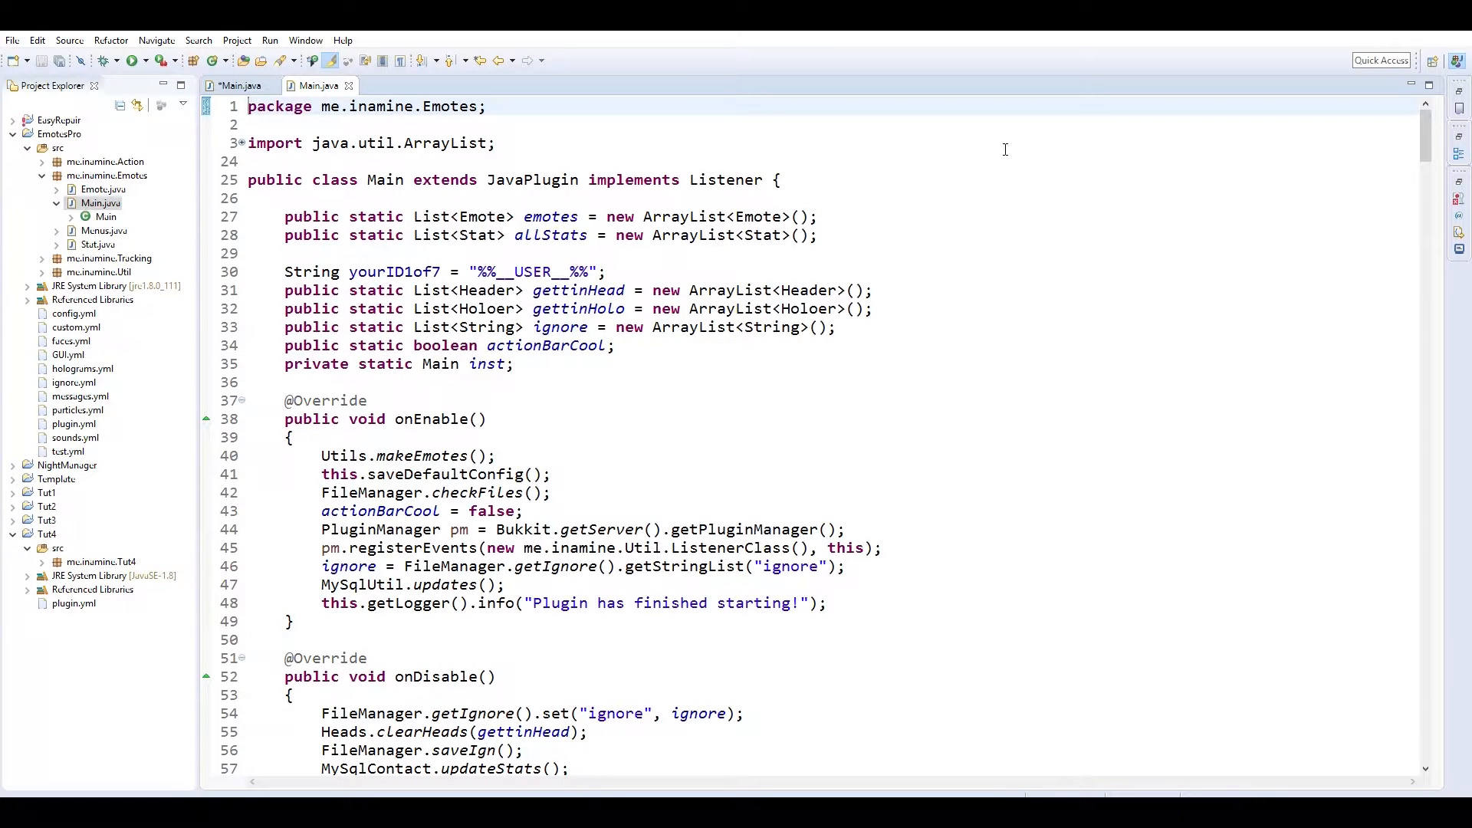
pyautogui.moveTo(1012, 275)
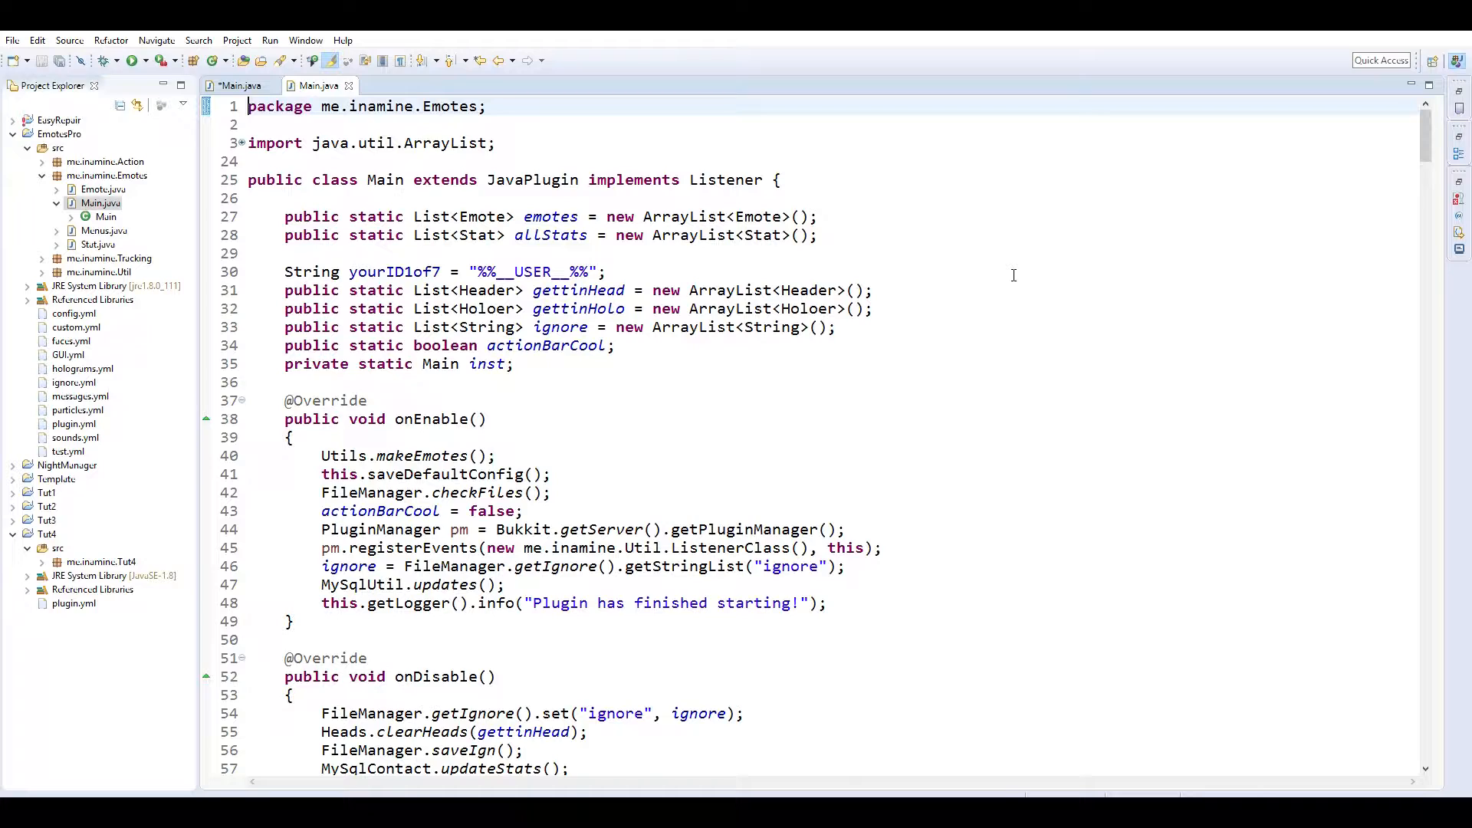
pyautogui.moveTo(888, 256)
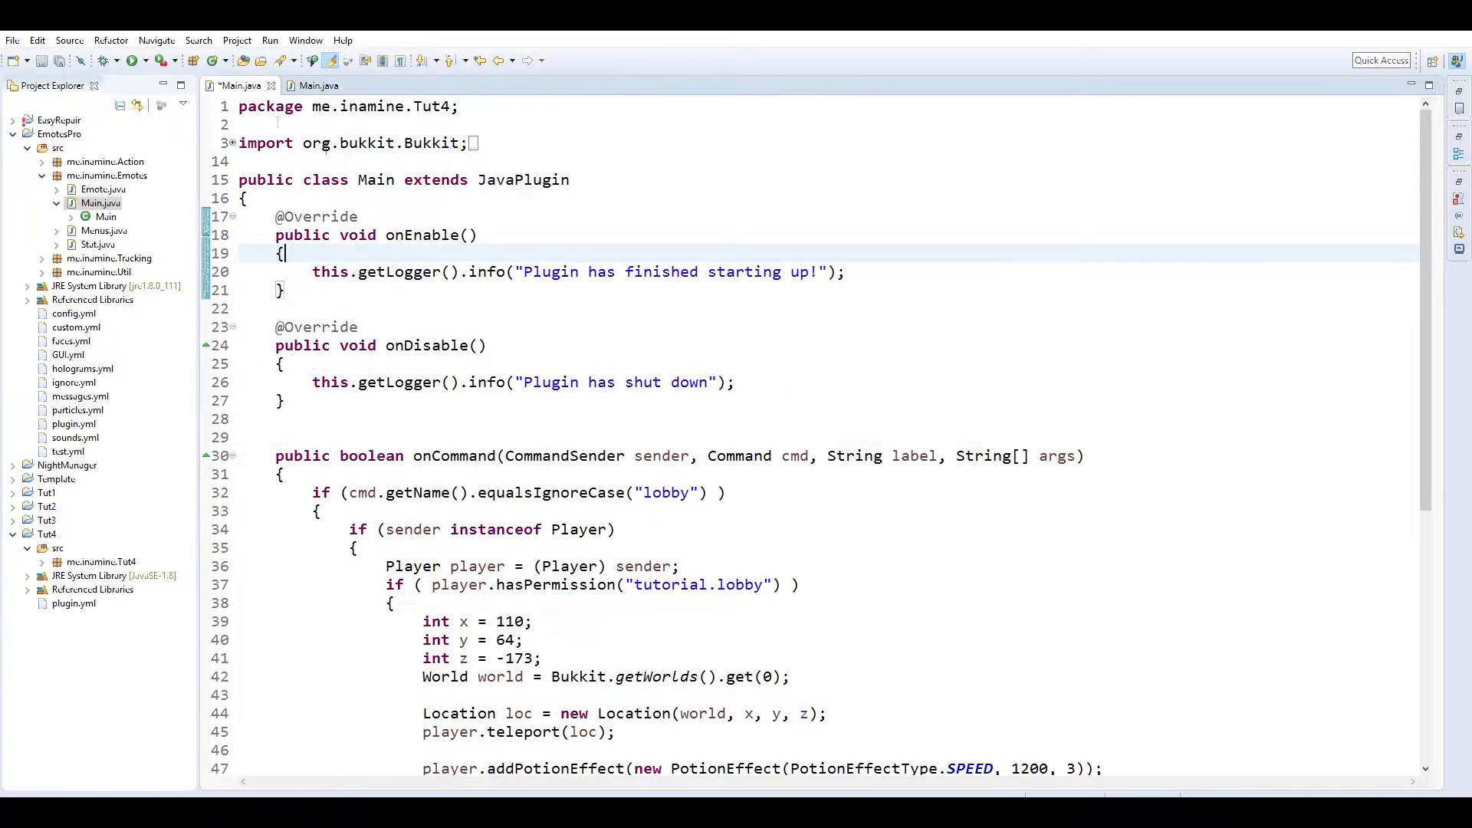
# Call this.saveDefaultConfig() first in onEnable, checked against EmotesPro's Main.java, and save.
pyautogui.write('this.saveDefaultConfig();')
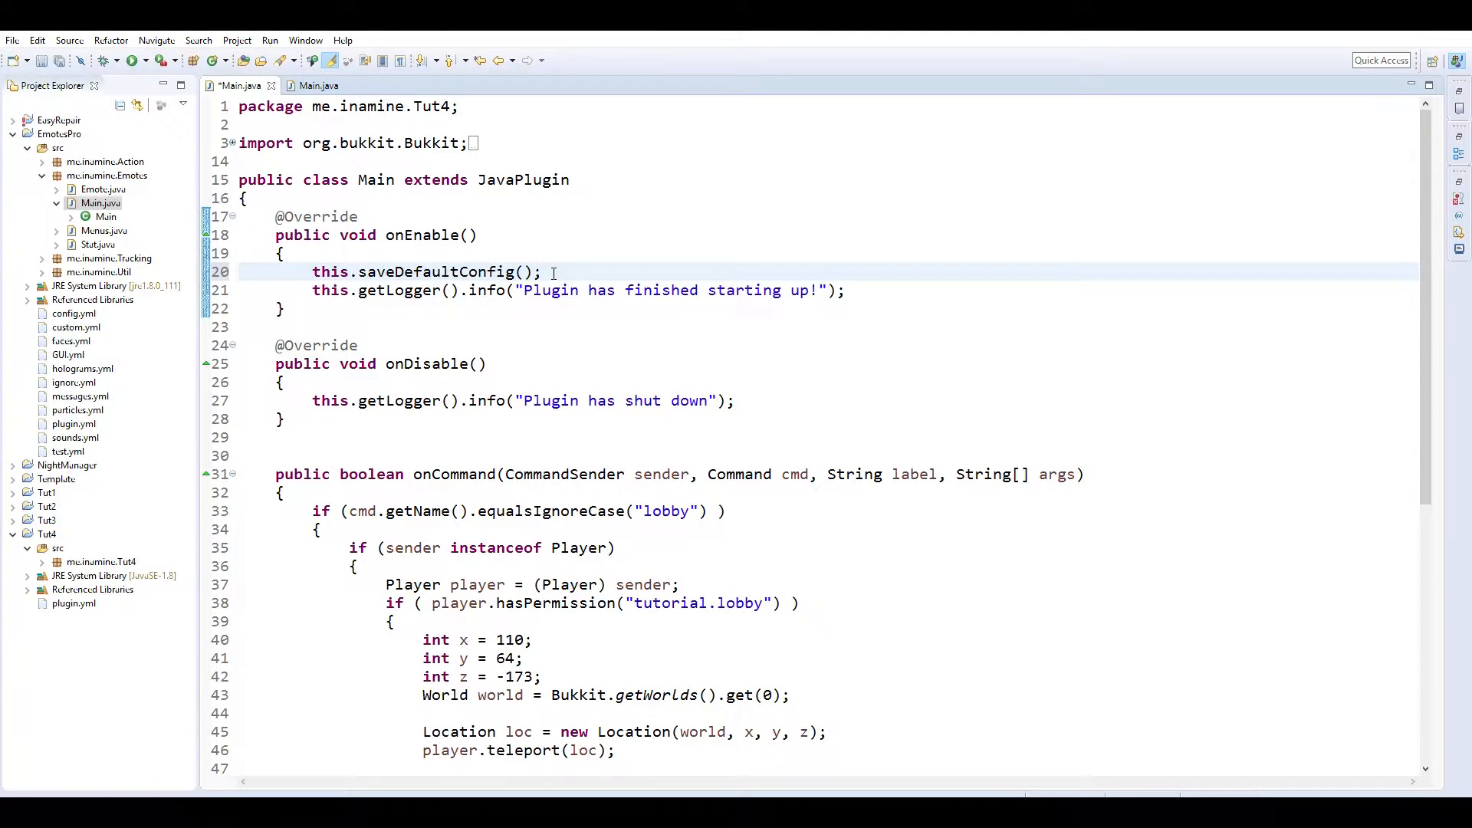
pyautogui.click(319, 86)
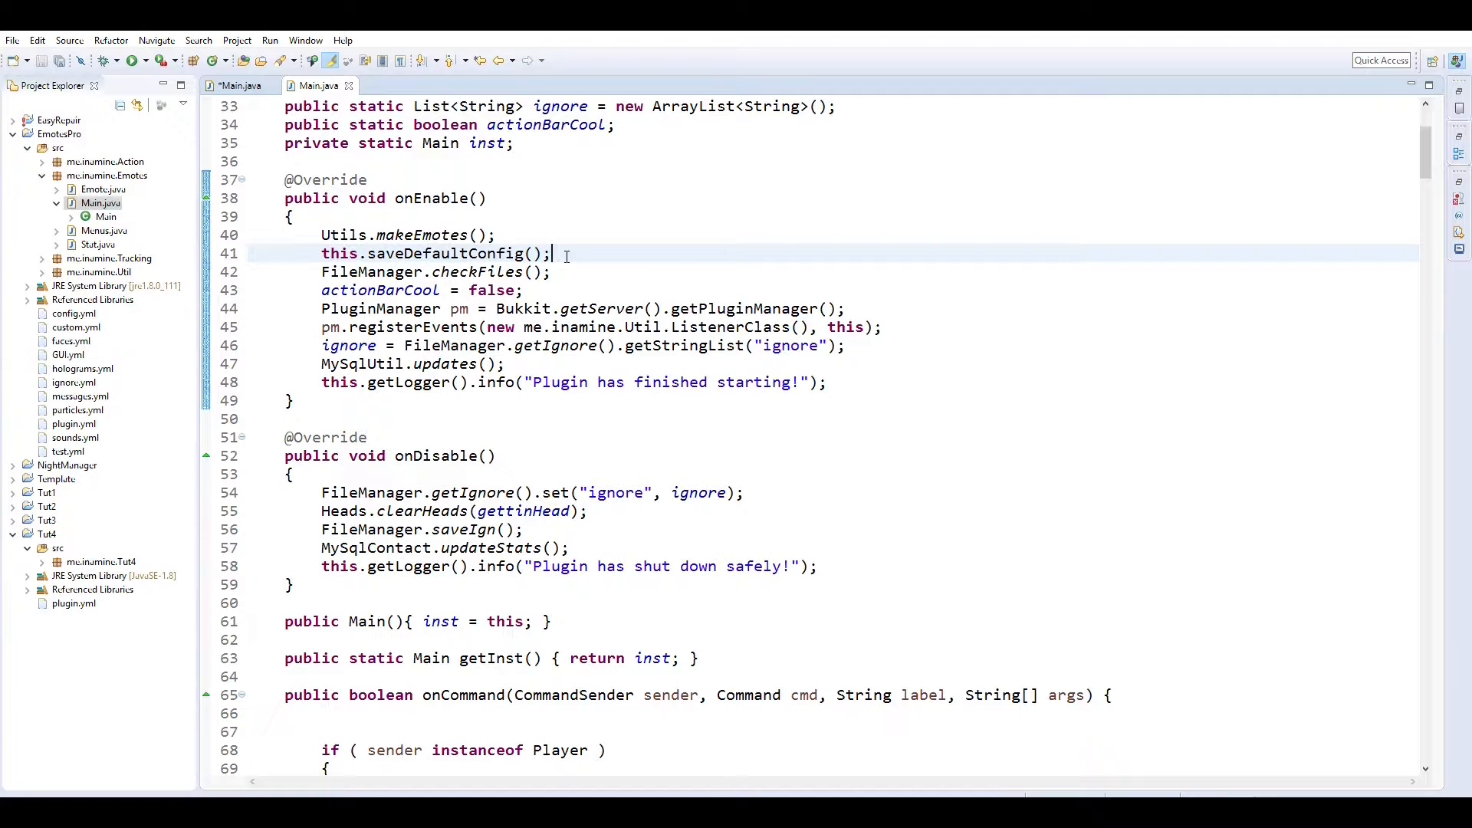
pyautogui.scroll(-3)
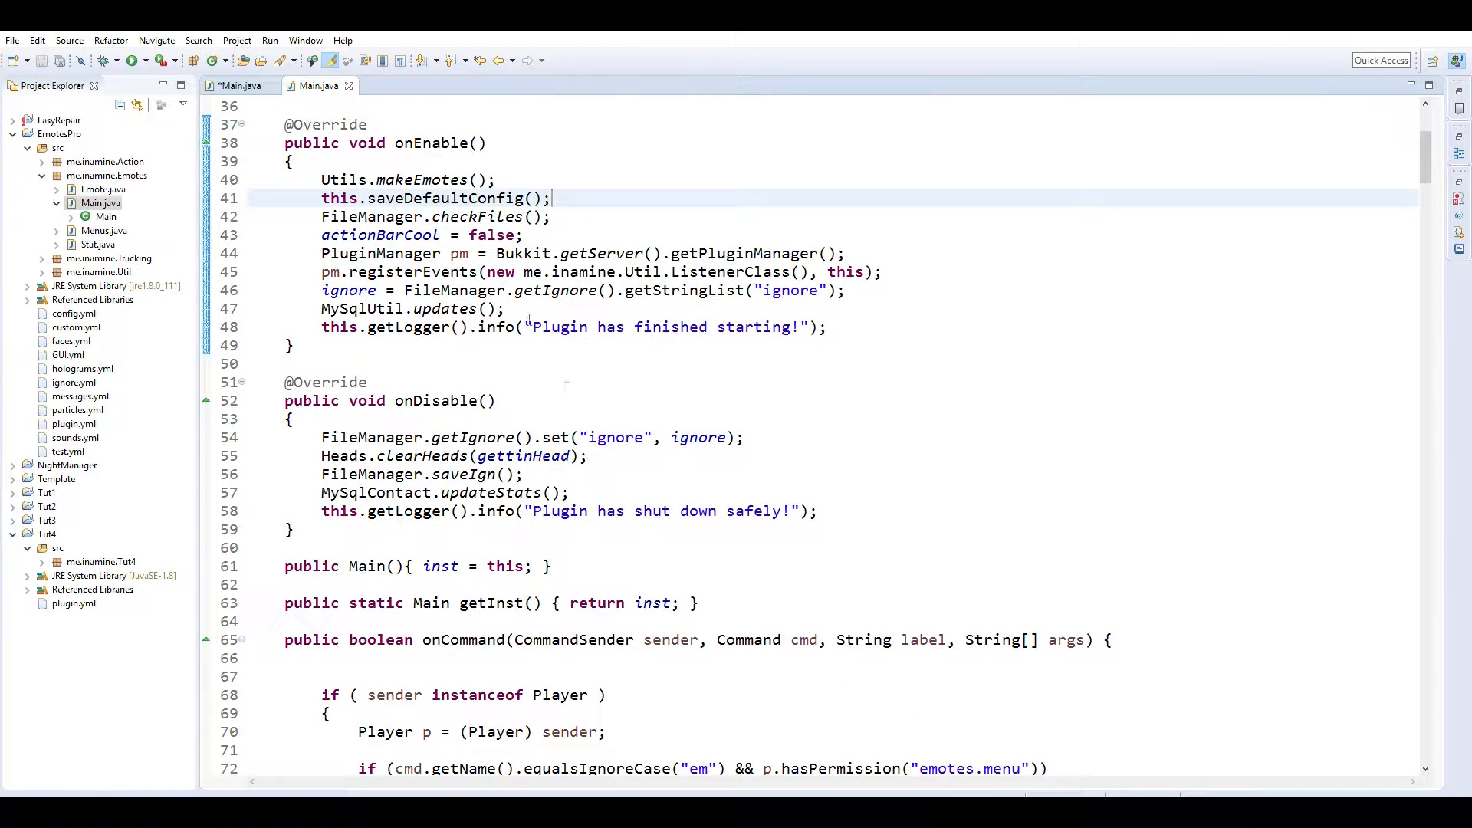
pyautogui.click(315, 86)
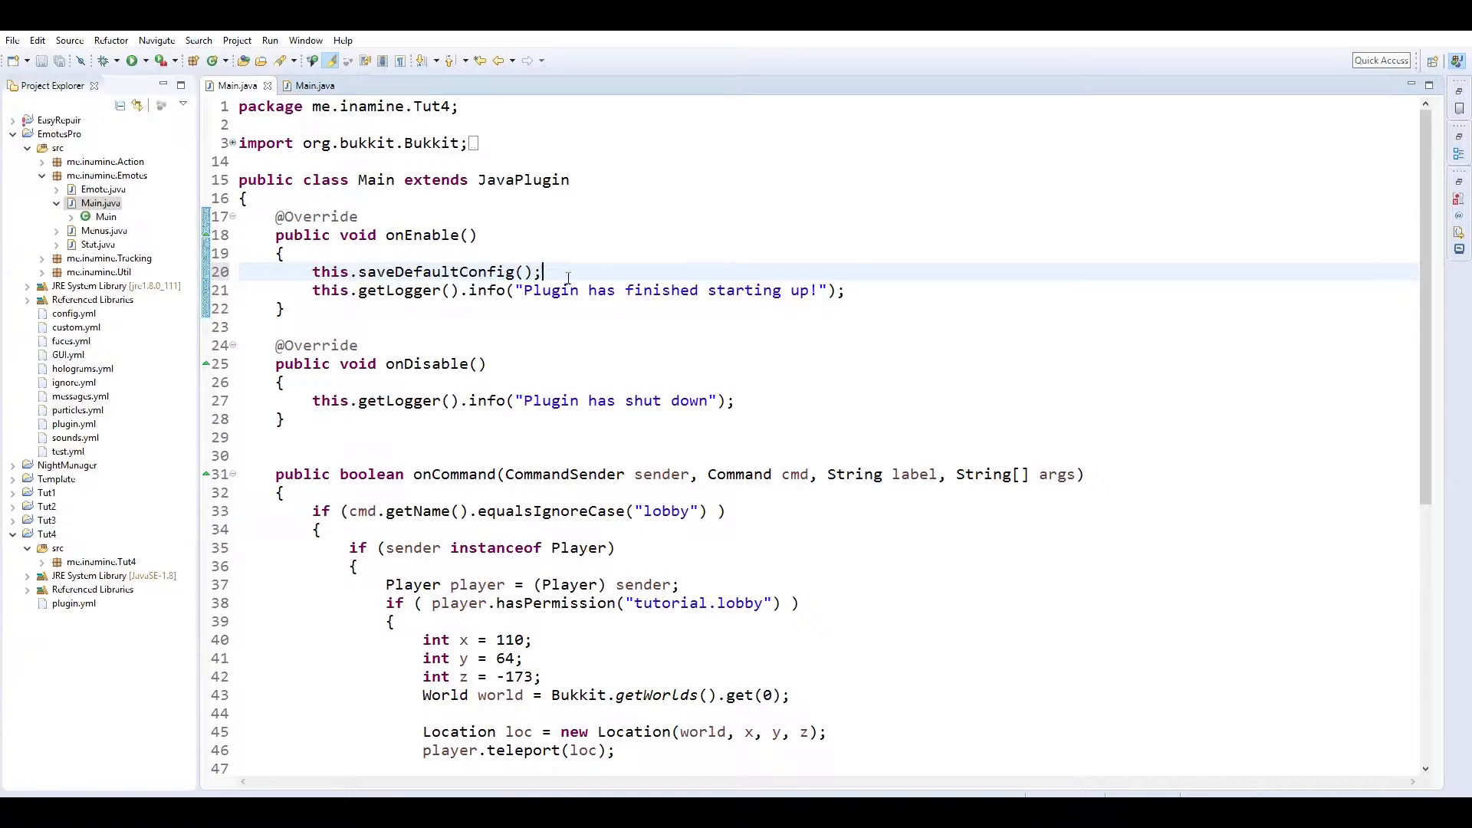
pyautogui.click(228, 142)
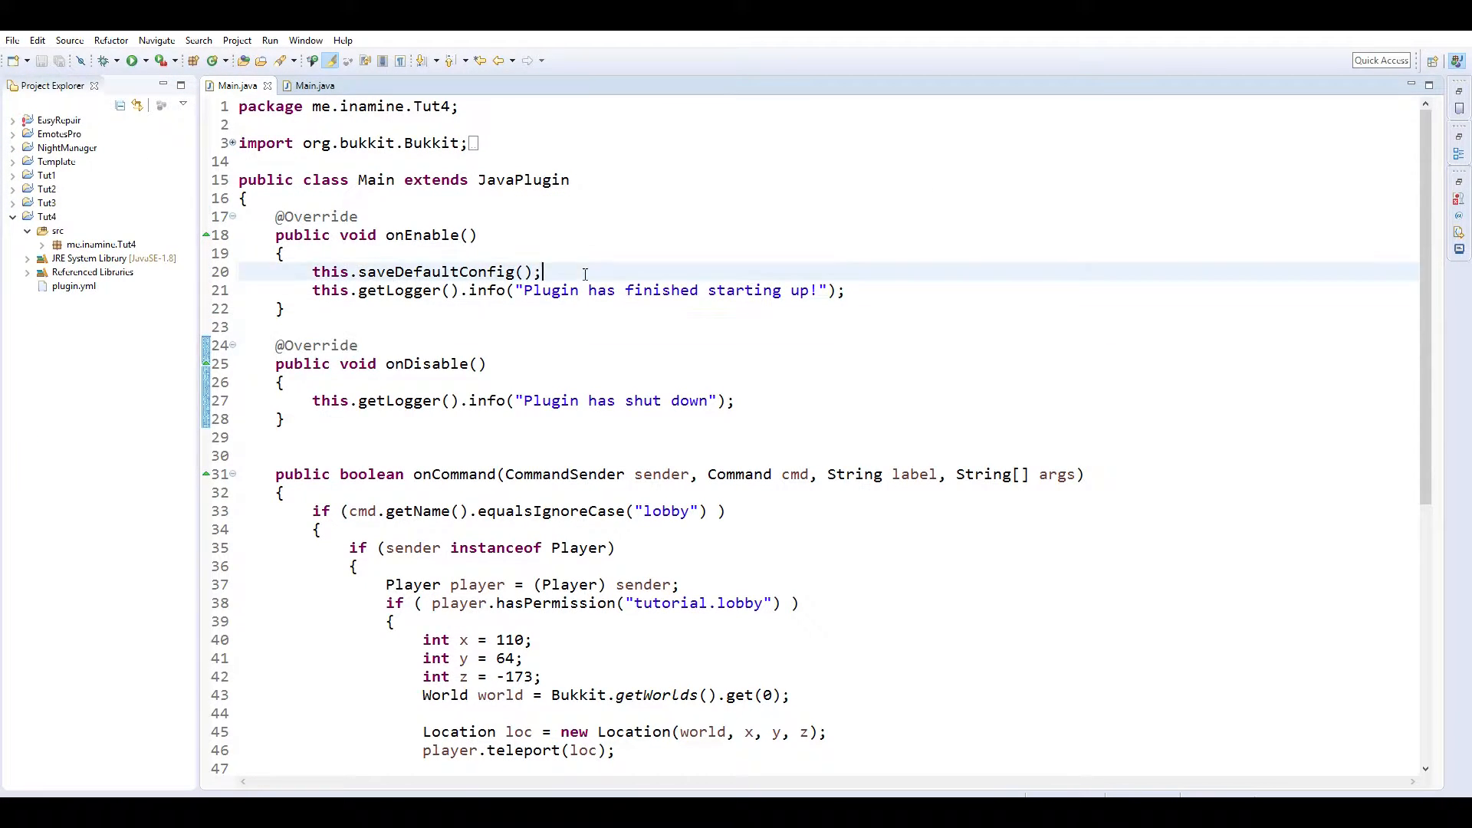
# Create a new file named config.yml in the Tut4 project.
pyautogui.rightClick(48, 217)
pyautogui.write('config')
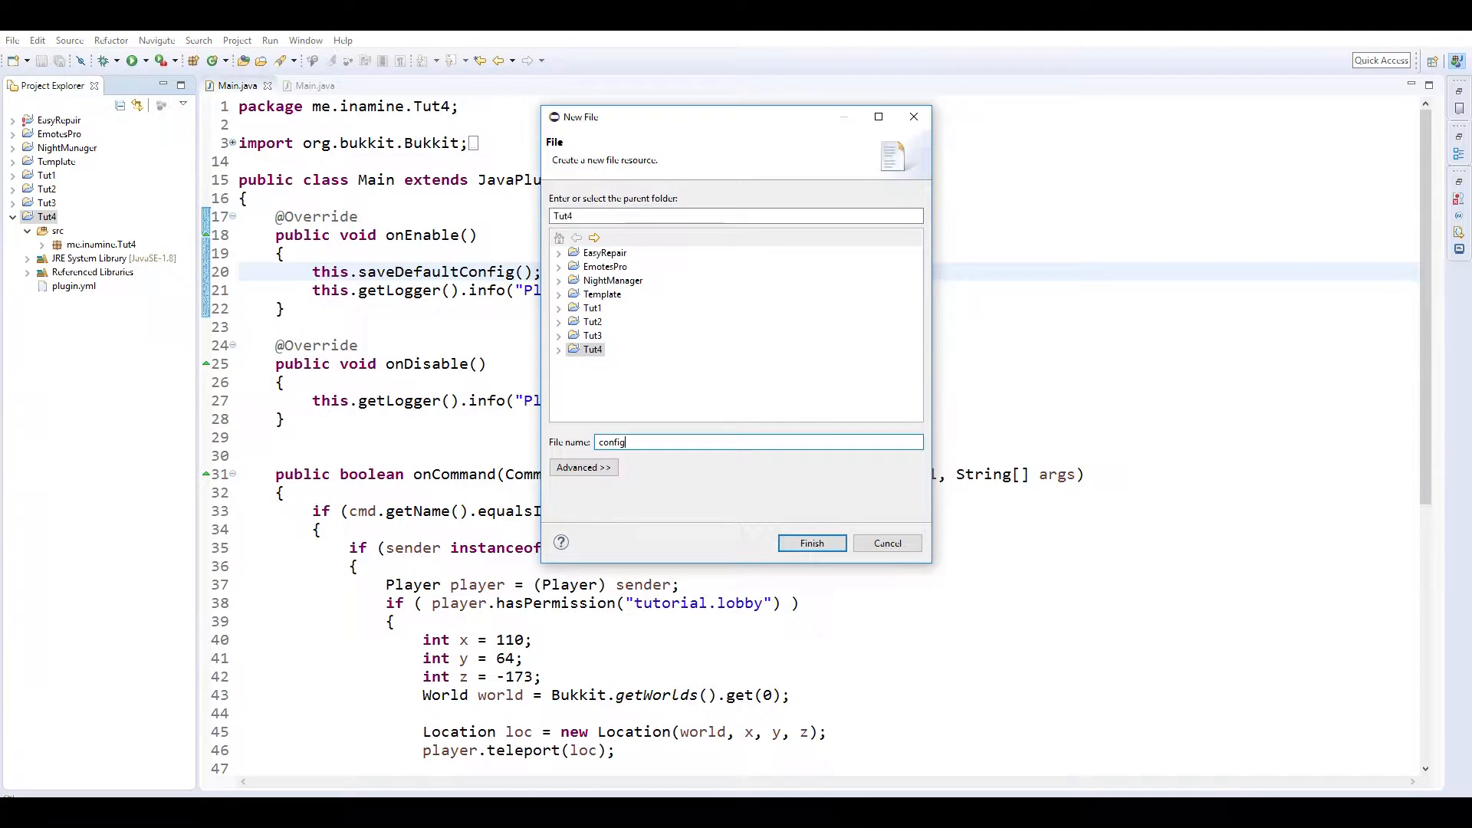
pyautogui.click(810, 543)
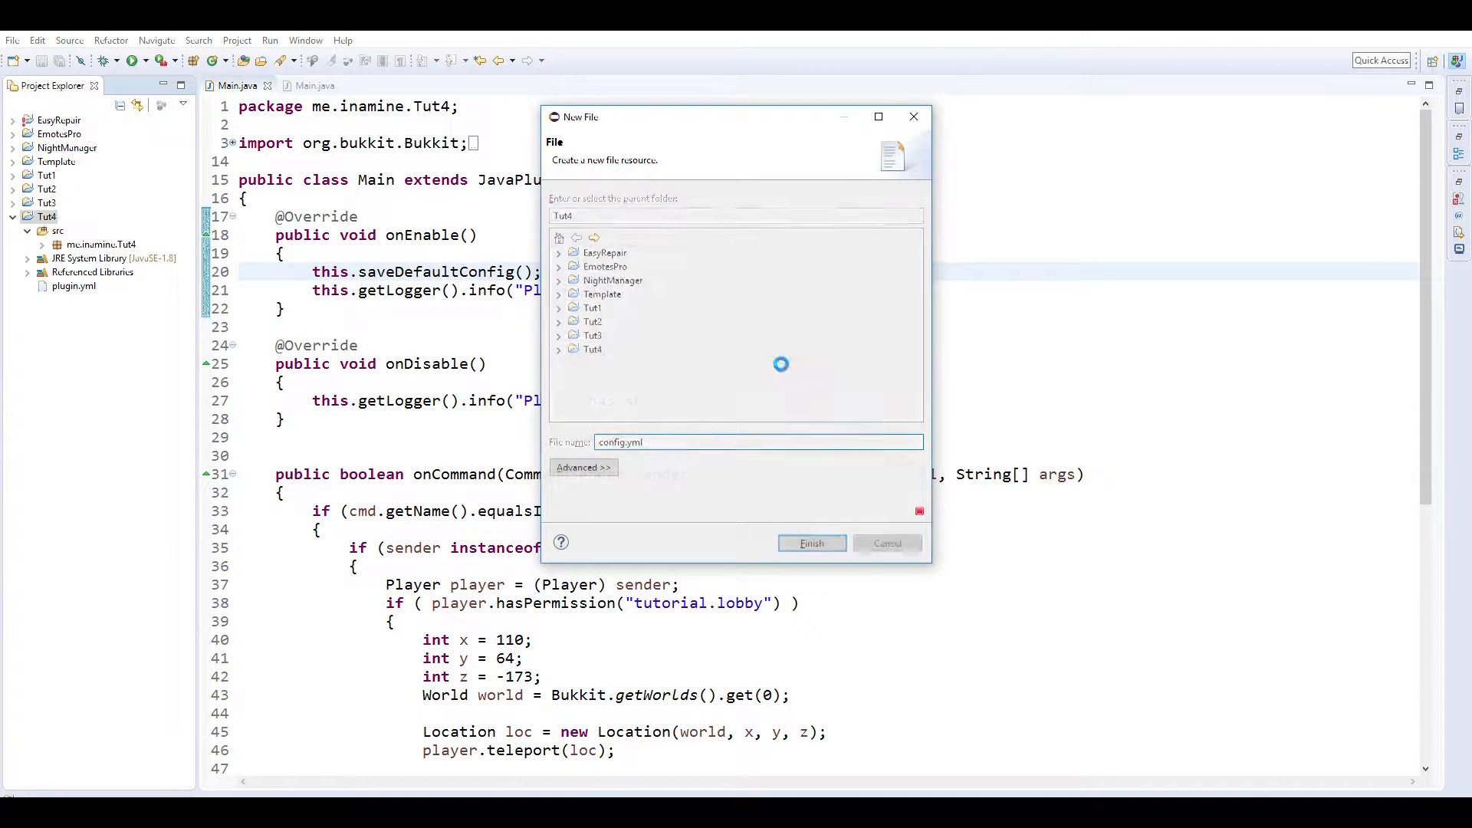
pyautogui.click(810, 543)
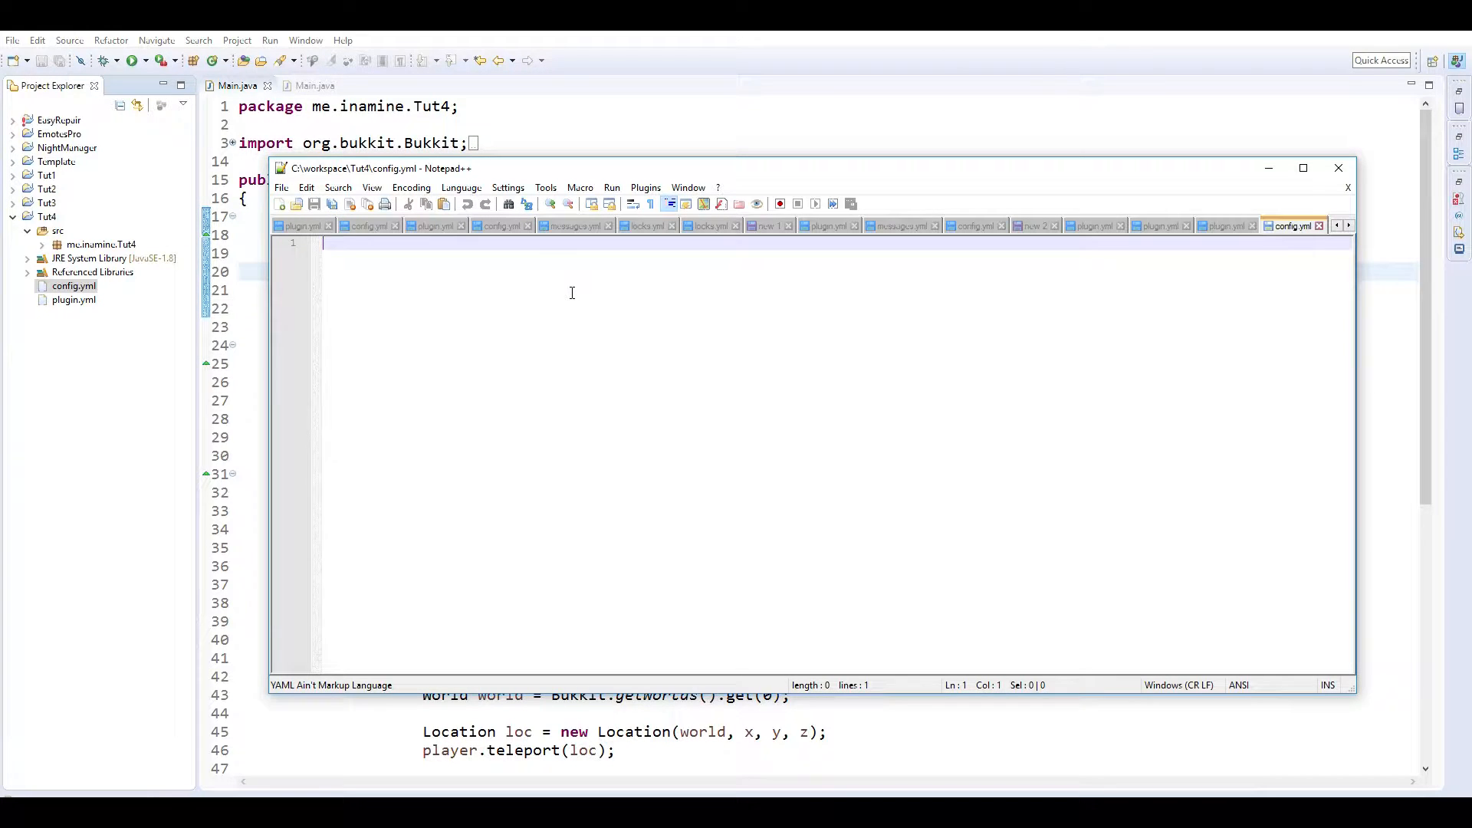
# Lay out config.yml with lobby x, y, z and world keys plus a potion section.
pyautogui.write('lobby:')
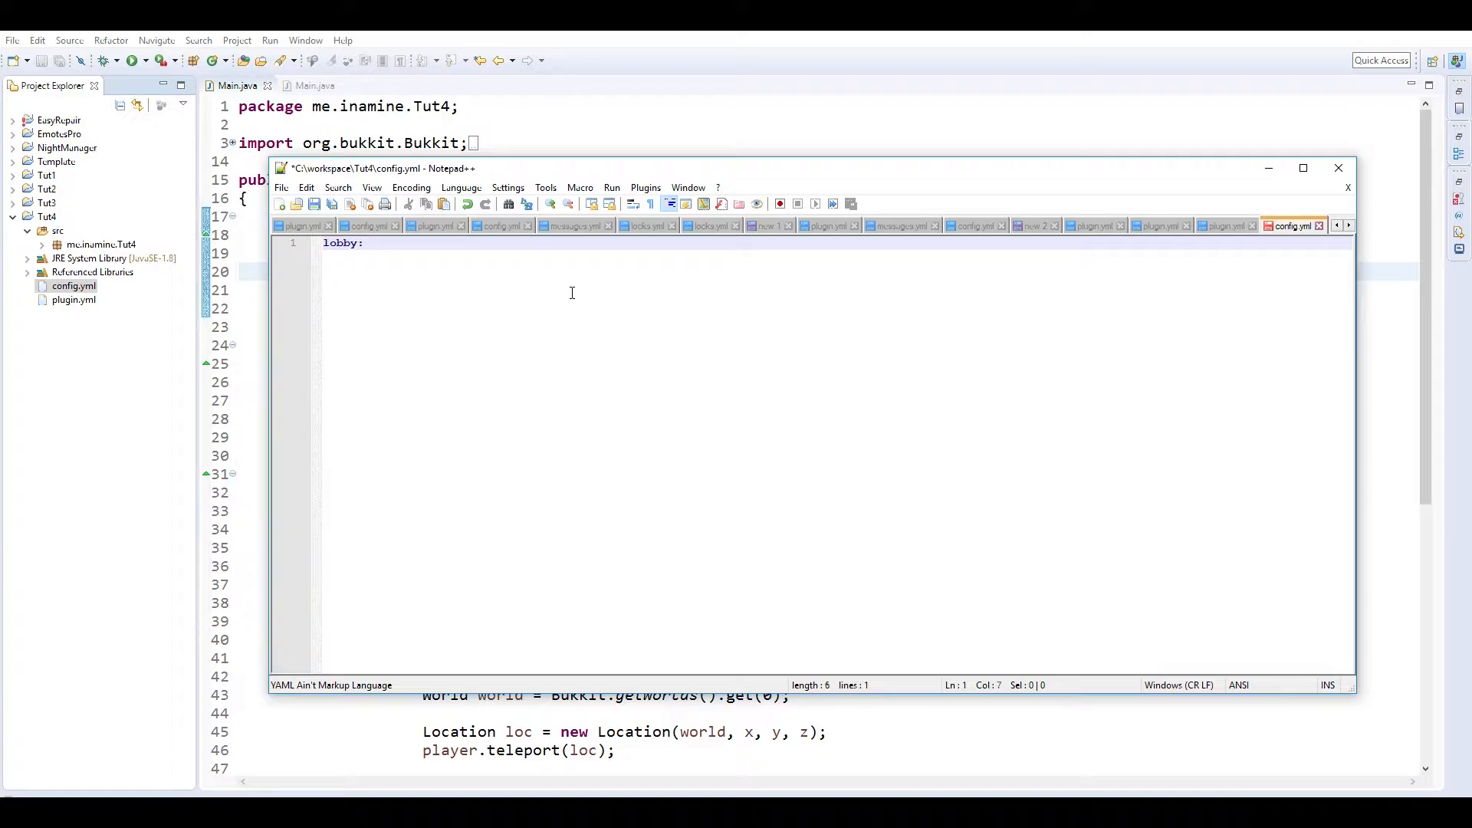
pyautogui.press('enter')
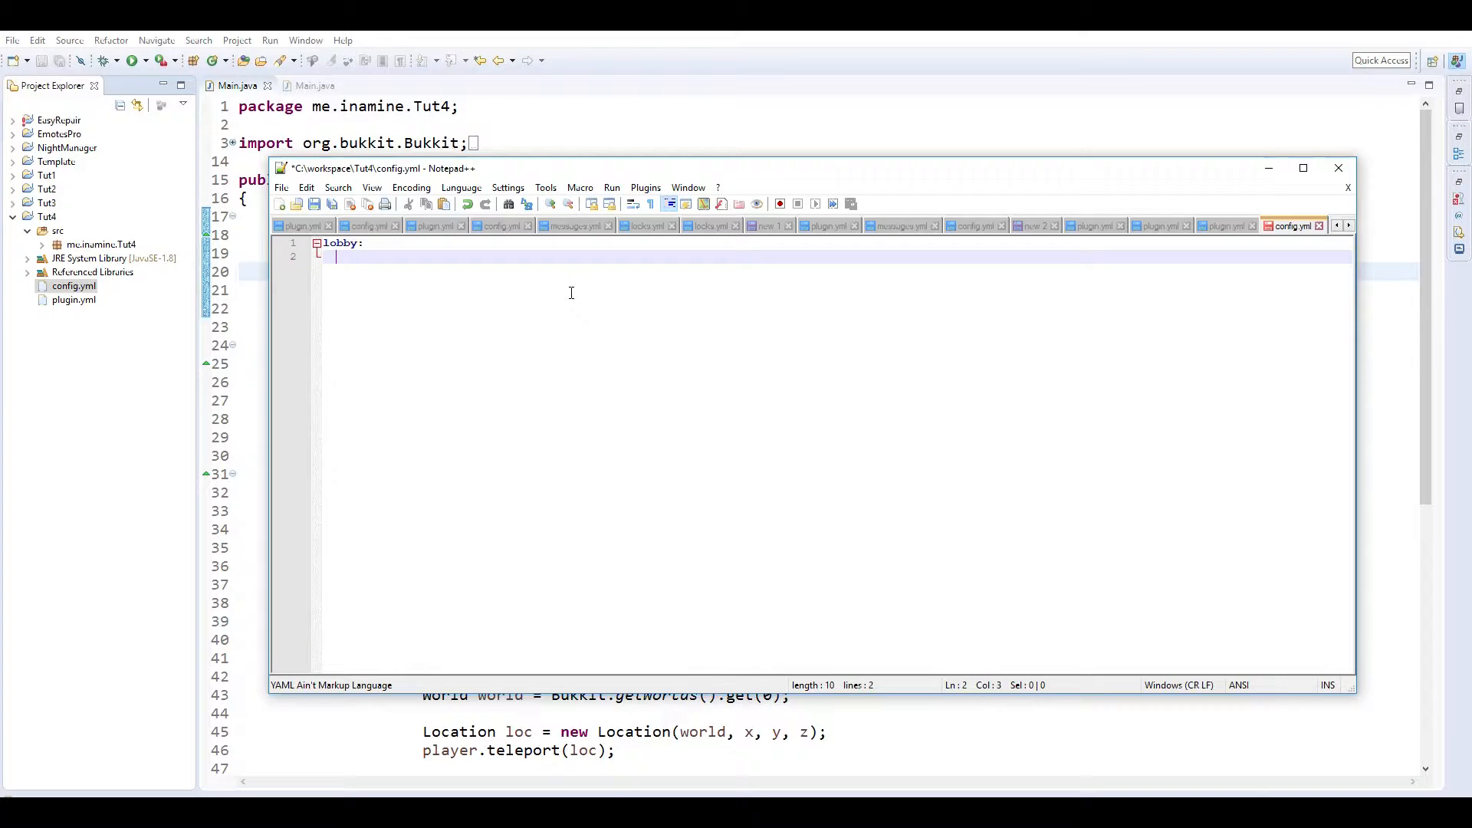
pyautogui.write('x:')
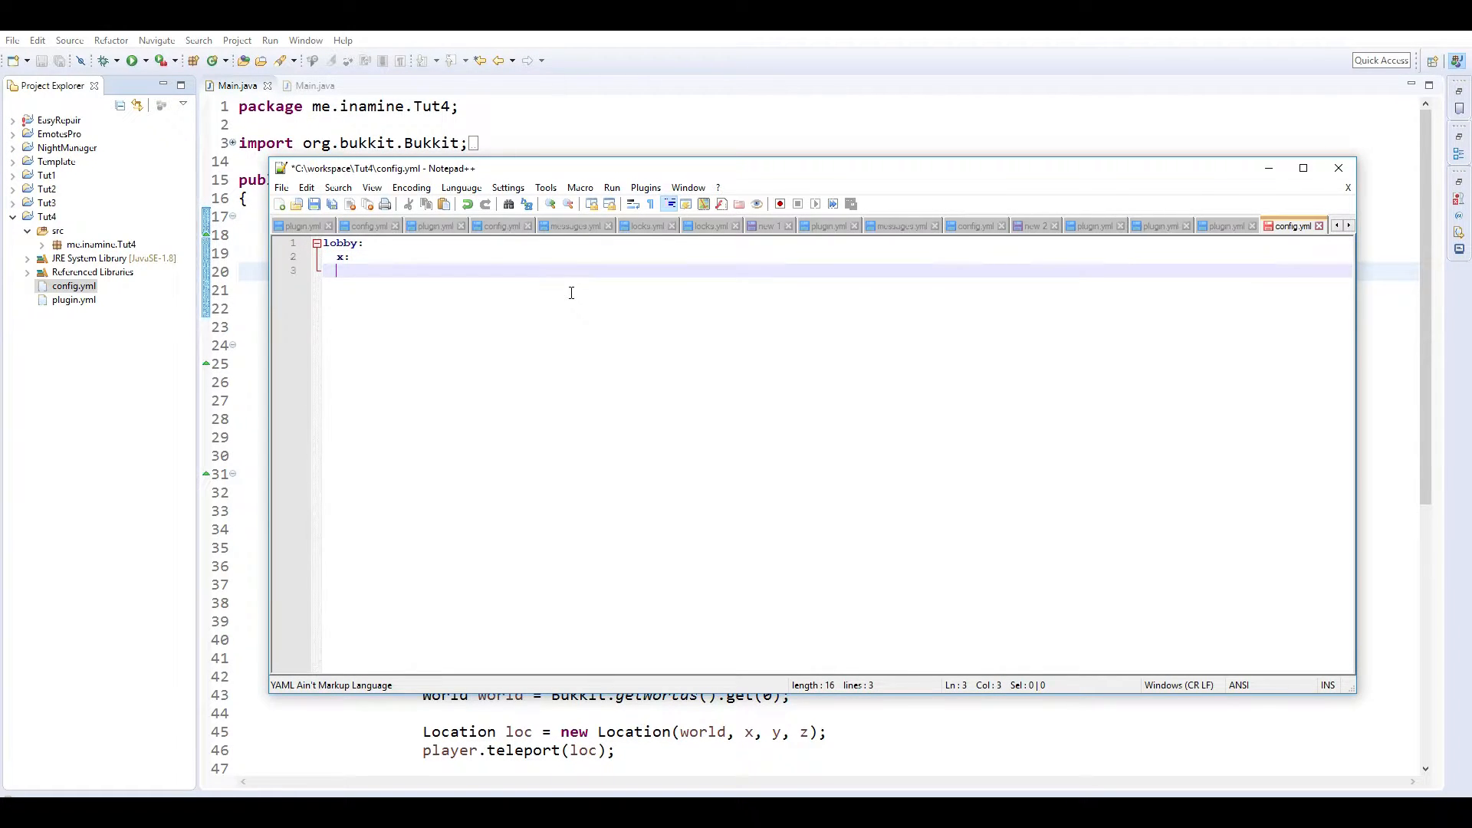
pyautogui.write('y:')
pyautogui.write('w')
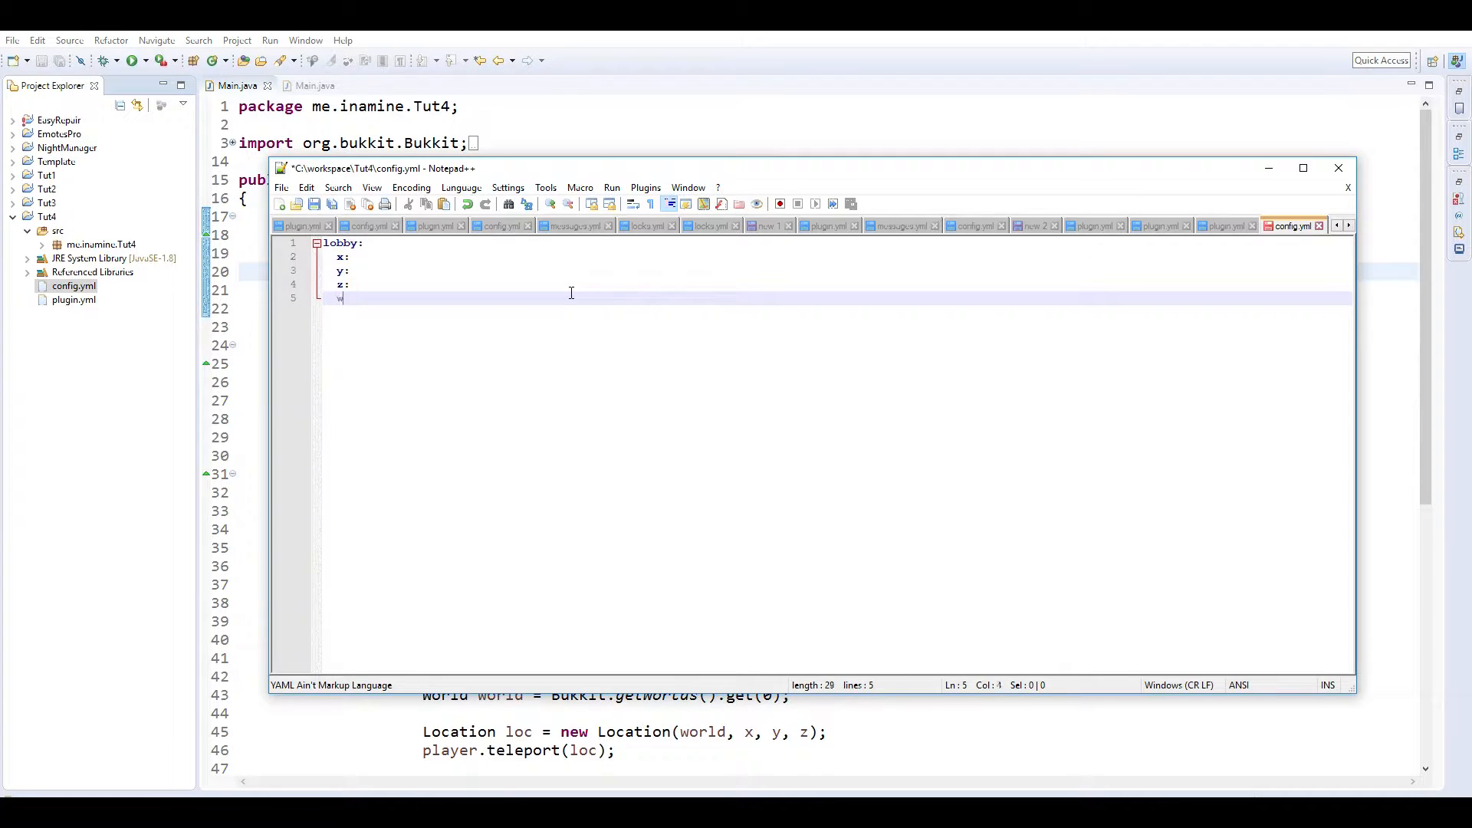
pyautogui.write('orld:')
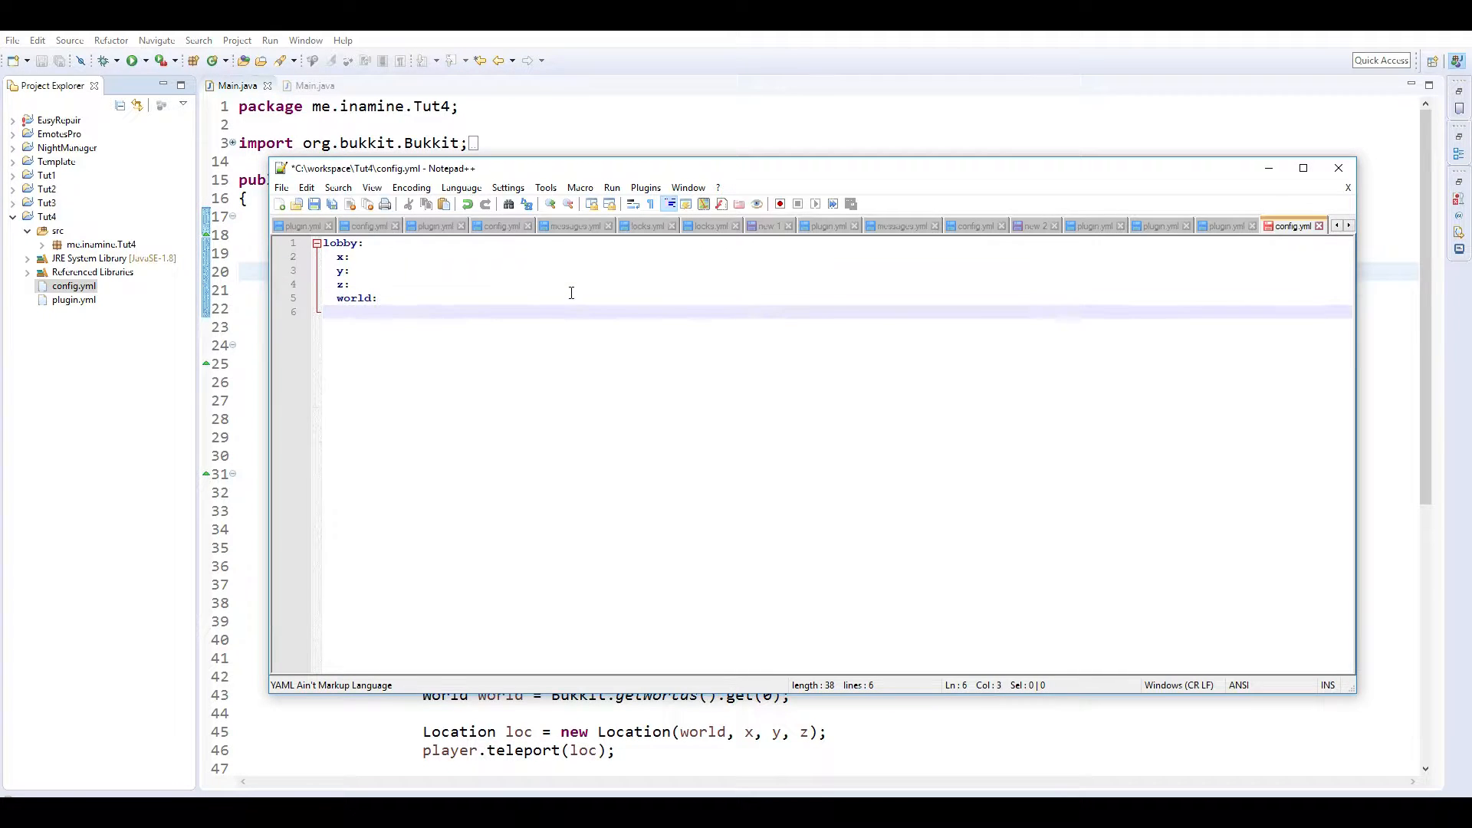
pyautogui.write('pot')
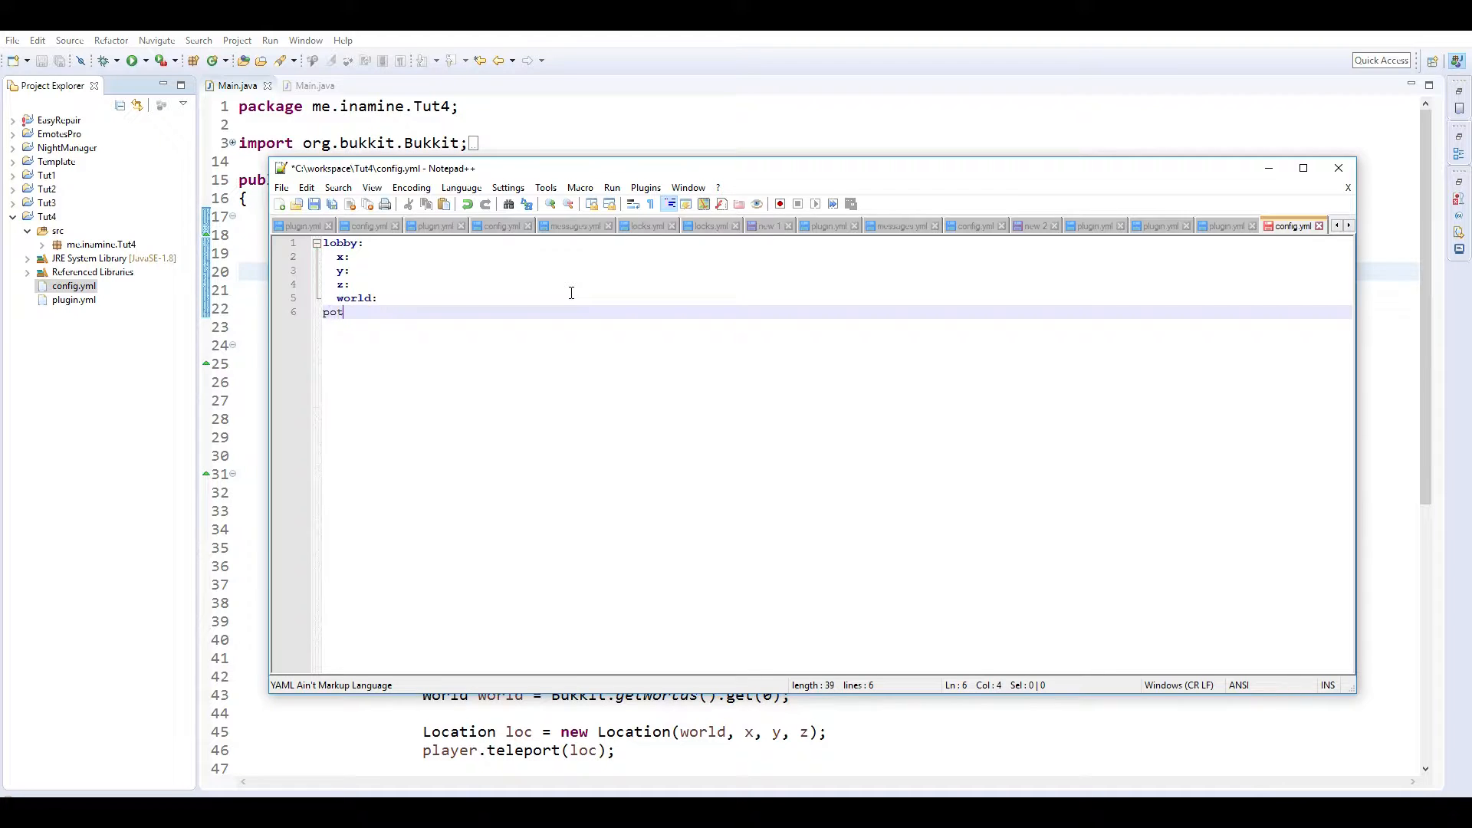
pyautogui.press('Enter')
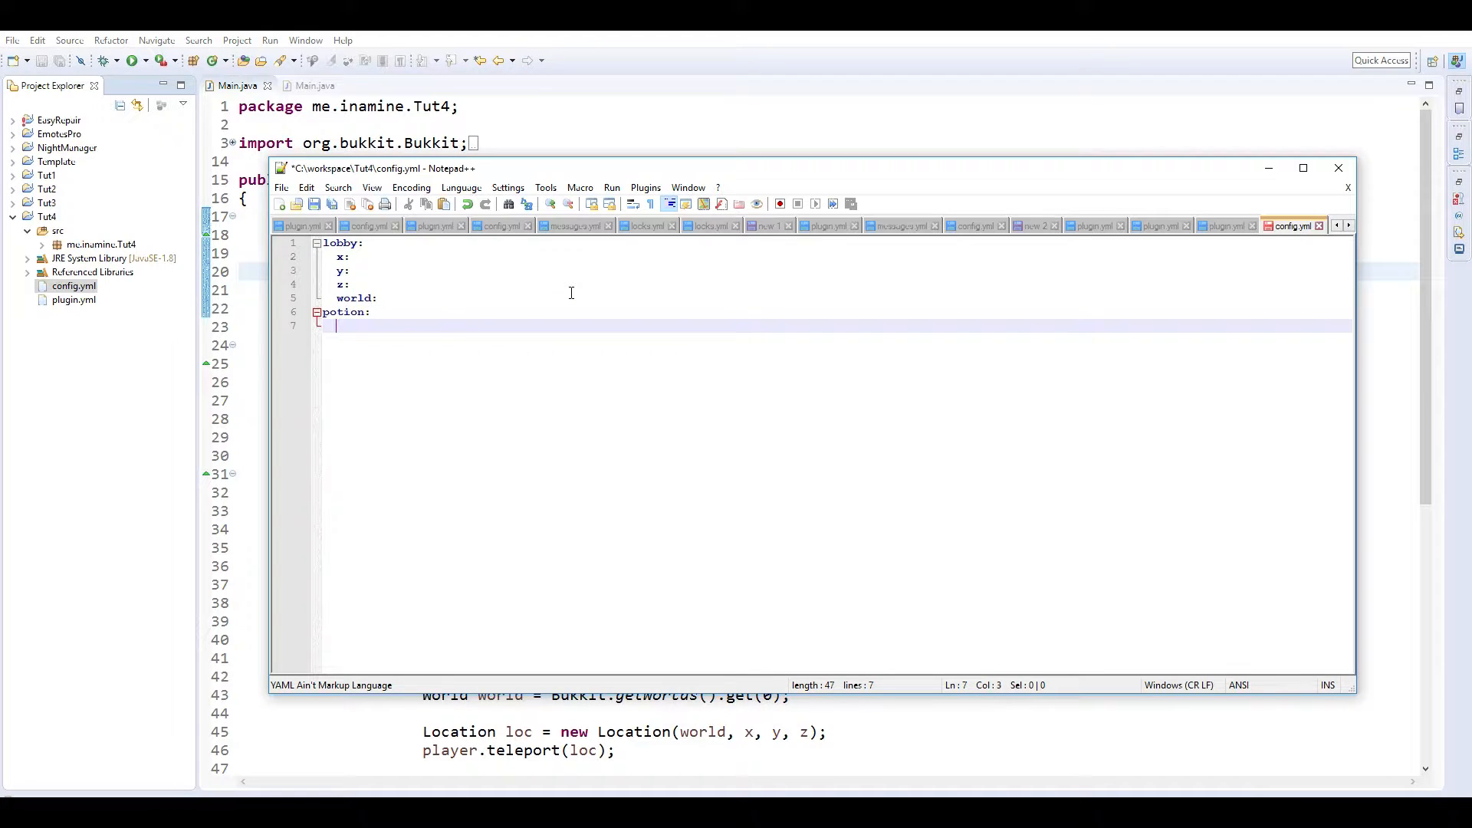
# Add potion entry 1 with effect speed, duration 180 and amplifier 10.
pyautogui.write('-')
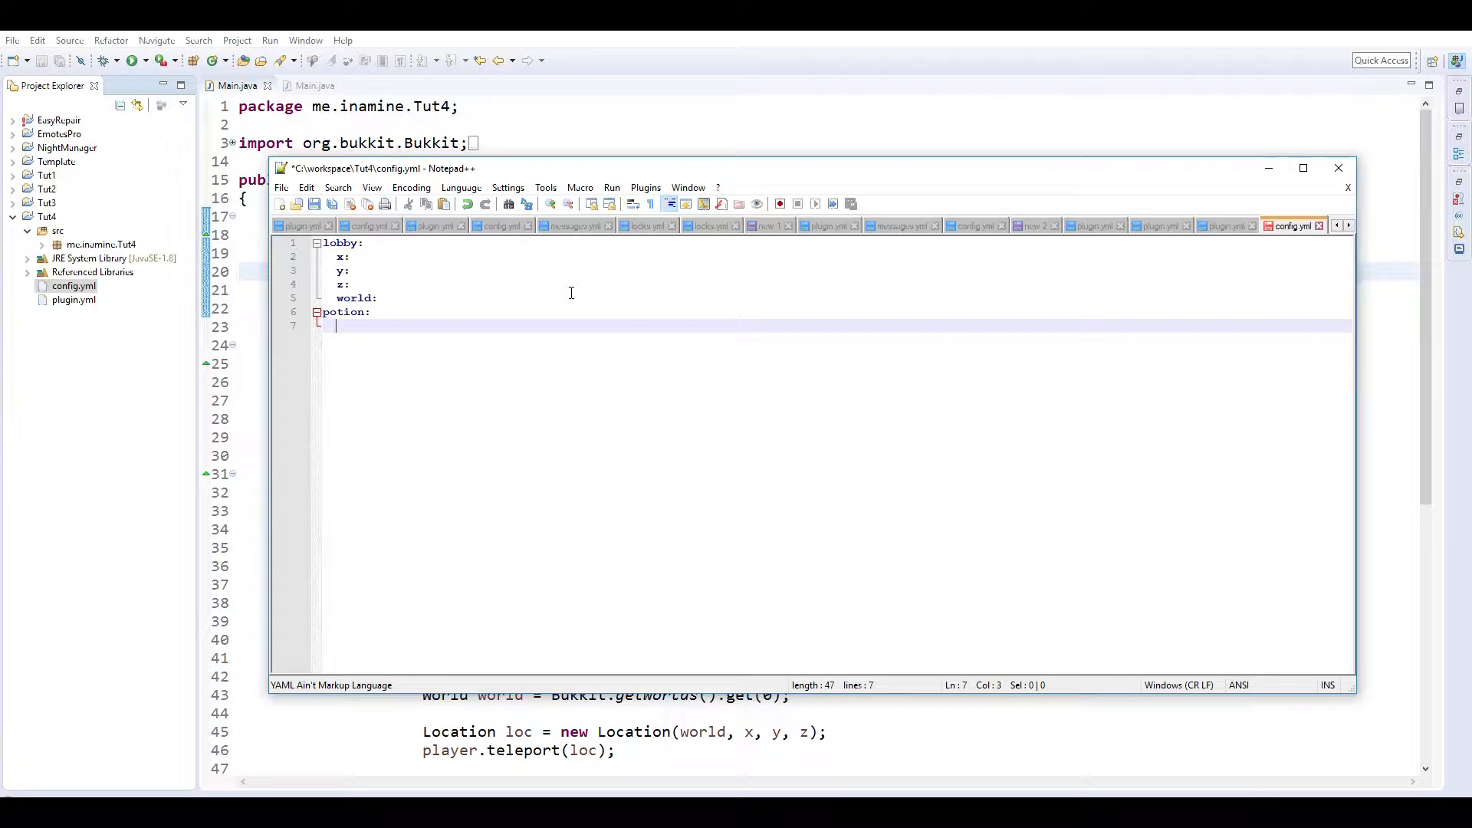
pyautogui.write('-')
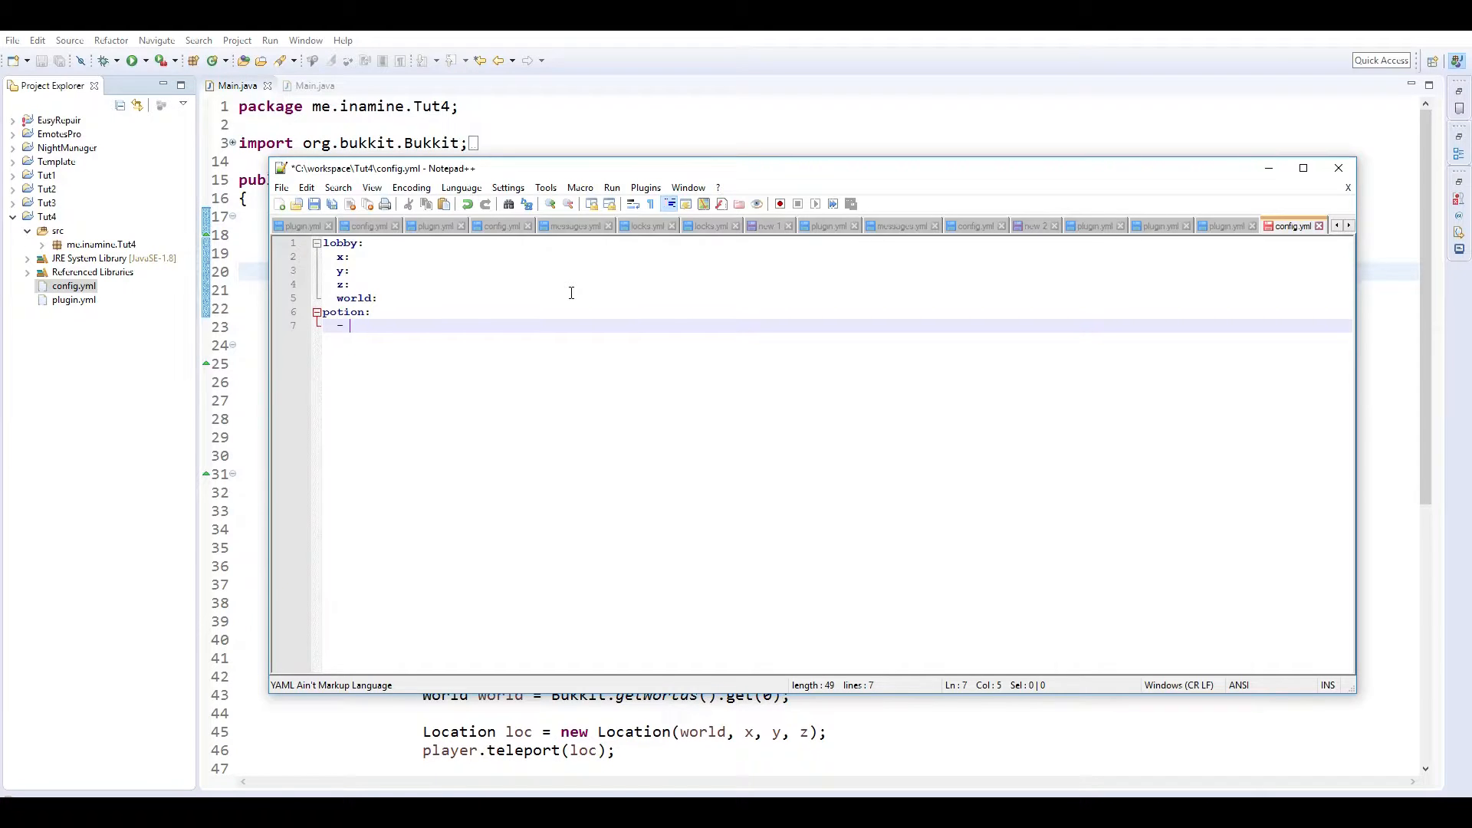
pyautogui.write('1')
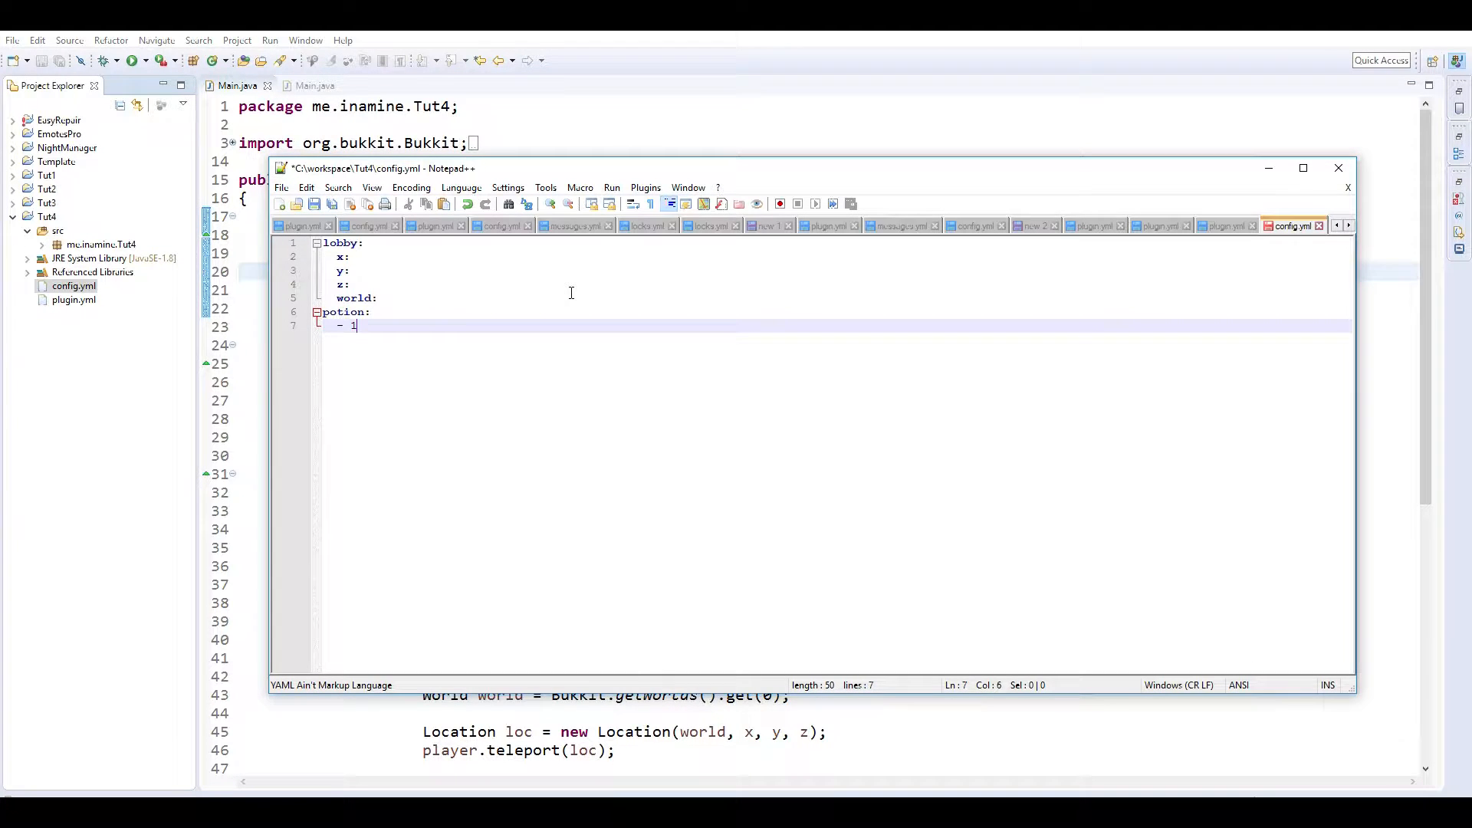
pyautogui.write(':')
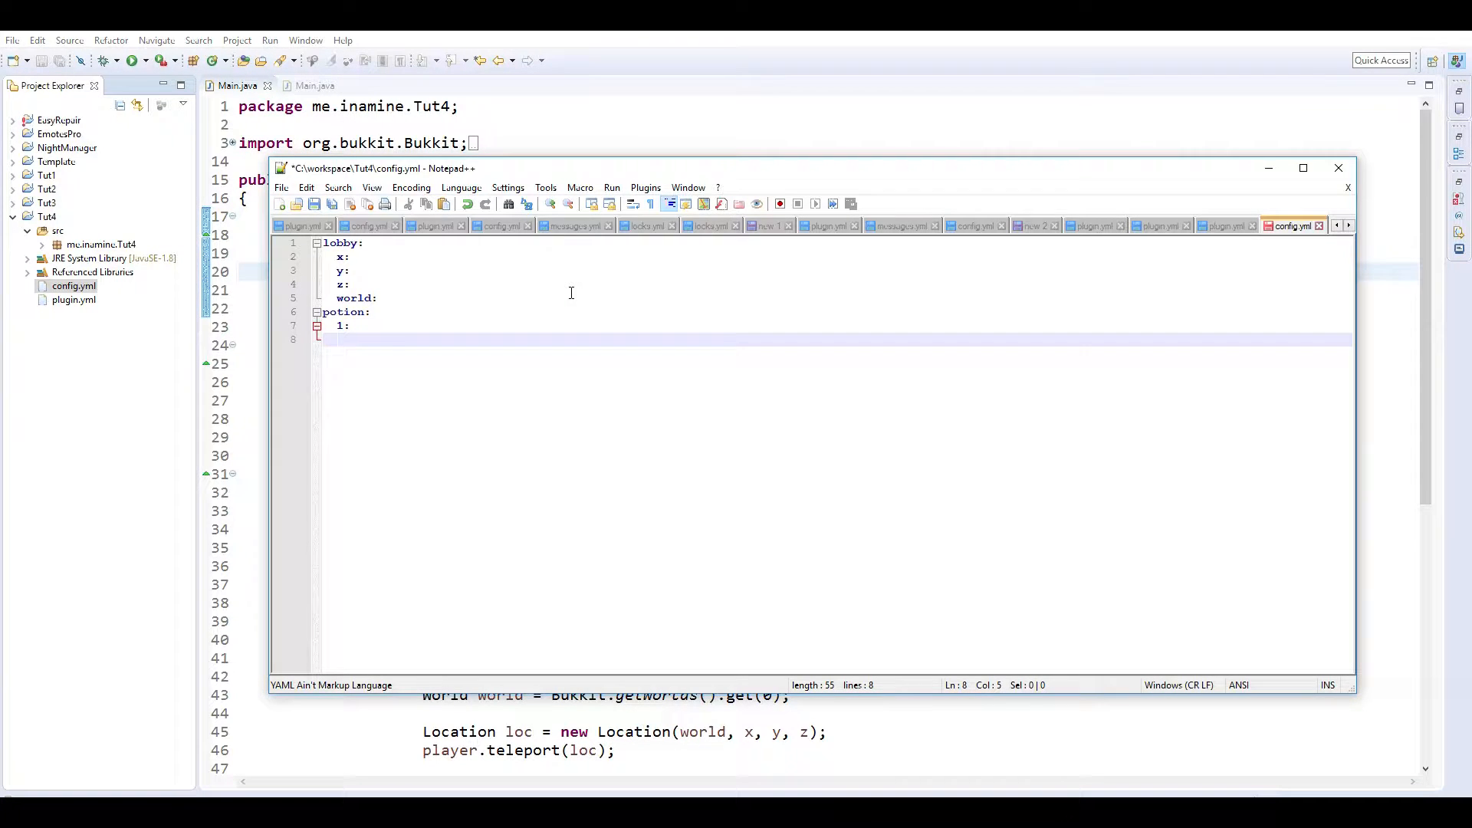
pyautogui.write('effect: spee')
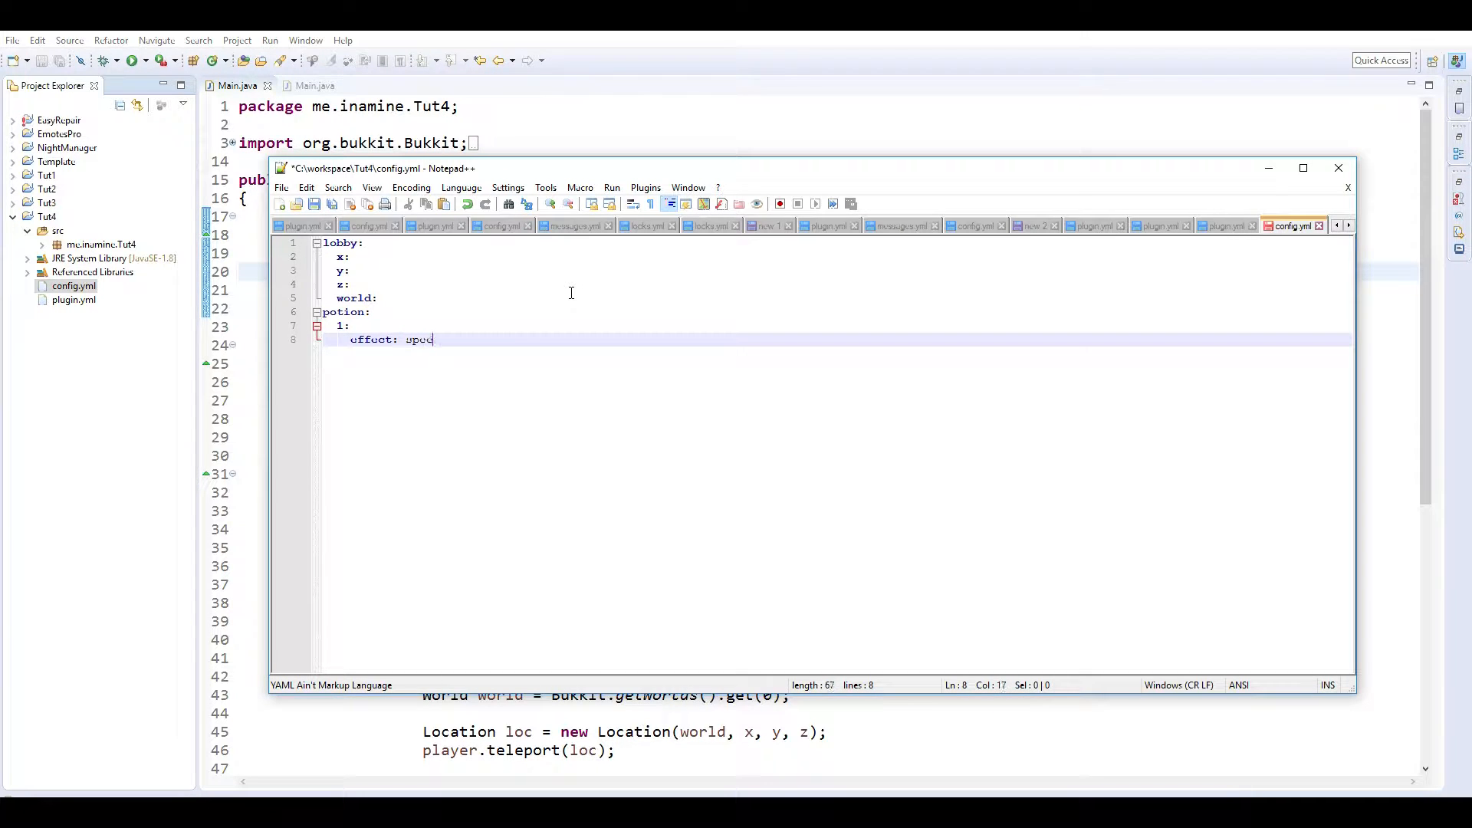
pyautogui.press('enter')
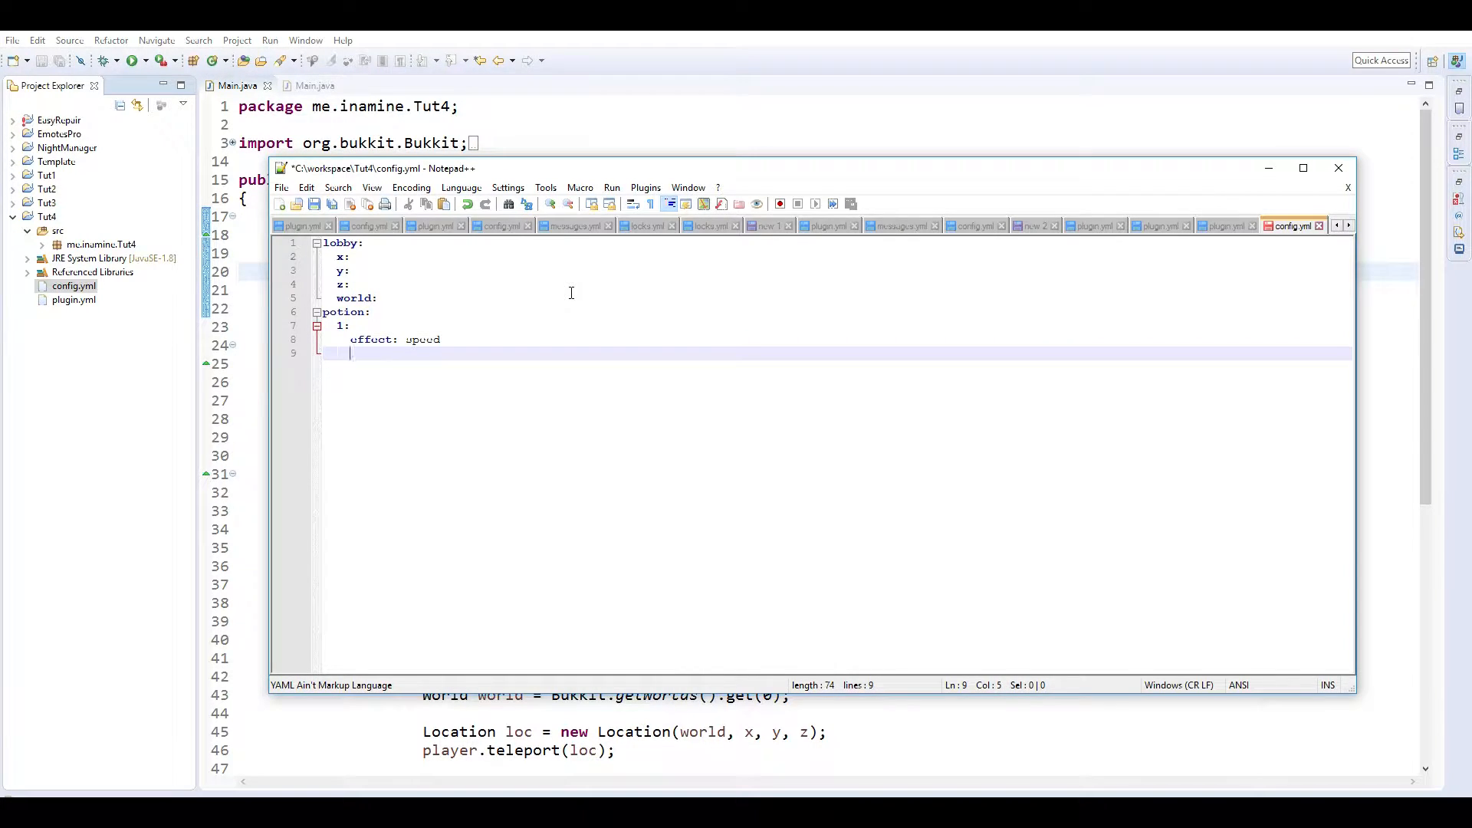
pyautogui.write('duration:')
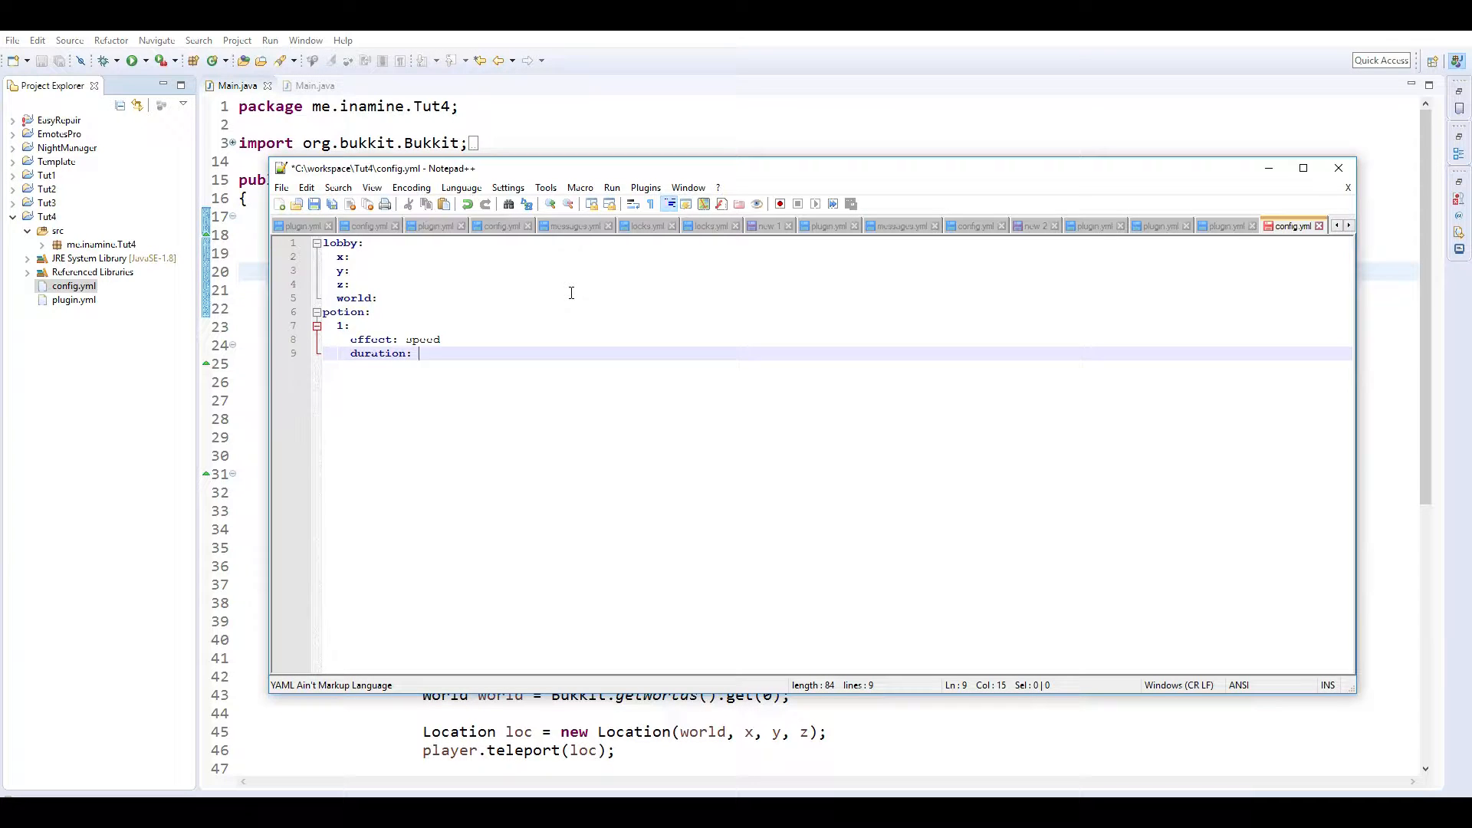
pyautogui.write('180')
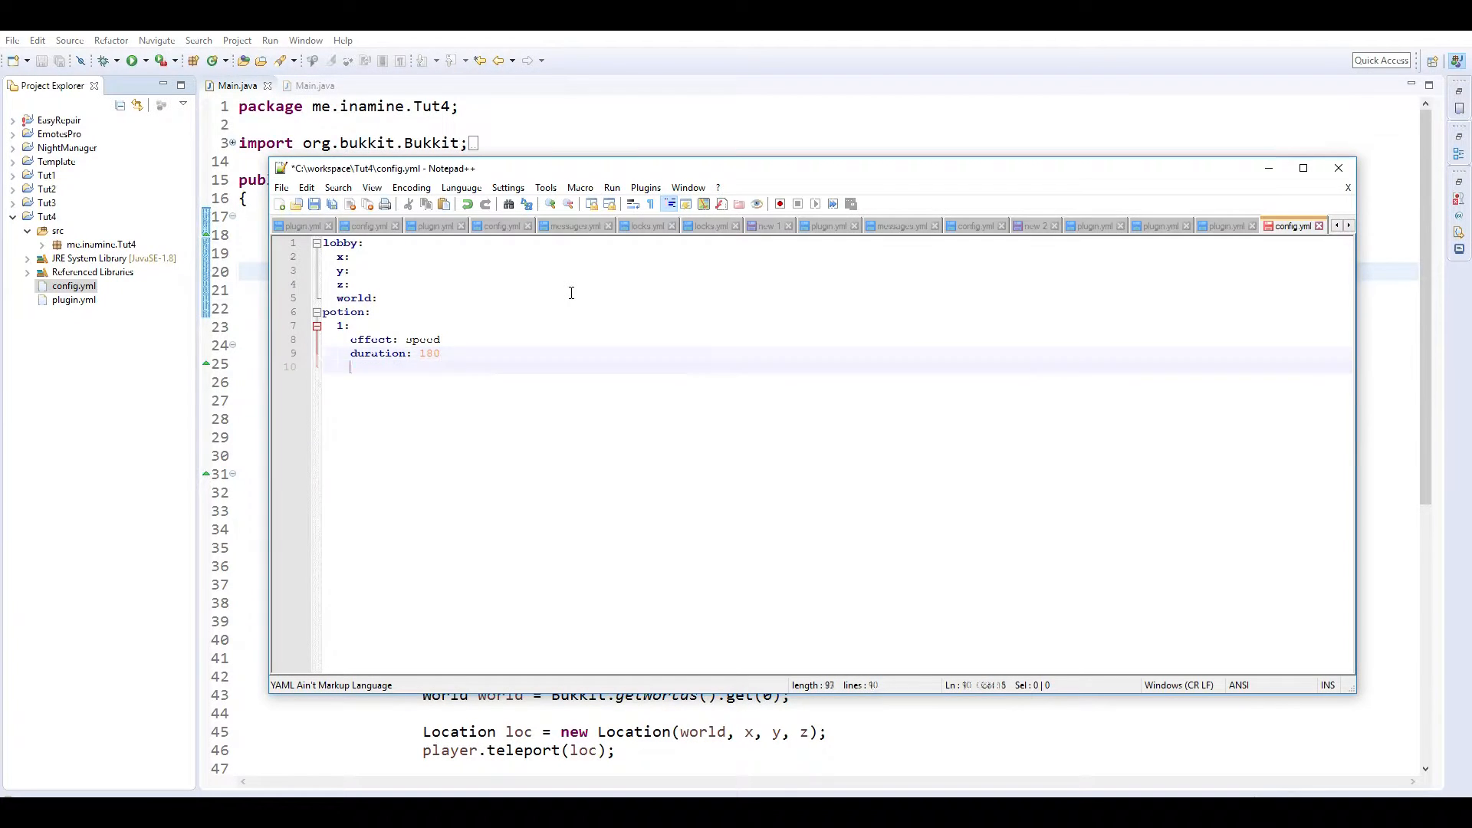
pyautogui.write('umpi')
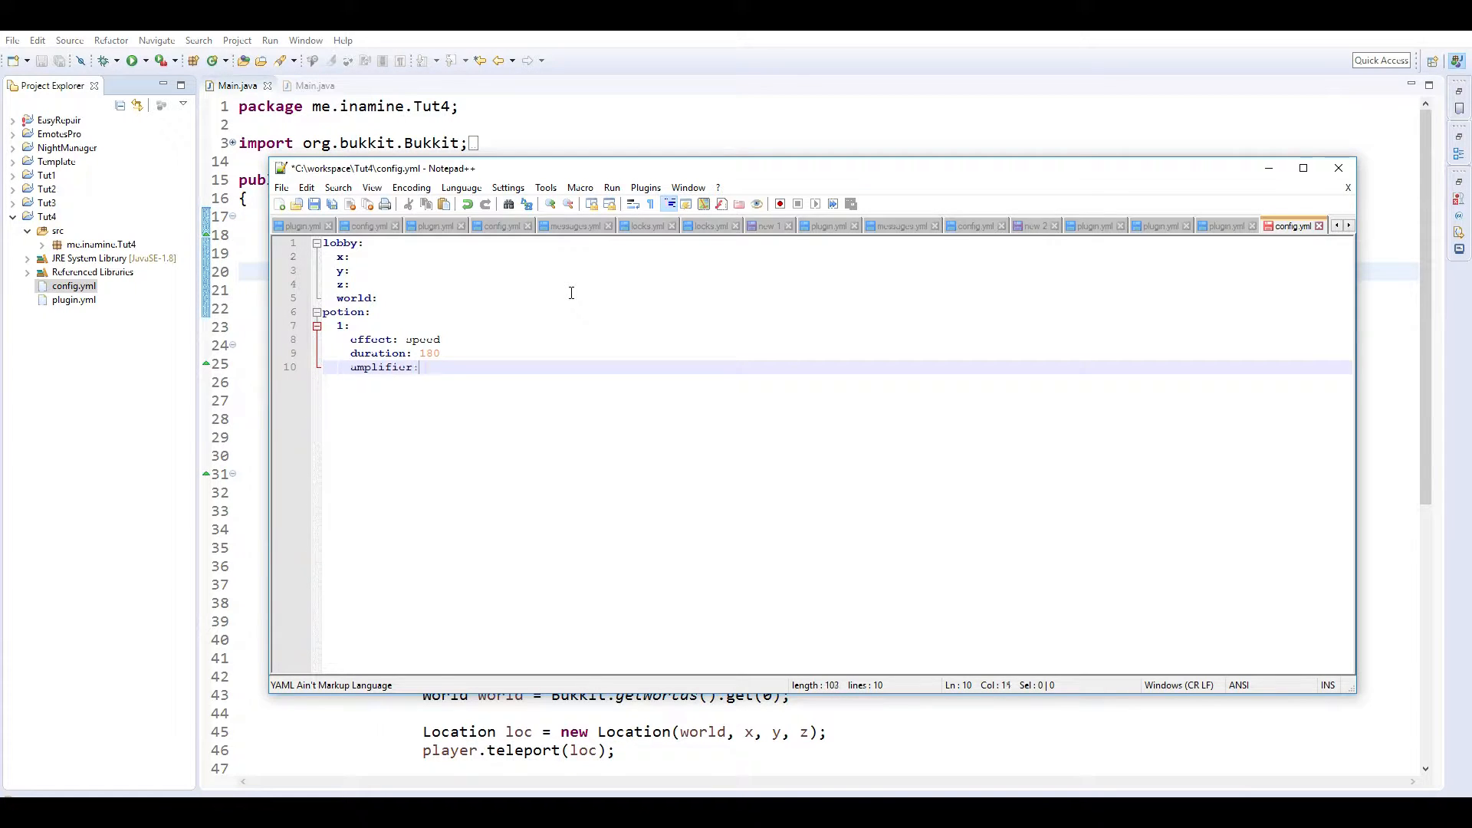
pyautogui.write('10')
pyautogui.write('2:')
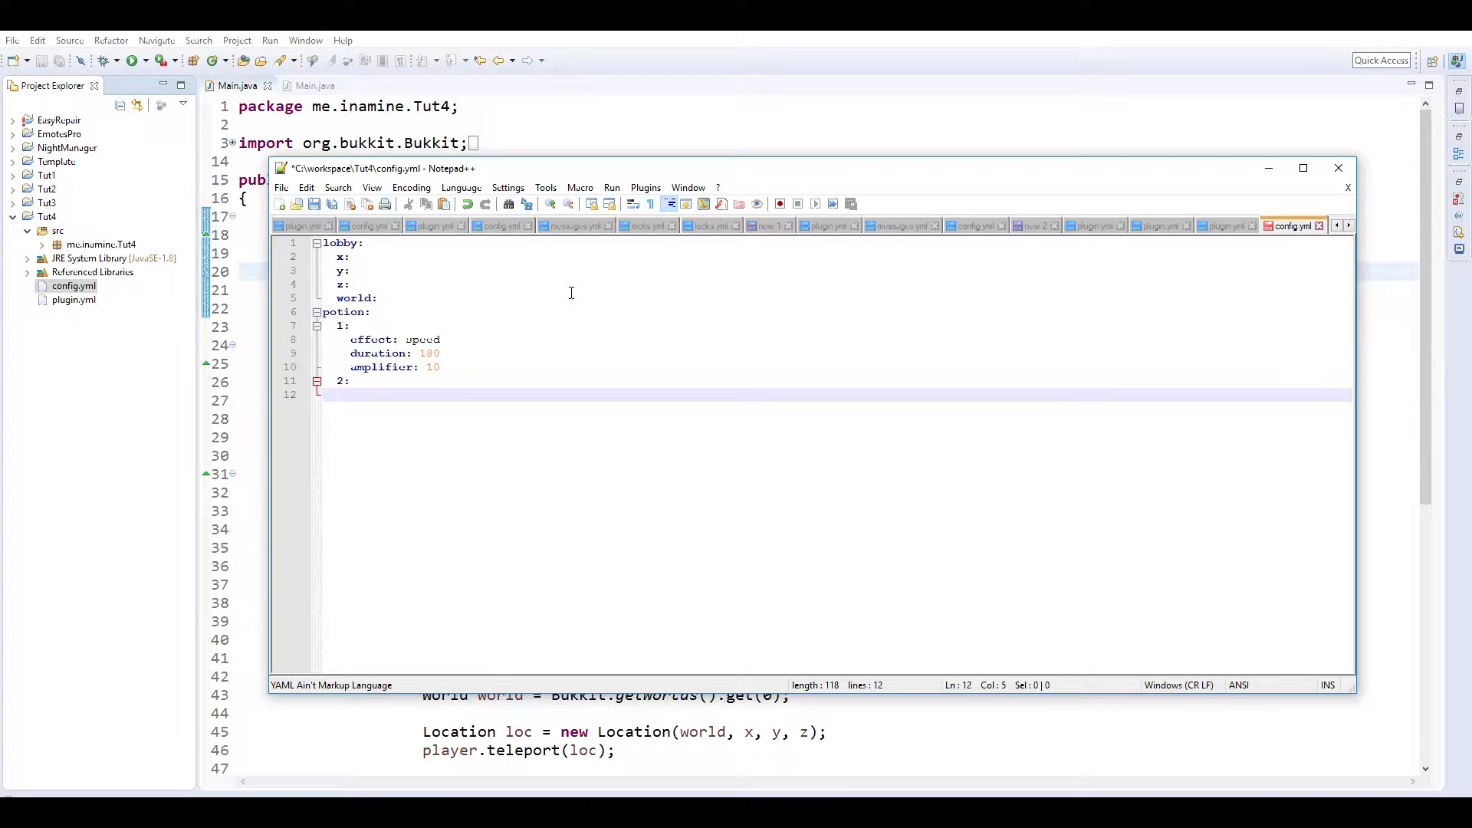
# Add potion entry 2 with effect jump, duration 180 and amplifier 10.
pyautogui.write('effect:')
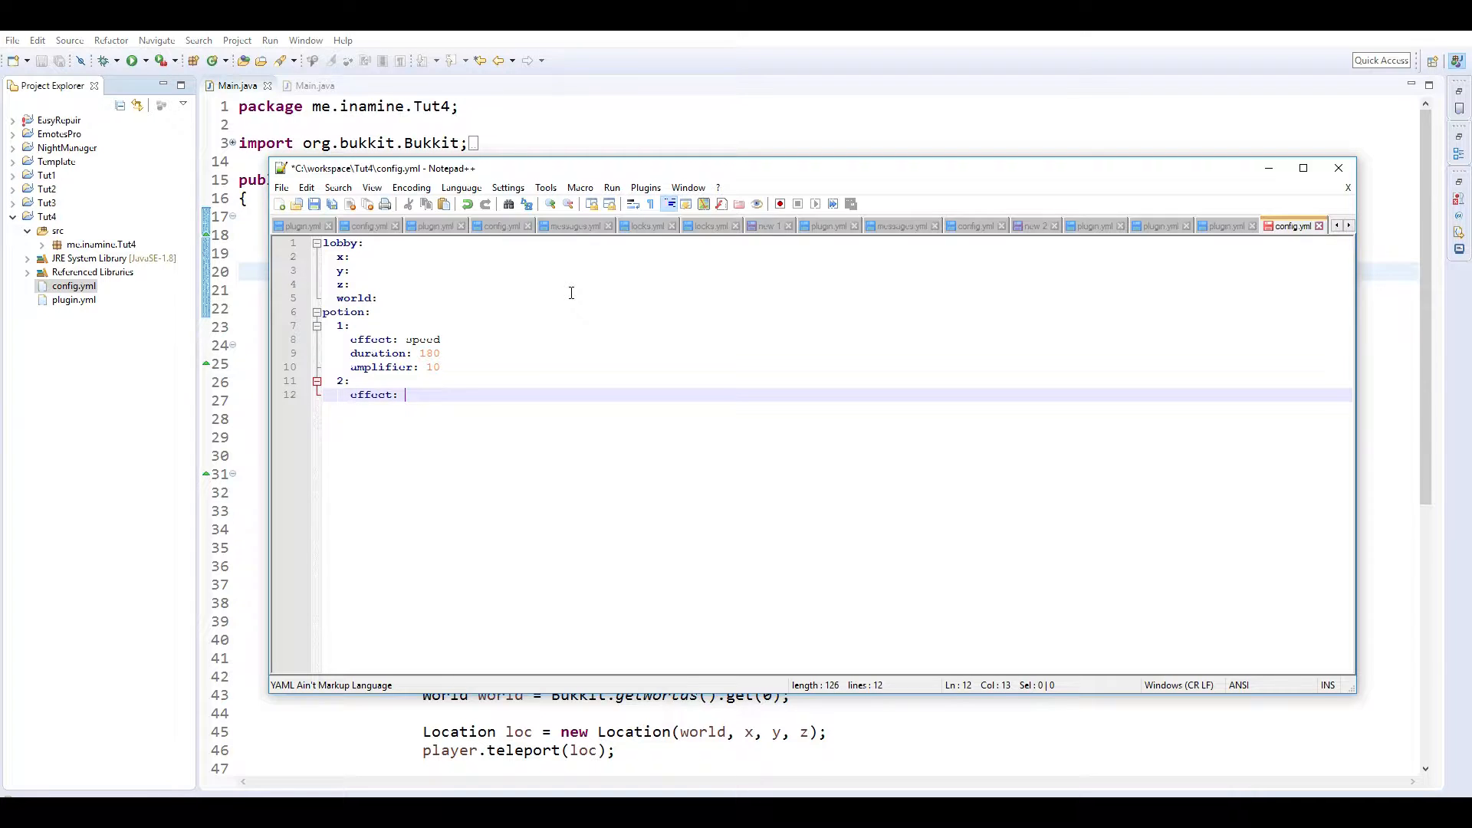
pyautogui.write('jump')
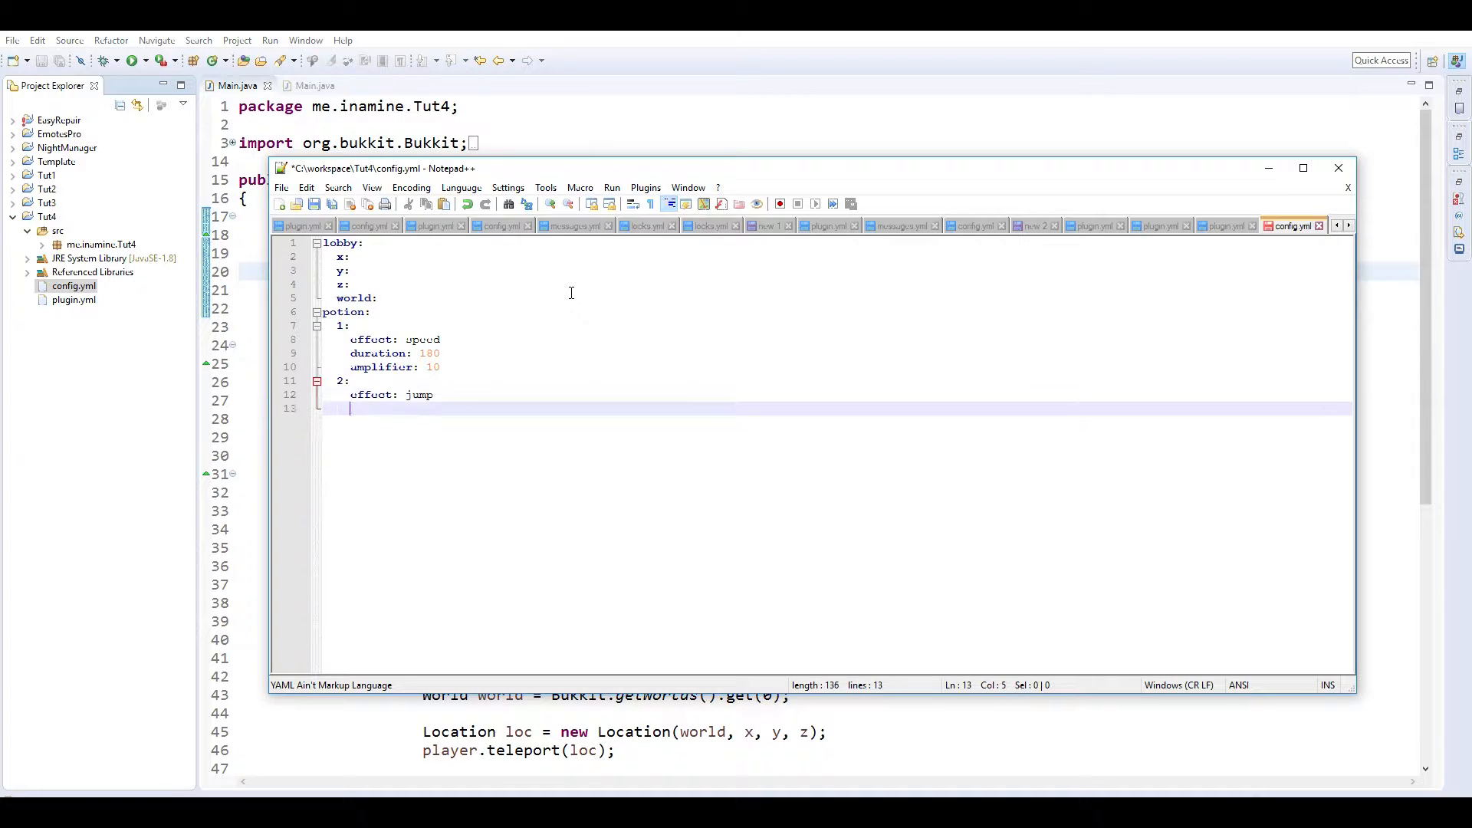
pyautogui.write('duration:')
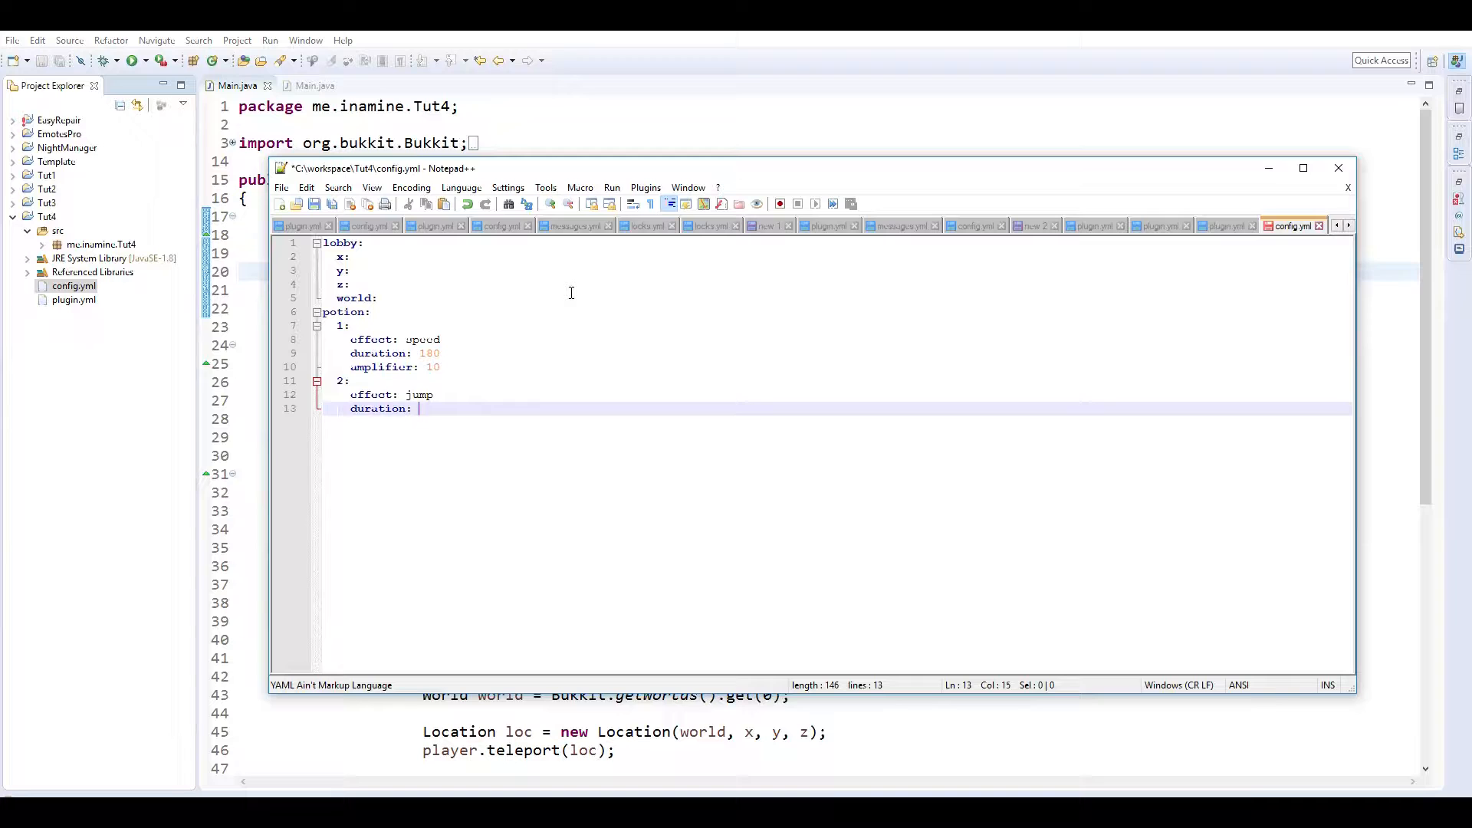
pyautogui.write('180')
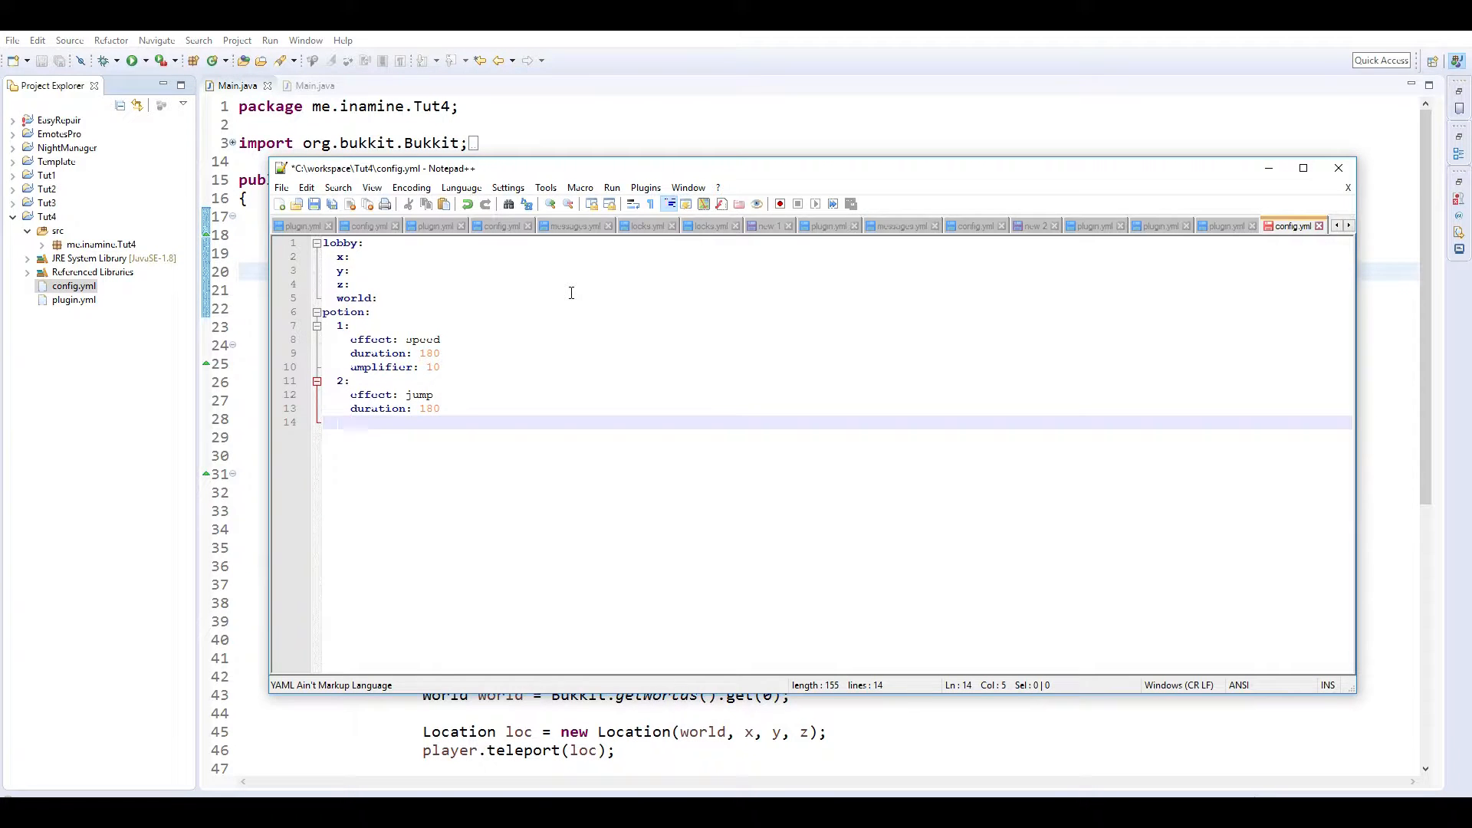
pyautogui.write('amplifier')
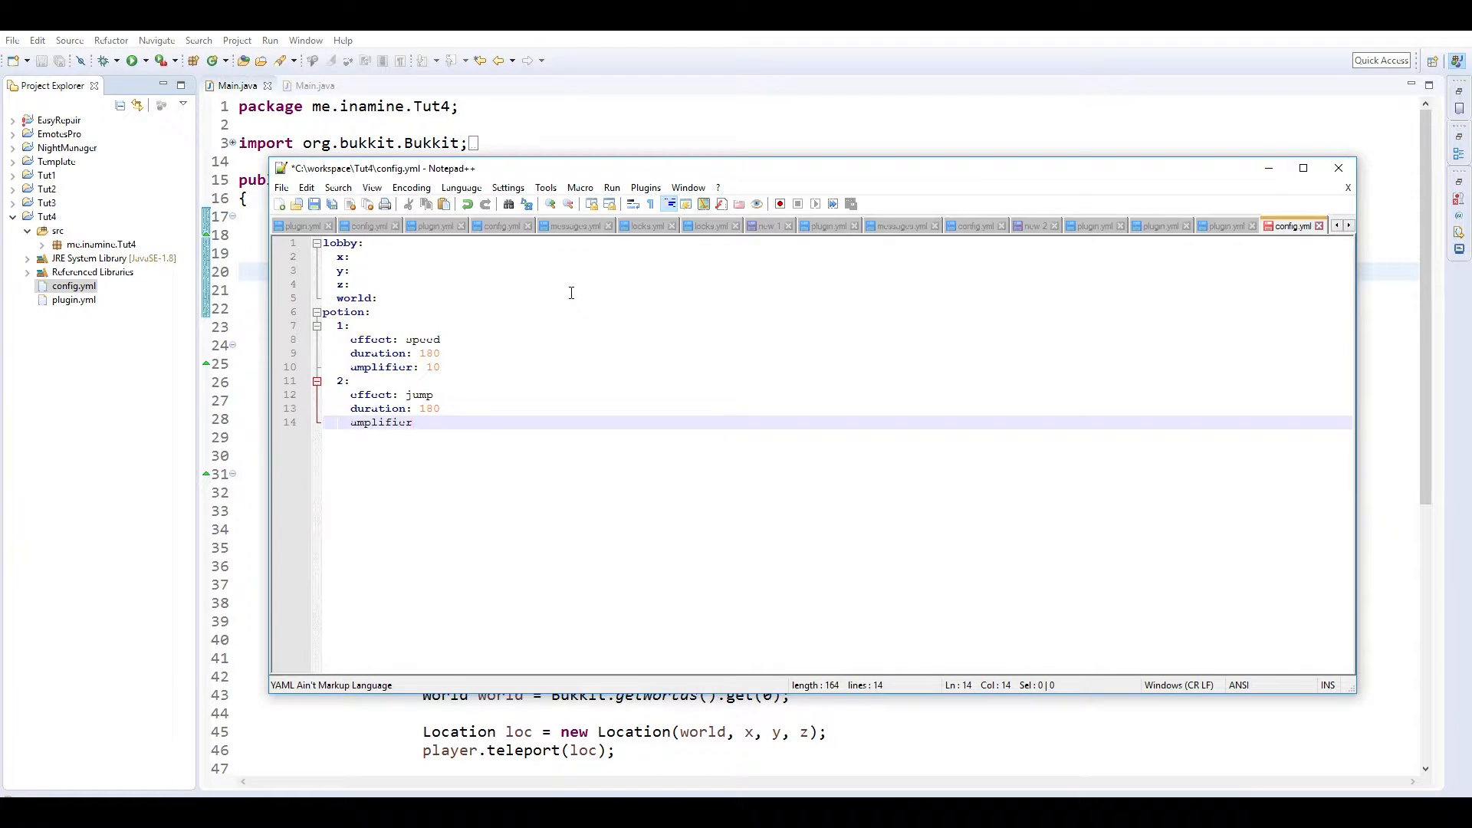
pyautogui.write(': 10')
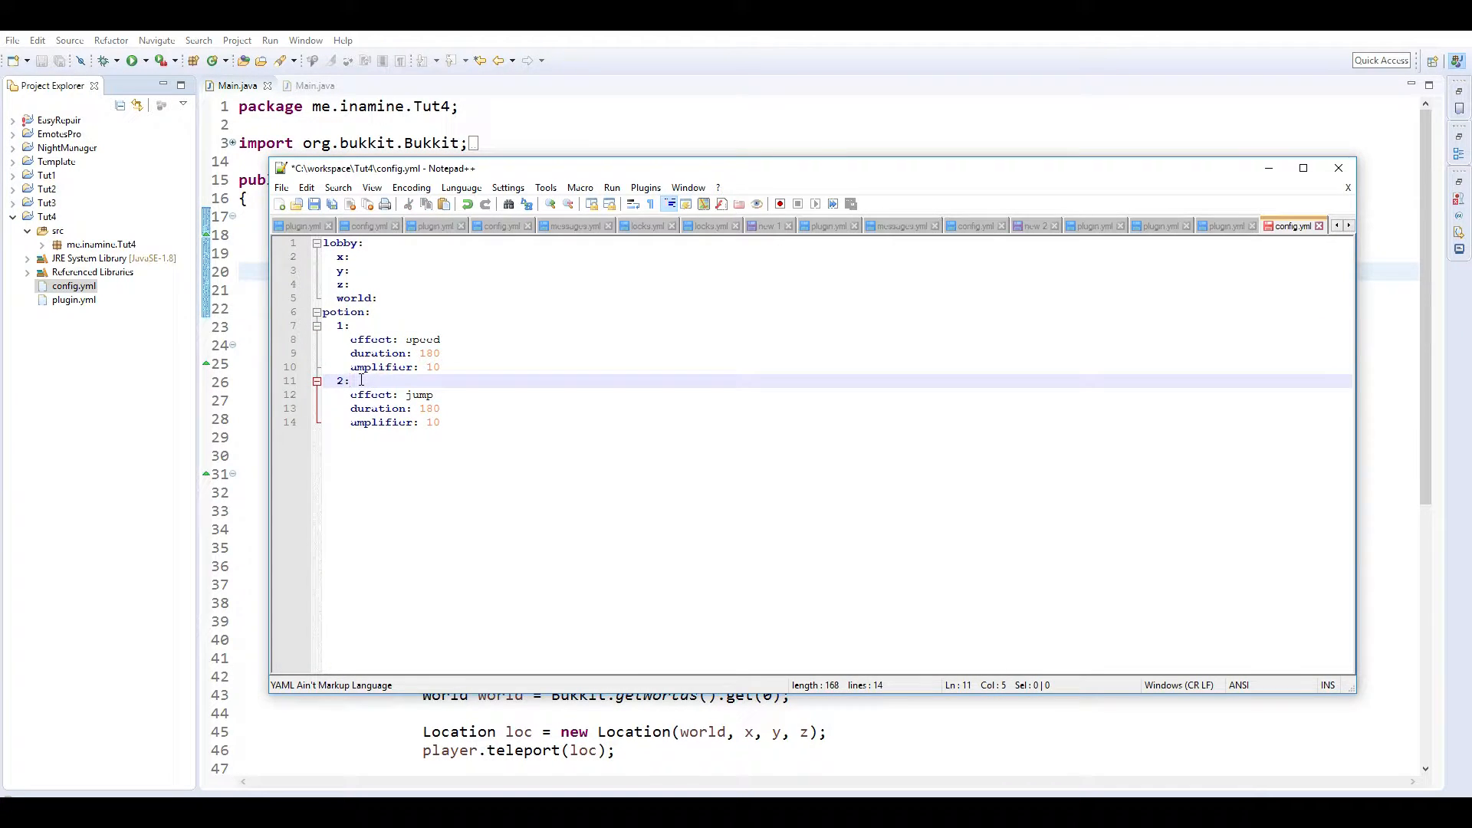
pyautogui.click(369, 256)
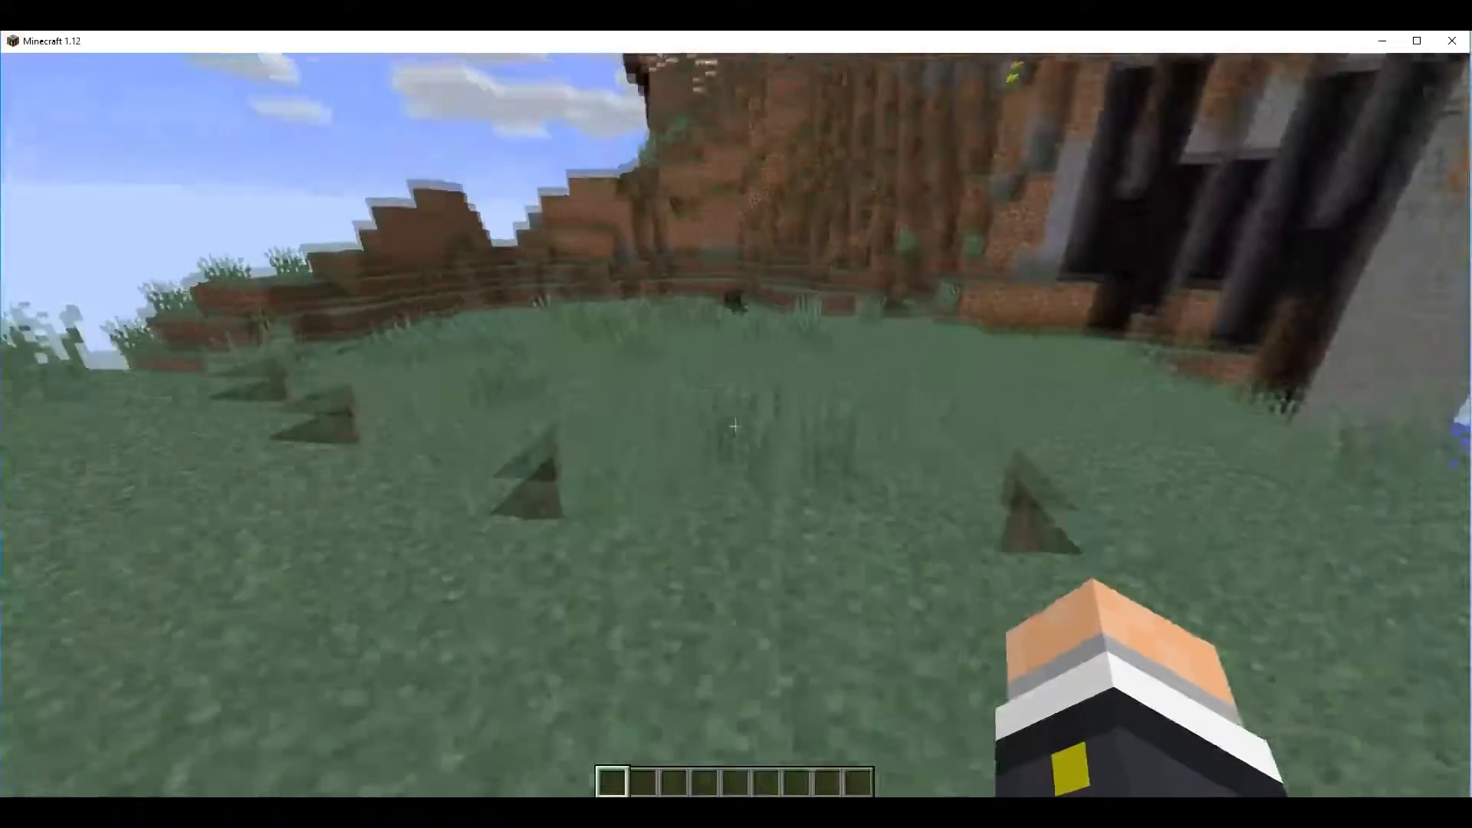
# Show the F3 debug overlay to read the lobby spot's XYZ coordinates.
pyautogui.press('F3')
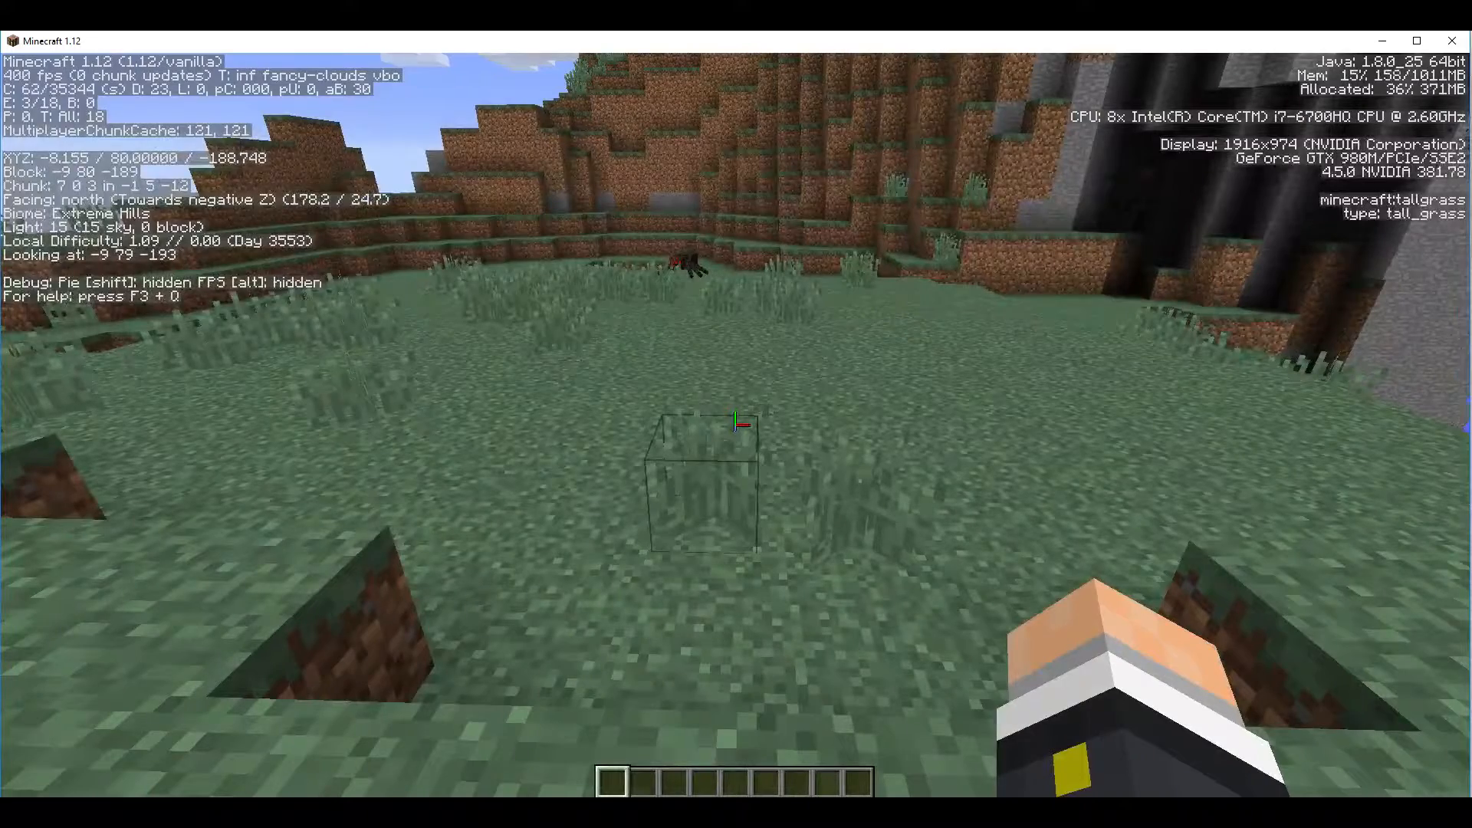
pyautogui.moveTo(736, 420)
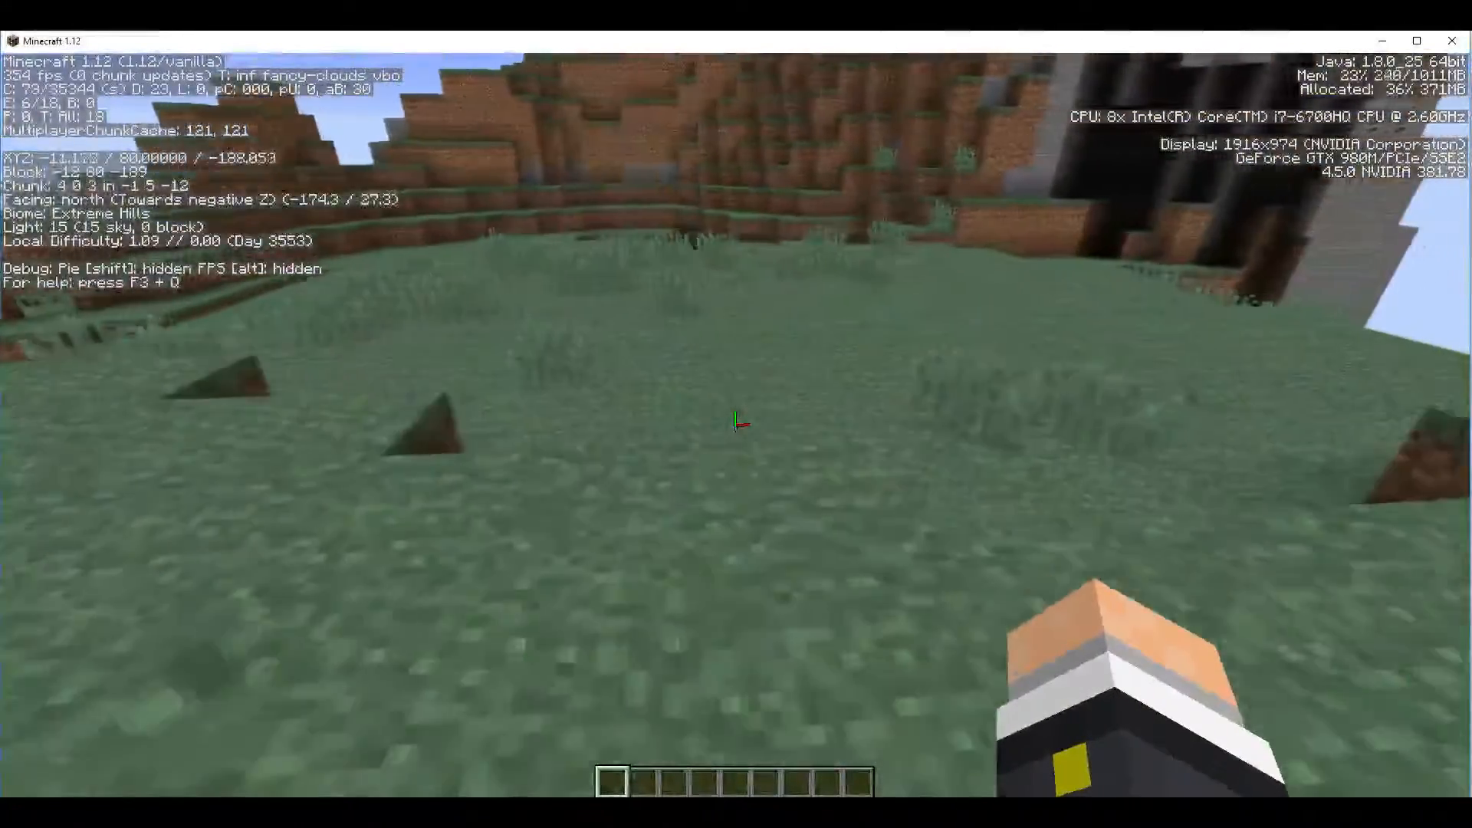
pyautogui.moveTo(736, 420)
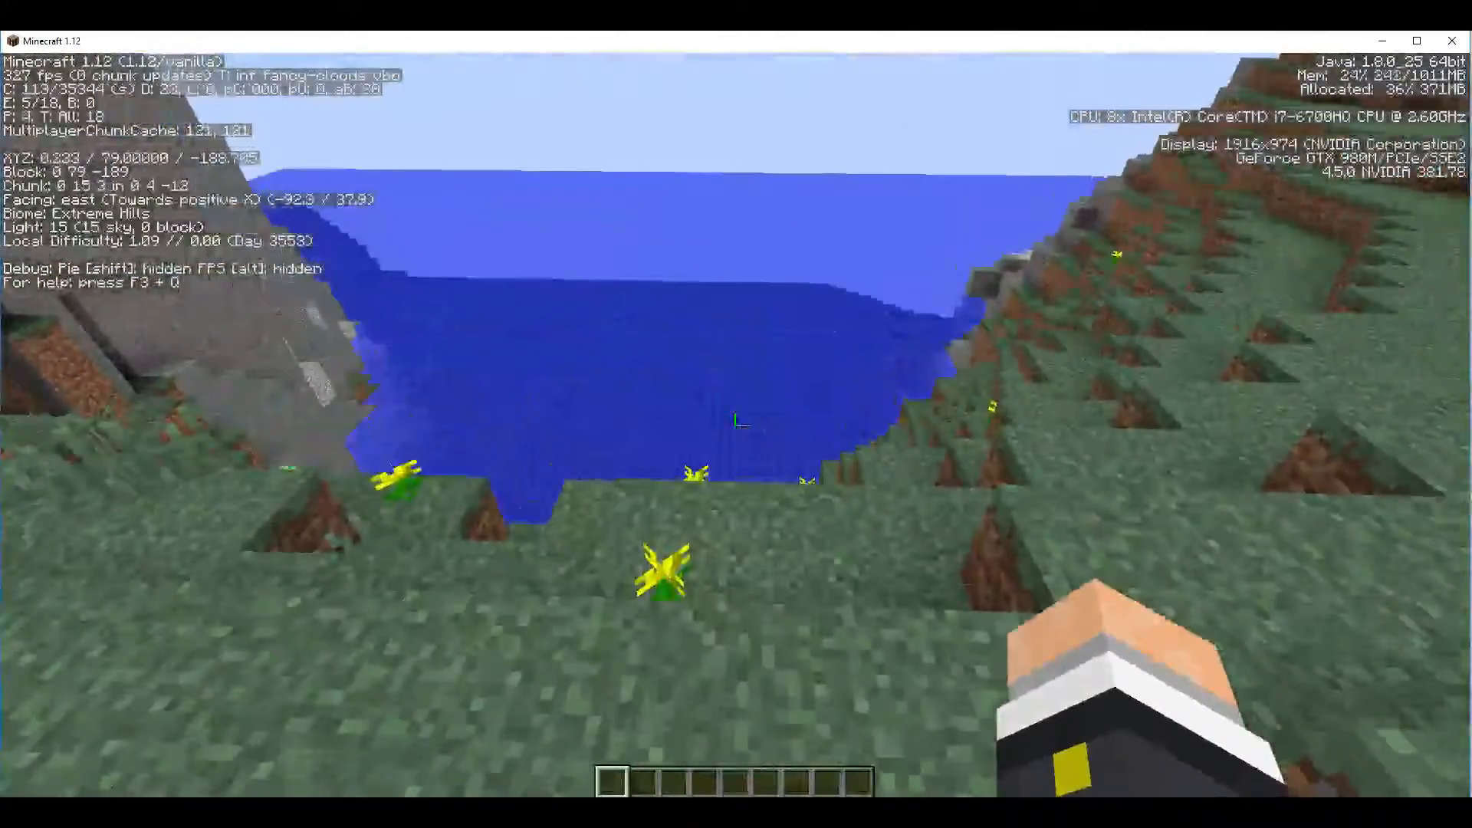
pyautogui.moveTo(736, 423)
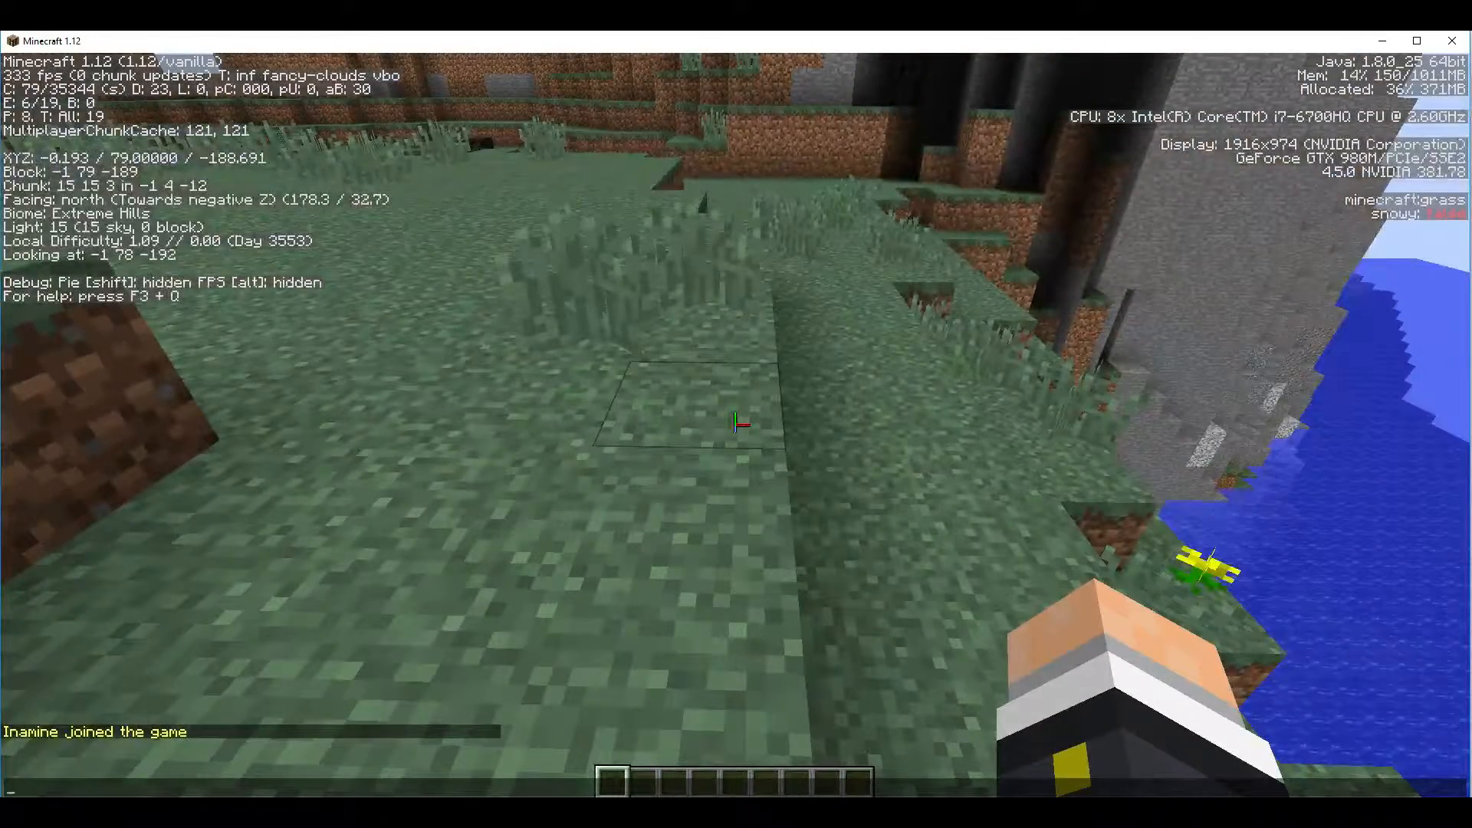
pyautogui.moveTo(248, 171)
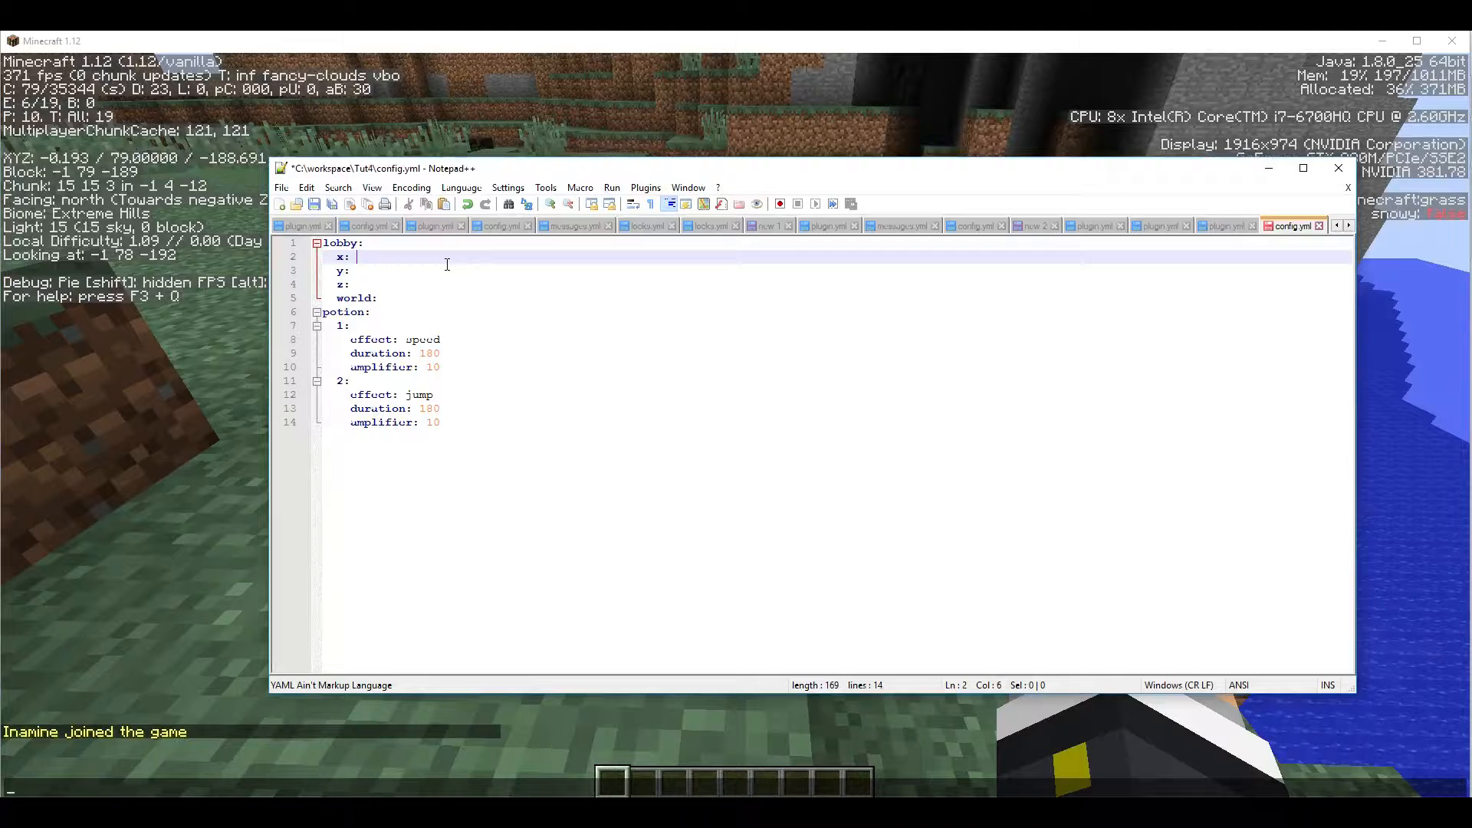
# Fill the lobby with x 0.0, y 79.0, z -188.7 and world name 11 in config.yml.
pyautogui.write('0.0')
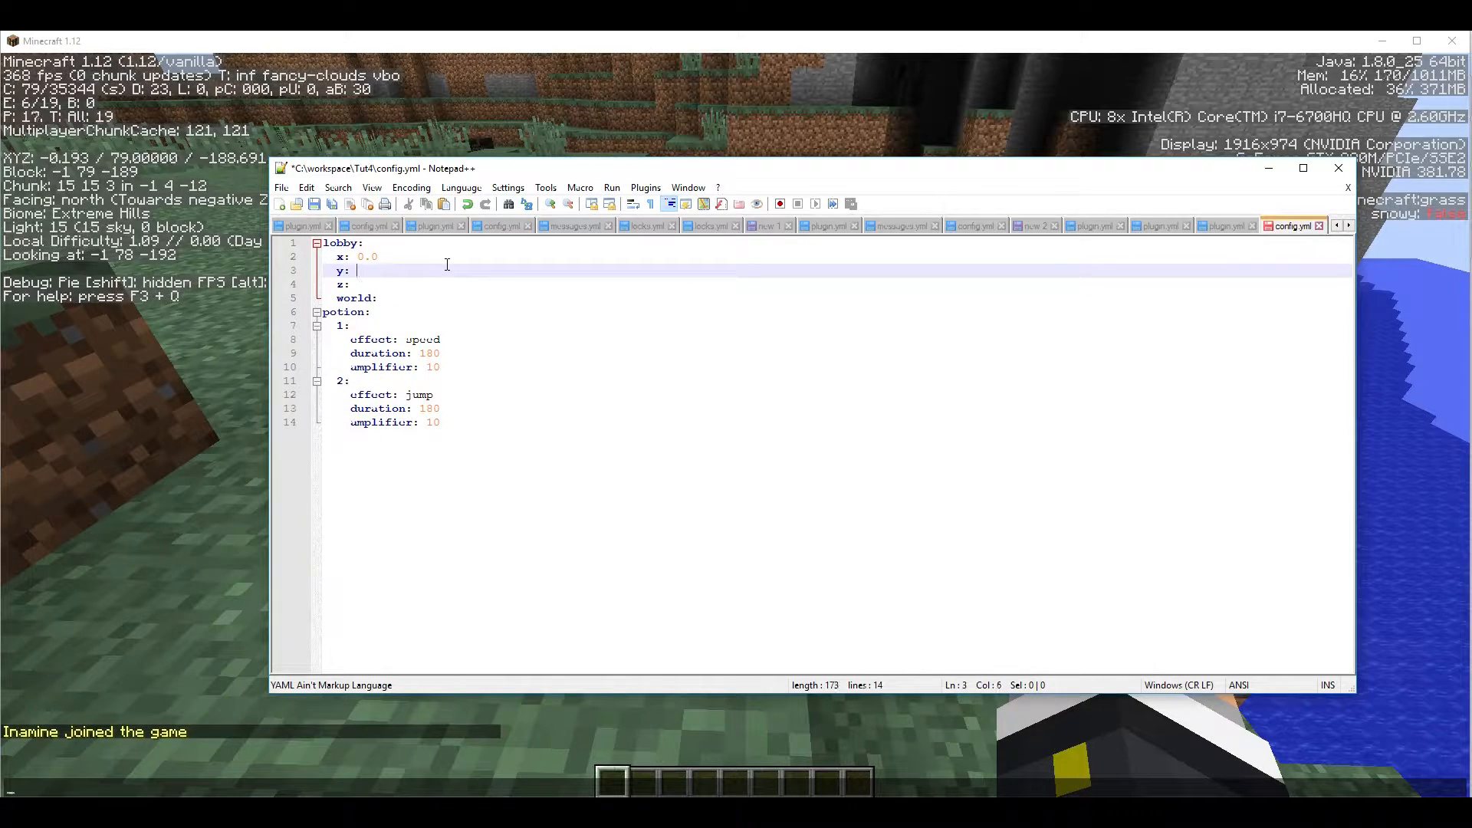
pyautogui.write('79.0')
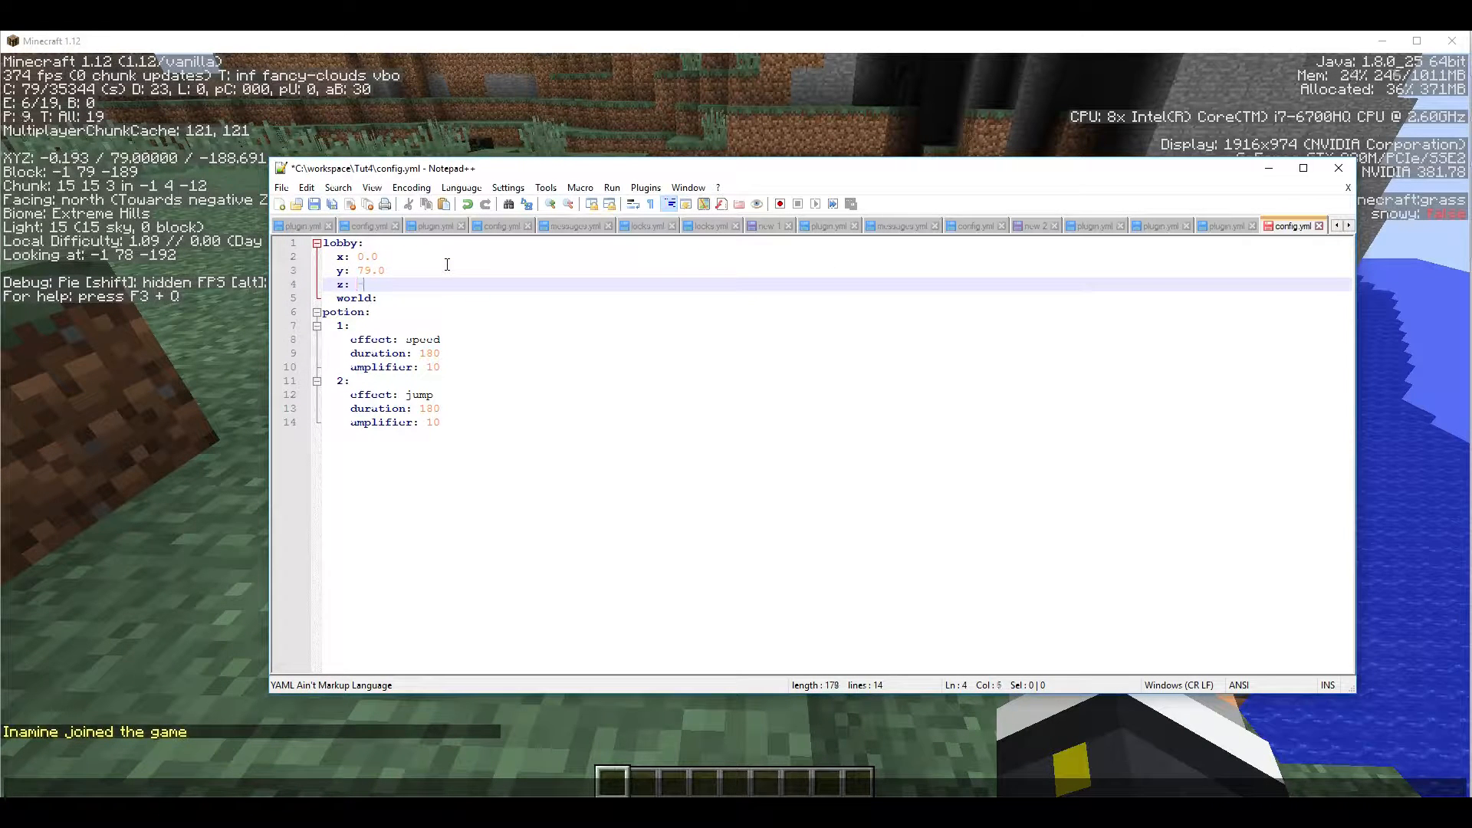
pyautogui.write('-188')
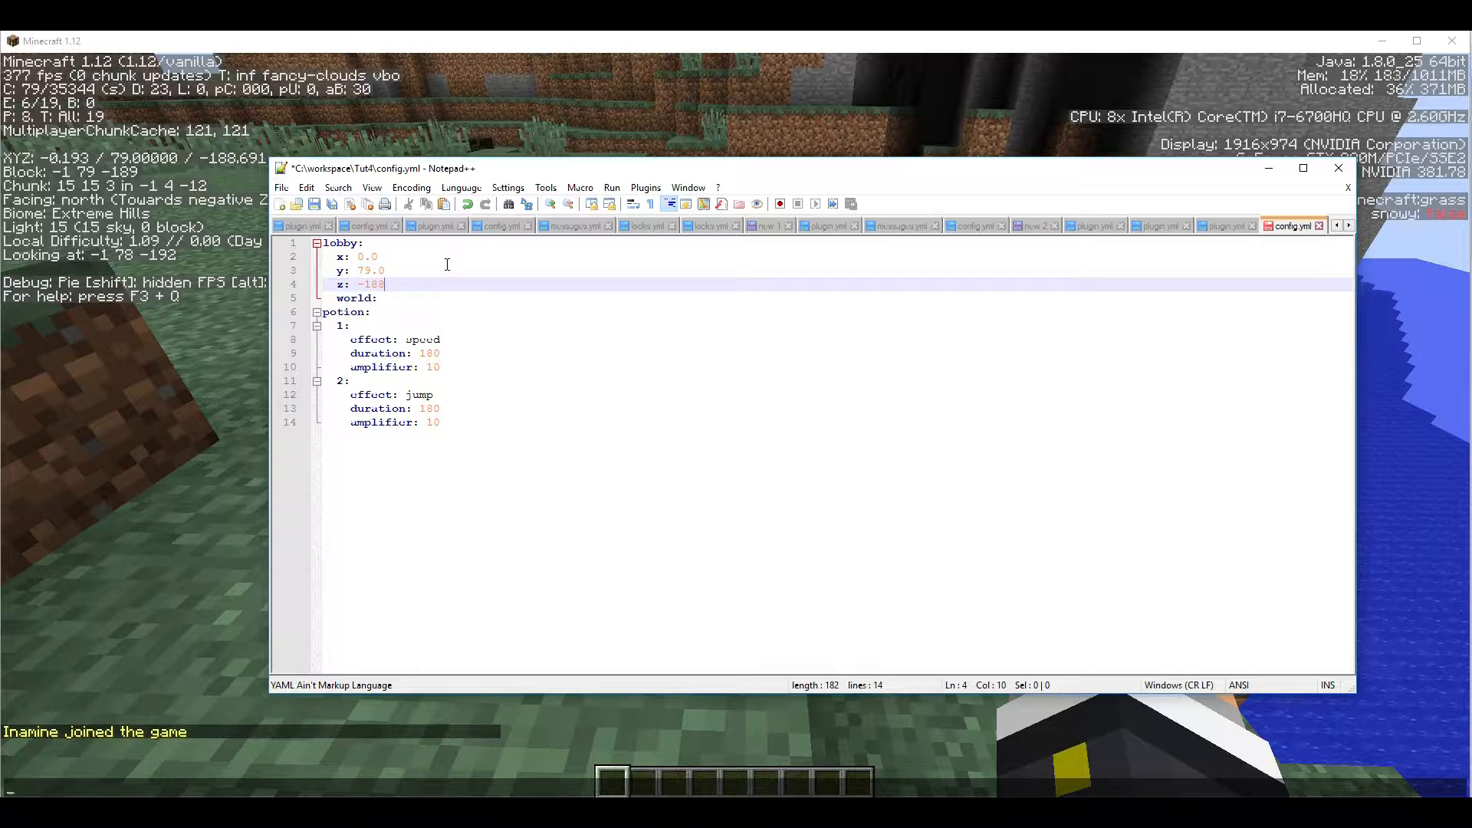
pyautogui.write('.1')
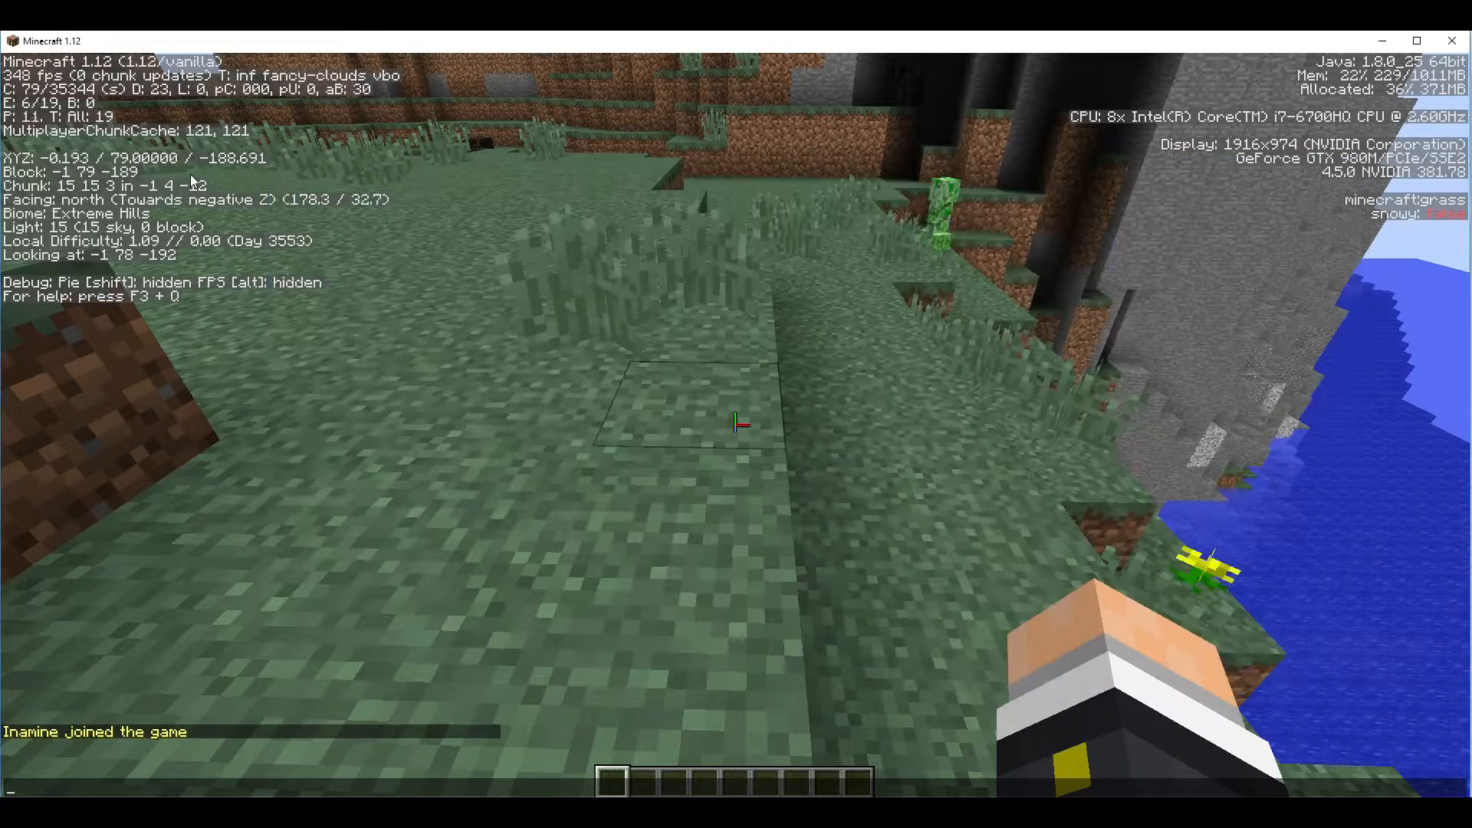
pyautogui.press('Escape')
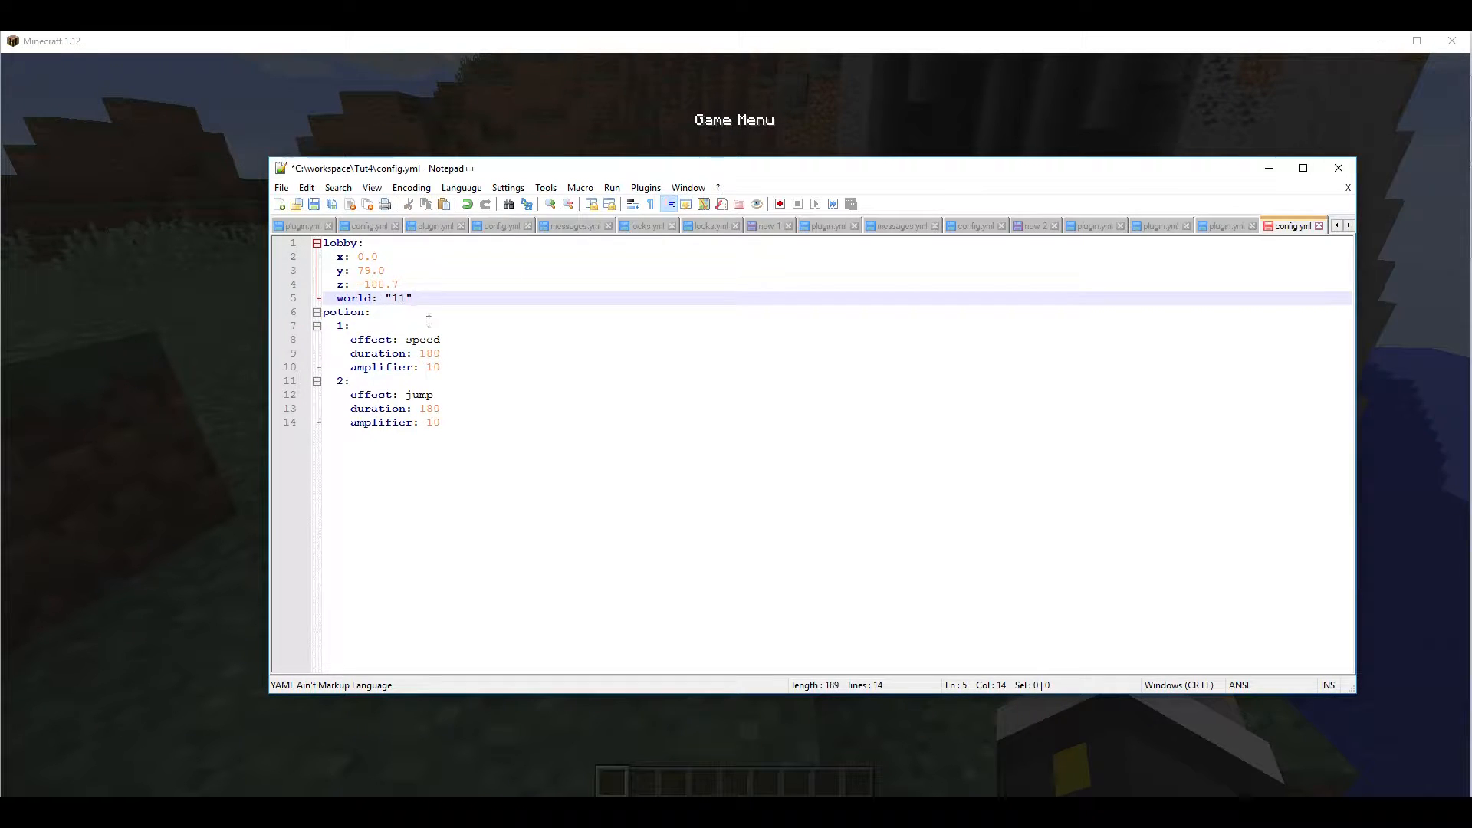
pyautogui.doubleClick(422, 339)
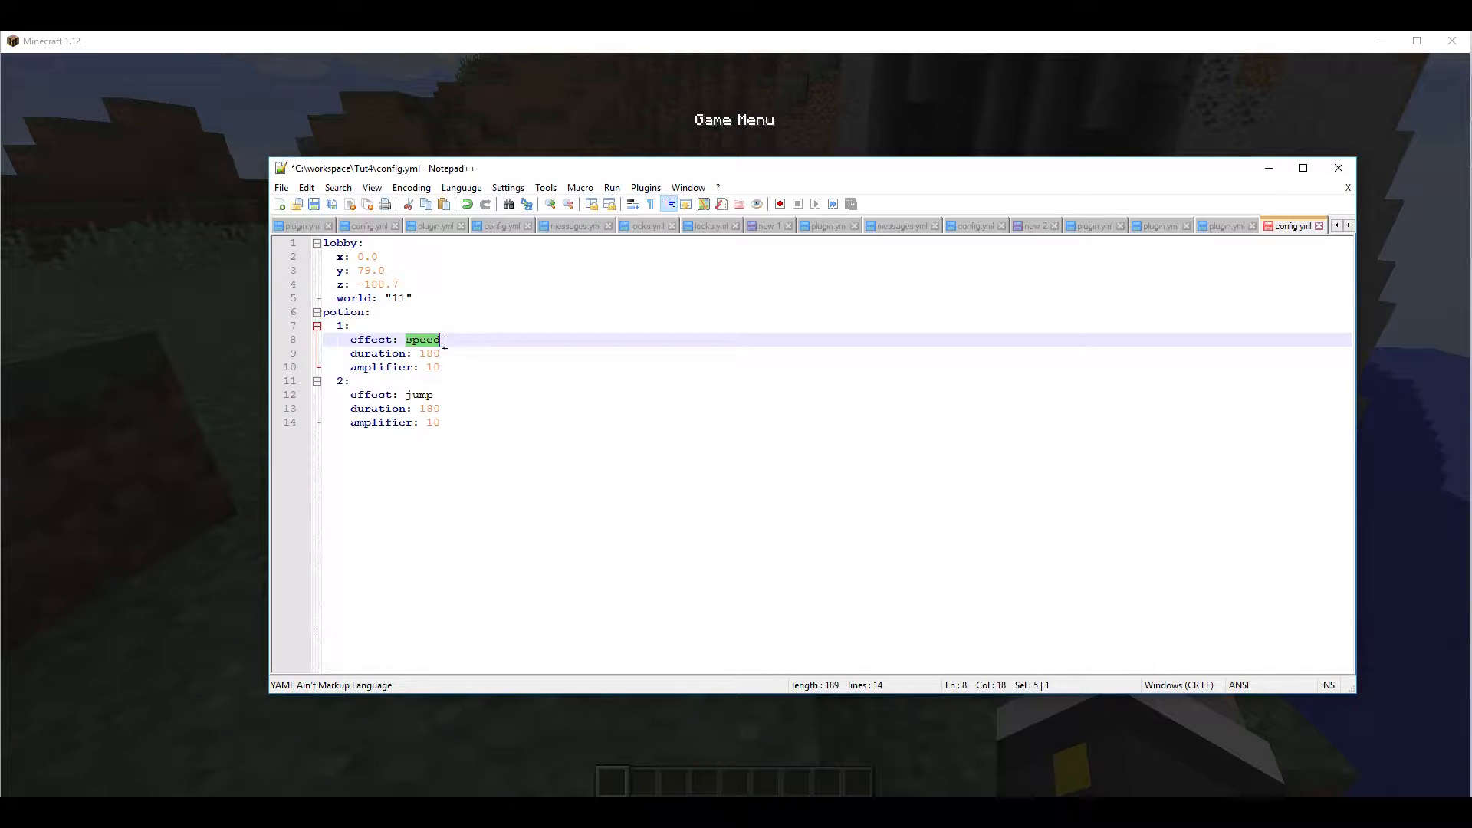
pyautogui.click(378, 394)
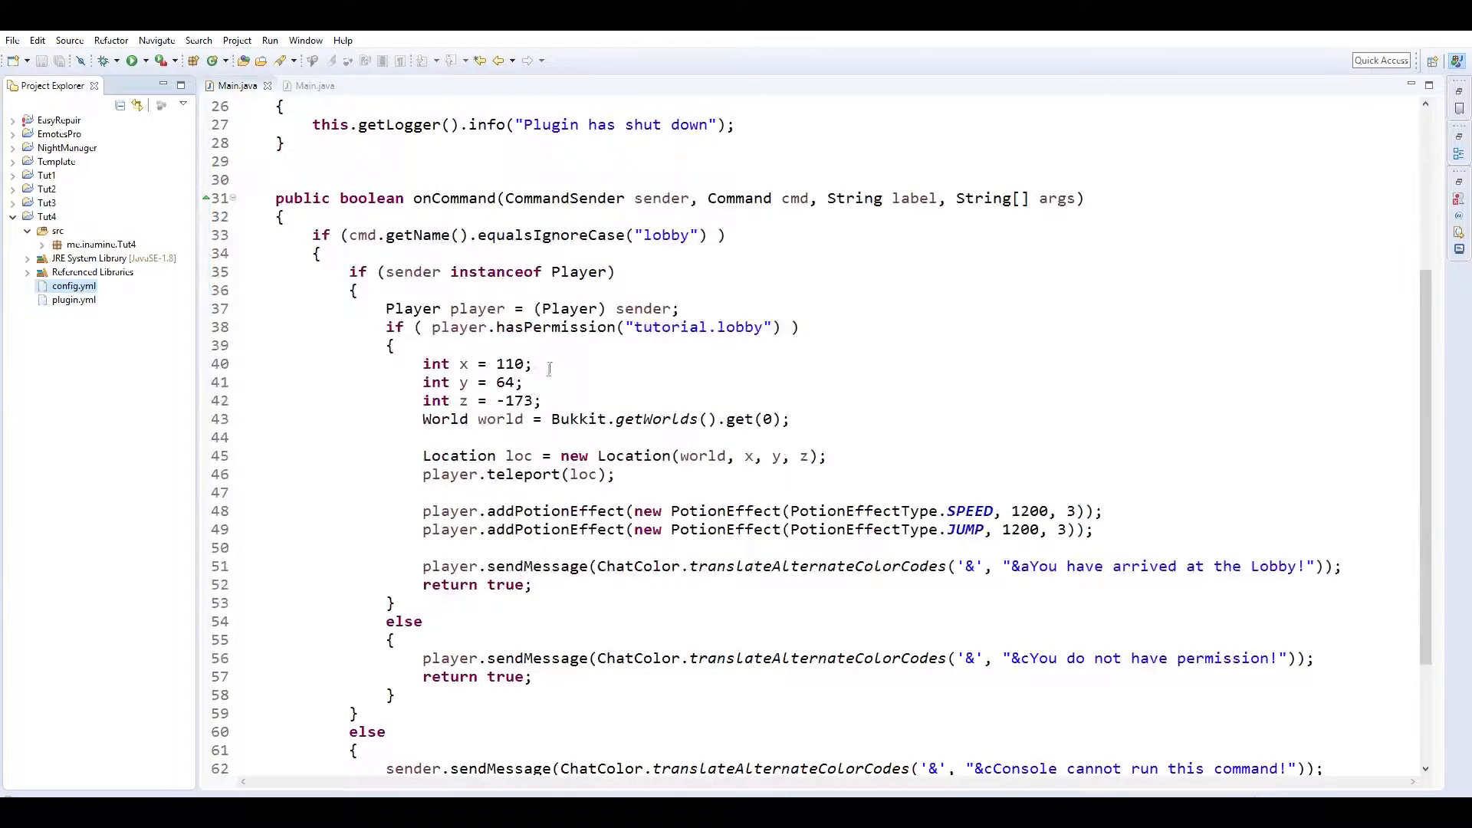
# Replace the hard-coded x 110 with this.getConfig().getInt("lobby.x").
pyautogui.doubleClick(509, 365)
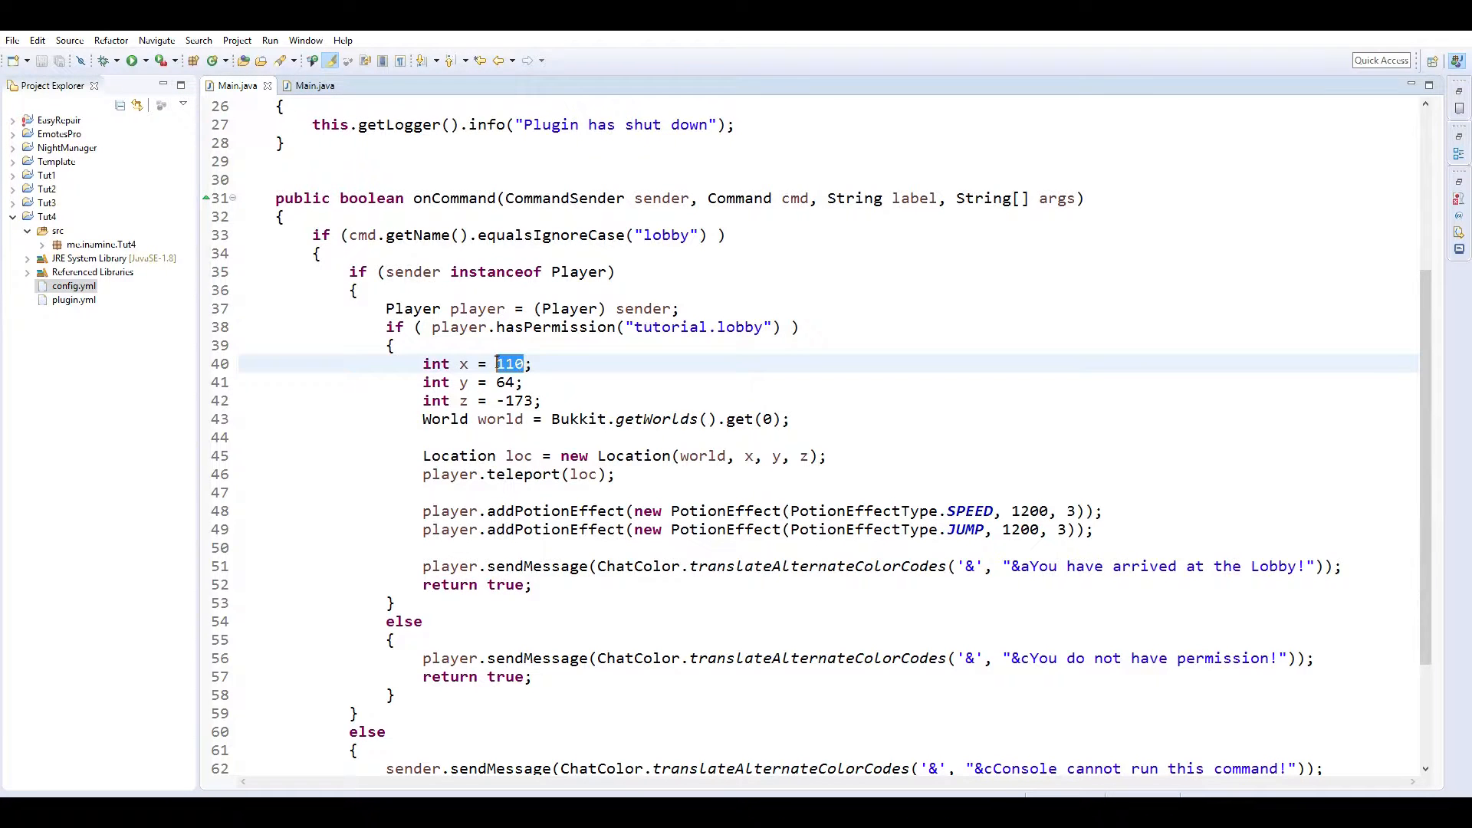
pyautogui.write('this.getConfig(')
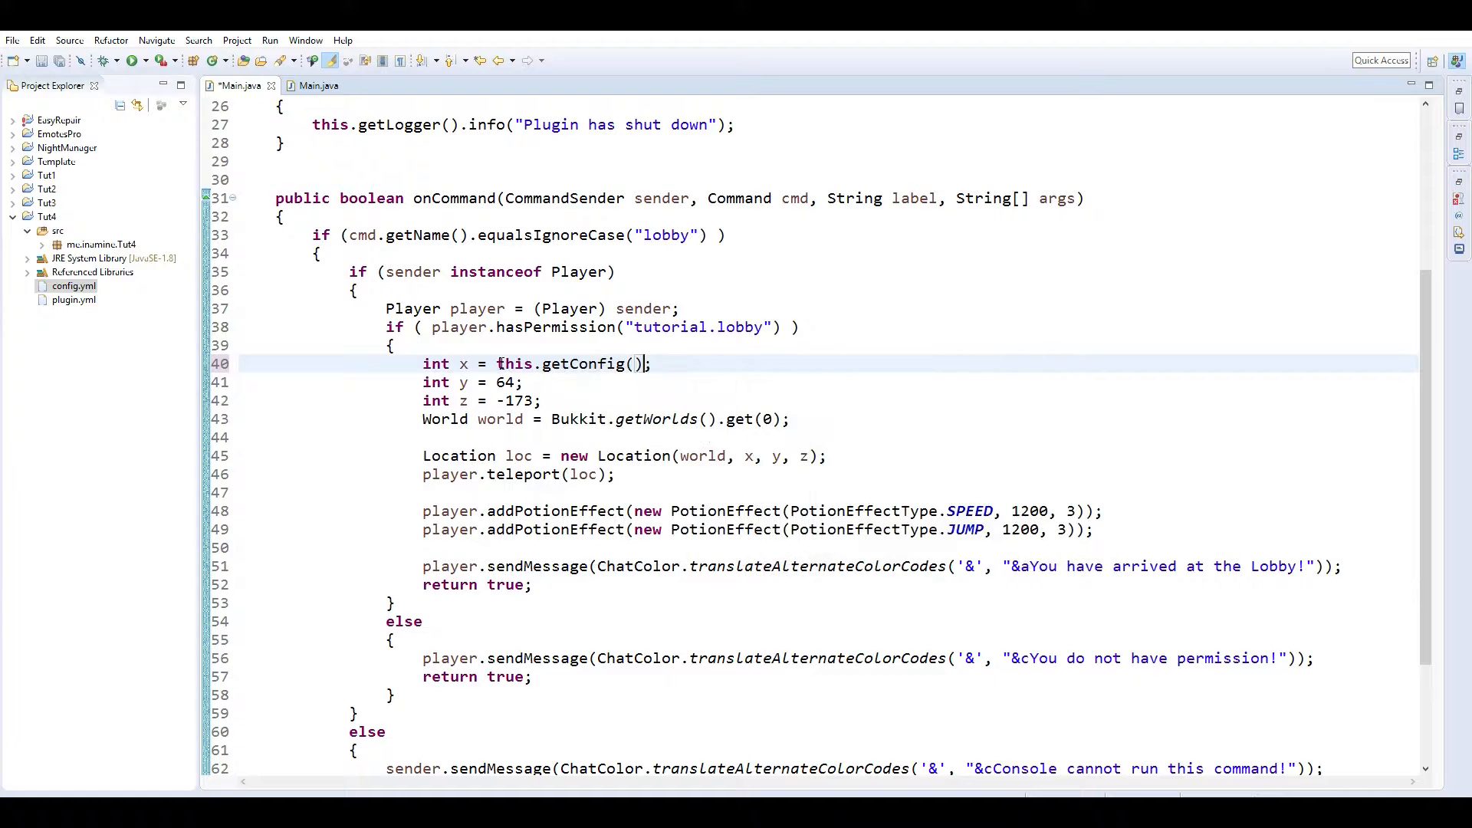
pyautogui.write('.get')
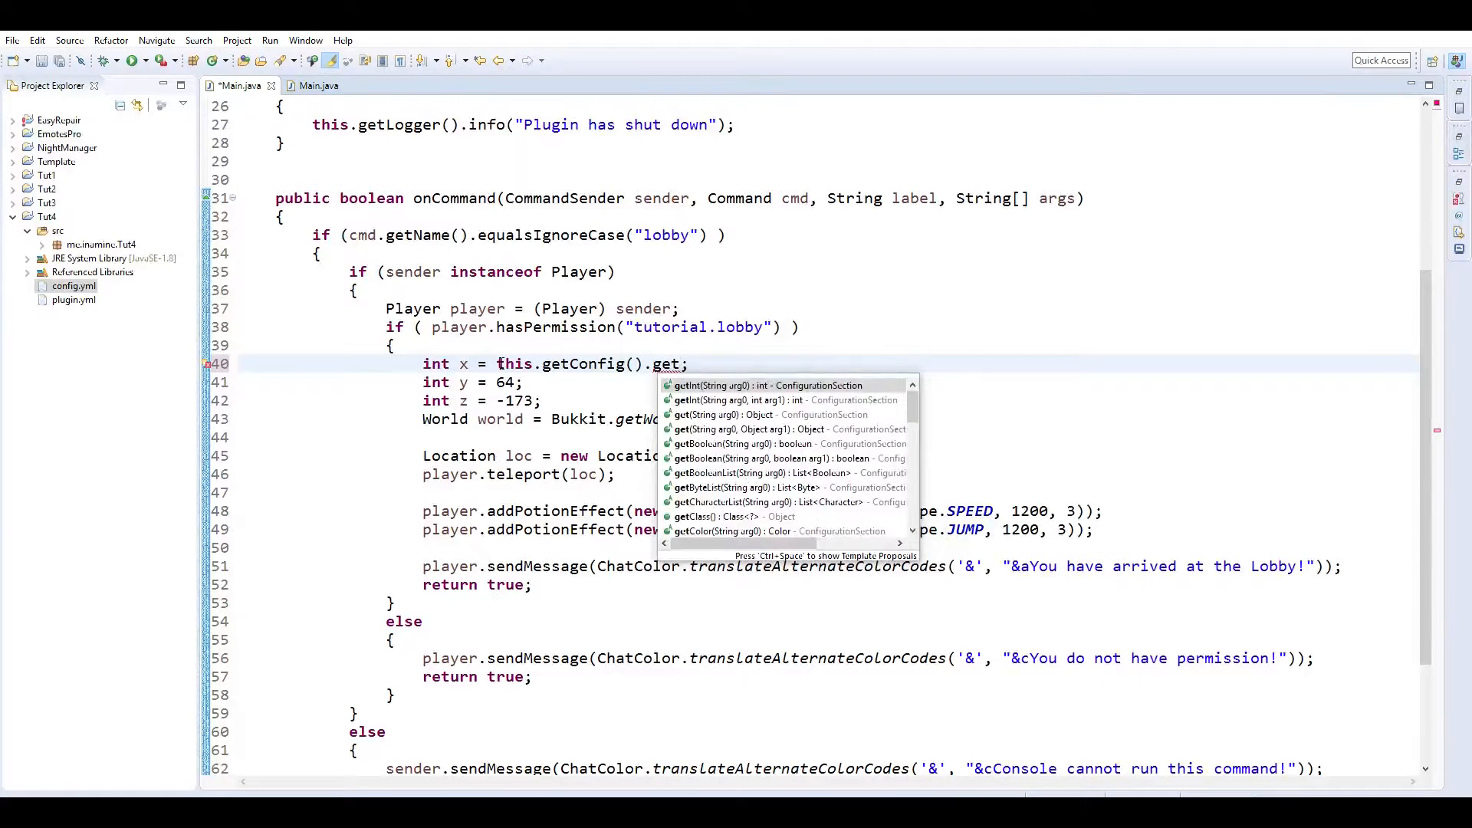
pyautogui.write('fl')
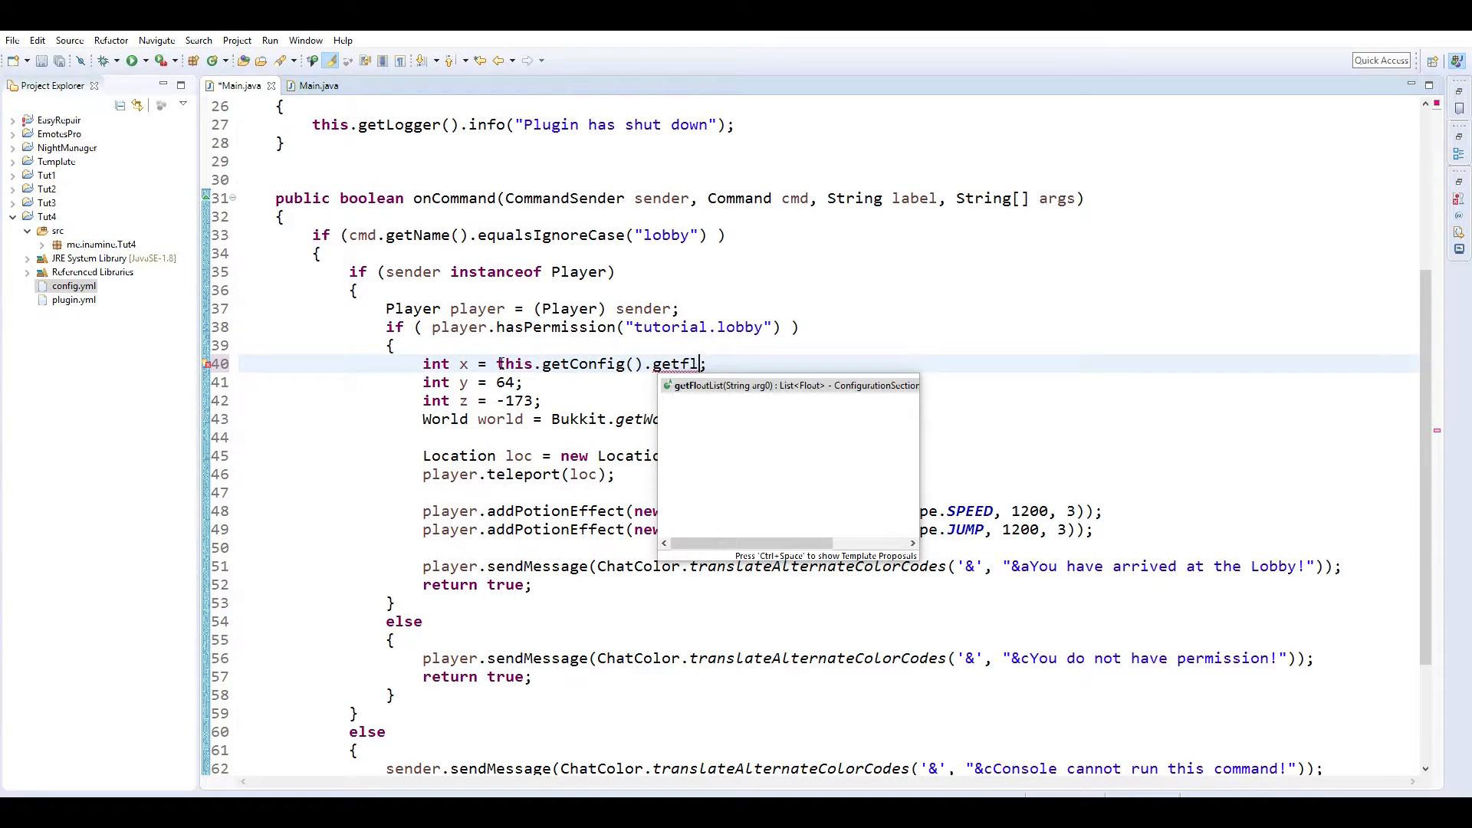
pyautogui.press('BackSpace')
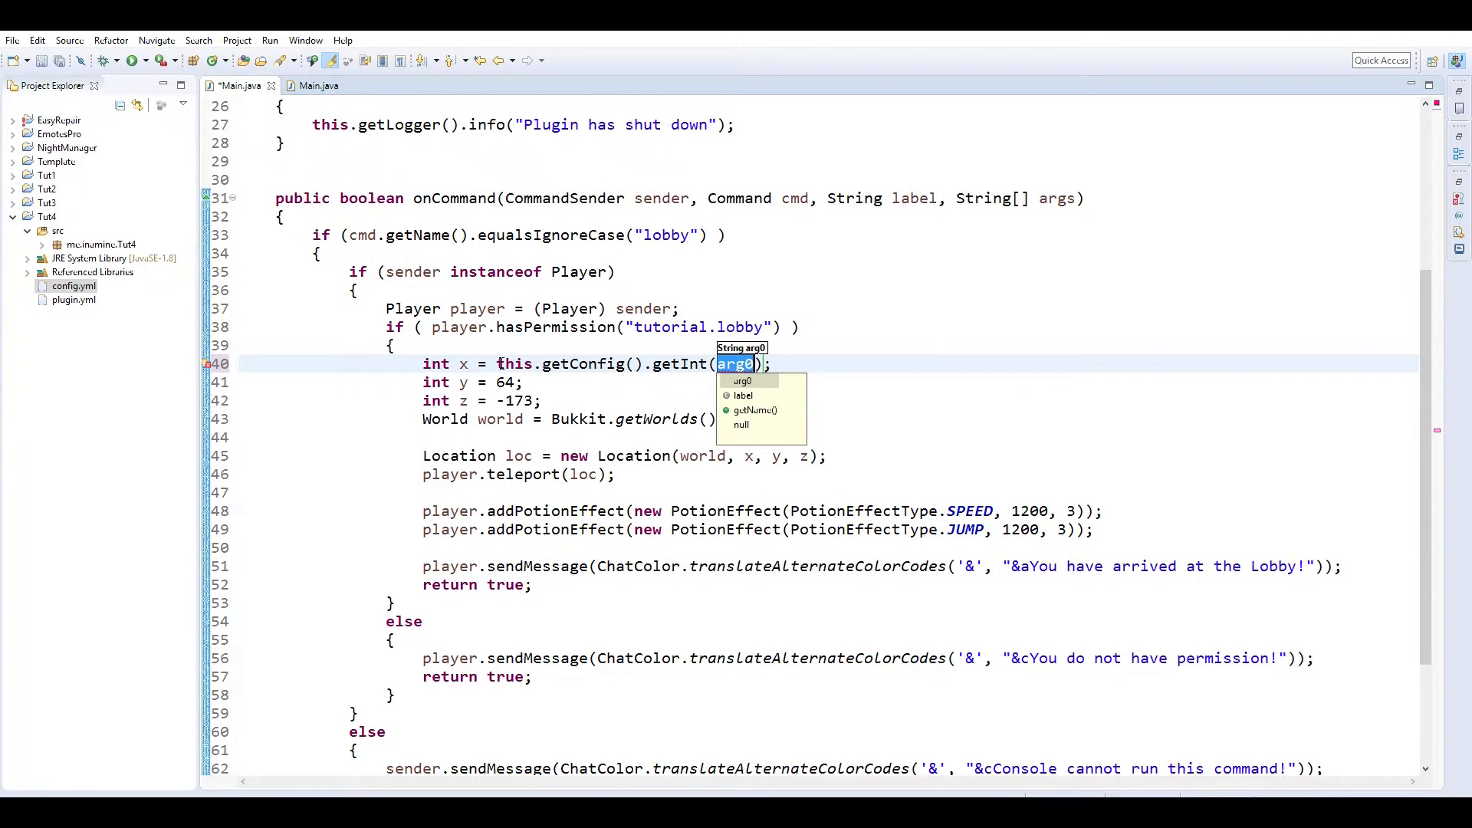
pyautogui.write('lobby')
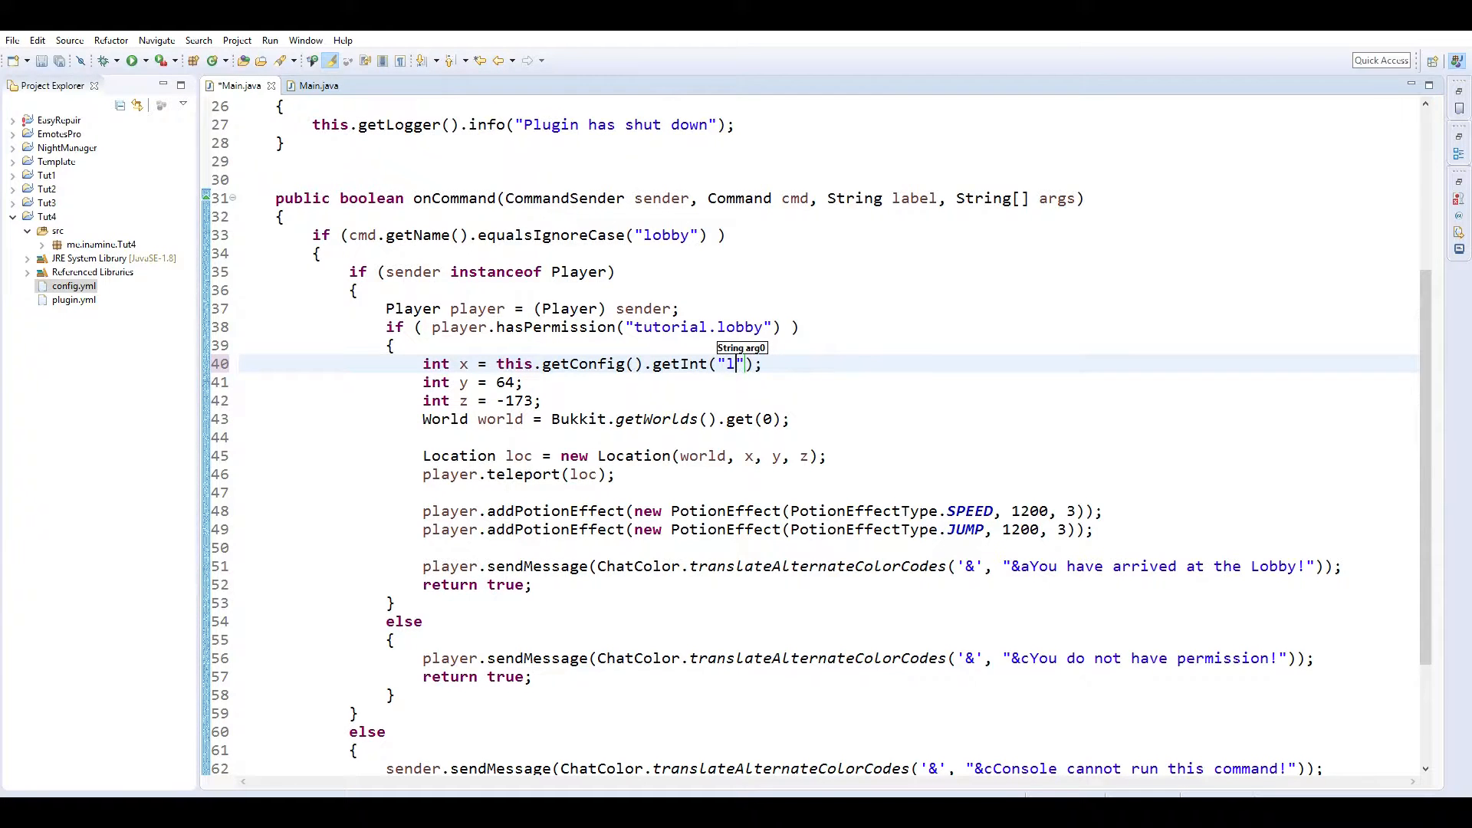
pyautogui.write('obby.')
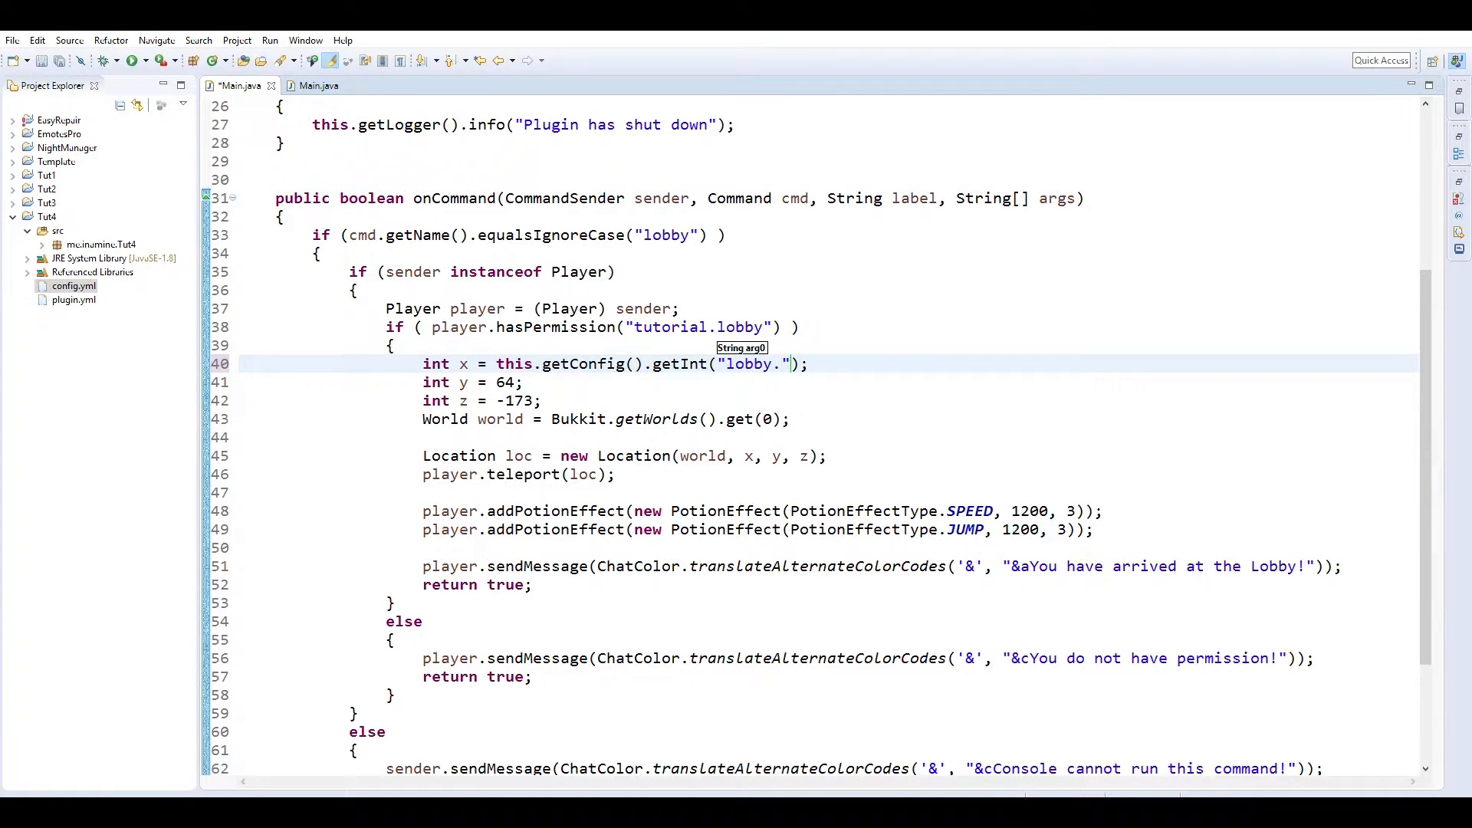
pyautogui.write('x')
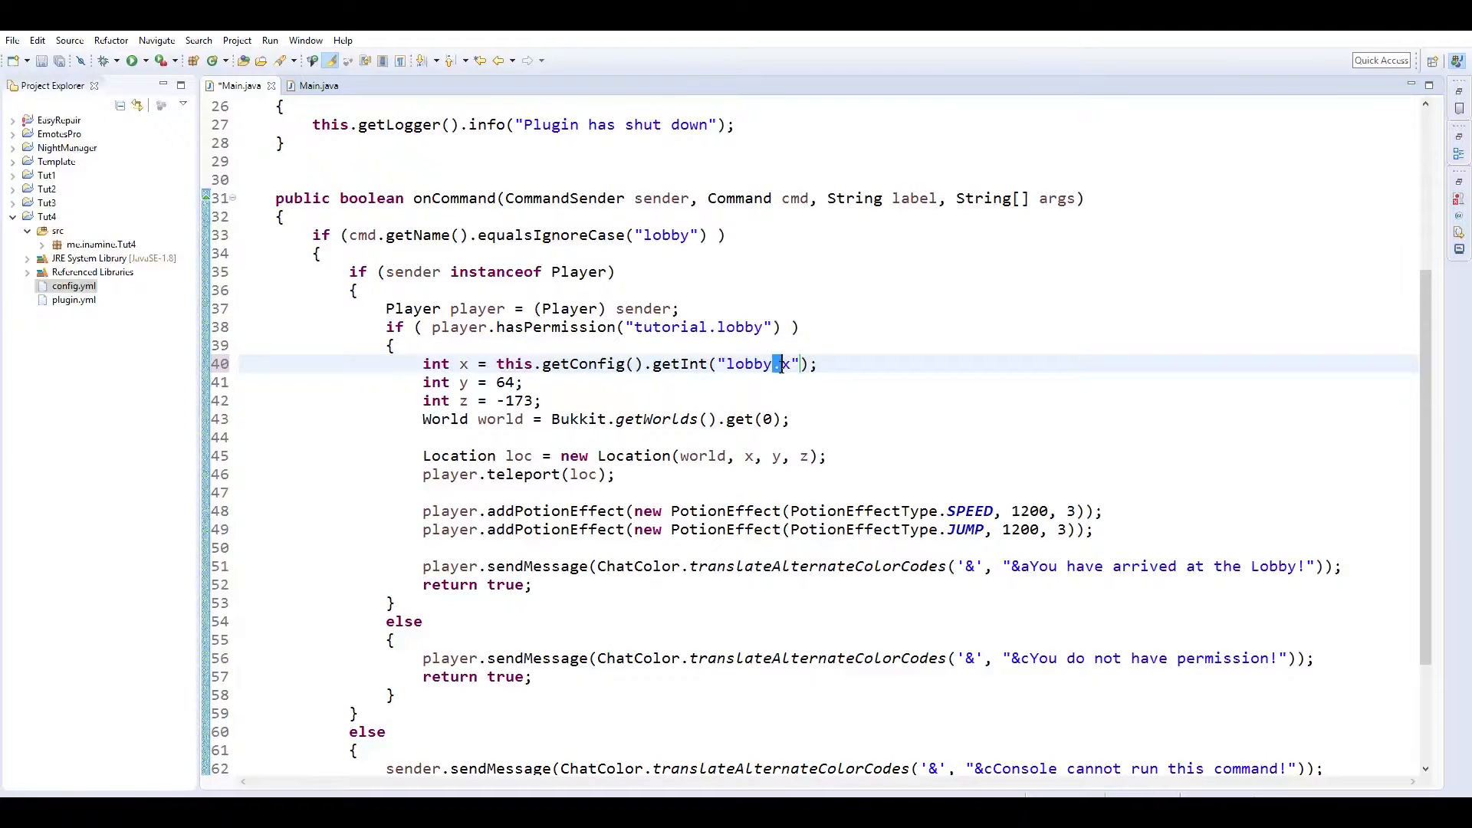
pyautogui.write('.x')
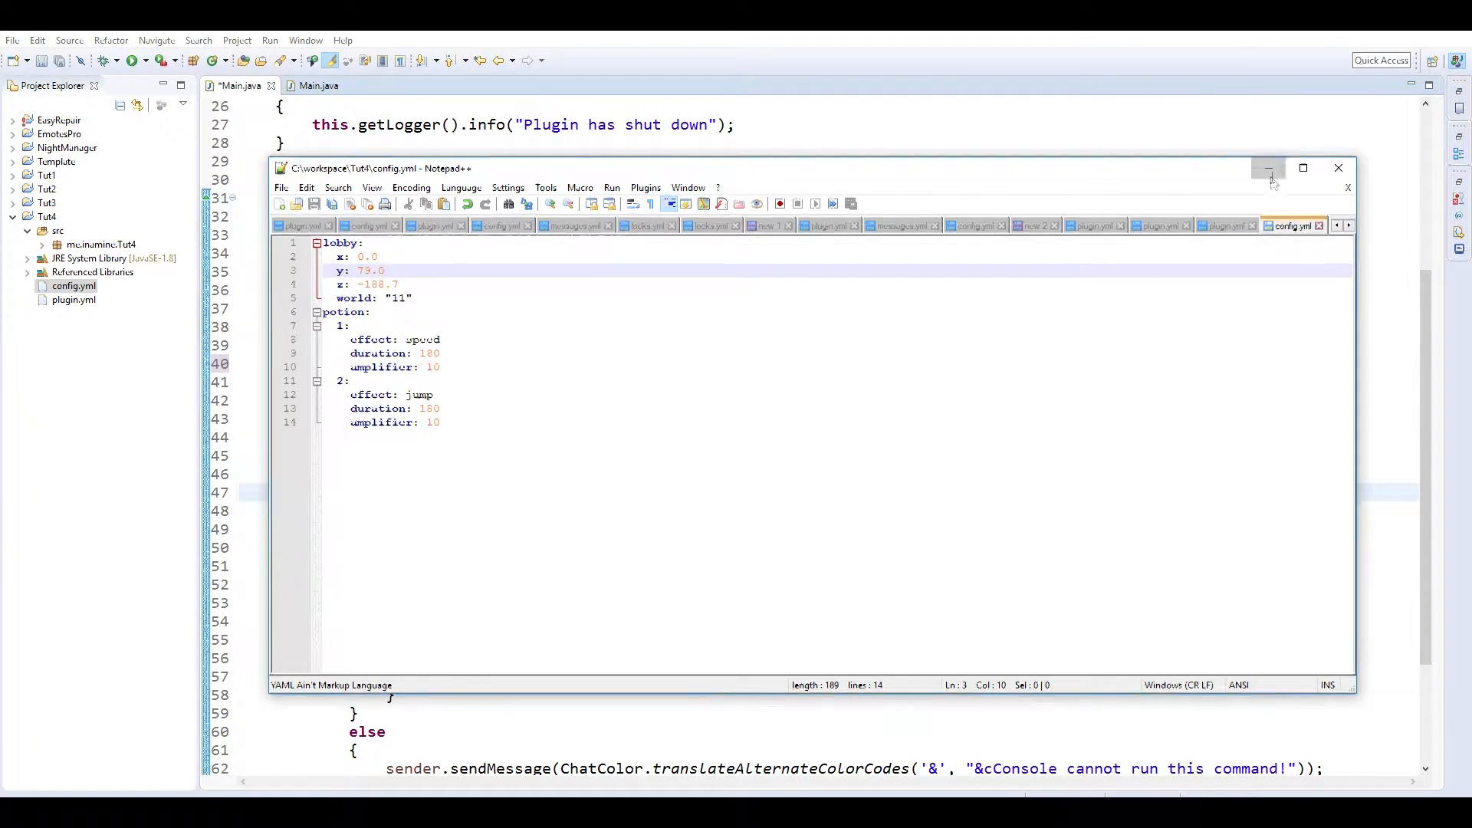
# Cast the config reads to float, type x, y, z as float, and reuse the line for lobby.y and lobby.z.
pyautogui.click(1269, 168)
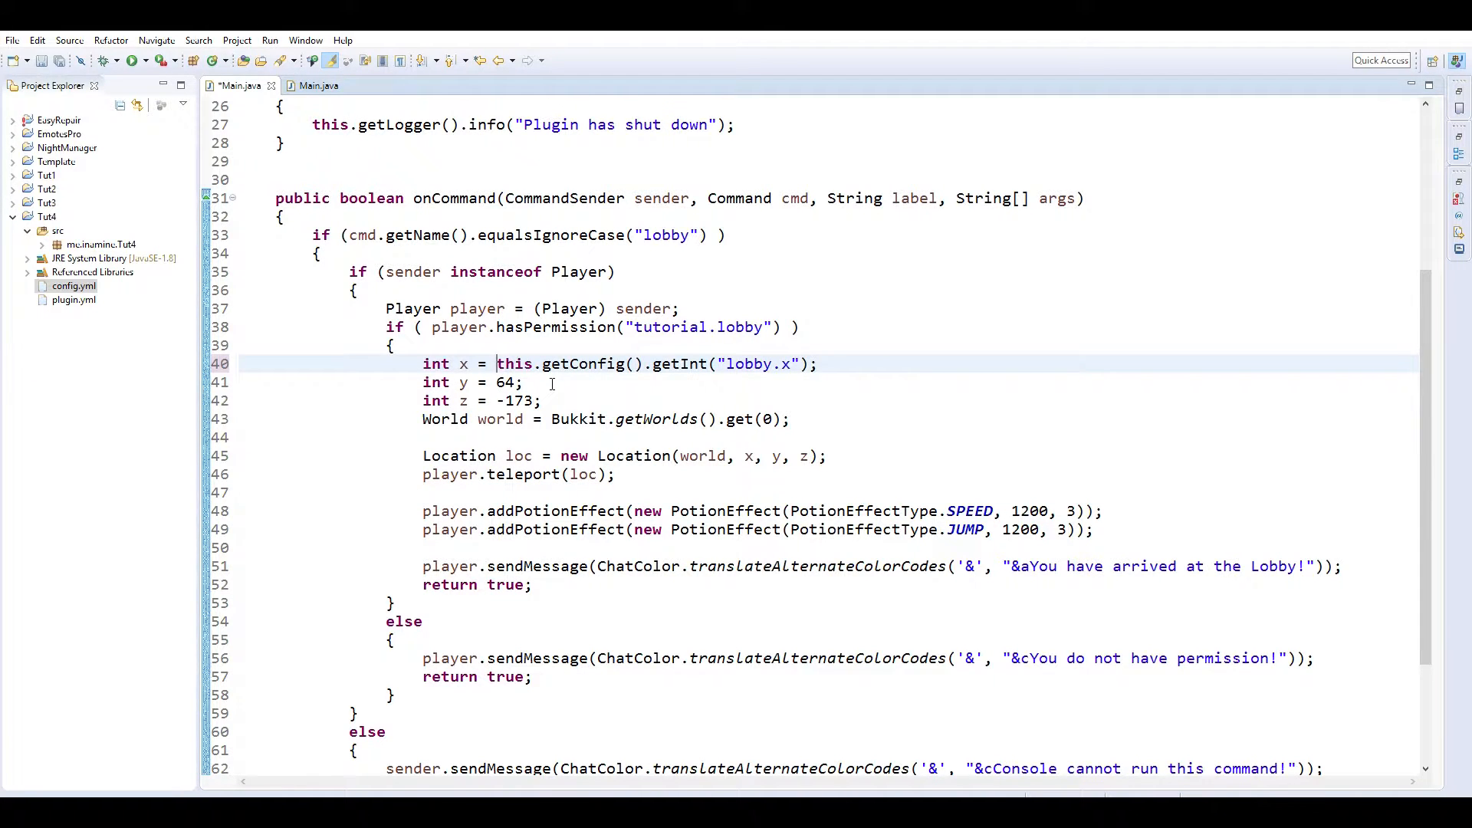
pyautogui.write('(float')
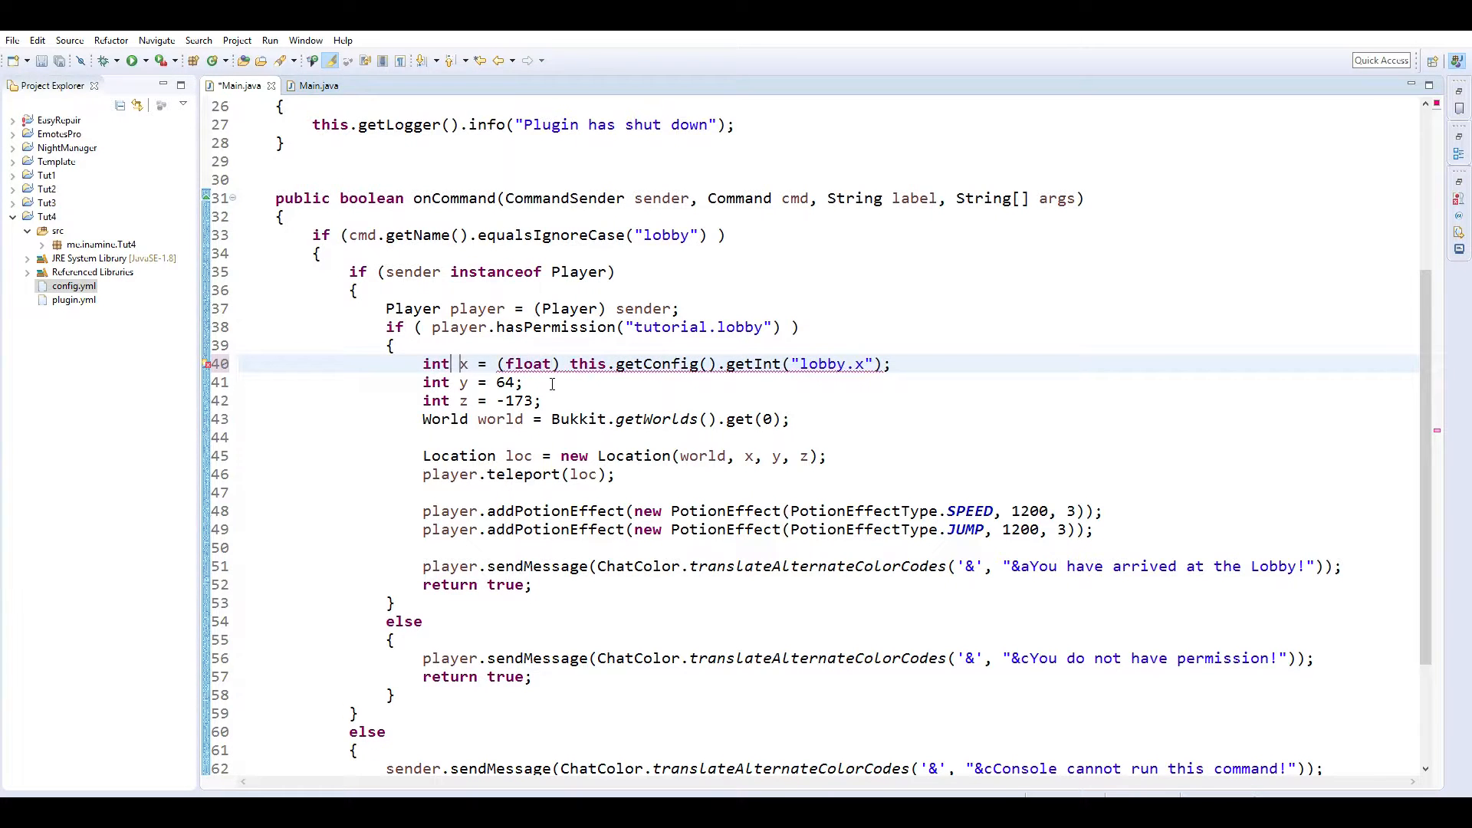
pyautogui.write('float')
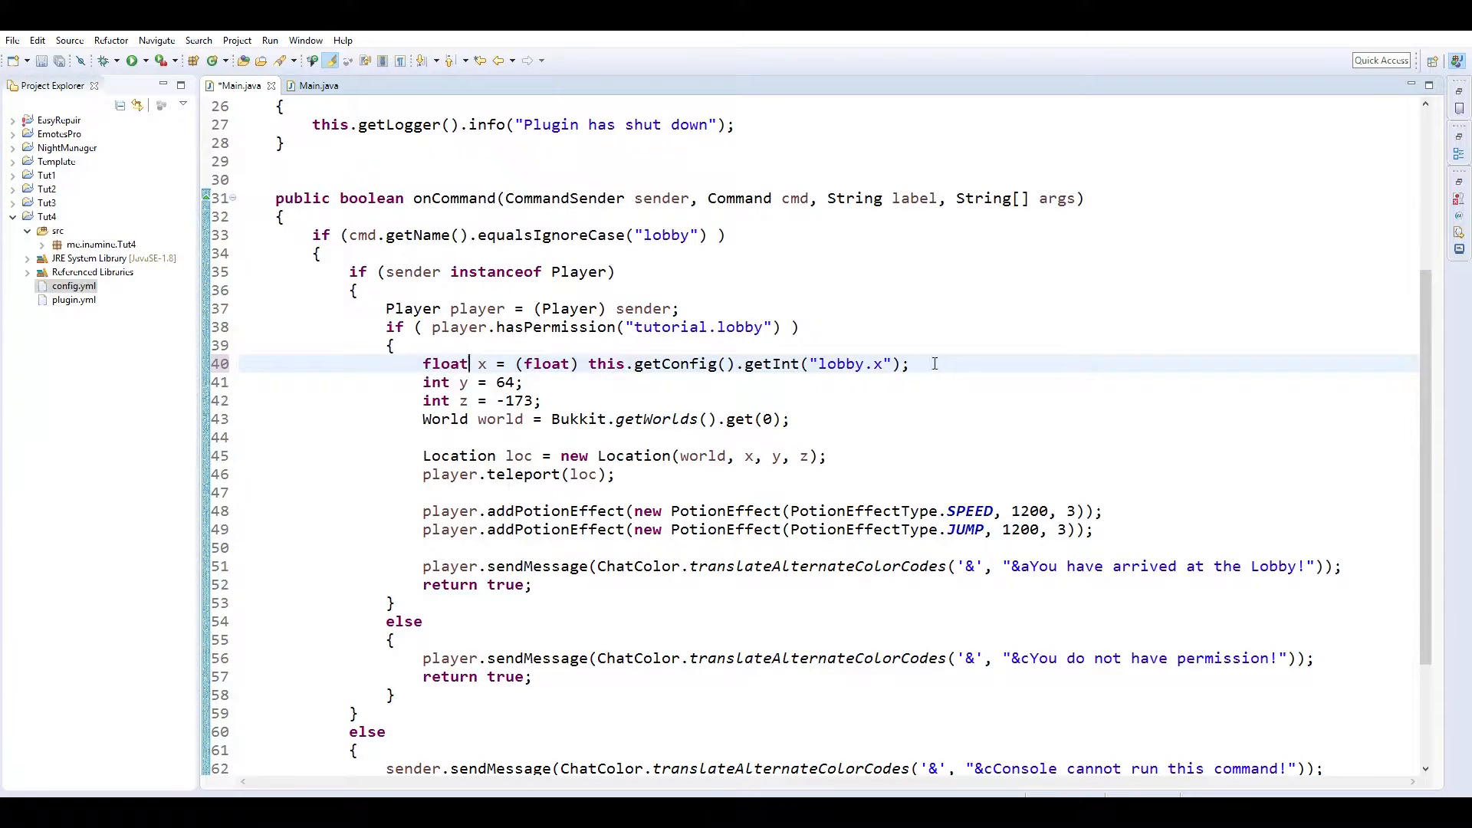
pyautogui.tripleClick(658, 363)
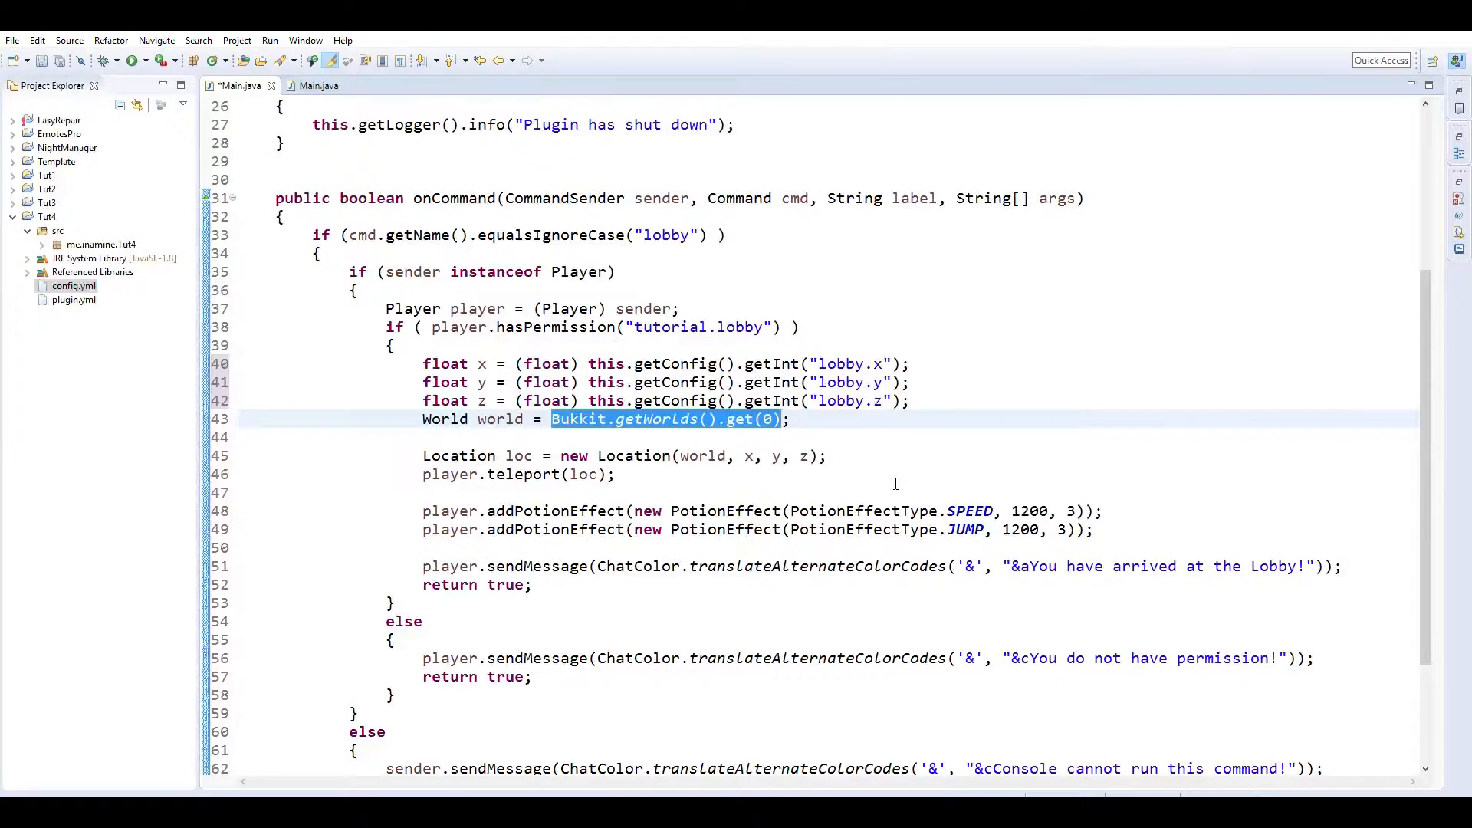
# Get the lobby world via Bukkit.getWorld(this.getConfig().getString("lobby.world")).
pyautogui.write('this')
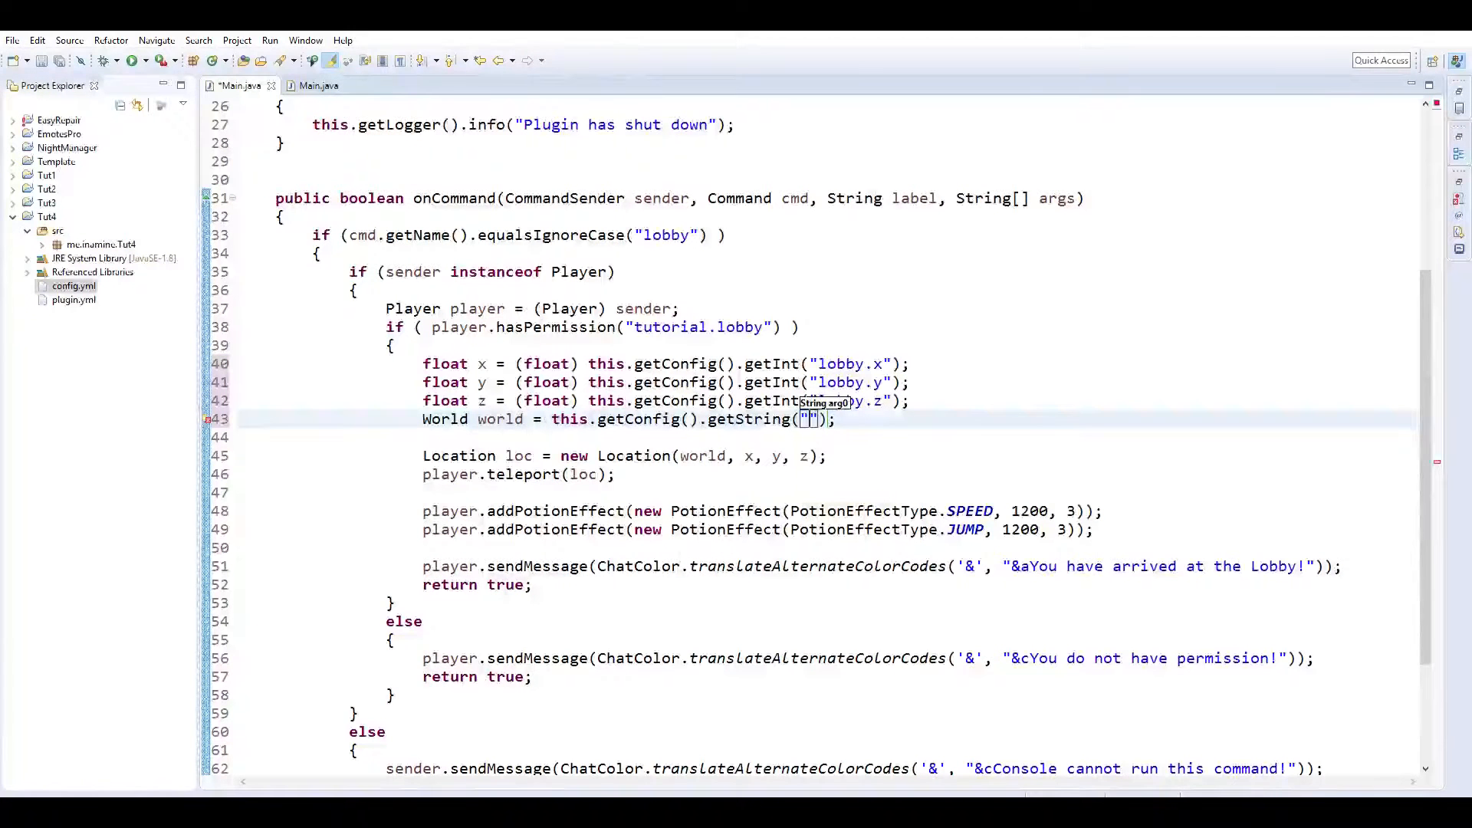
pyautogui.write('lobb')
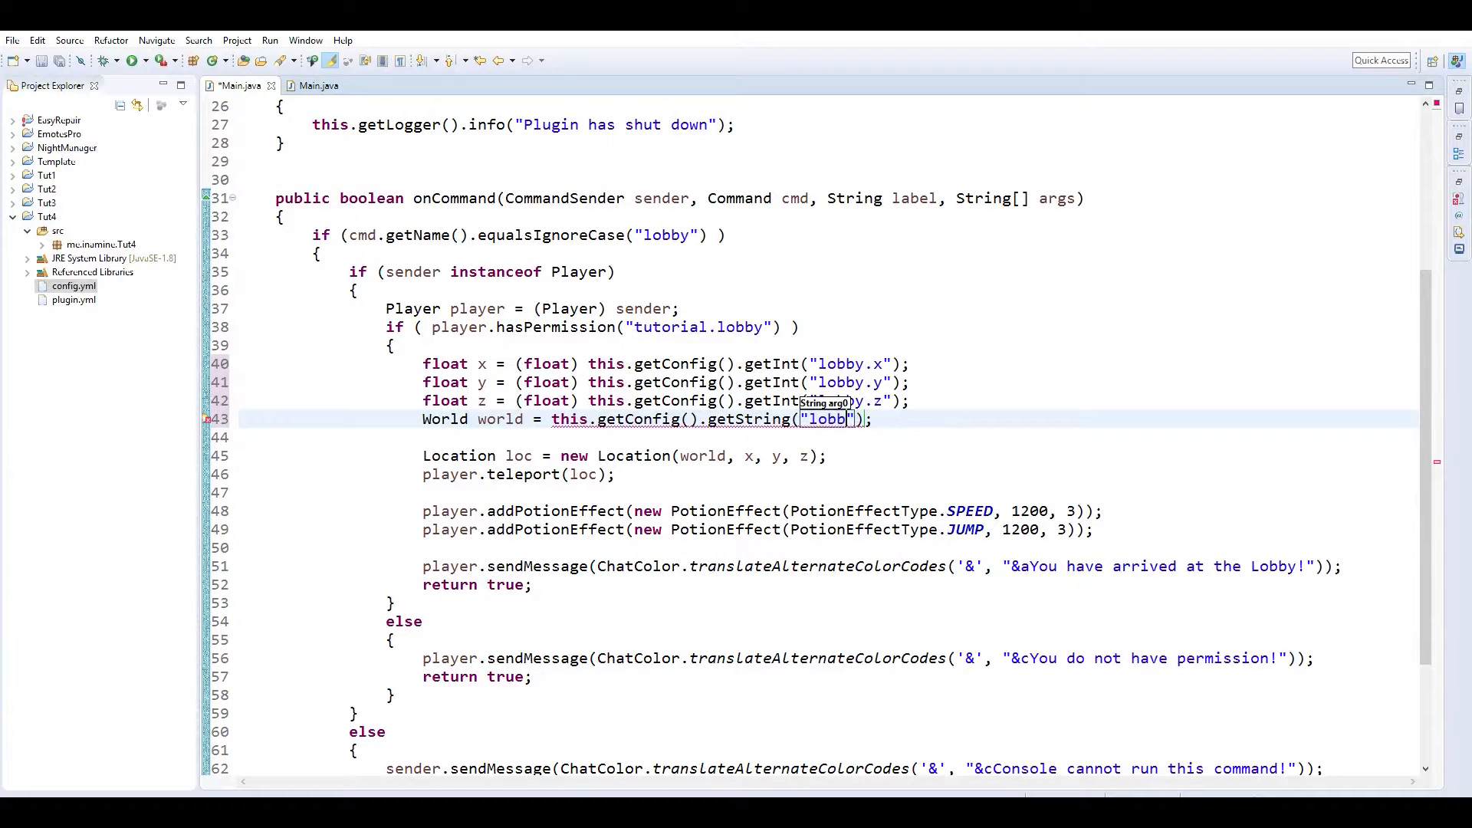
pyautogui.write('.')
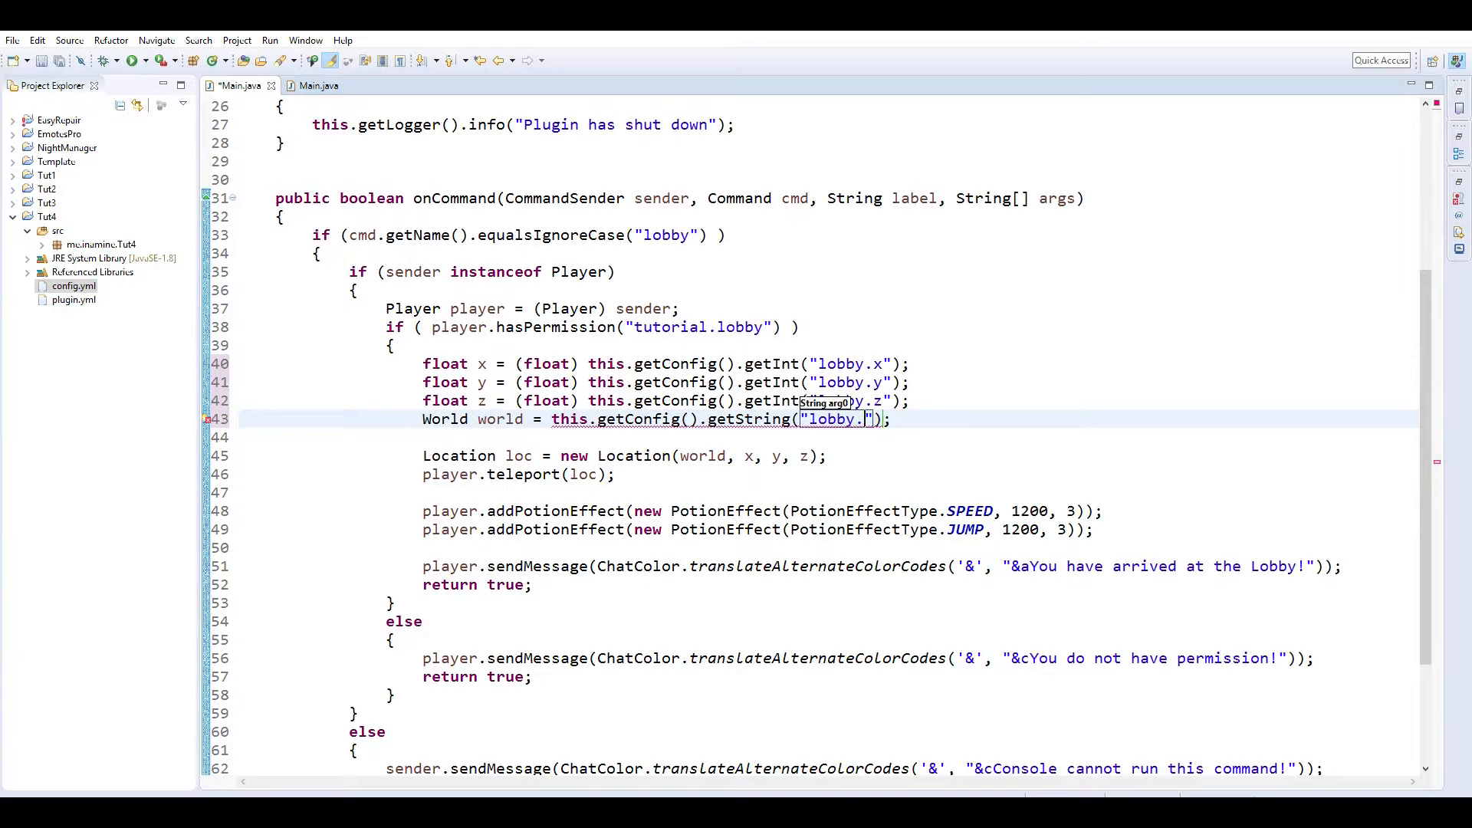
pyautogui.write('world')
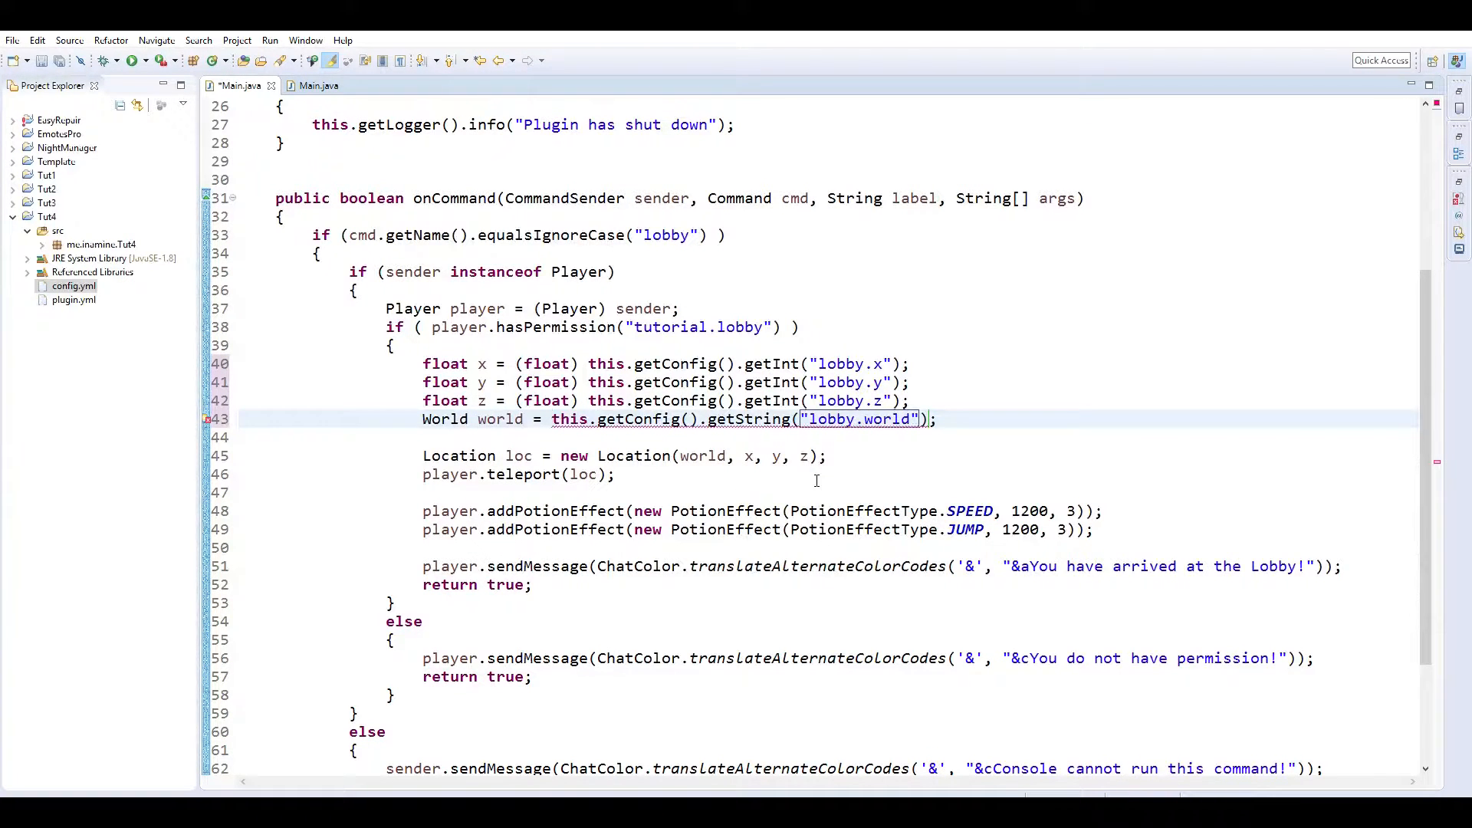
pyautogui.write('Bukkit.getWorld(')
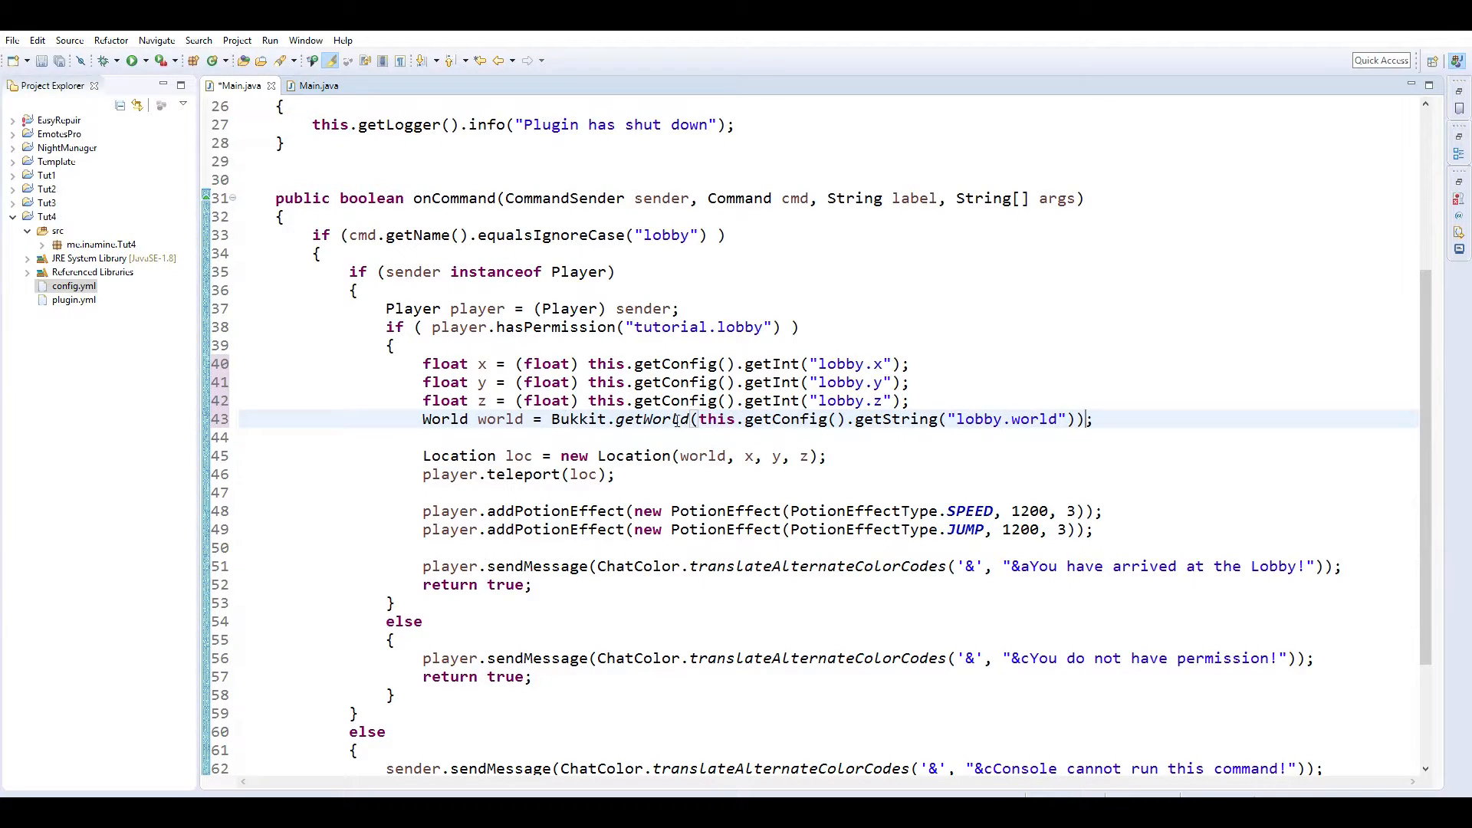
pyautogui.moveTo(700, 418); pyautogui.dragTo(1052, 419)
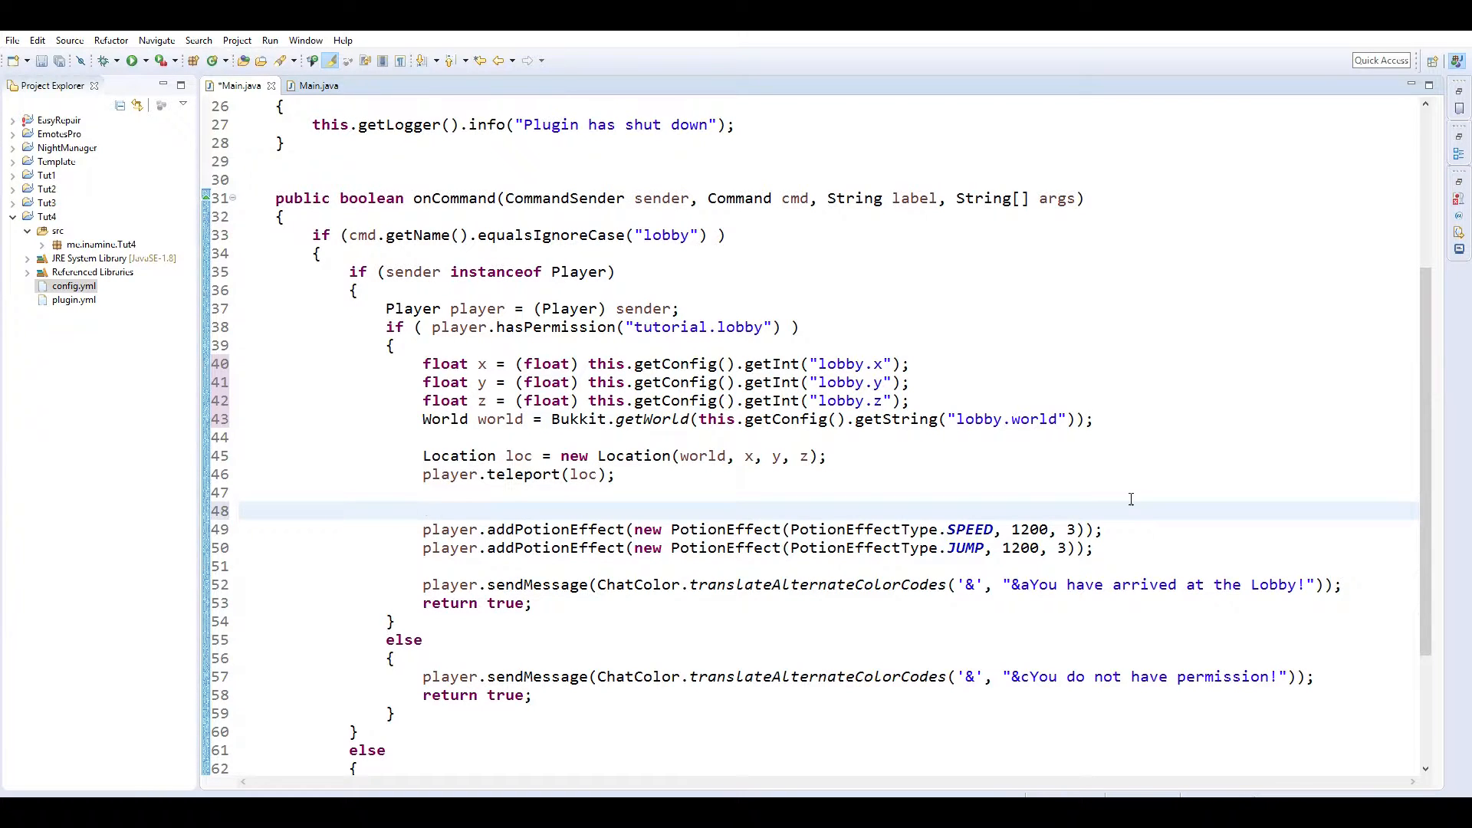
# Write a for loop header over getConfigurationSection("potion").getKeys(false).
pyautogui.write('for ()')
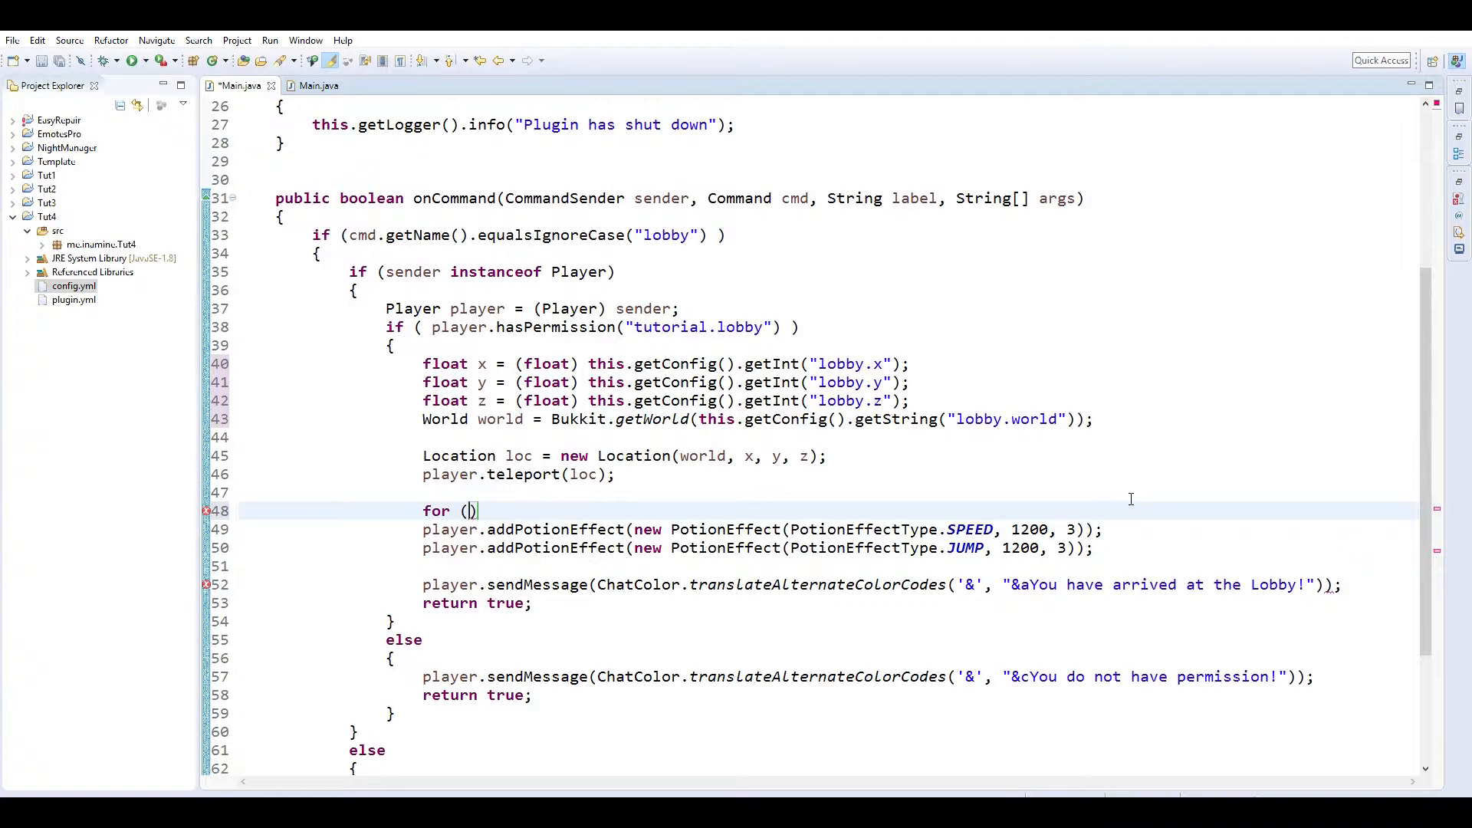
pyautogui.write('this.getcph')
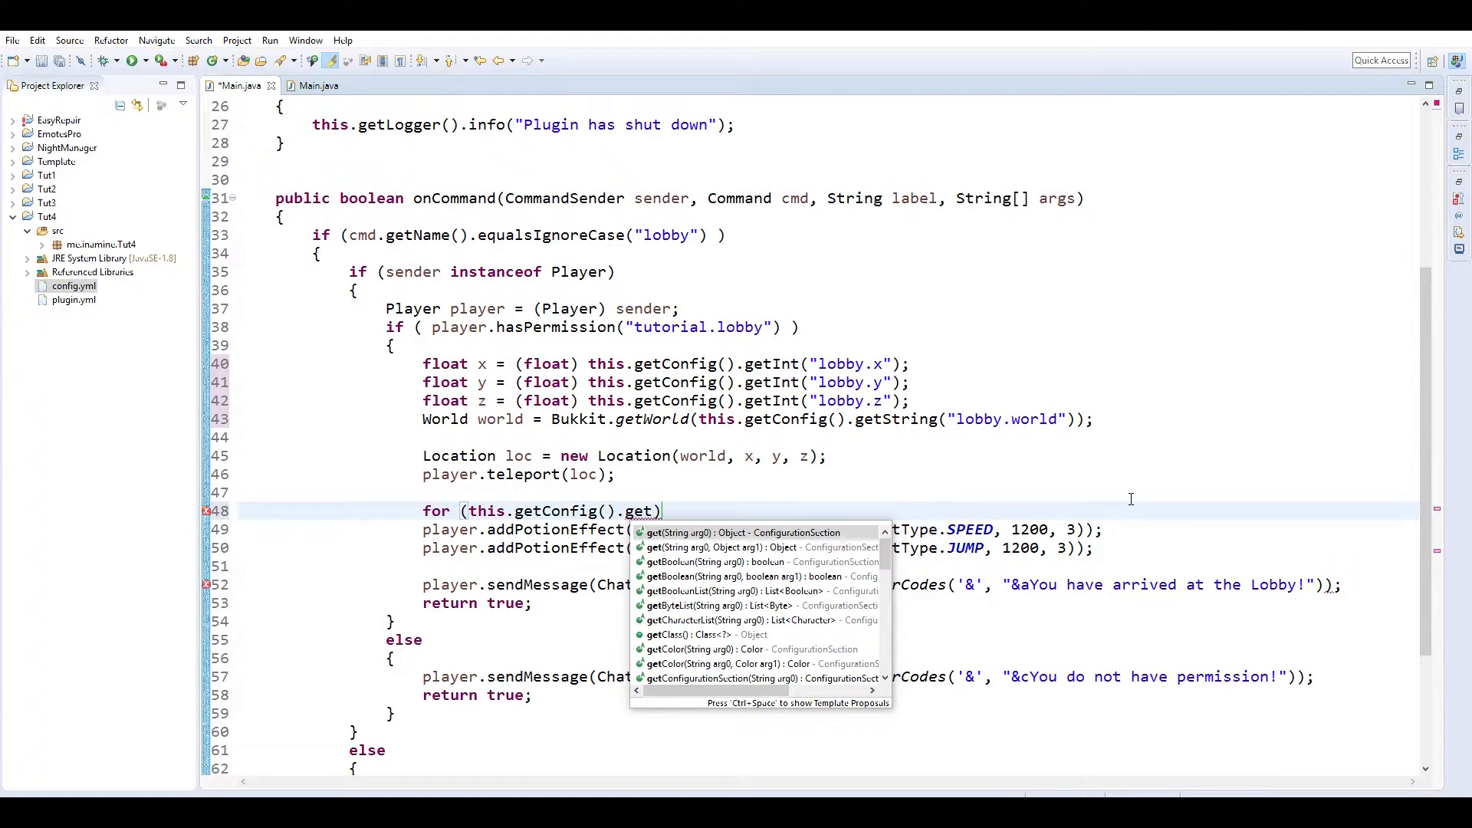
pyautogui.write('co')
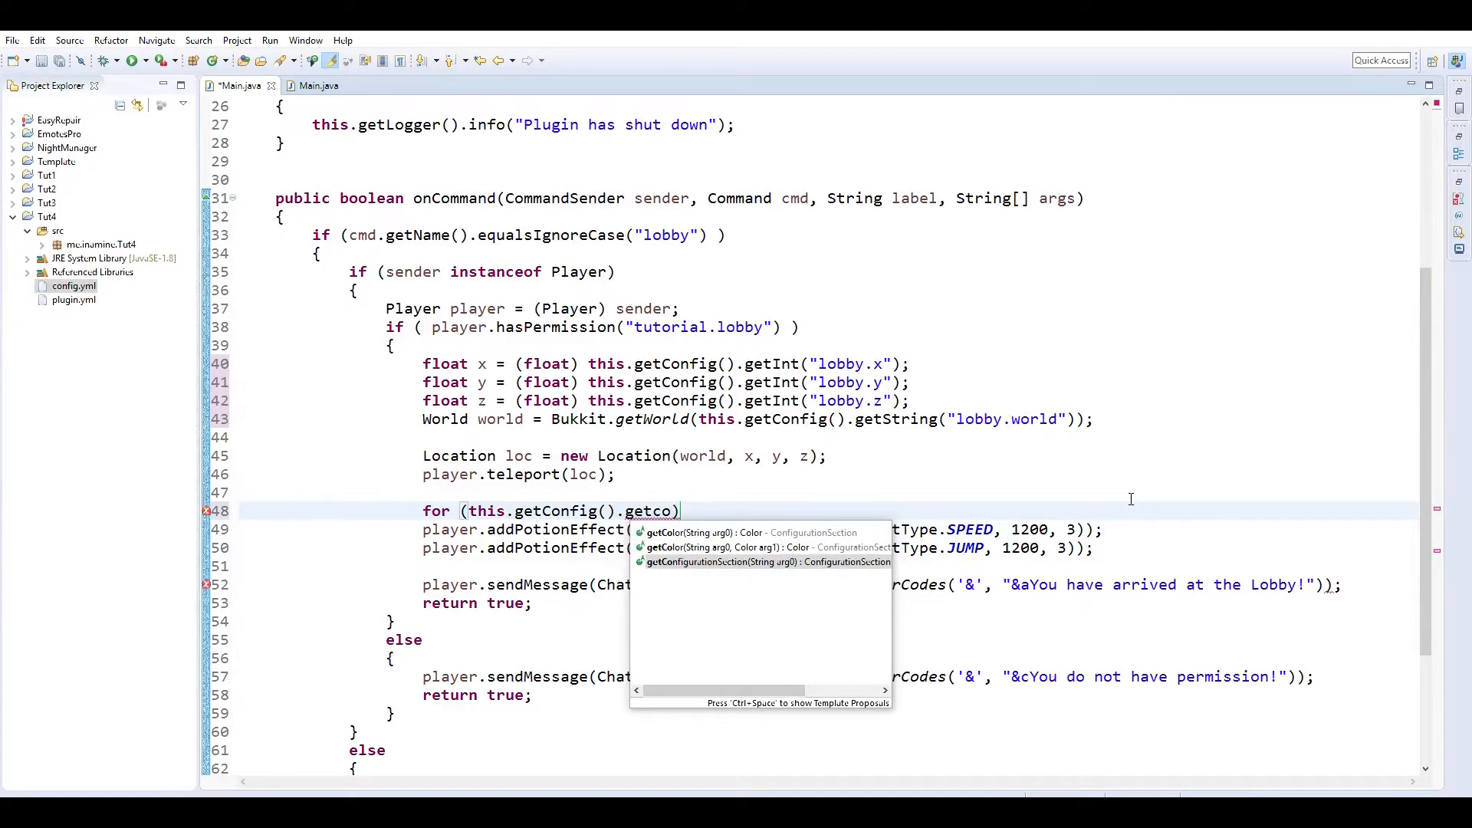
pyautogui.click(724, 561)
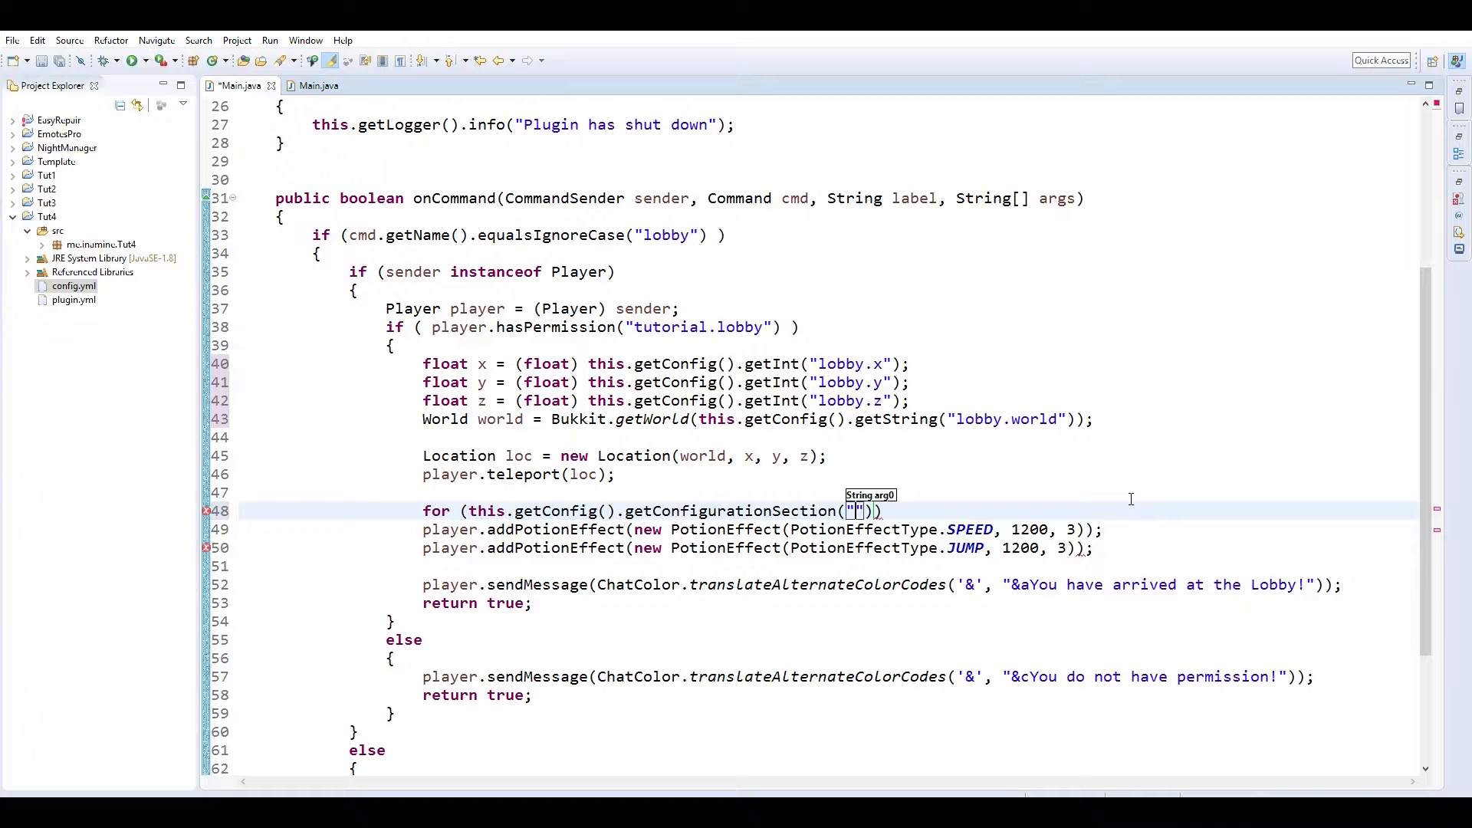
pyautogui.write('effects')
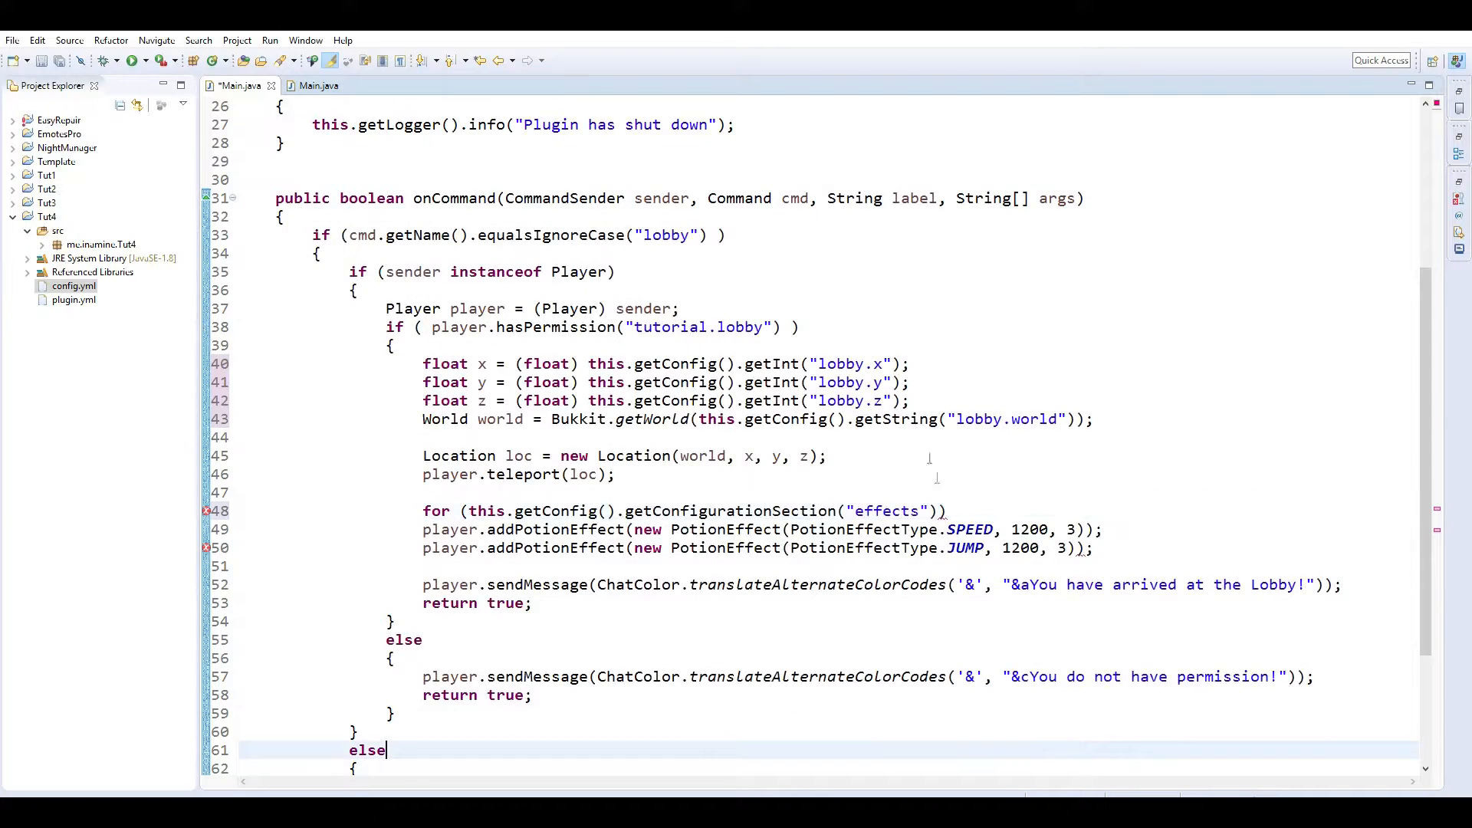
pyautogui.doubleClick(888, 511)
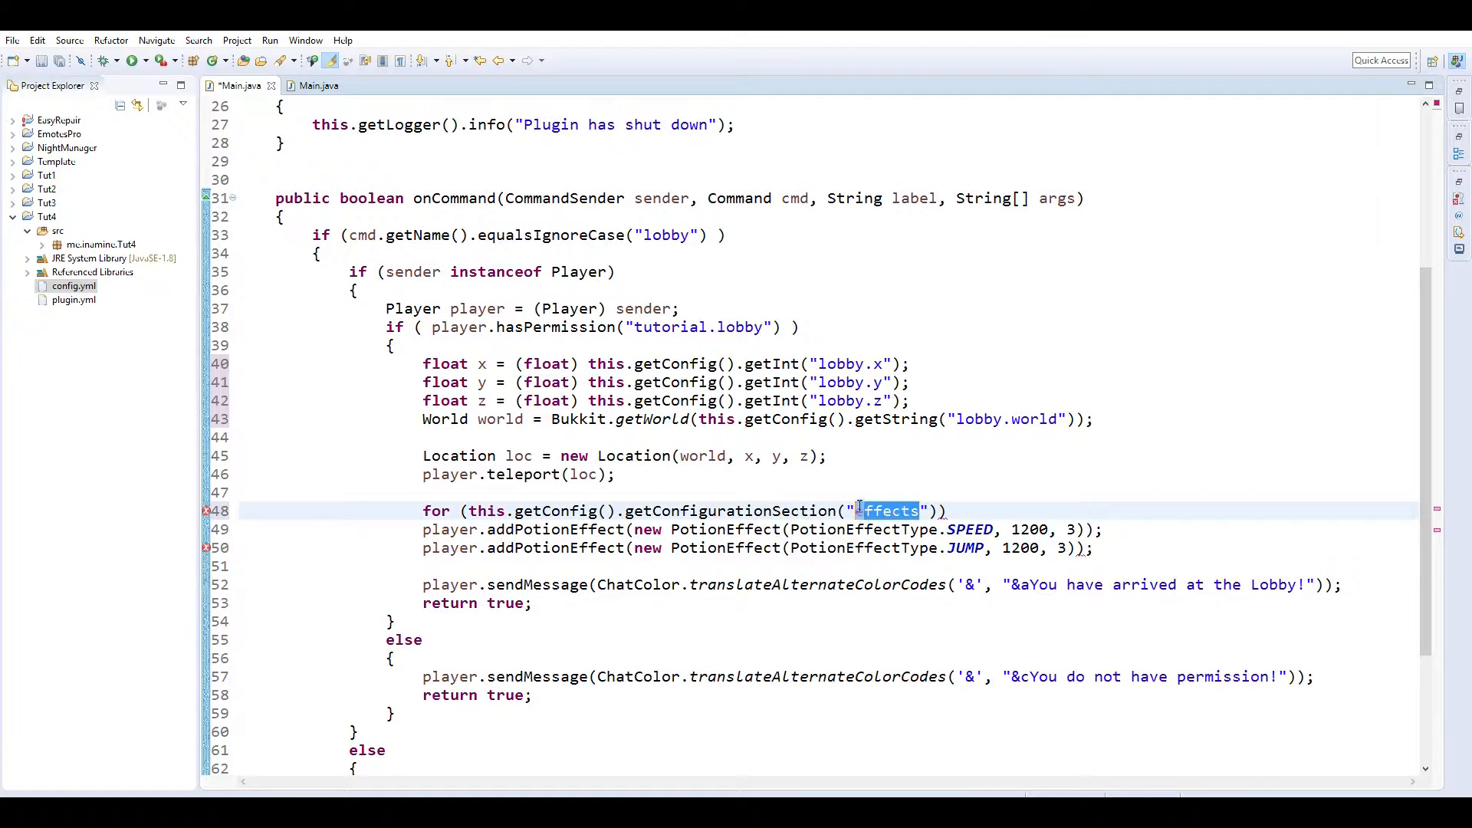
pyautogui.write('potion')
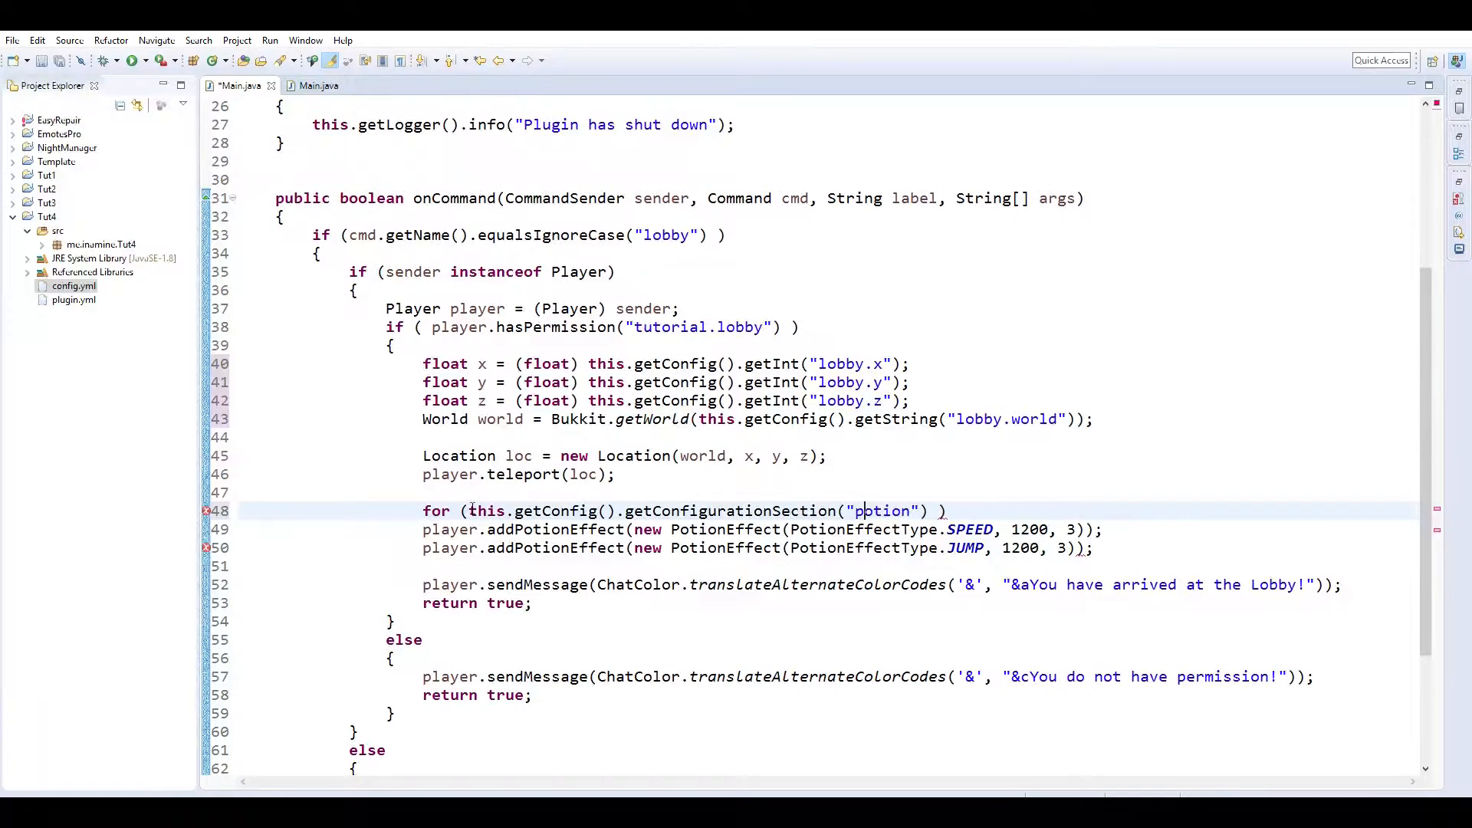
pyautogui.write('.getKeys(false')
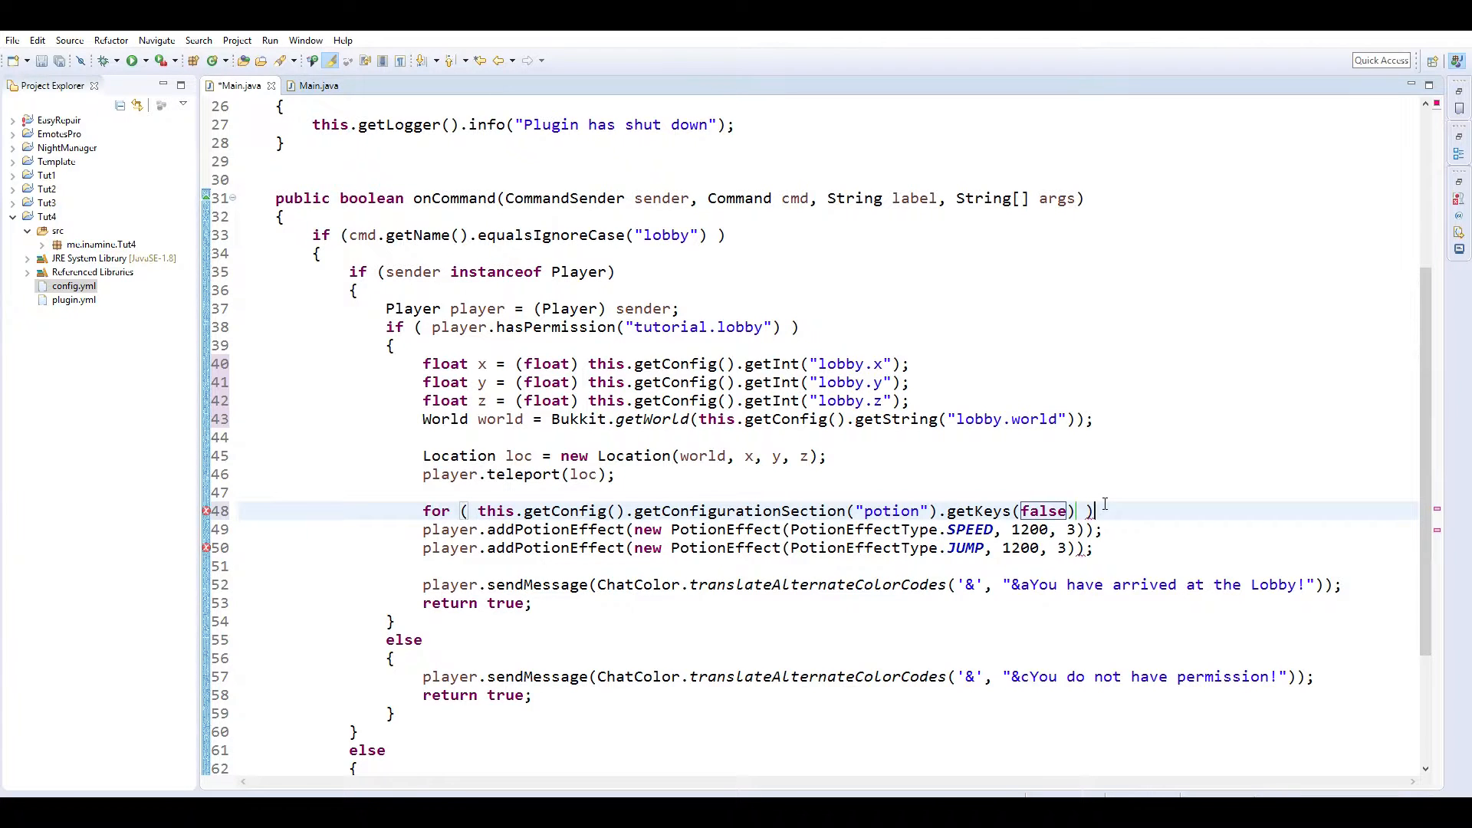
# Review the numbered entries under the potion section in config.yml.
pyautogui.click(73, 285)
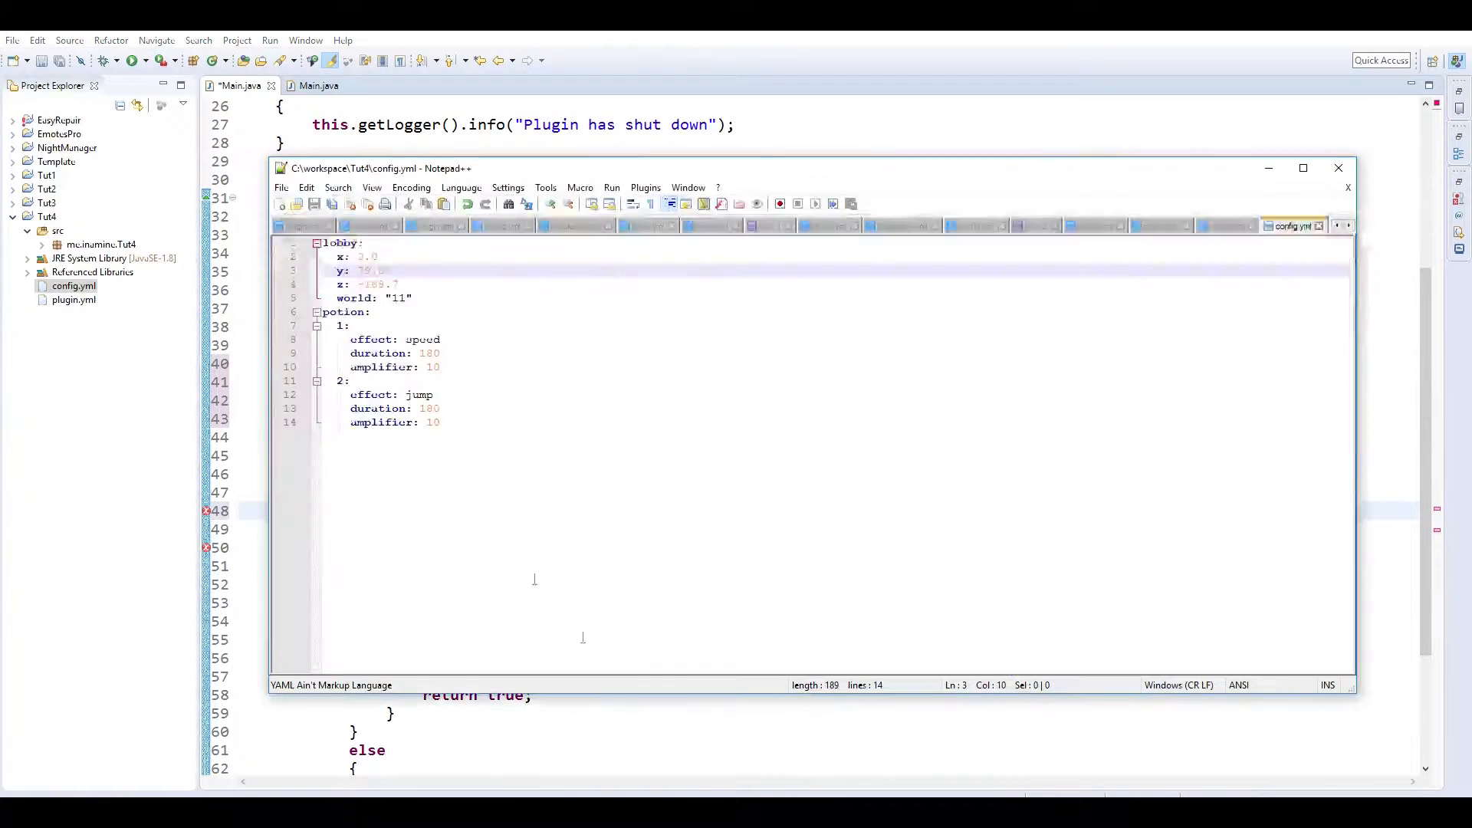
pyautogui.click(348, 311)
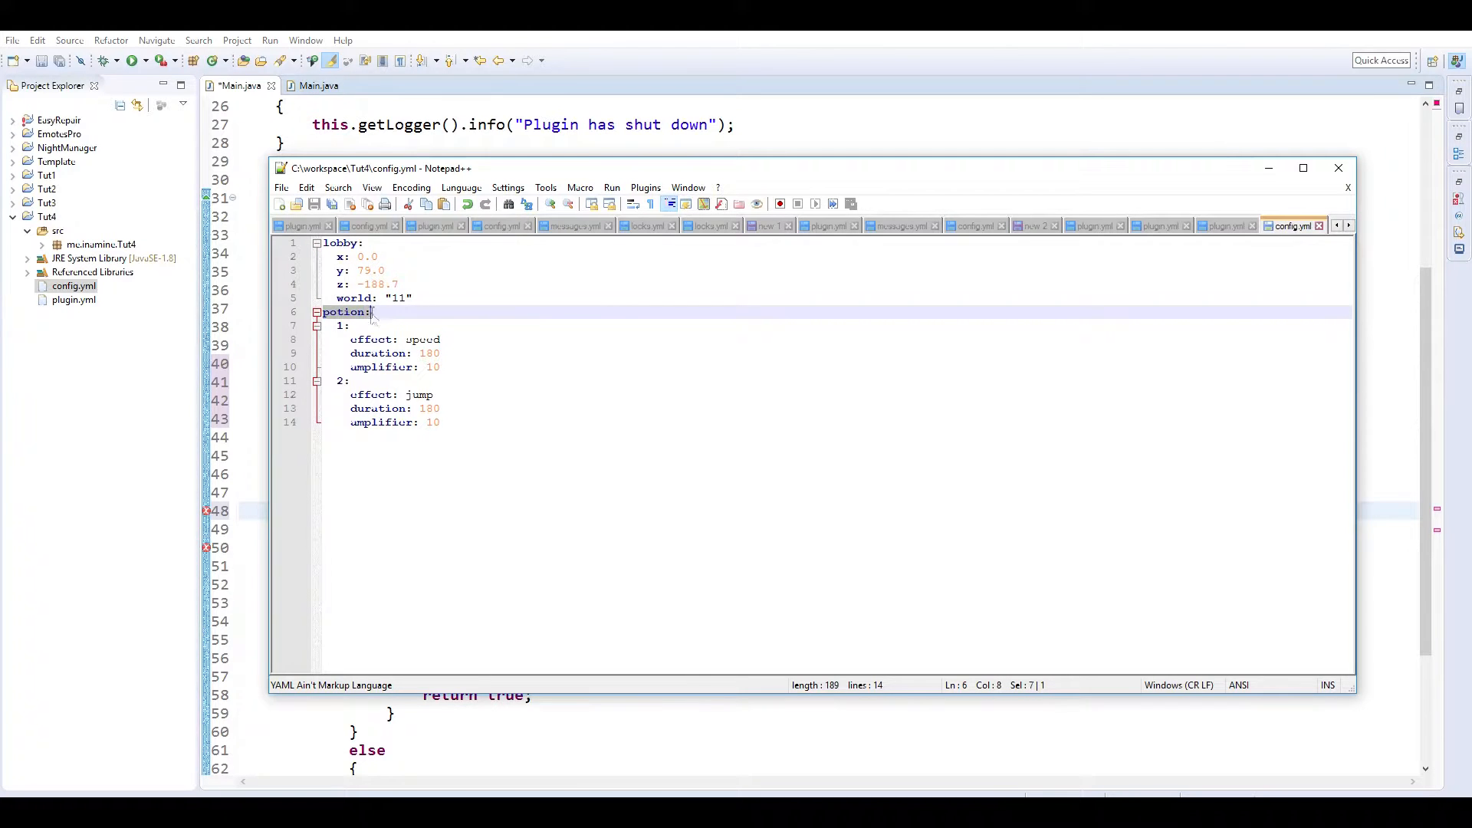
pyautogui.click(342, 325)
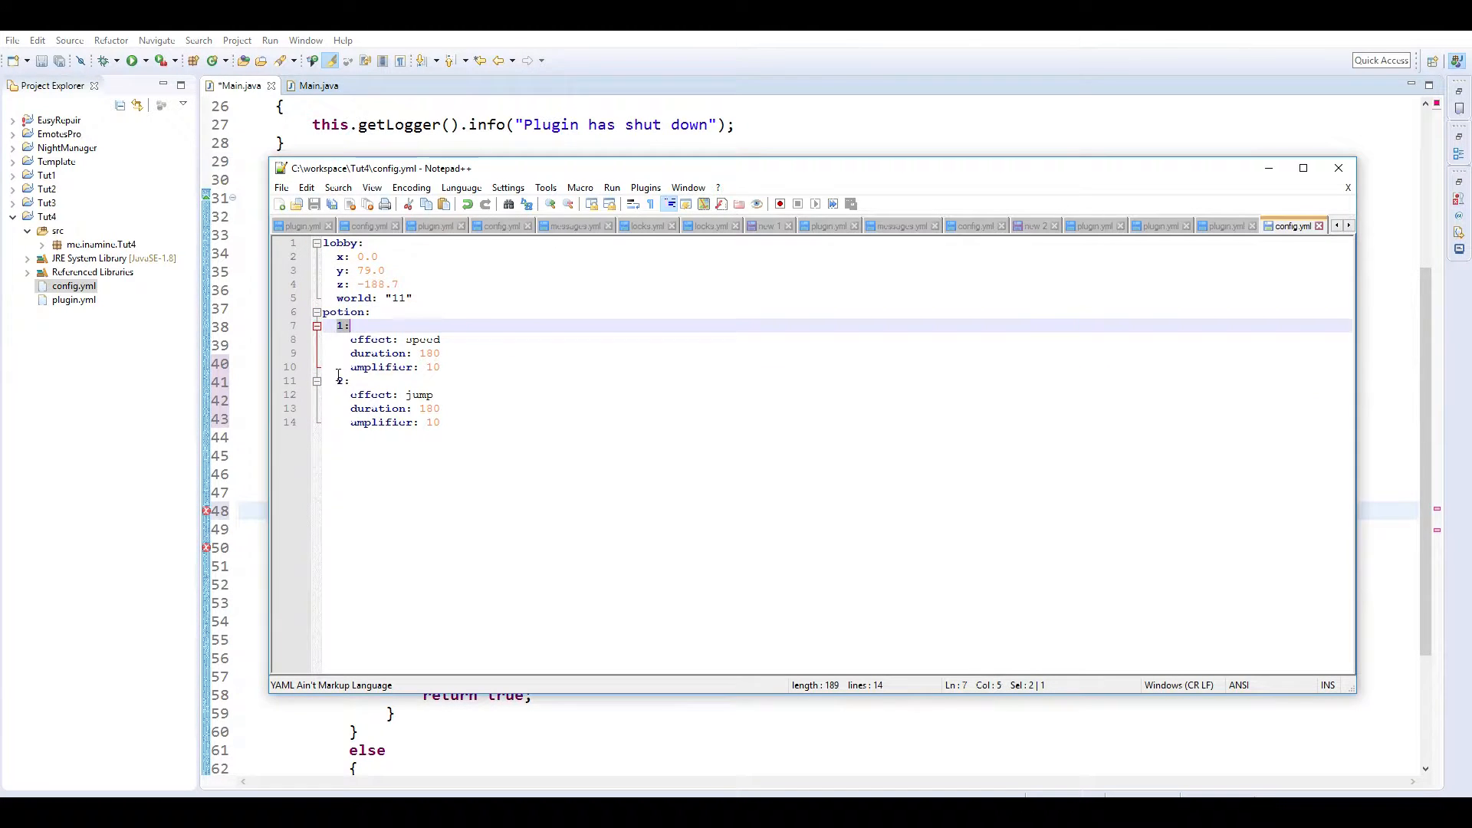
pyautogui.moveTo(350, 338); pyautogui.dragTo(440, 421)
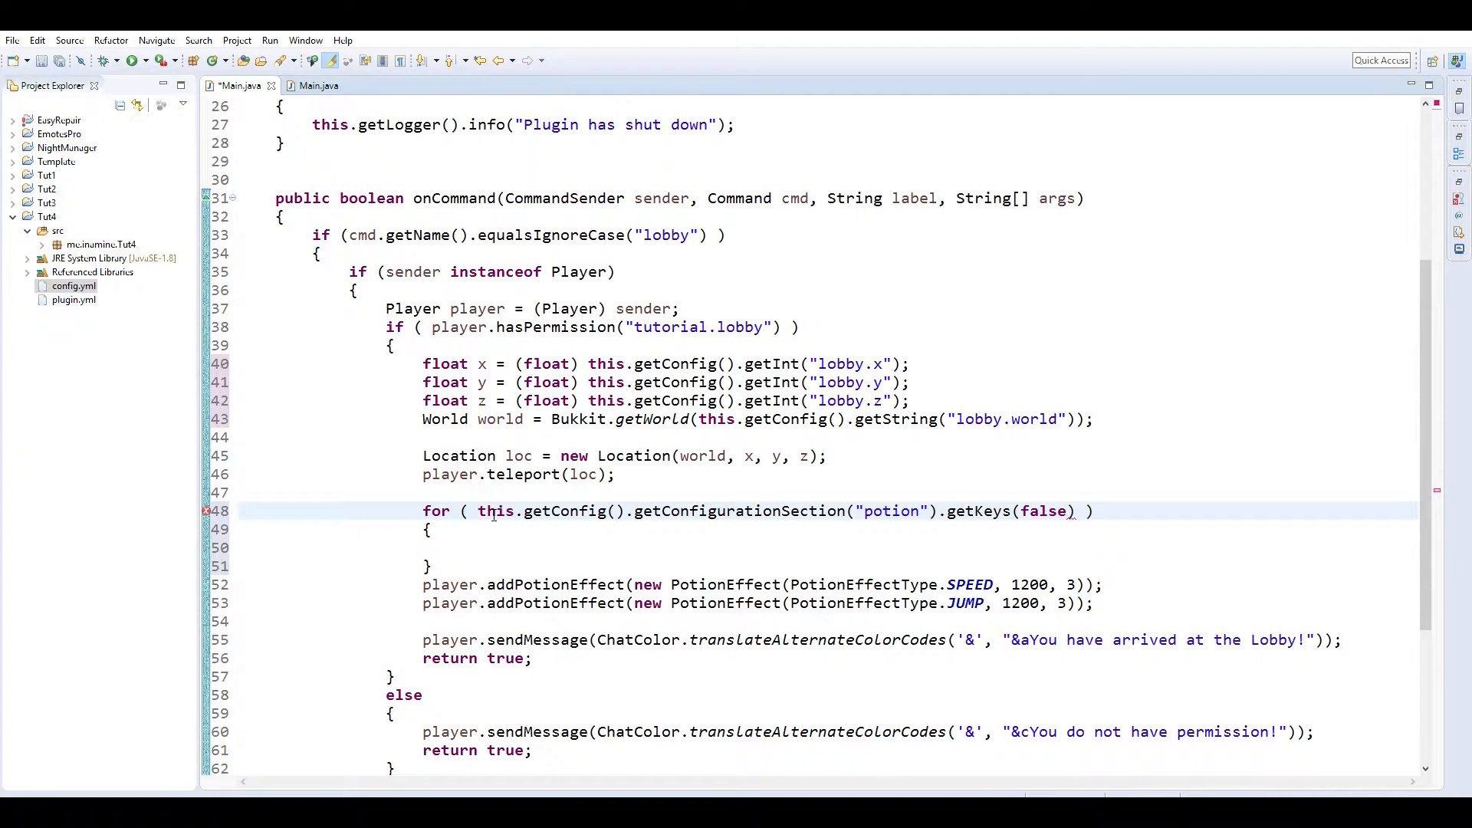
# Write the header for (String key : getConfigurationSection("potion").getKeys(false)).
pyautogui.write('String')
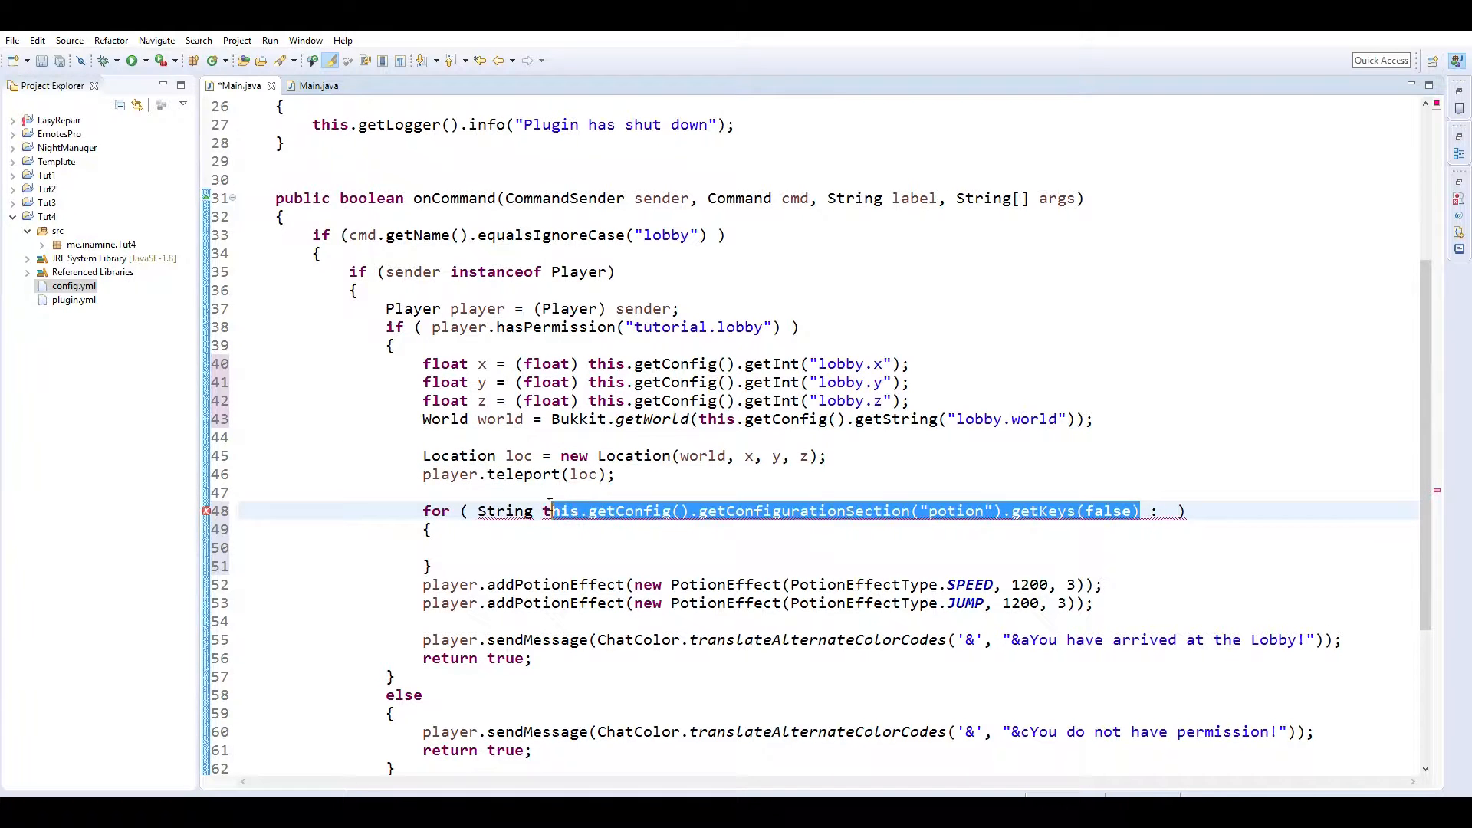
pyautogui.press('Delete')
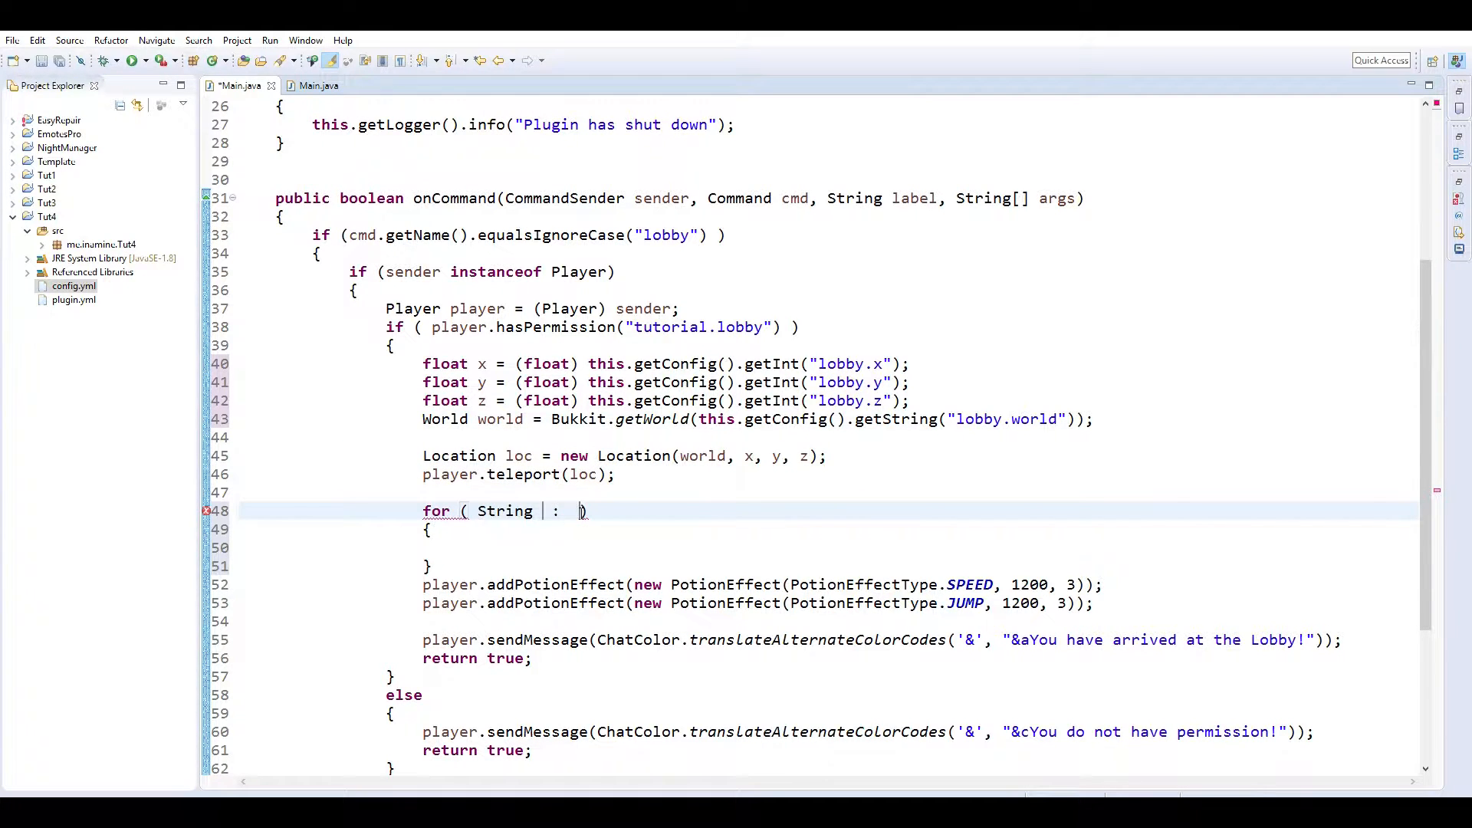
pyautogui.write('s : this.getConfig().getConfigurationSection("potion").getKeys(false))')
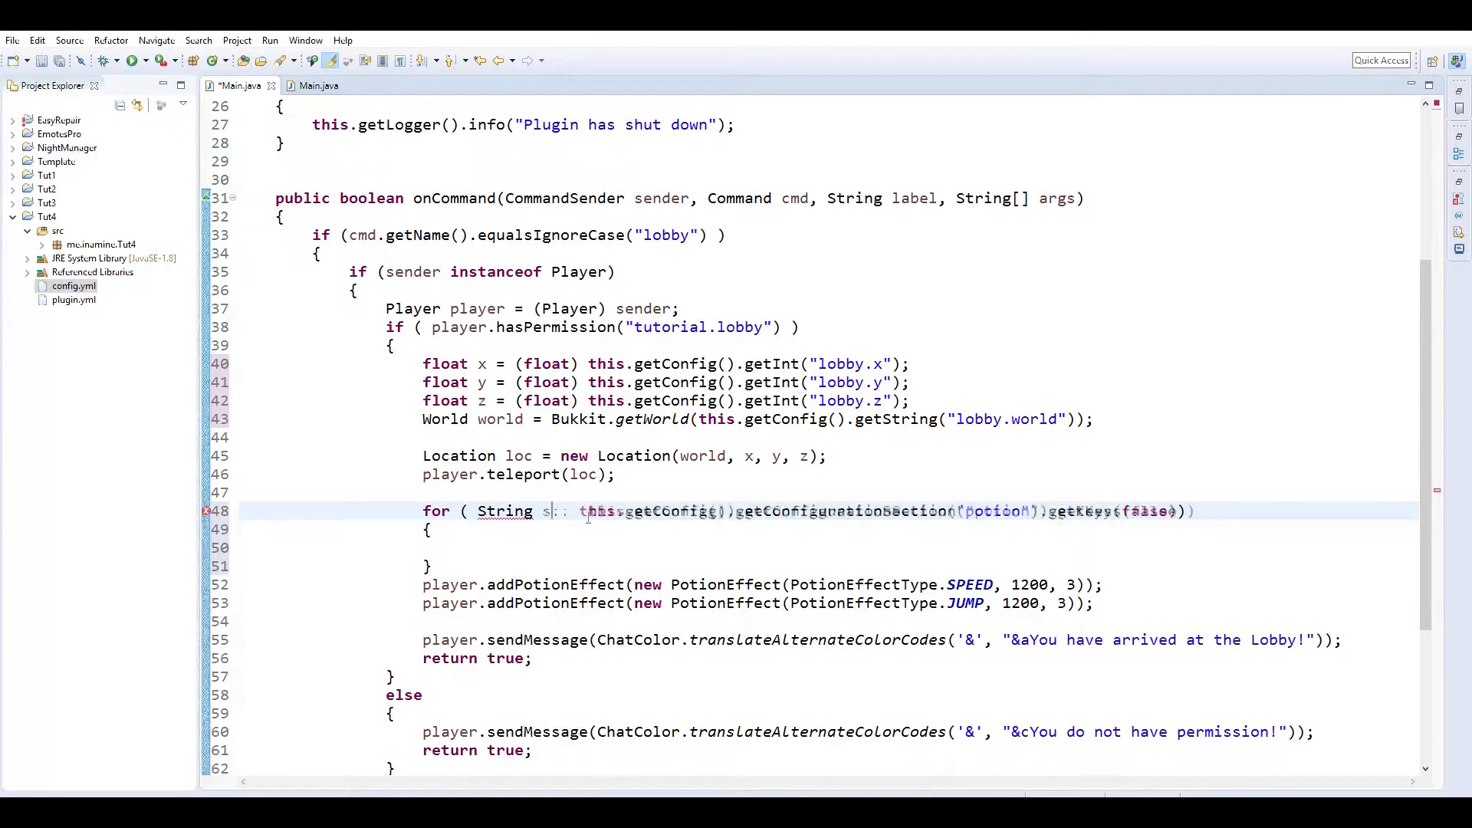
pyautogui.write('k')
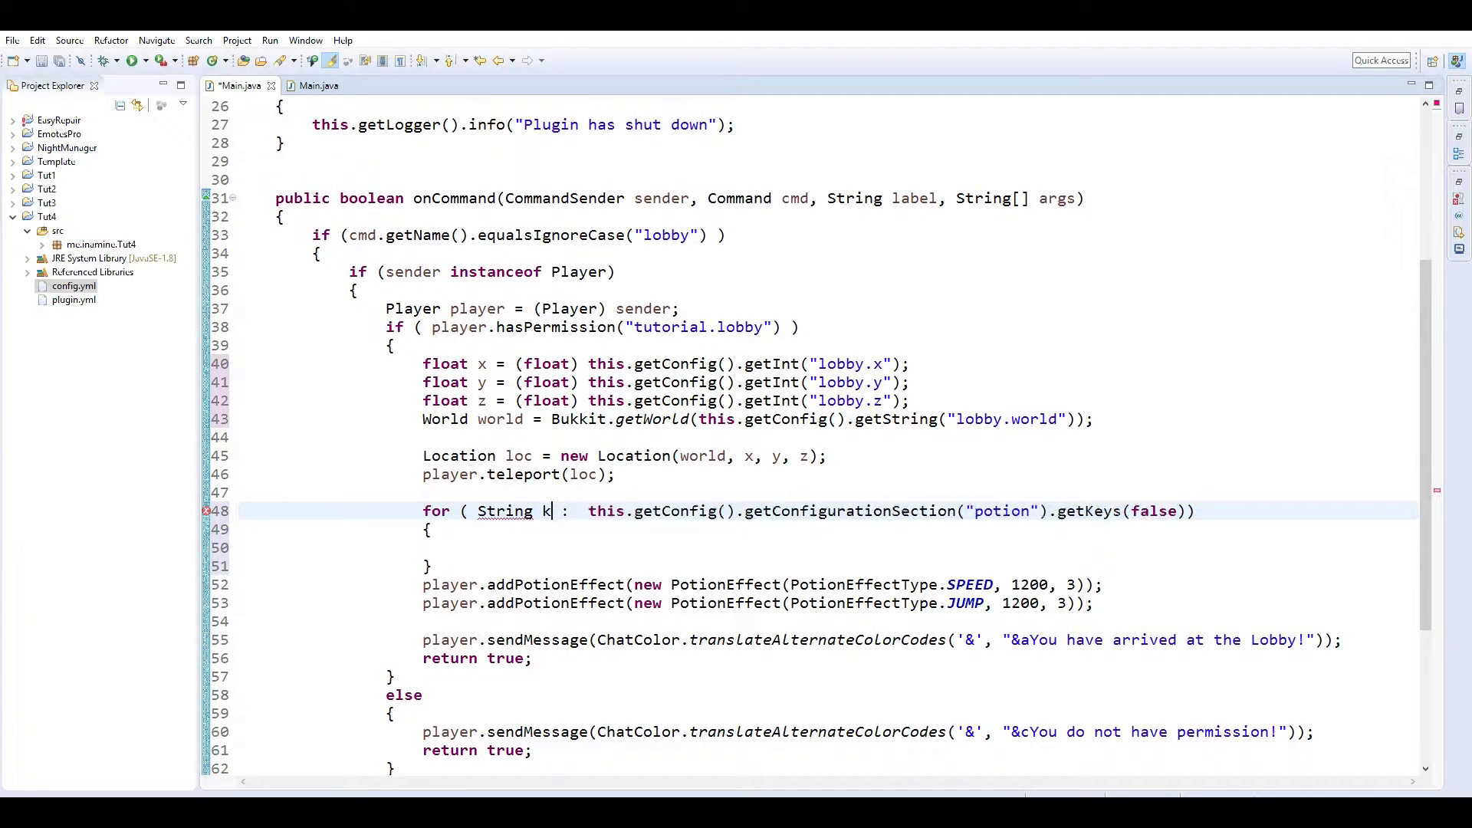
pyautogui.write('ey')
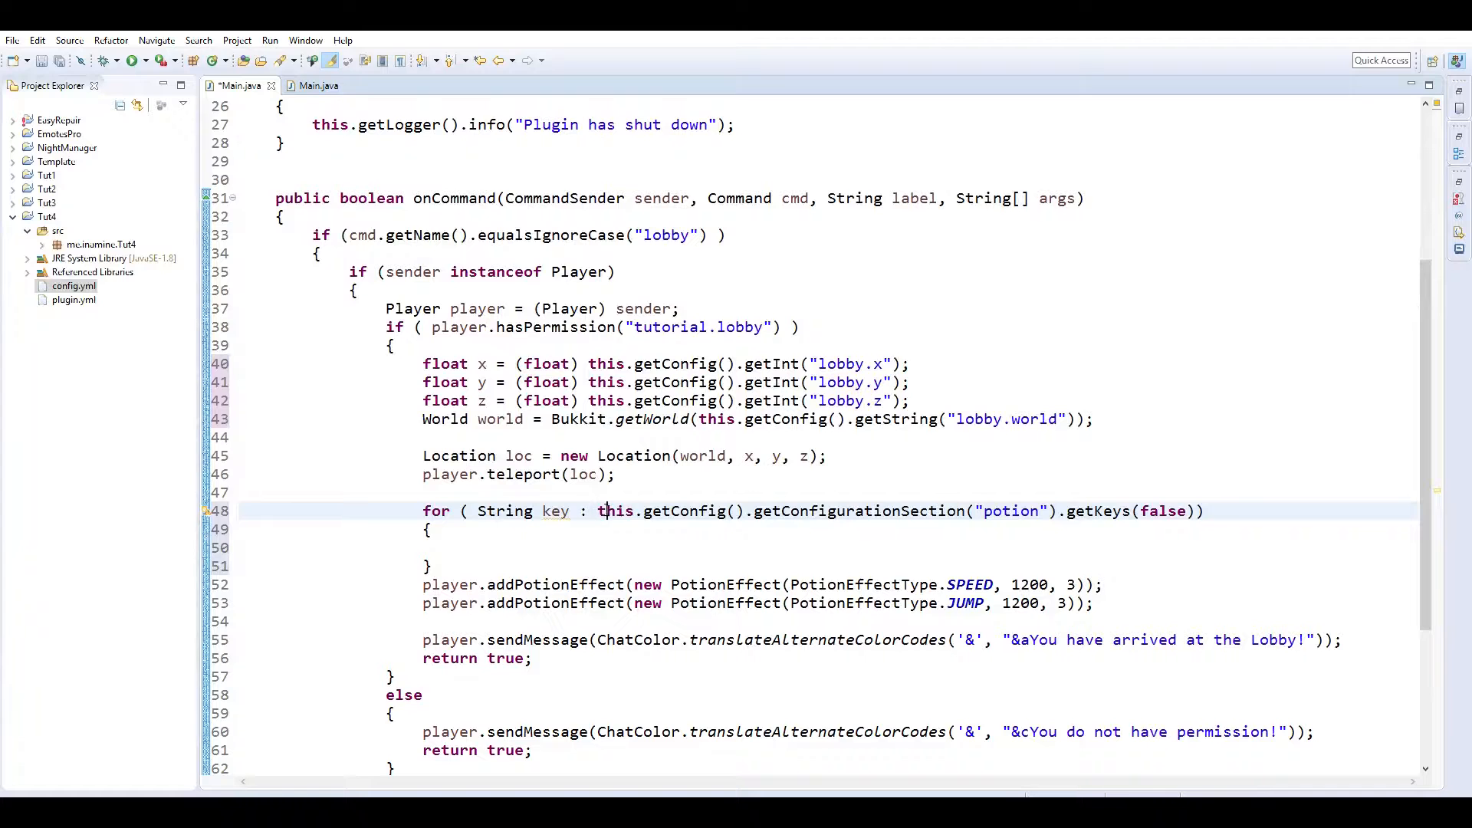
pyautogui.moveTo(604, 510); pyautogui.dragTo(761, 509)
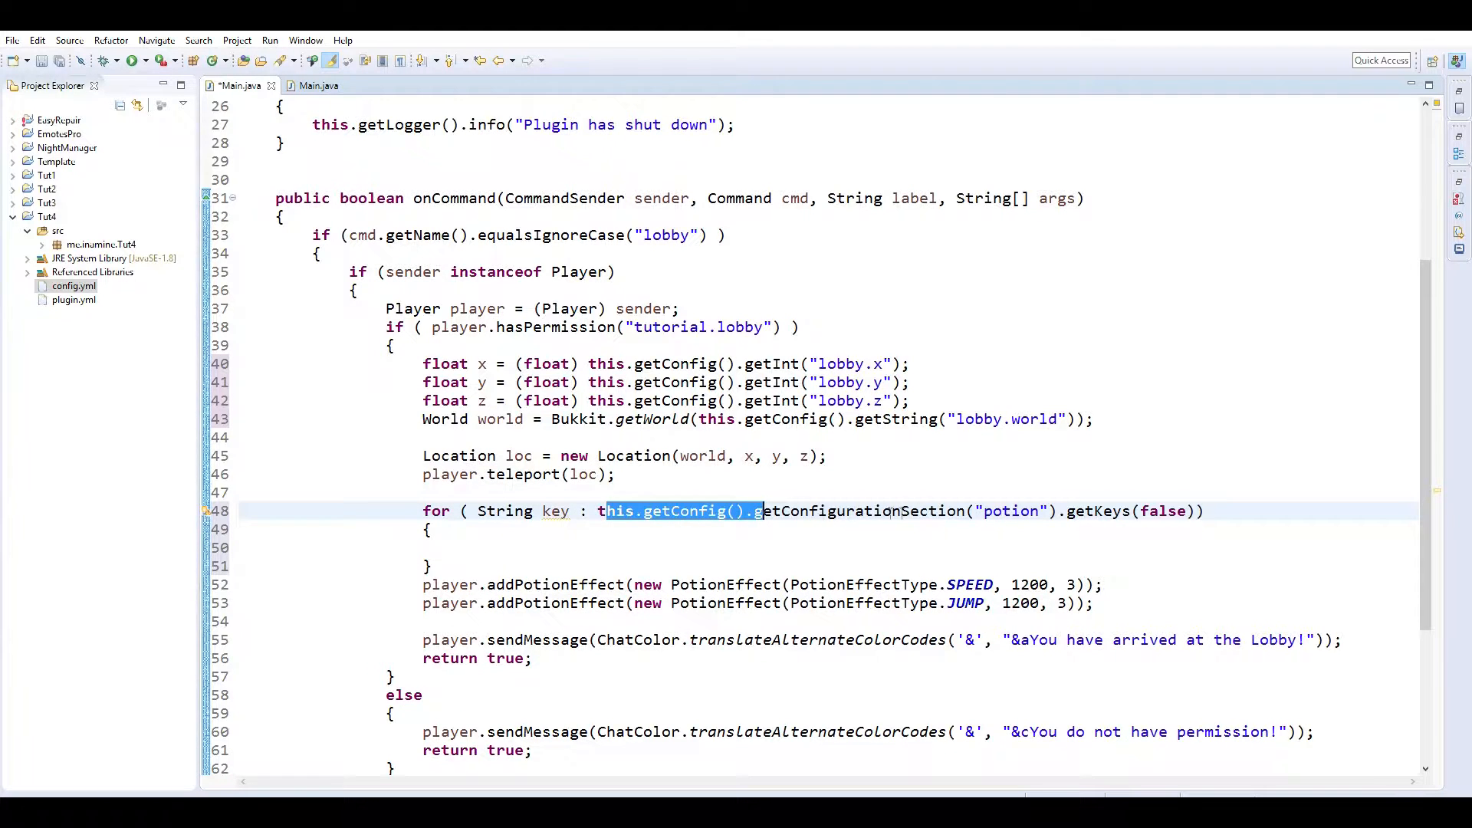
pyautogui.doubleClick(1014, 510)
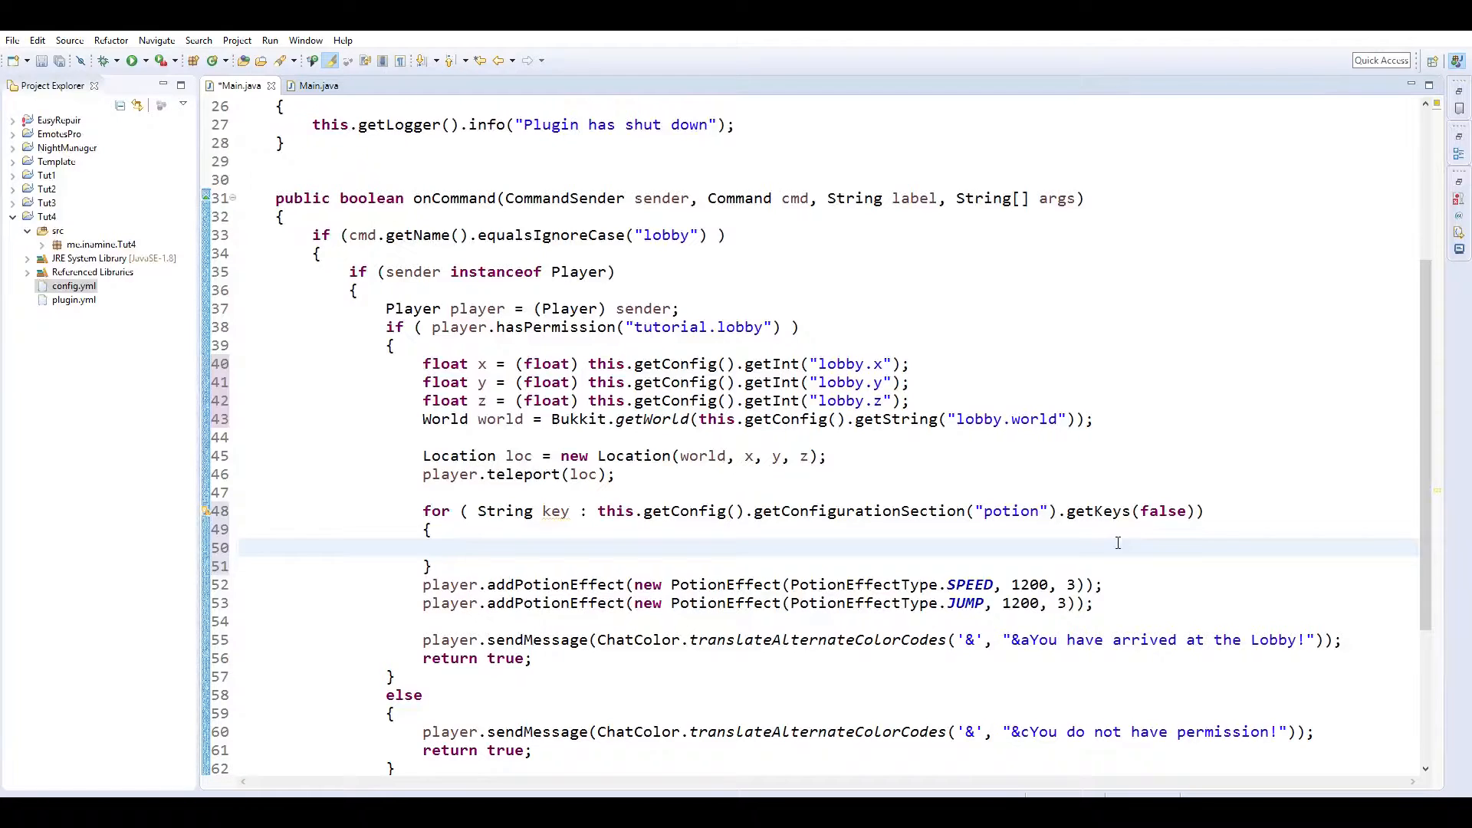
# Declare PotionEffectType pet assigned from PotionEffectType.getByName(...).
pyautogui.write('Pti')
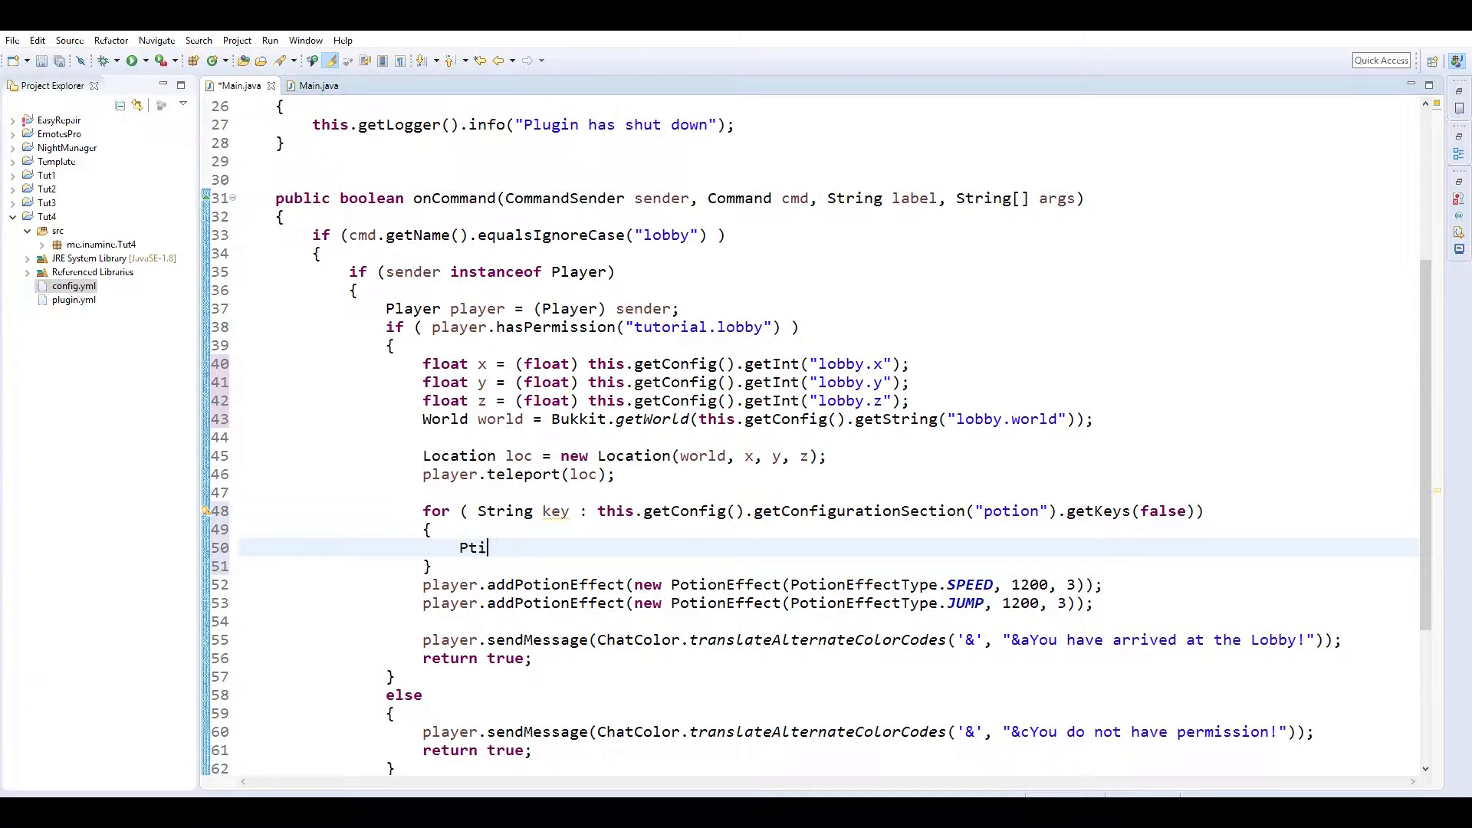
pyautogui.write('PotionEff')
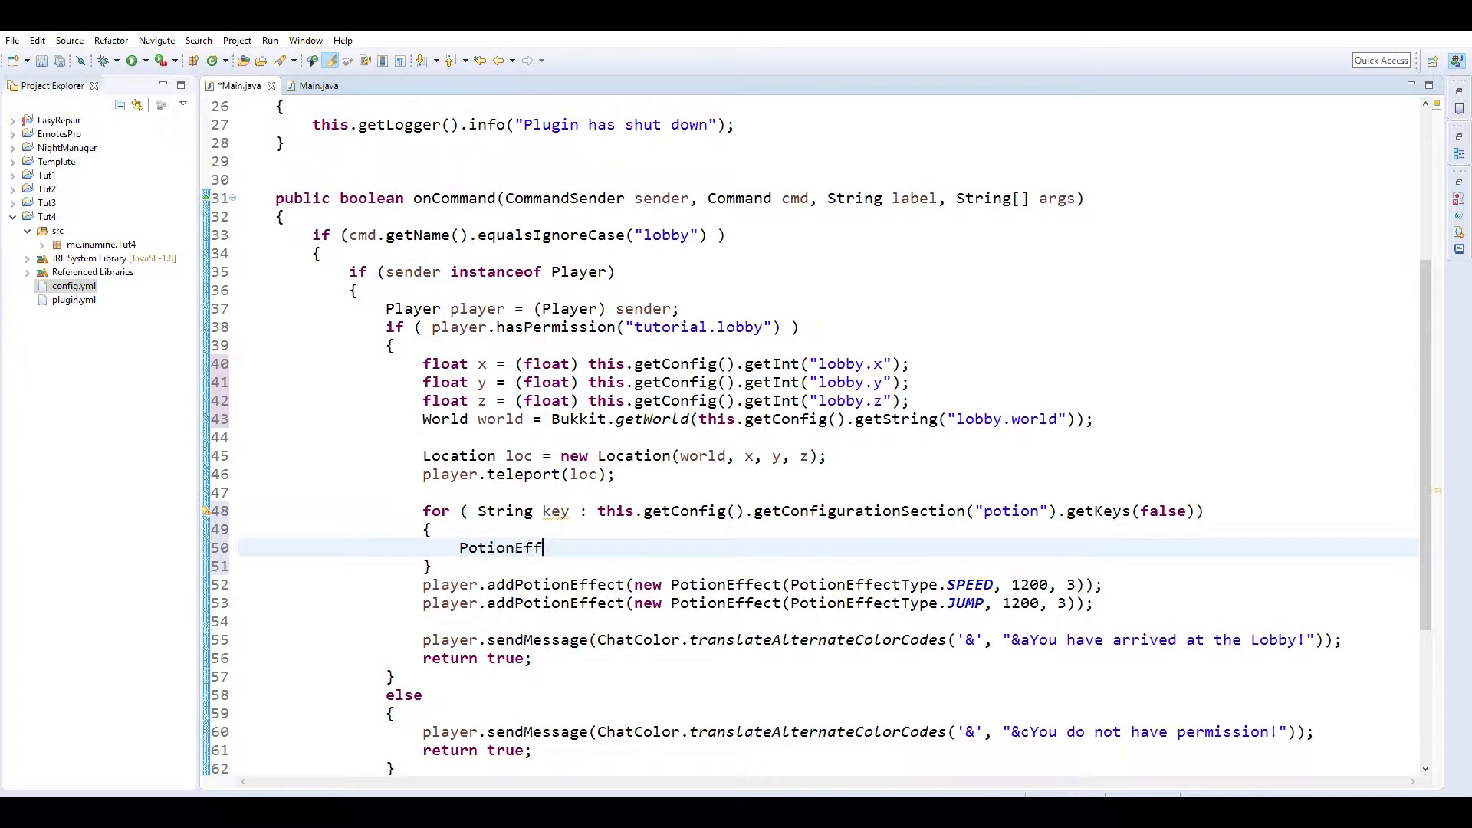
pyautogui.write('ectType')
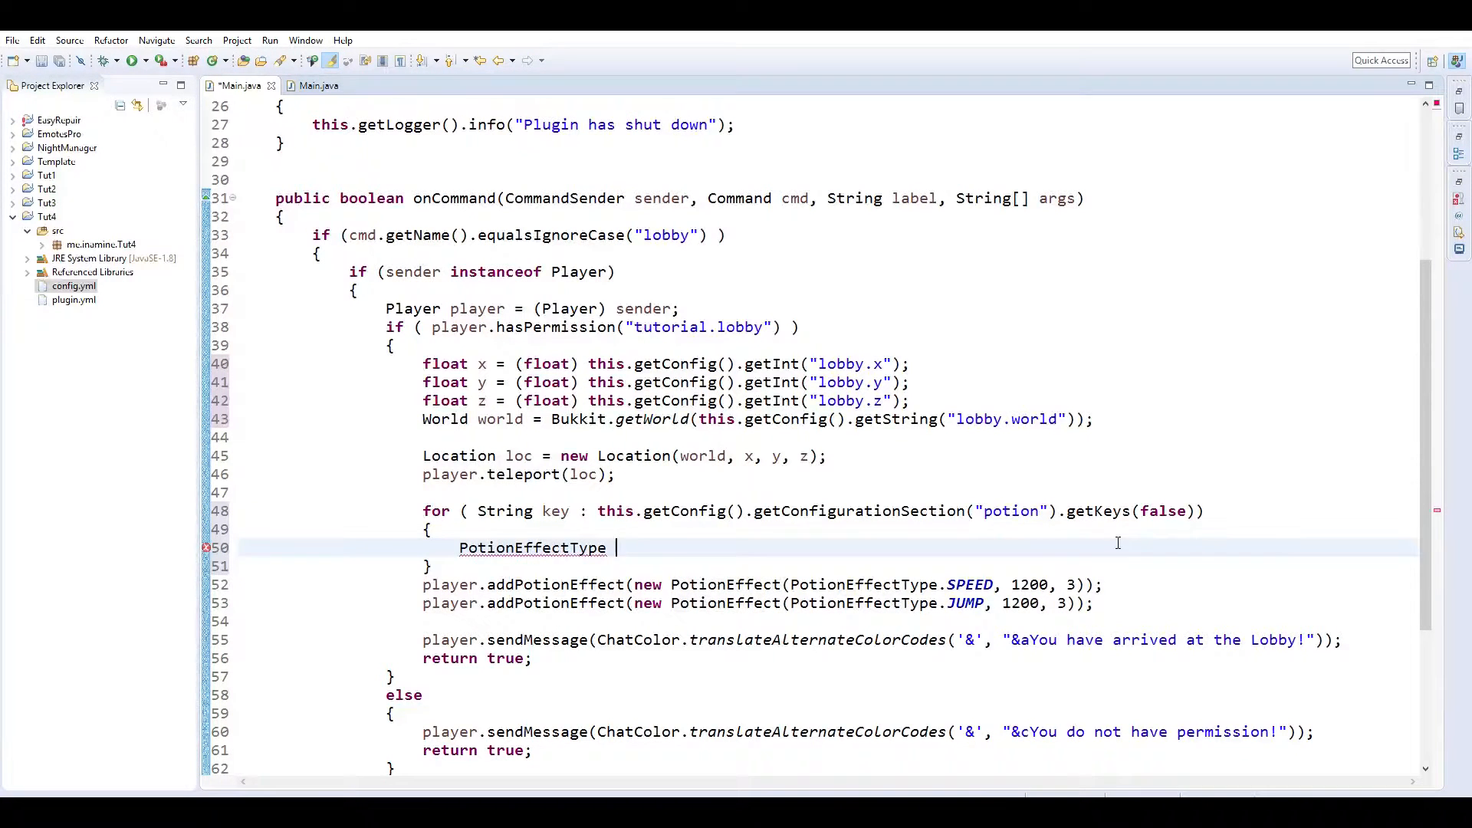
pyautogui.write('pet')
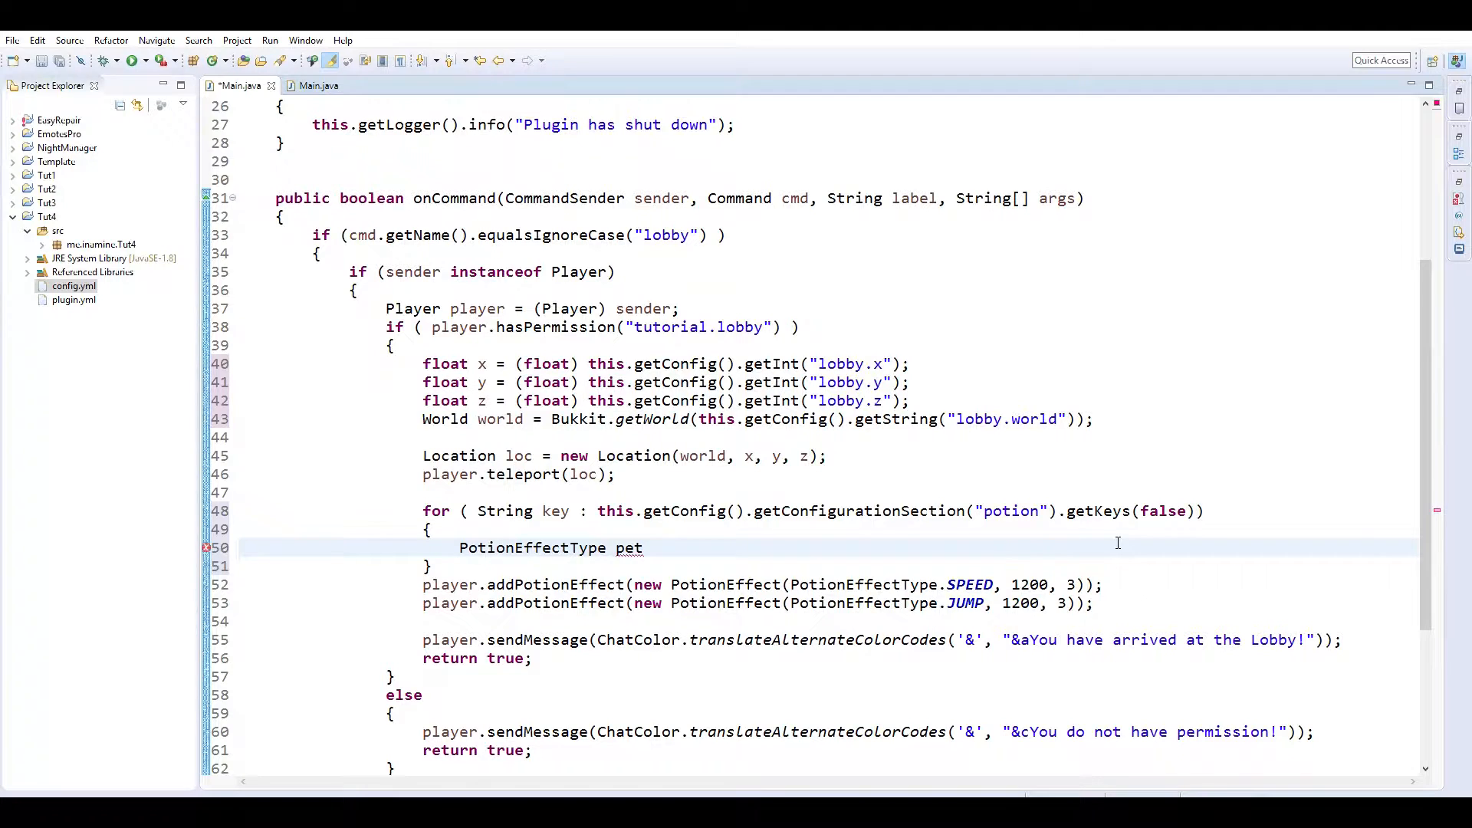
pyautogui.write('=')
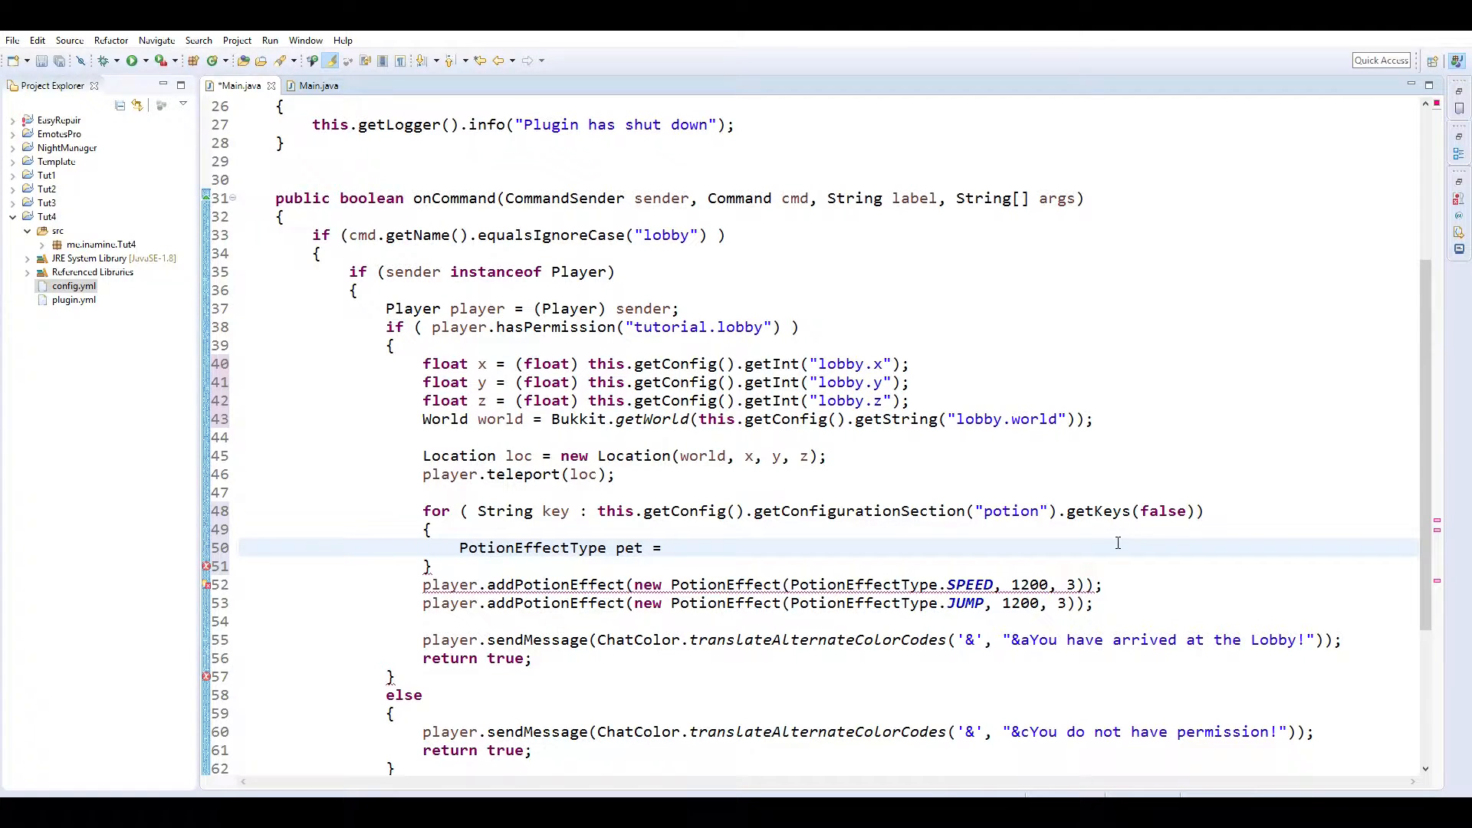
pyautogui.write('Potio')
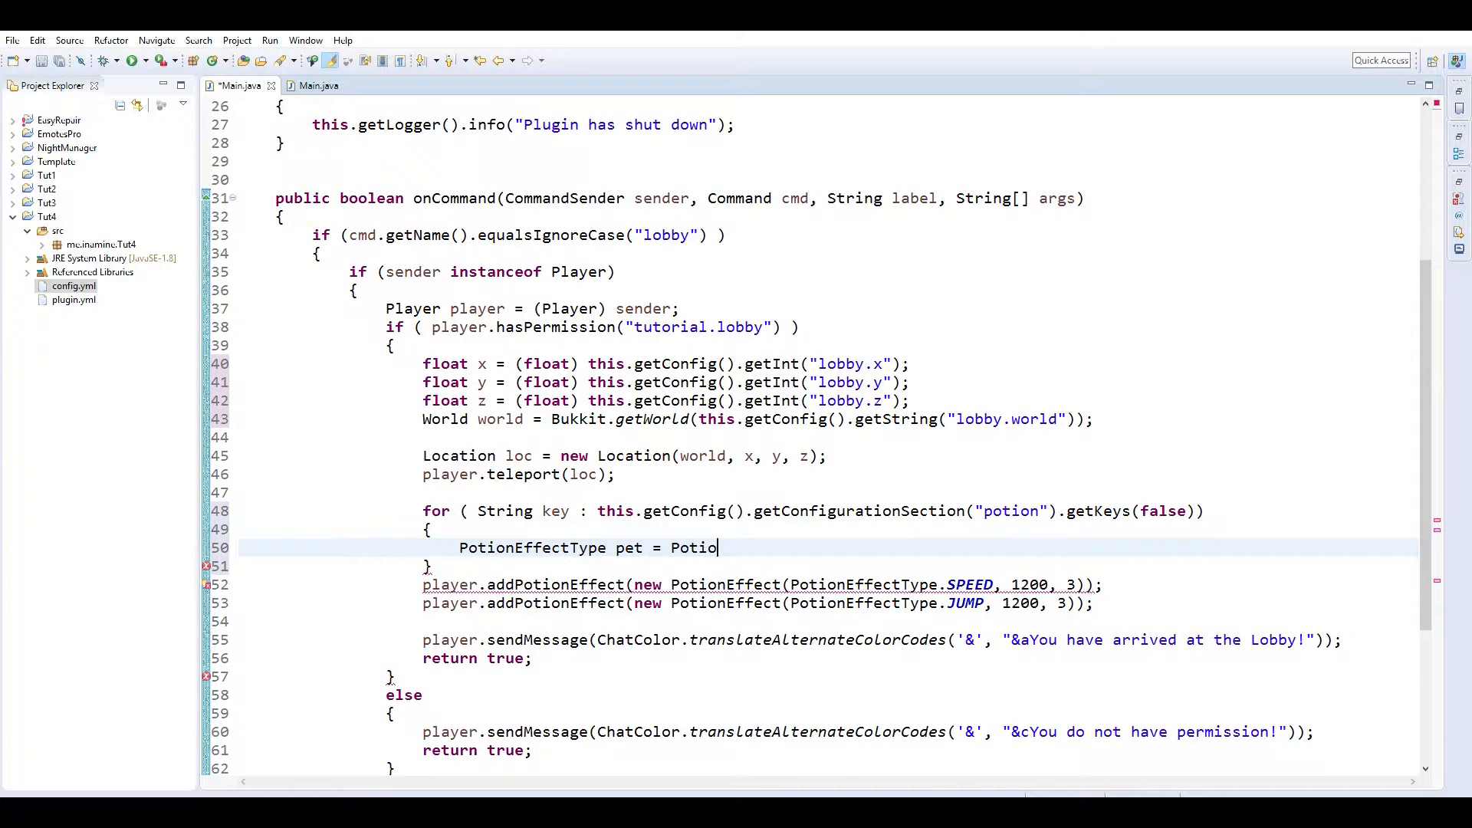
pyautogui.write('nEffect')
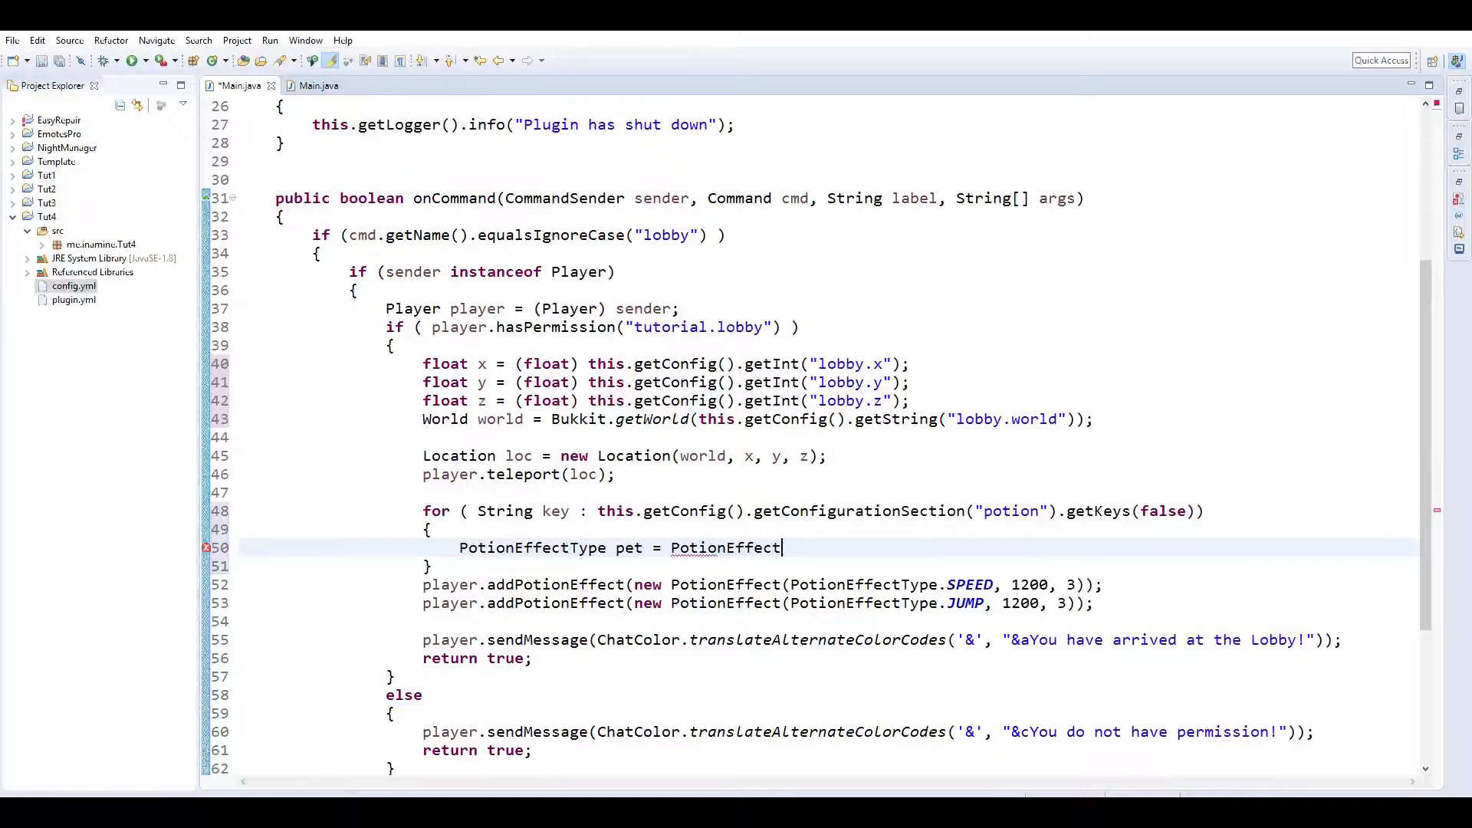
pyautogui.write('.getByName(name')
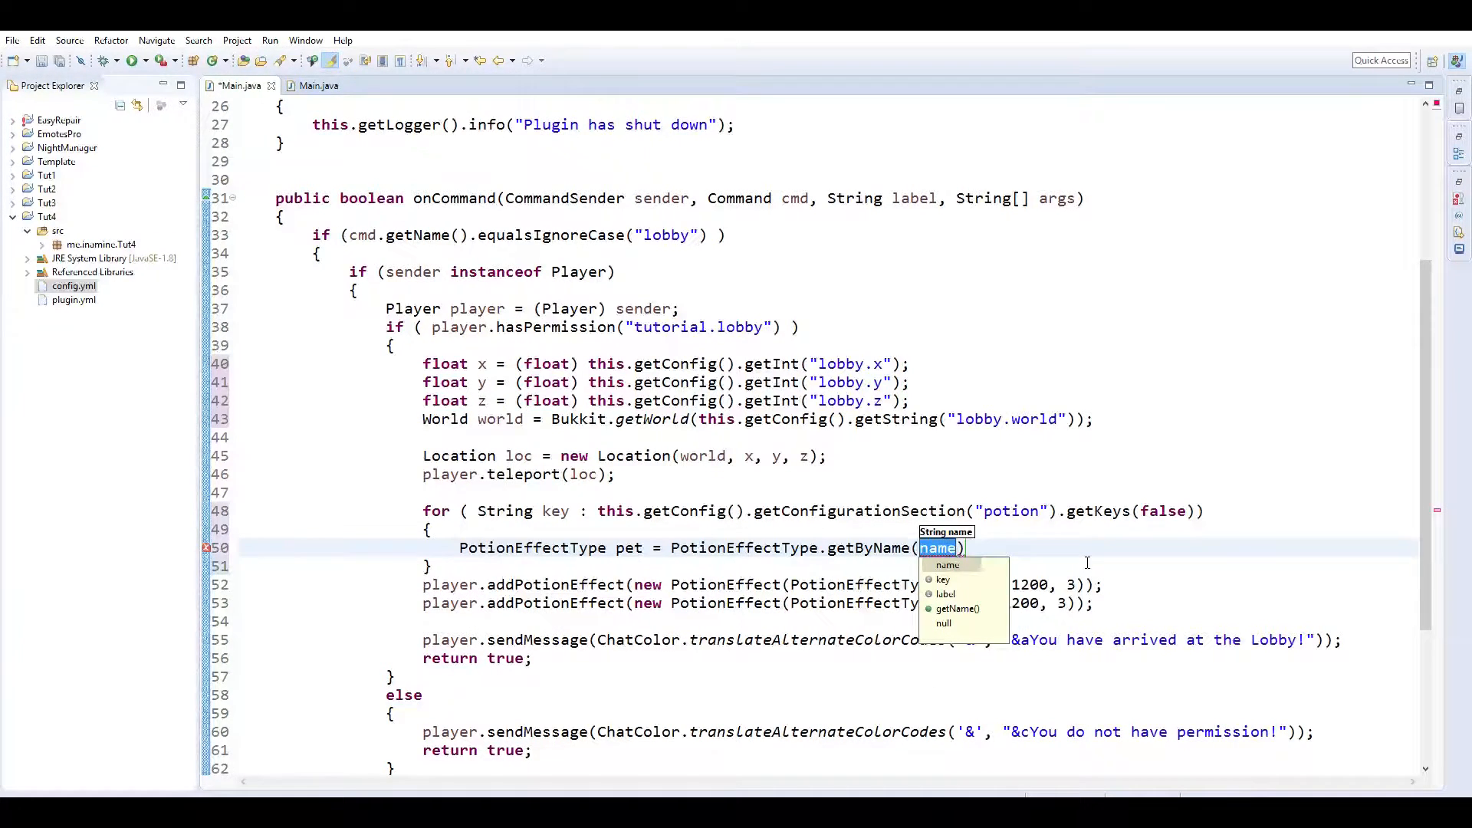
# Pass getByName the config string for key + ".effect".
pyautogui.write('this.getc')
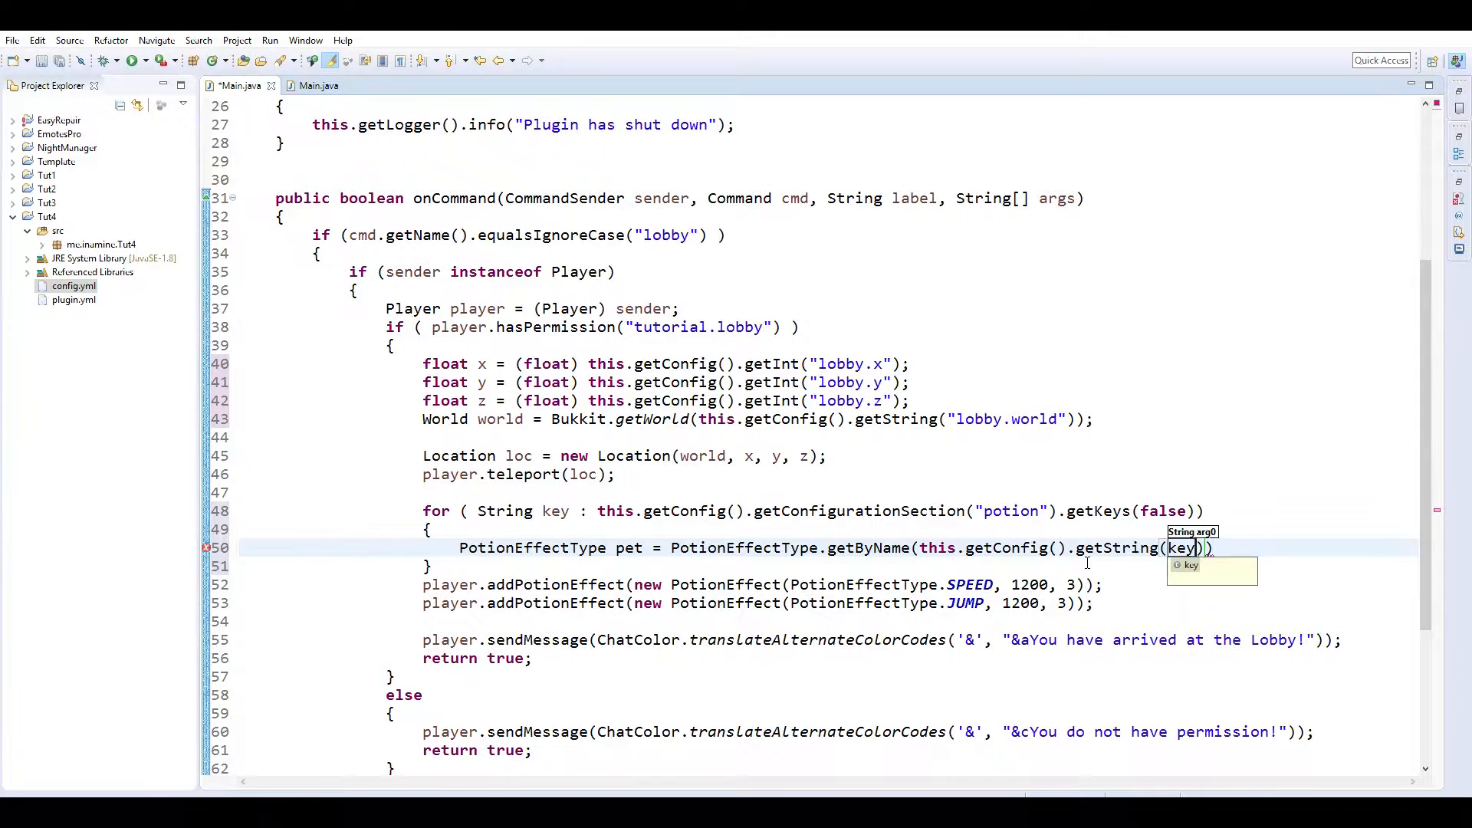
pyautogui.write('+')
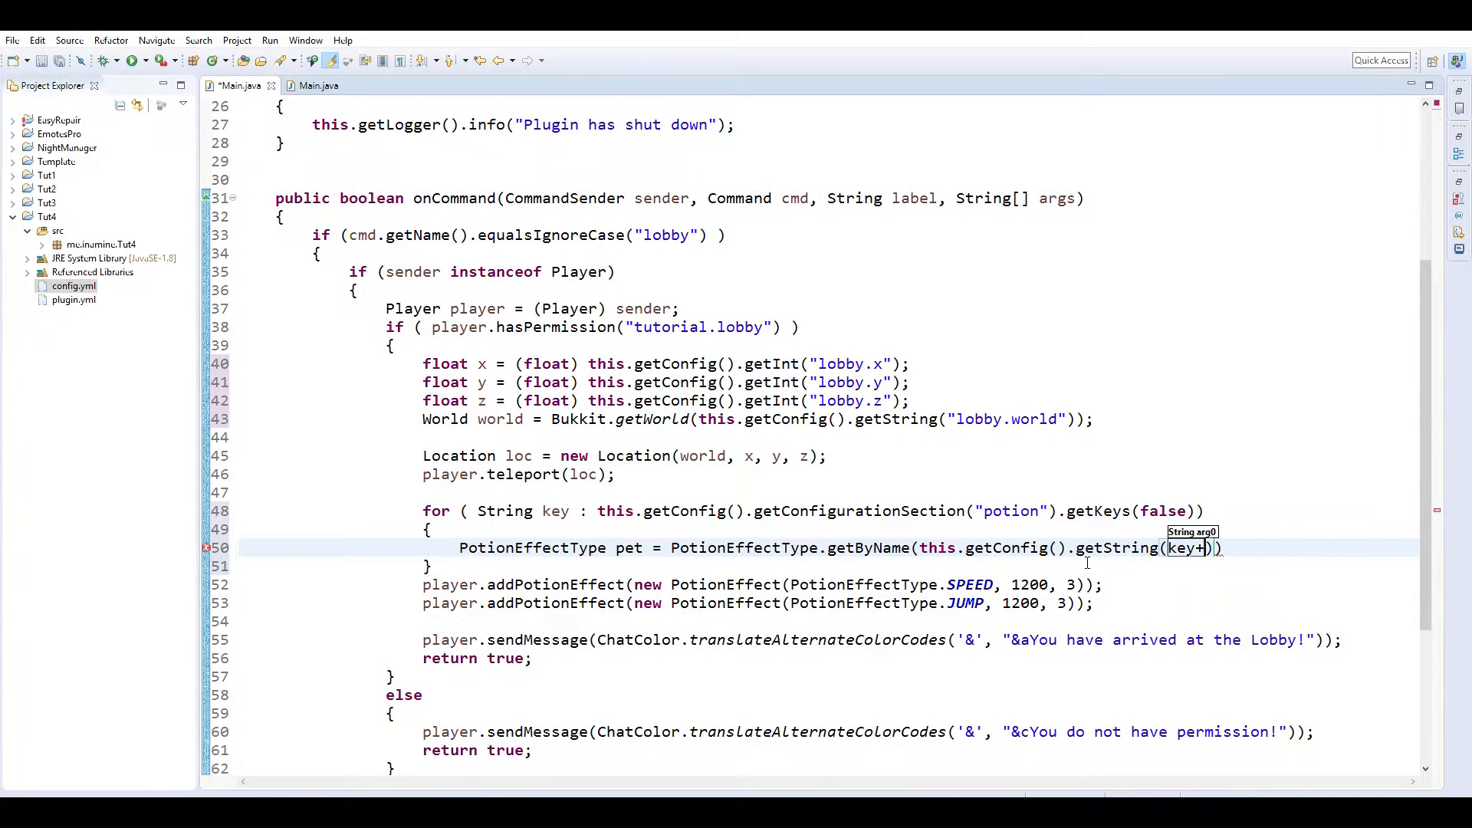
pyautogui.write('""')
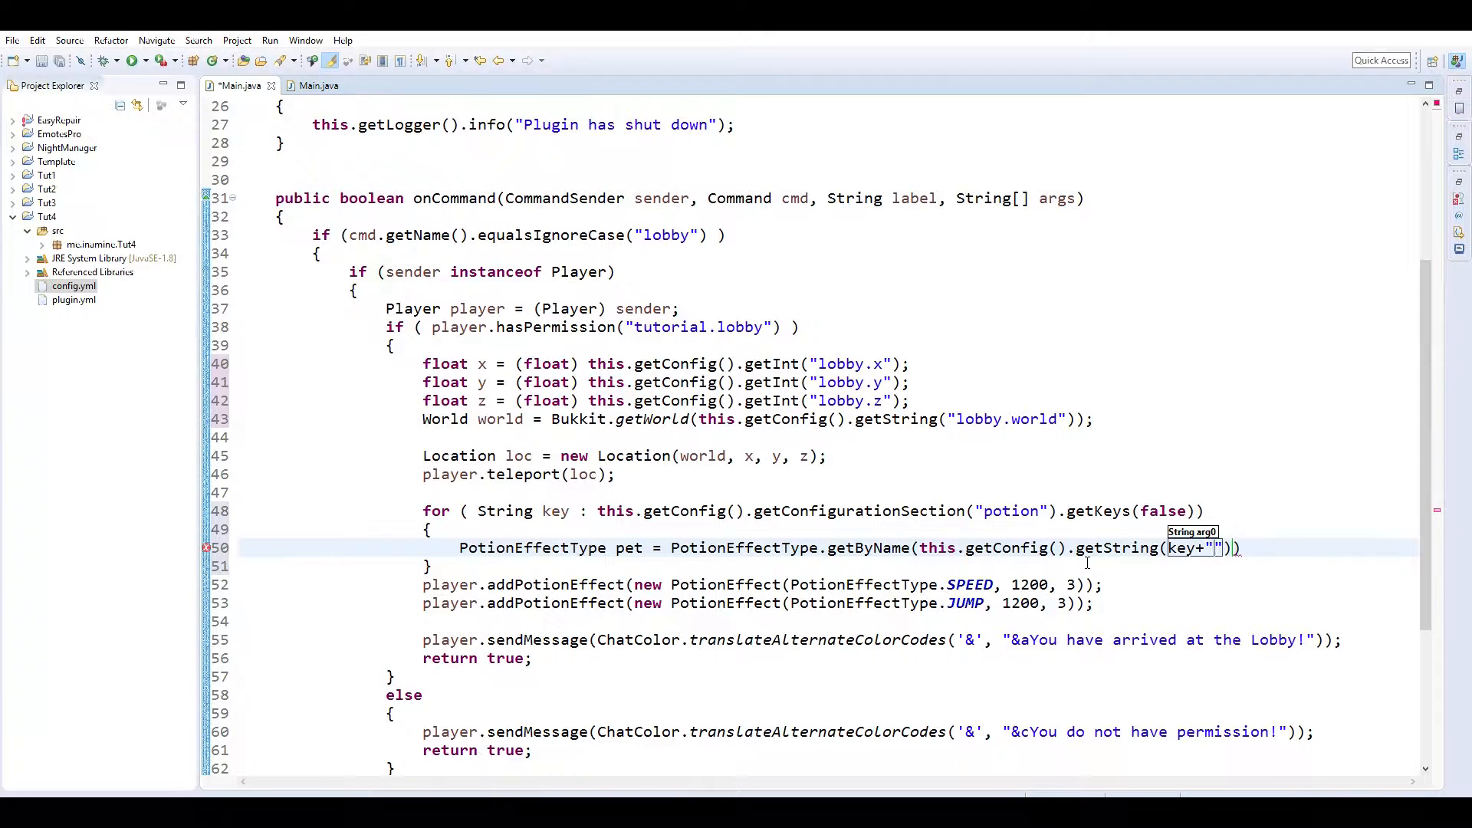
pyautogui.write('.effec')
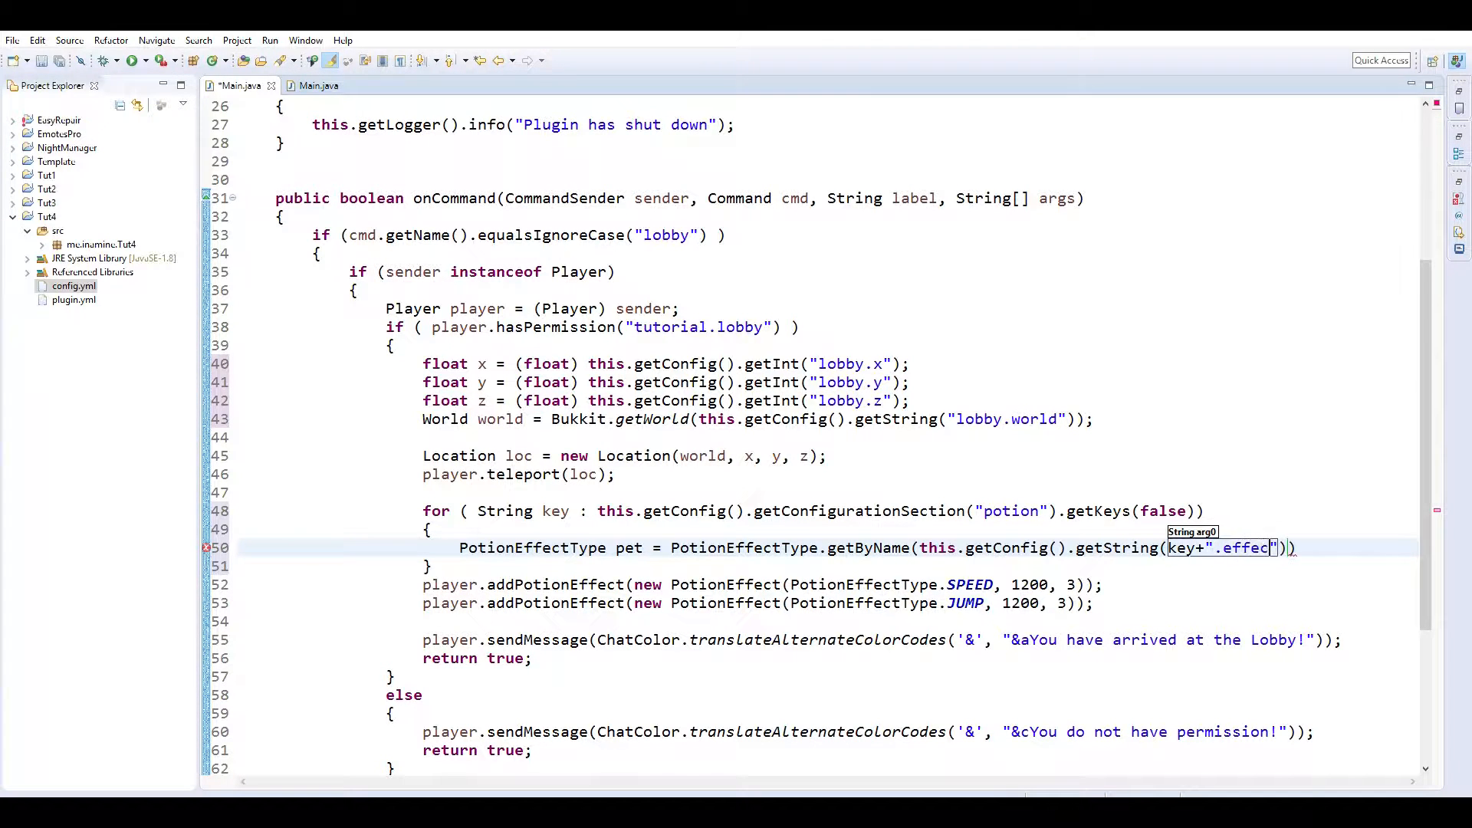
pyautogui.write('t')
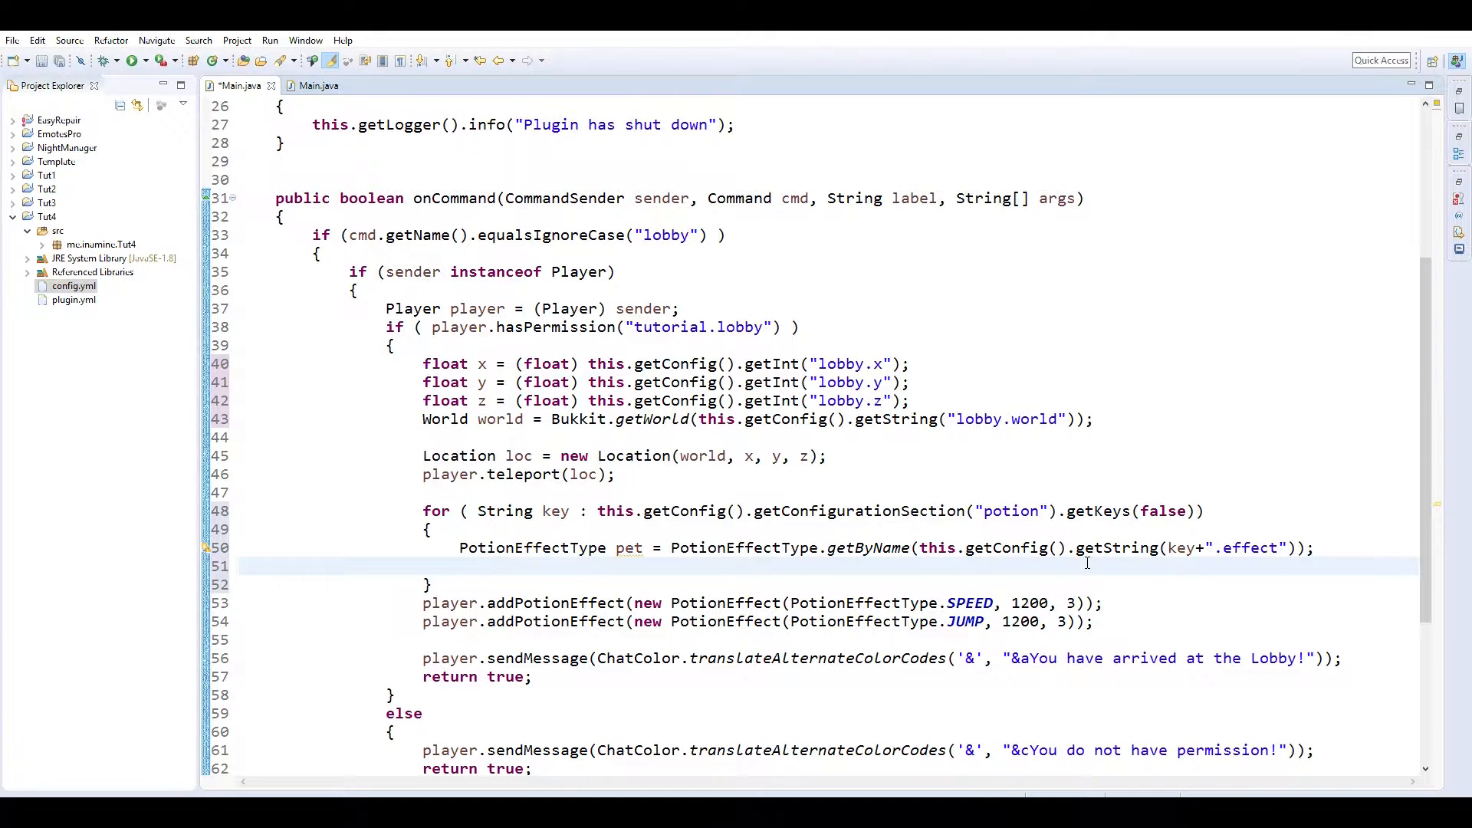
# Read int dura from key + ".duration" and int amp from key + ".amplifier" in the config.
pyautogui.write('int dura =')
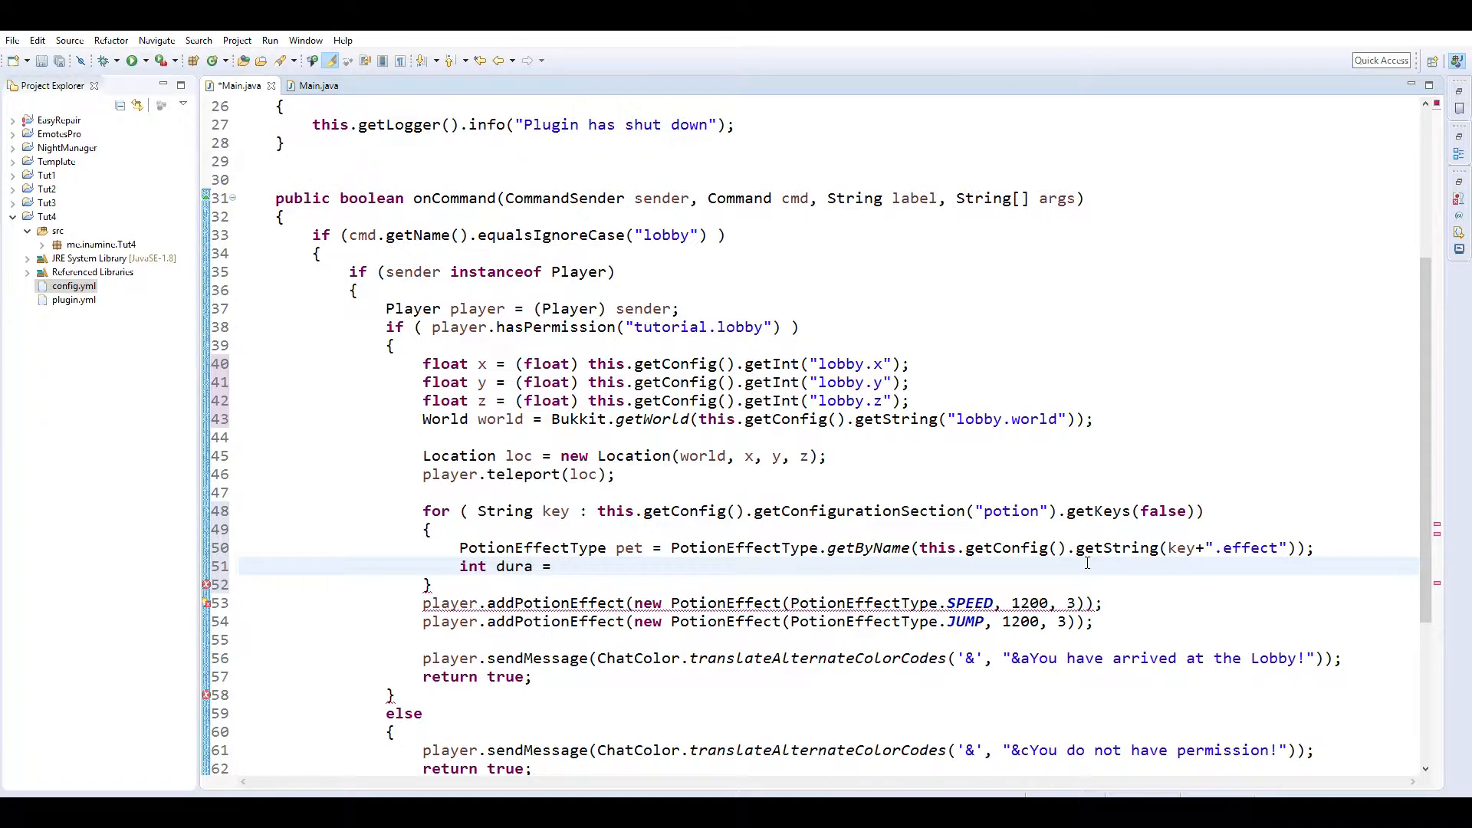
pyautogui.write('this.getconfig().getInt(key+"')
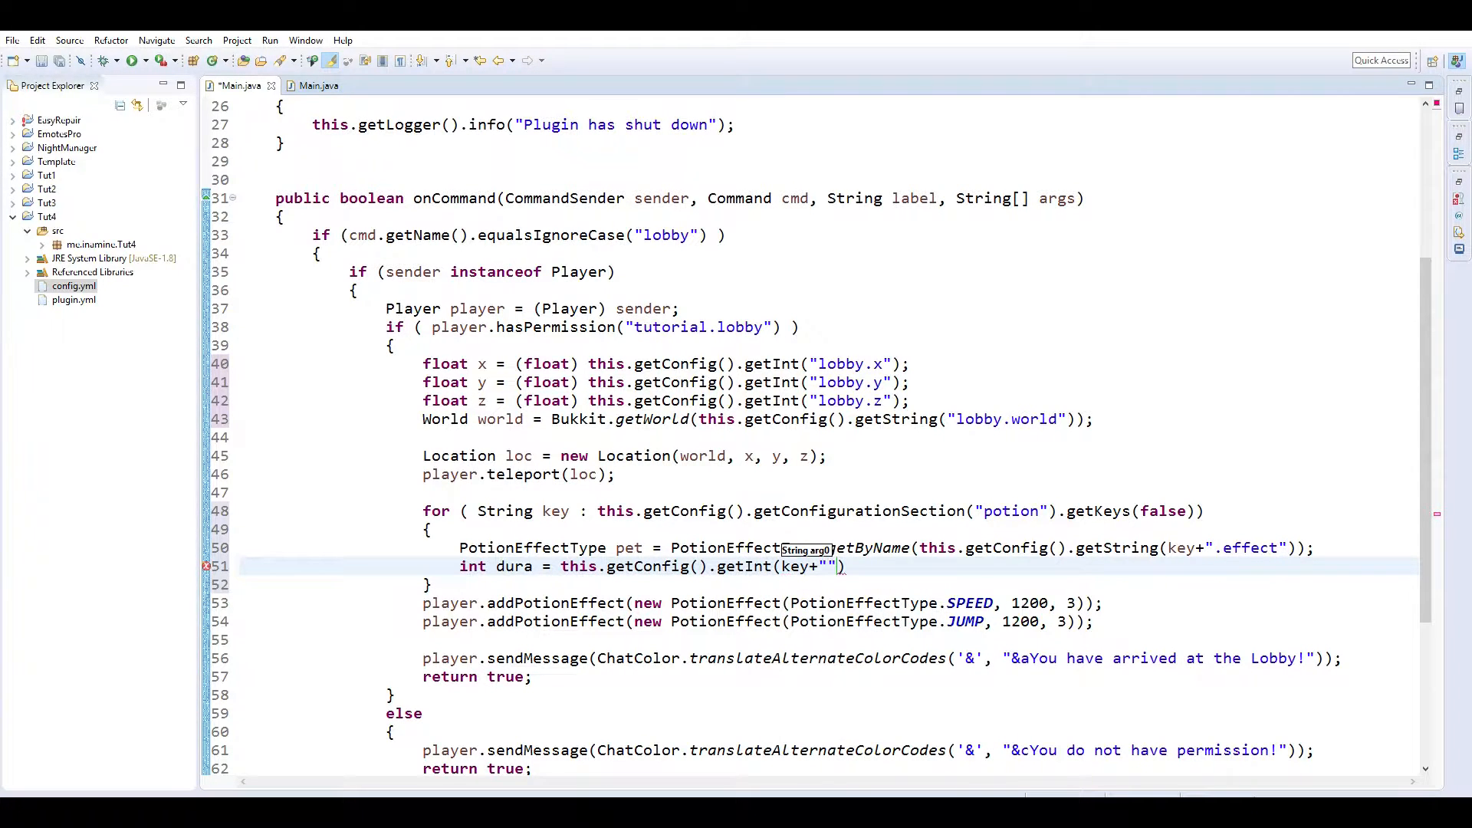
pyautogui.write('.d')
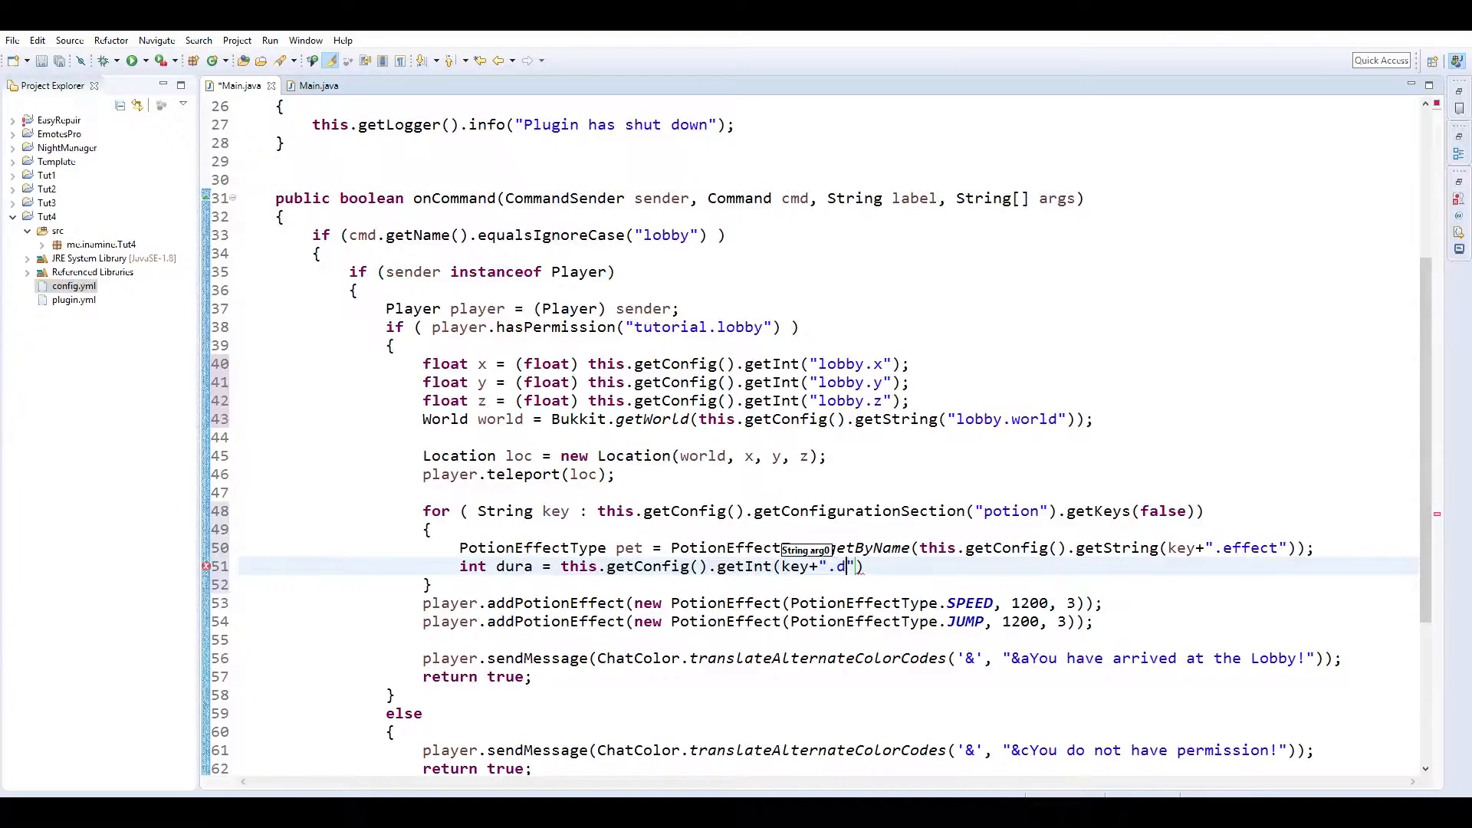
pyautogui.write('uration')
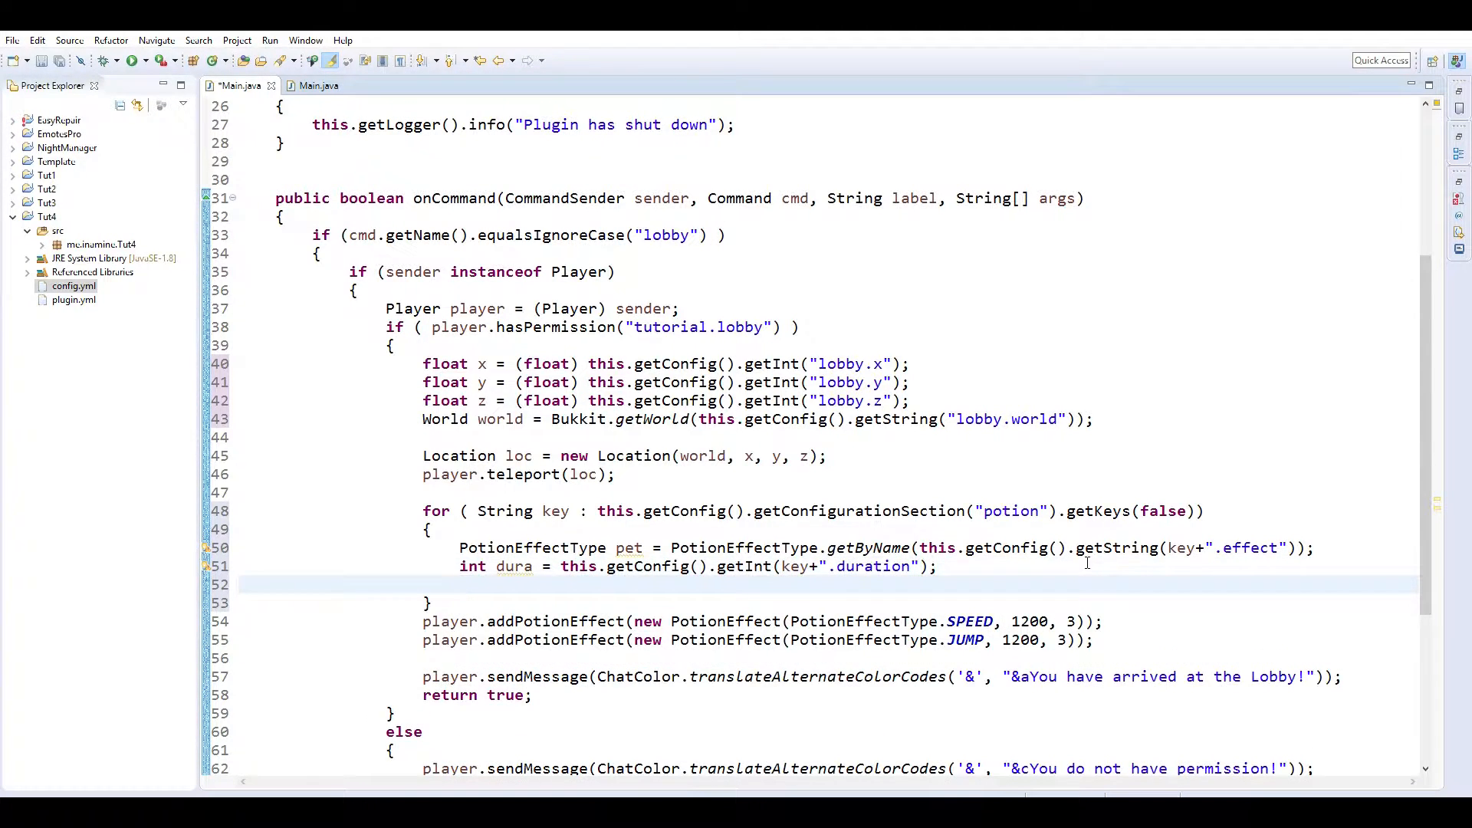
pyautogui.write('int d')
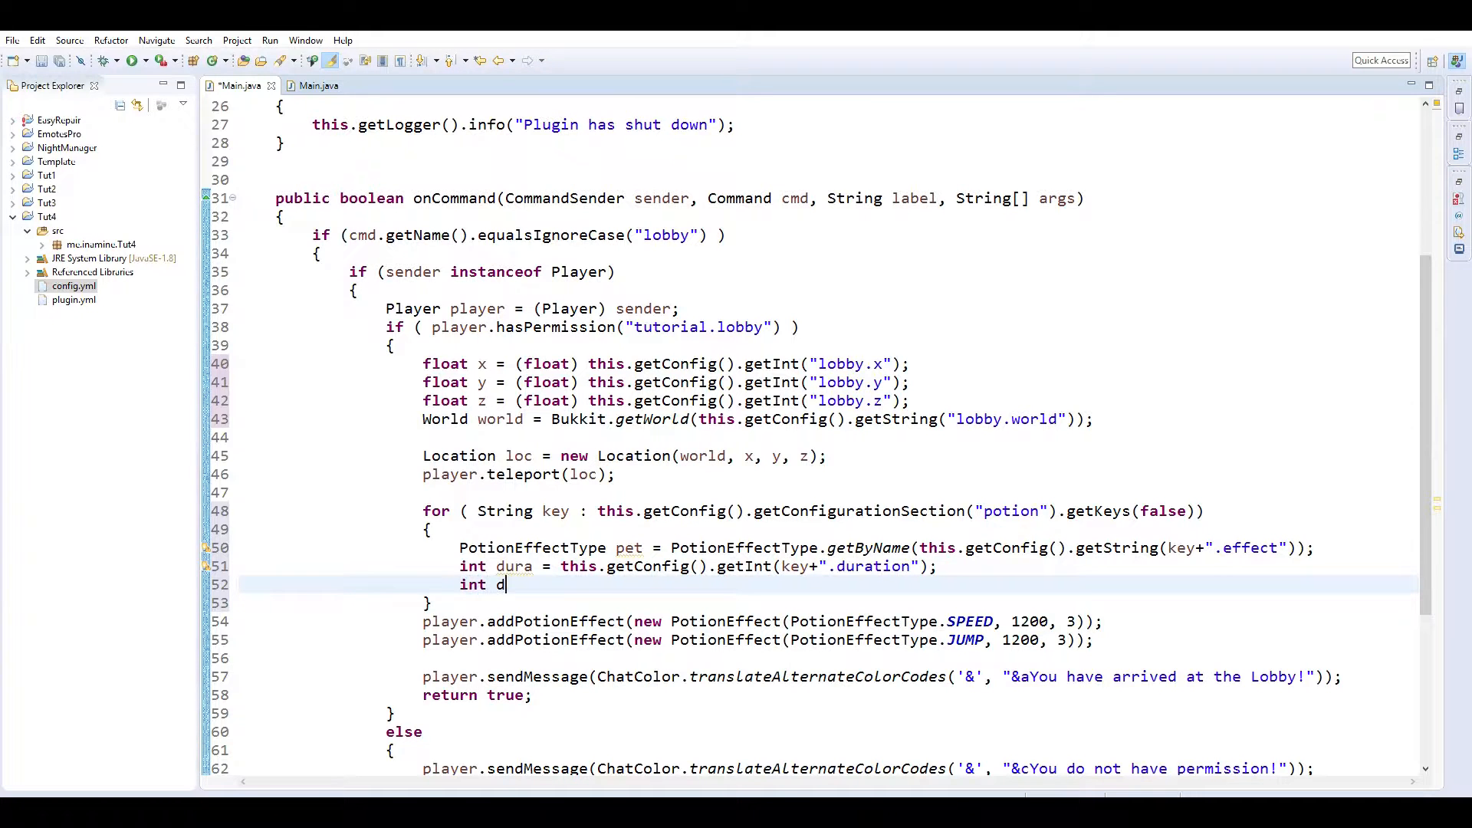
pyautogui.write('mp =')
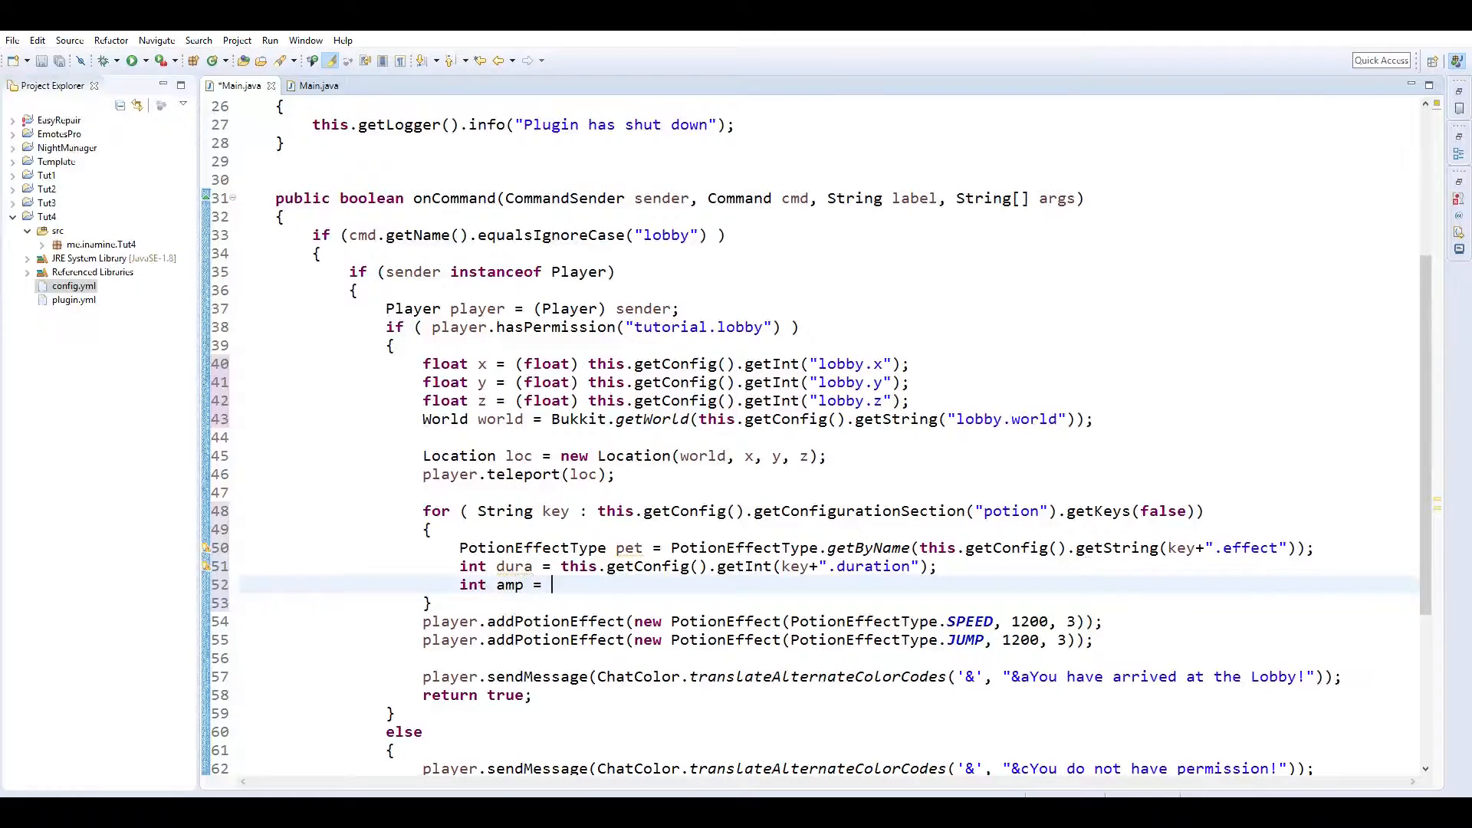
pyautogui.write('this.getco')
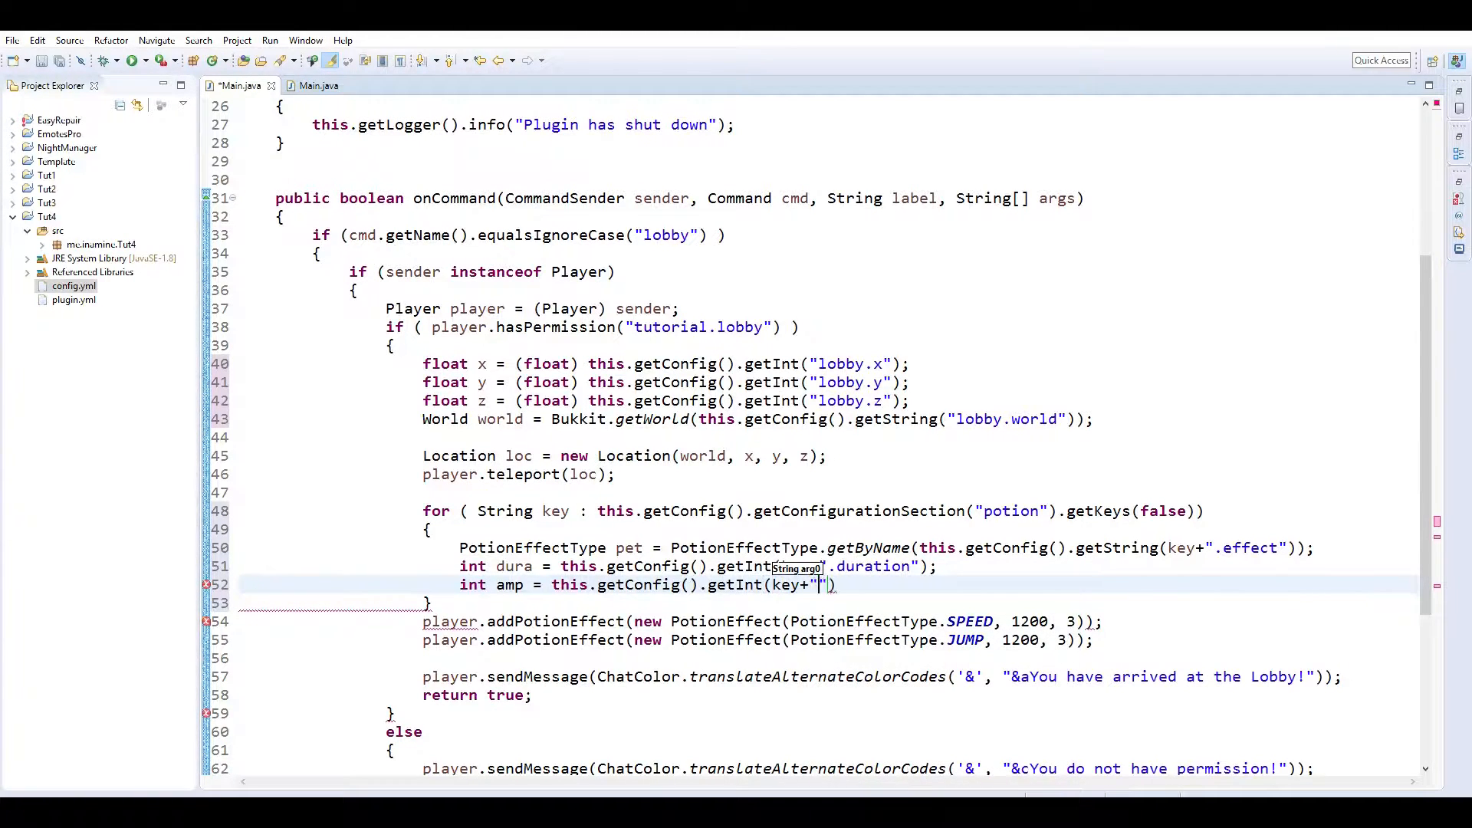
pyautogui.write('a')
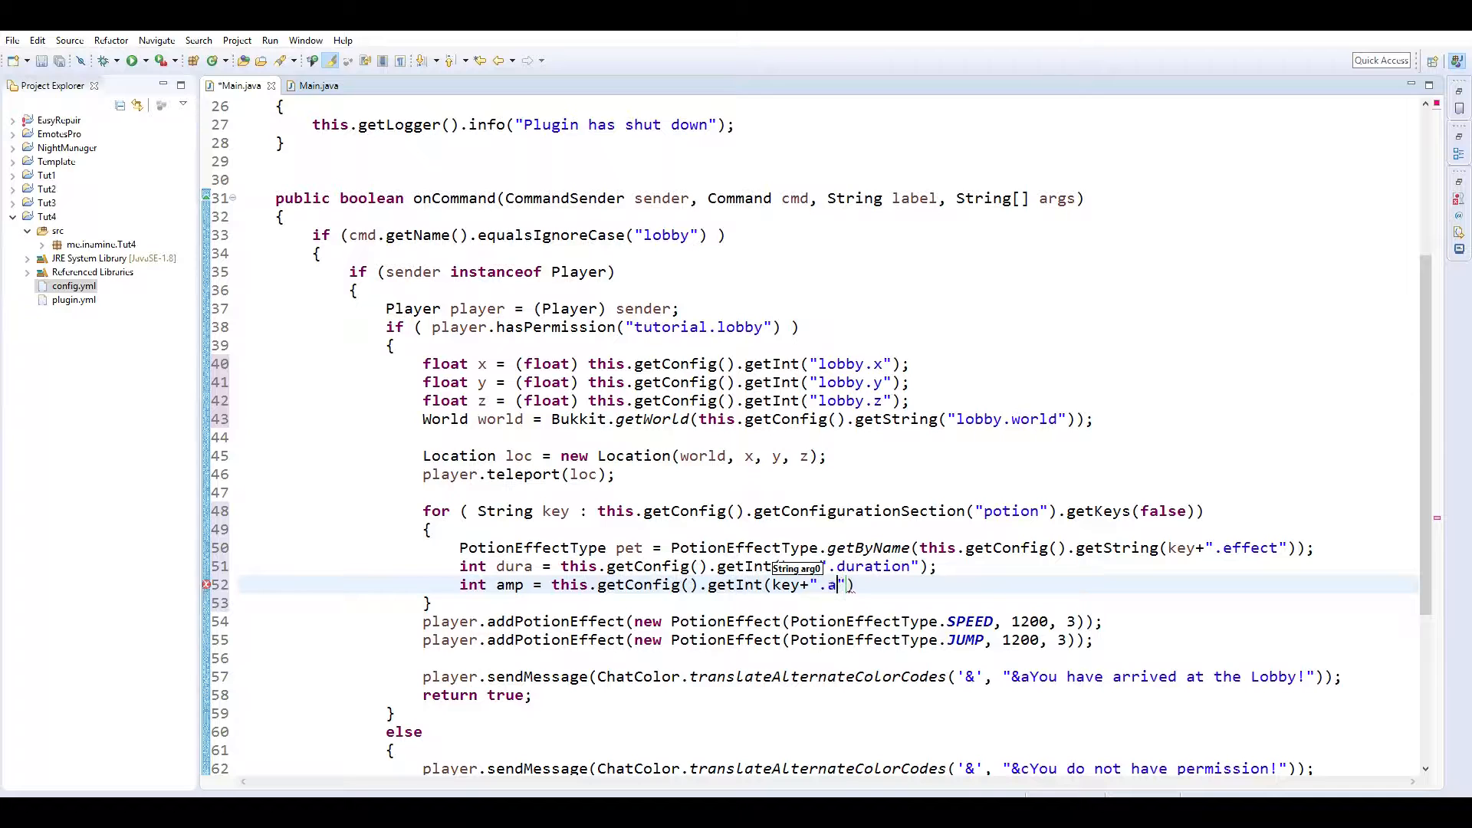
pyautogui.write('mplifiedr')
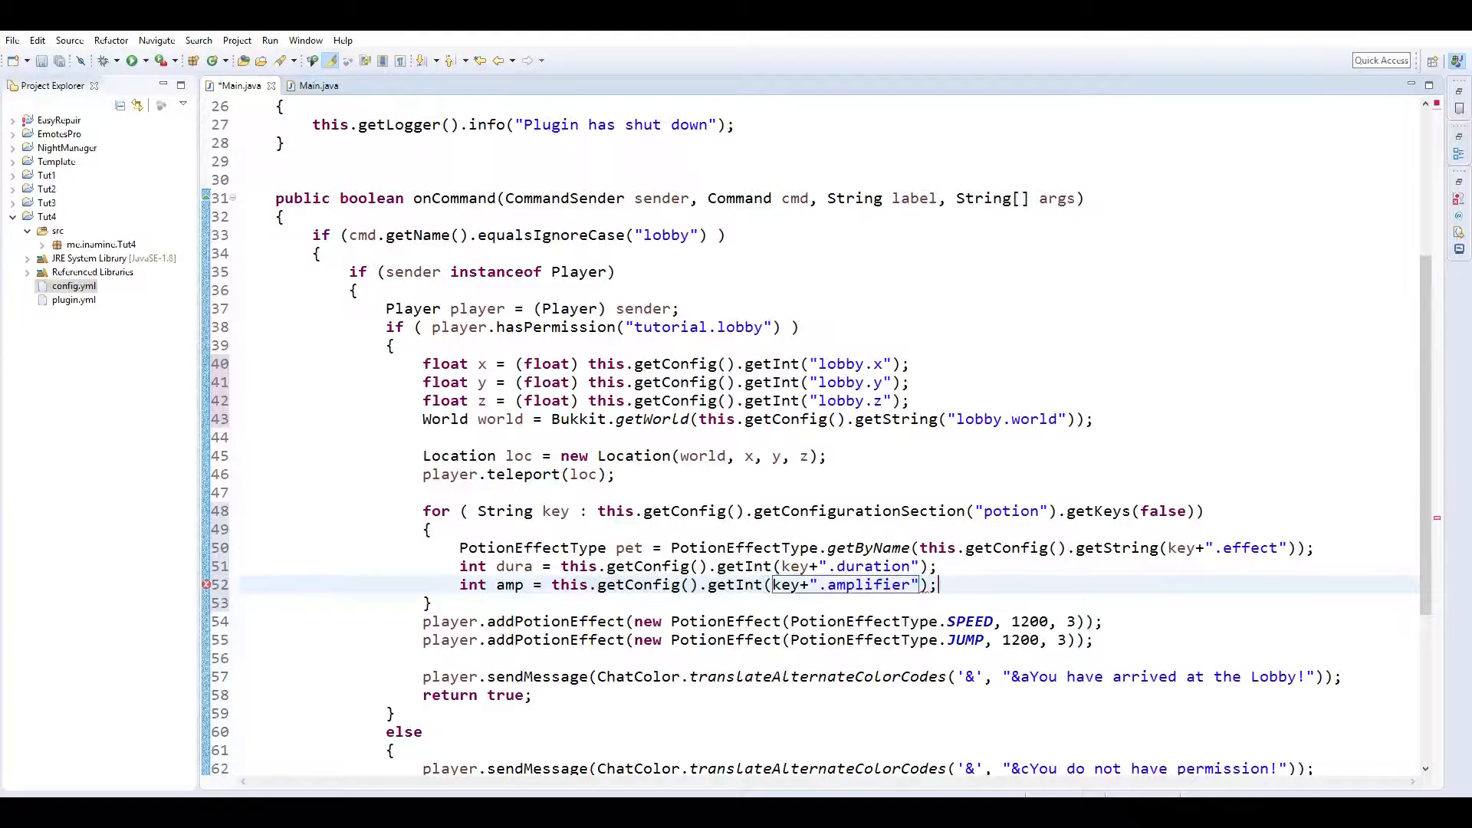
pyautogui.press('enter')
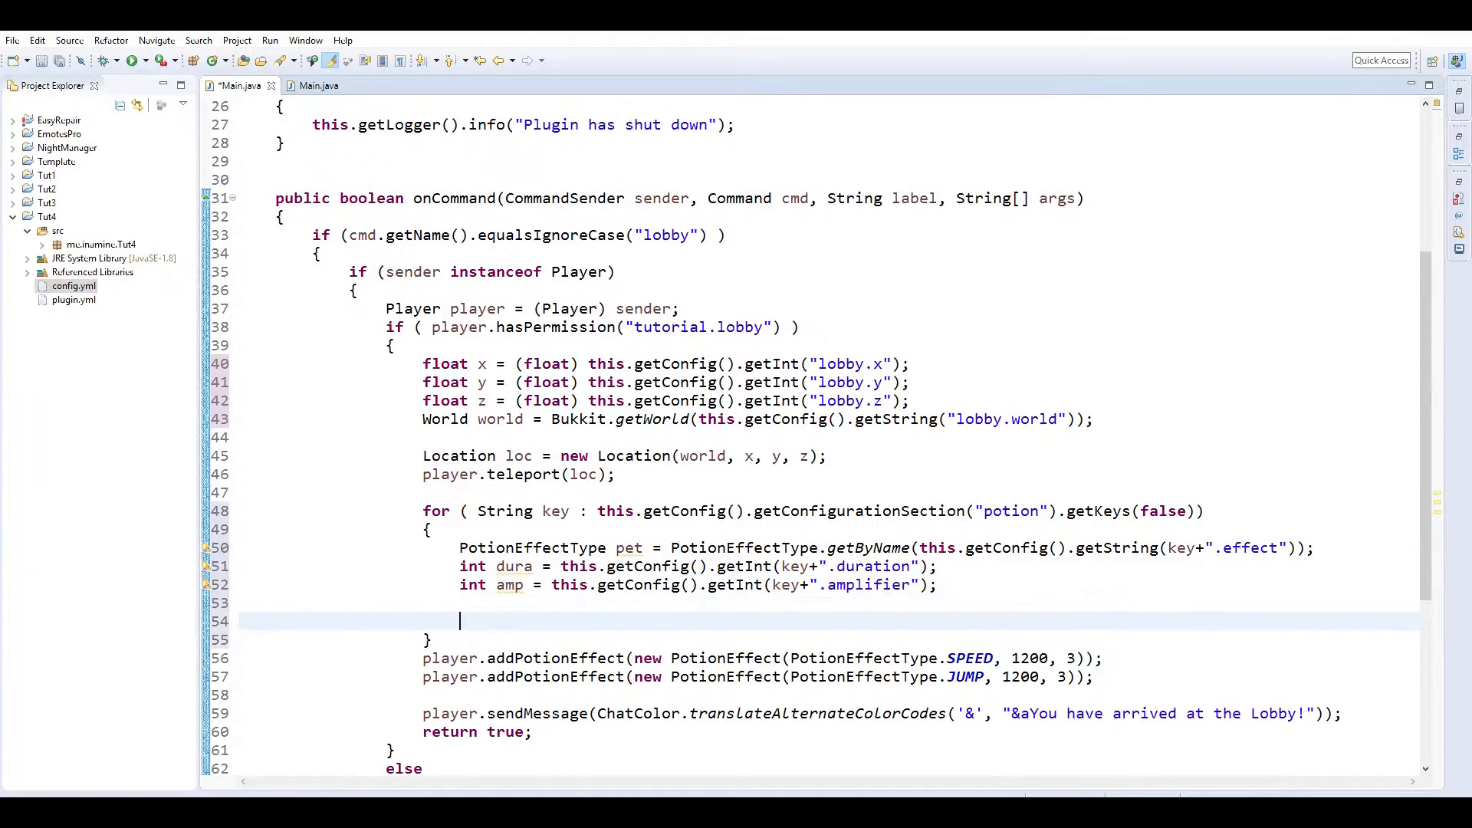
# Add player.addPotionEffect(new PotionEffect(pet, dura, amp)) inside the loop.
pyautogui.click(1086, 562)
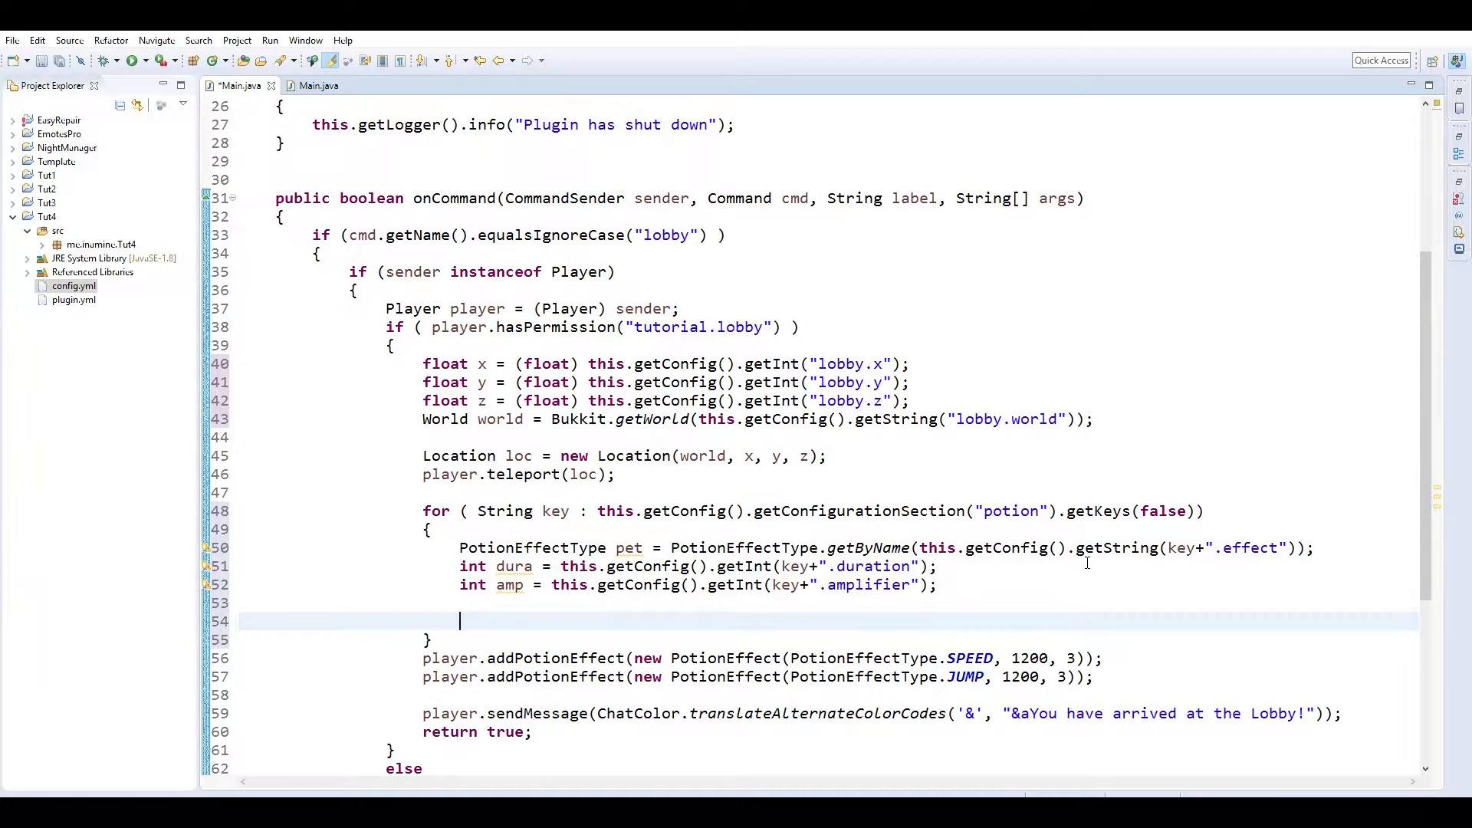
pyautogui.write('player.addPotionEffect(new Por')
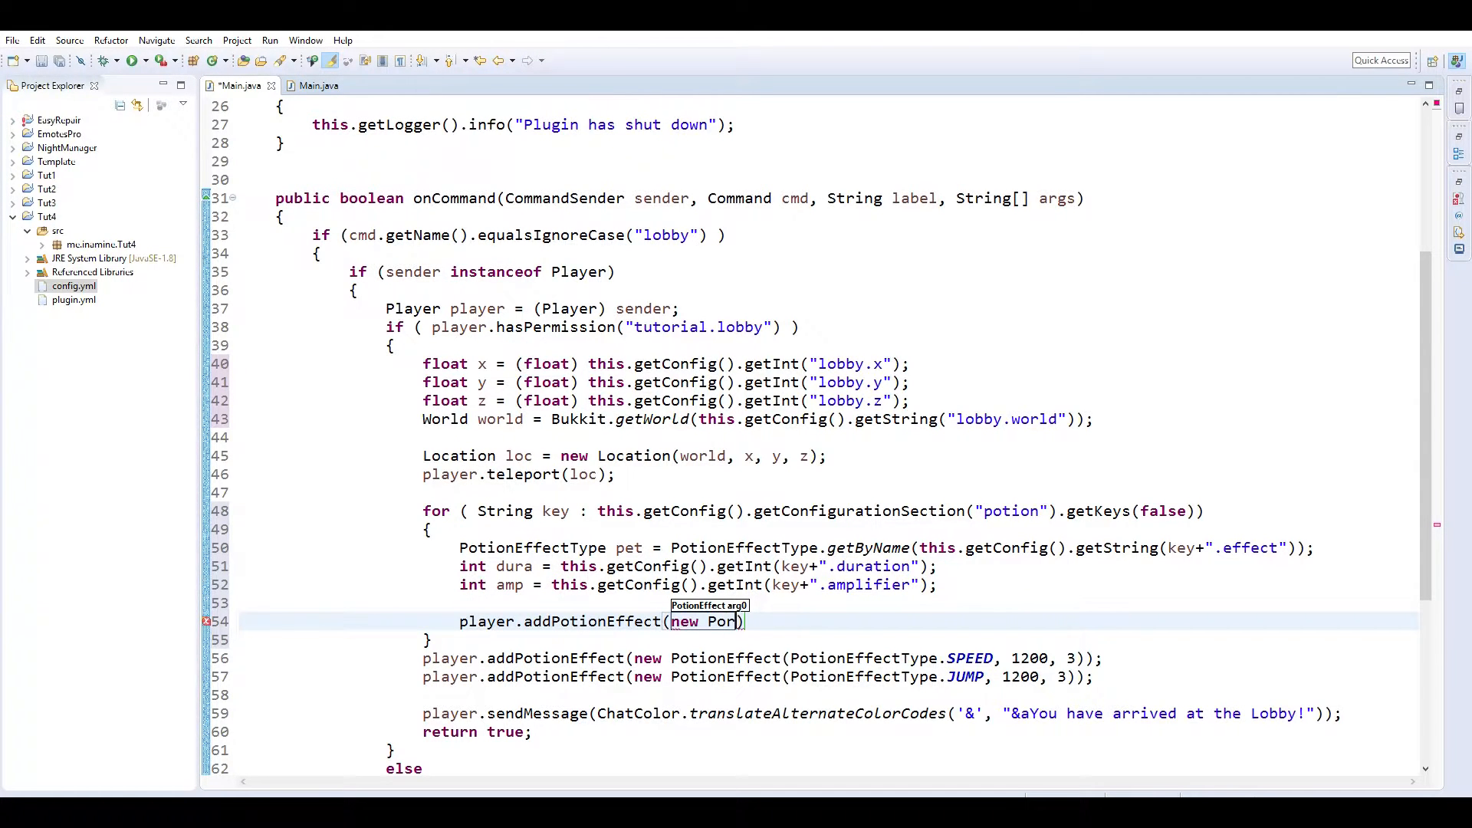
pyautogui.write('tionEffect(')
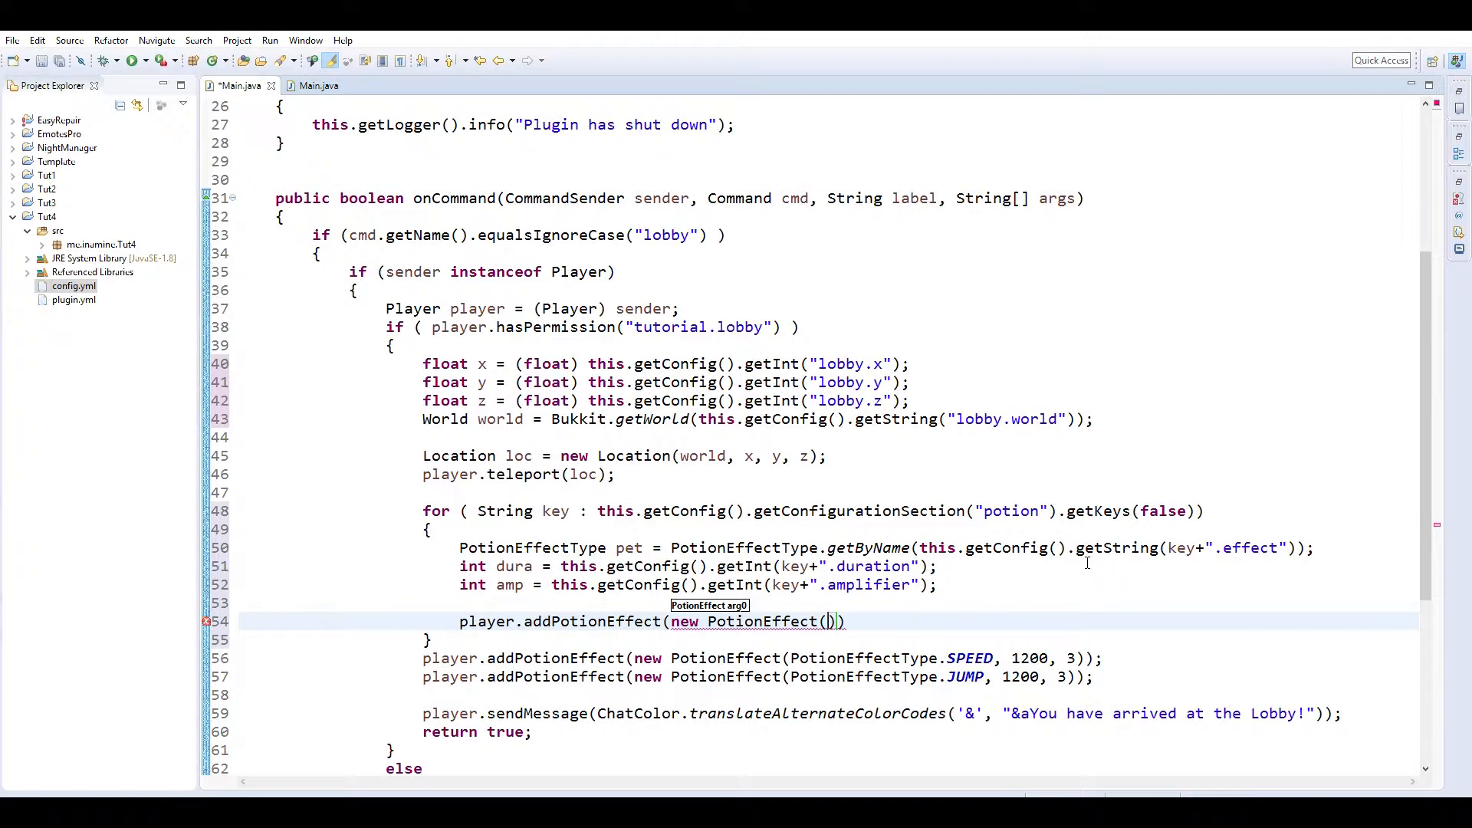
pyautogui.write('pet,')
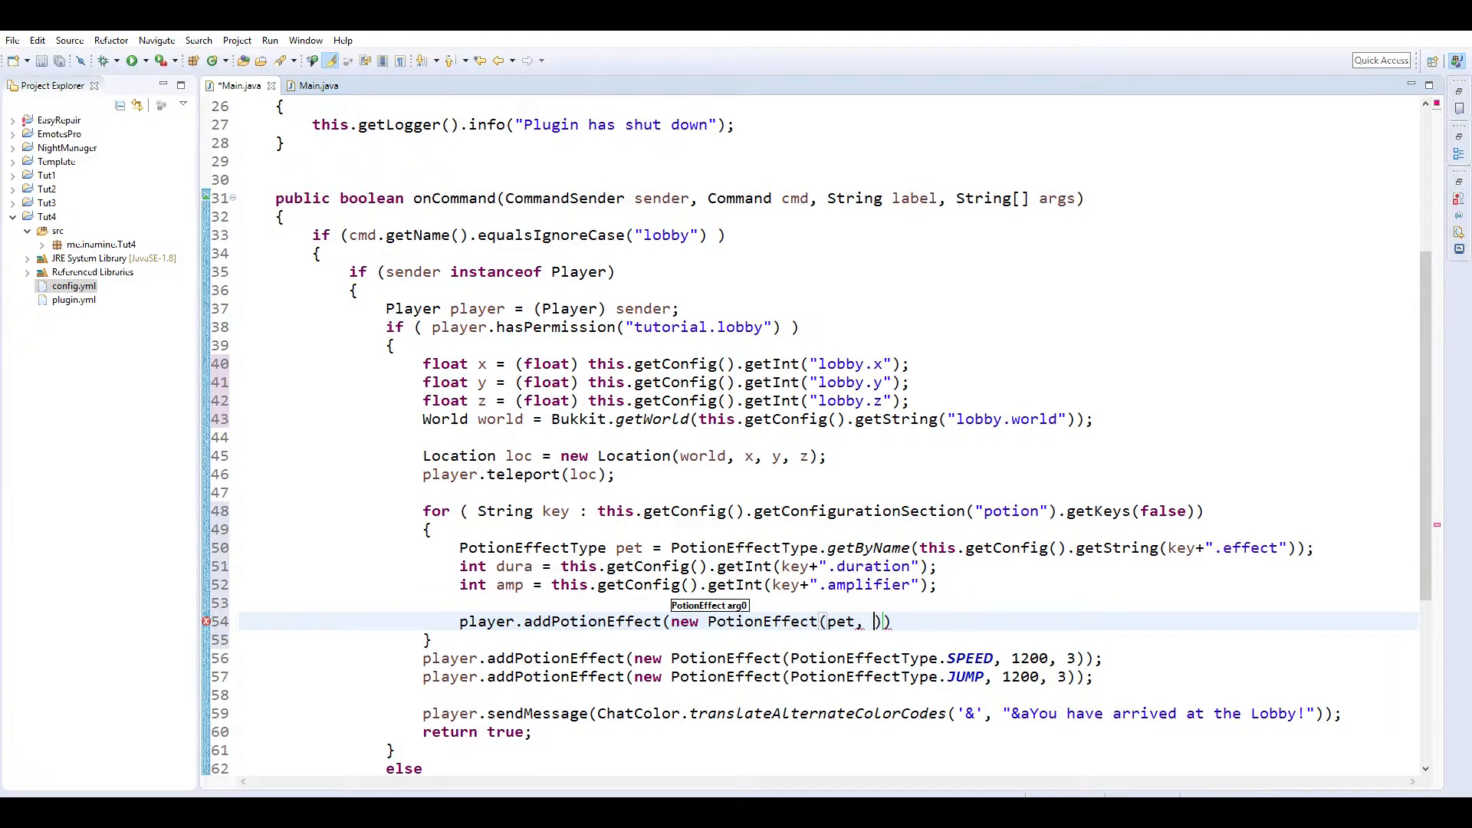
pyautogui.write('dura, amp')
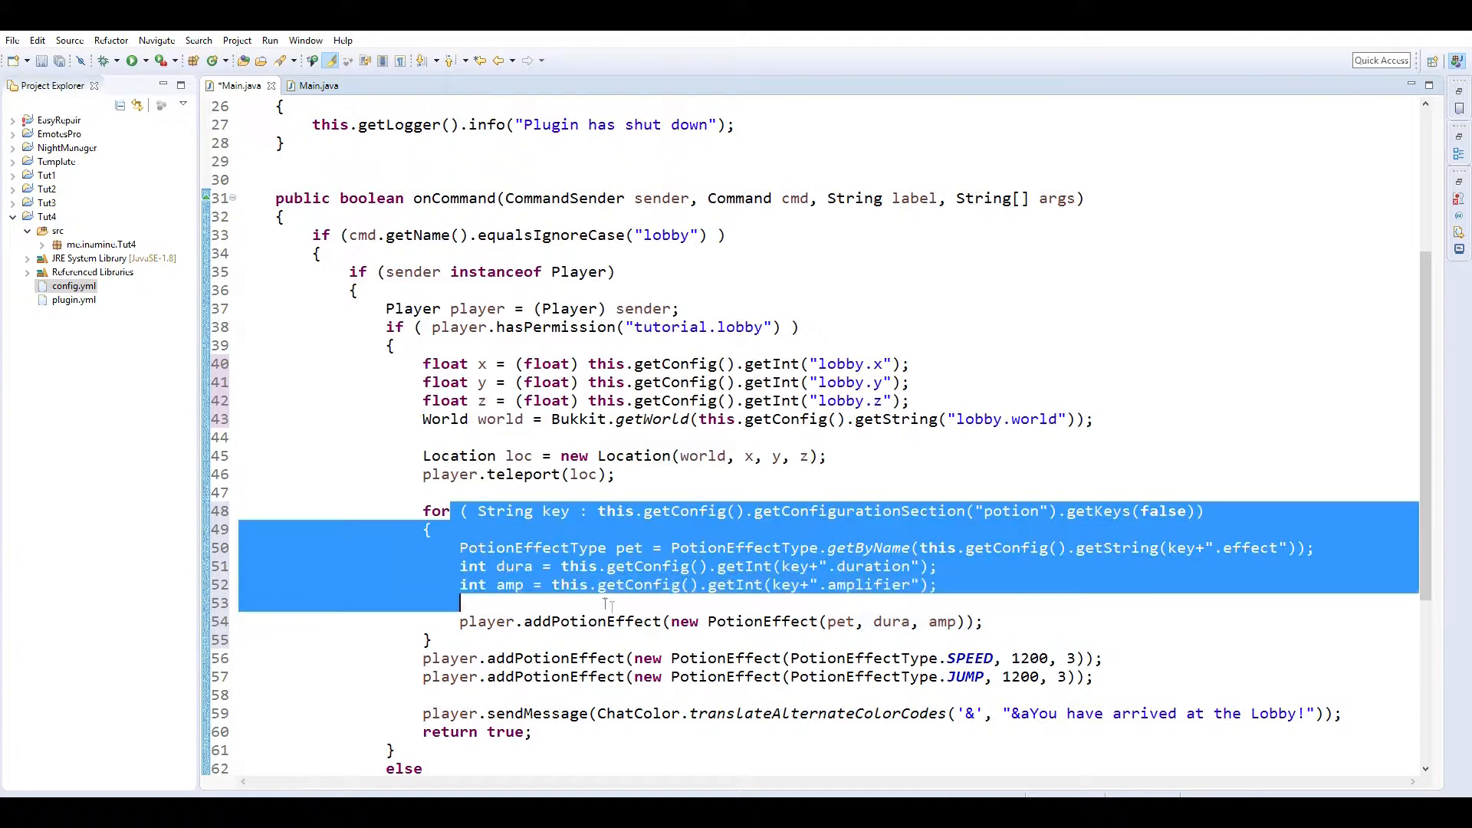
pyautogui.doubleClick(543, 547)
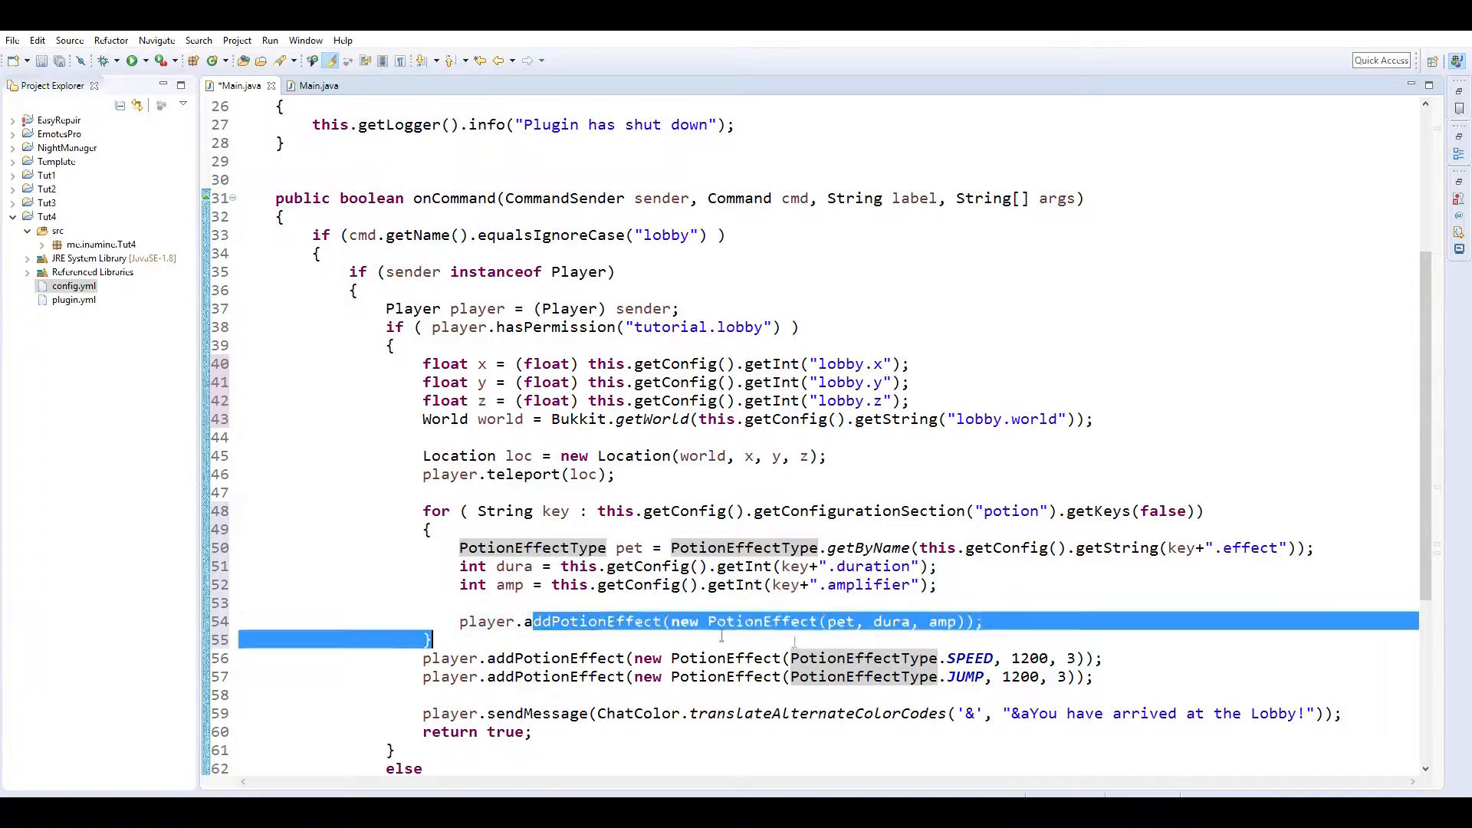
pyautogui.click(986, 621)
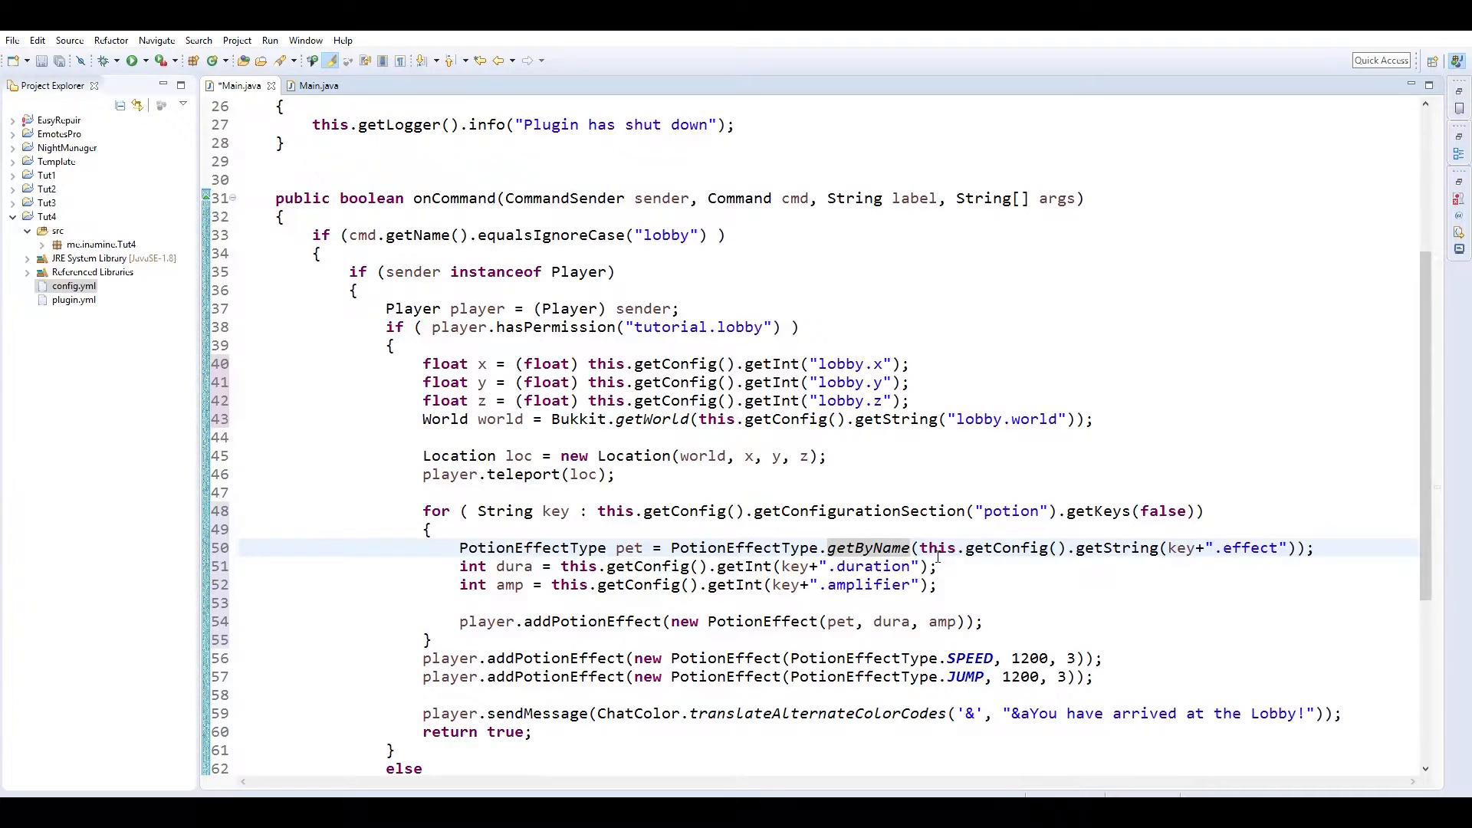
pyautogui.click(919, 529)
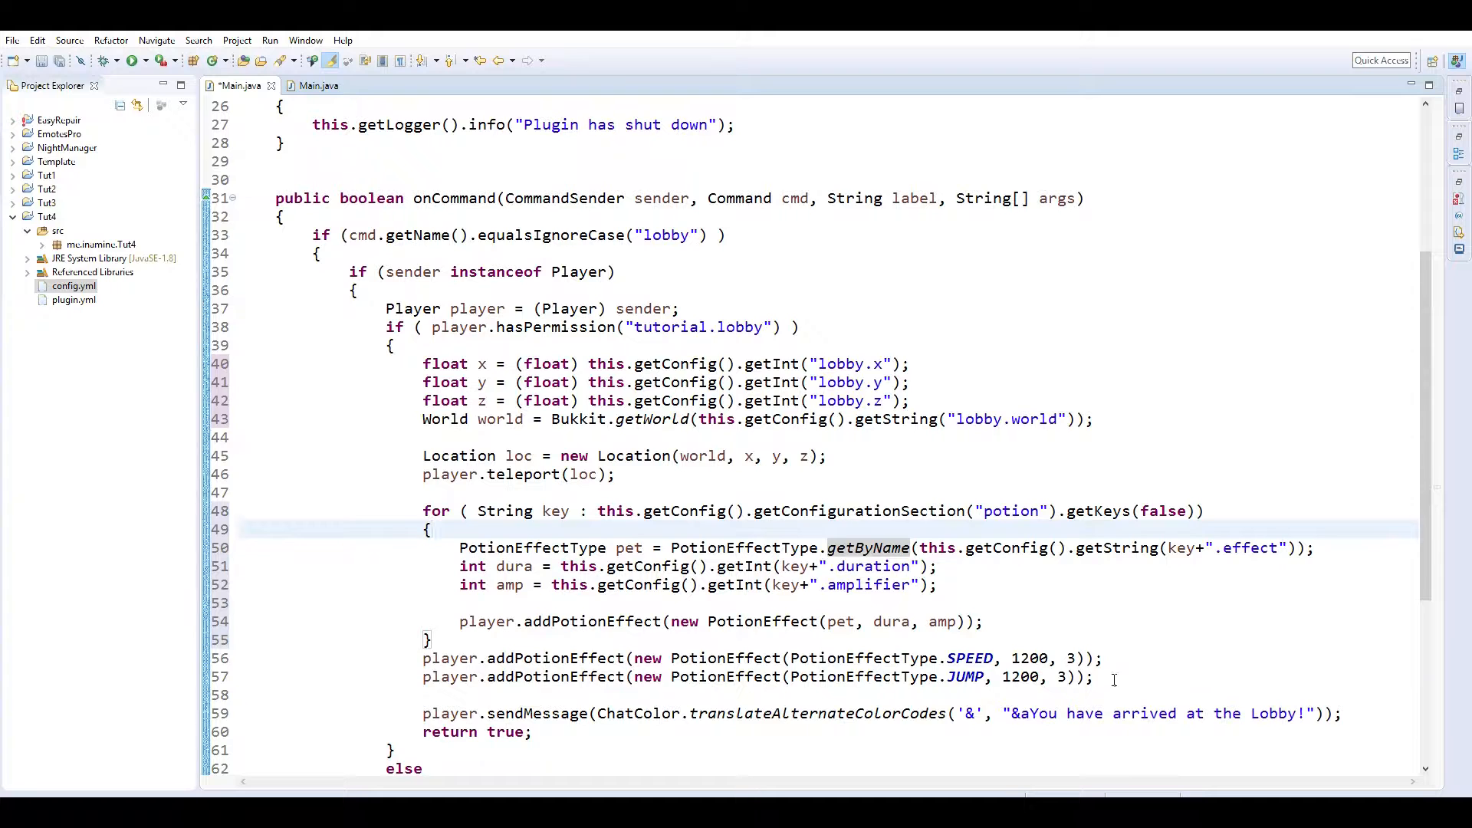
# Delete the hard-coded SPEED and JUMP addPotionEffect lines below the loop.
pyautogui.moveTo(433, 640); pyautogui.dragTo(1094, 676)
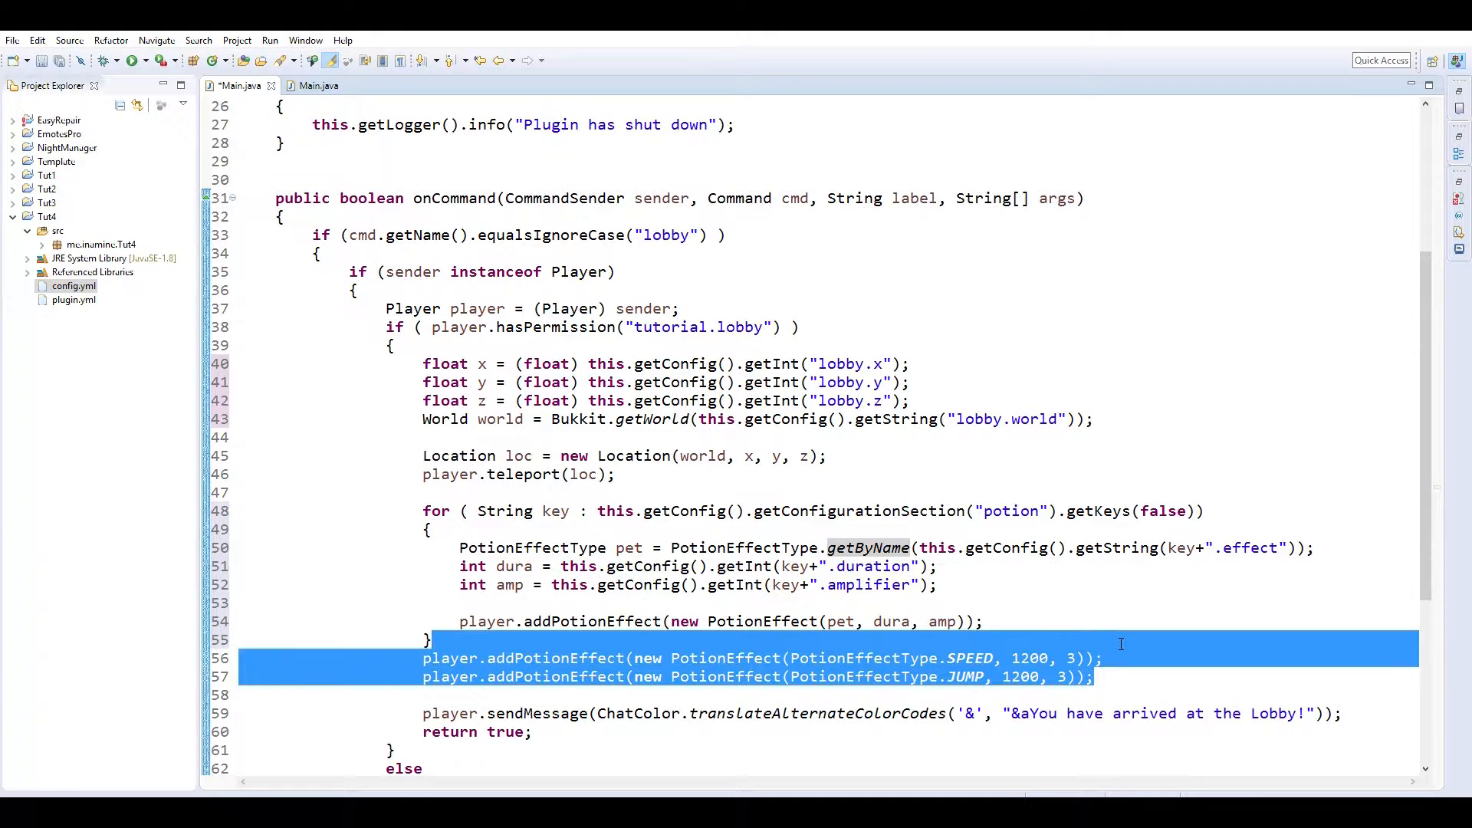
pyautogui.press('Delete')
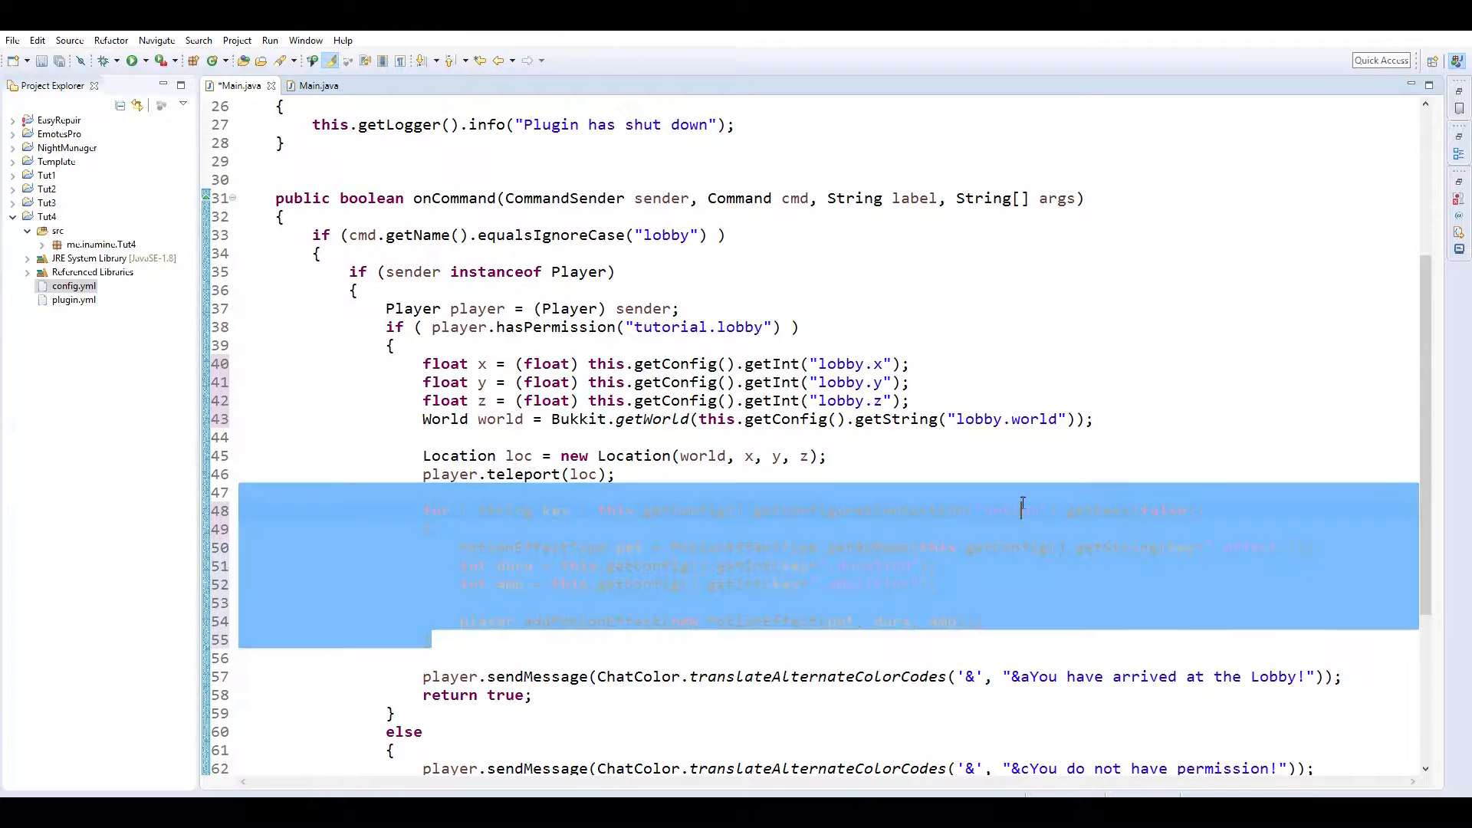
pyautogui.click(1023, 510)
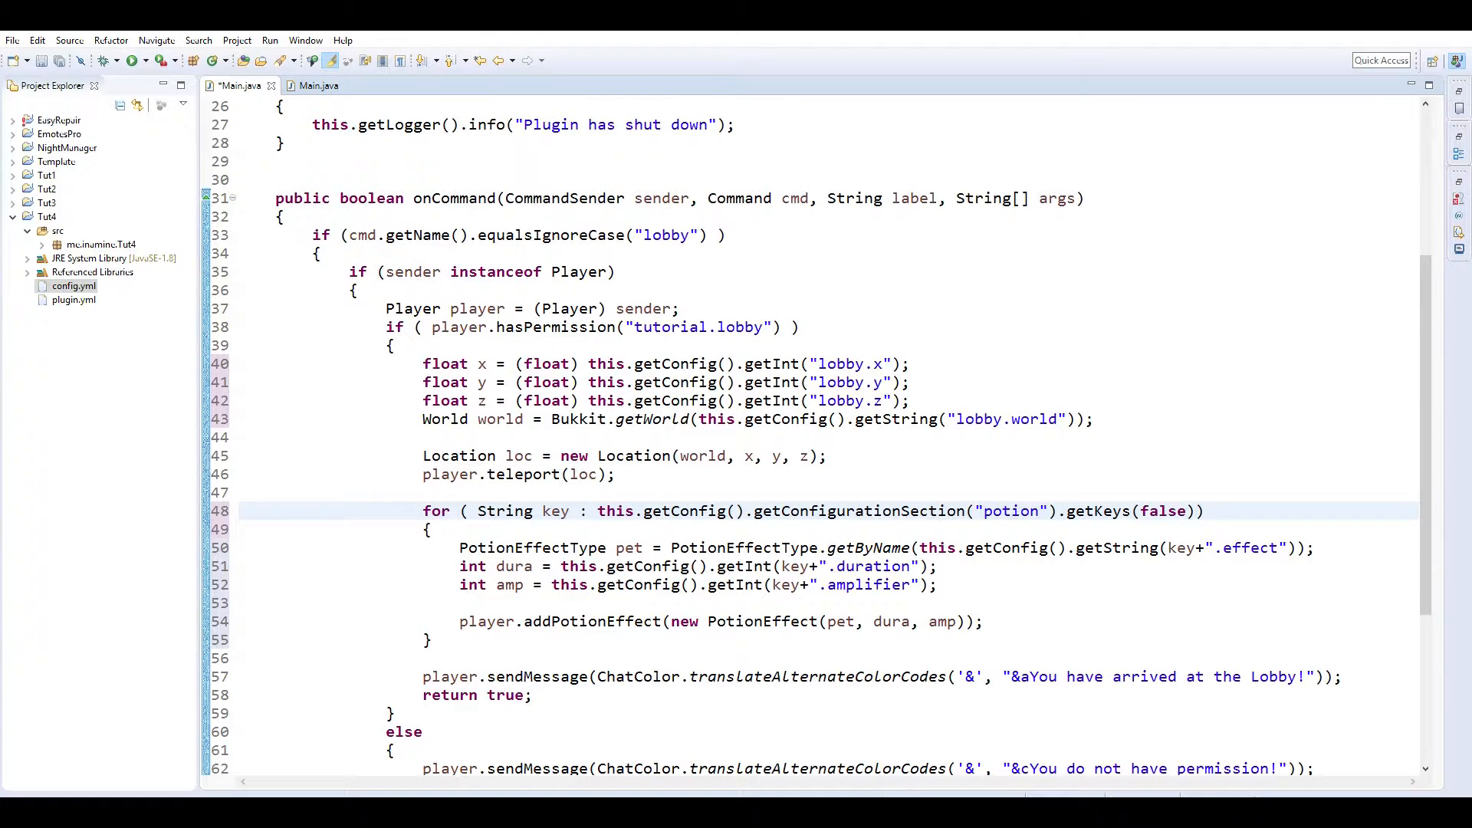
pyautogui.moveTo(388, 365); pyautogui.dragTo(793, 419)
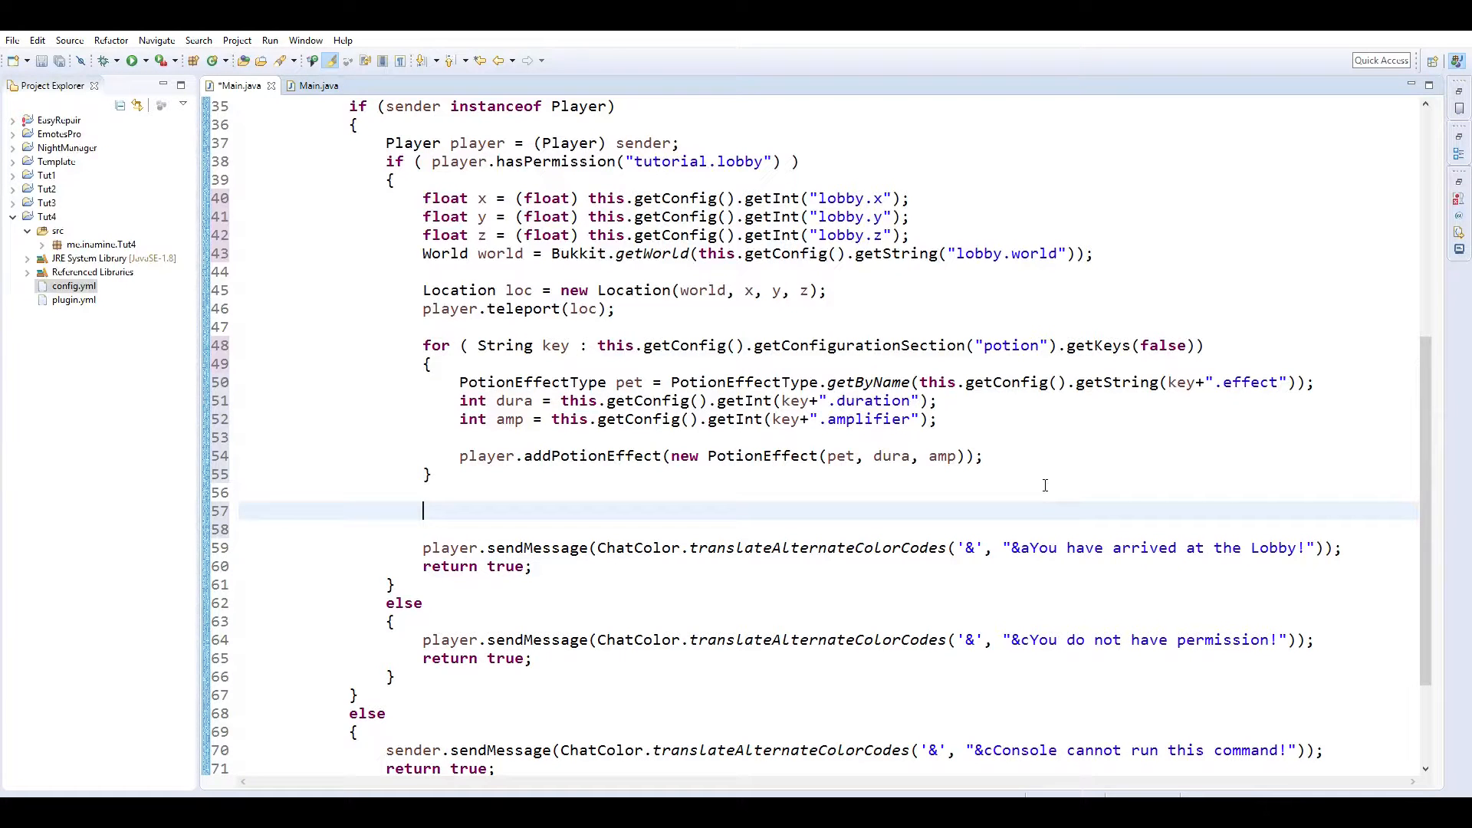
# Start player.setDisplayName(ChatColor.translateAlternateColorCodes('&', ...)).
pyautogui.write('player.getDisplayName().')
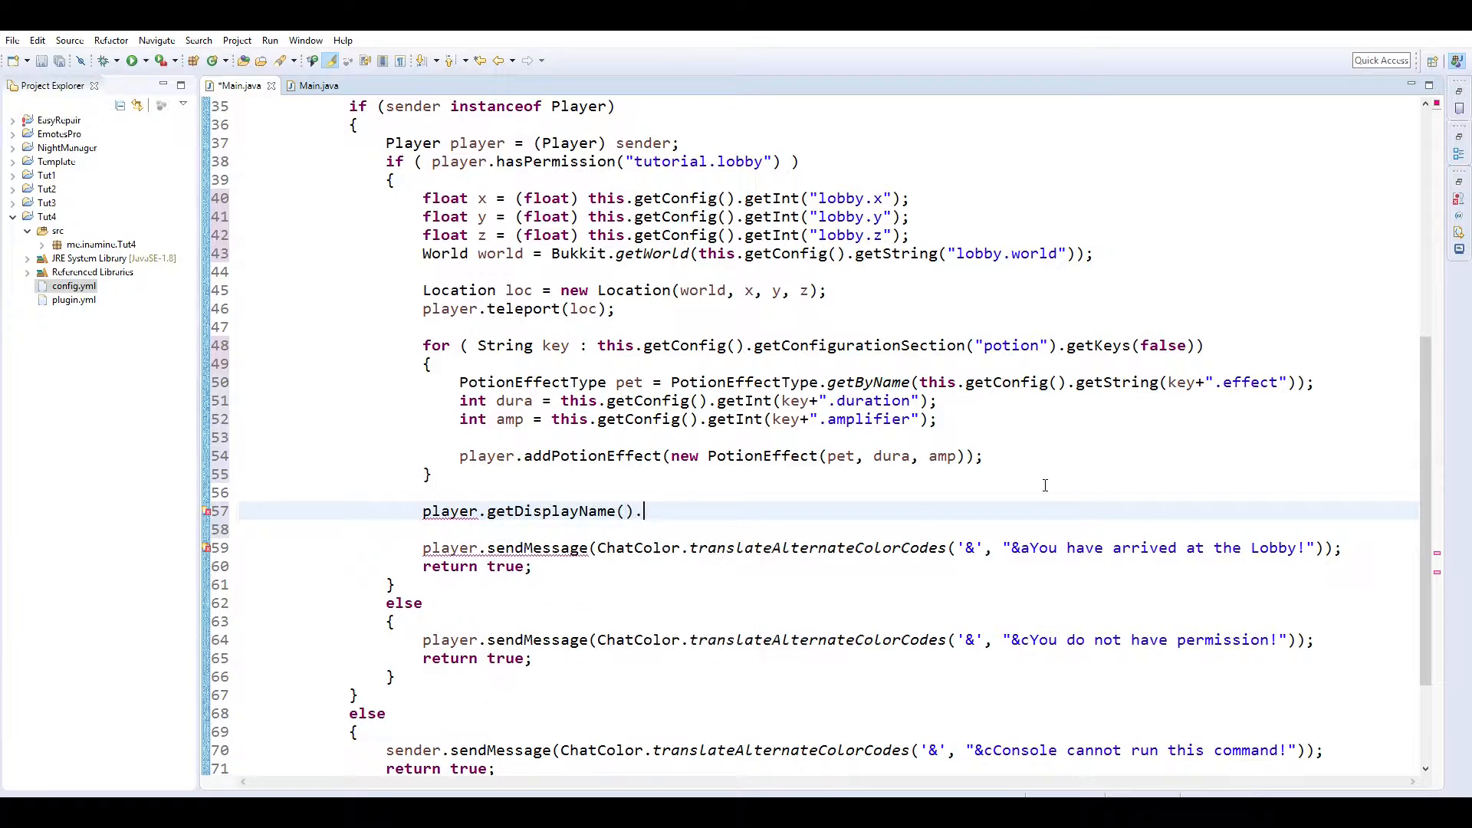
pyautogui.write('se')
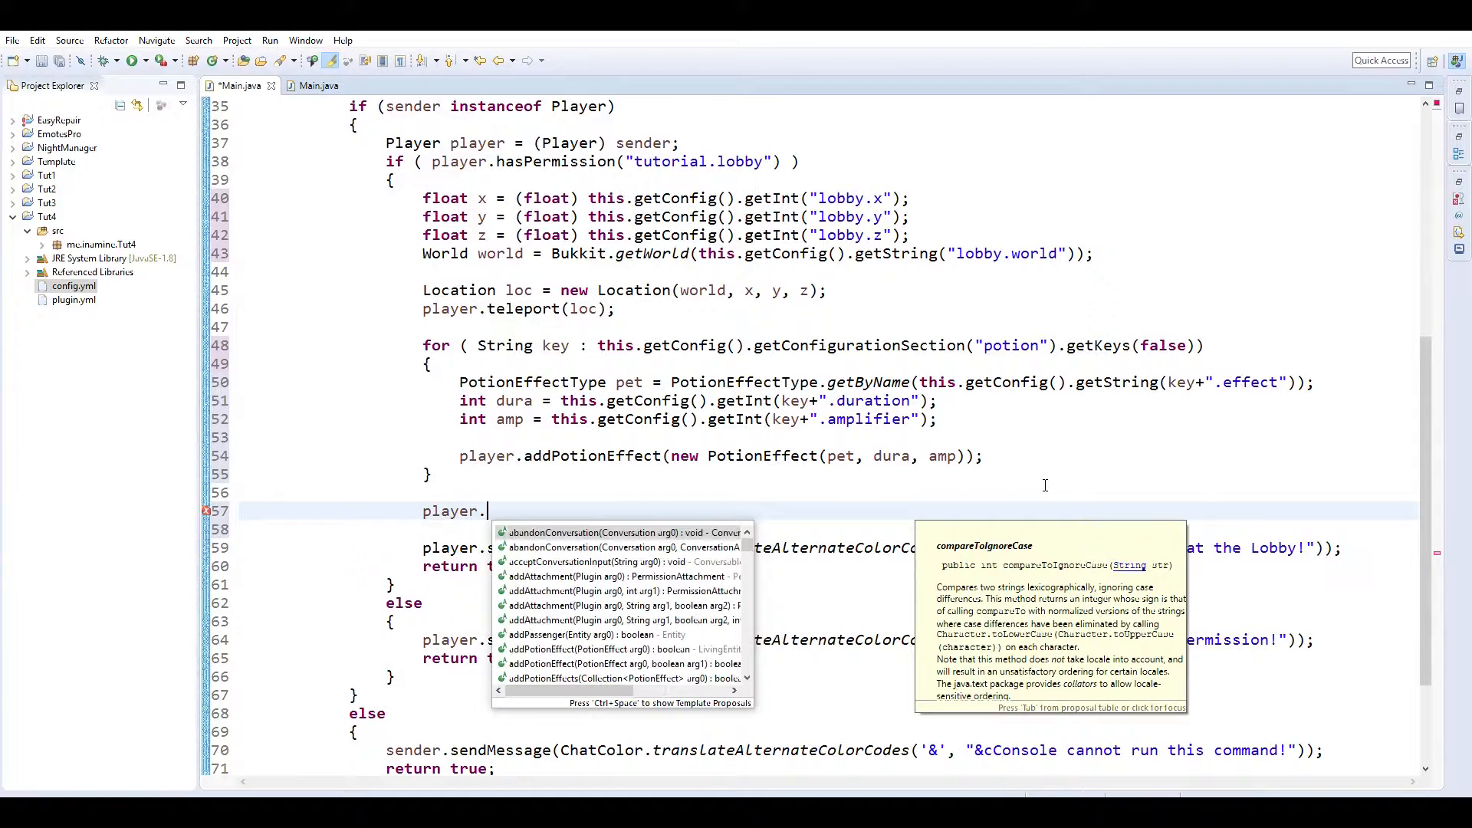
pyautogui.write('setdi')
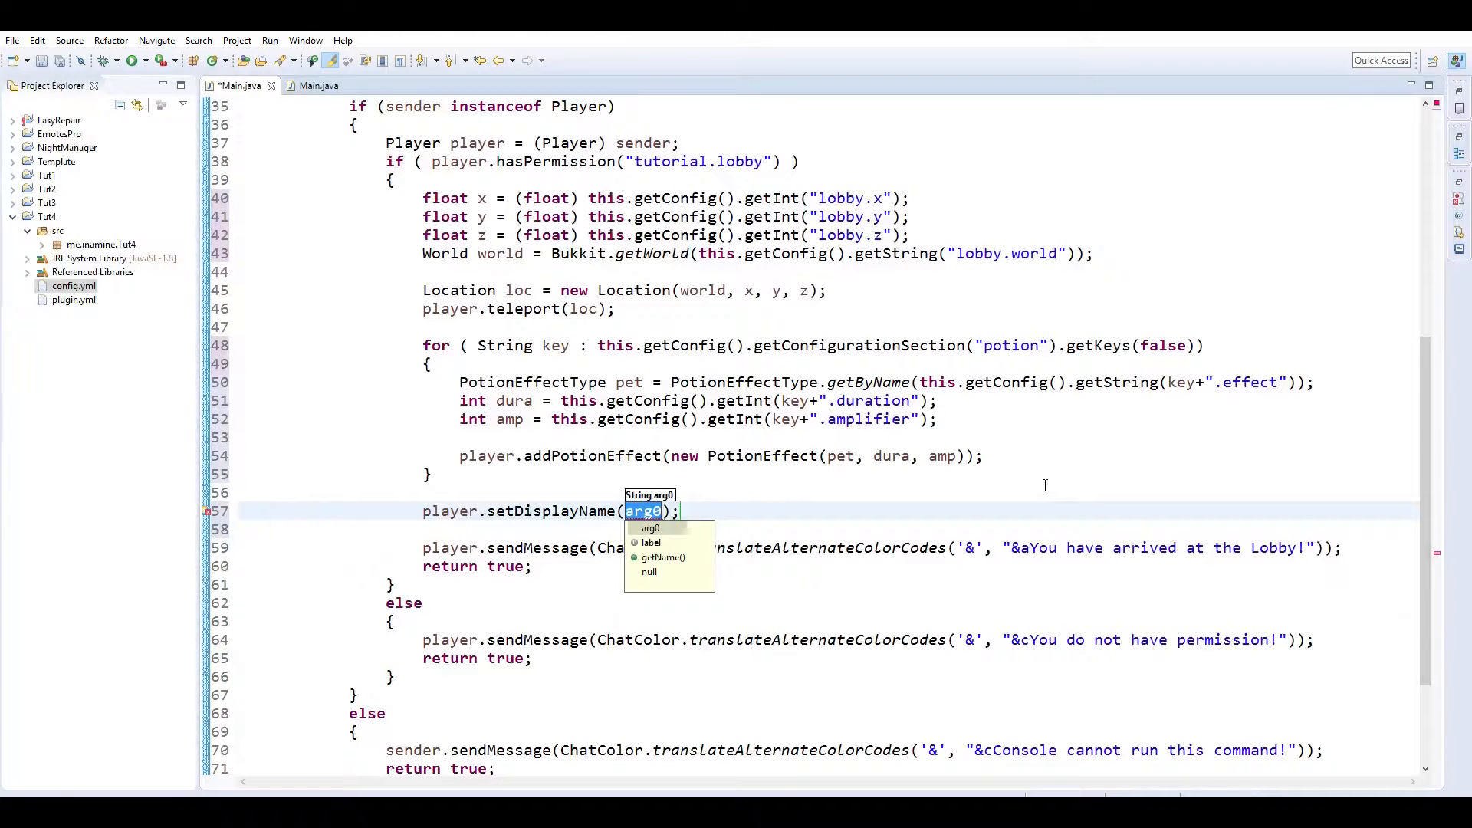
pyautogui.write('ChatColor.')
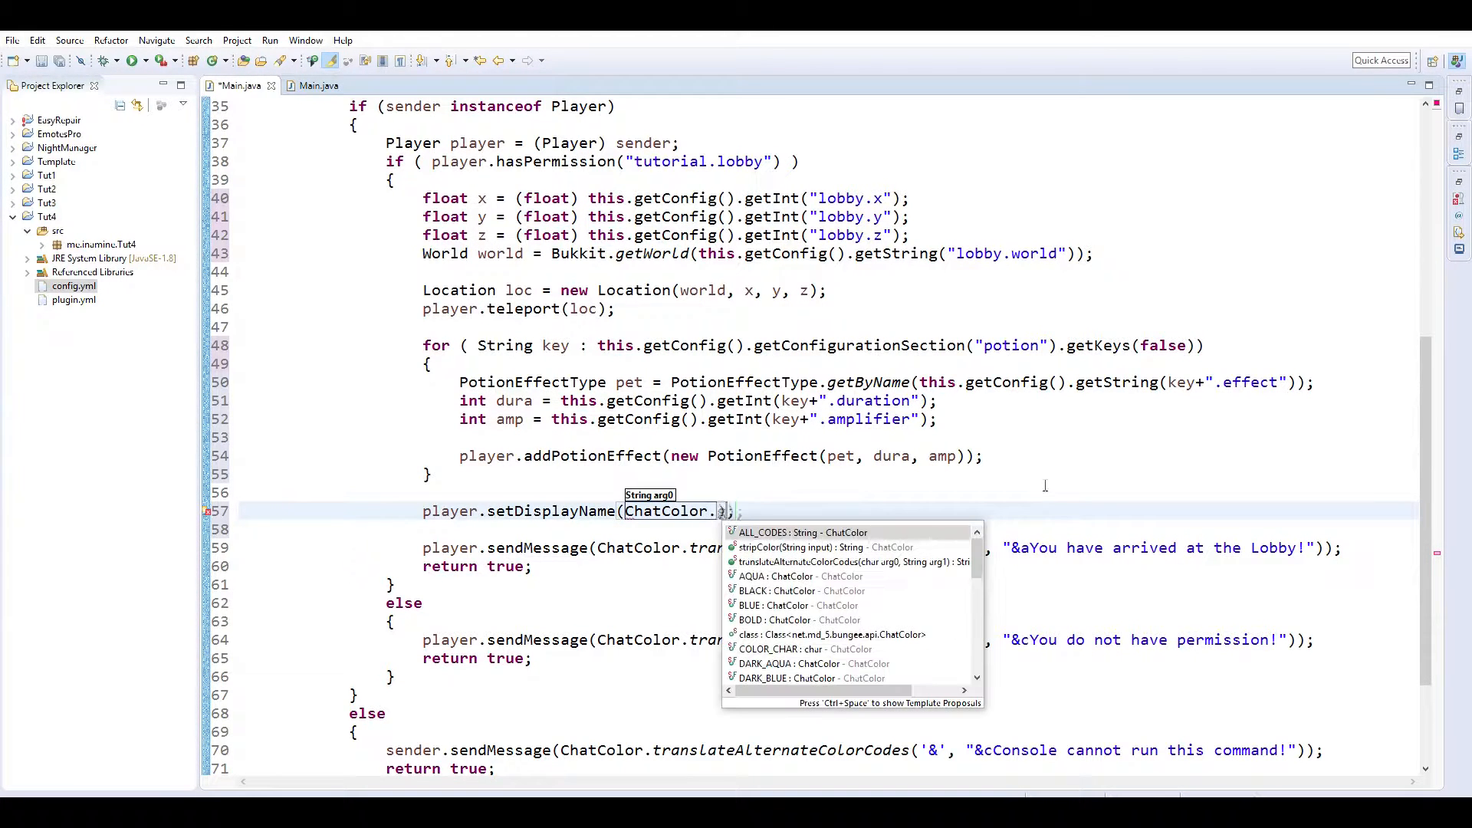
pyautogui.write('tr')
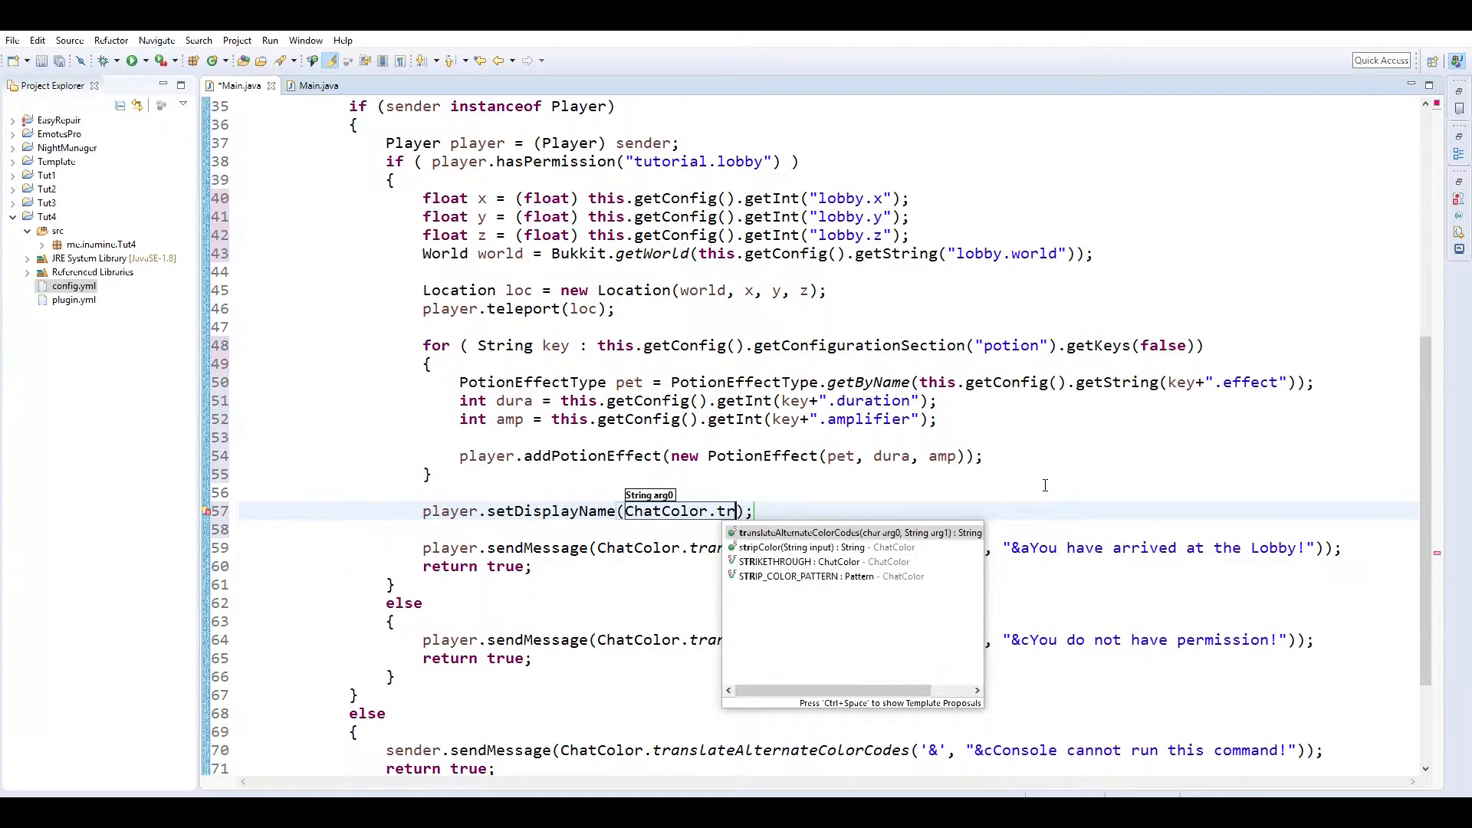
pyautogui.click(854, 532)
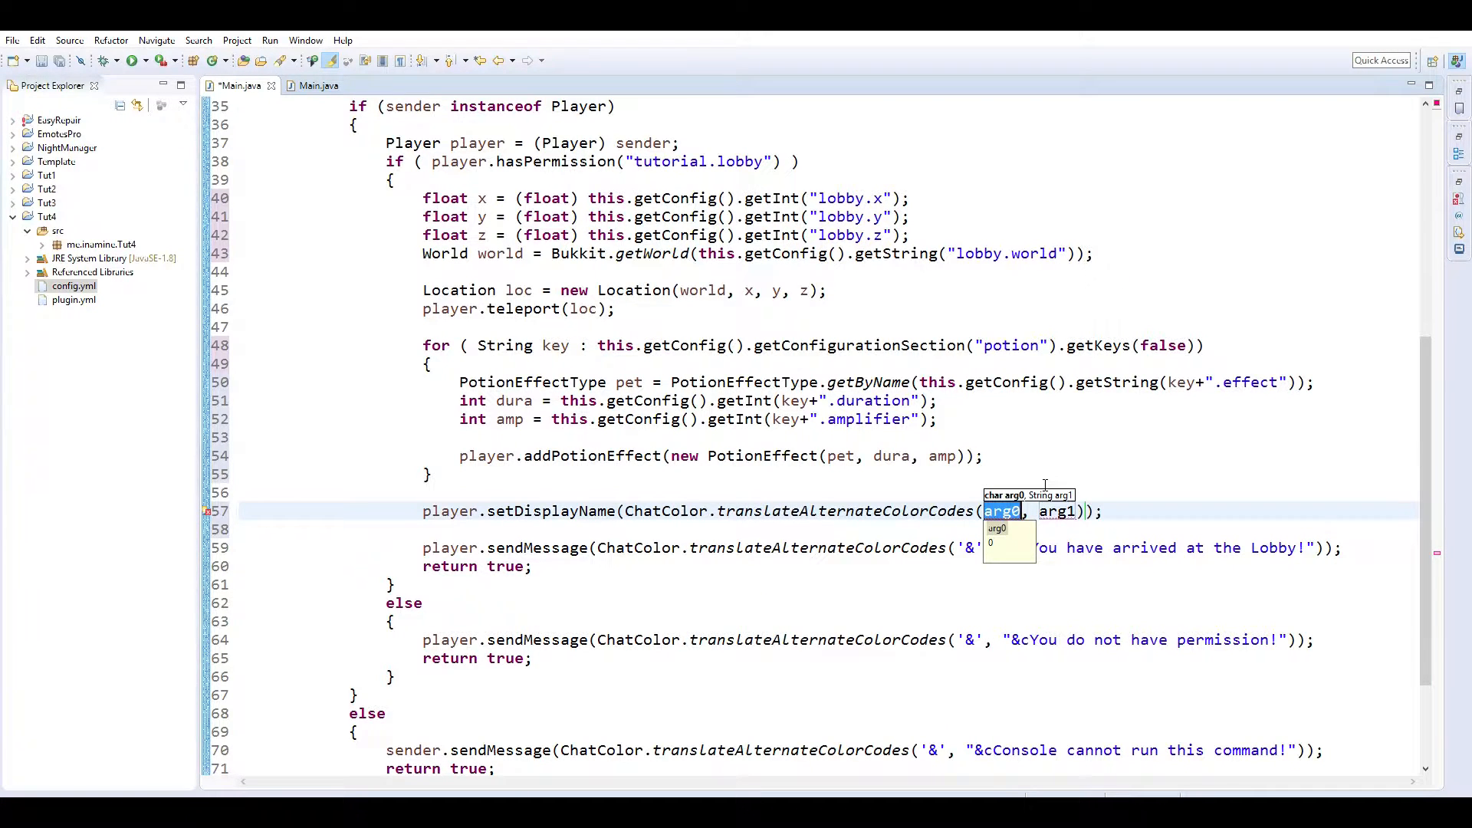
pyautogui.write("'&'")
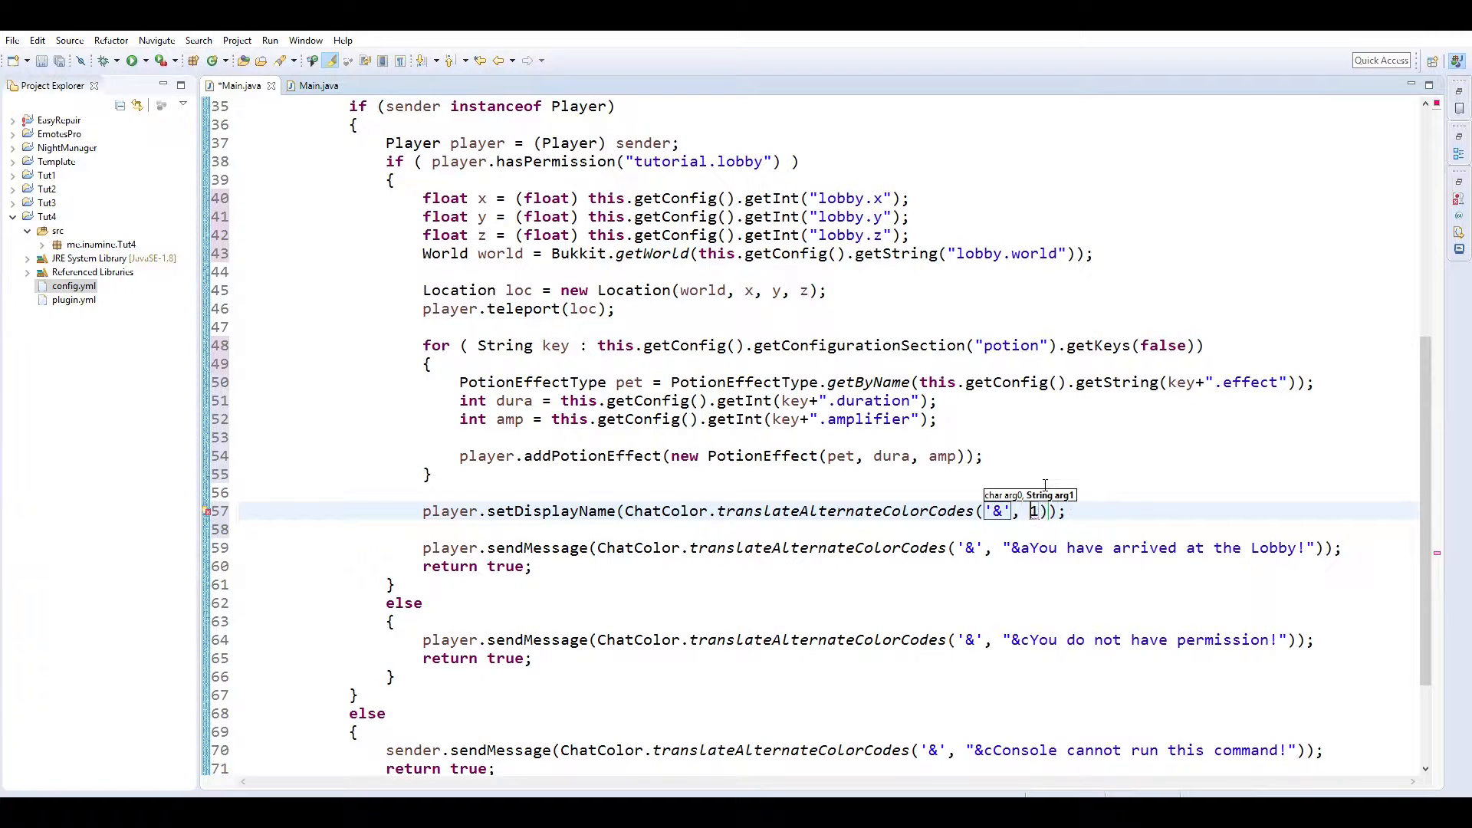
pyautogui.press('Backspace')
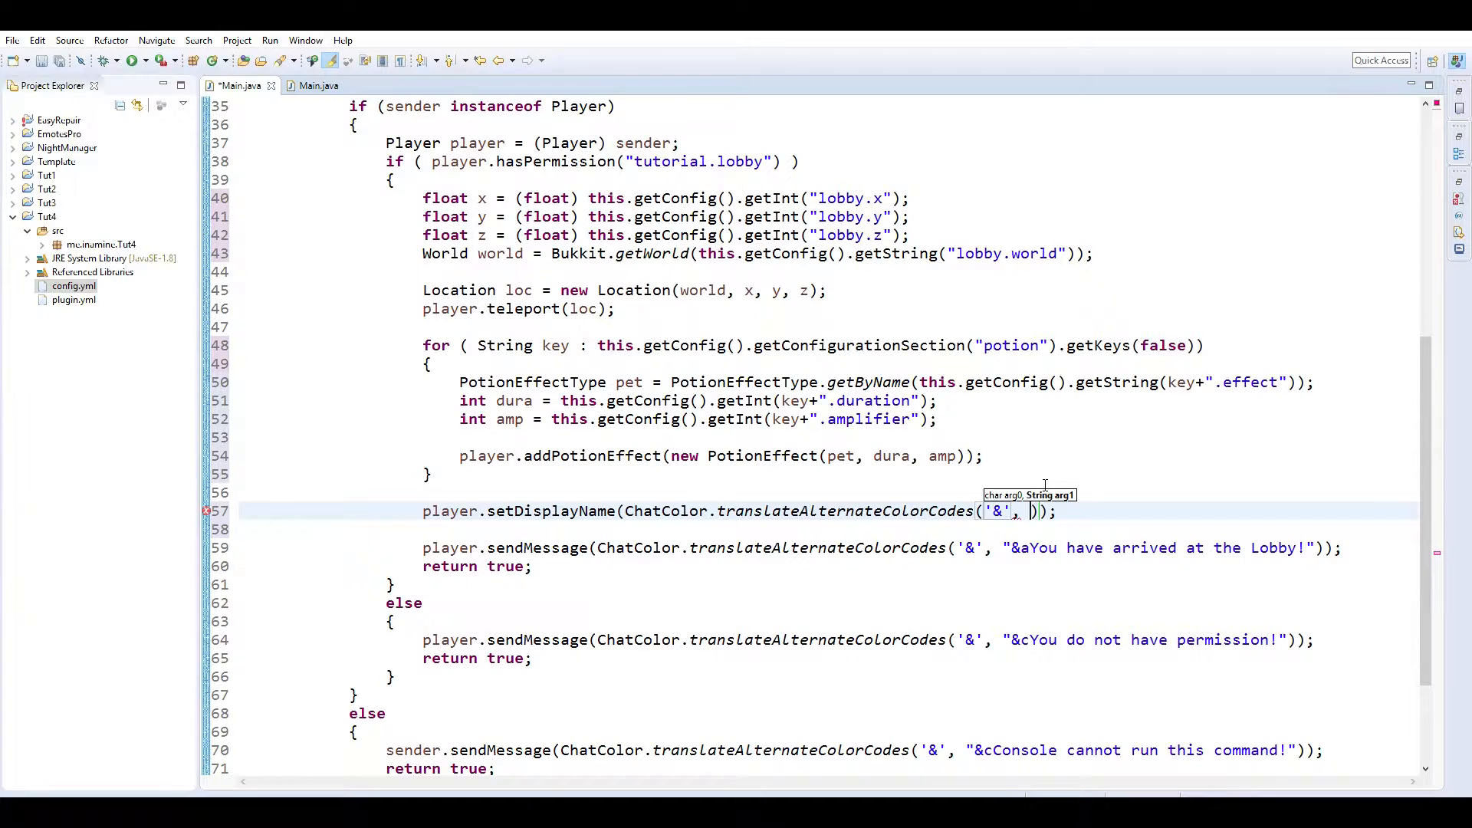
# Supply the name string "&7[Lobby] &e" + the player's name.
pyautogui.write('&')
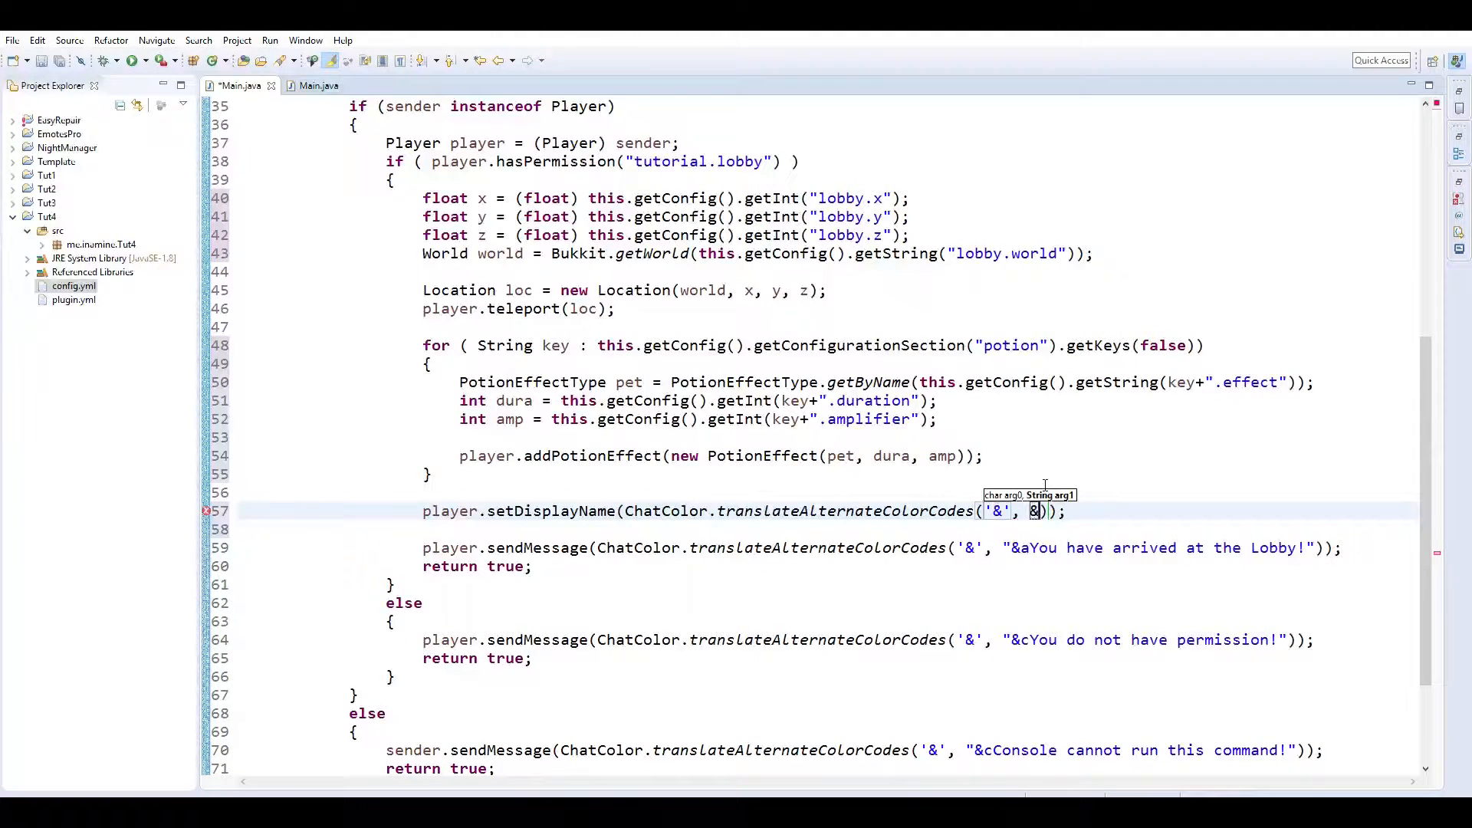
pyautogui.press('Backspace')
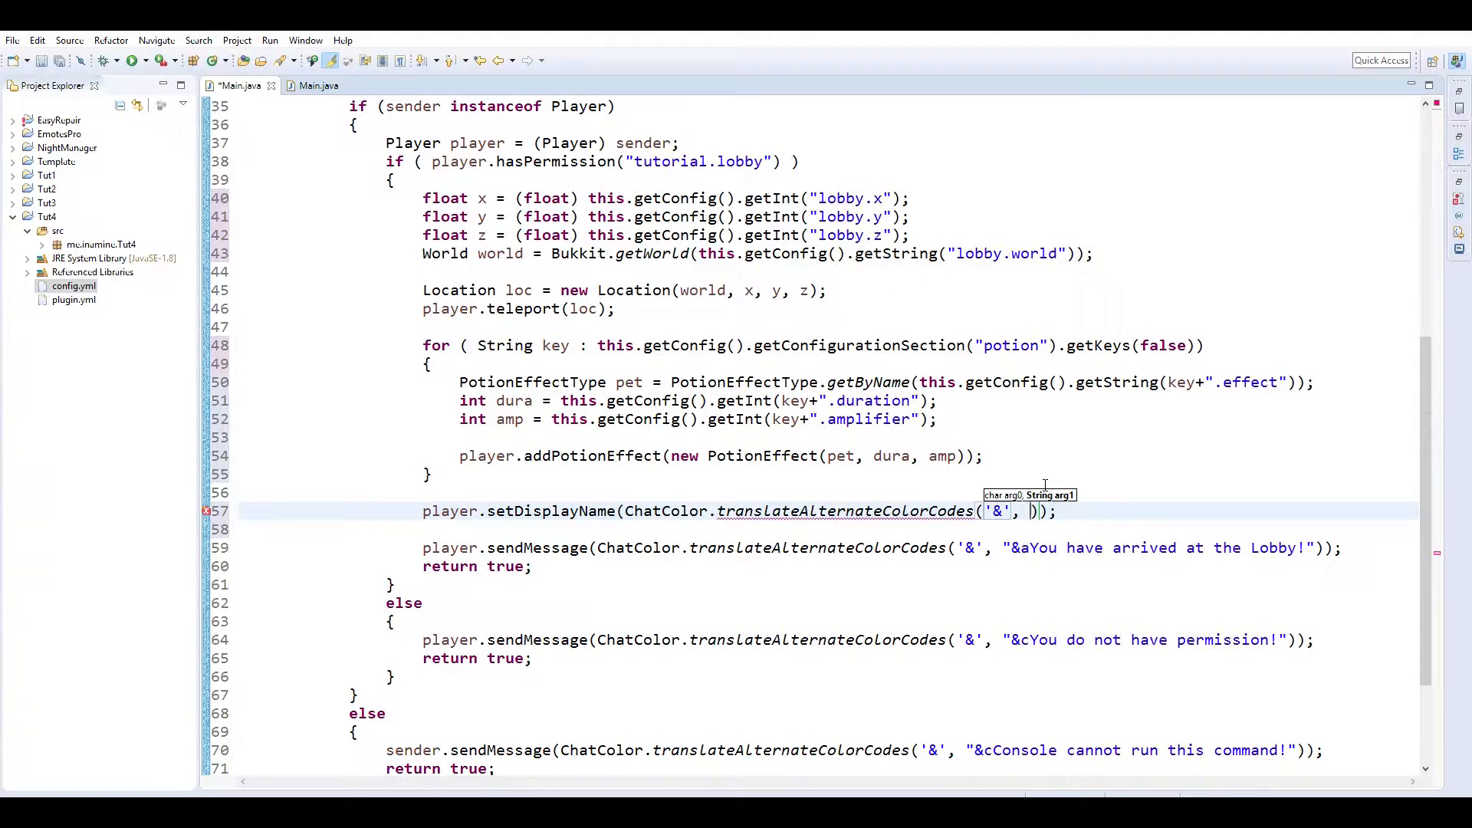
pyautogui.write('"')
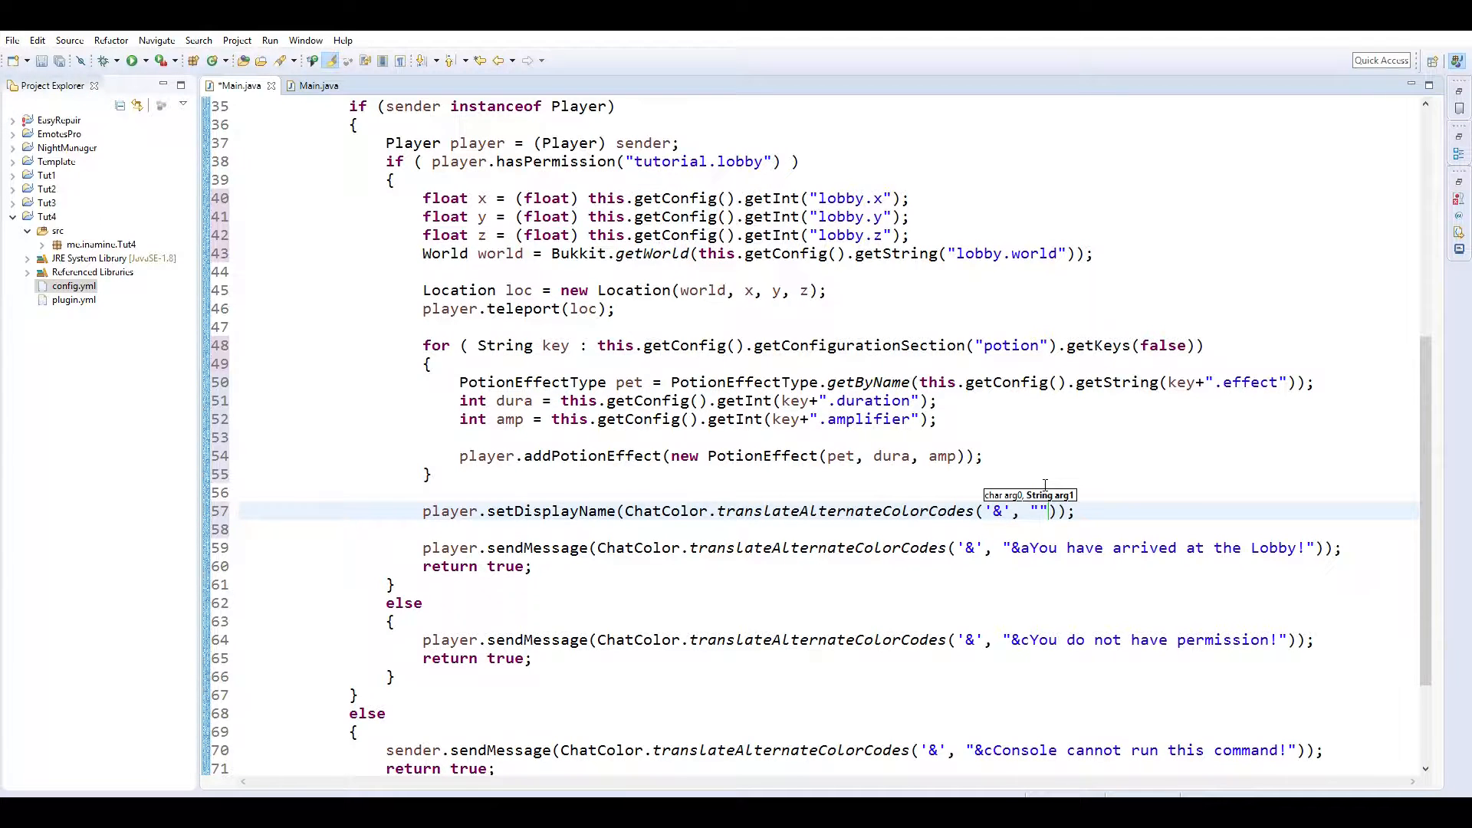
pyautogui.write('&7')
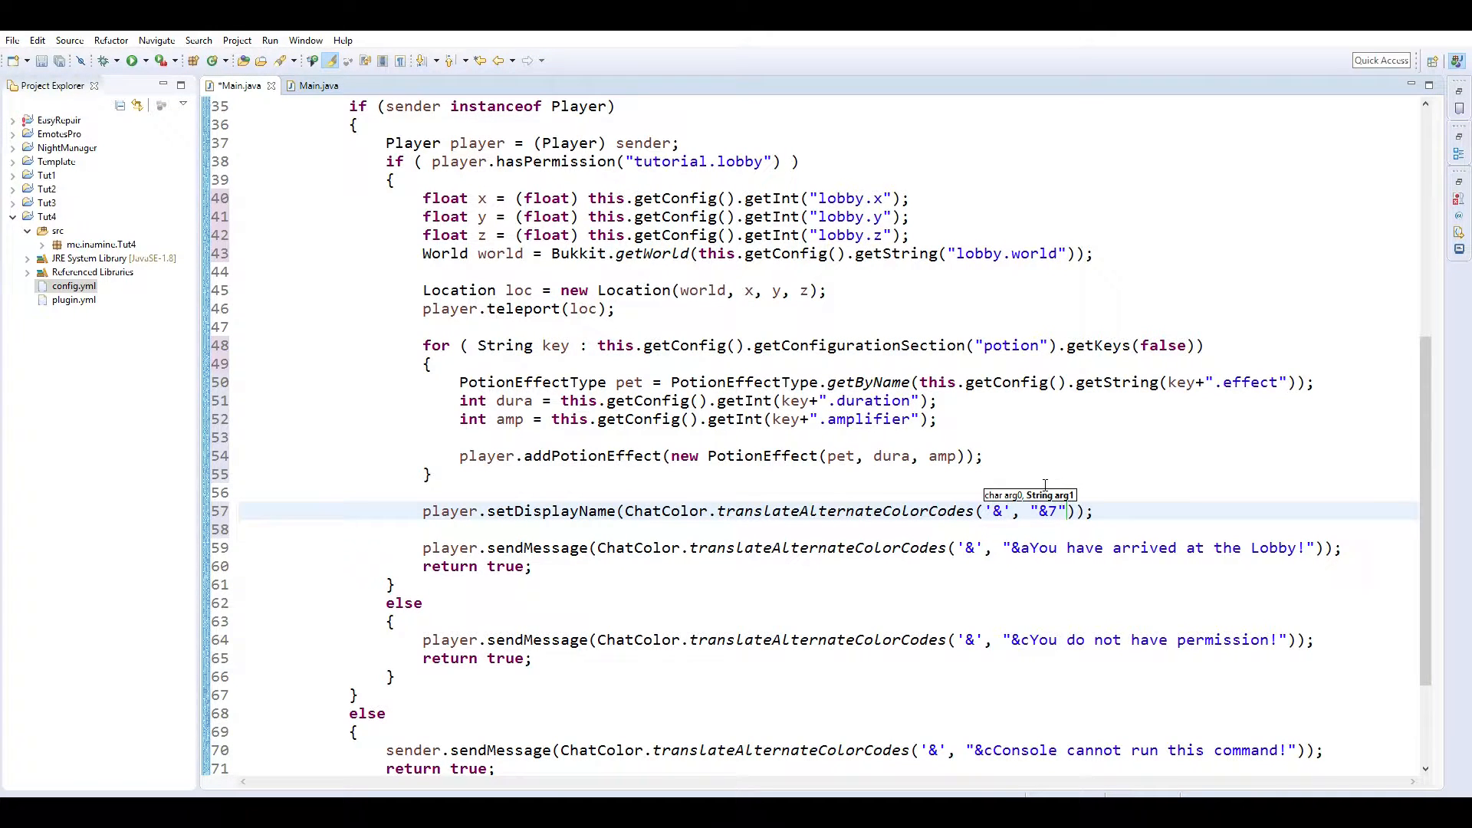
pyautogui.write('[Lobby')
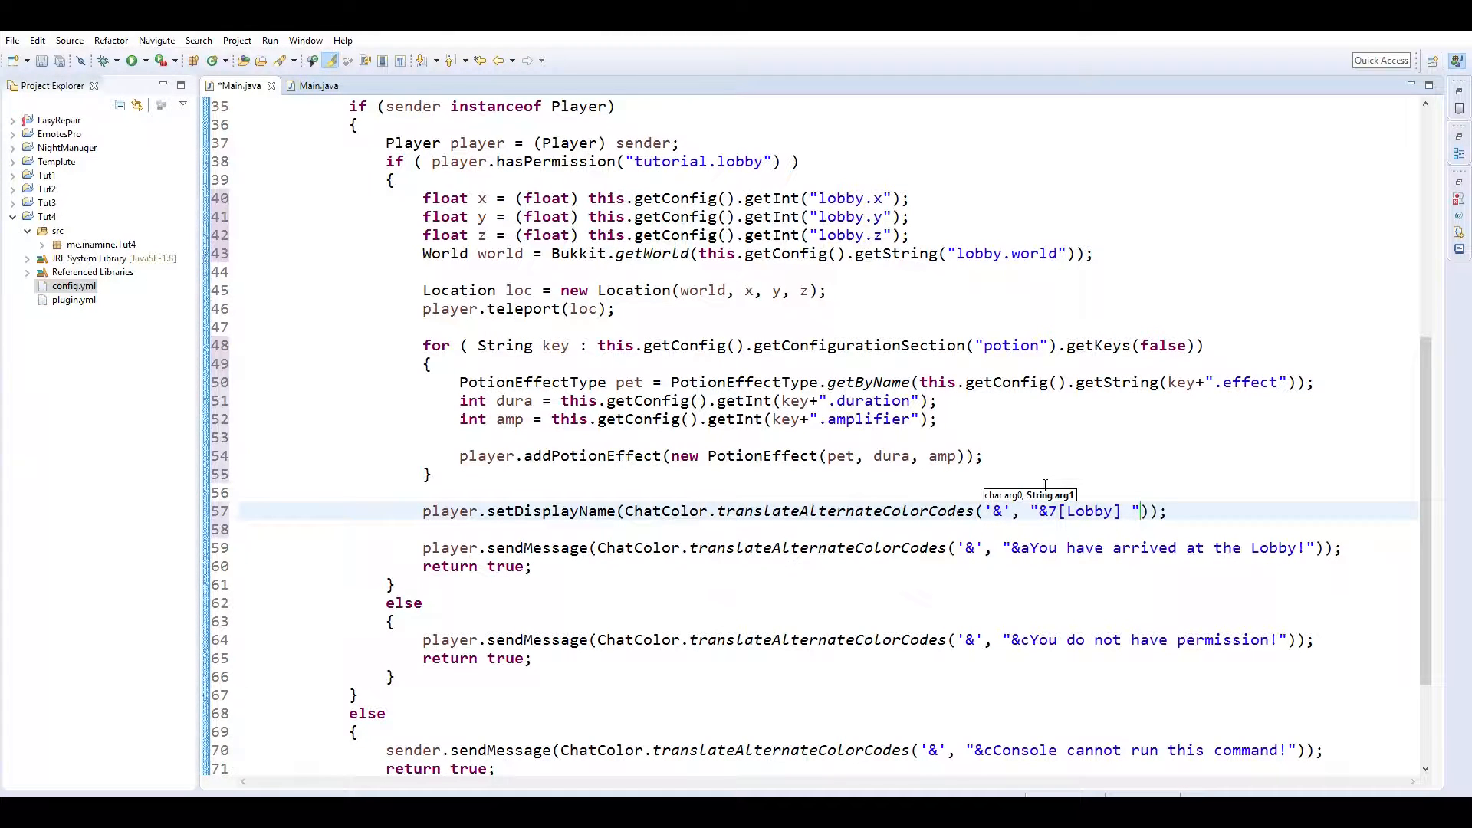
pyautogui.write('&')
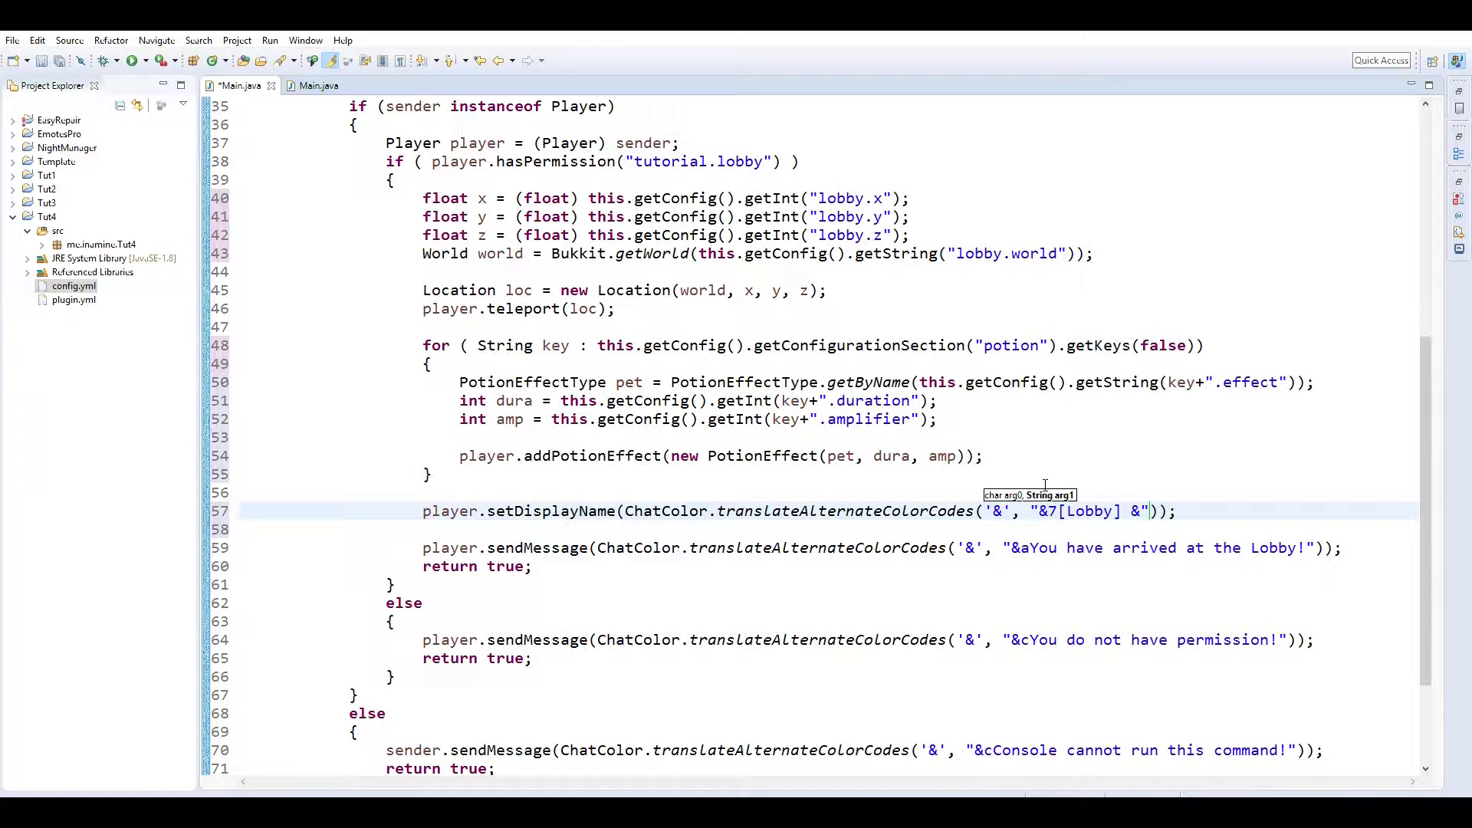
pyautogui.write('e')
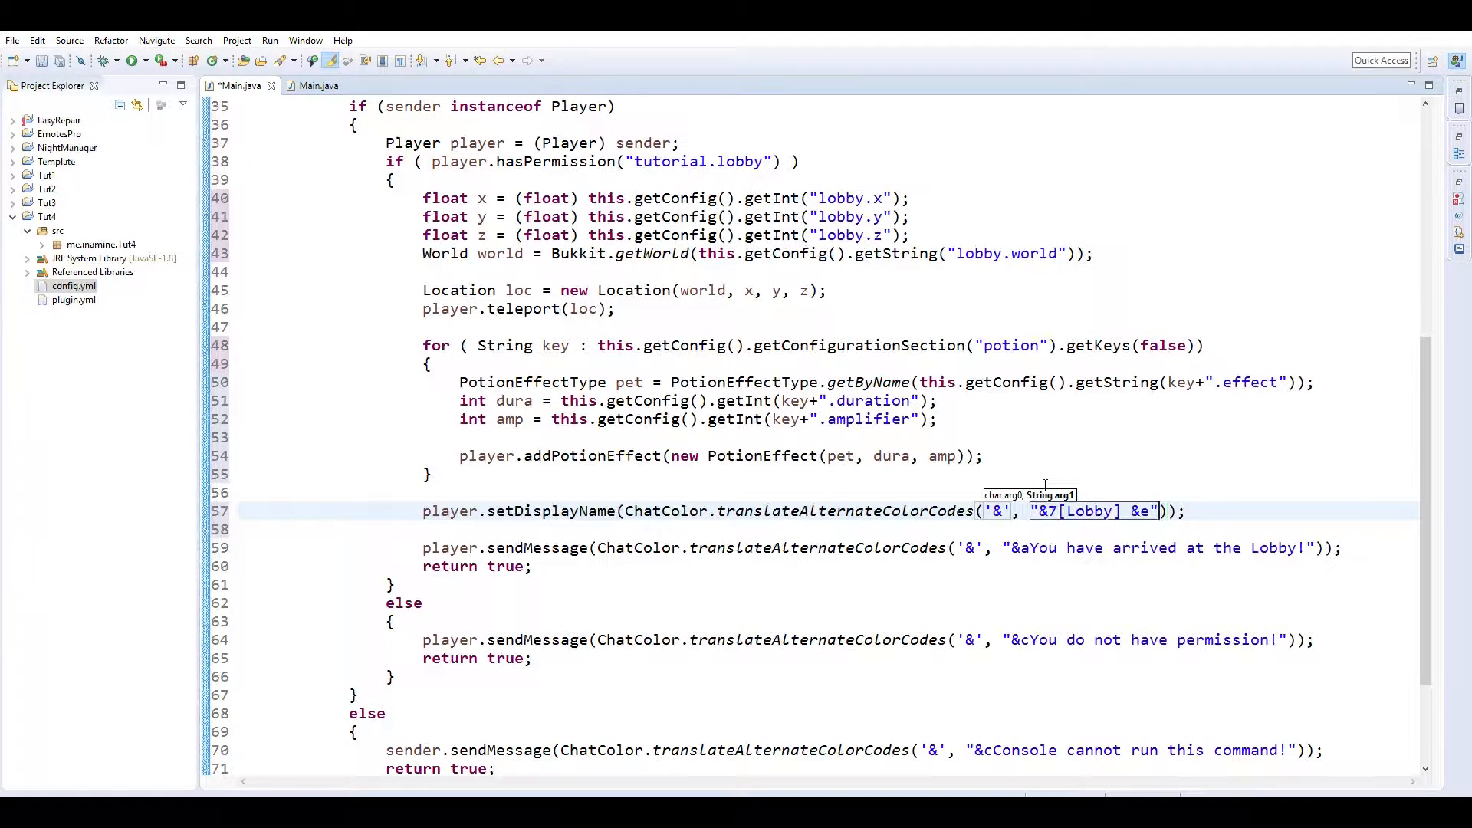
pyautogui.write('+ player.getName(')
pyautogui.write('if ( ')
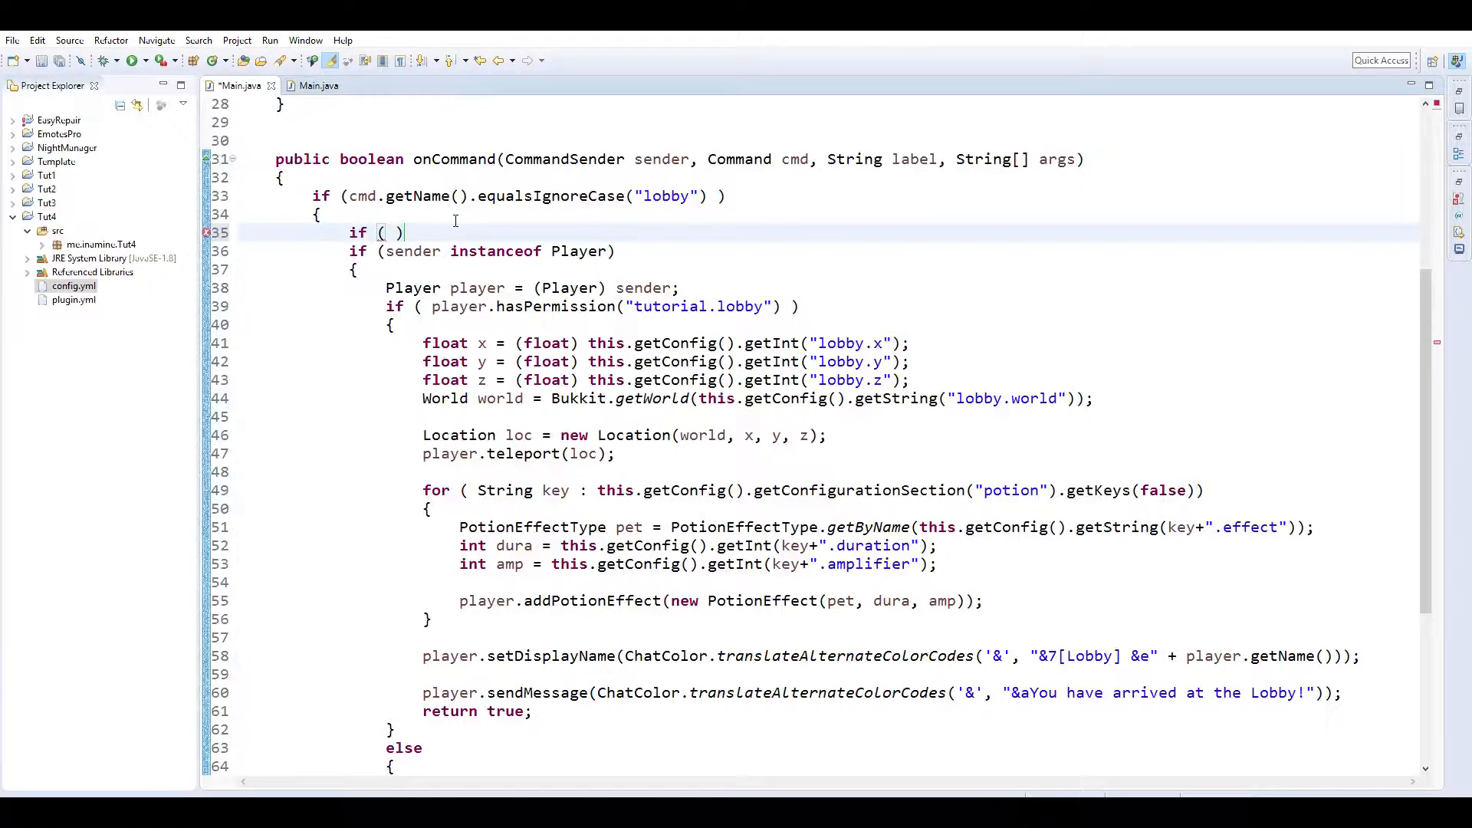
# Add if (args.length == 1) containing a //TODO Reload comment.
pyautogui.write('args')
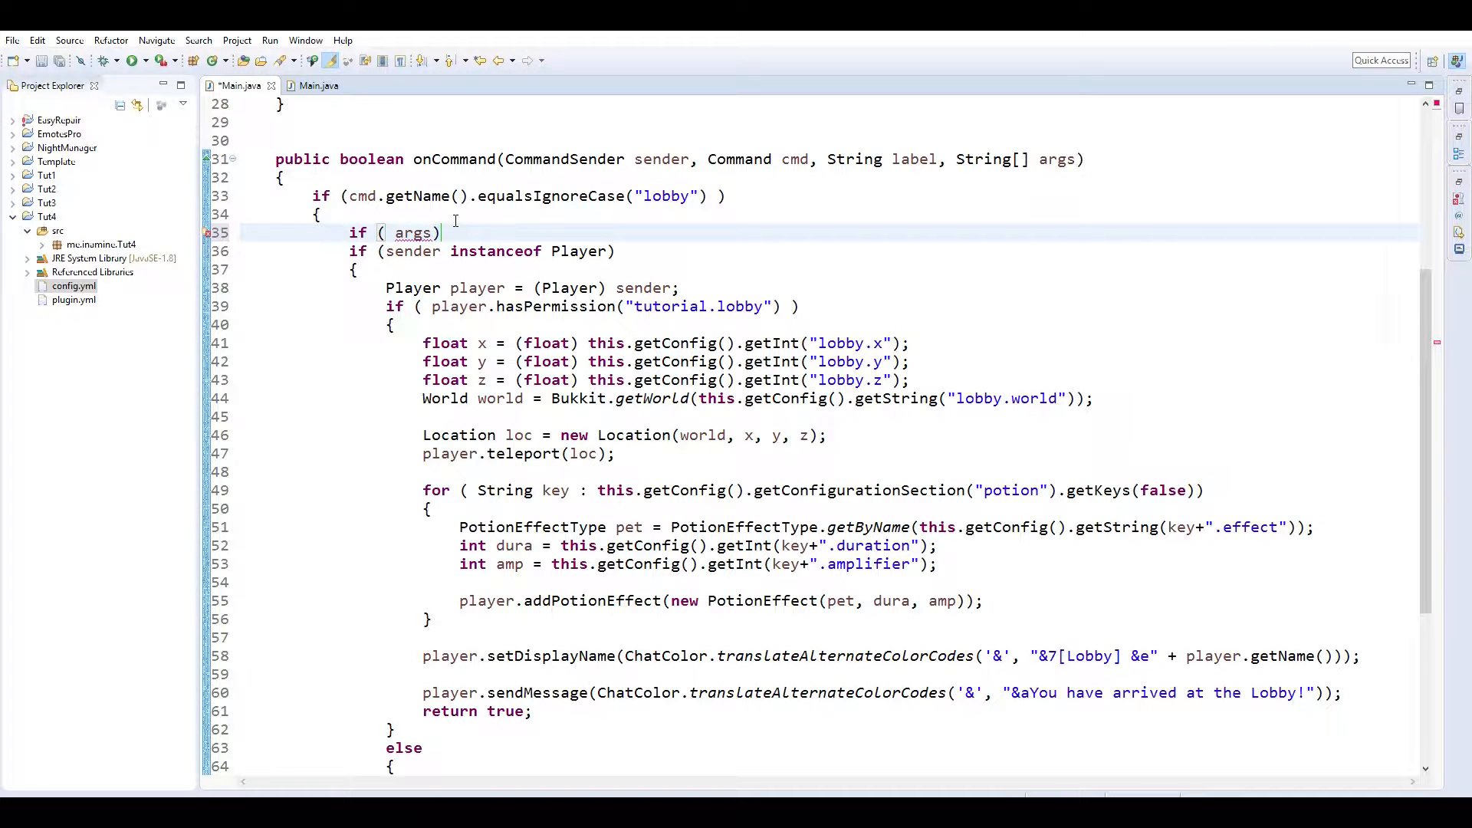
pyautogui.write('.')
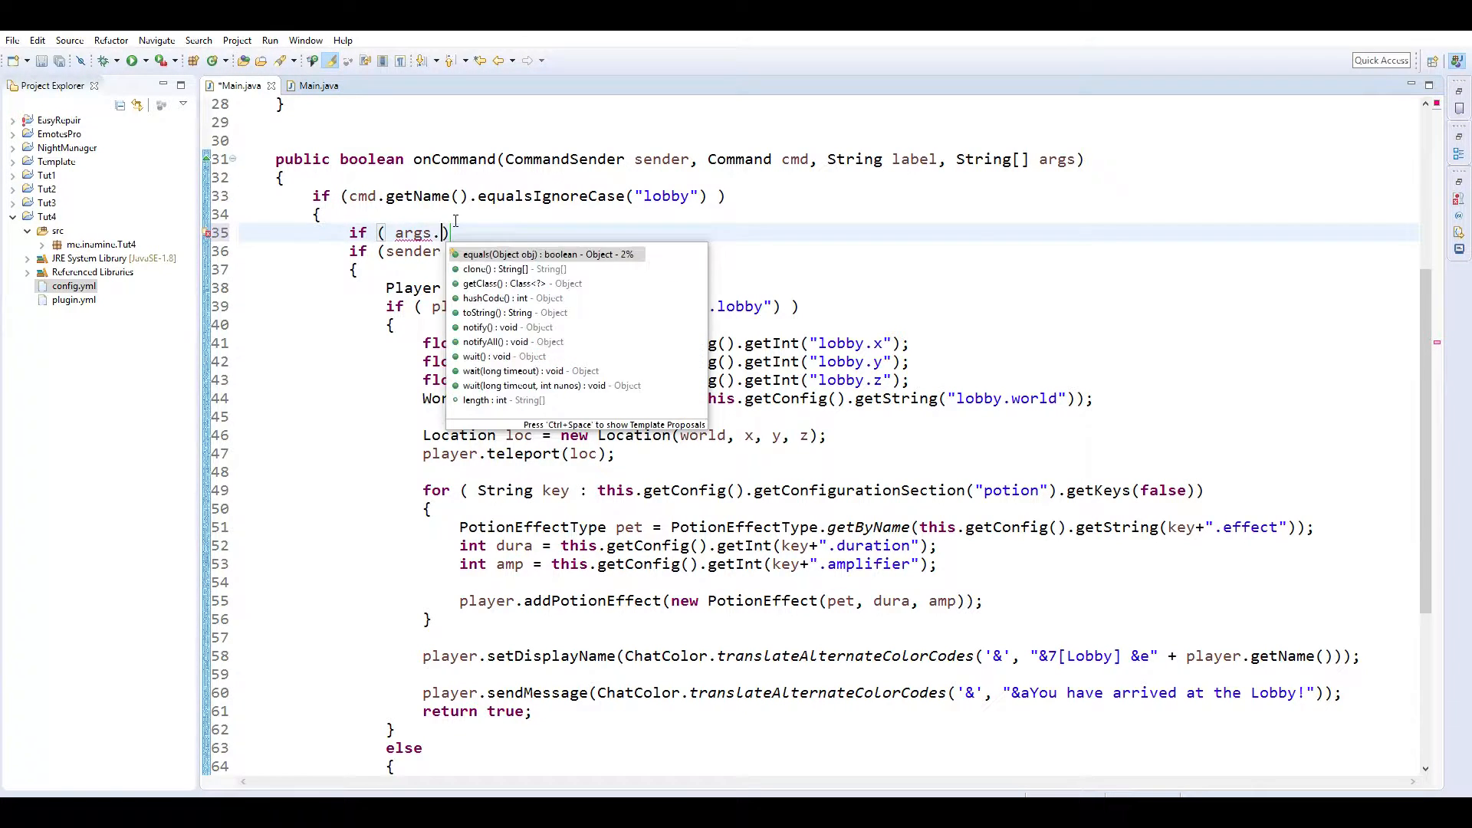
pyautogui.write('length ==')
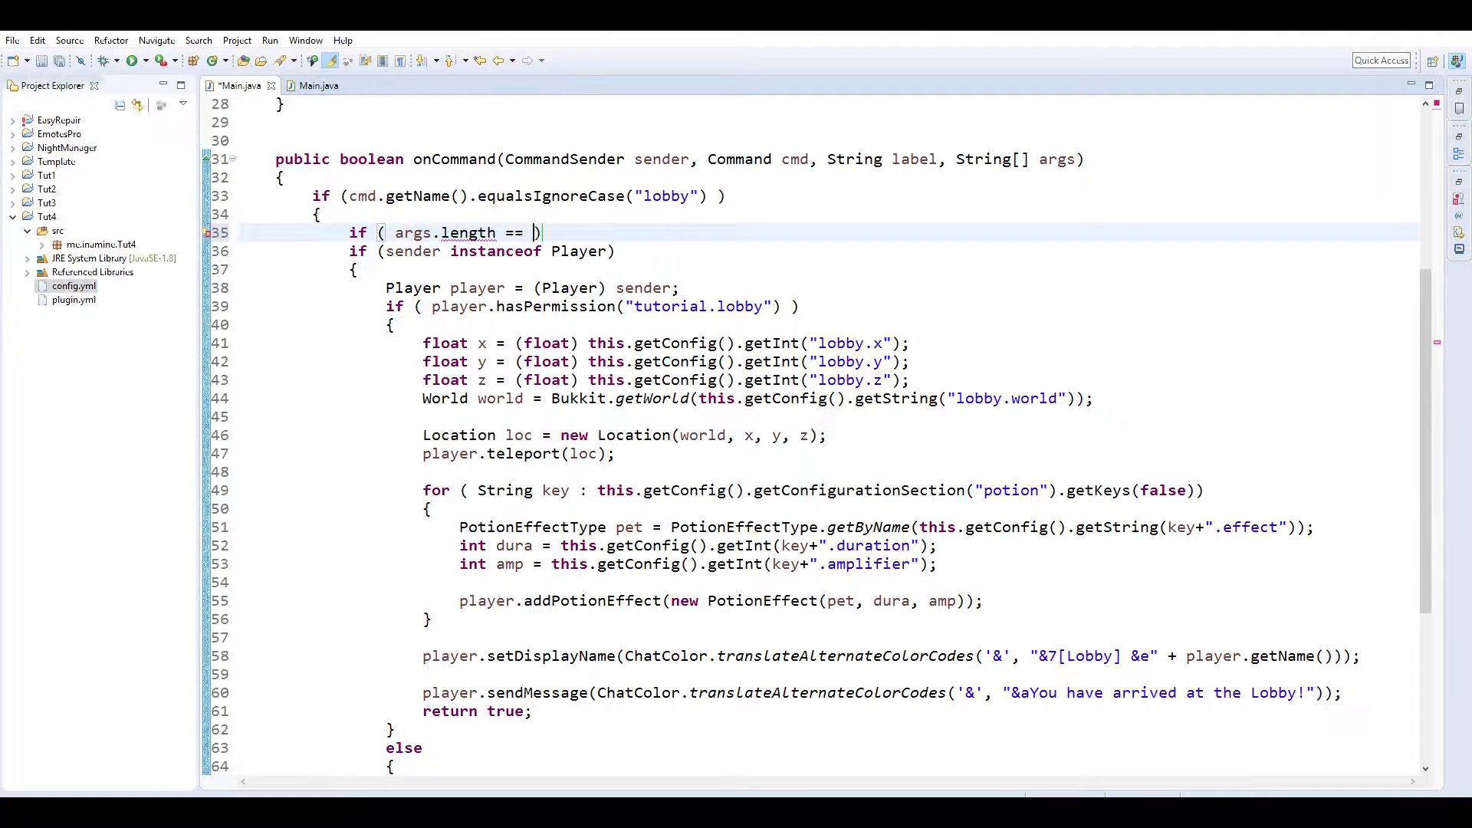
pyautogui.write('1')
pyautogui.write('{')
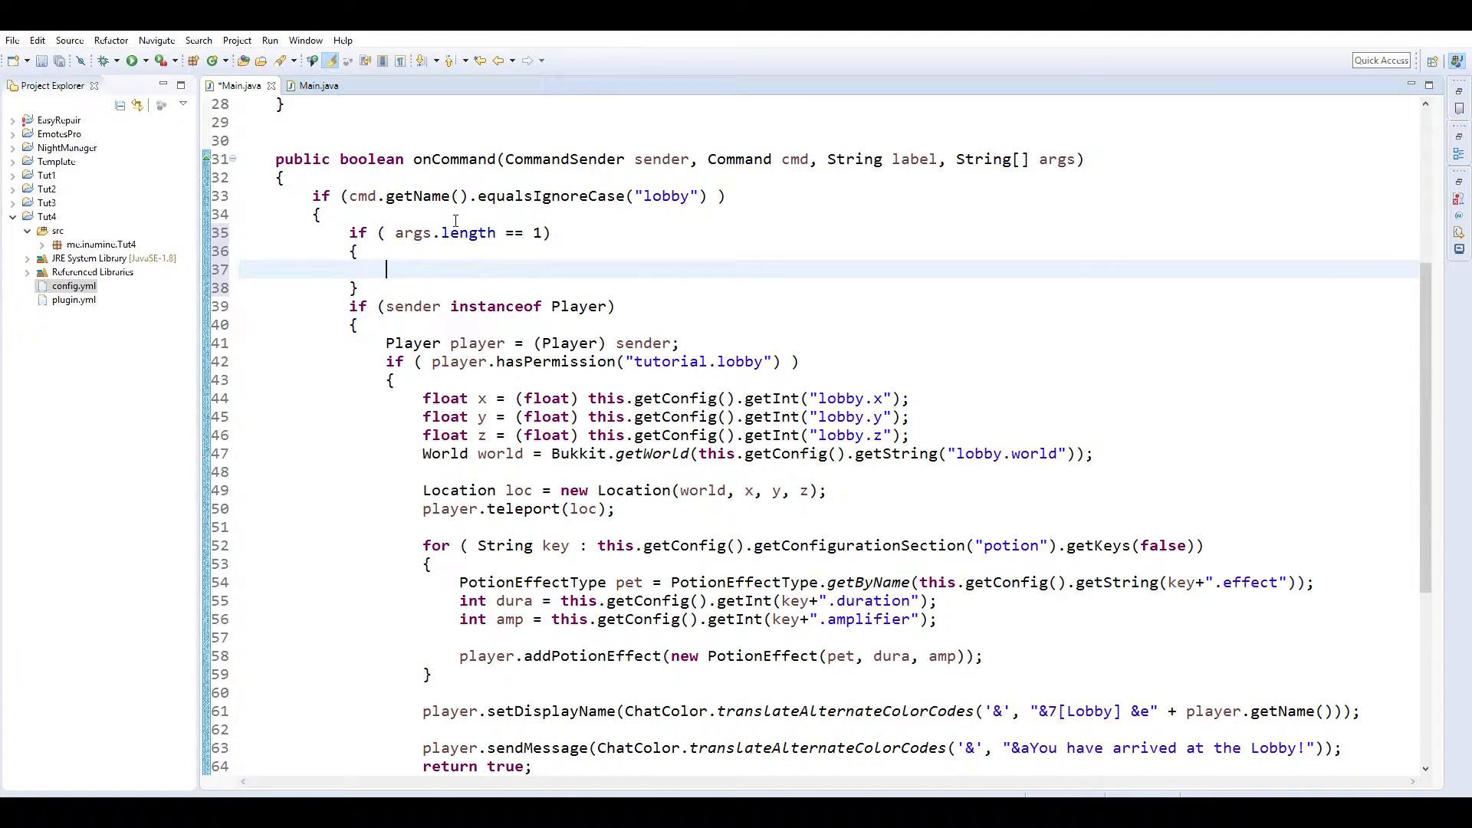
pyautogui.write('// Reload')
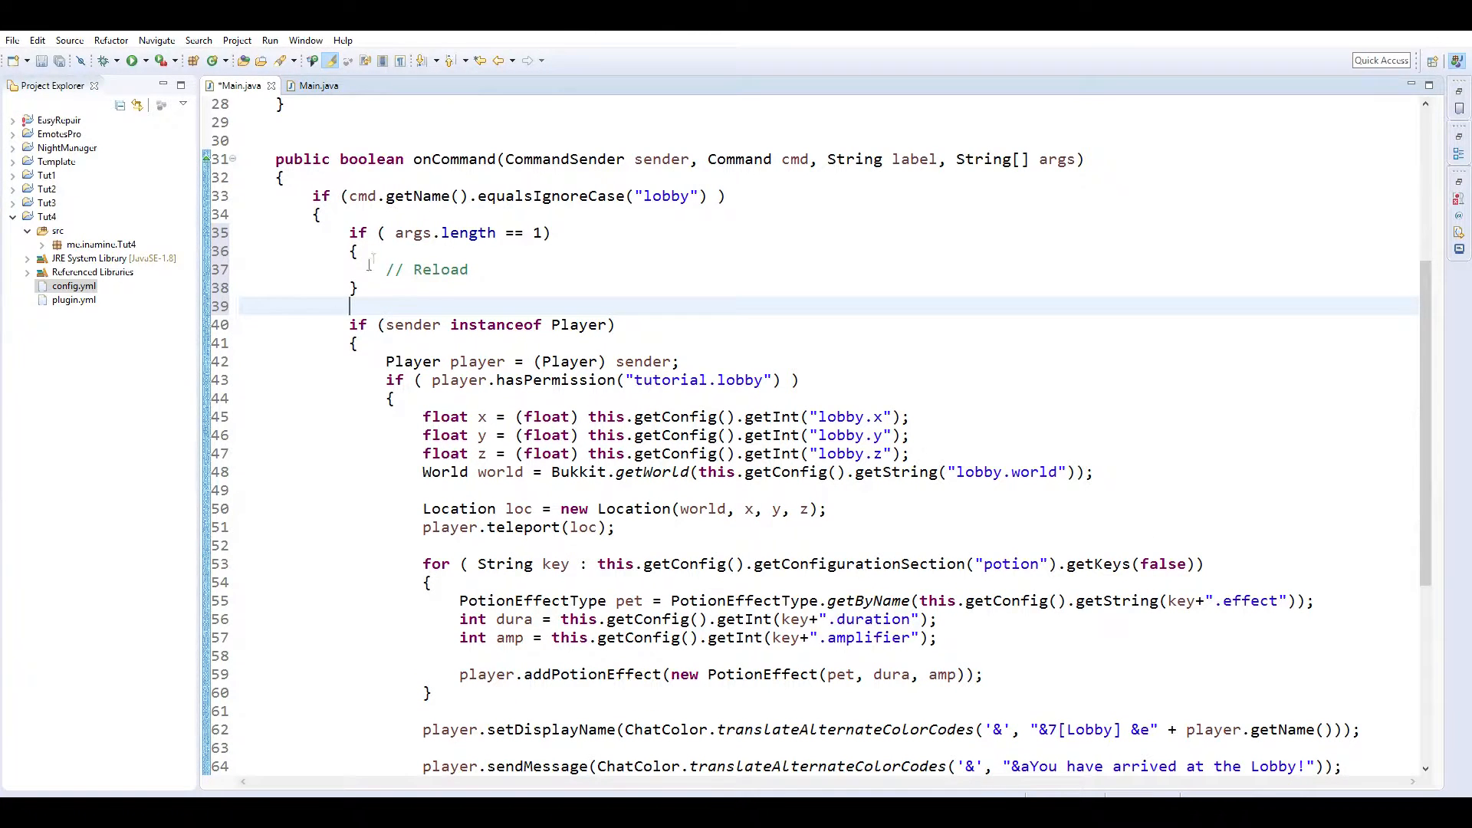
pyautogui.write('T')
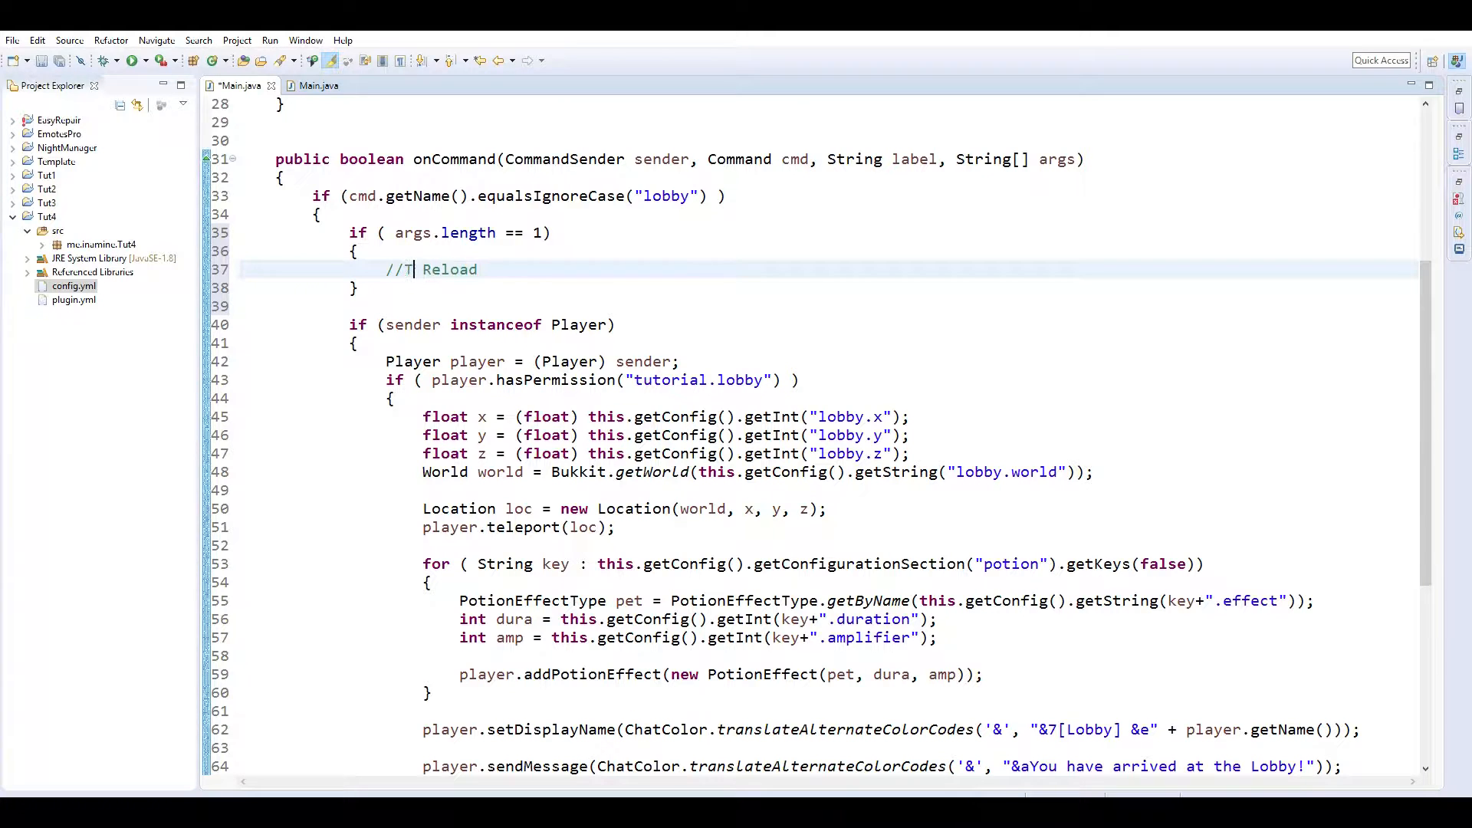
pyautogui.write('ODO')
pyautogui.click(828, 307)
pyautogui.write('else')
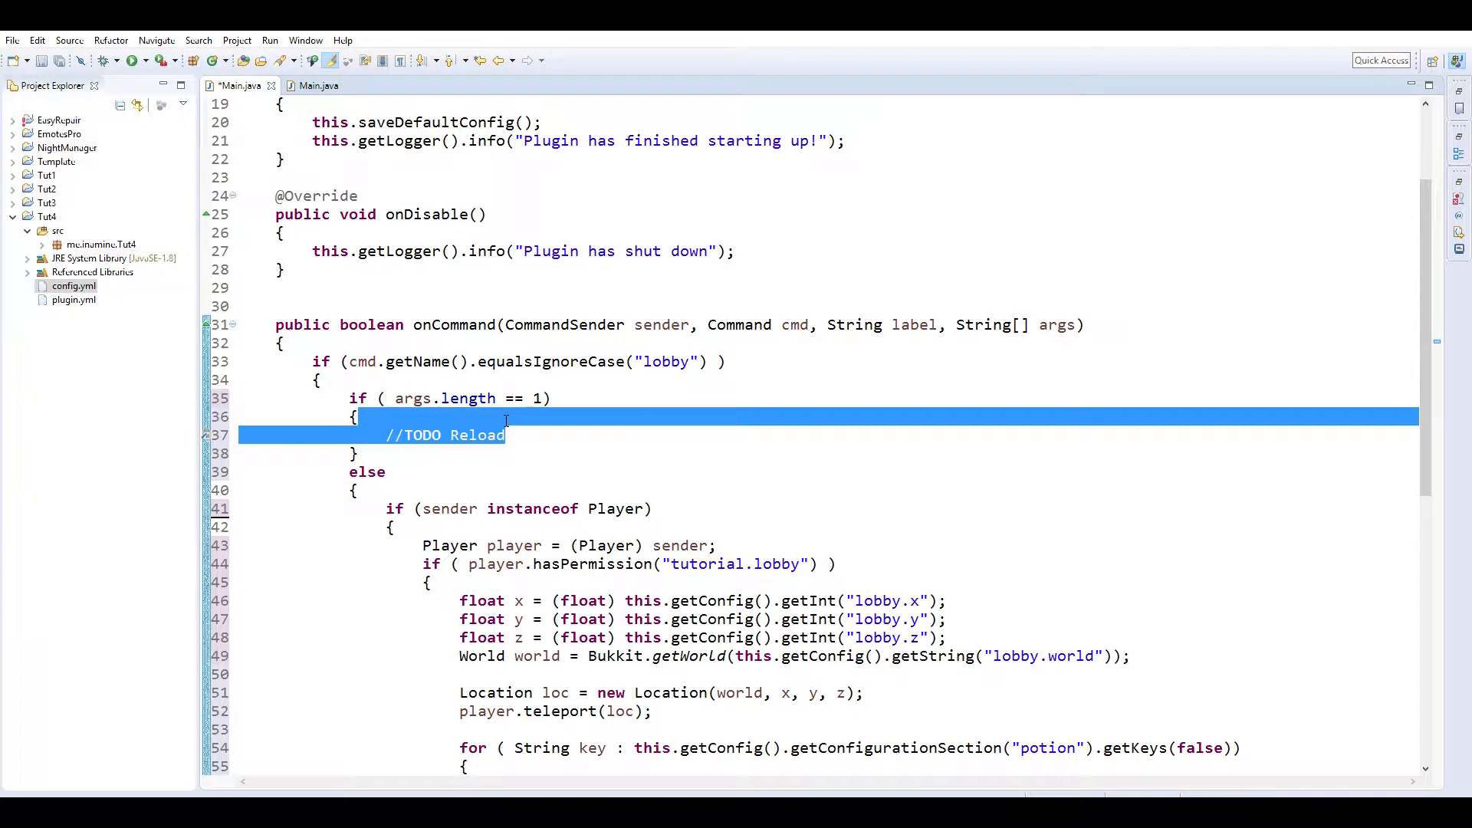
# Replace the TODO with if (args[0].equalsIgnoreCase("reload")) { // reload }.
pyautogui.press('Delete')
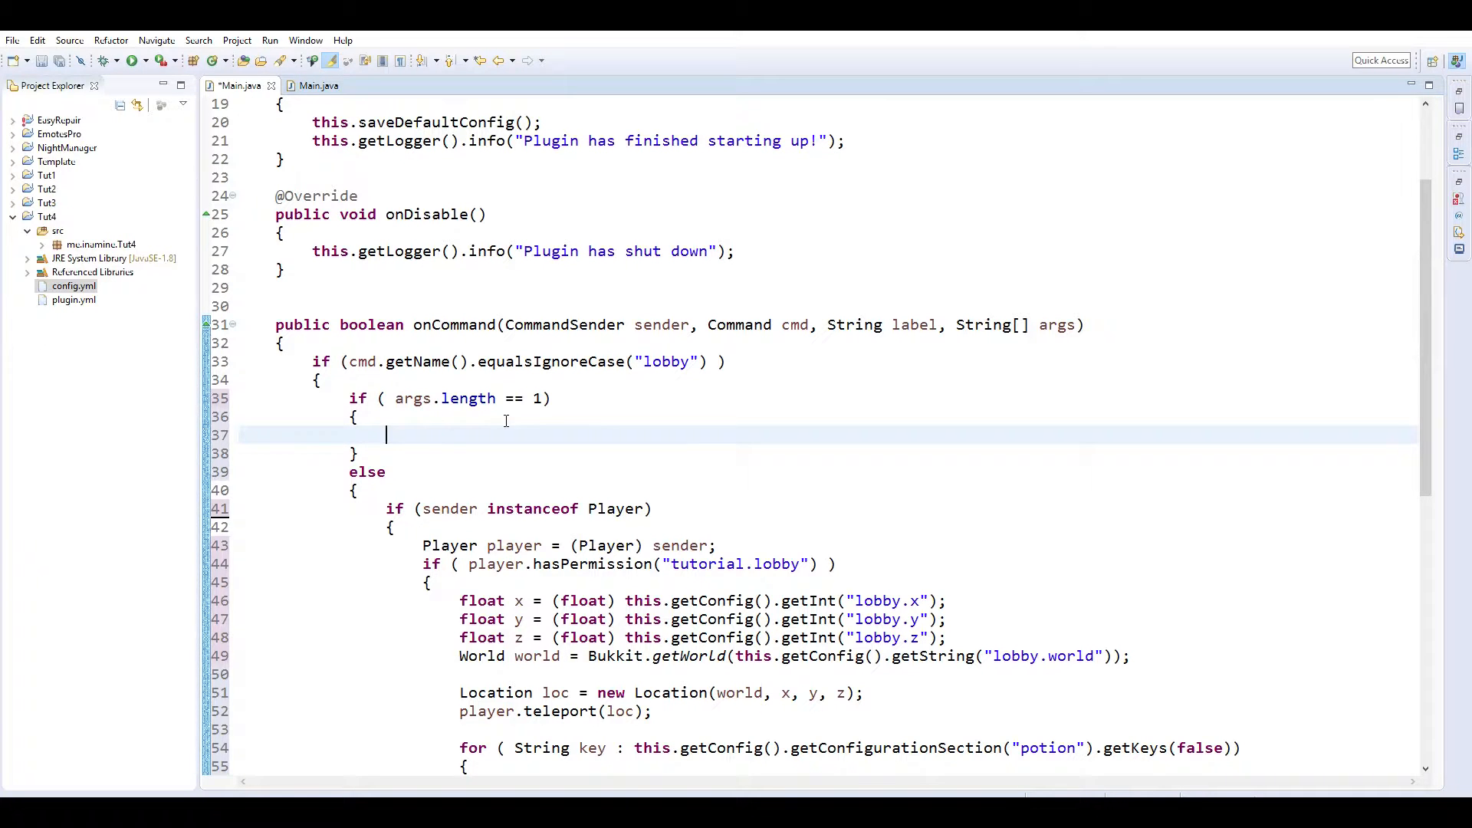
pyautogui.write('if ( args)')
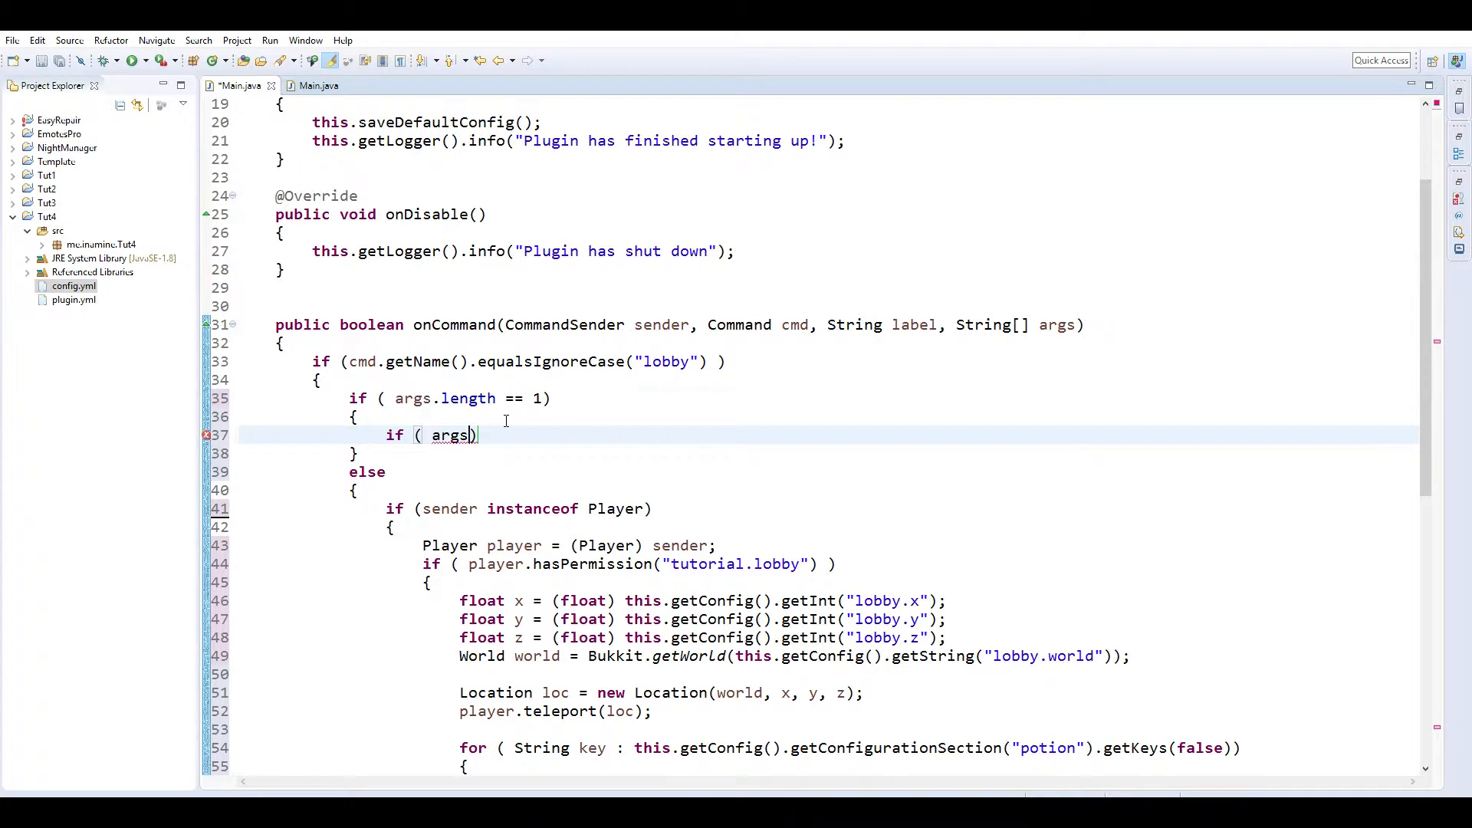
pyautogui.write('[0]')
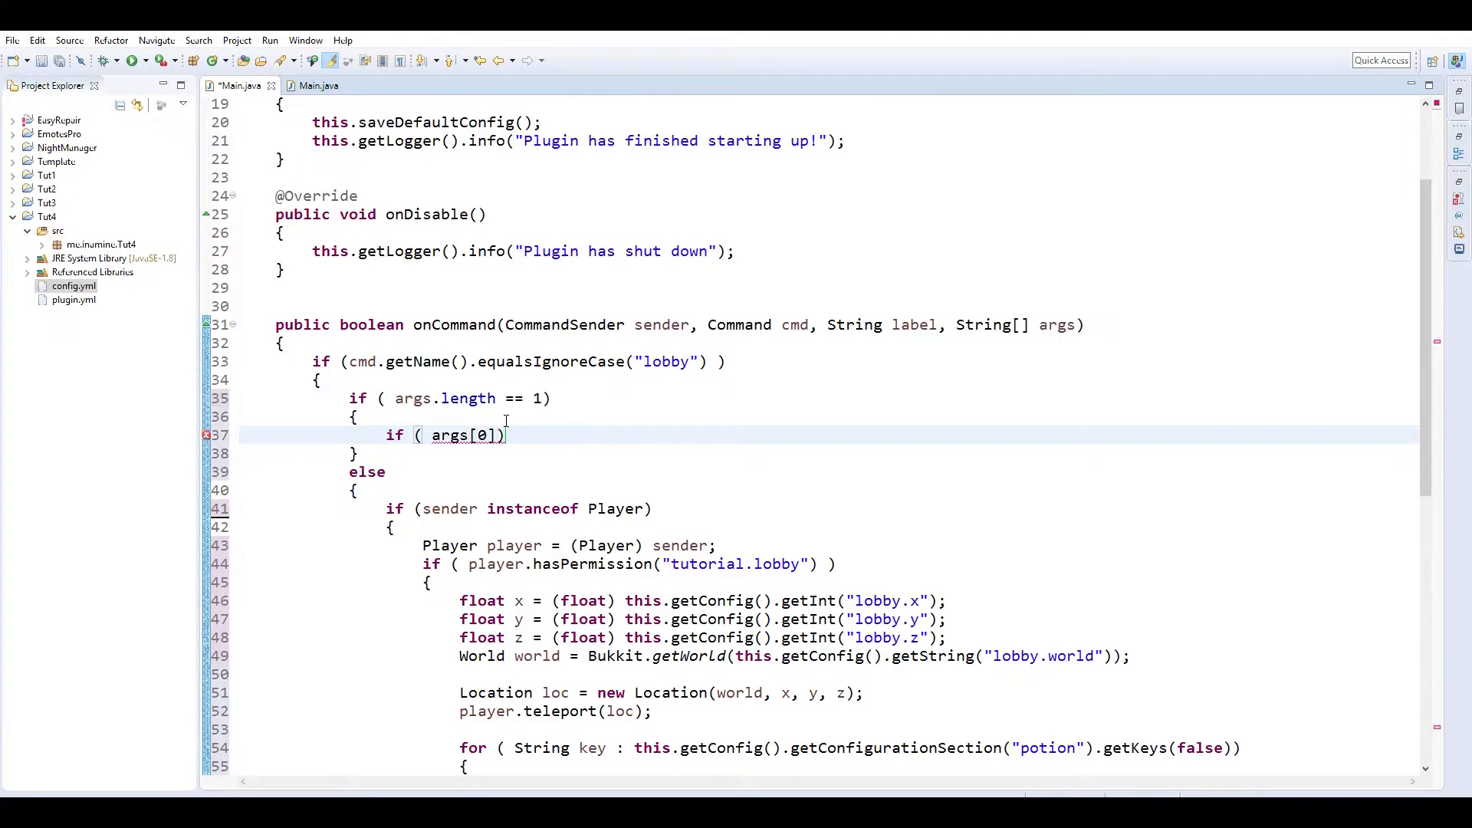
pyautogui.write('.equalsIgnoreCase("')
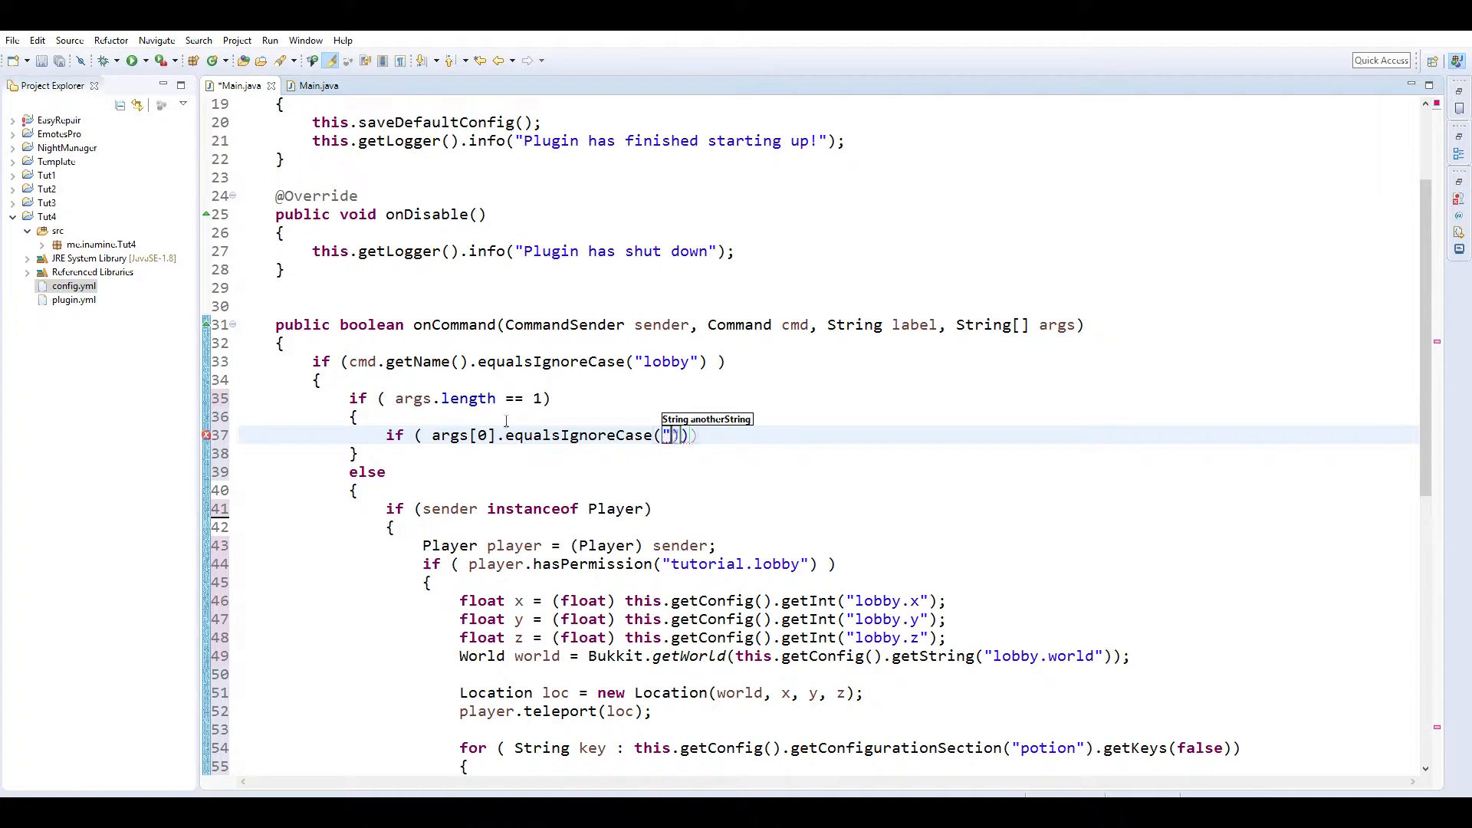
pyautogui.write('reload')
pyautogui.write('{')
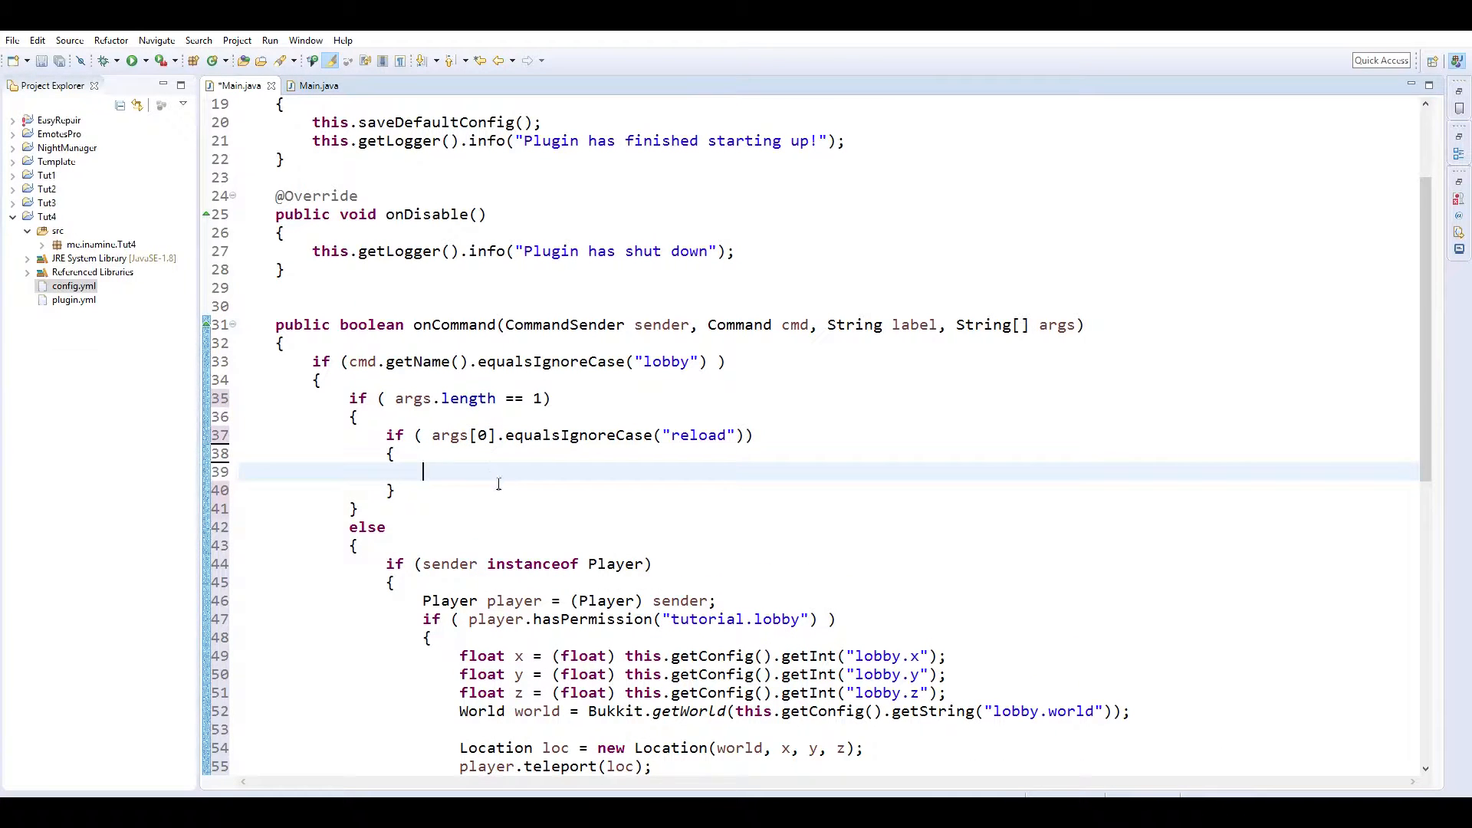
pyautogui.write('//')
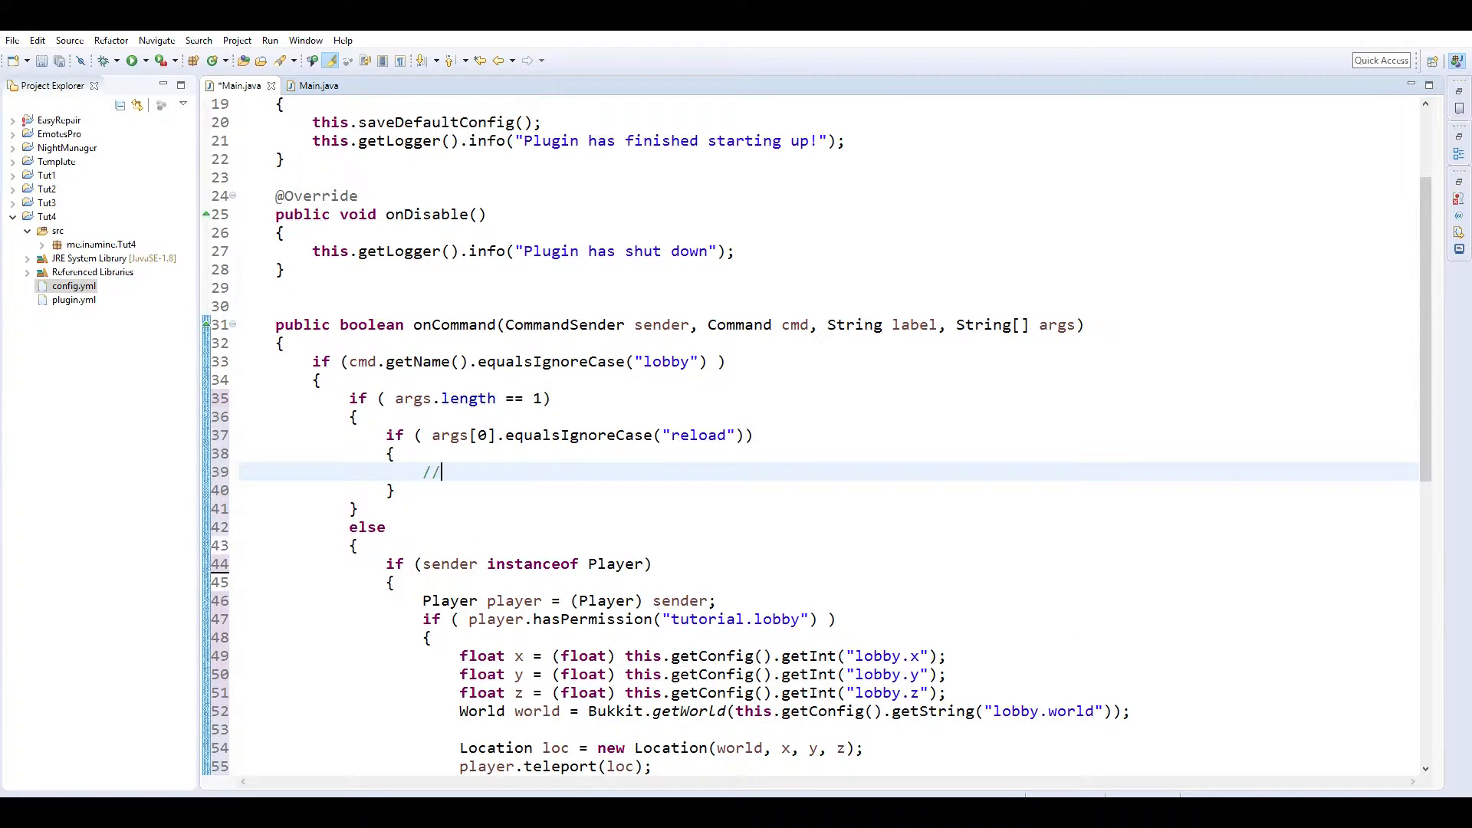
pyautogui.write('reload')
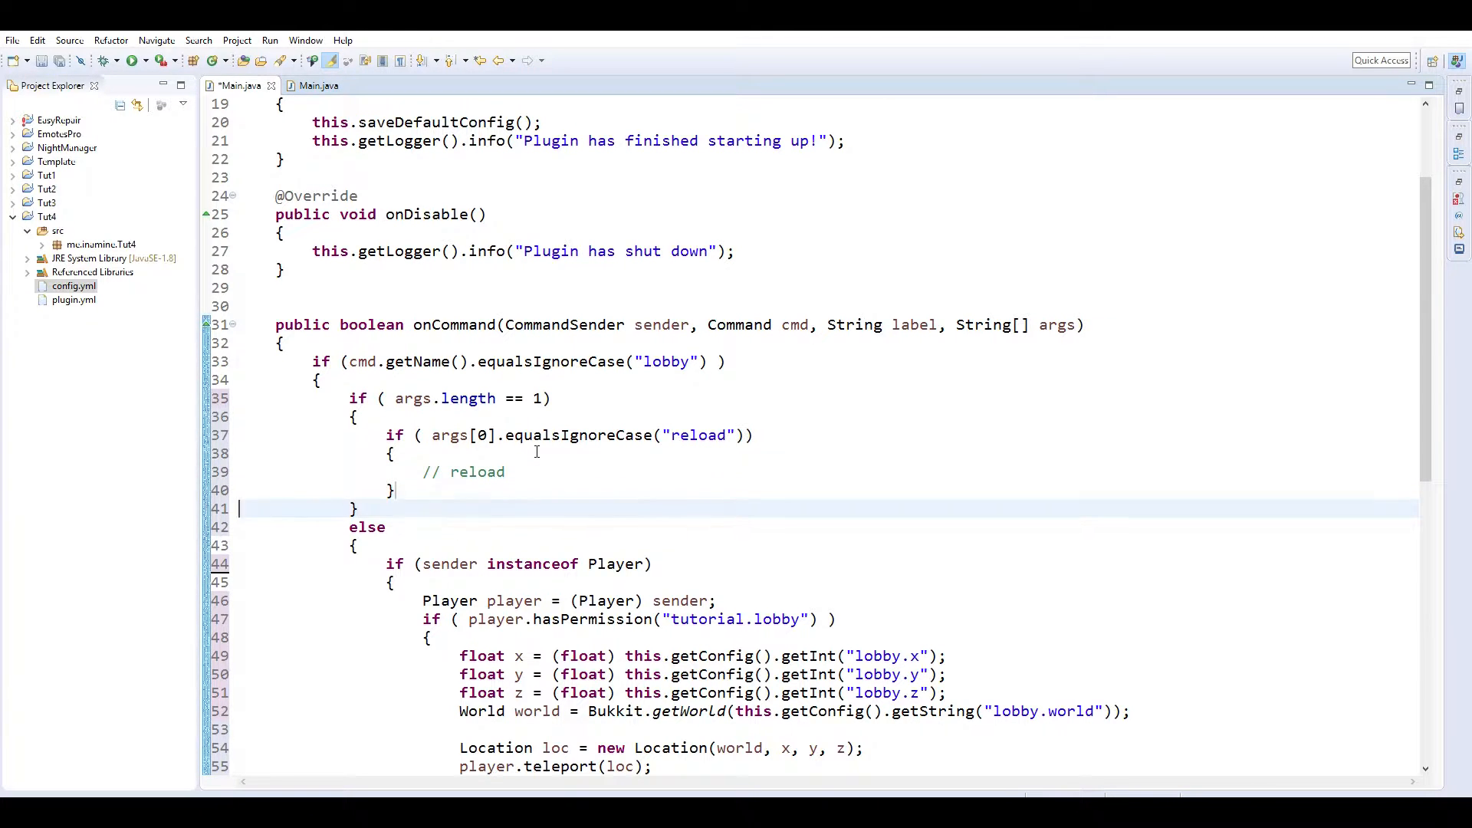
# Add an else sending "Incorrect argument! /lobby reload" to the sender.
pyautogui.write('else')
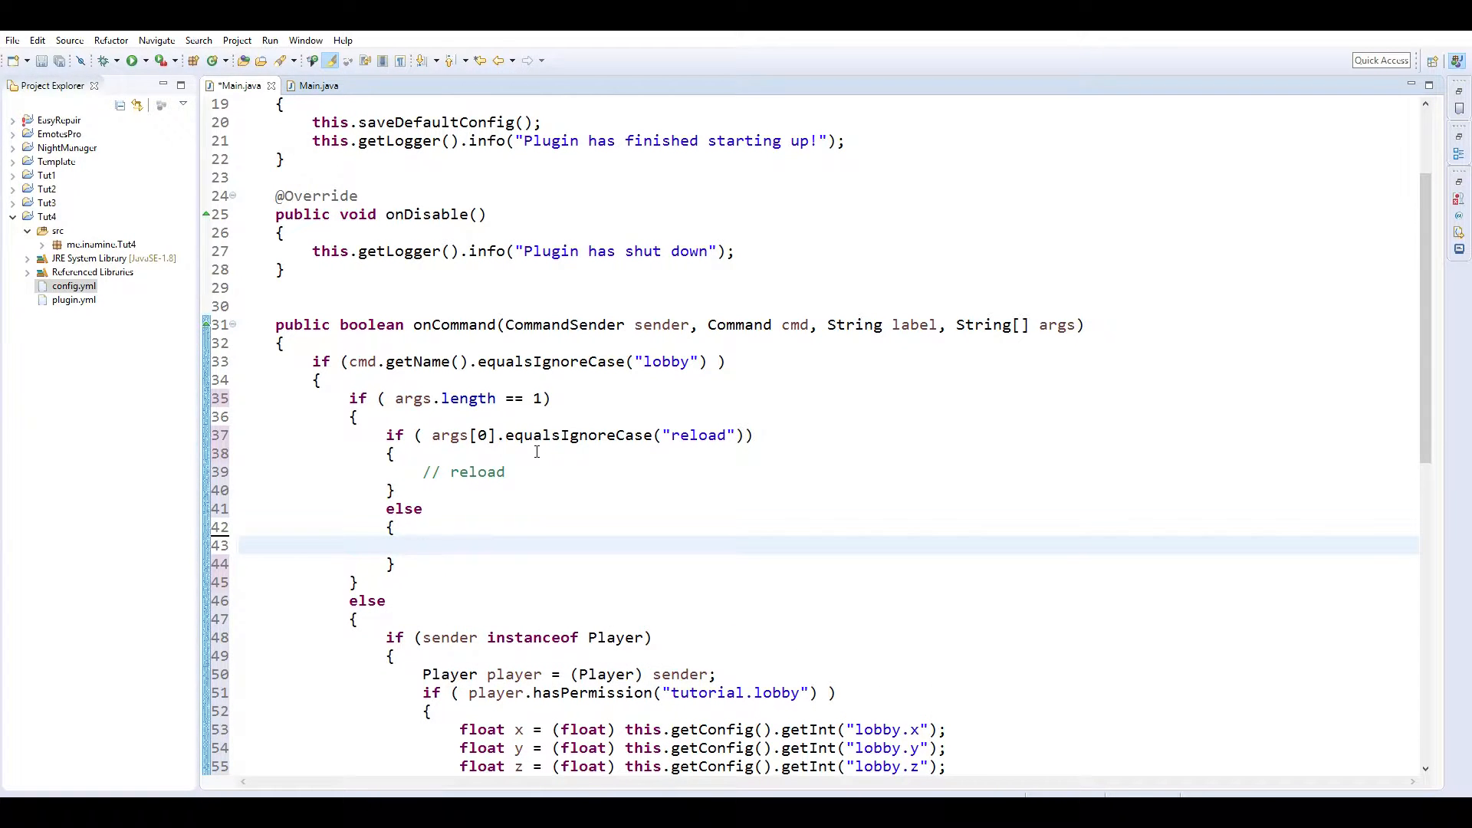
pyautogui.click(423, 546)
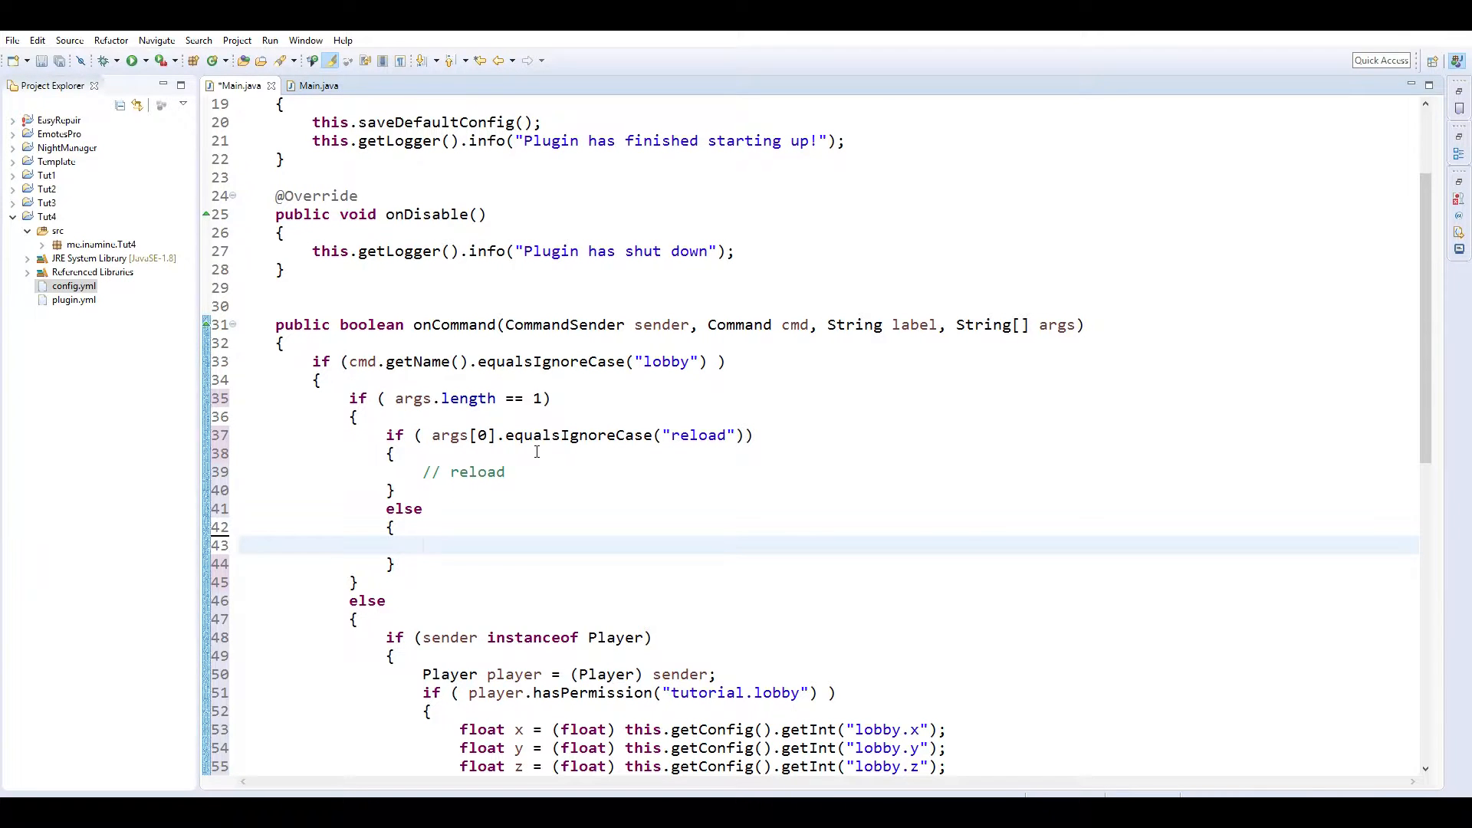
pyautogui.write('sender.sendMessage("");')
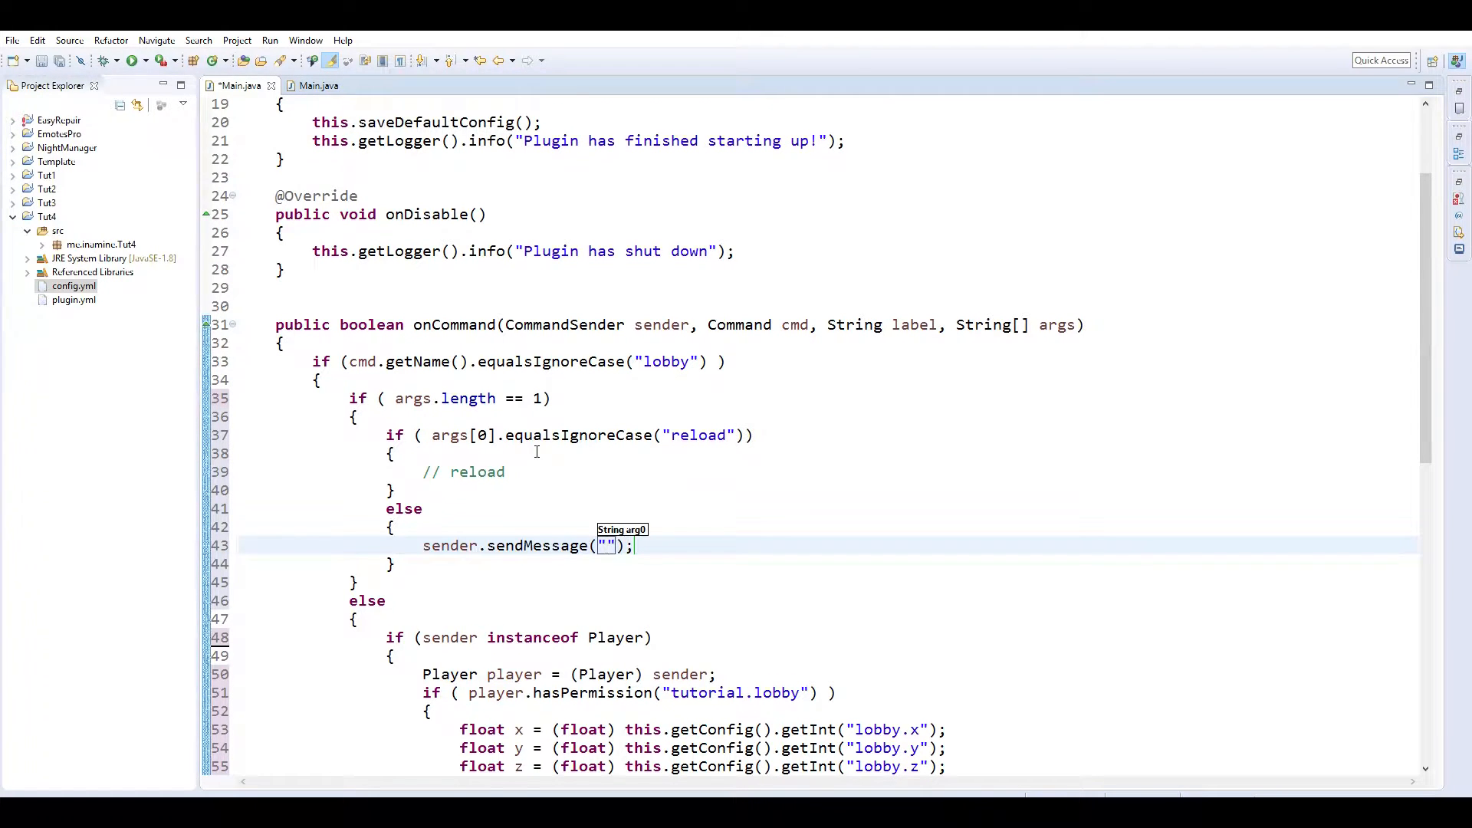
pyautogui.write('Incorrect')
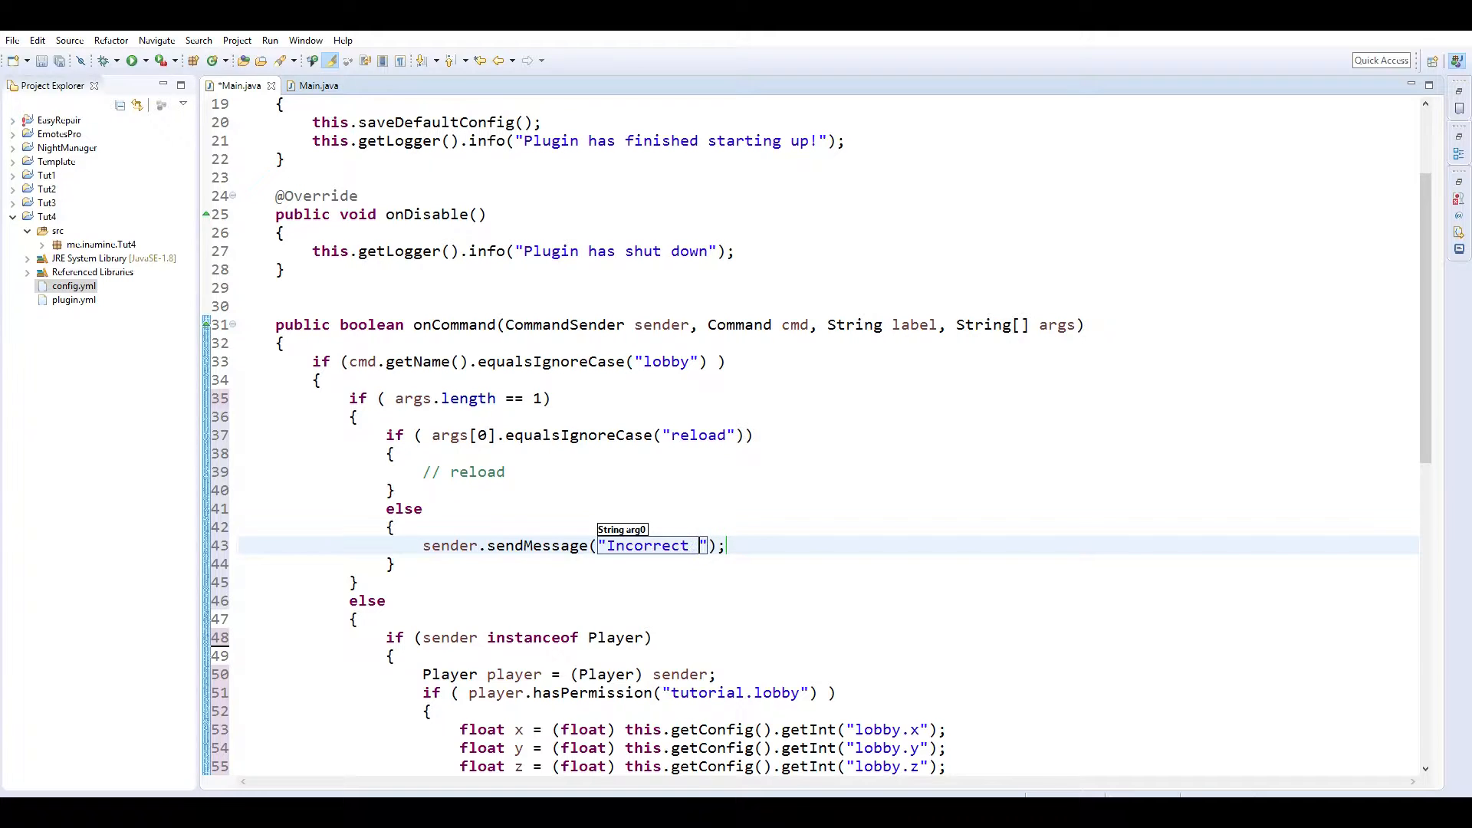
pyautogui.write('argument')
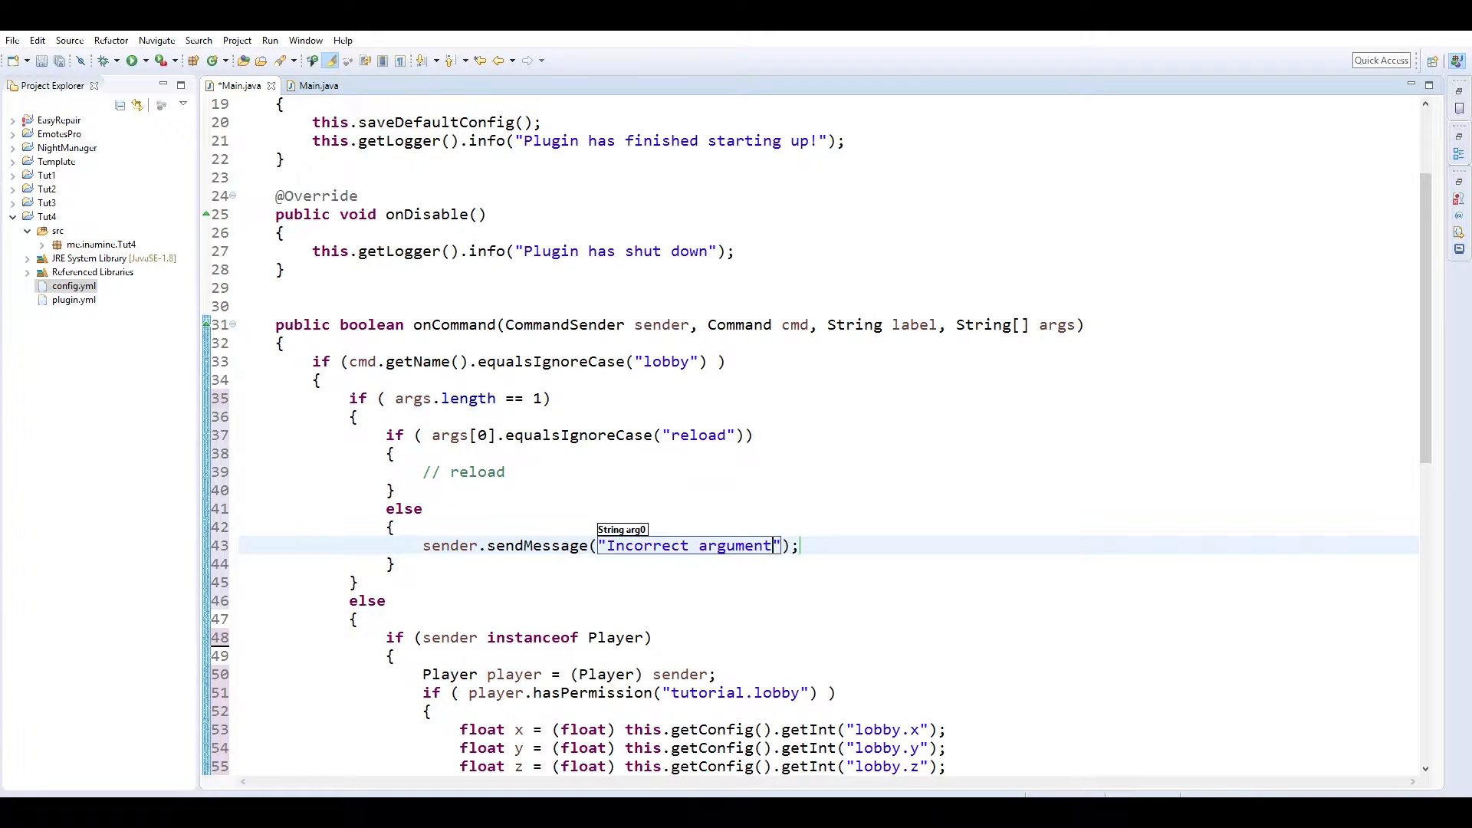
pyautogui.write('! /')
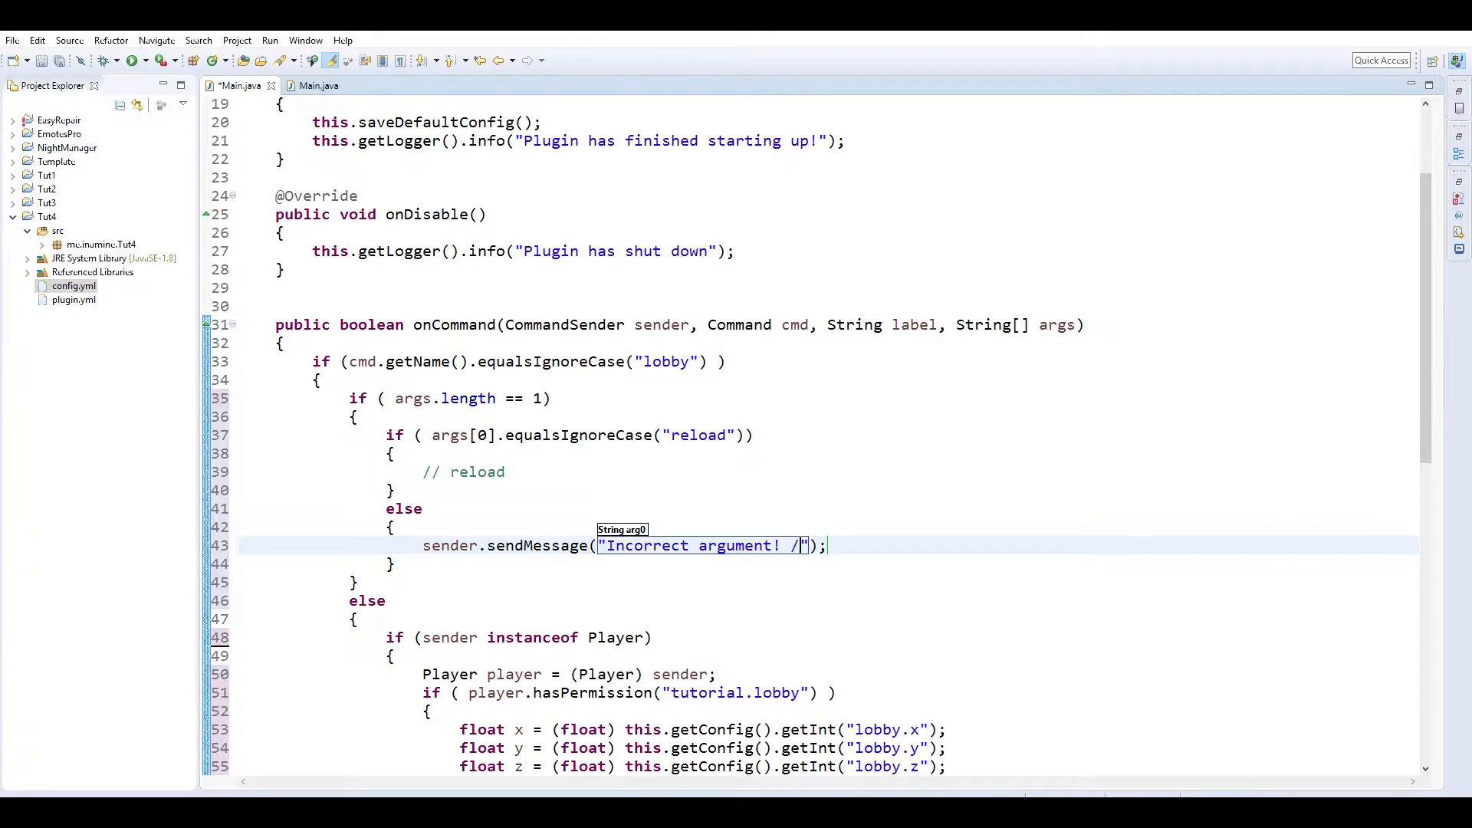
pyautogui.write('lobby')
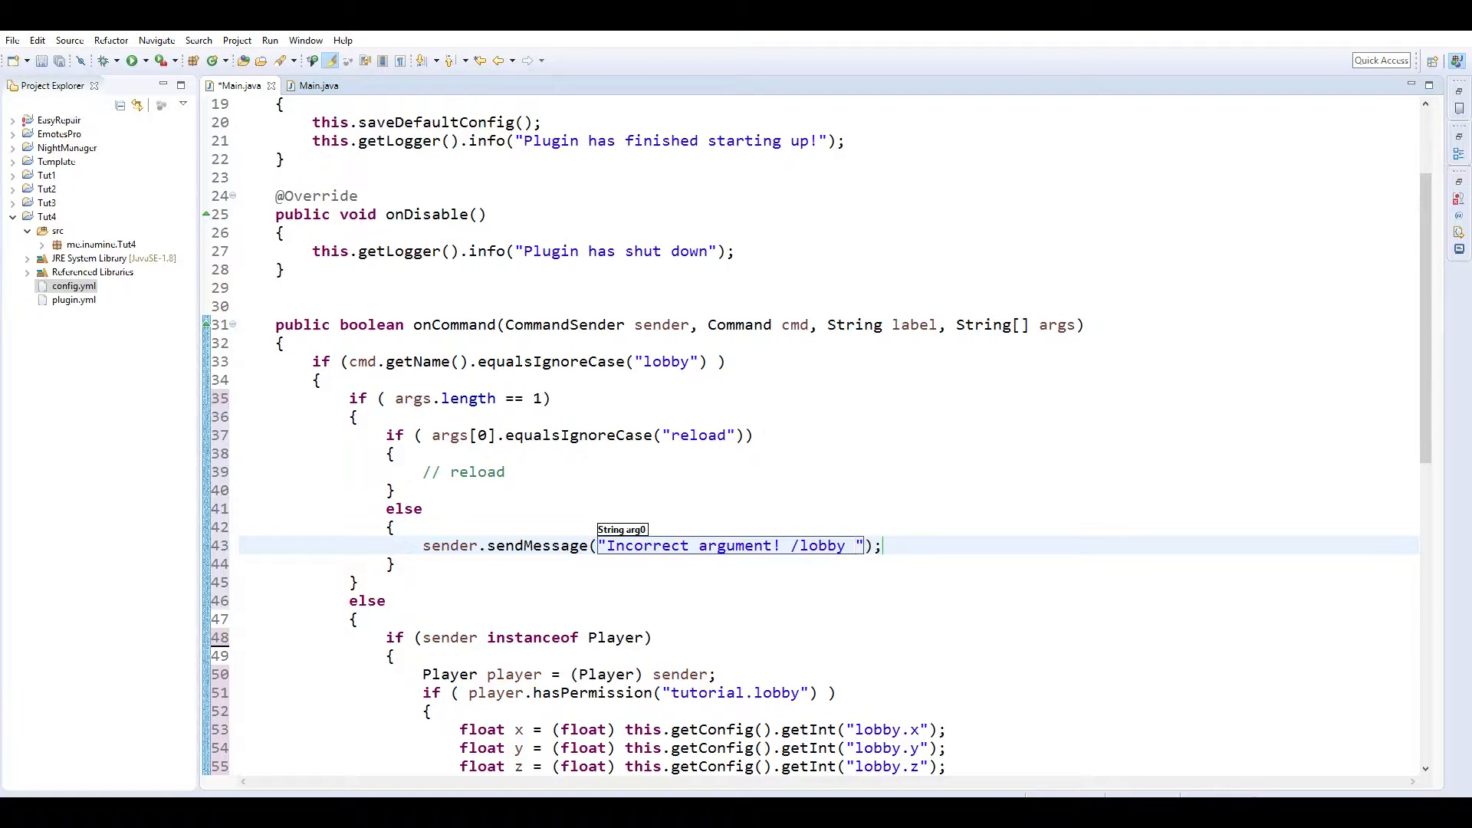
pyautogui.write('reload')
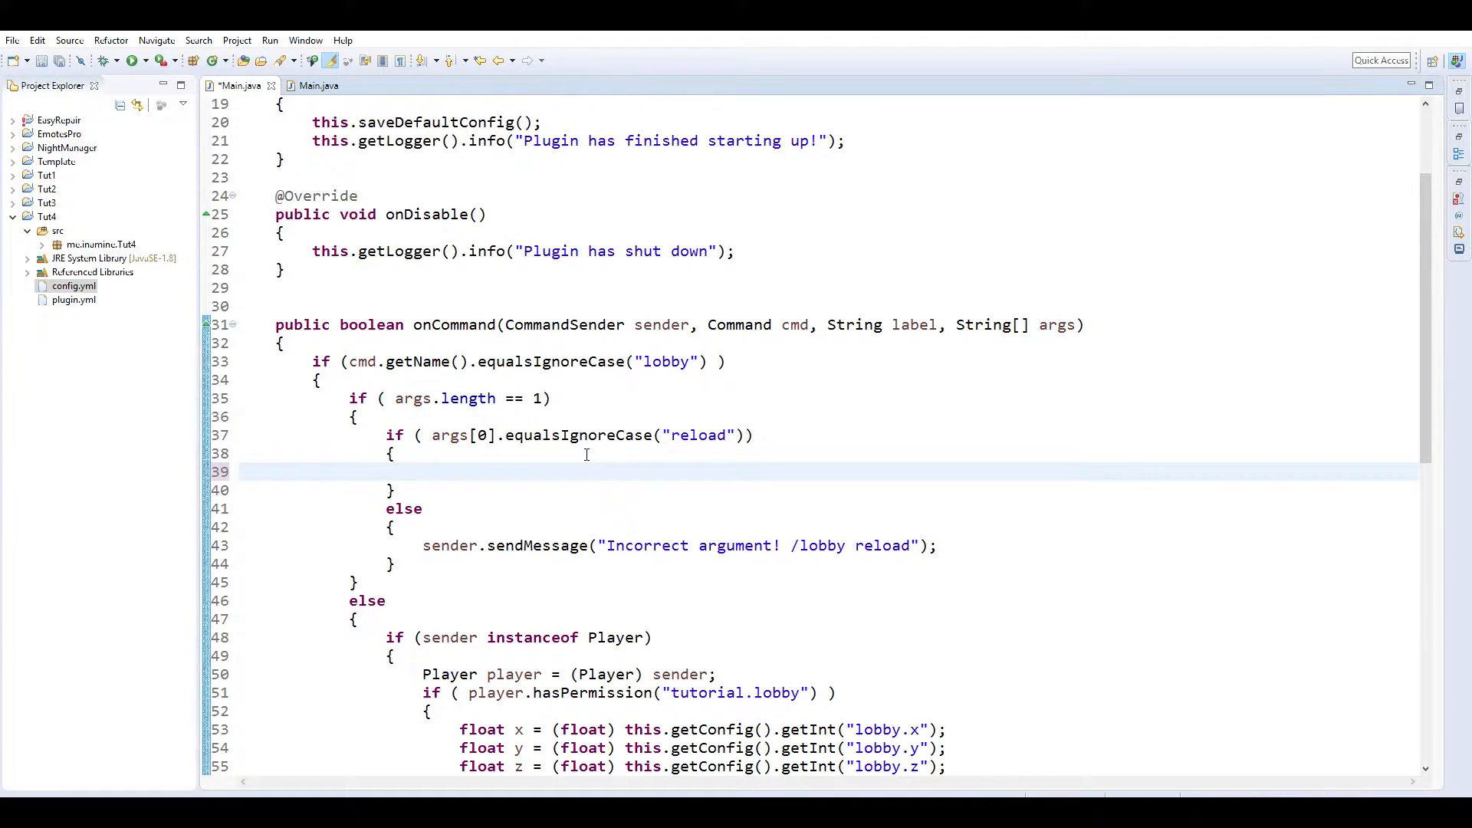
# Close the duplicate Main tab and call this.reloadConfig() in the reload branch.
pyautogui.click(319, 86)
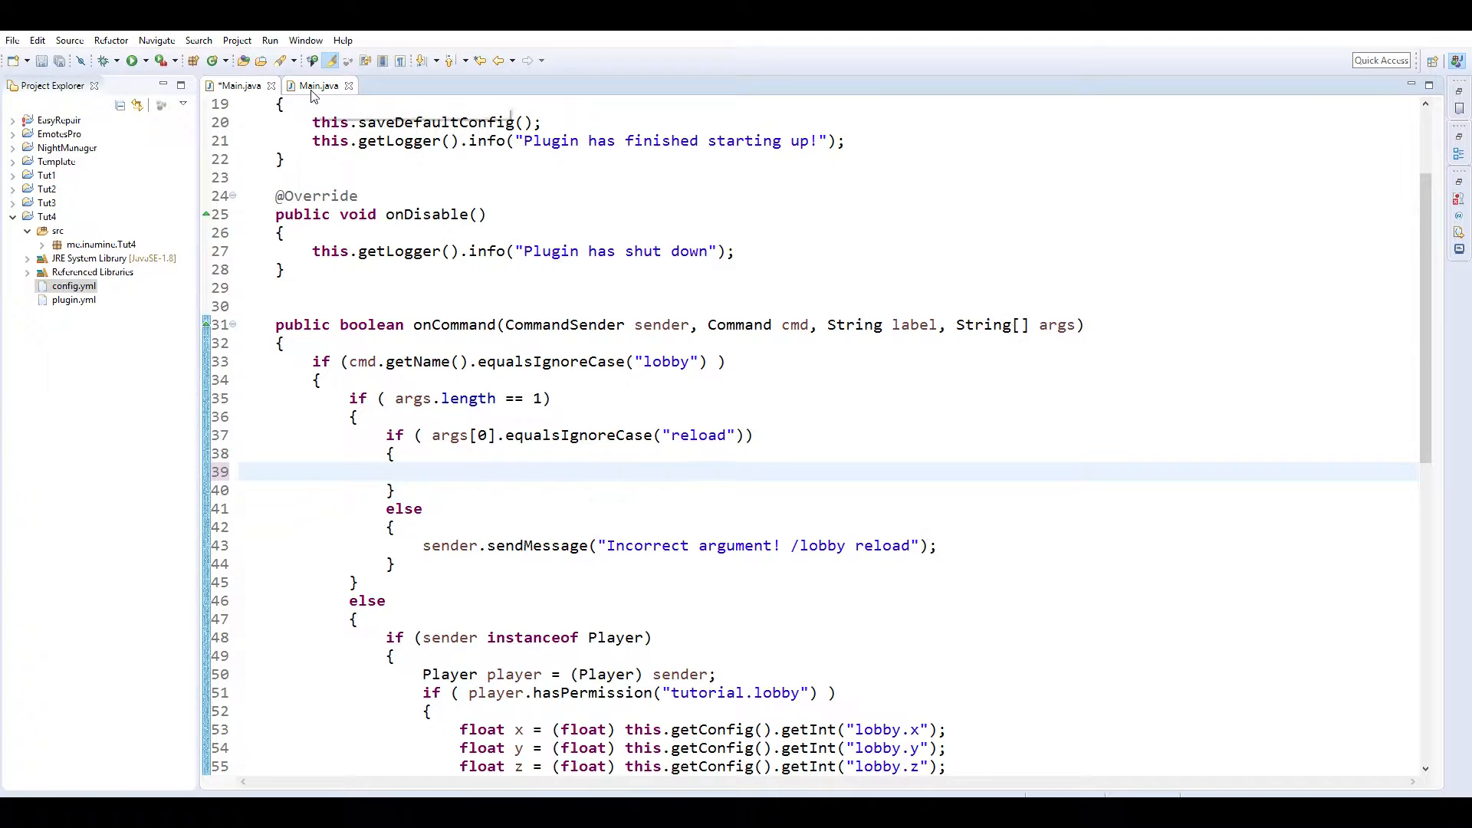
pyautogui.write('this.reloadConfig();')
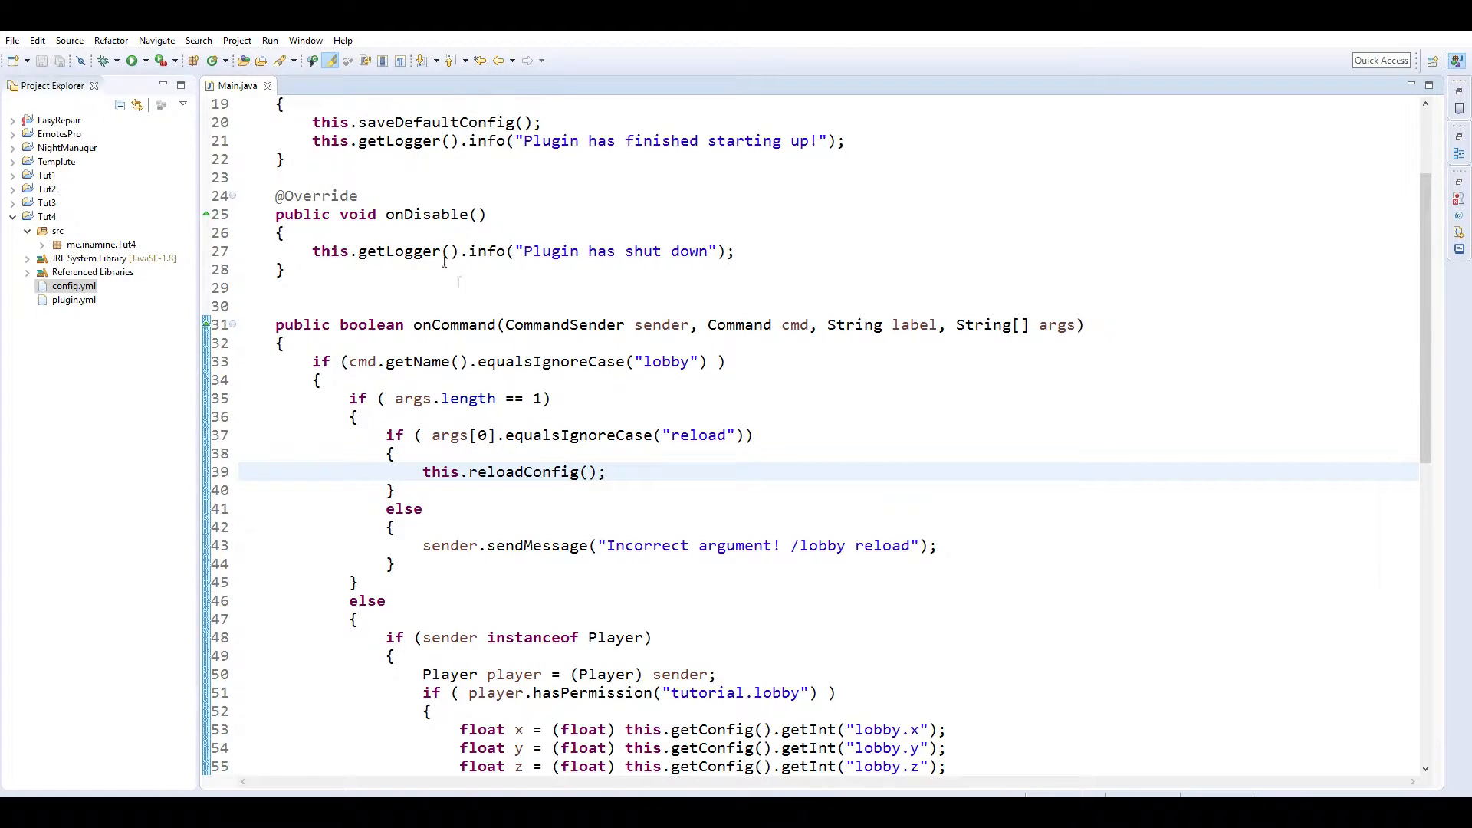
# Save Main.java and select plugin.yml in the Project Explorer.
pyautogui.click(73, 285)
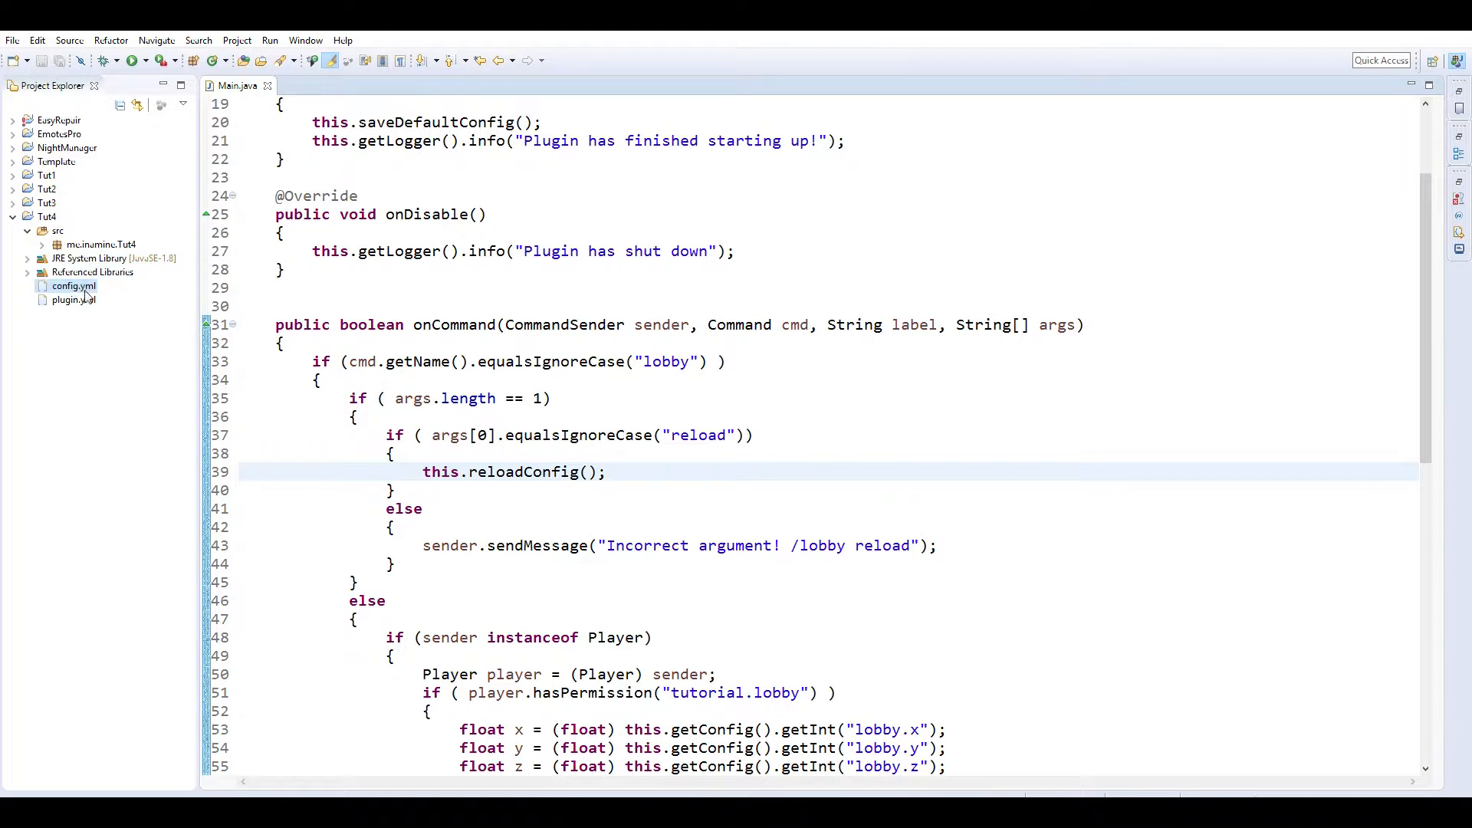
pyautogui.click(74, 299)
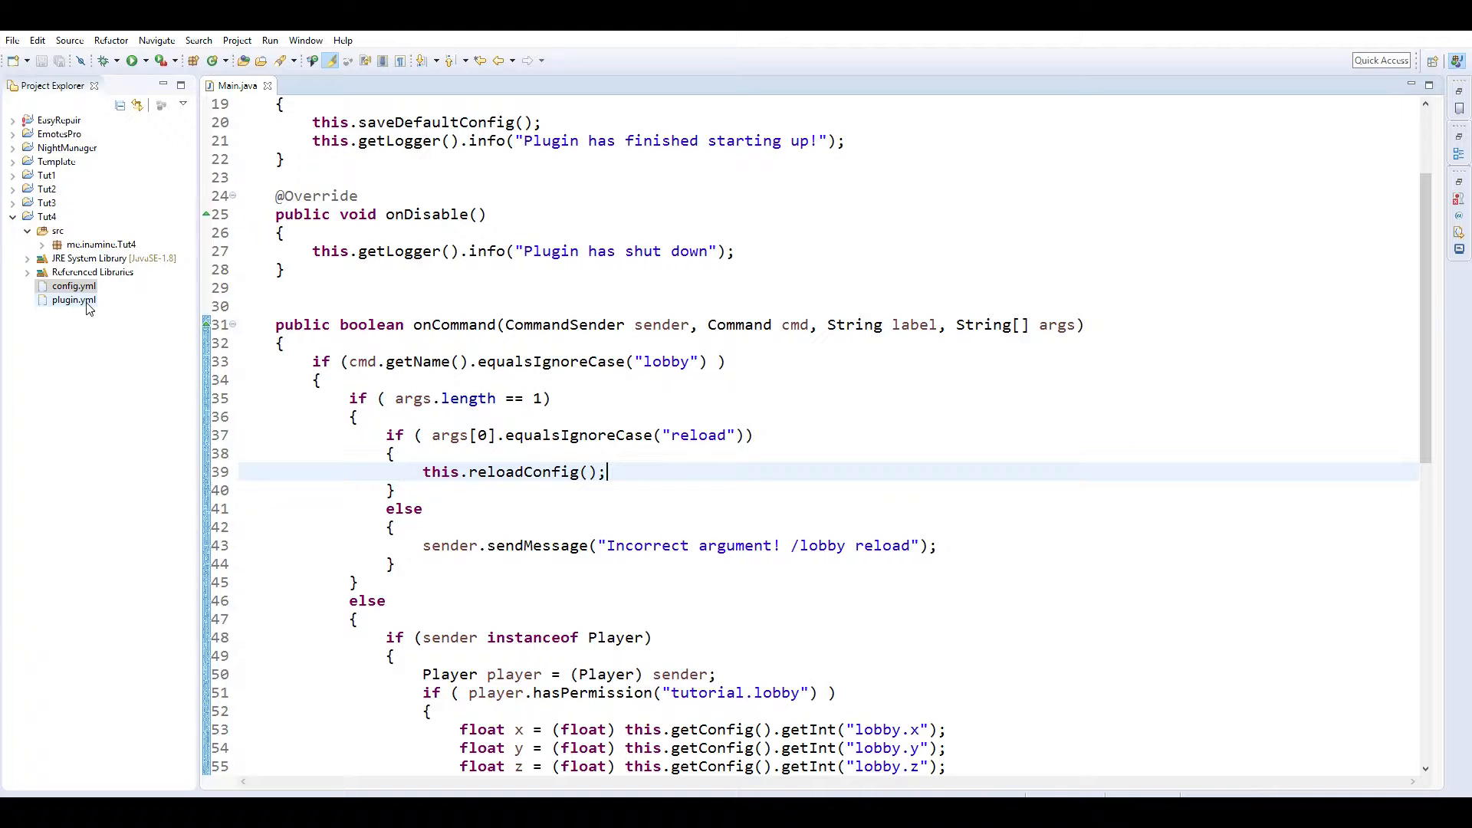
pyautogui.click(72, 299)
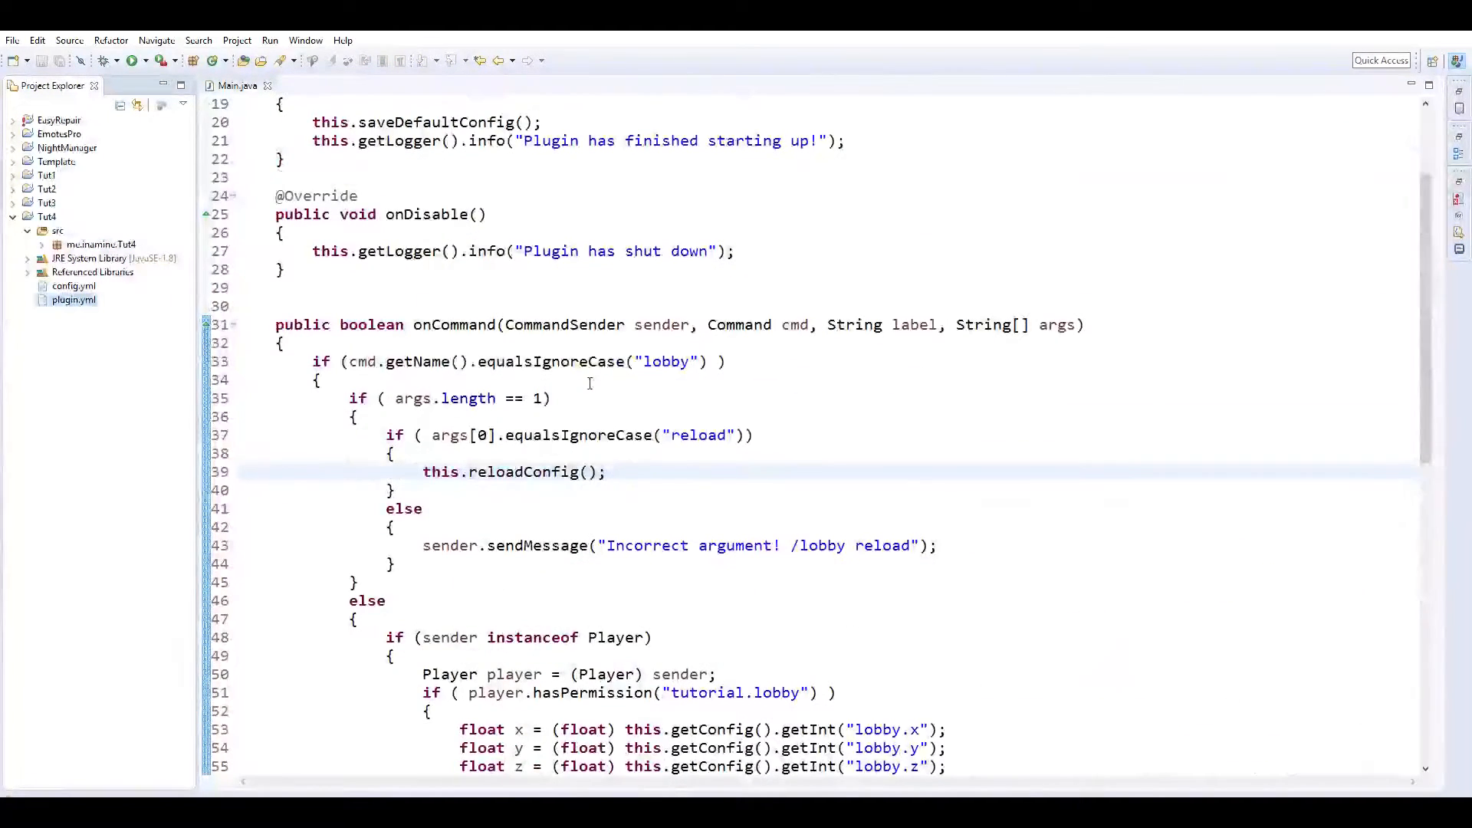
pyautogui.click(74, 299)
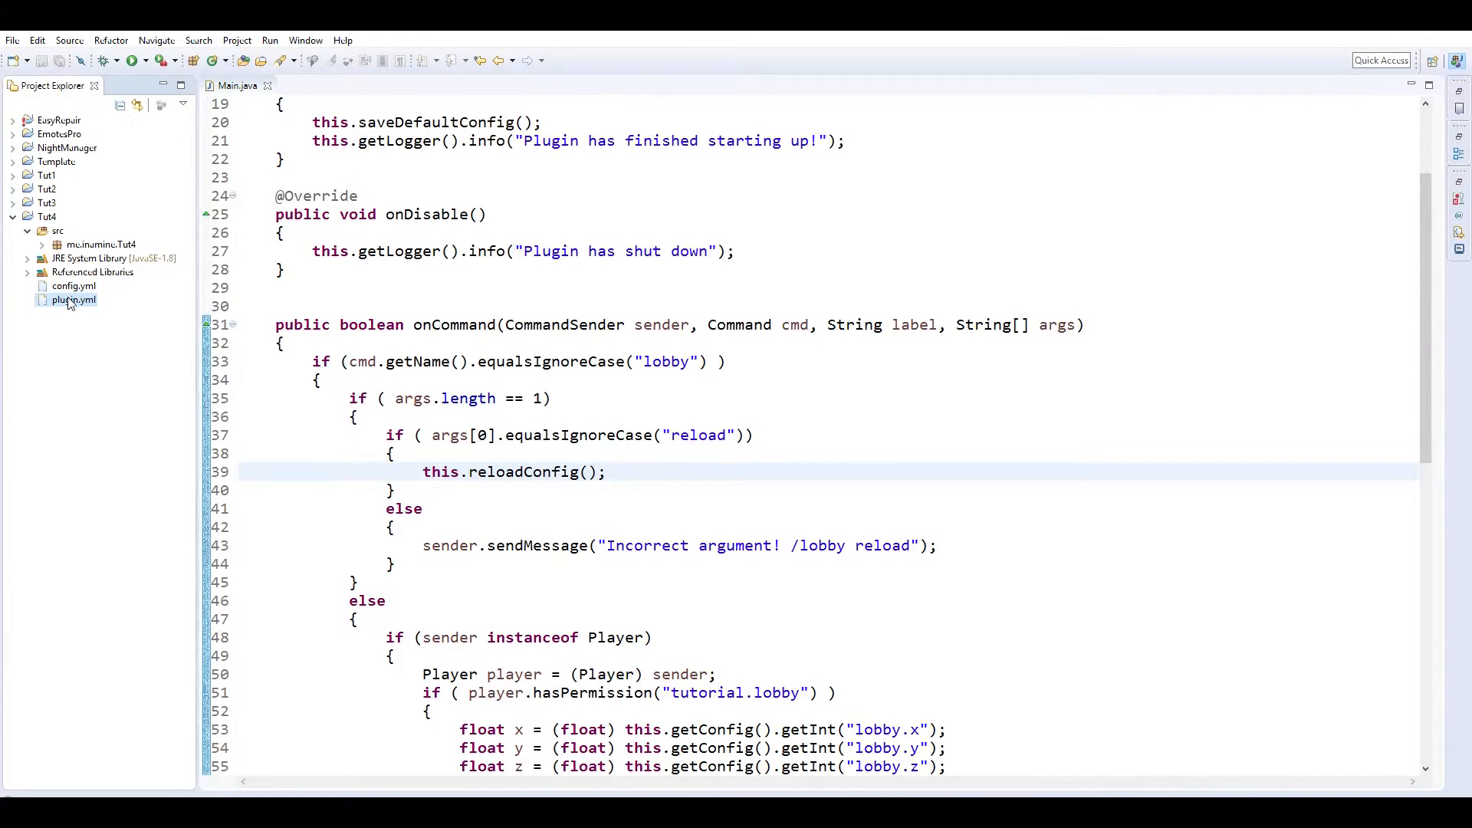
# Open Tut4's plugin.yml in Notepad++ to fix its main class entry.
pyautogui.doubleClick(74, 299)
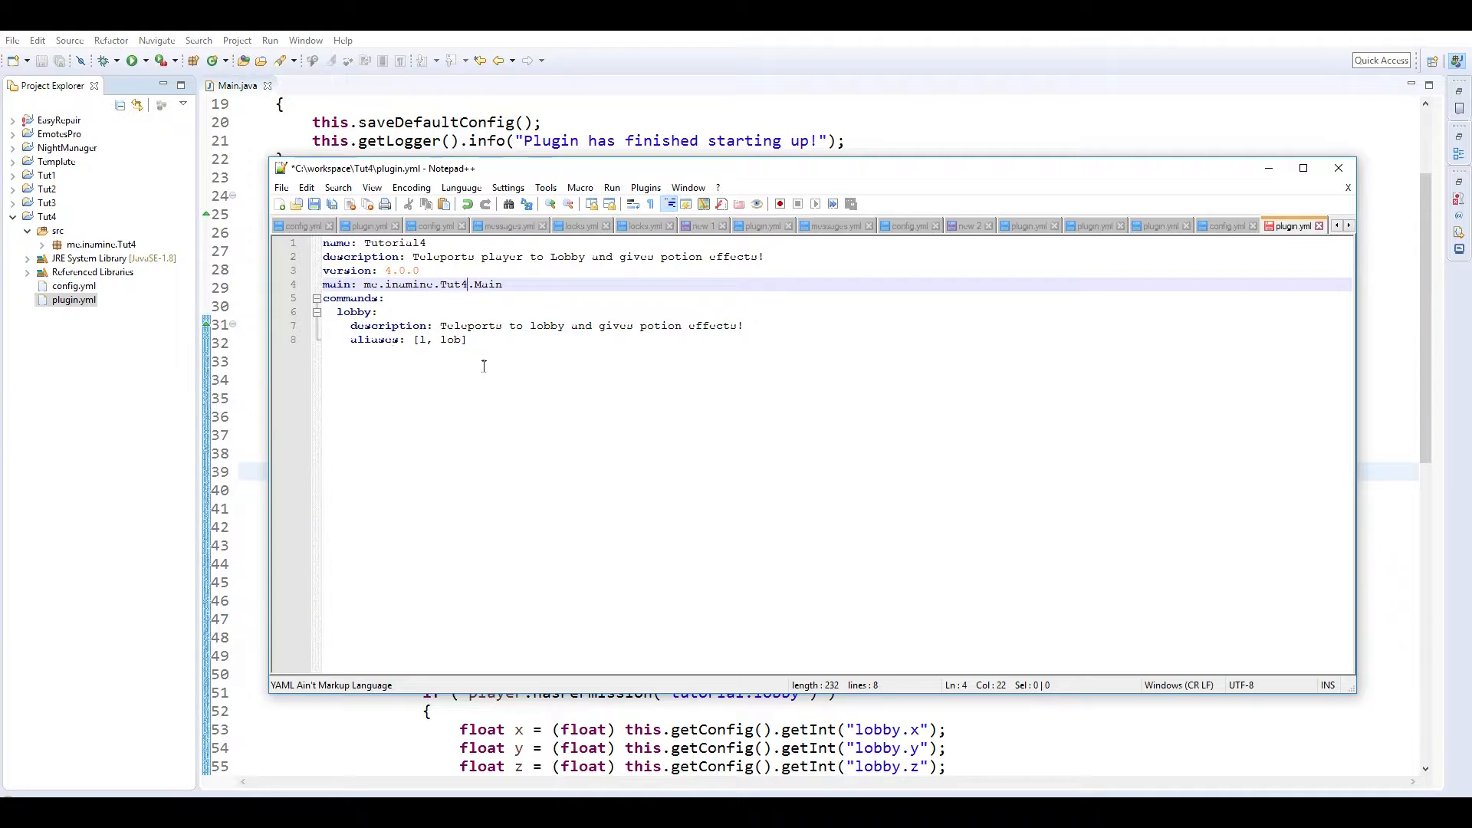
pyautogui.moveTo(567, 365)
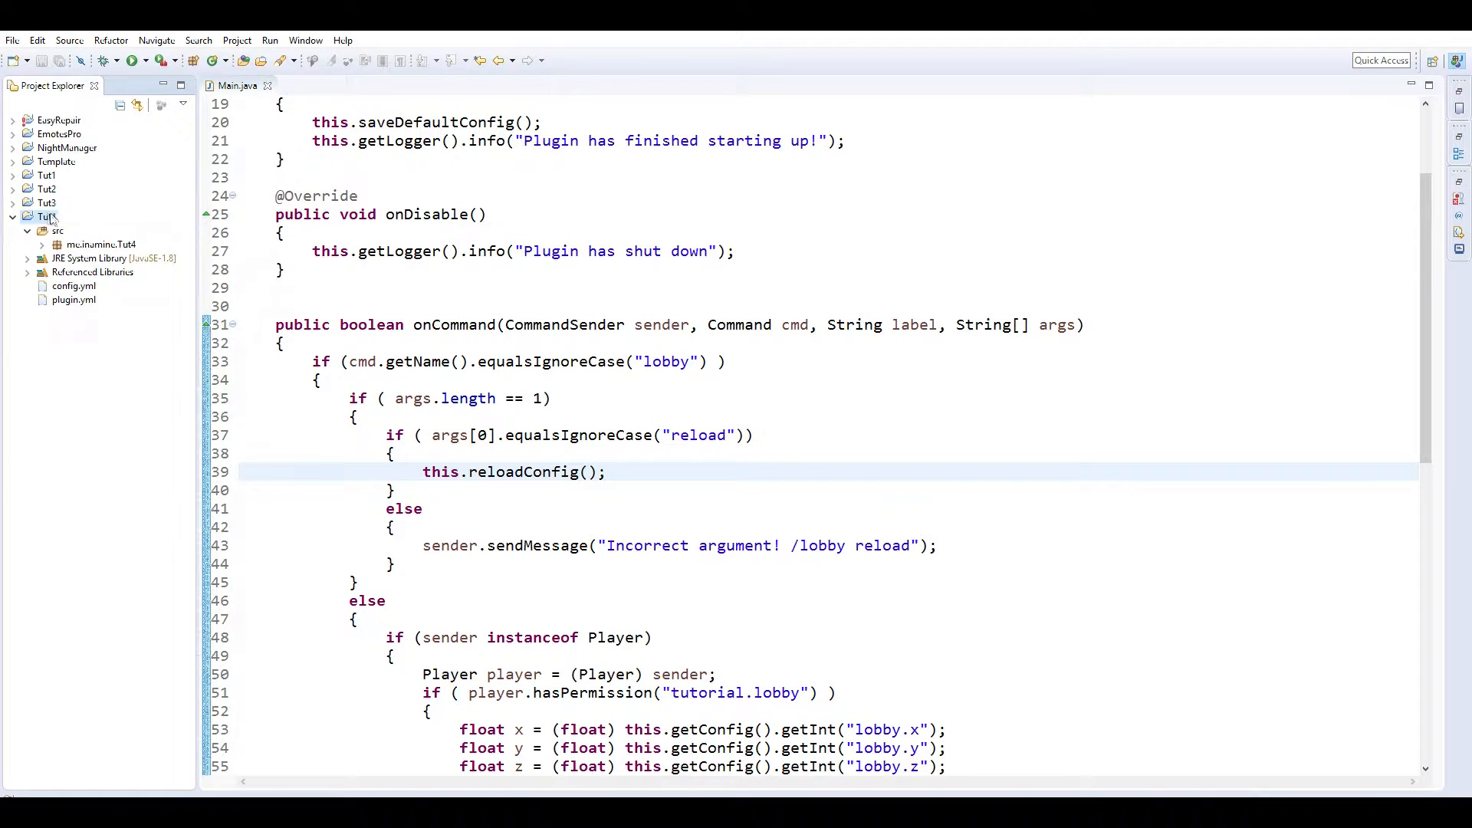
# Export the Tut4 project as Tutorial4.jar into the CompletedJar folder with adjusted resources.
pyautogui.rightClick(47, 216)
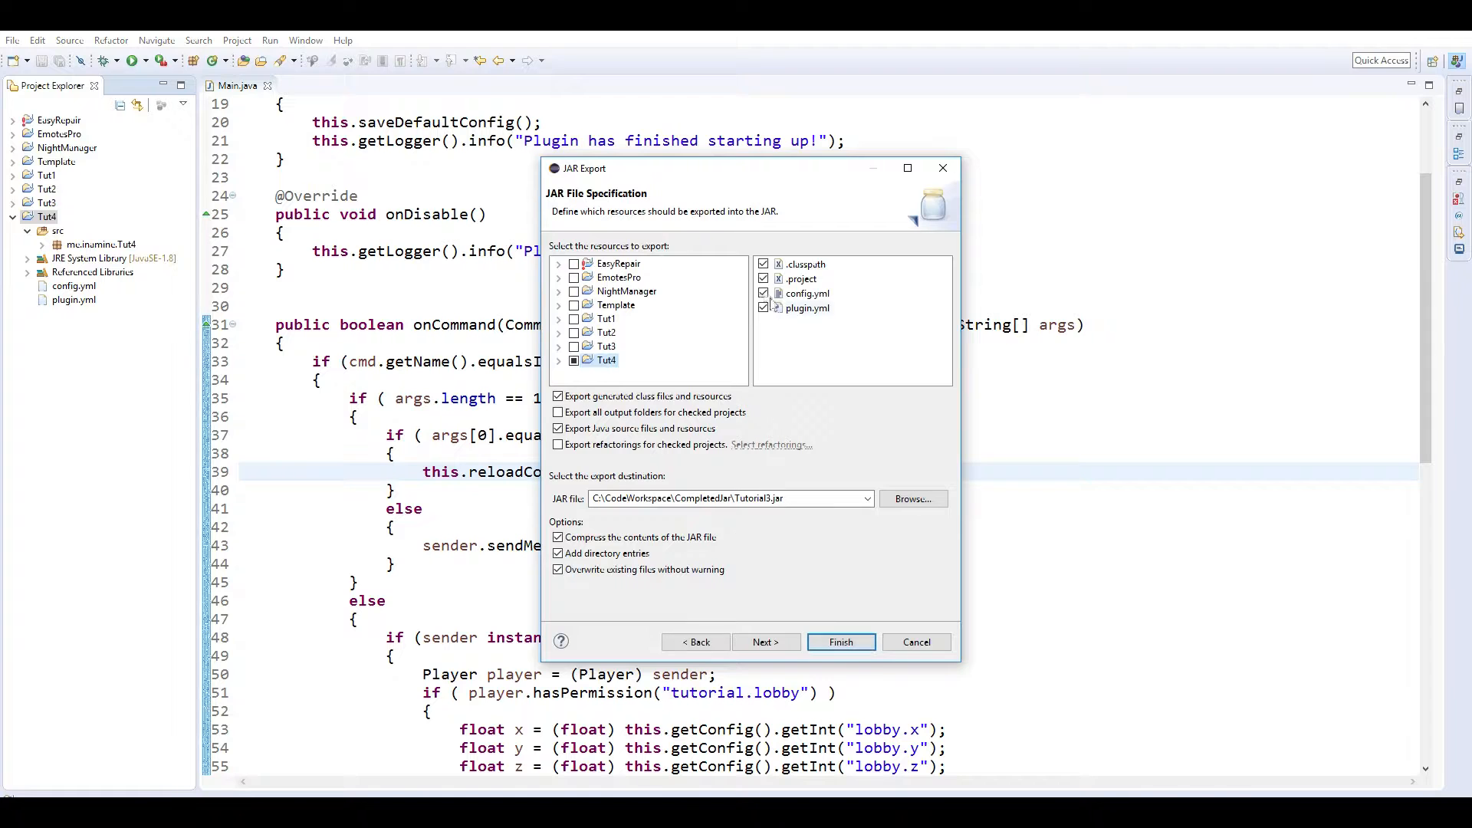
pyautogui.click(764, 293)
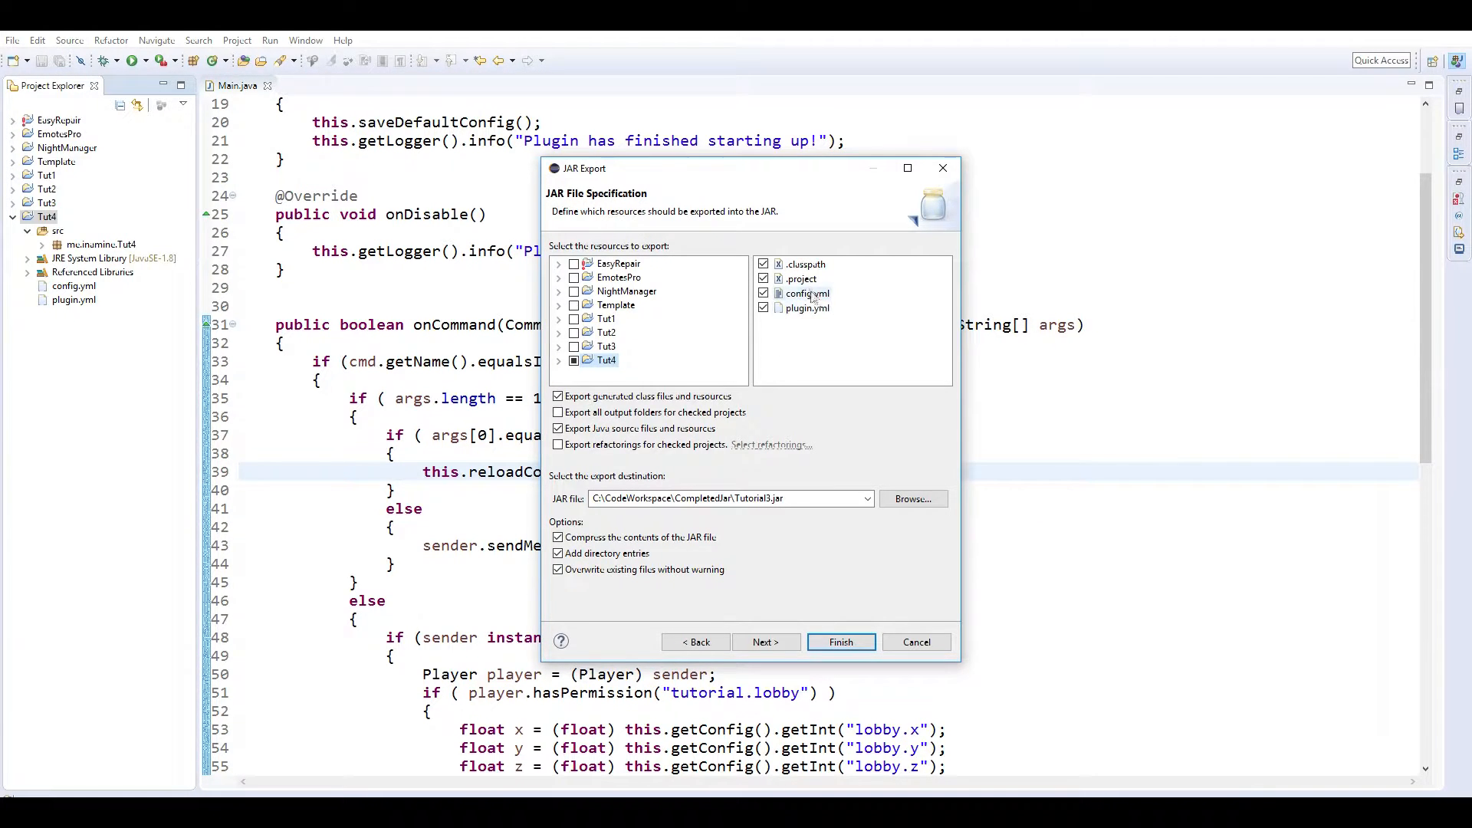
pyautogui.click(800, 279)
pyautogui.write('4')
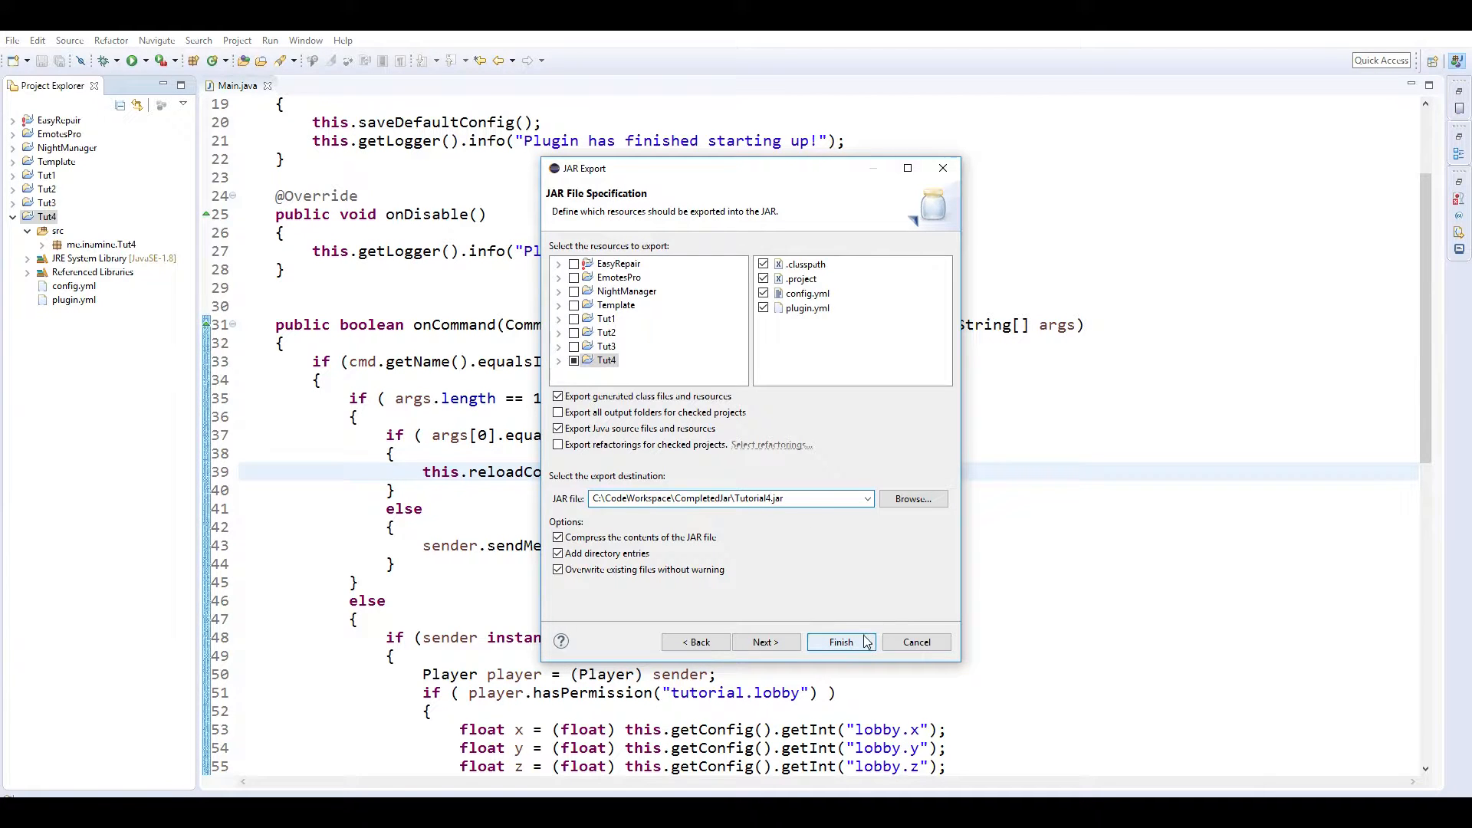
pyautogui.click(838, 641)
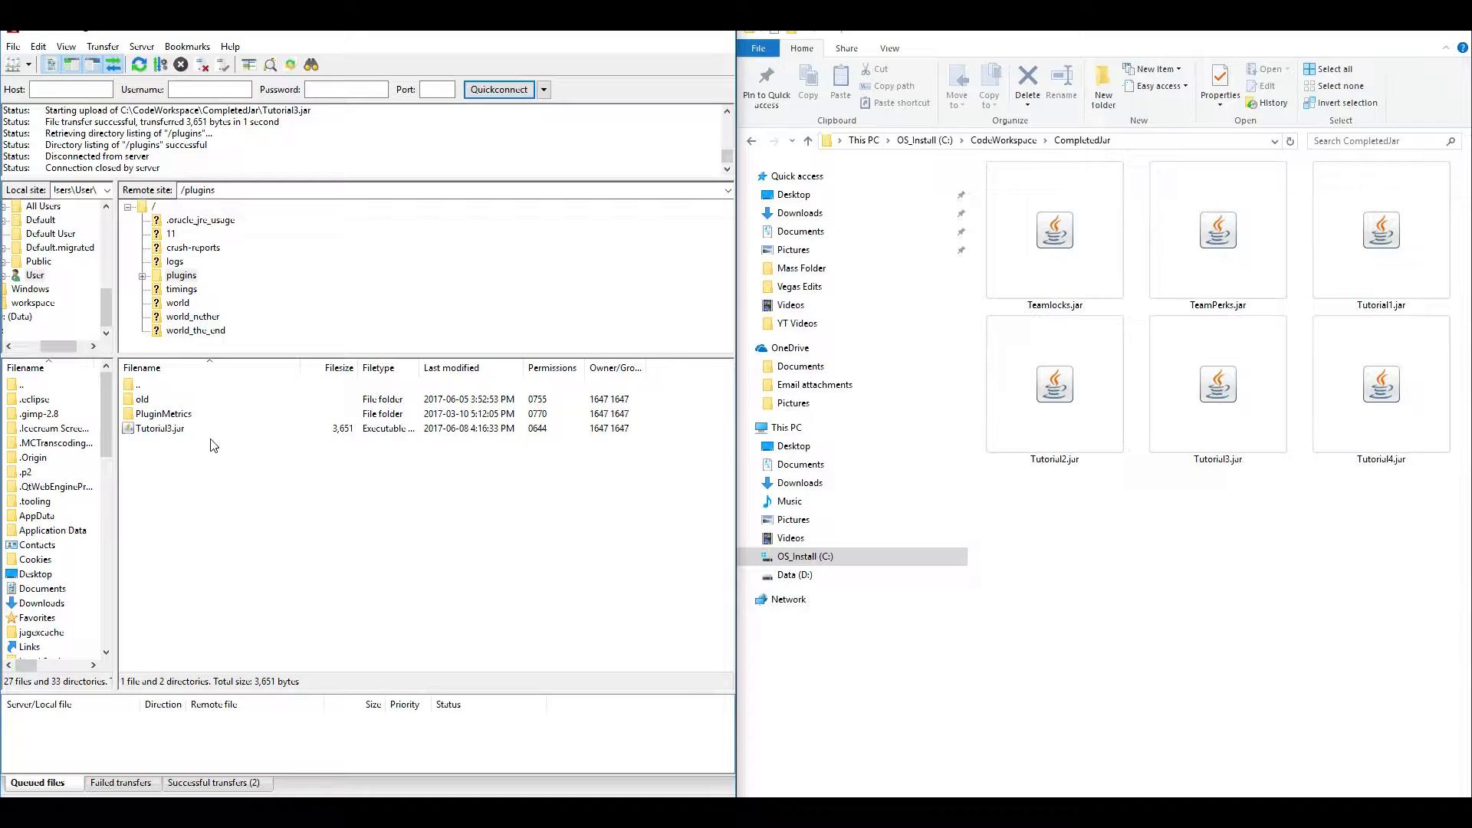
# Upload the exported plugin jar into the server's /plugins folder, replacing Tutorial3.
pyautogui.click(159, 427)
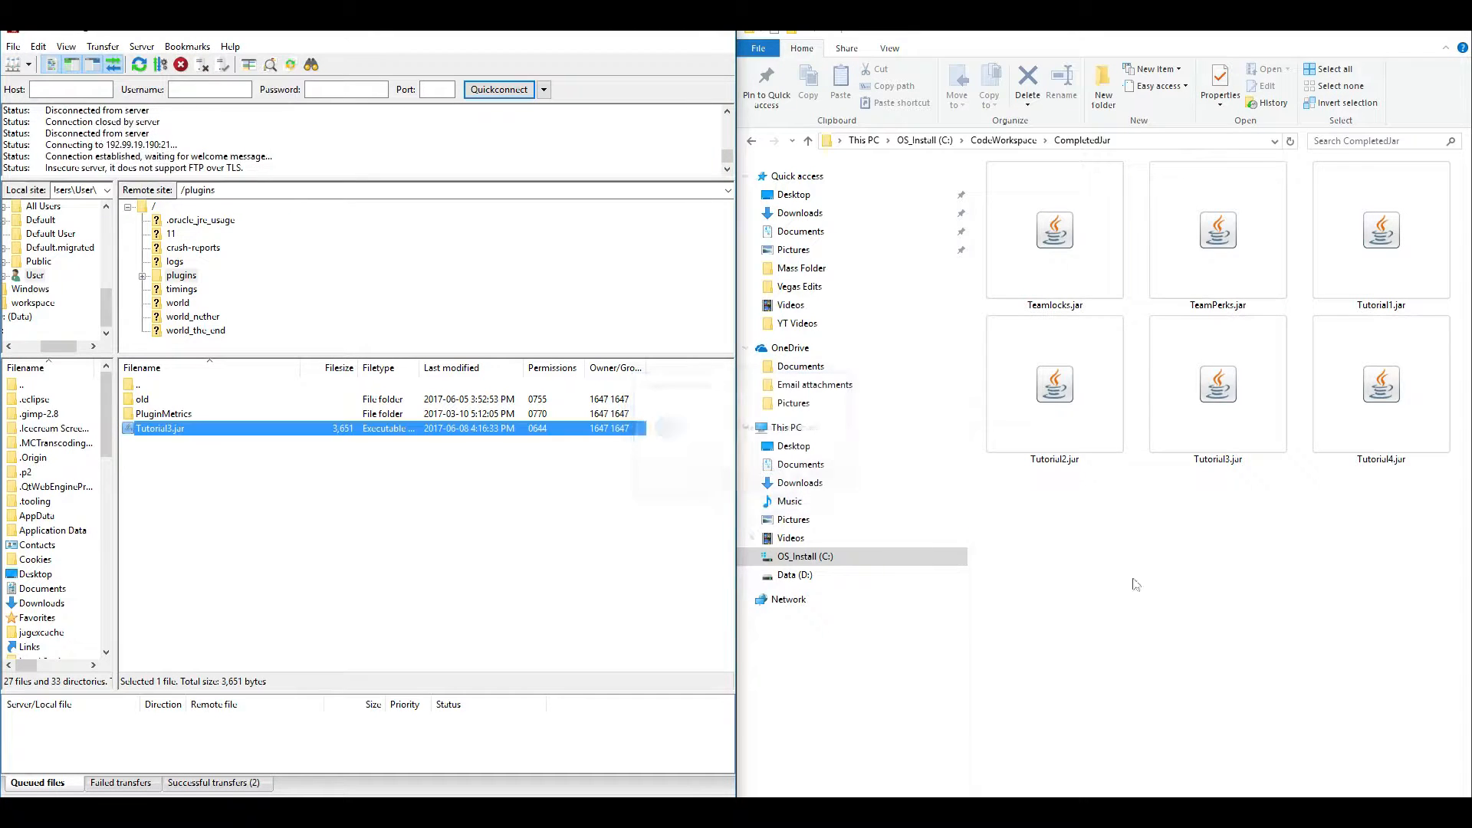
pyautogui.click(1380, 385)
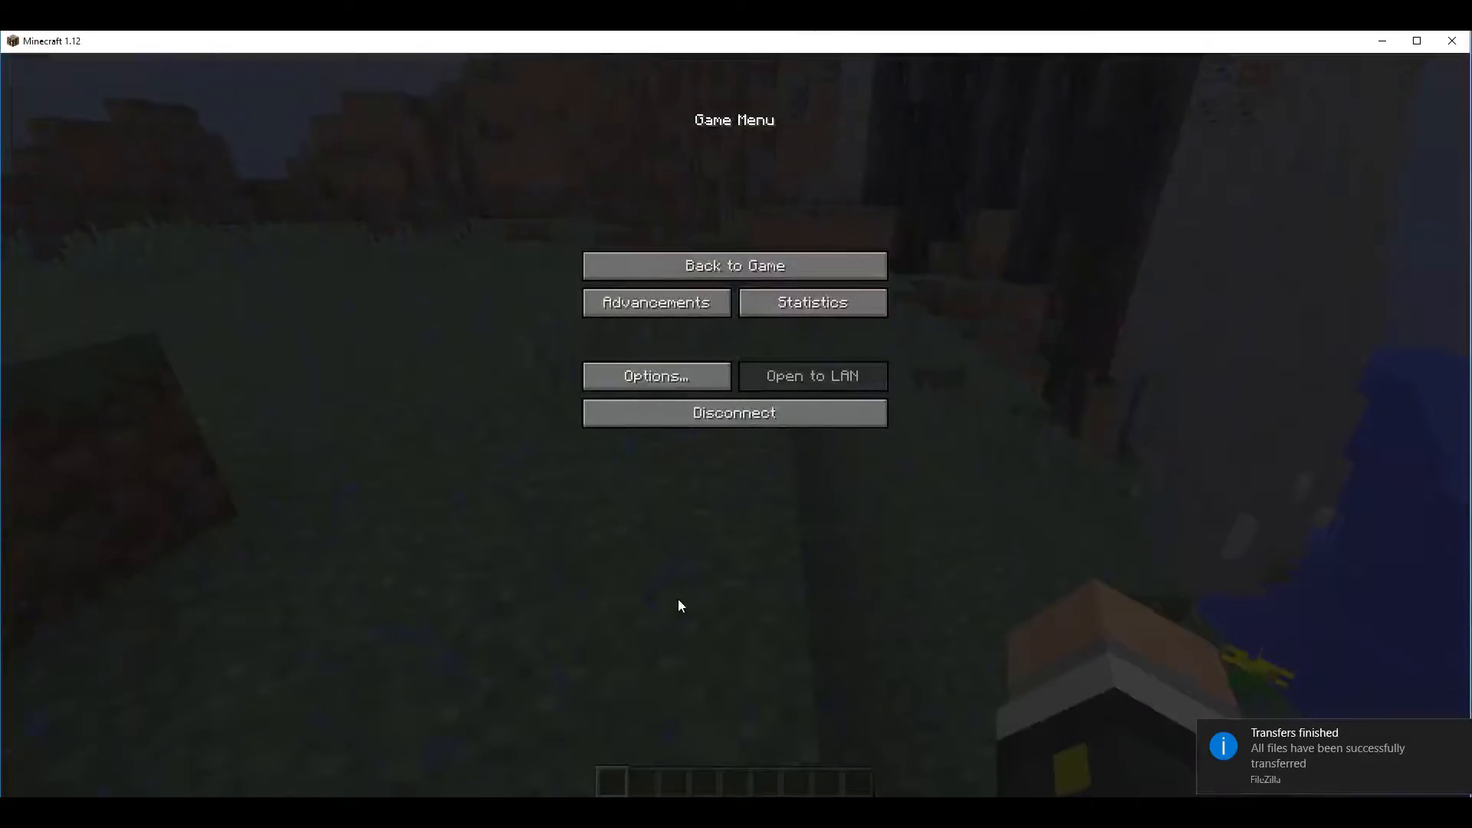
pyautogui.click(735, 265)
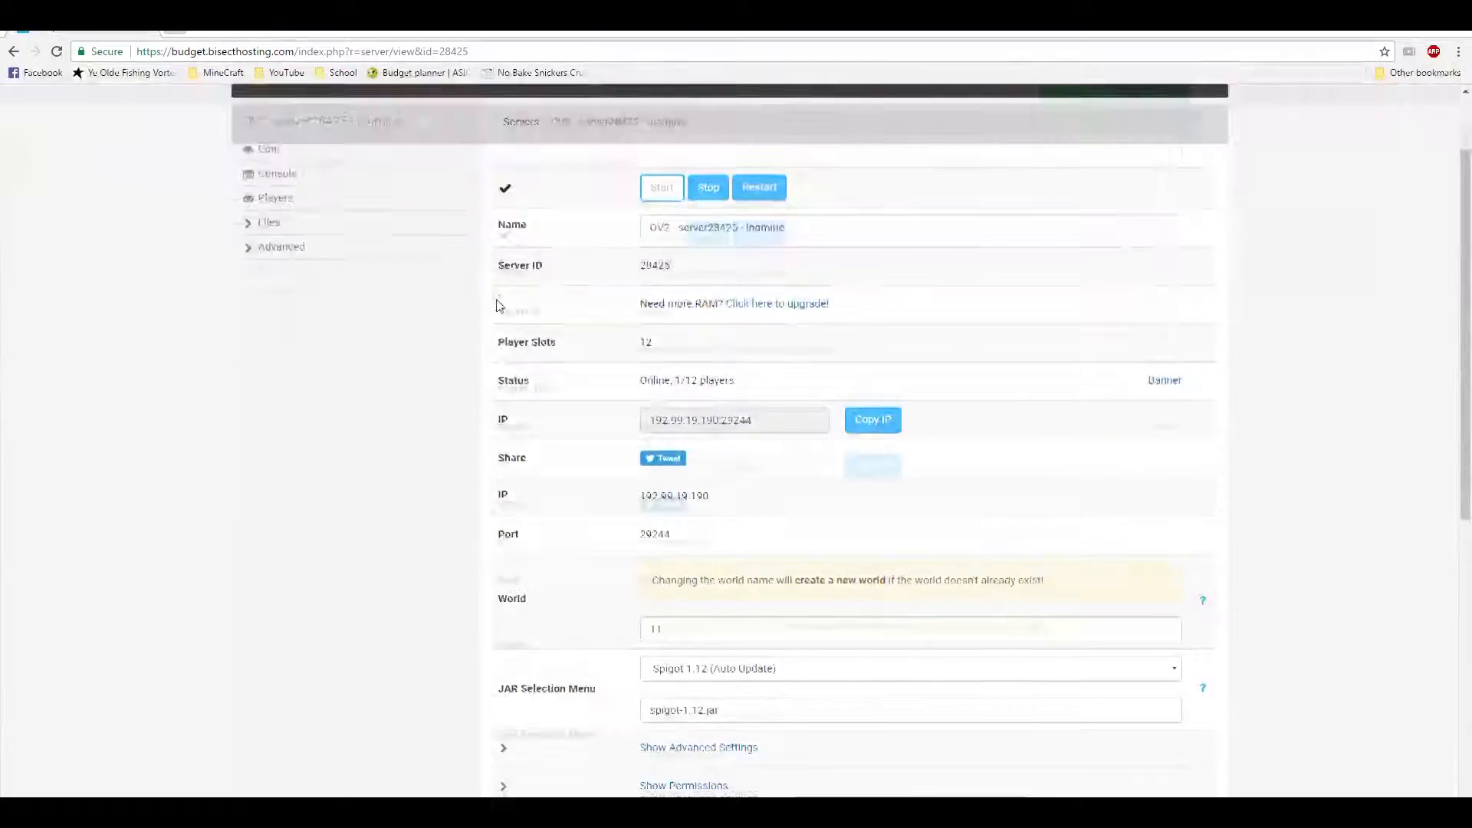
# Send an op command for the player from the BisectHosting server console.
pyautogui.click(276, 174)
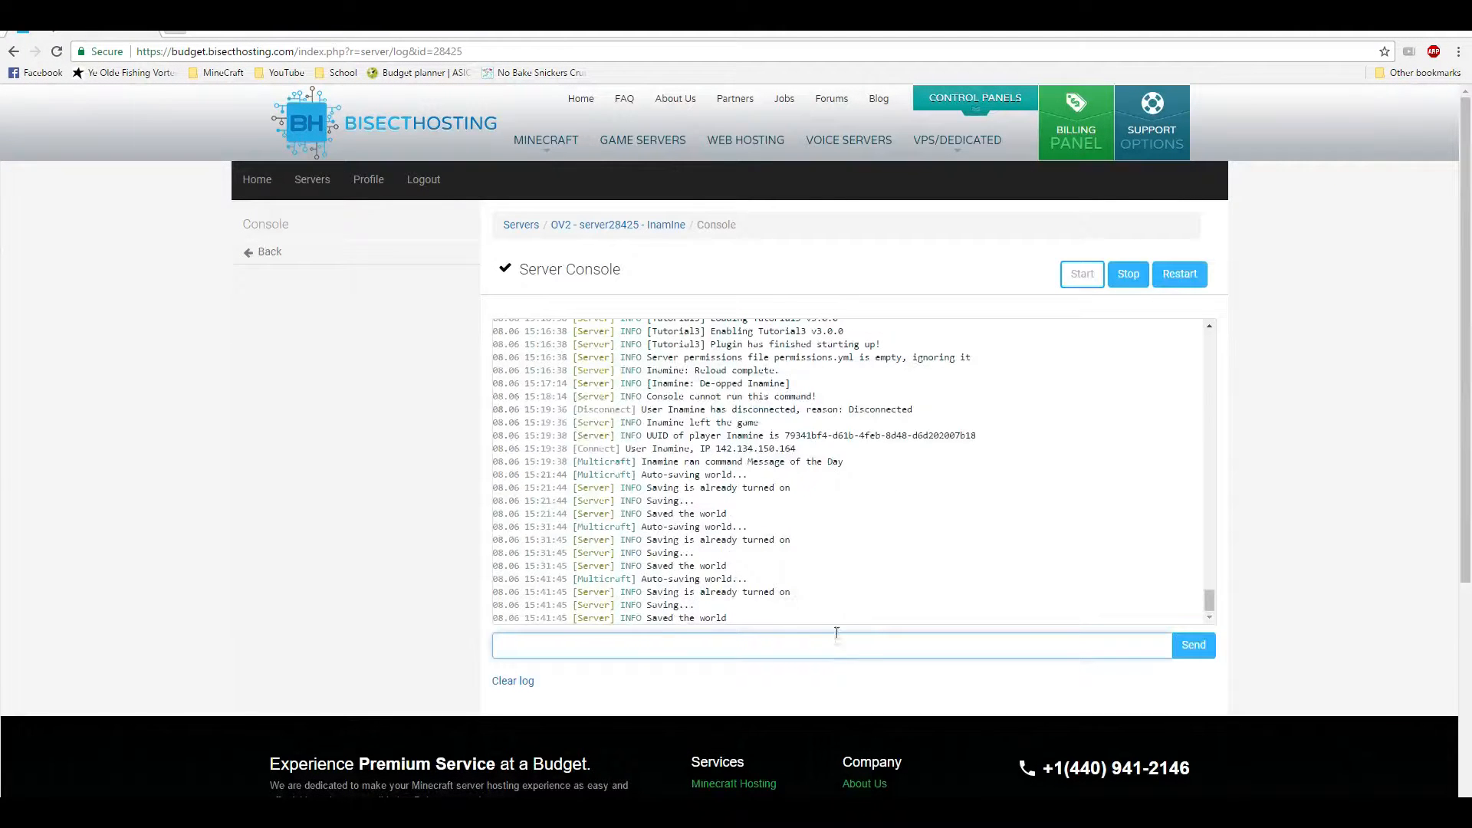
pyautogui.write('op')
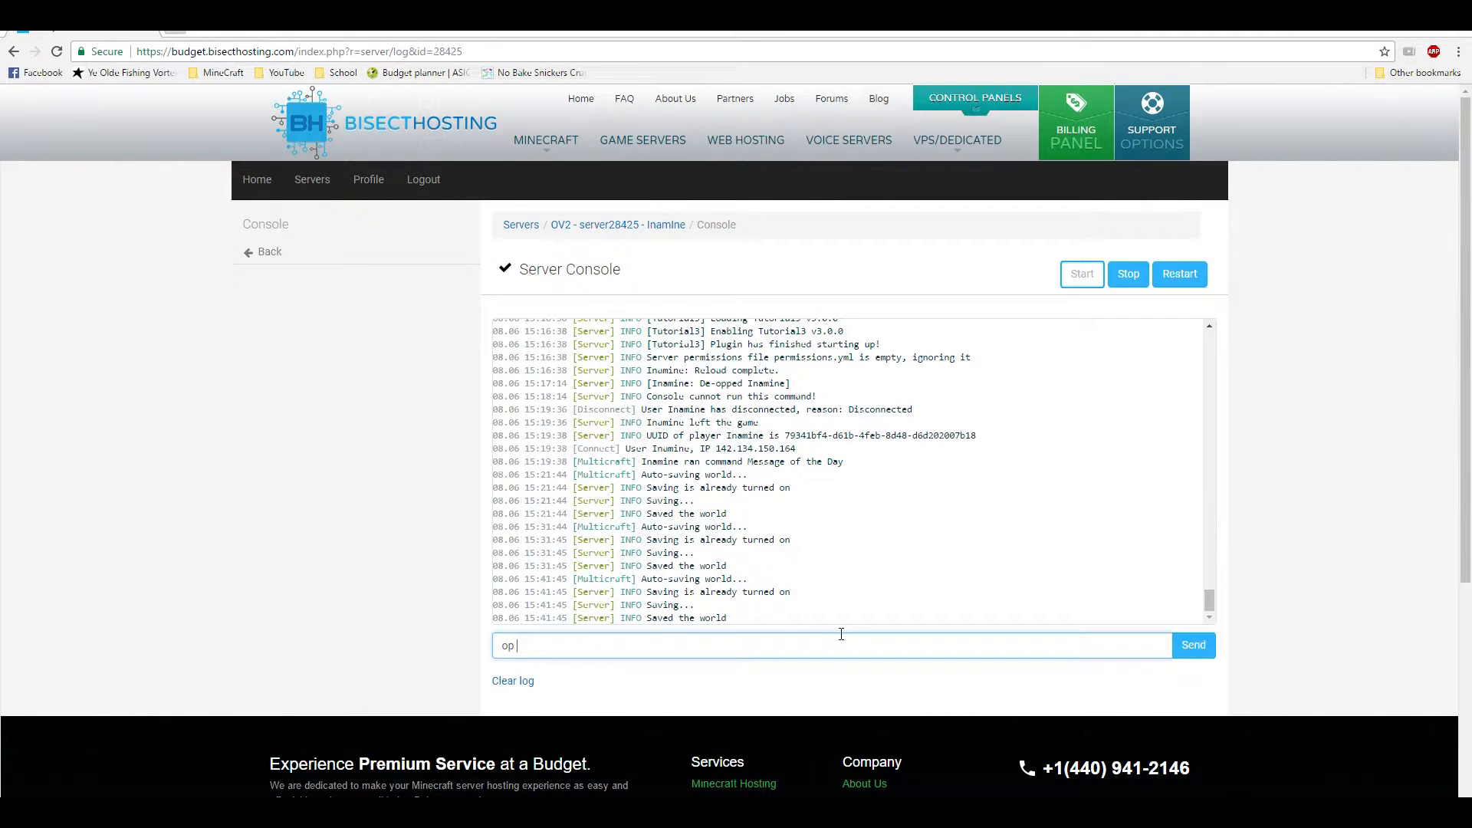
pyautogui.click(1193, 646)
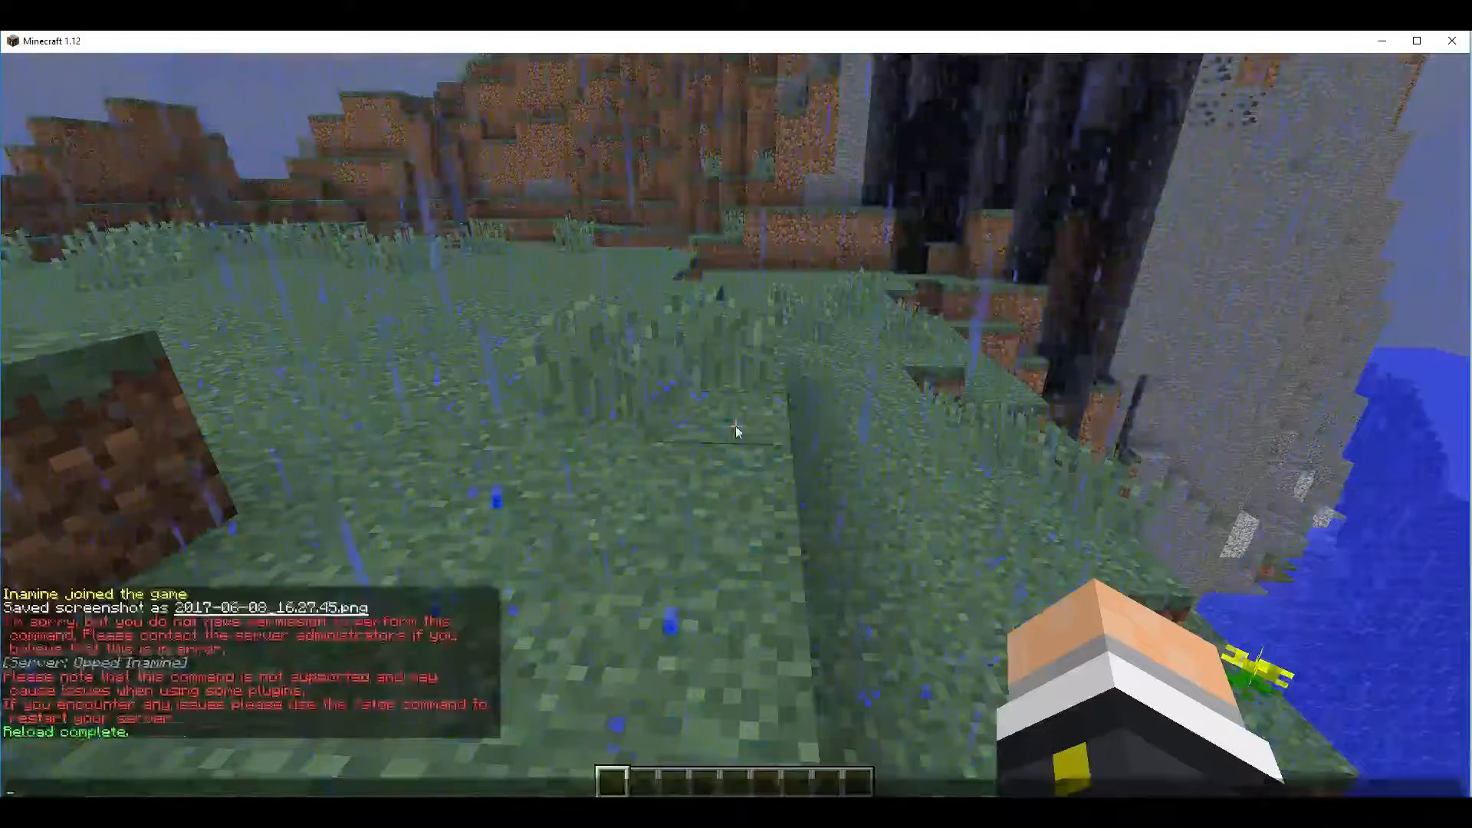
# Run /lobby in Minecraft chat and hit an internal error.
pyautogui.write('/lobby')
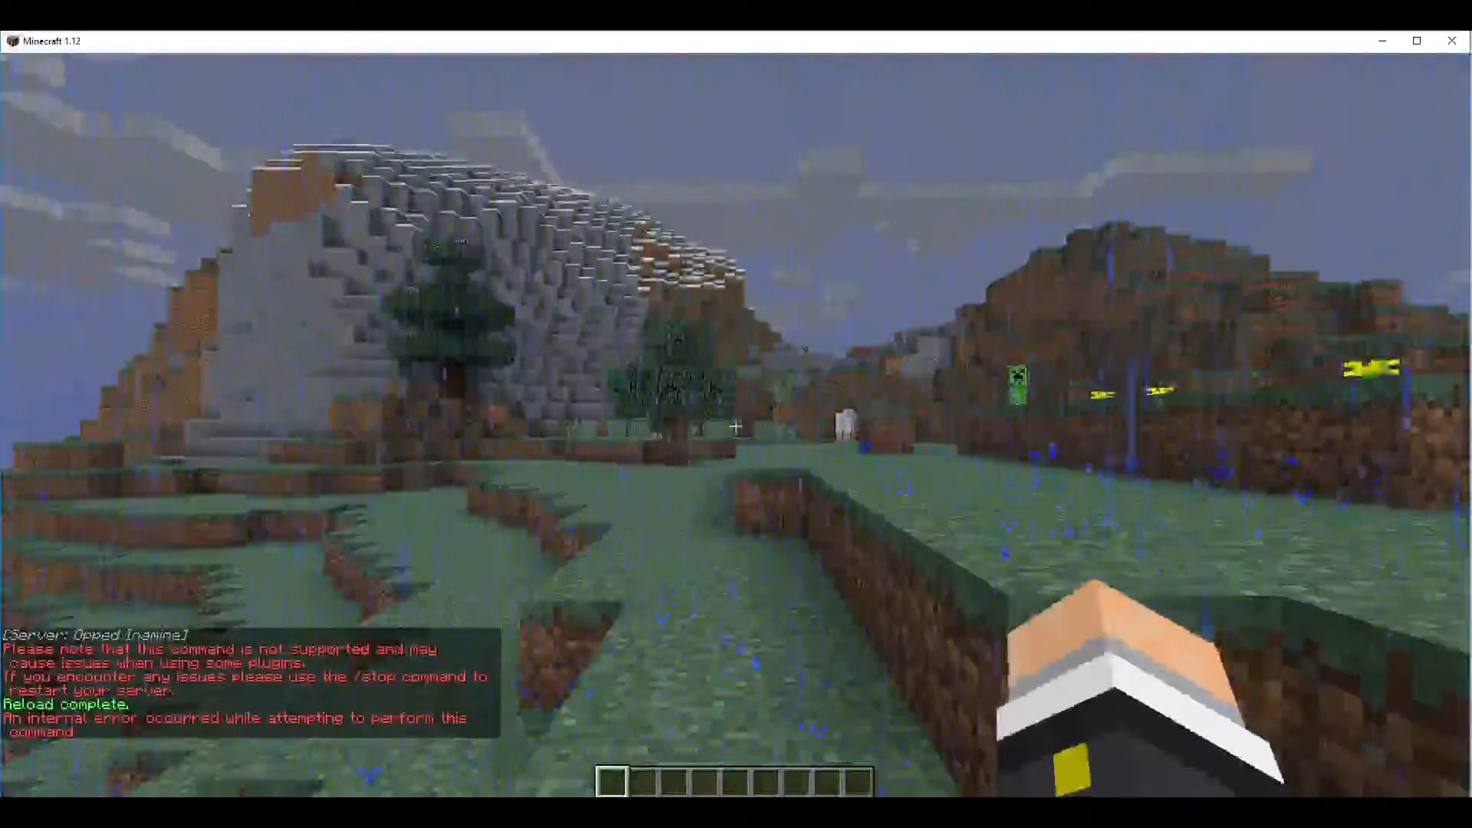
pyautogui.press('F3')
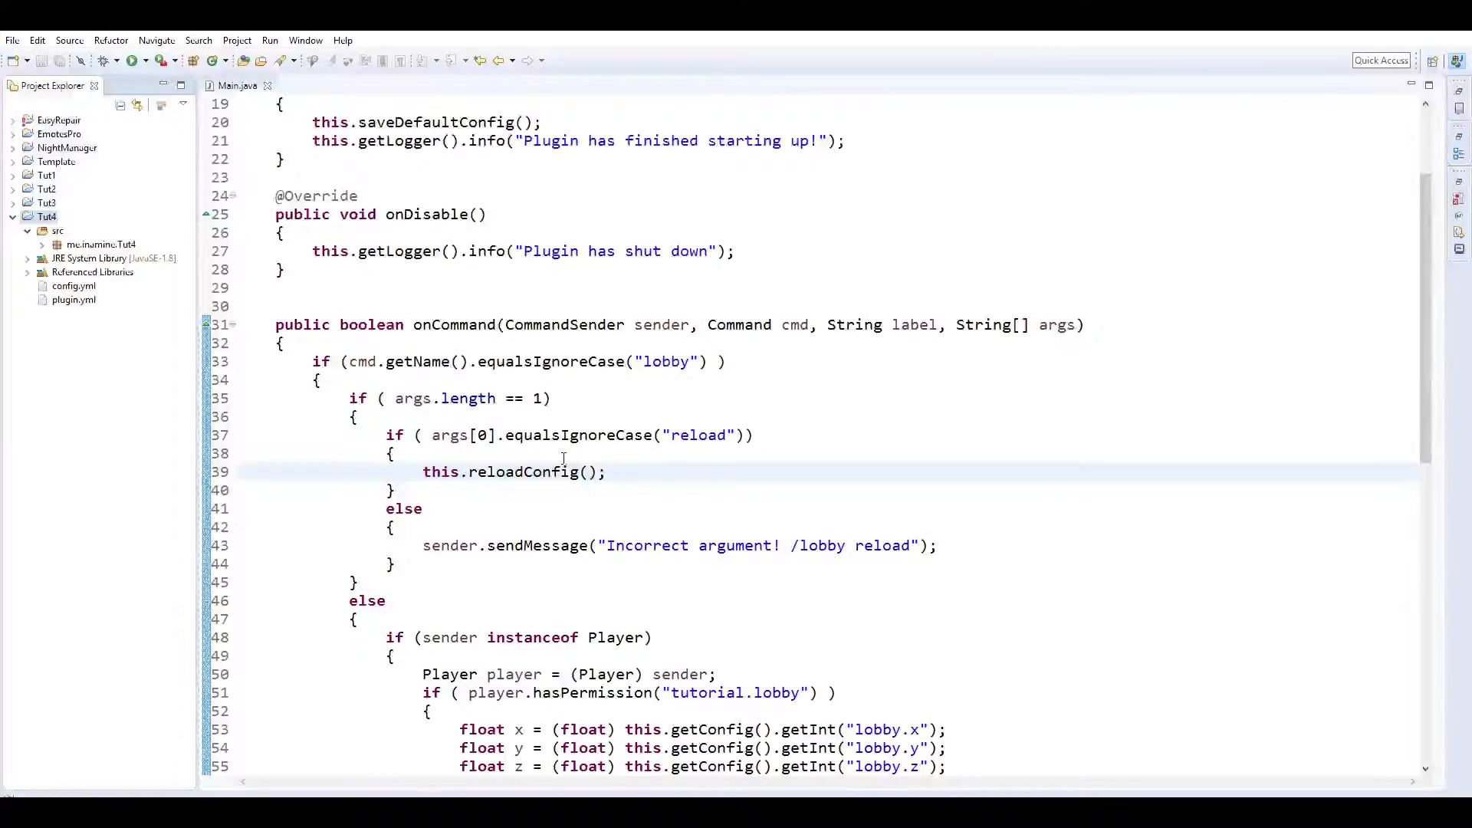
# Append .toUpperCase() to the effect name read from config in Main.java.
pyautogui.scroll(-3)
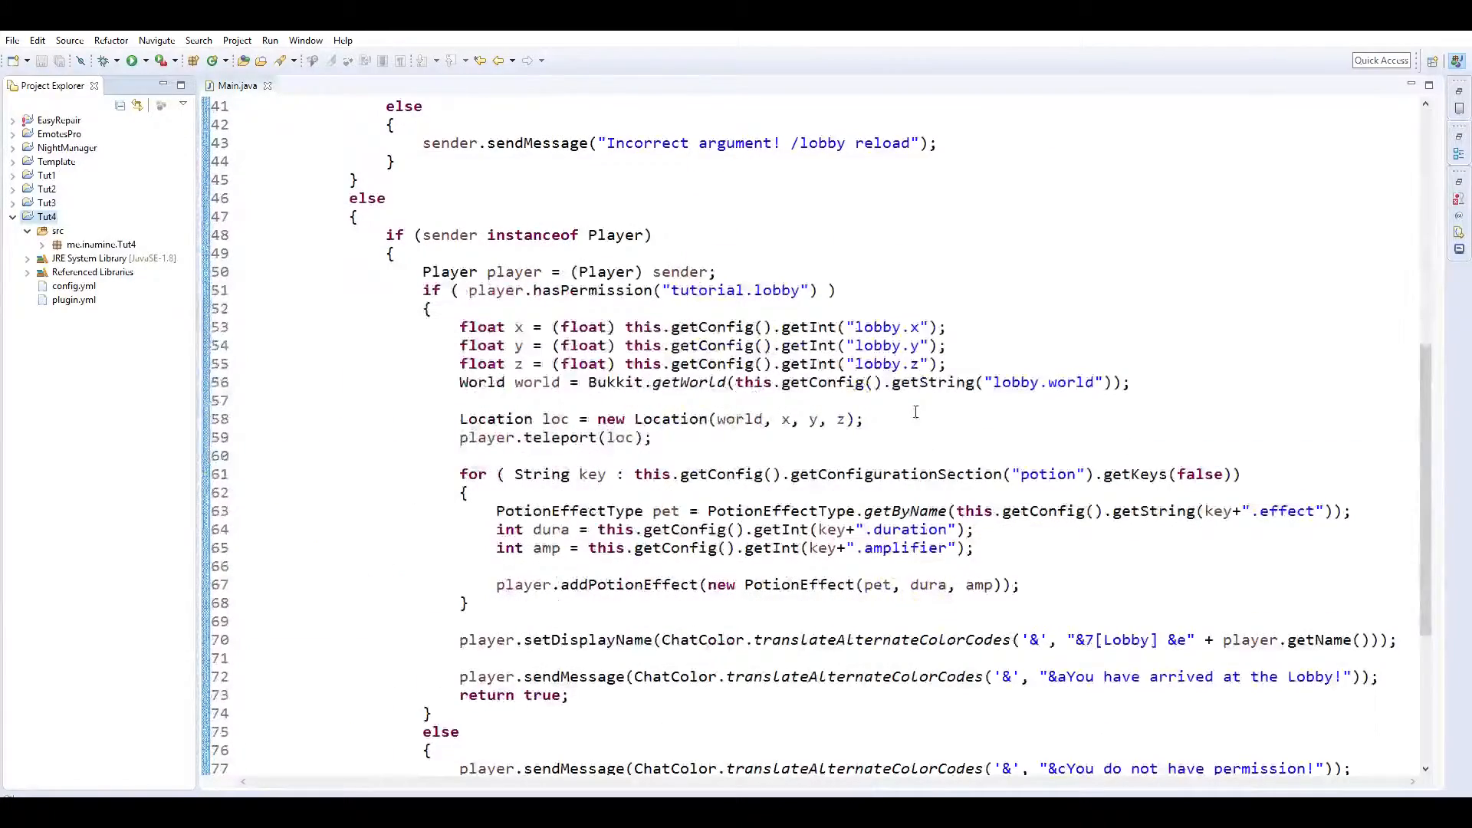
pyautogui.moveTo(931, 492)
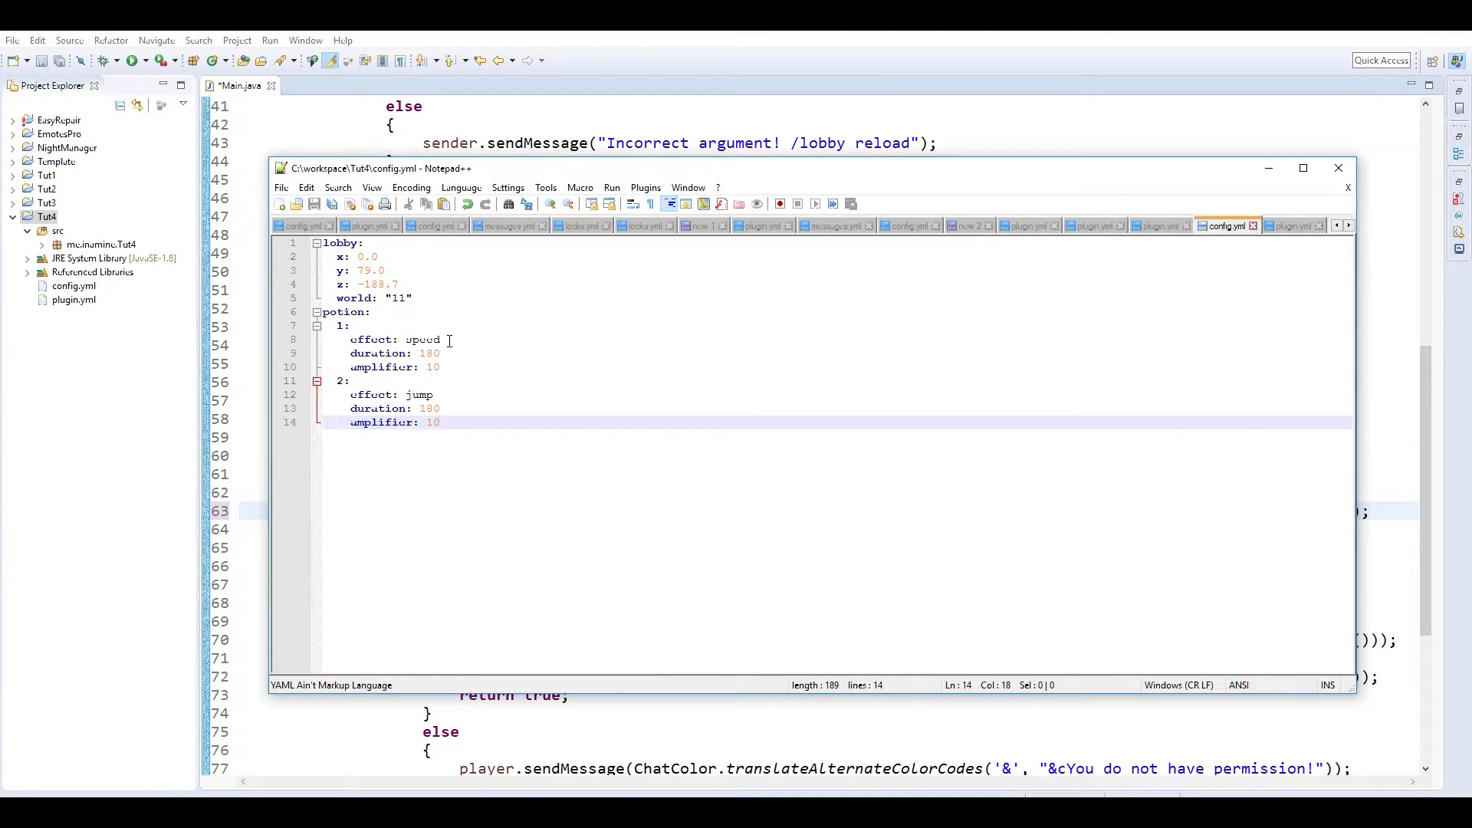
pyautogui.moveTo(1350, 393)
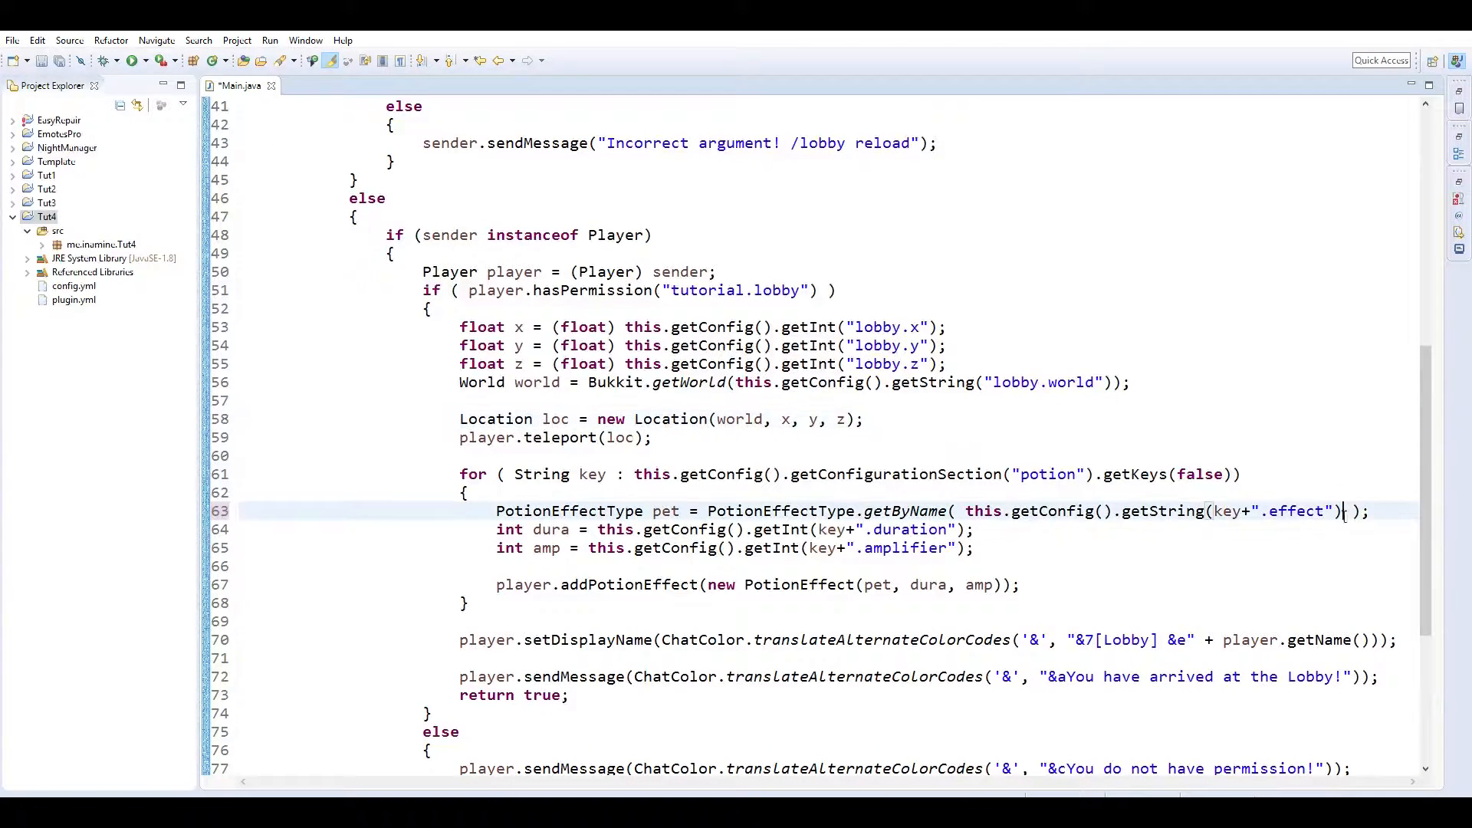
pyautogui.write('.toup')
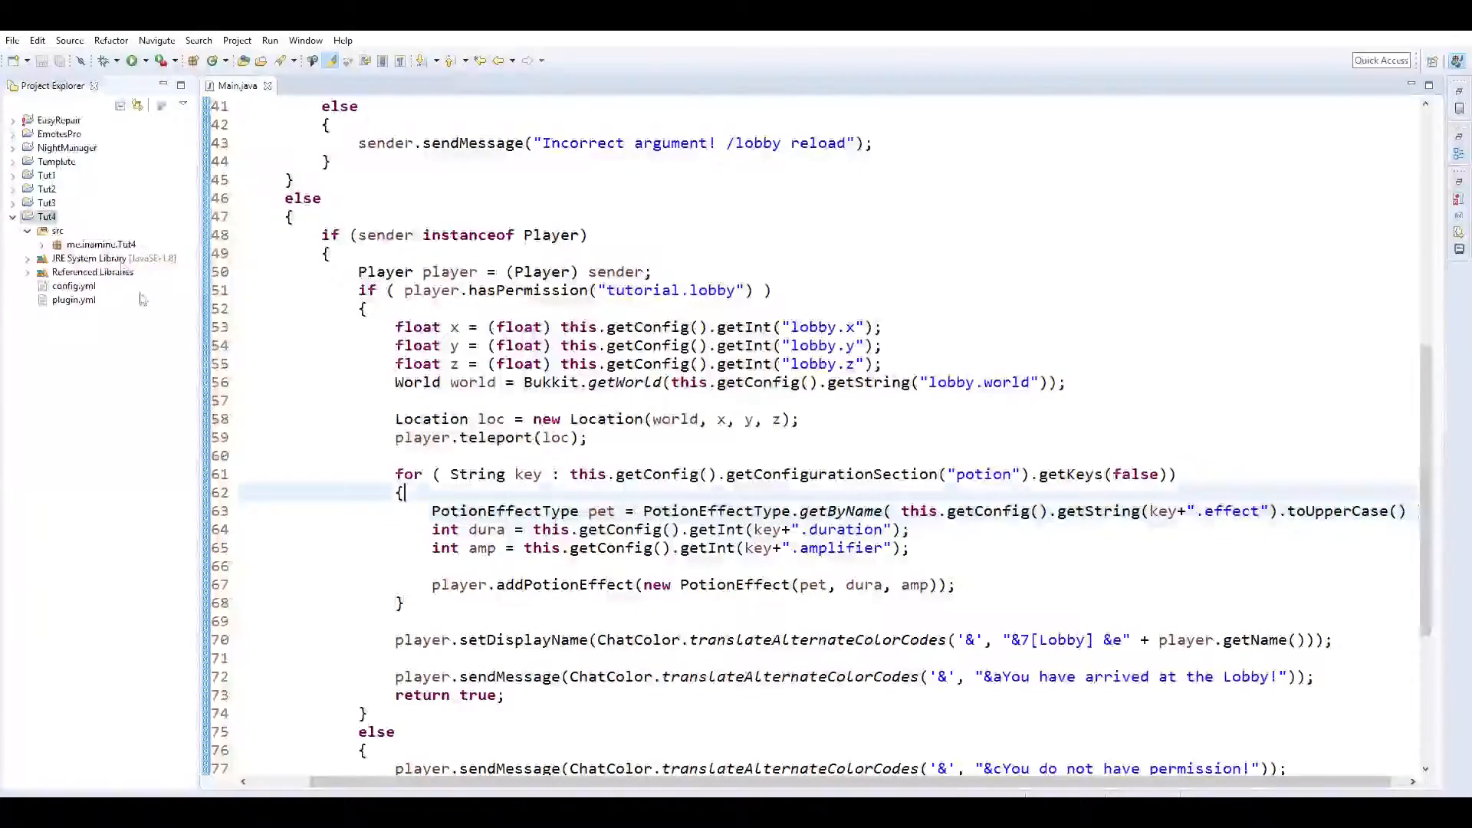
# Start re-exporting Tut4 through the JAR file export wizard.
pyautogui.rightClick(45, 214)
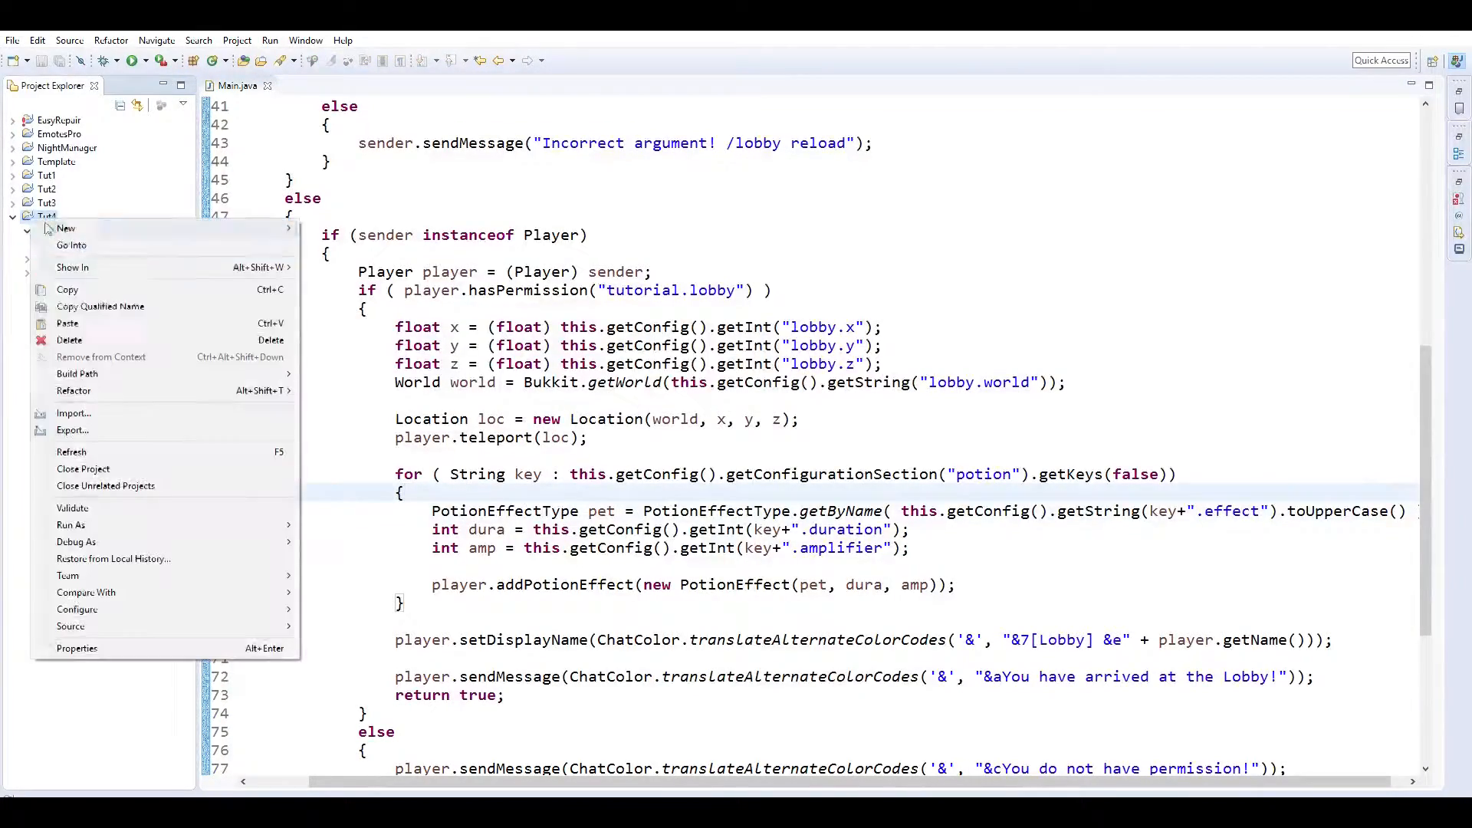
pyautogui.click(72, 429)
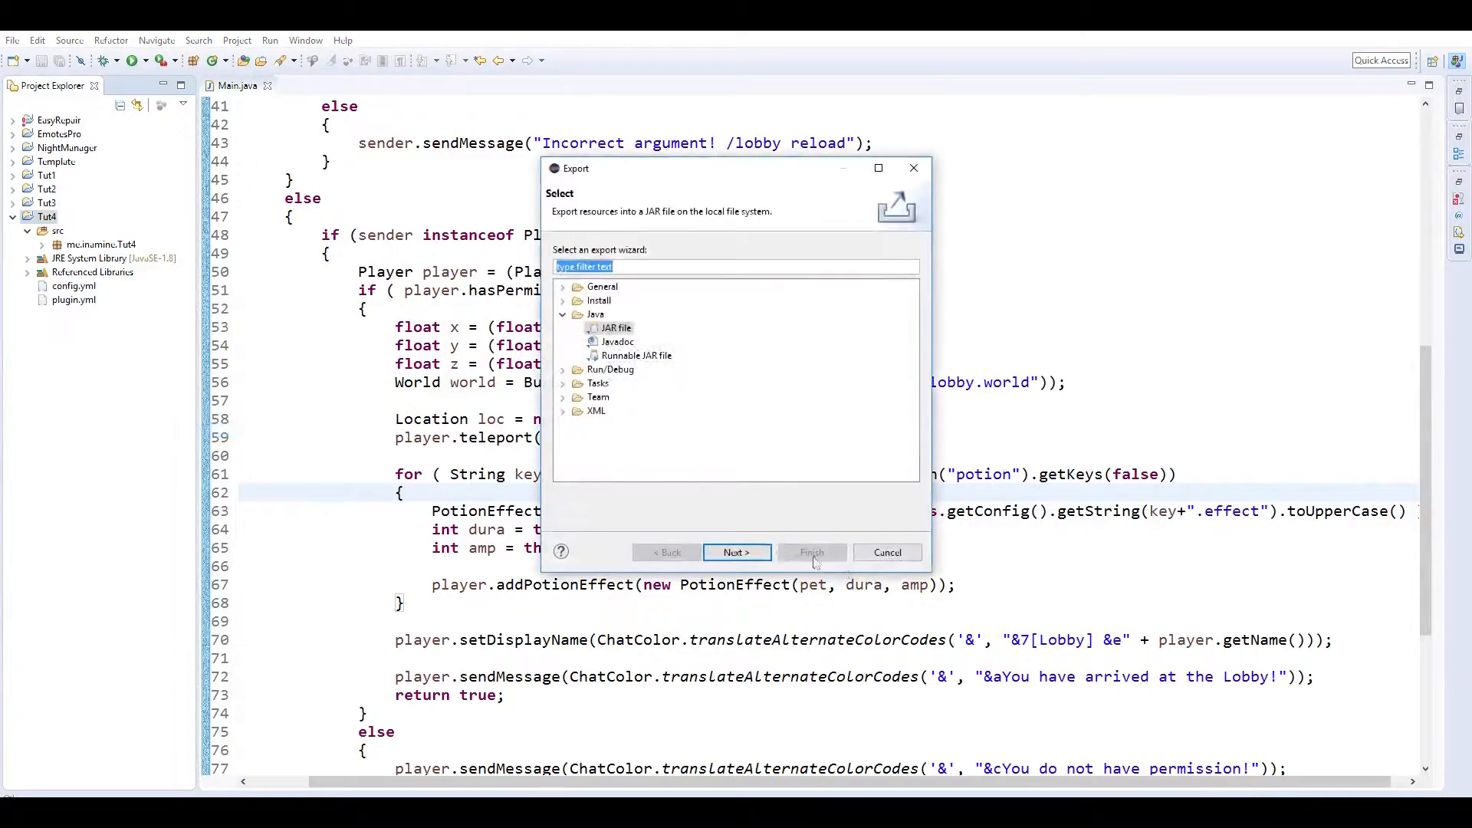
pyautogui.click(886, 552)
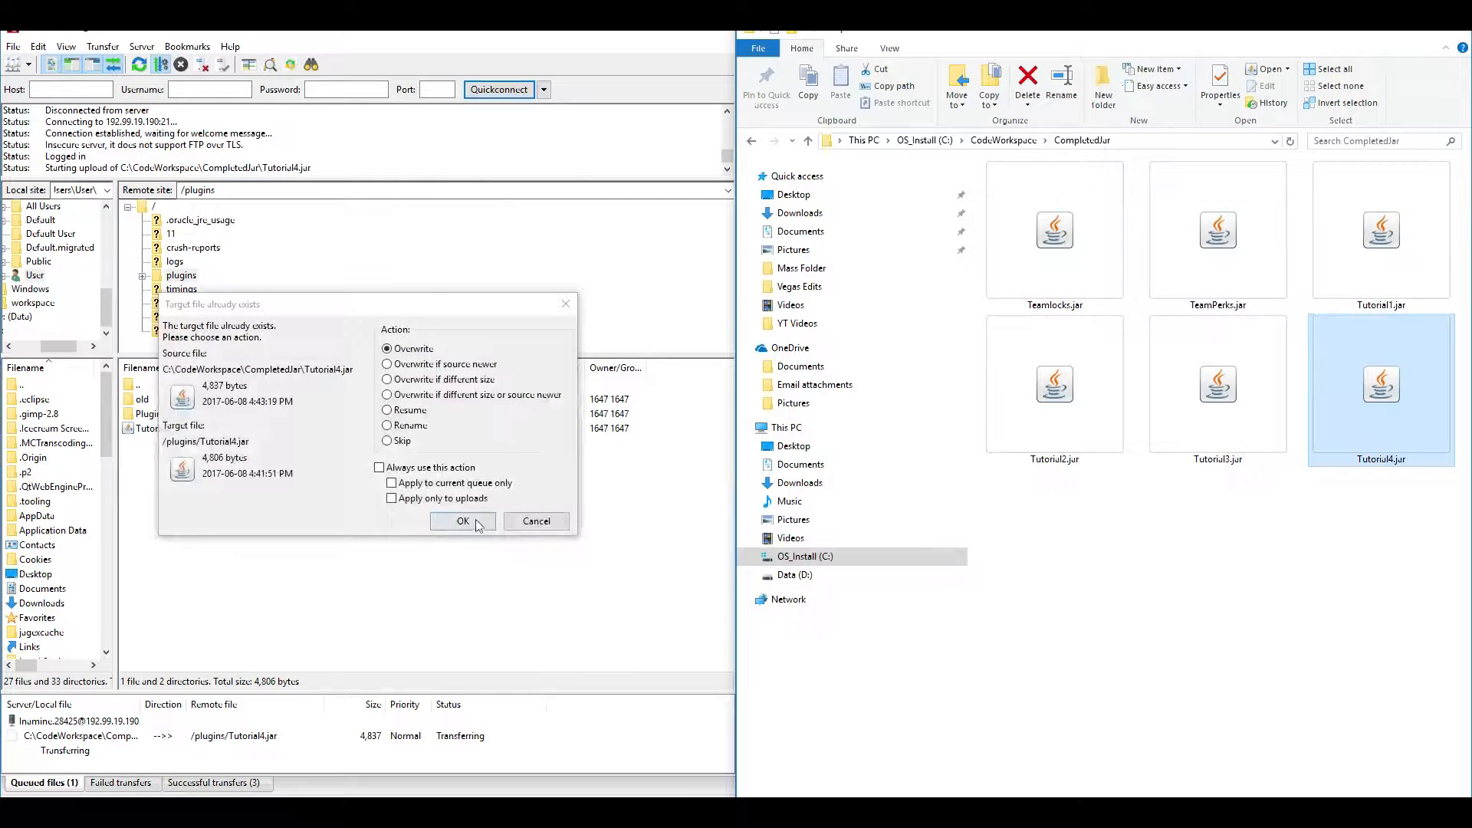
# Overwrite the server's Tutorial4.jar and enter the Tutorial4 plugin folder.
pyautogui.click(462, 521)
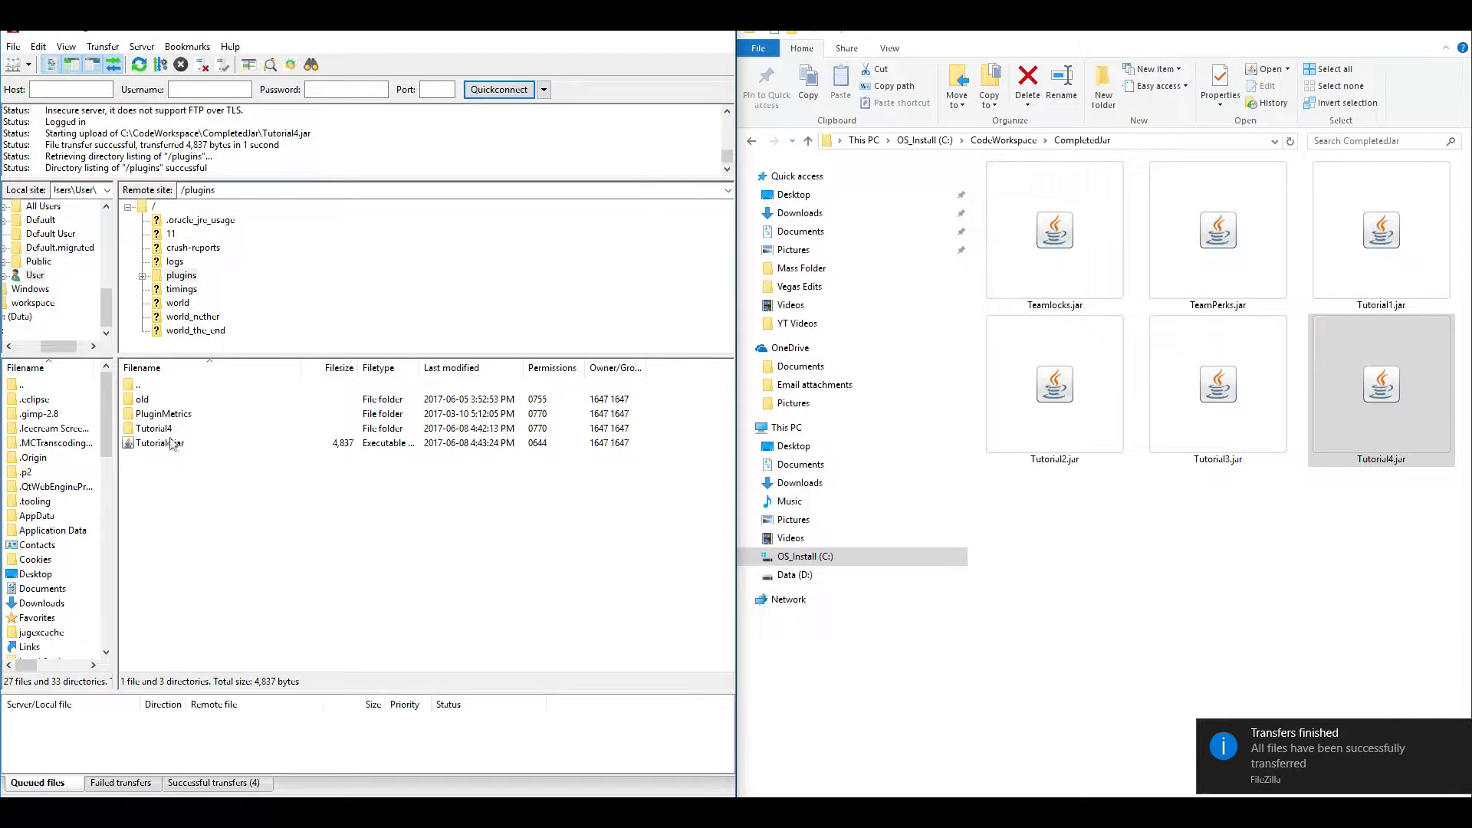
pyautogui.doubleClick(154, 428)
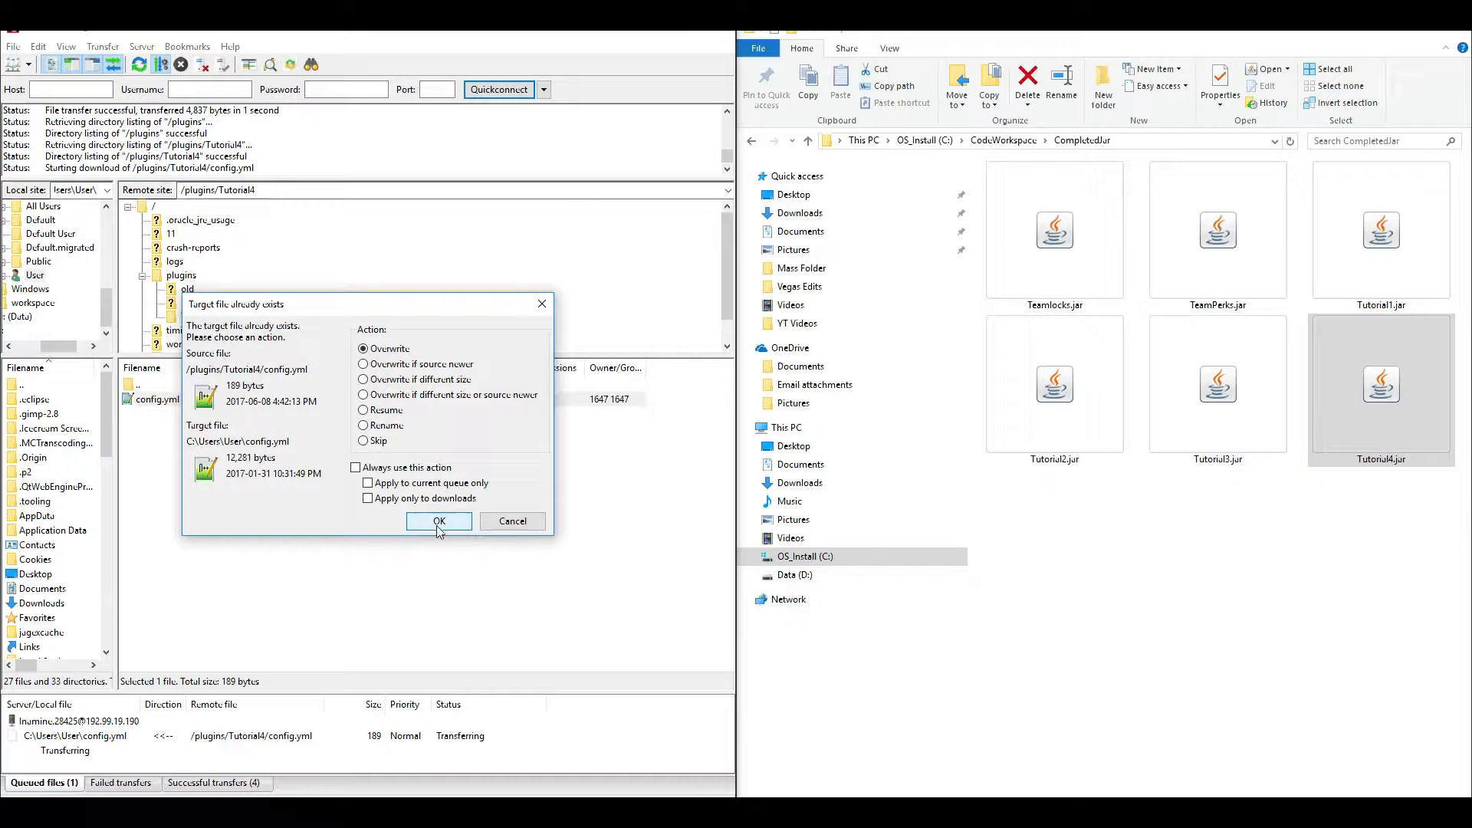
# Open the plugin's config.yml for editing, dropping the missing temporary file in Notepad++.
pyautogui.click(438, 521)
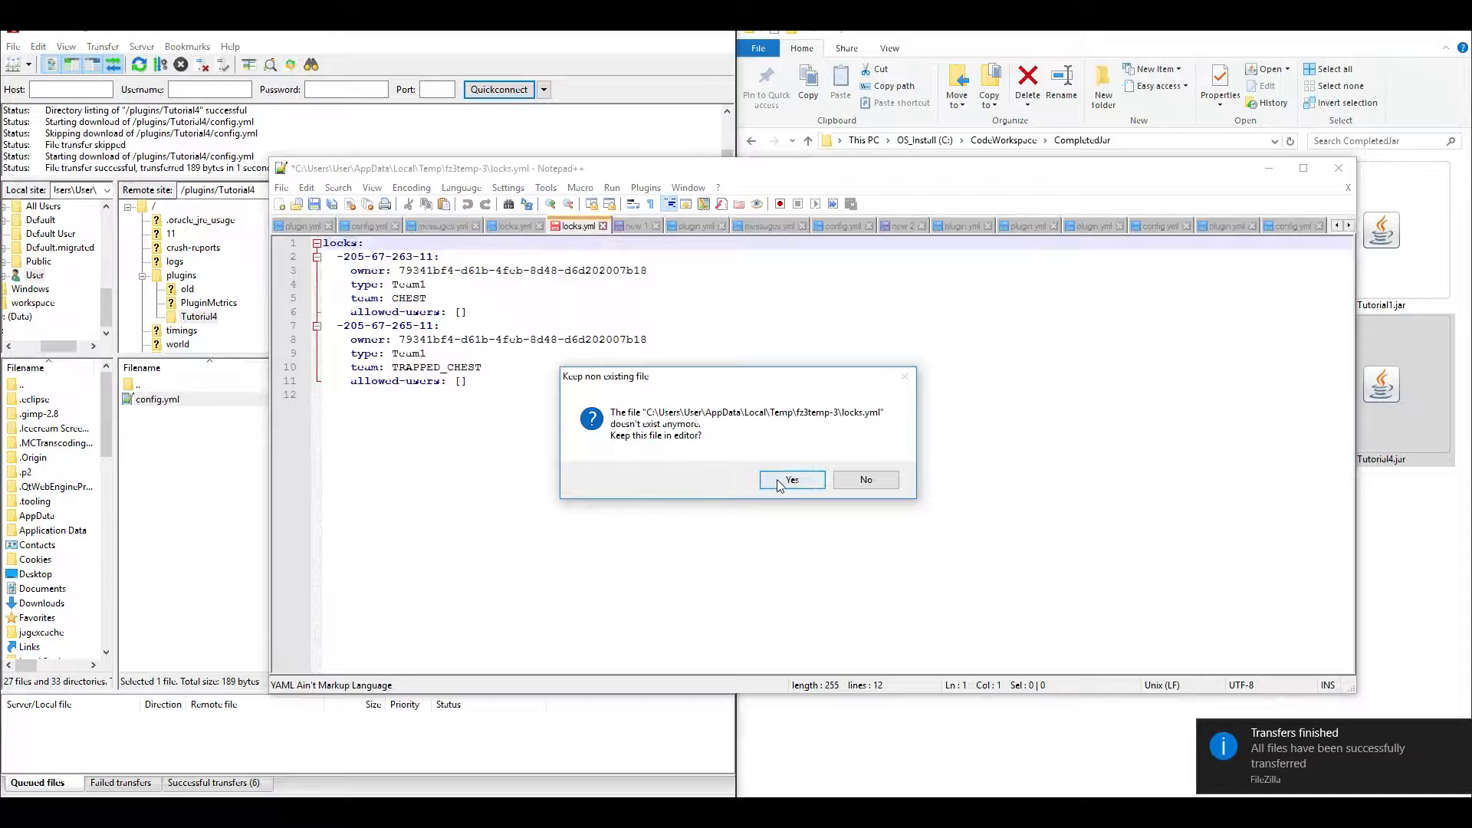
pyautogui.moveTo(865, 480)
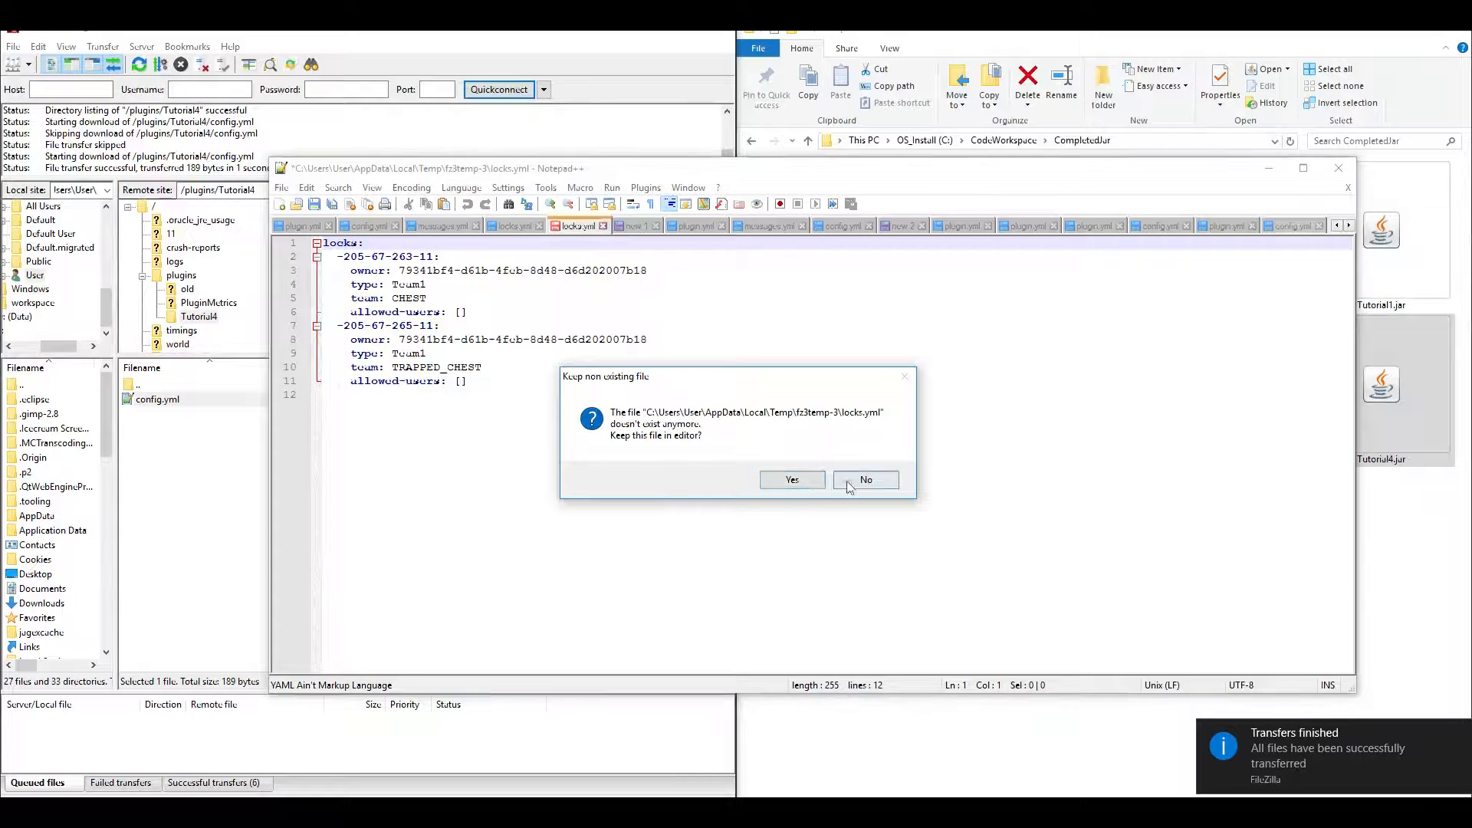
pyautogui.click(865, 480)
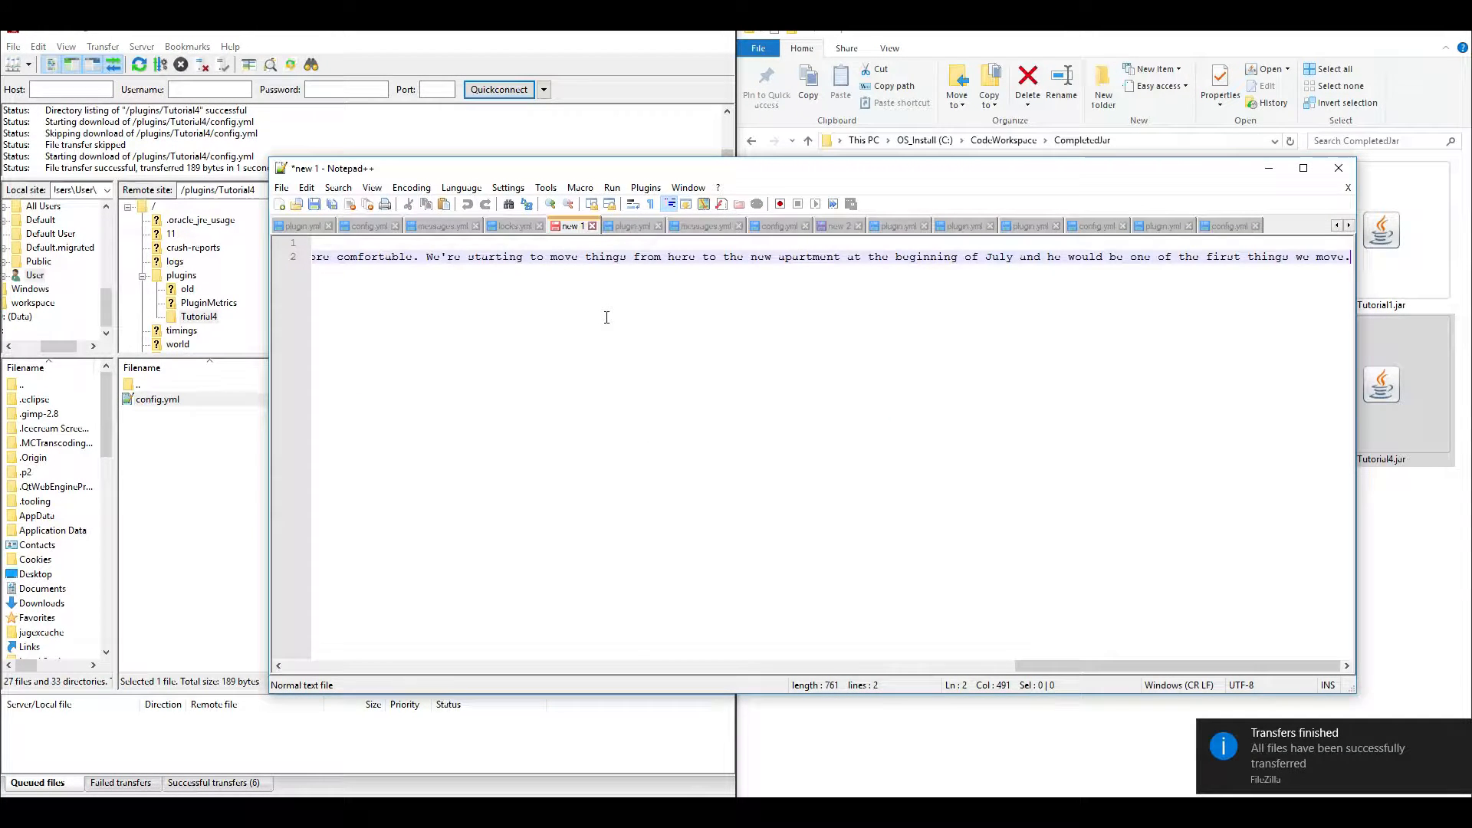
pyautogui.click(1227, 225)
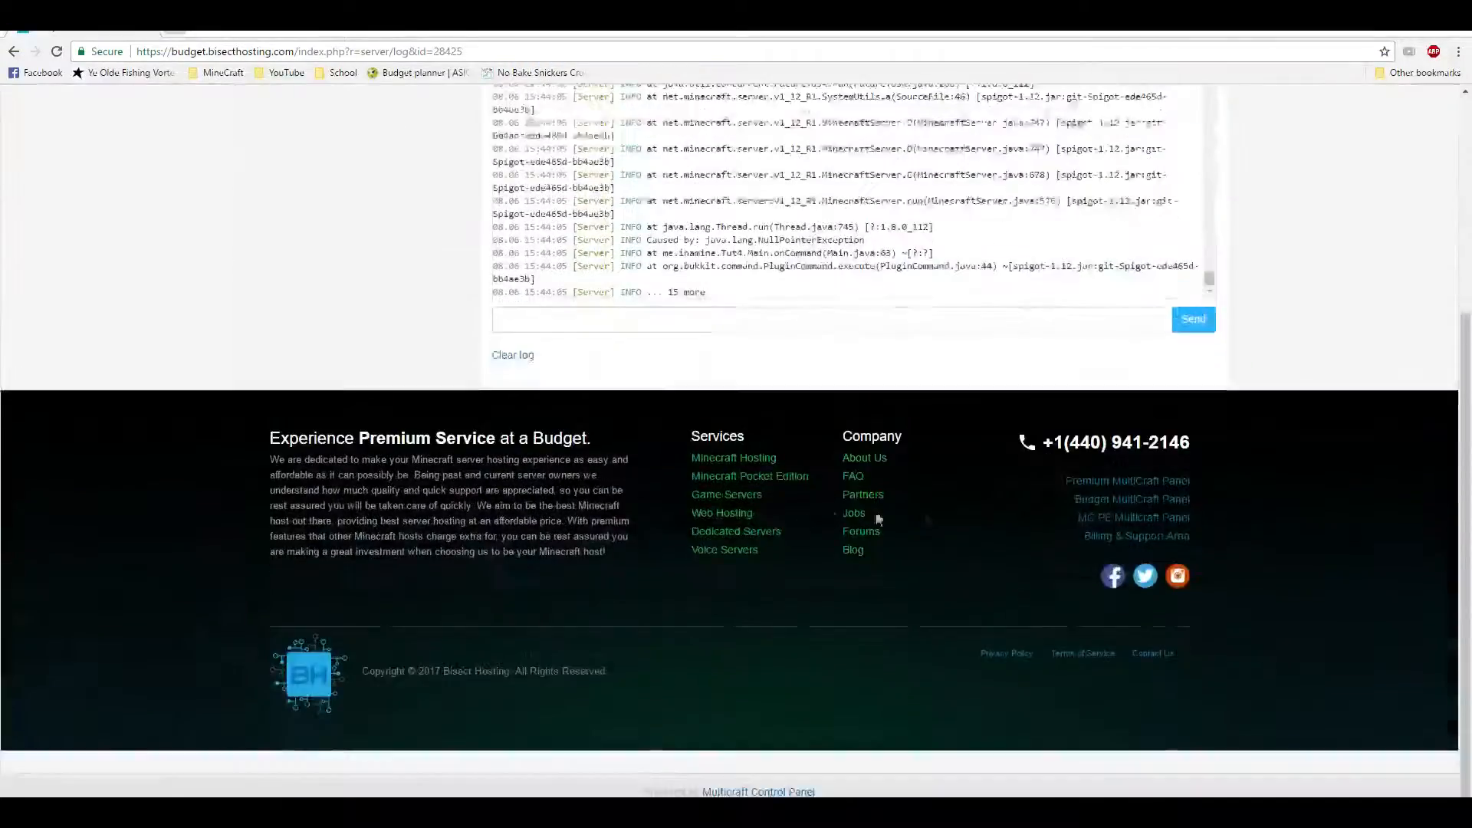
pyautogui.scroll(3)
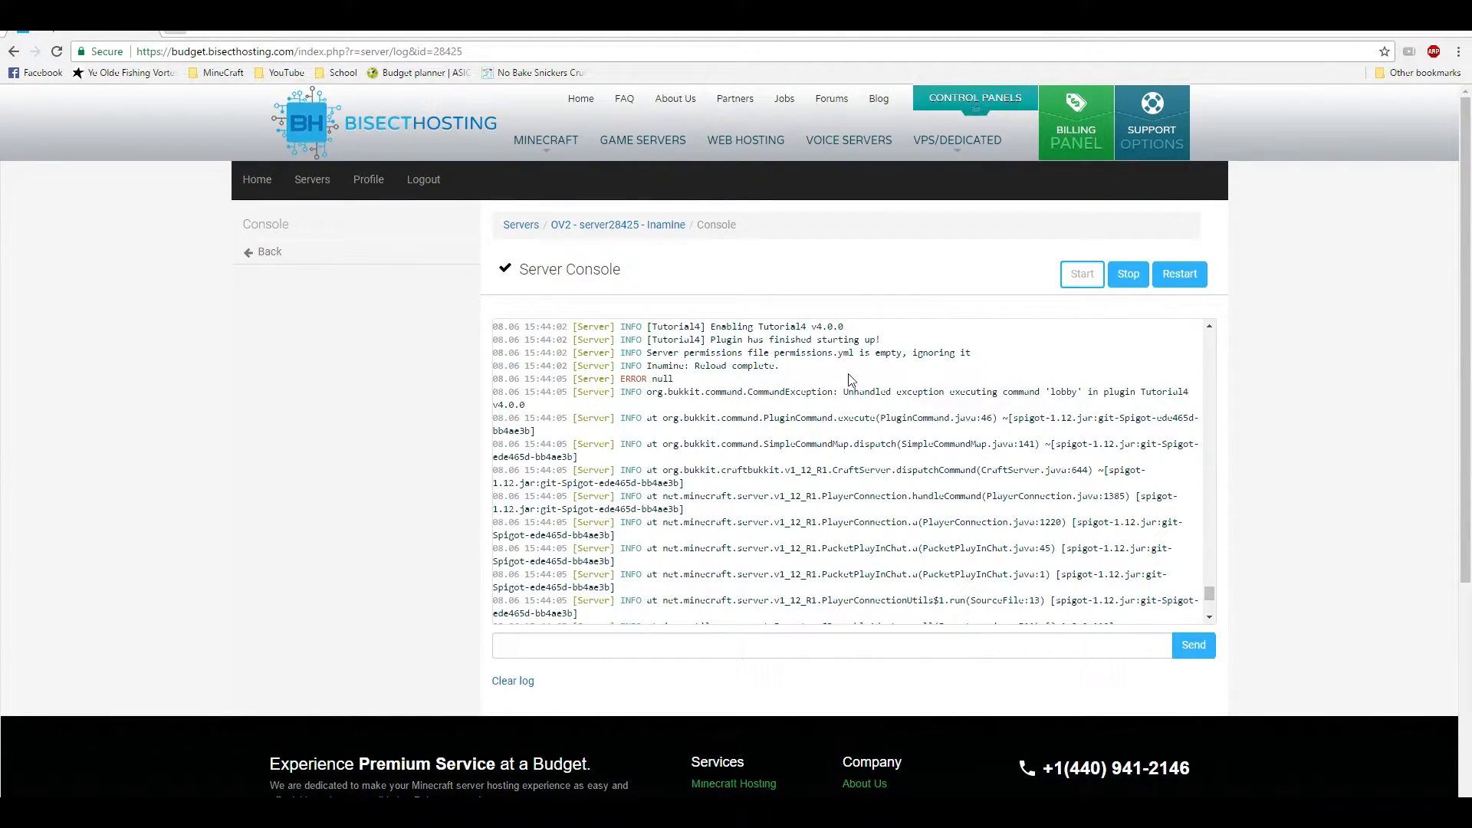
pyautogui.scroll(-3)
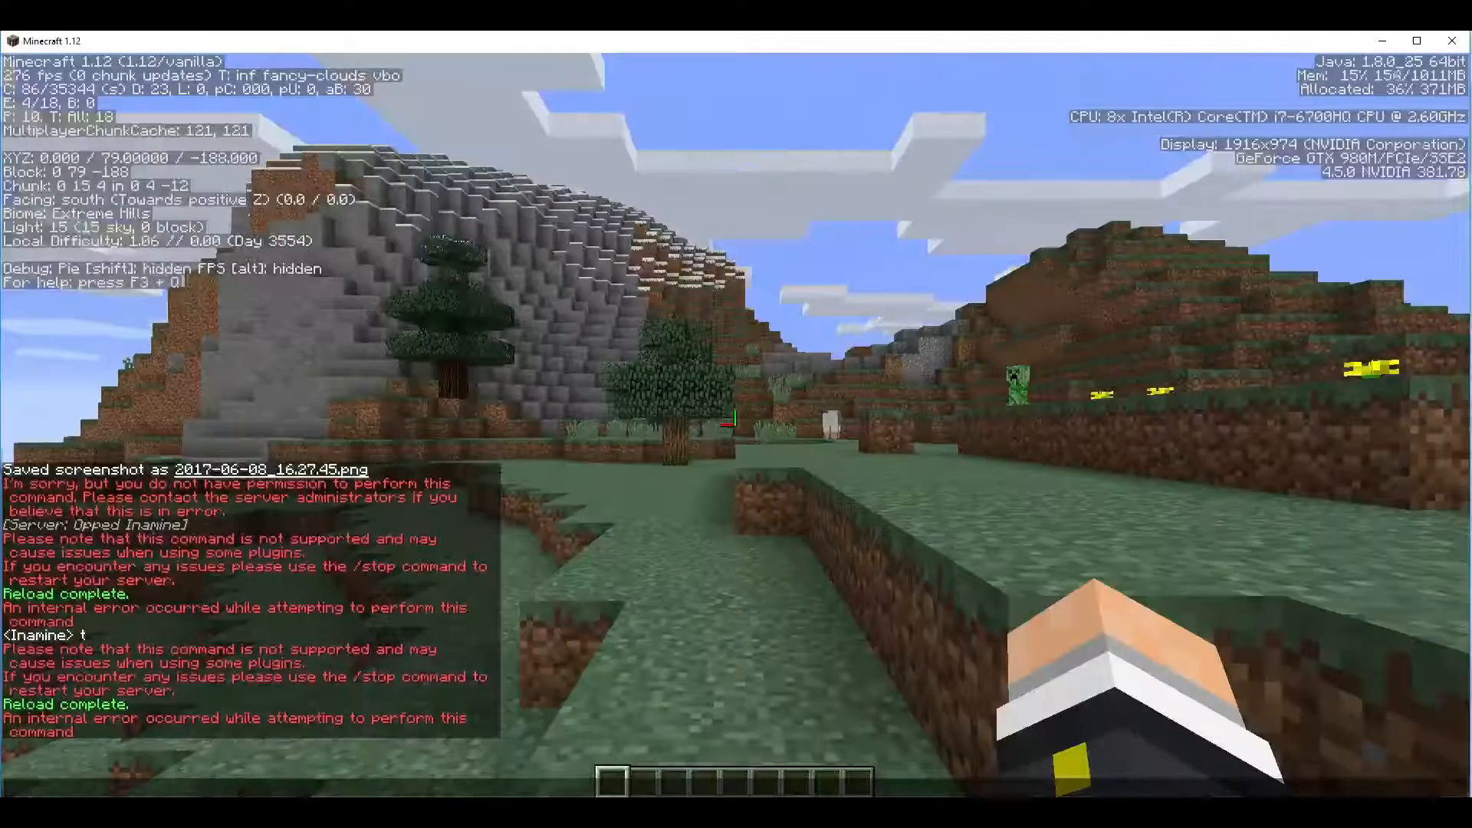
pyautogui.press('e')
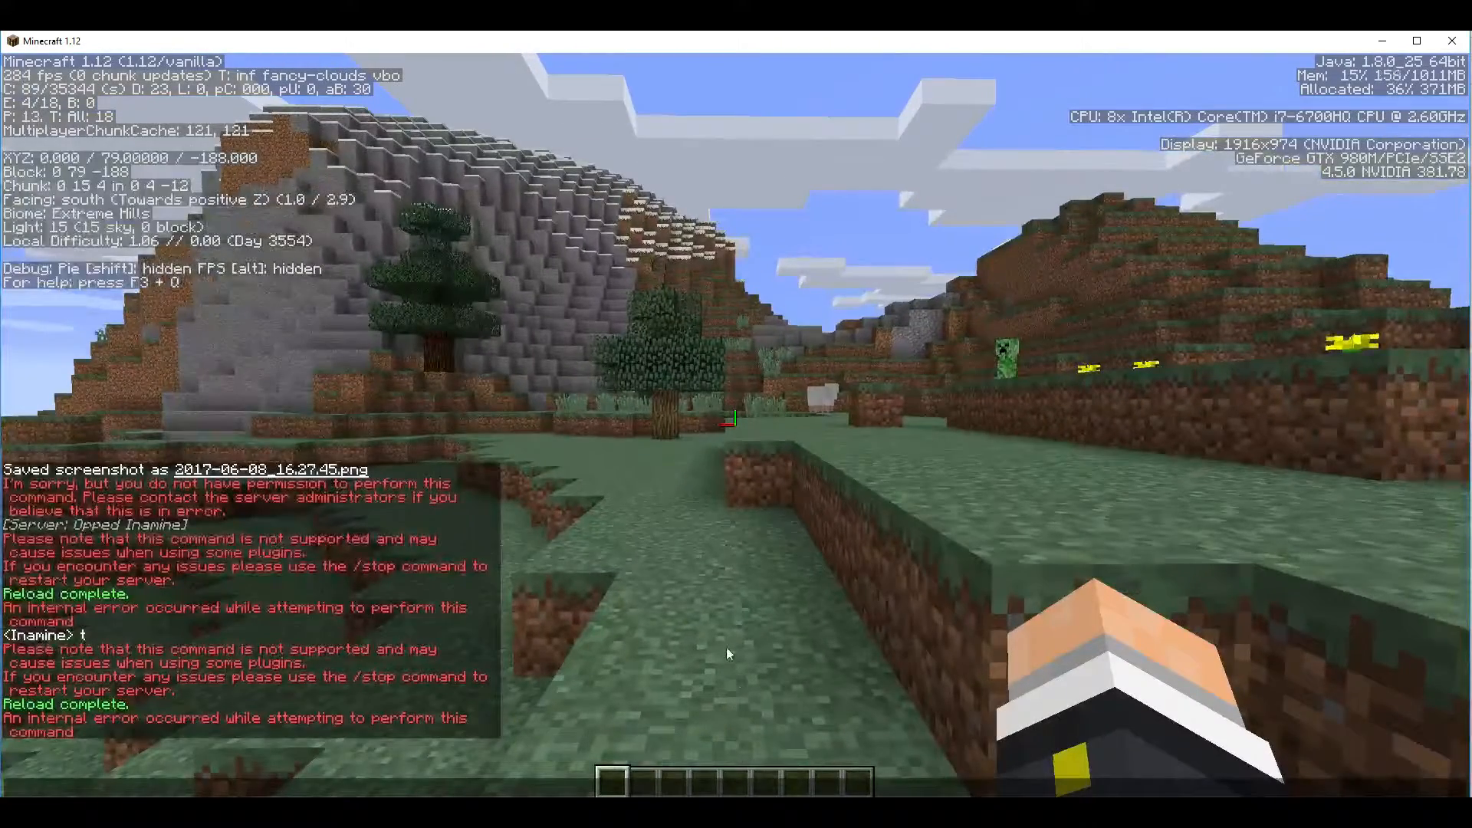
pyautogui.press('Escape')
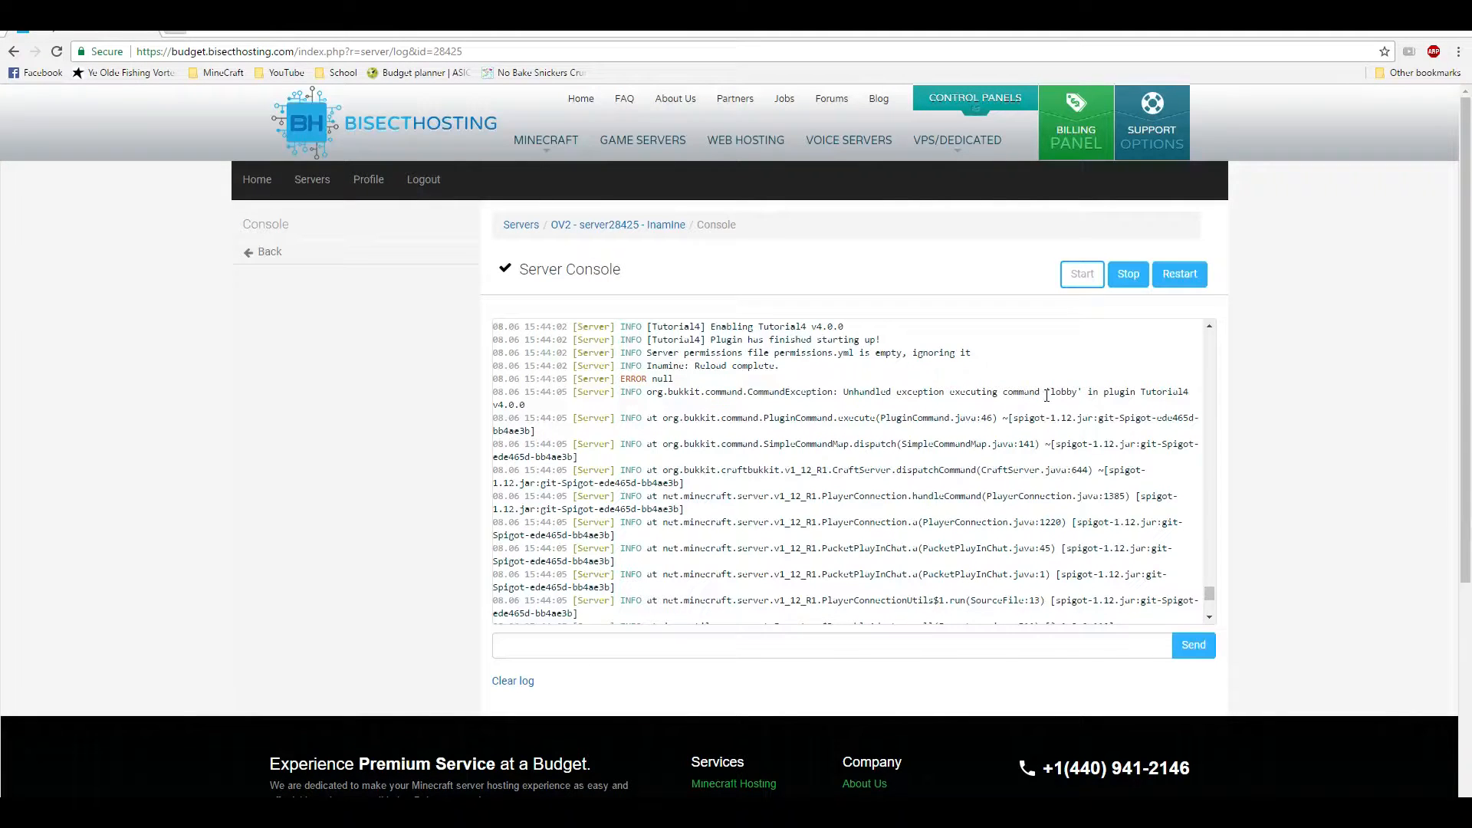
pyautogui.doubleClick(1064, 391)
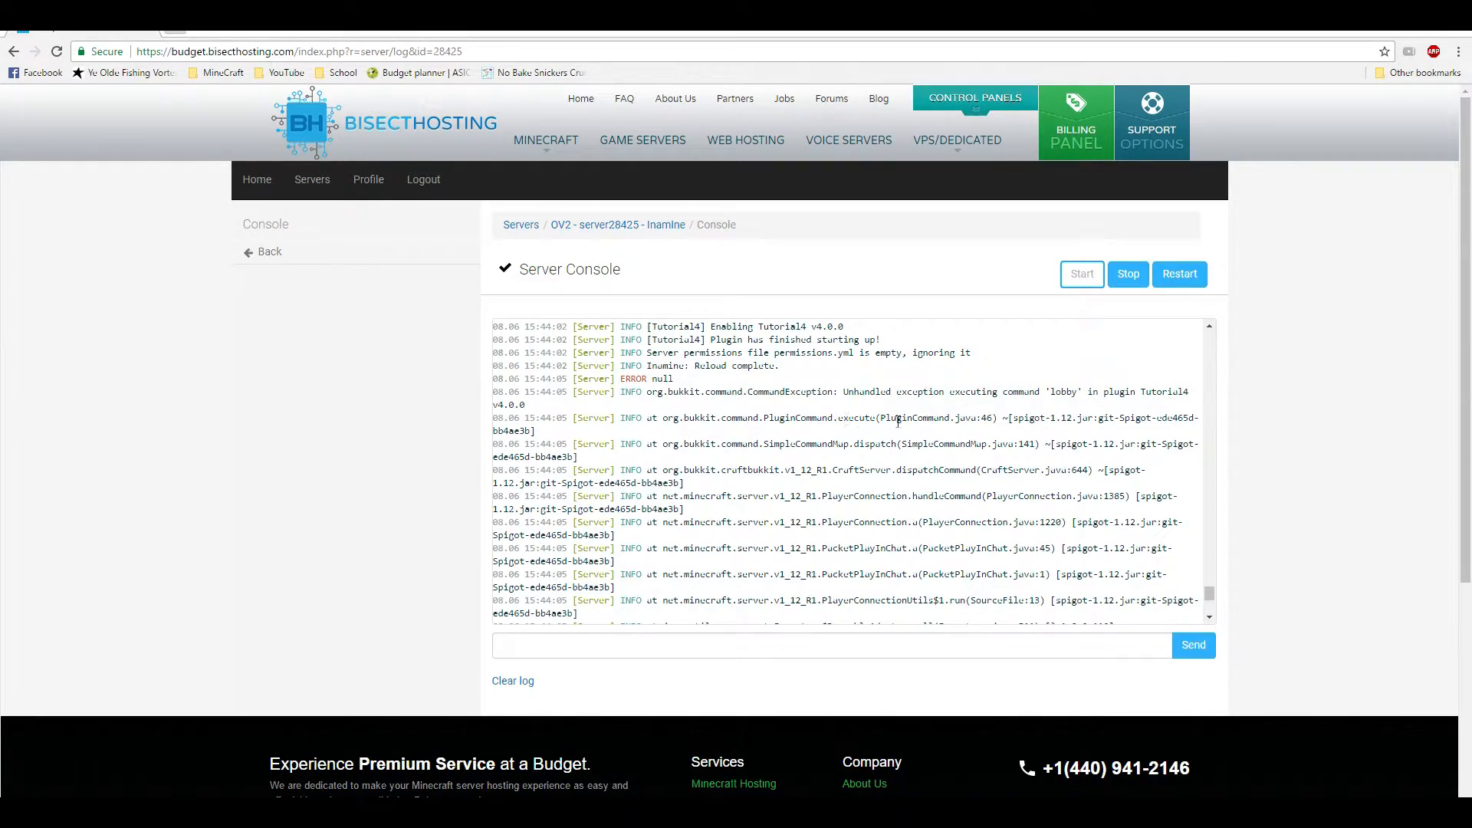
pyautogui.scroll(-3)
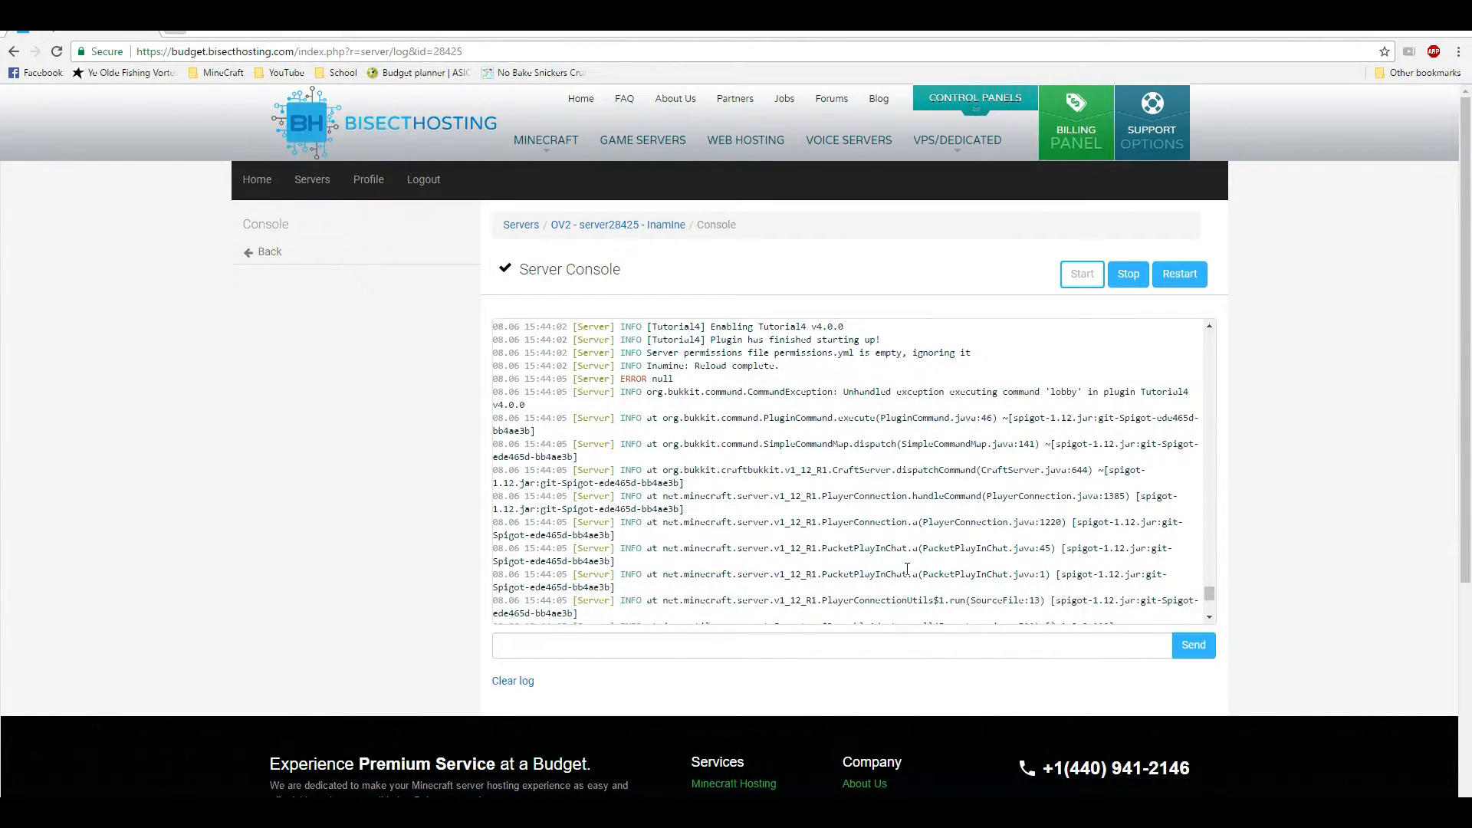
pyautogui.scroll(-3)
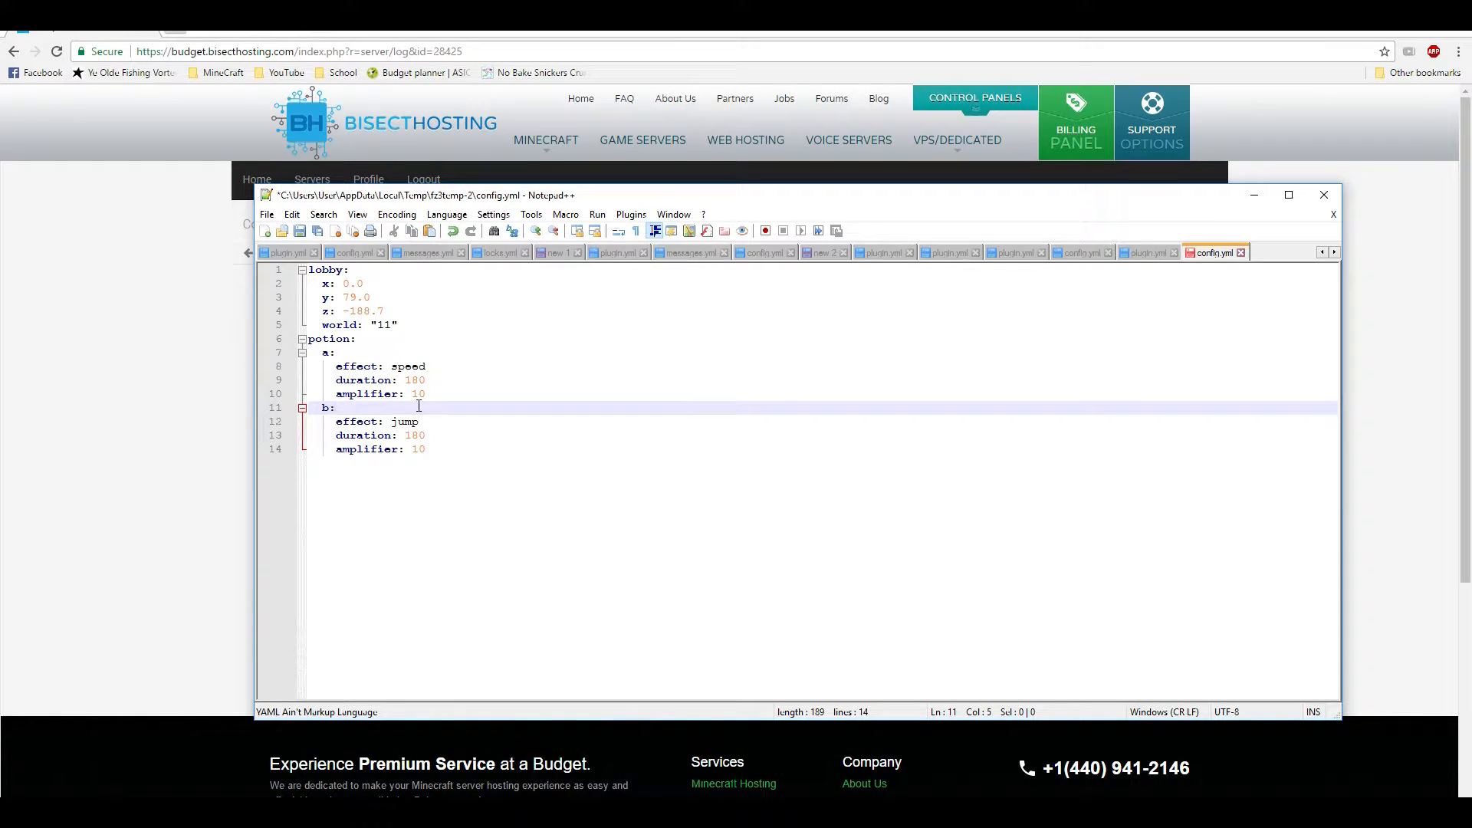
# Save the edited config.yml, upload it back to the server, and try /lobby in Minecraft.
pyautogui.press('ctrl+s')
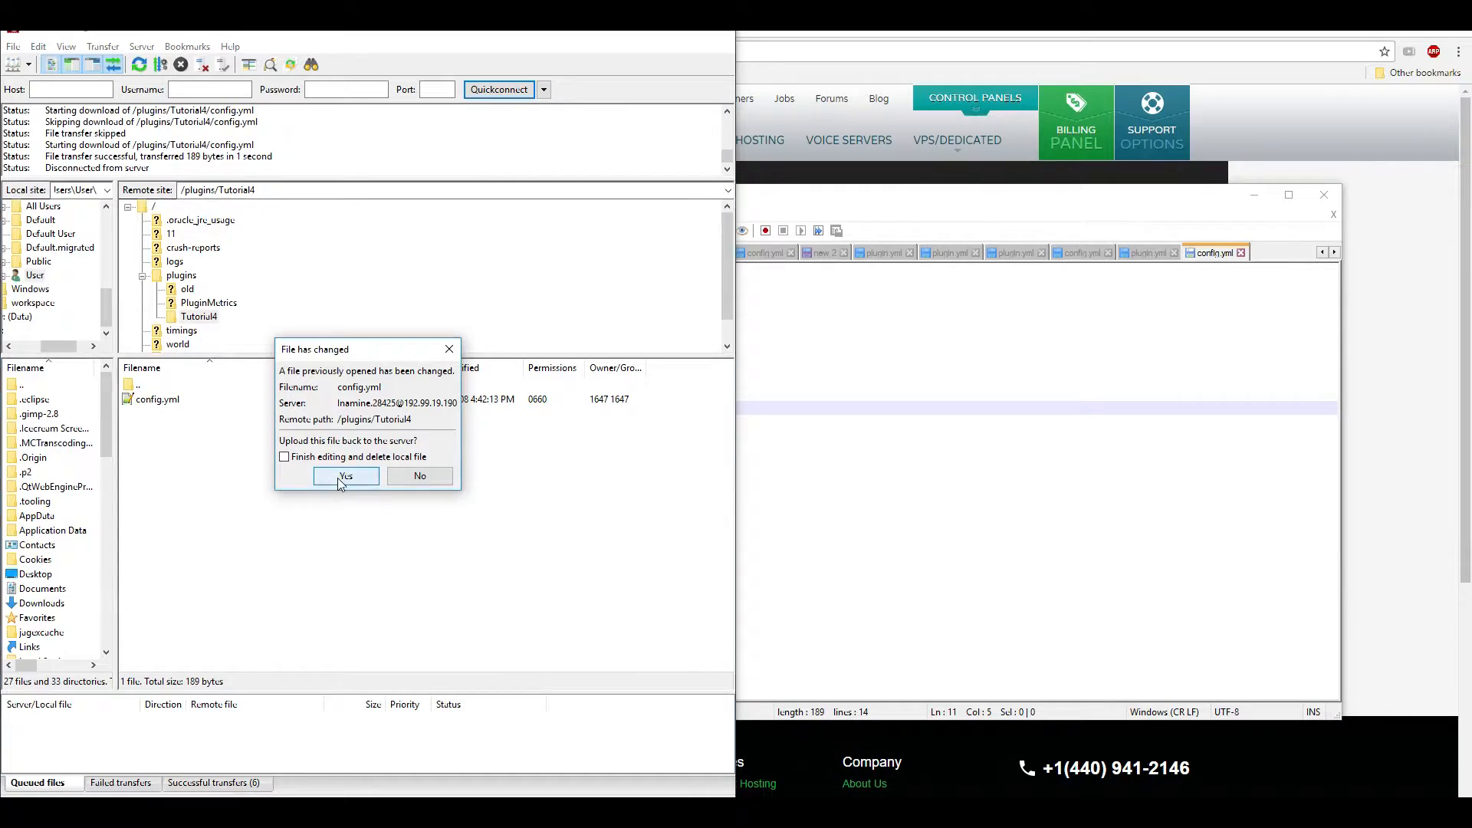
pyautogui.click(345, 475)
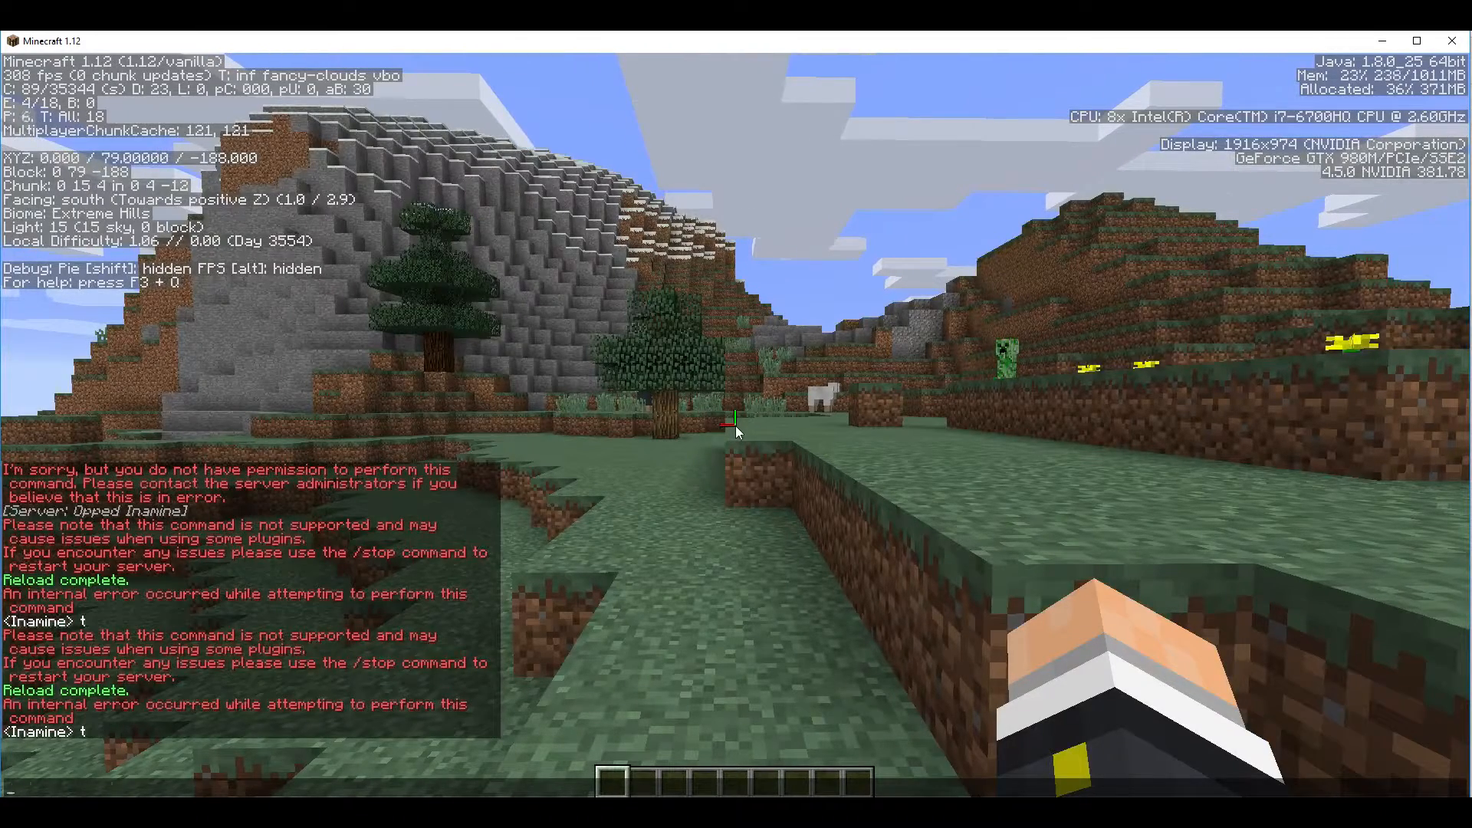
pyautogui.write('/lobby reload");')
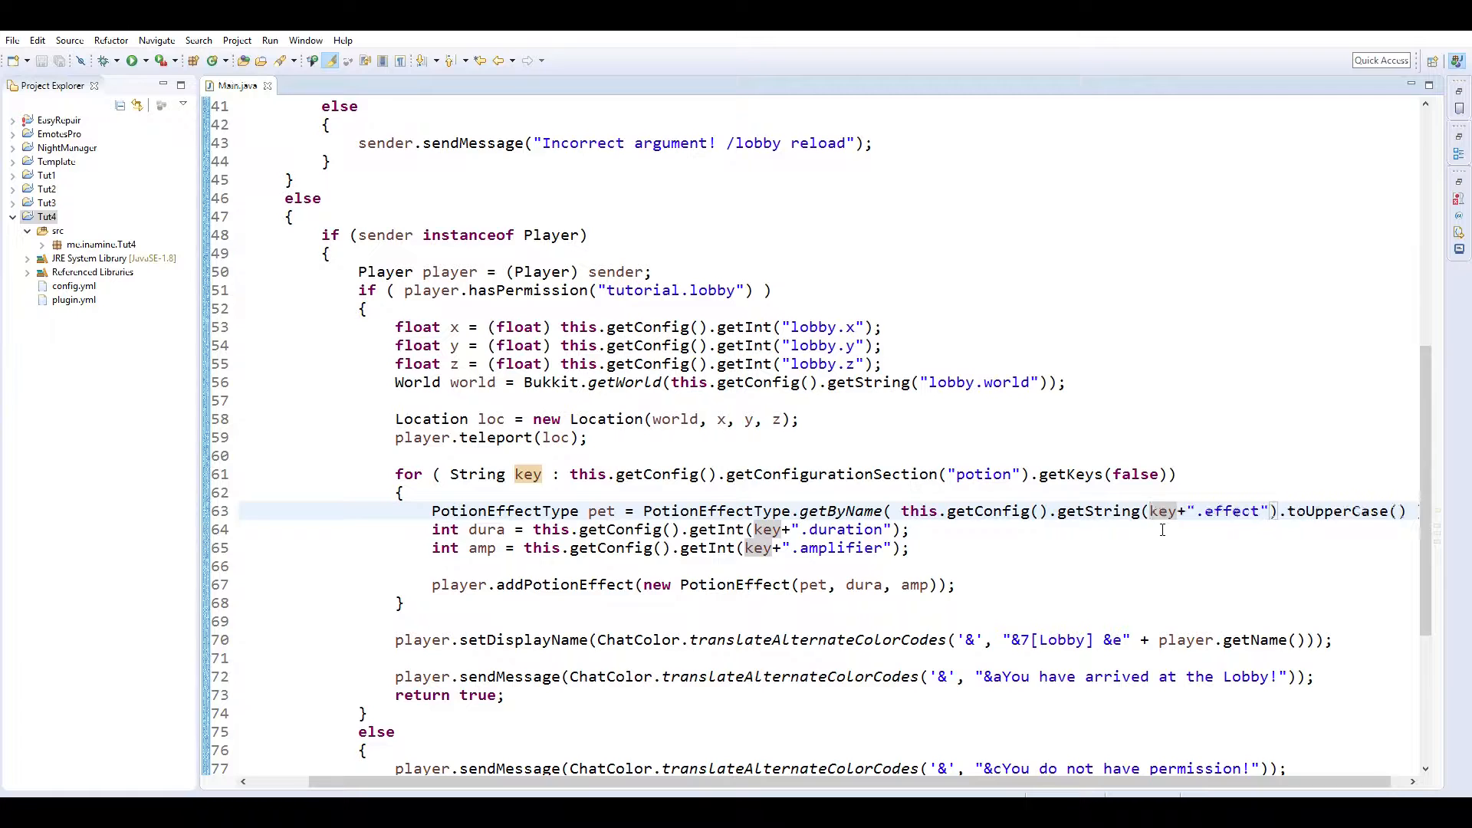
# Prefix the effect, duration and amplifier config keys with "potion." and begin exporting.
pyautogui.write('potion."+')
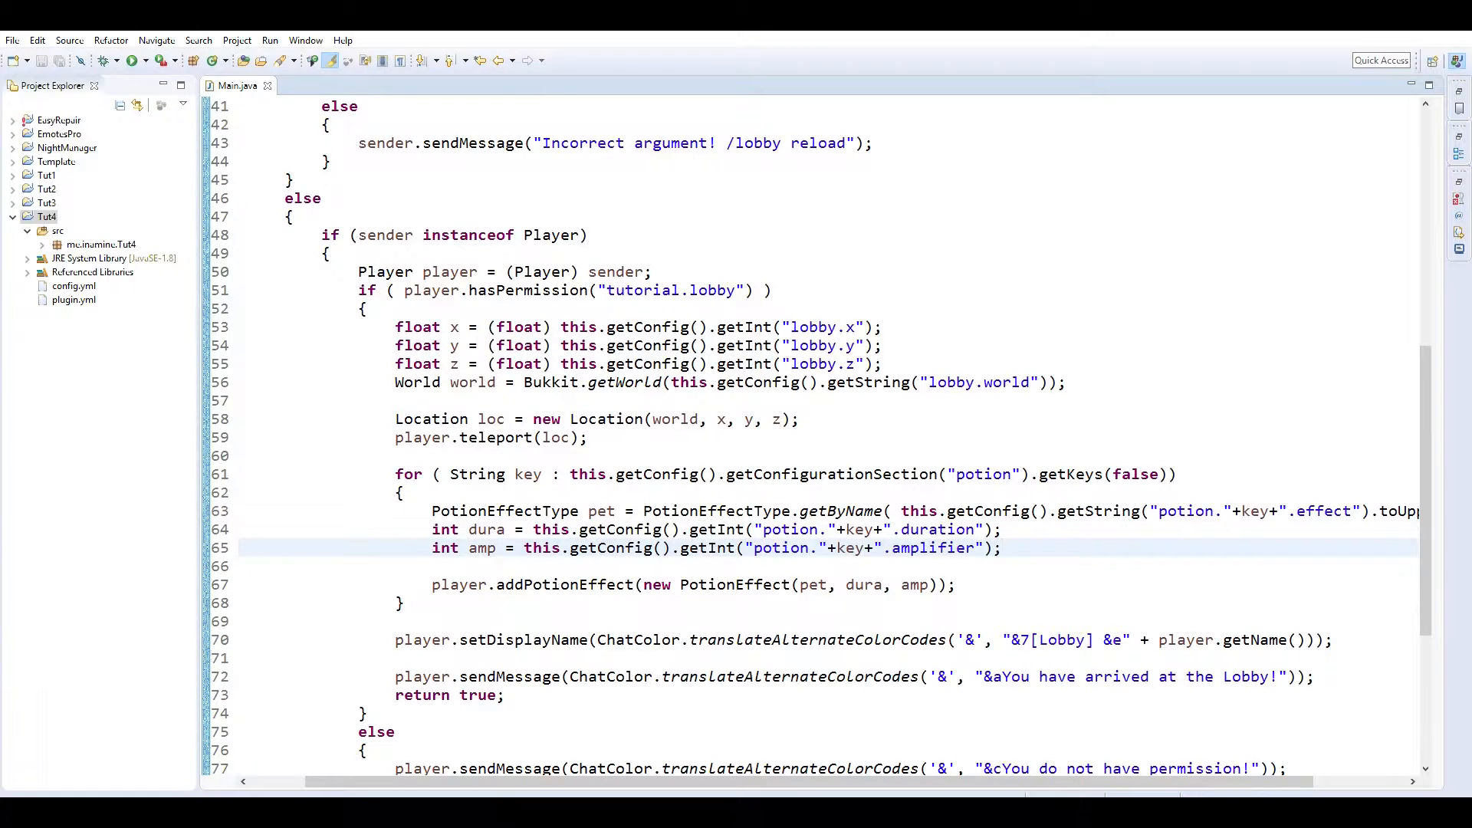
pyautogui.click(367, 713)
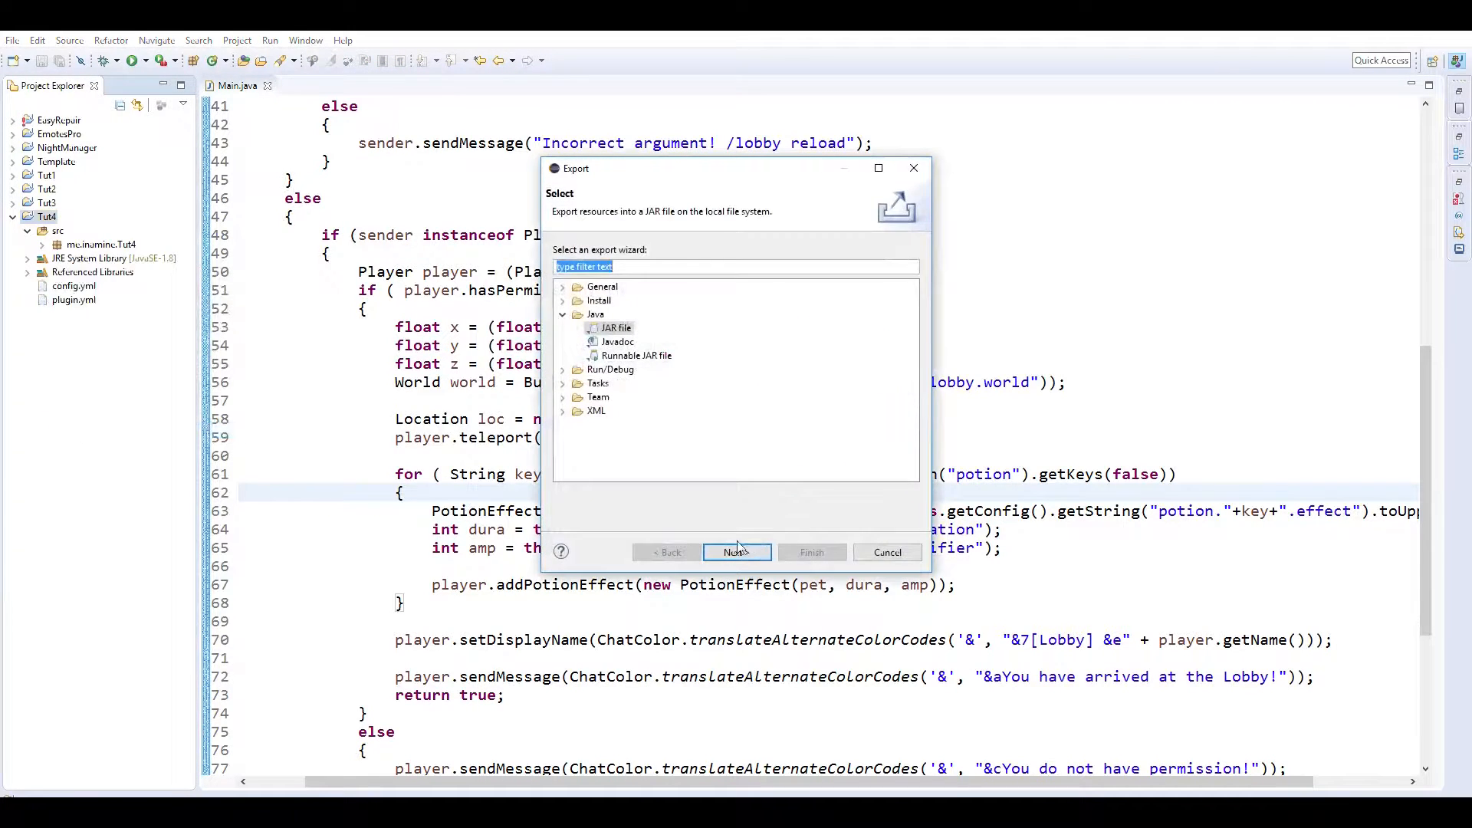
# Finish the JAR export and overwrite Tutorial4.jar in the server's plugins folder.
pyautogui.click(885, 552)
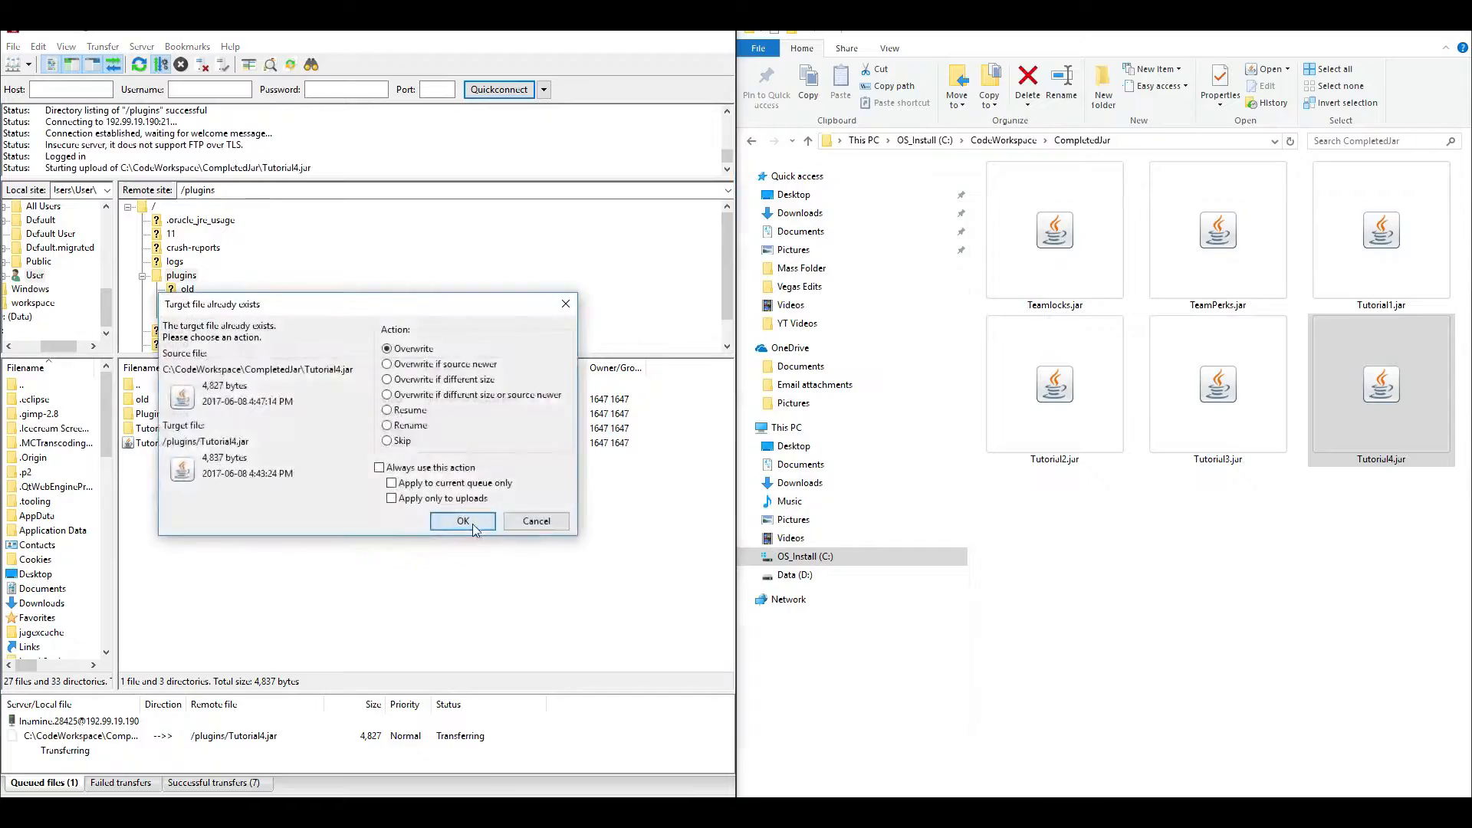
pyautogui.click(461, 522)
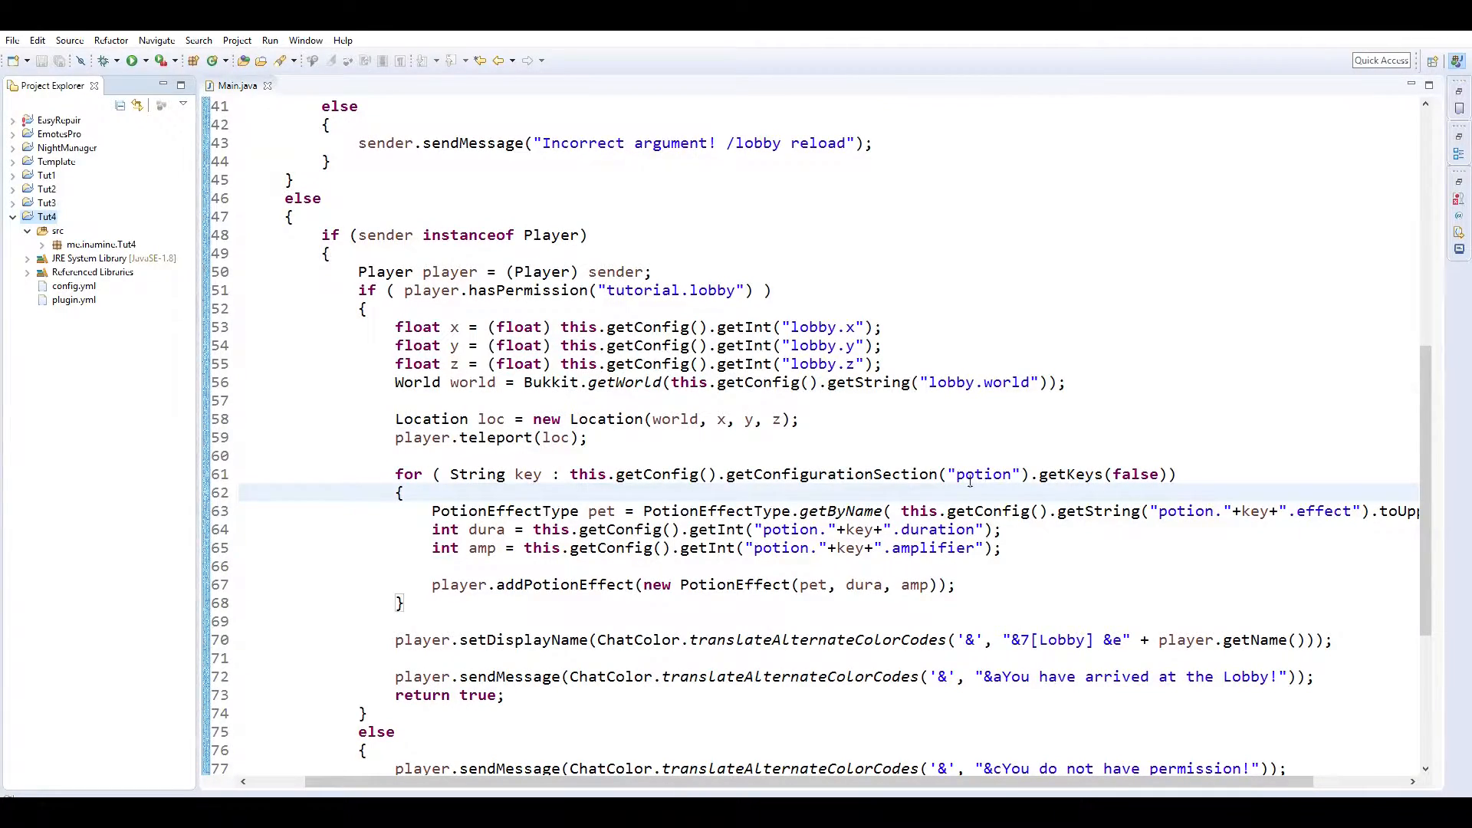
pyautogui.doubleClick(938, 474)
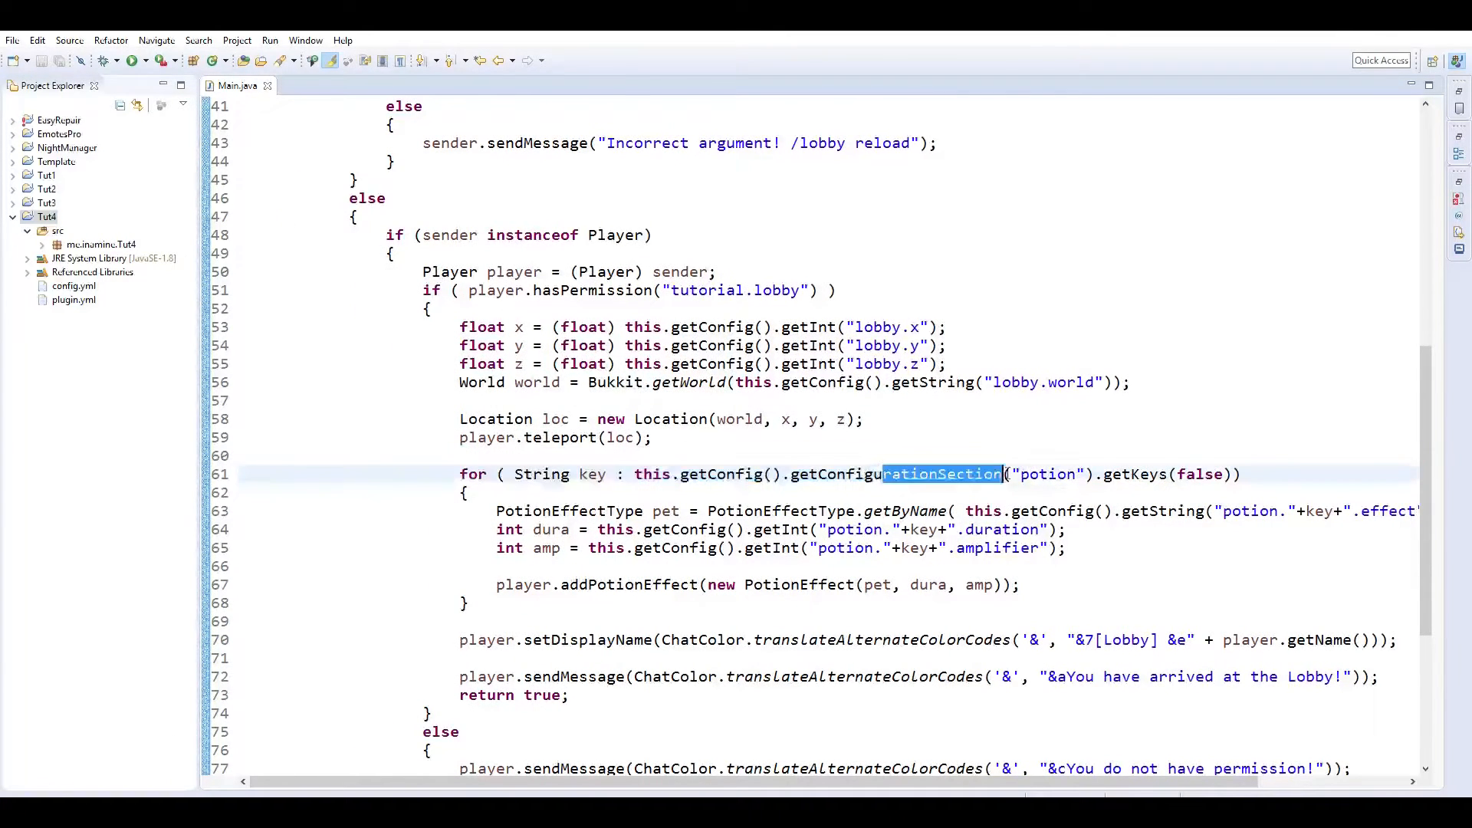
pyautogui.click(581, 474)
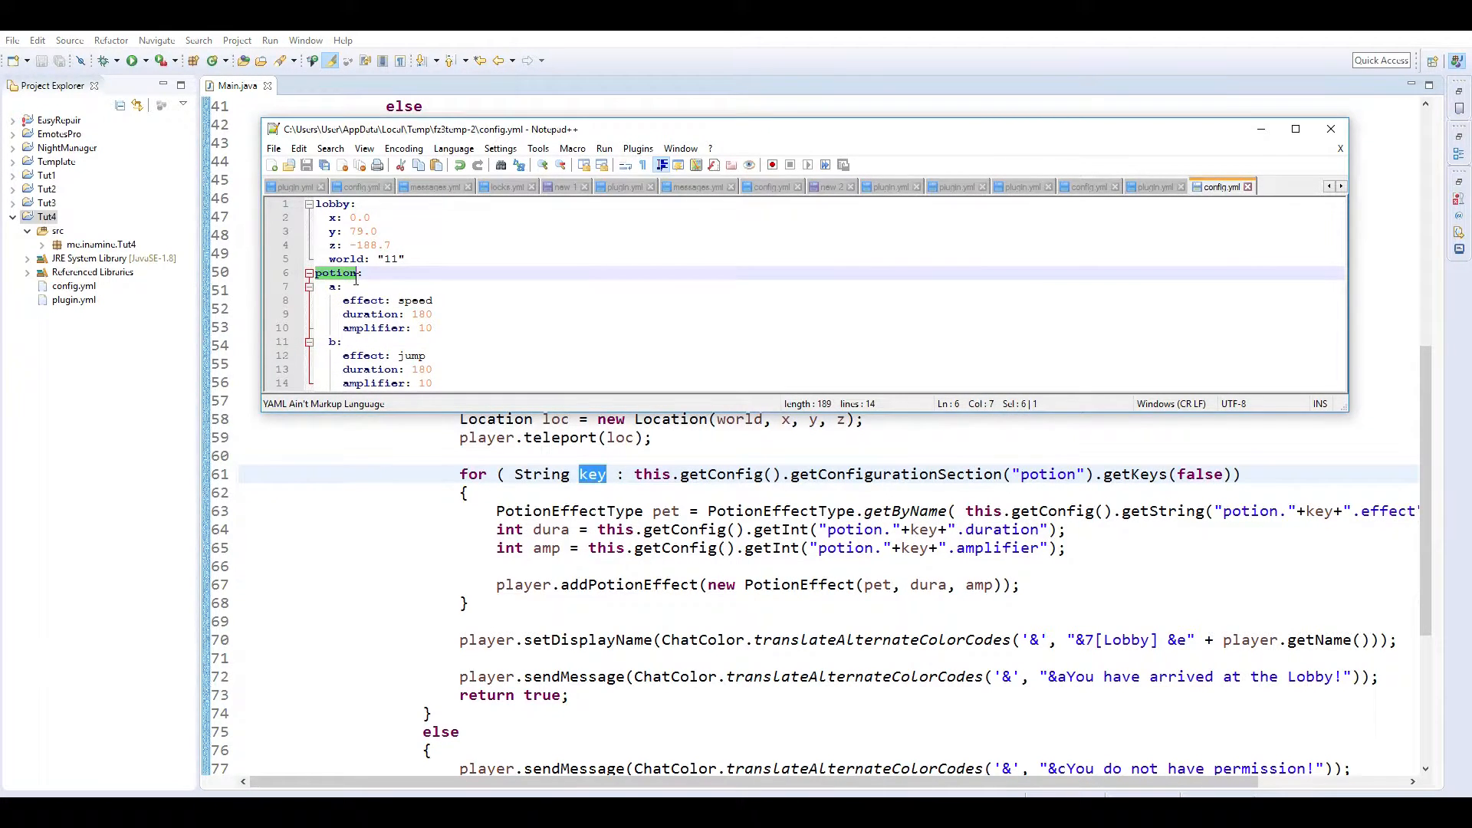
pyautogui.click(334, 287)
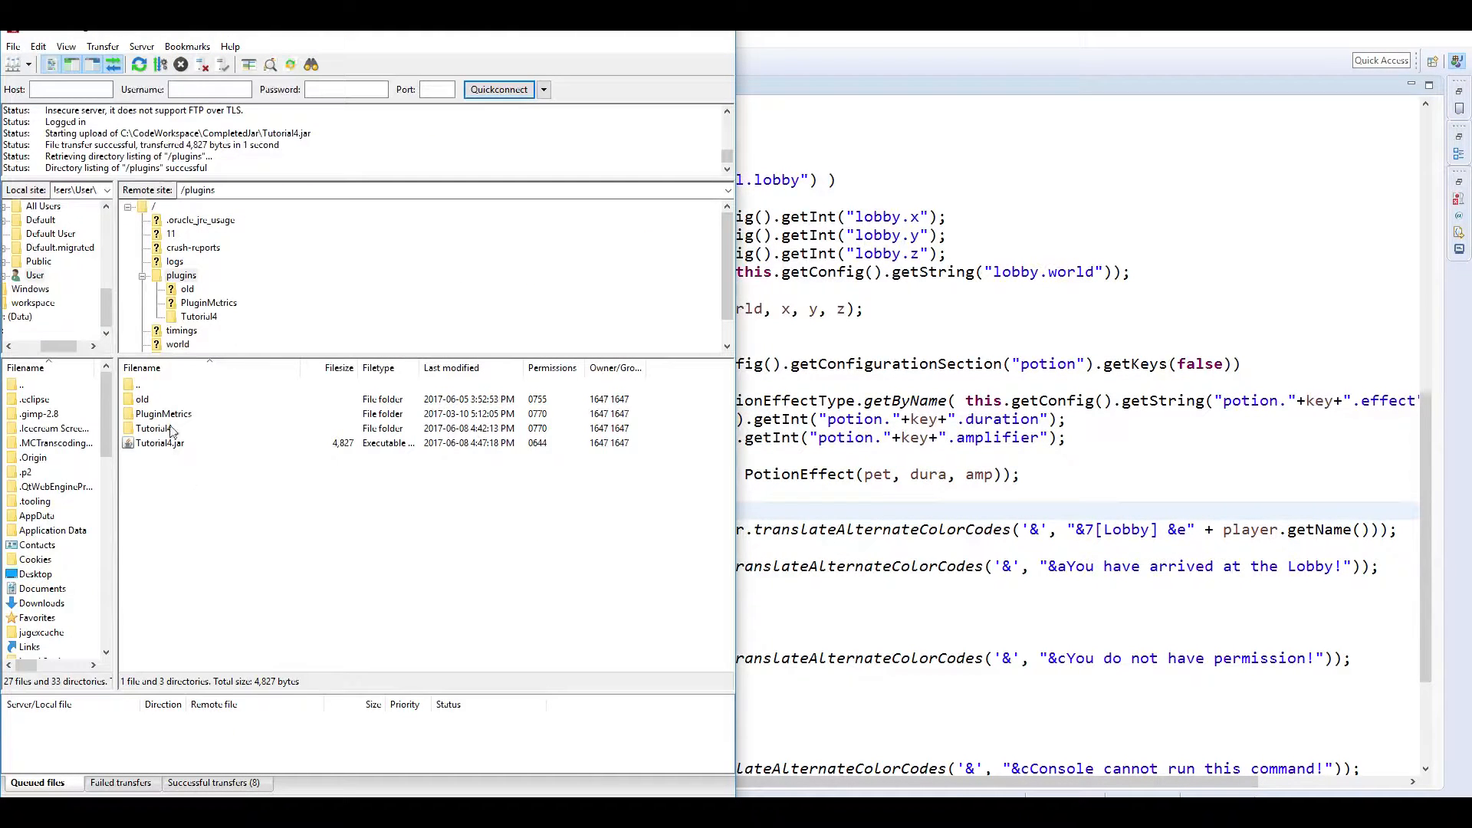
# Load the server's Tutorial4 config.yml into Notepad++ via FileZilla View/Edit and reload it.
pyautogui.doubleClick(155, 428)
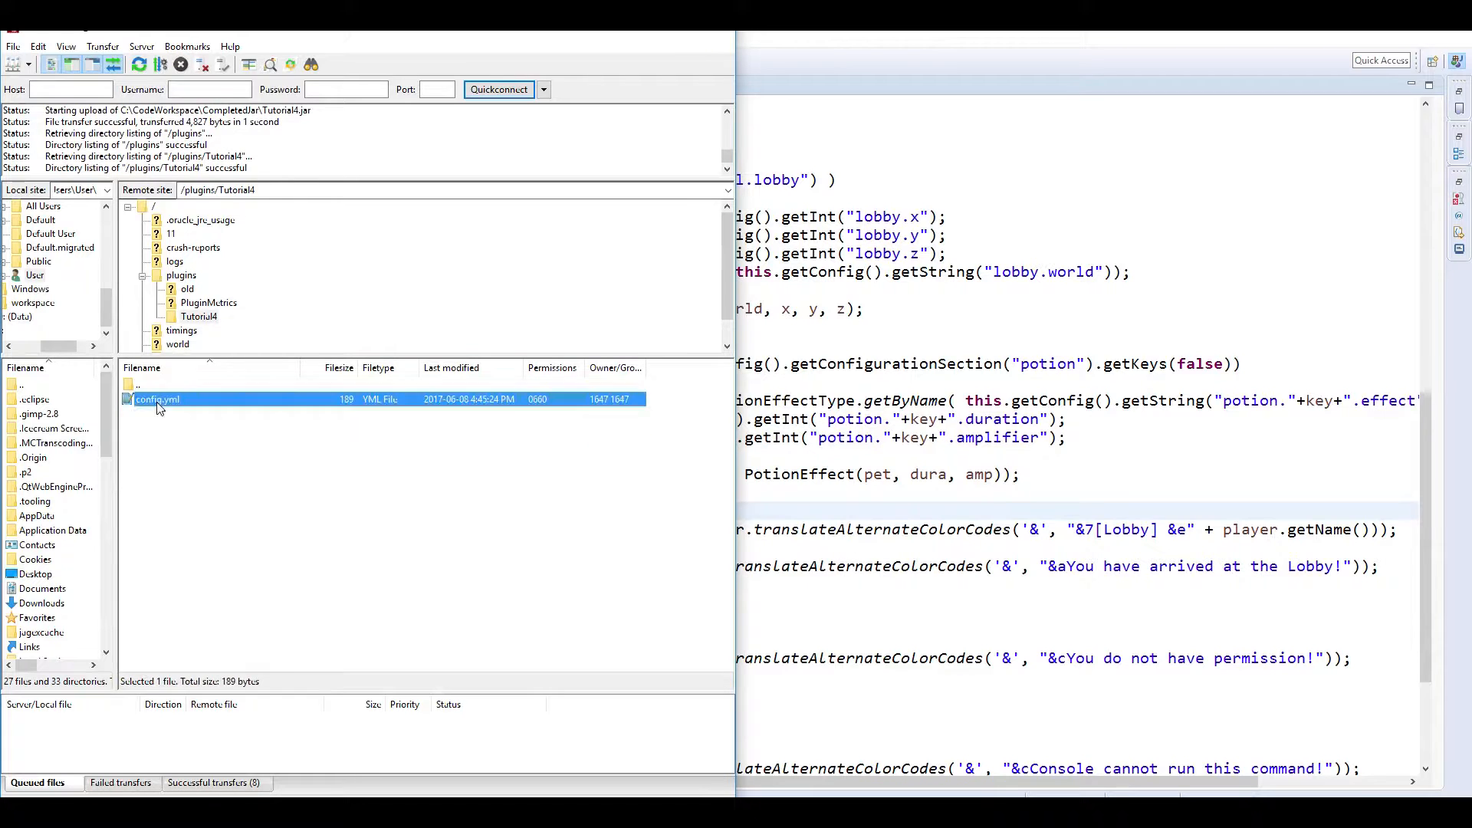
pyautogui.doubleClick(157, 399)
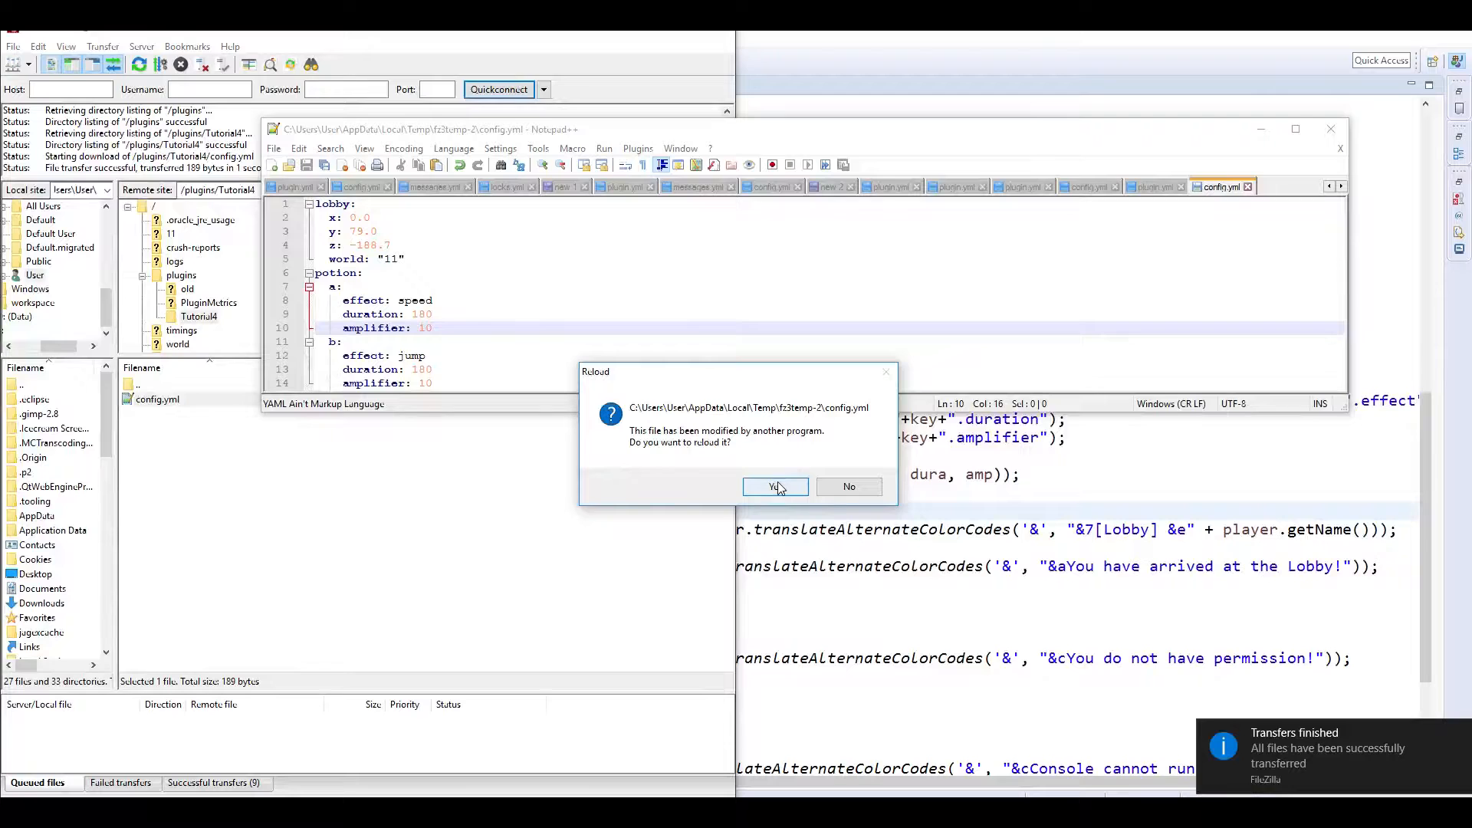
pyautogui.click(769, 486)
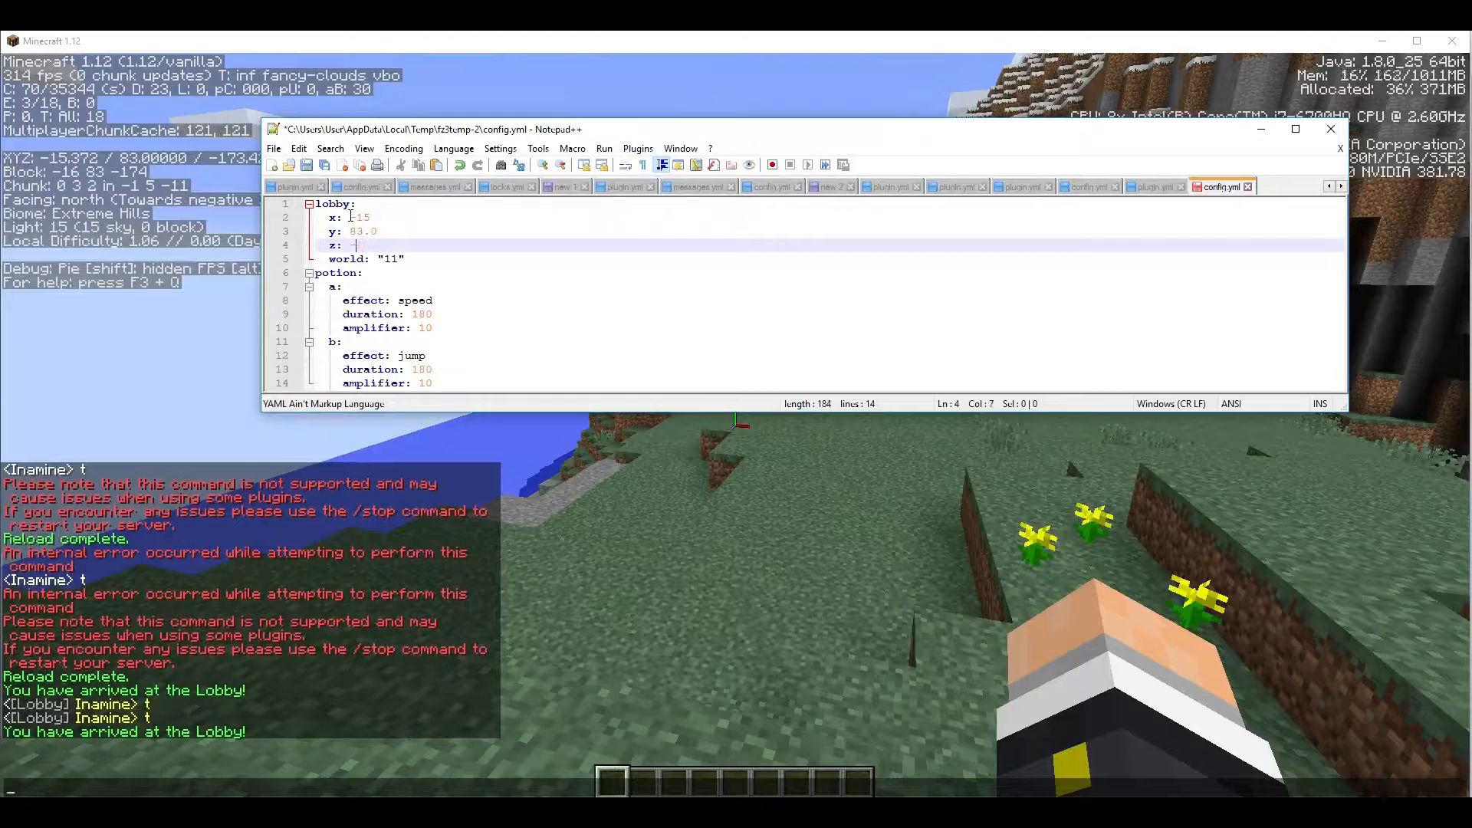
# Edit config.yml lobby to -15, 83.0, -173 with potion durations 13 and 24, jump amplifier 100.
pyautogui.write('-17')
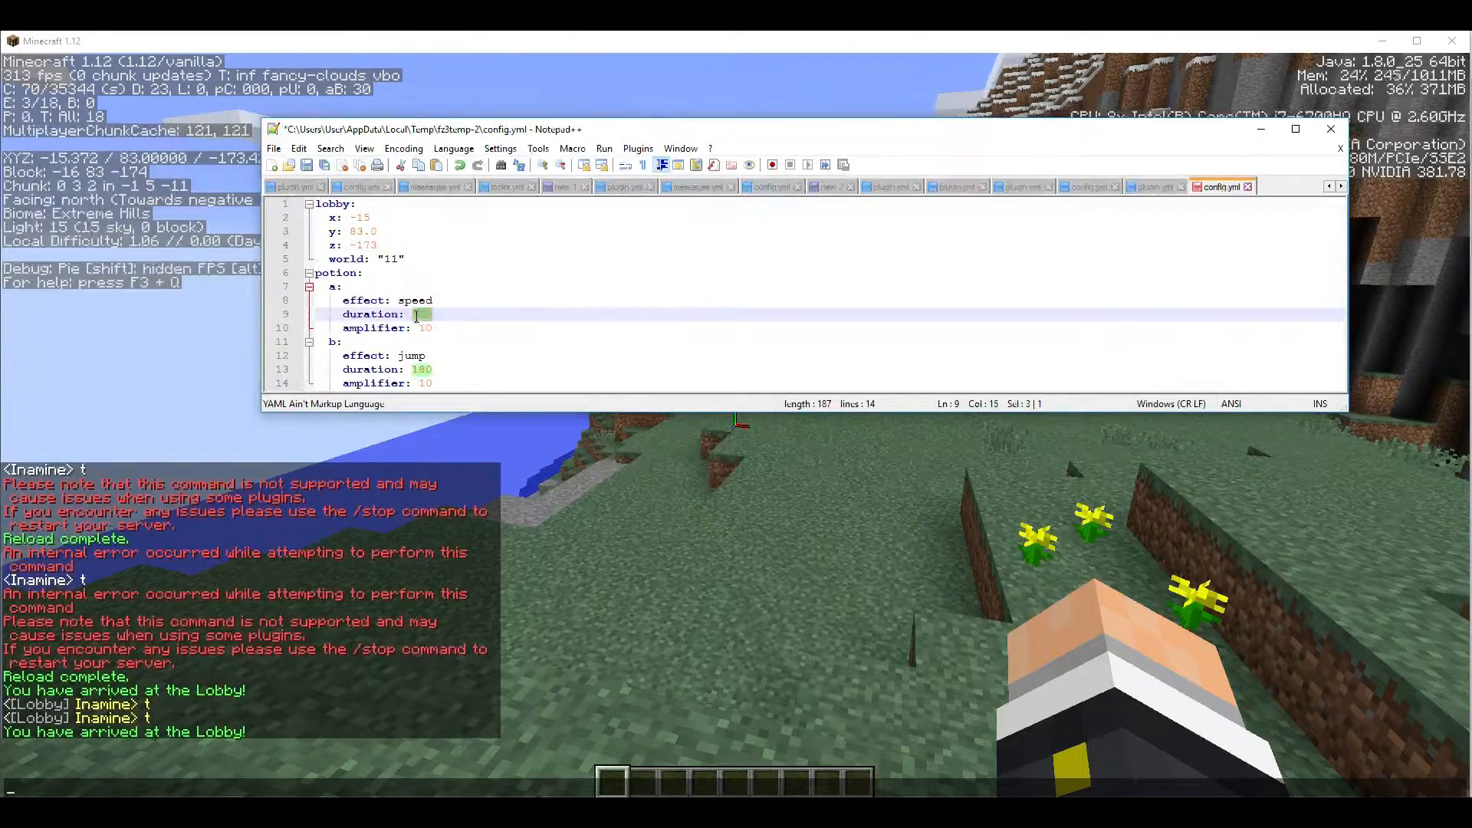
pyautogui.write('3')
pyautogui.click(828, 368)
pyautogui.write('24')
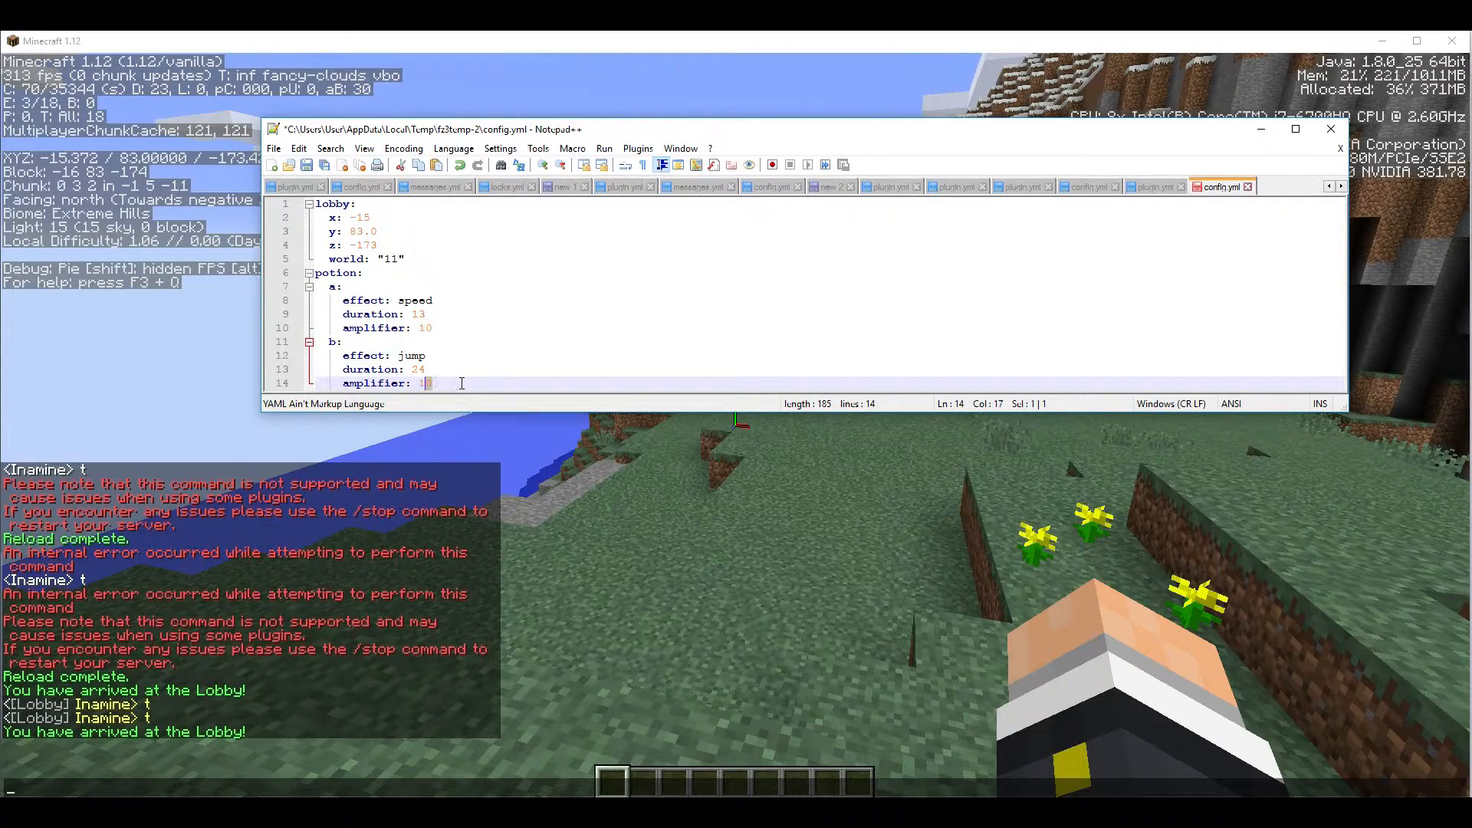
pyautogui.write('00')
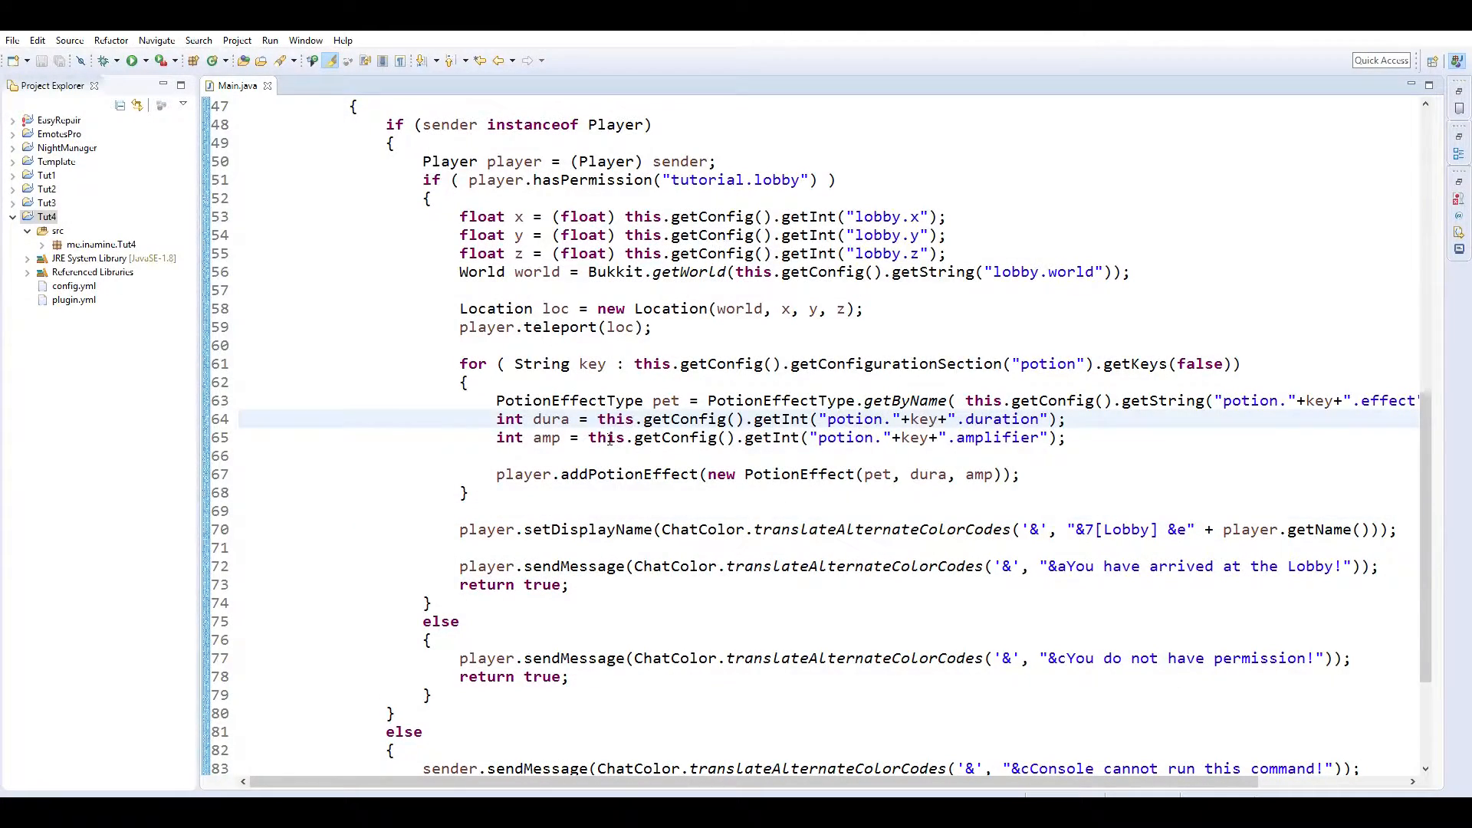
# Change line 64 to int dura = 20 * getConfig().getInt(...) and save Main.java.
pyautogui.write('20')
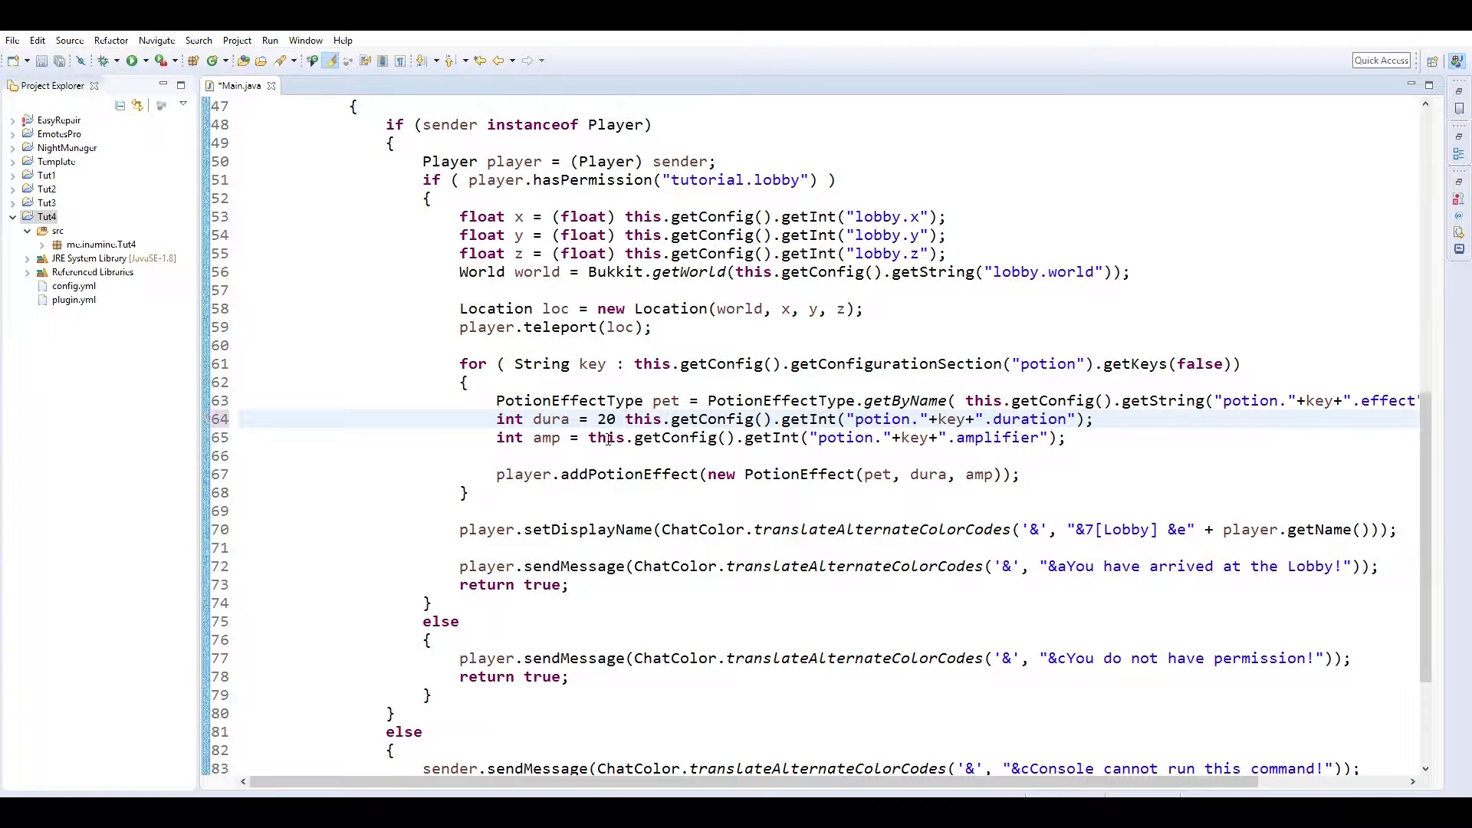
pyautogui.write('*')
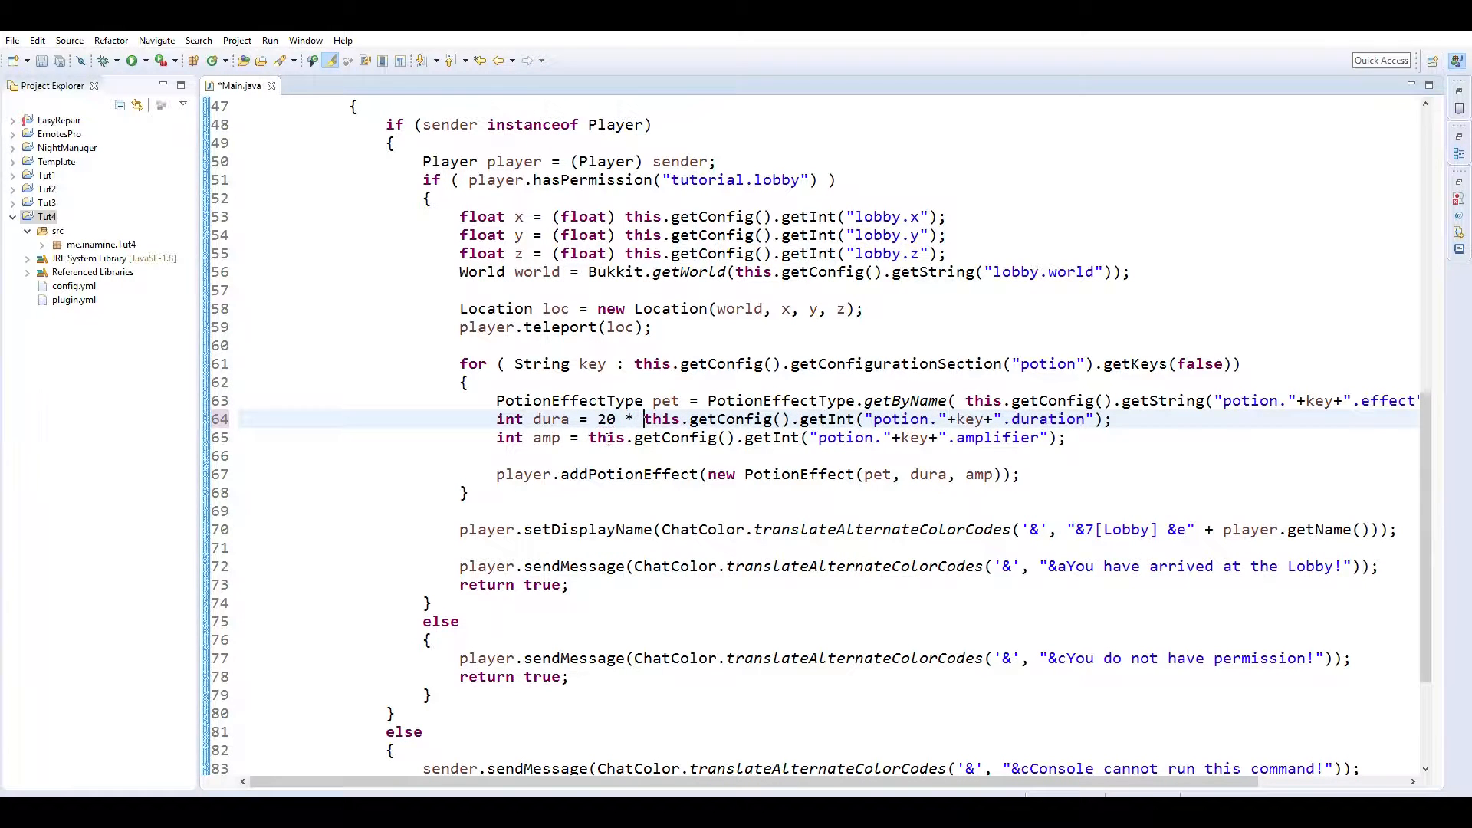
pyautogui.write('20')
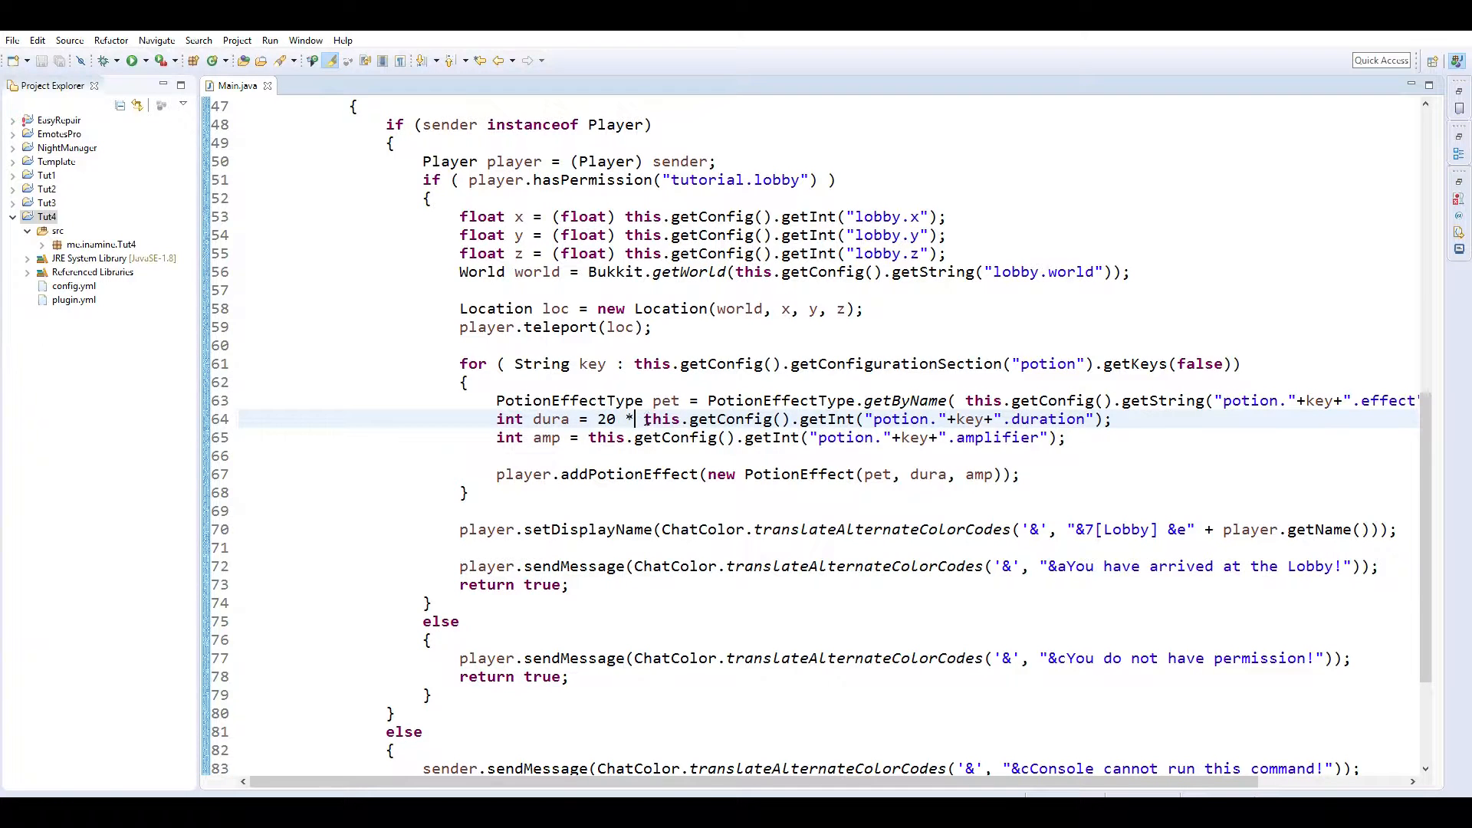
pyautogui.moveTo(642, 419); pyautogui.dragTo(1107, 419)
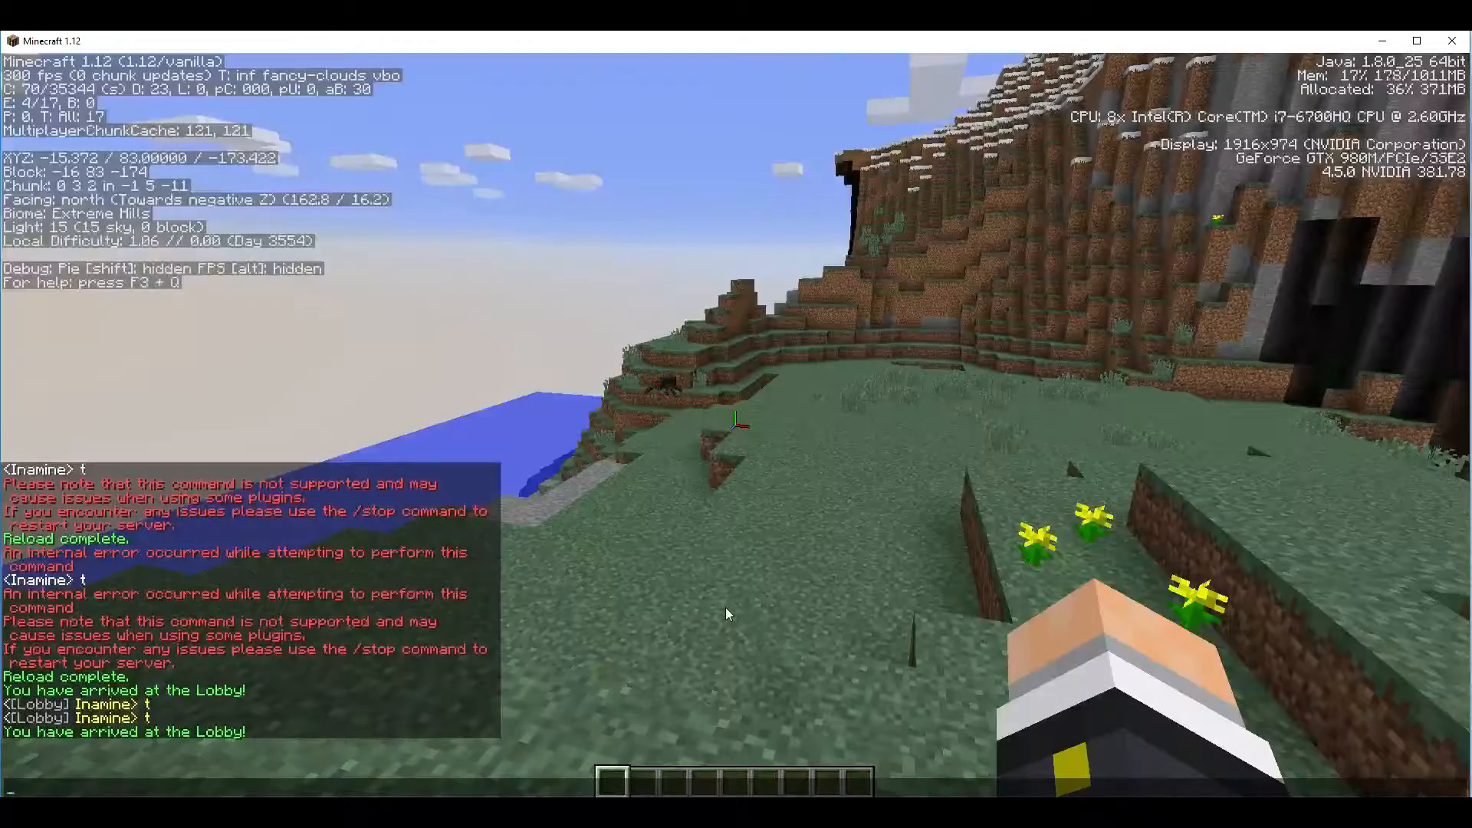
# Upload the edited config.yml to the server twice from FileZilla, setting duration 24.
pyautogui.press('e')
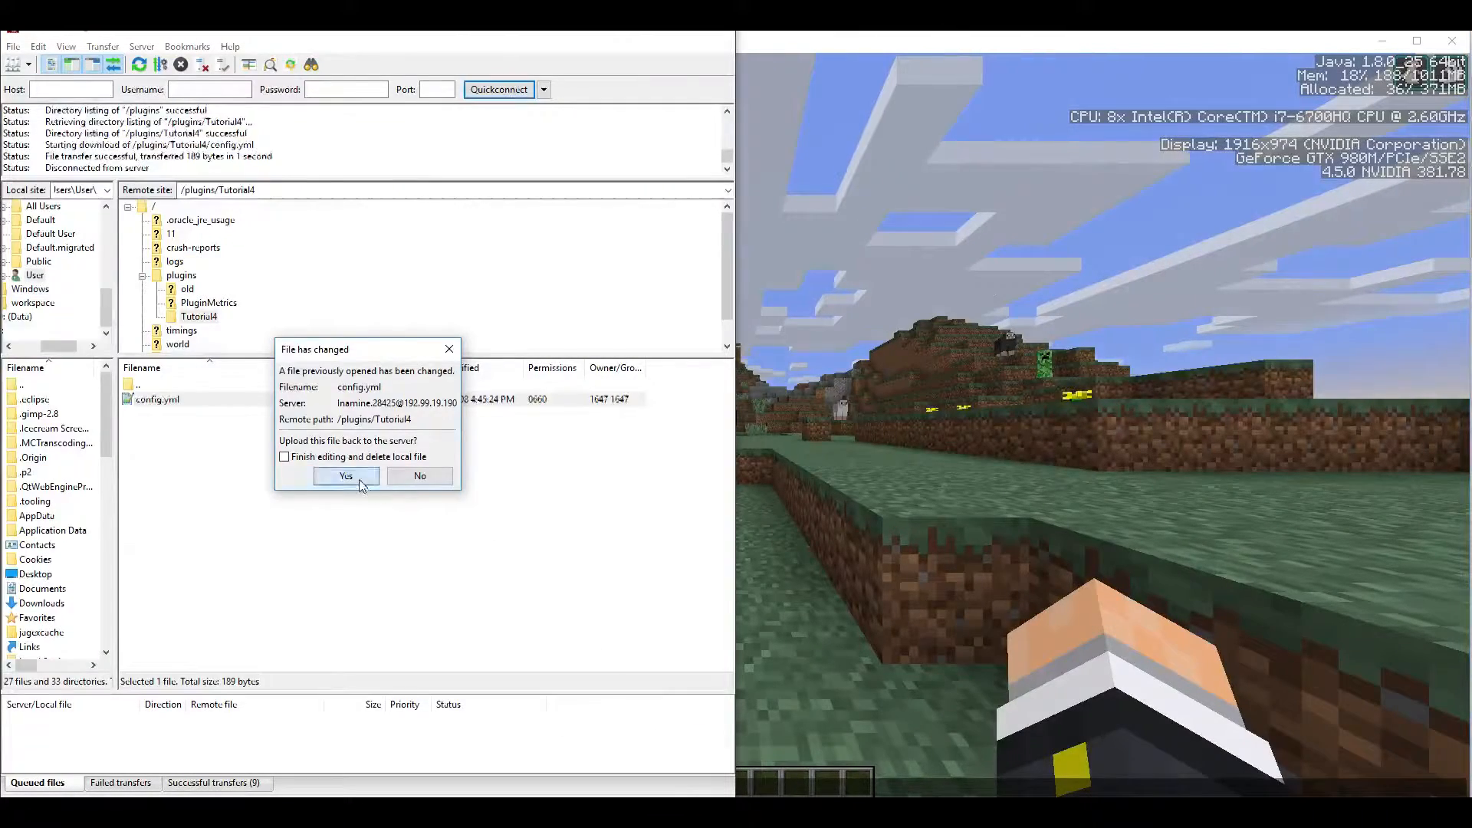
pyautogui.click(345, 476)
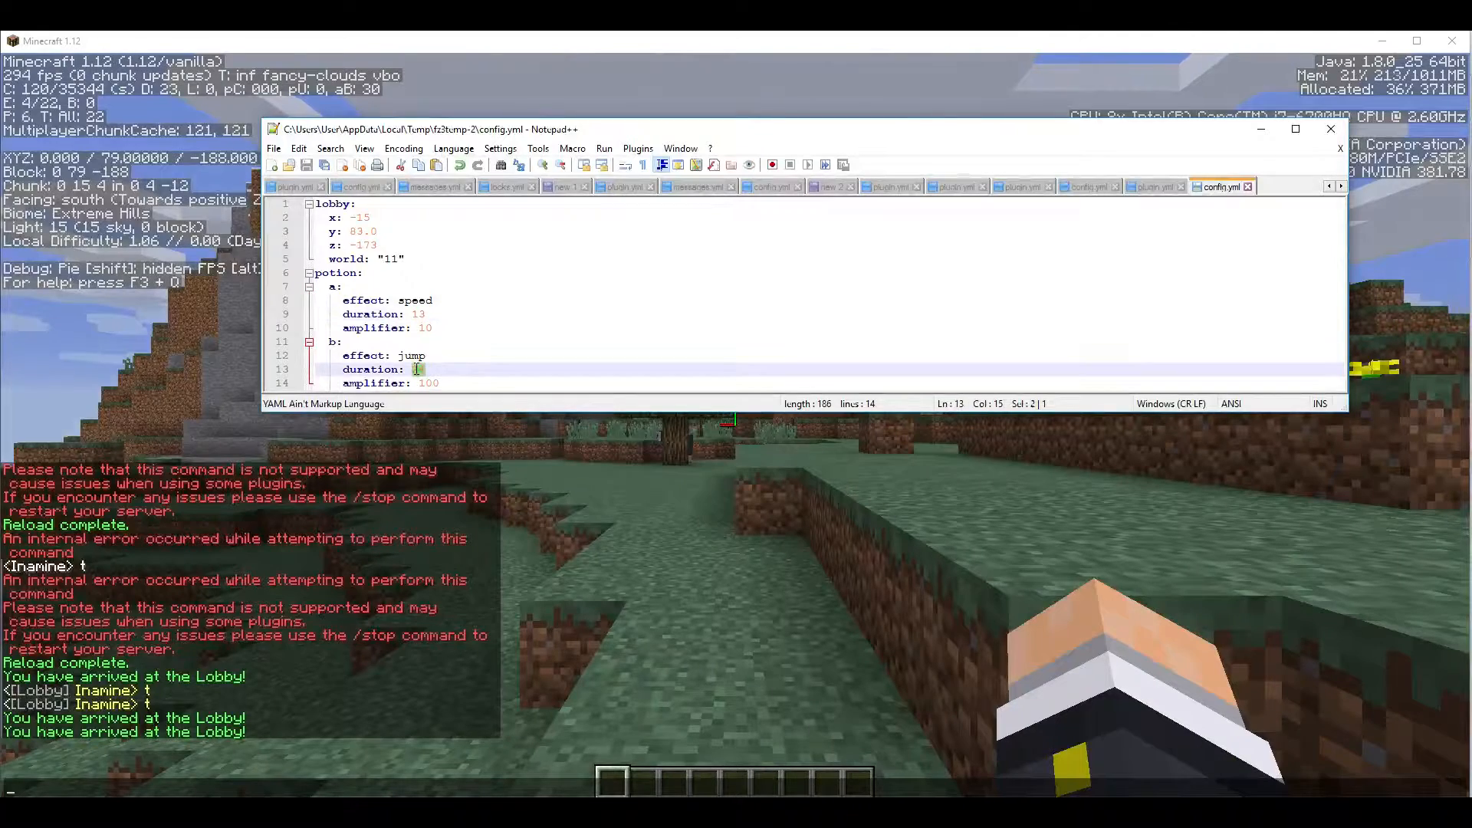
pyautogui.write('24')
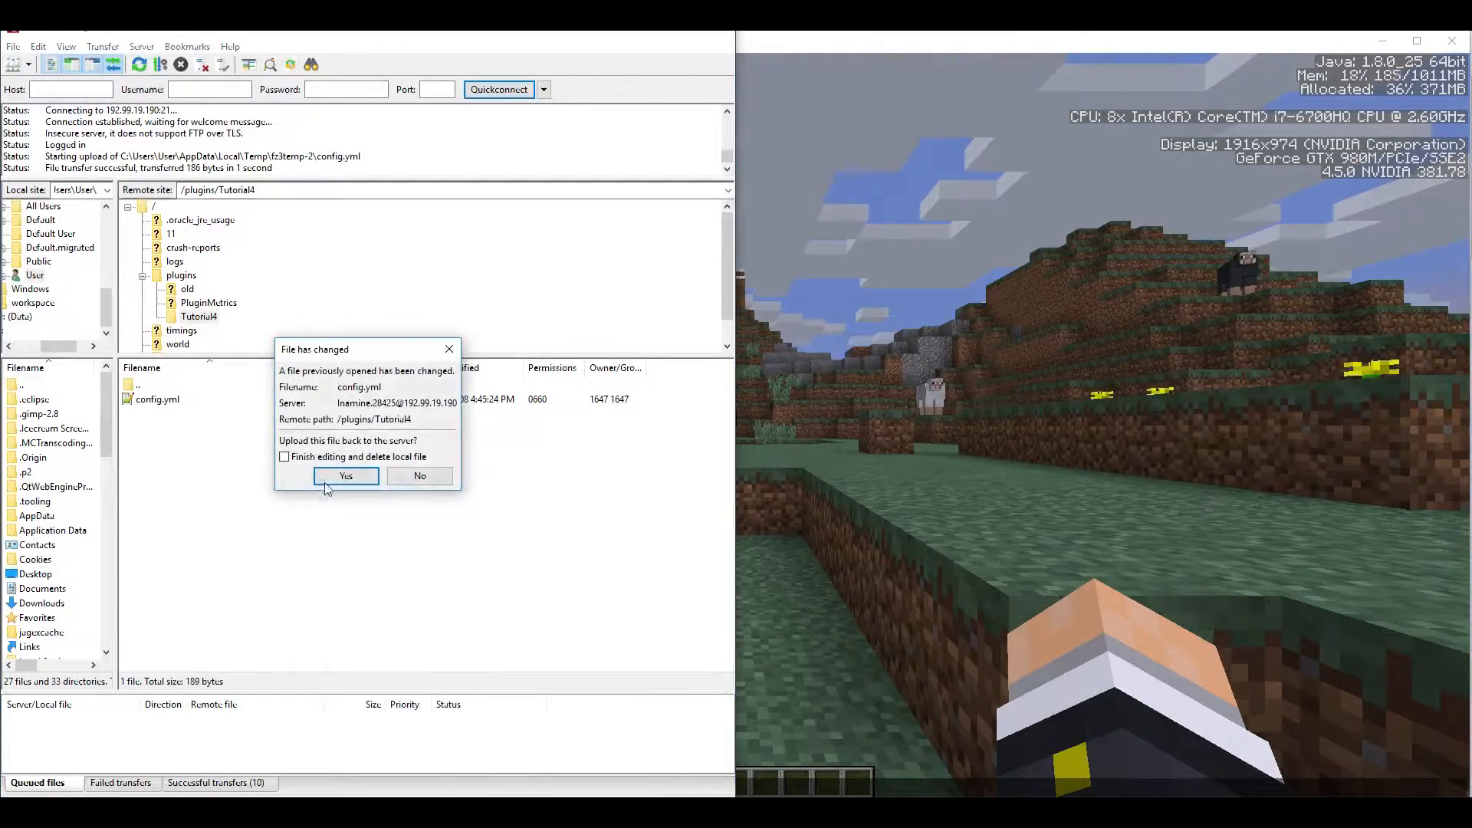
pyautogui.click(345, 475)
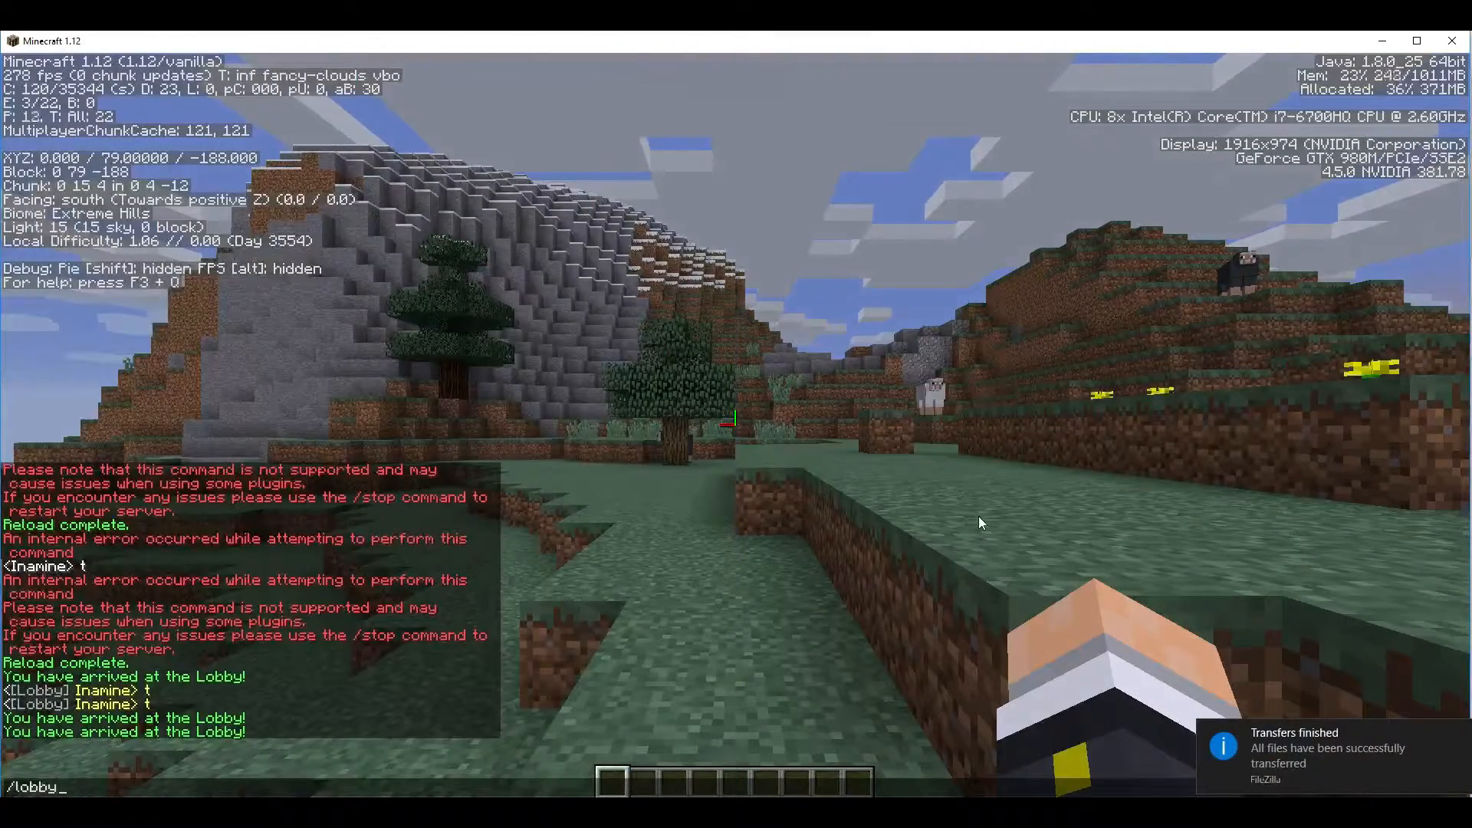
# Run /reload in Minecraft chat so the server picks up the new config.
pyautogui.write('reload')
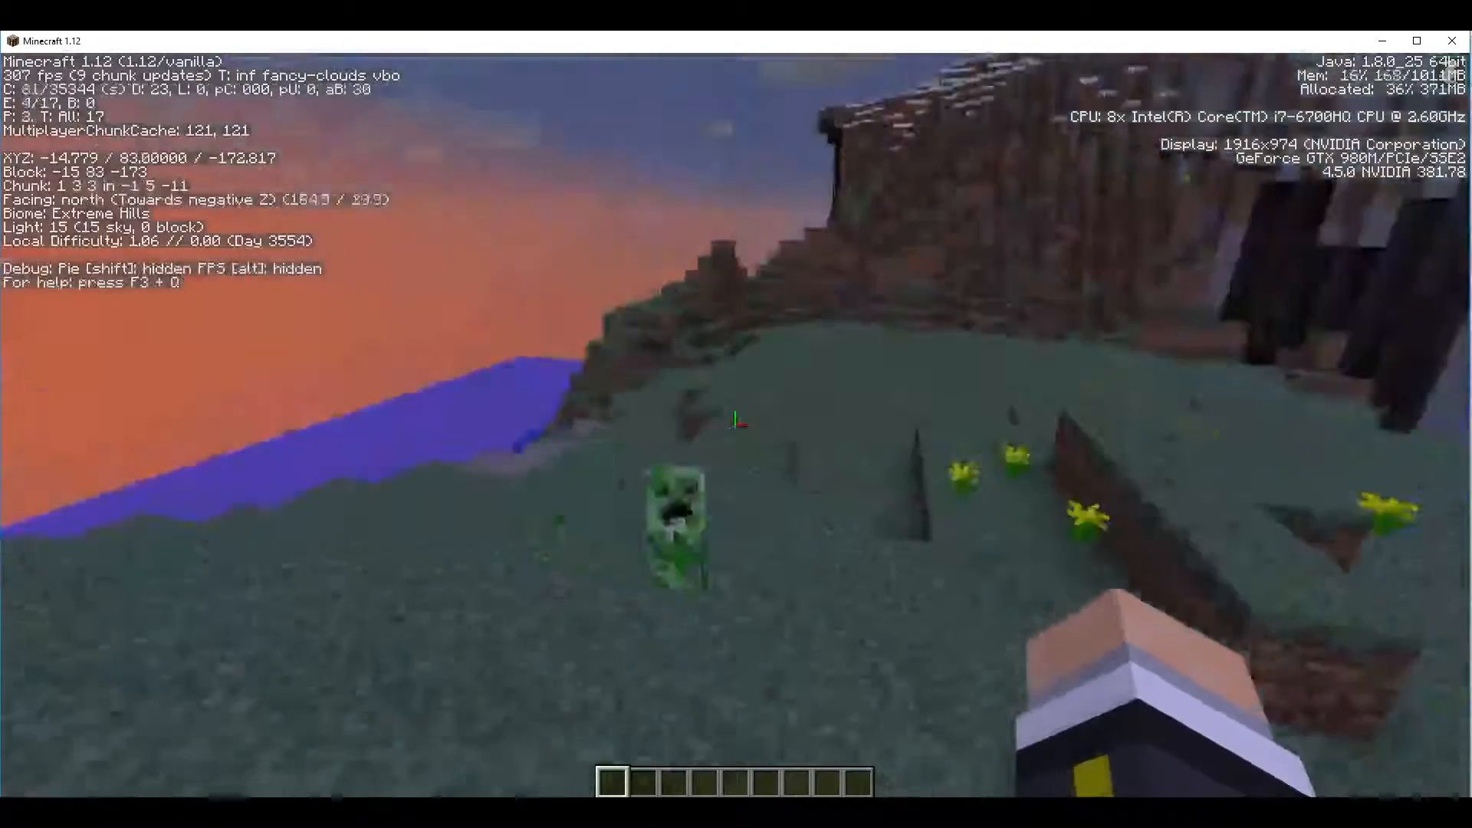
pyautogui.moveTo(736, 420)
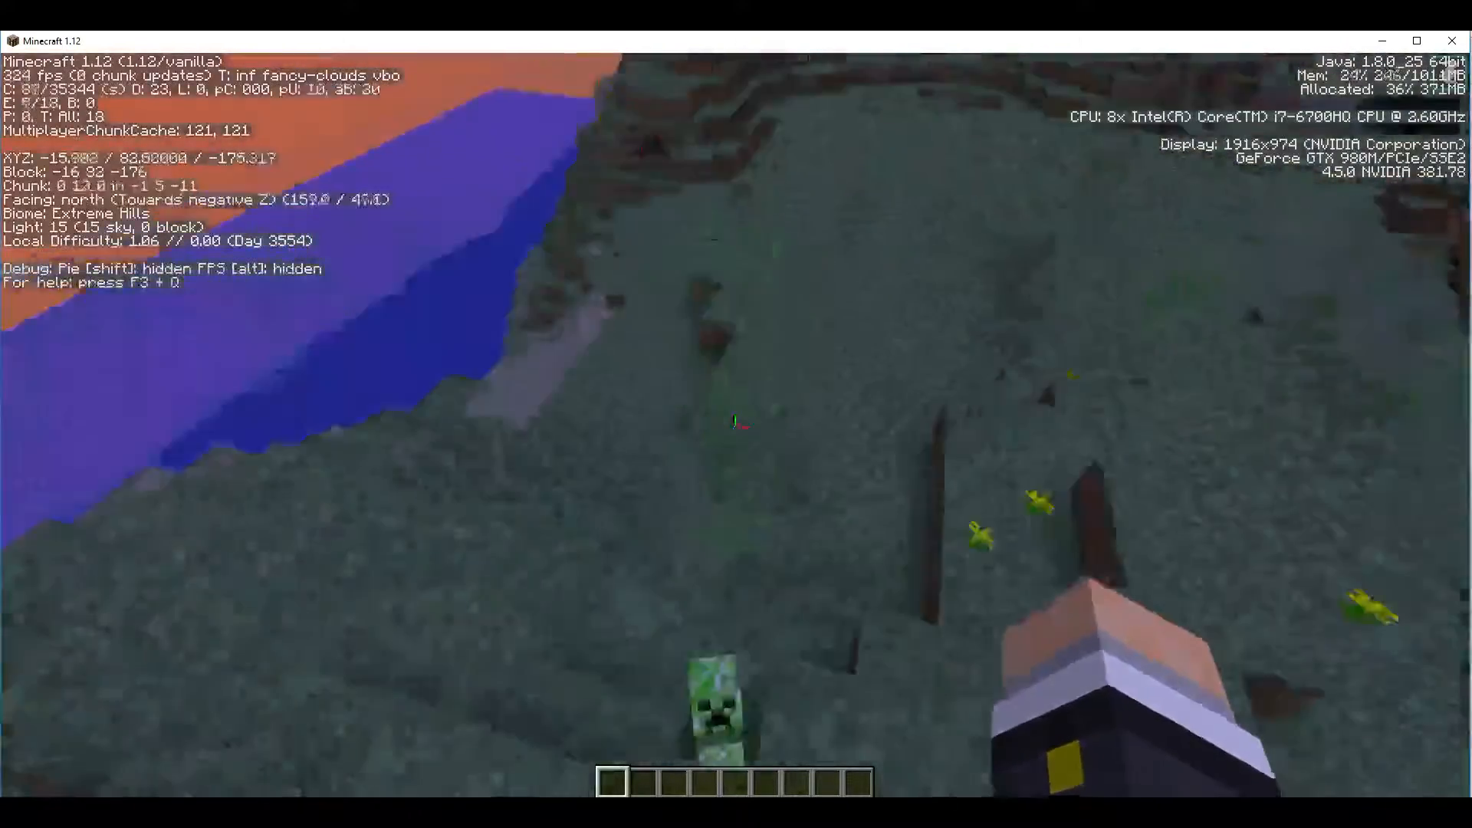